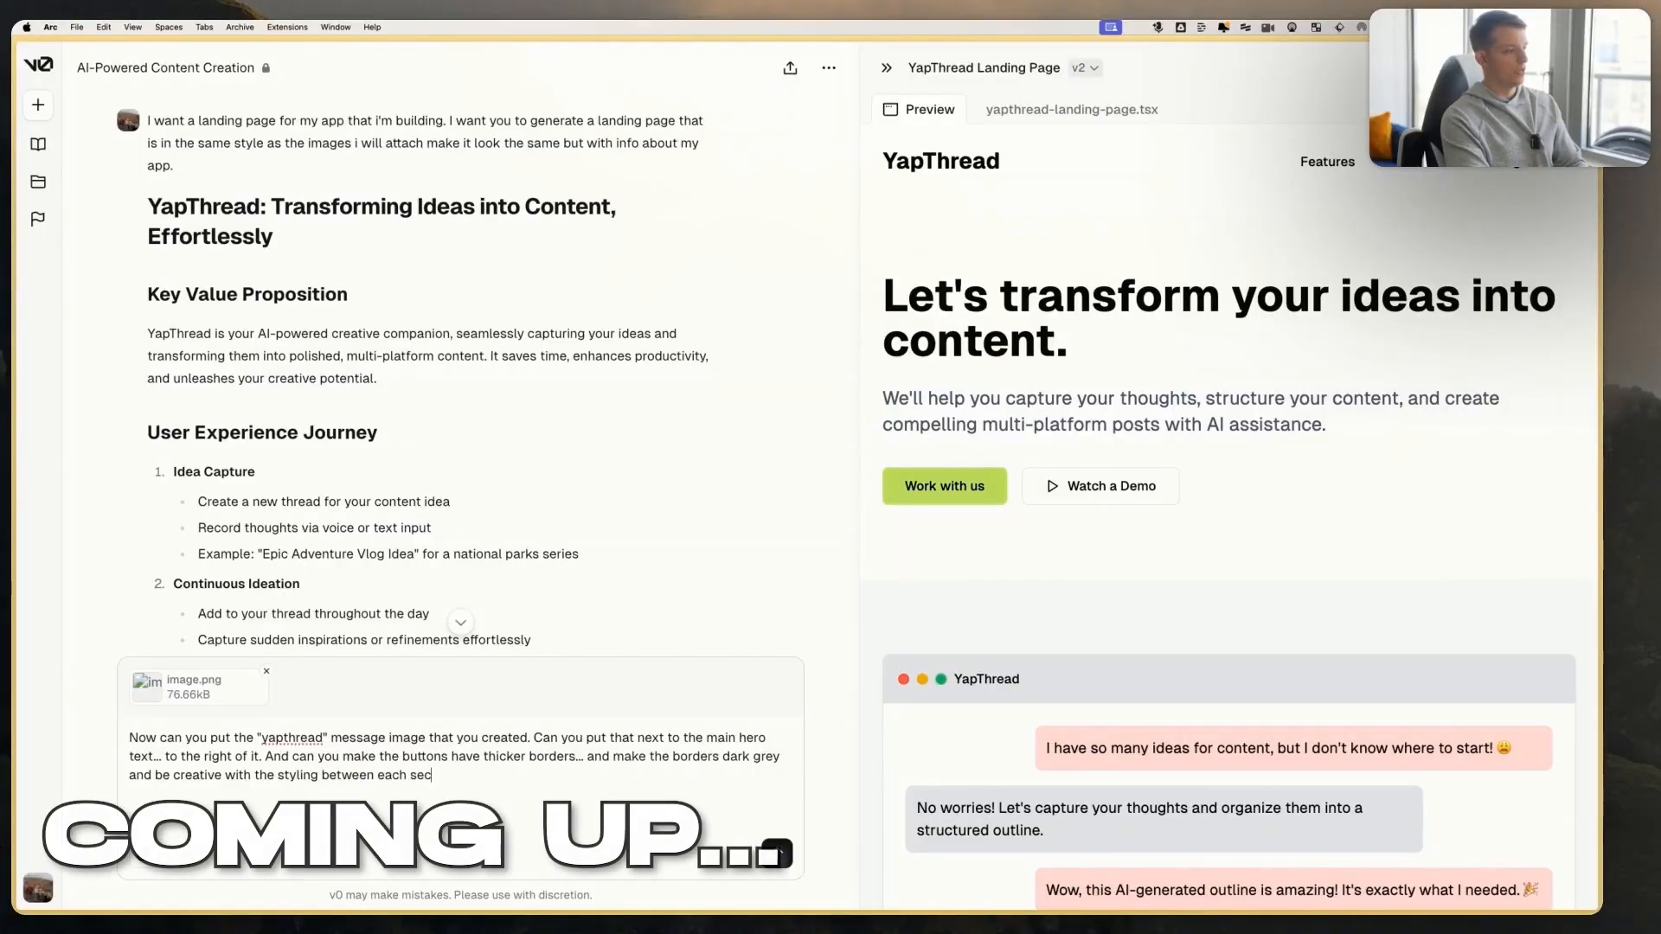
- Send the image-attached follow-up: chat graphic beside the hero, thicker dark grey button borders
{"action": "type", "text": "tion of this site, but keep all else"}
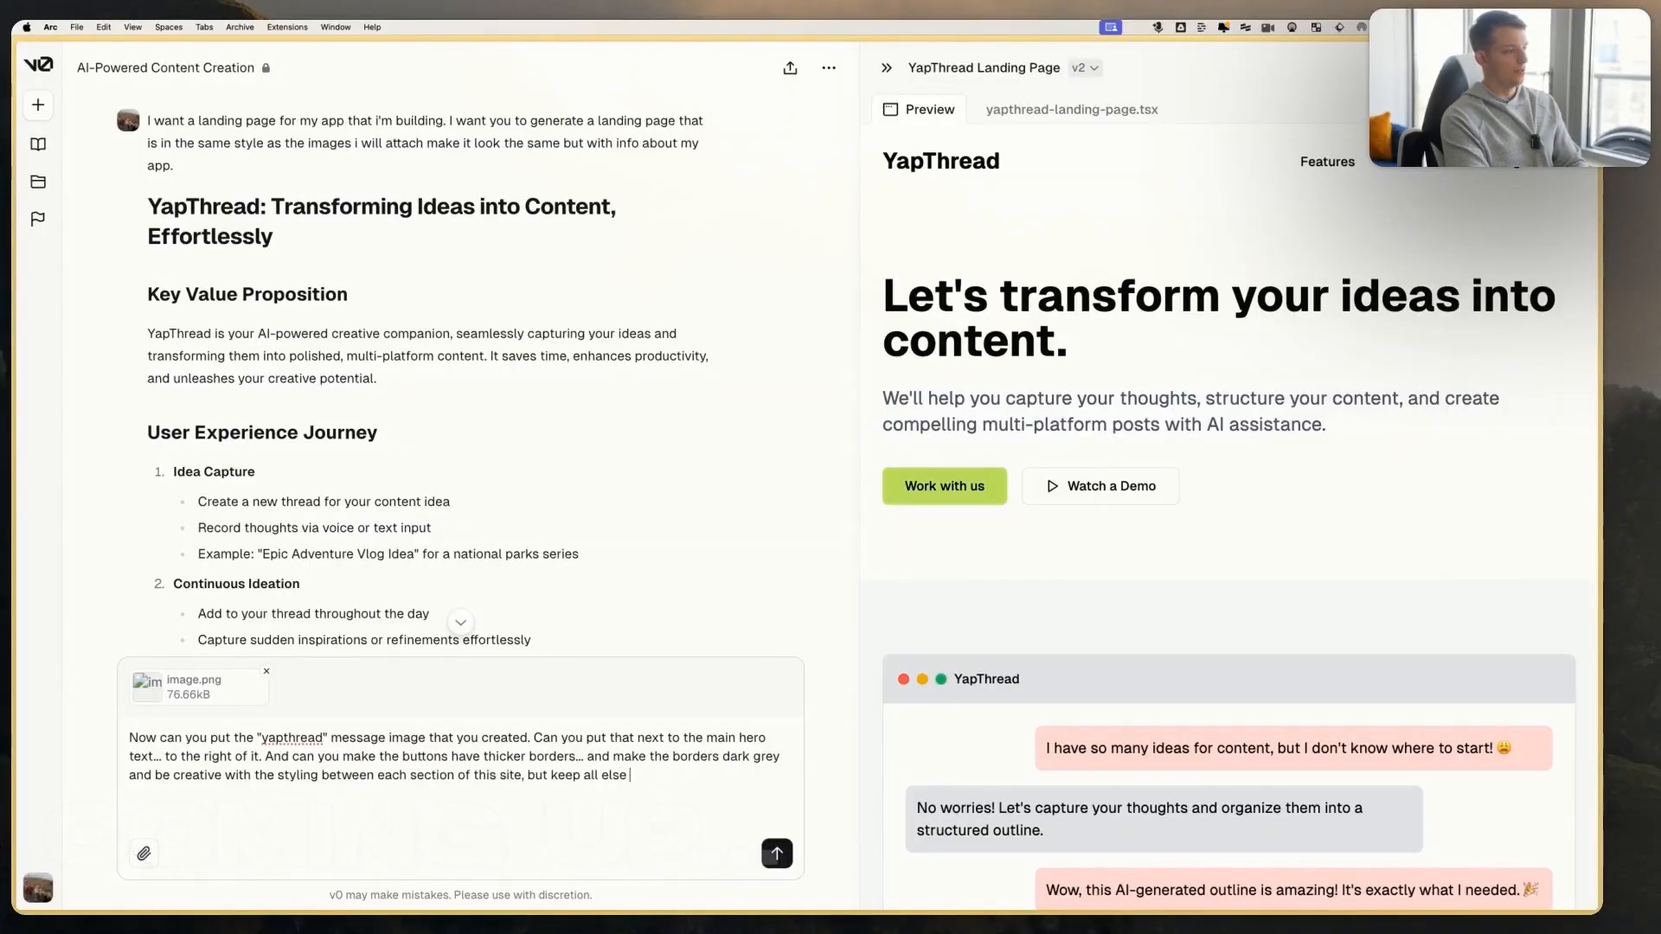
{"action": "left_click", "coordinate": [777, 854]}
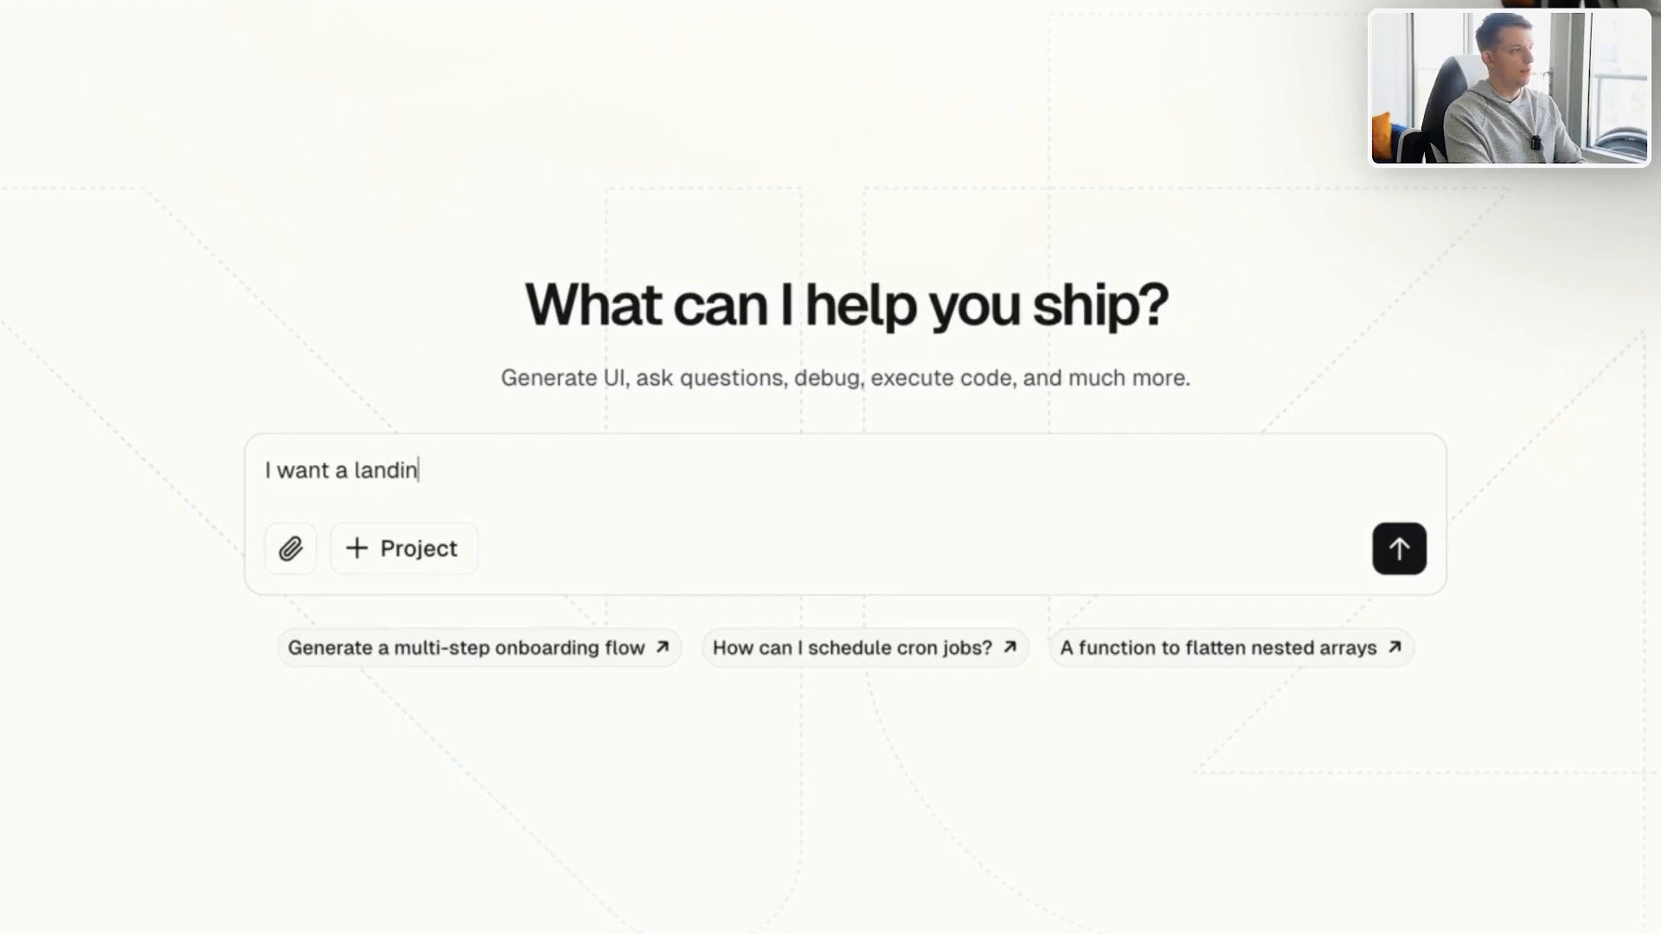
- Write the prompt for a landing page styled like the attached images, using YapThread app info
{"action": "type", "text": "g page for m"}
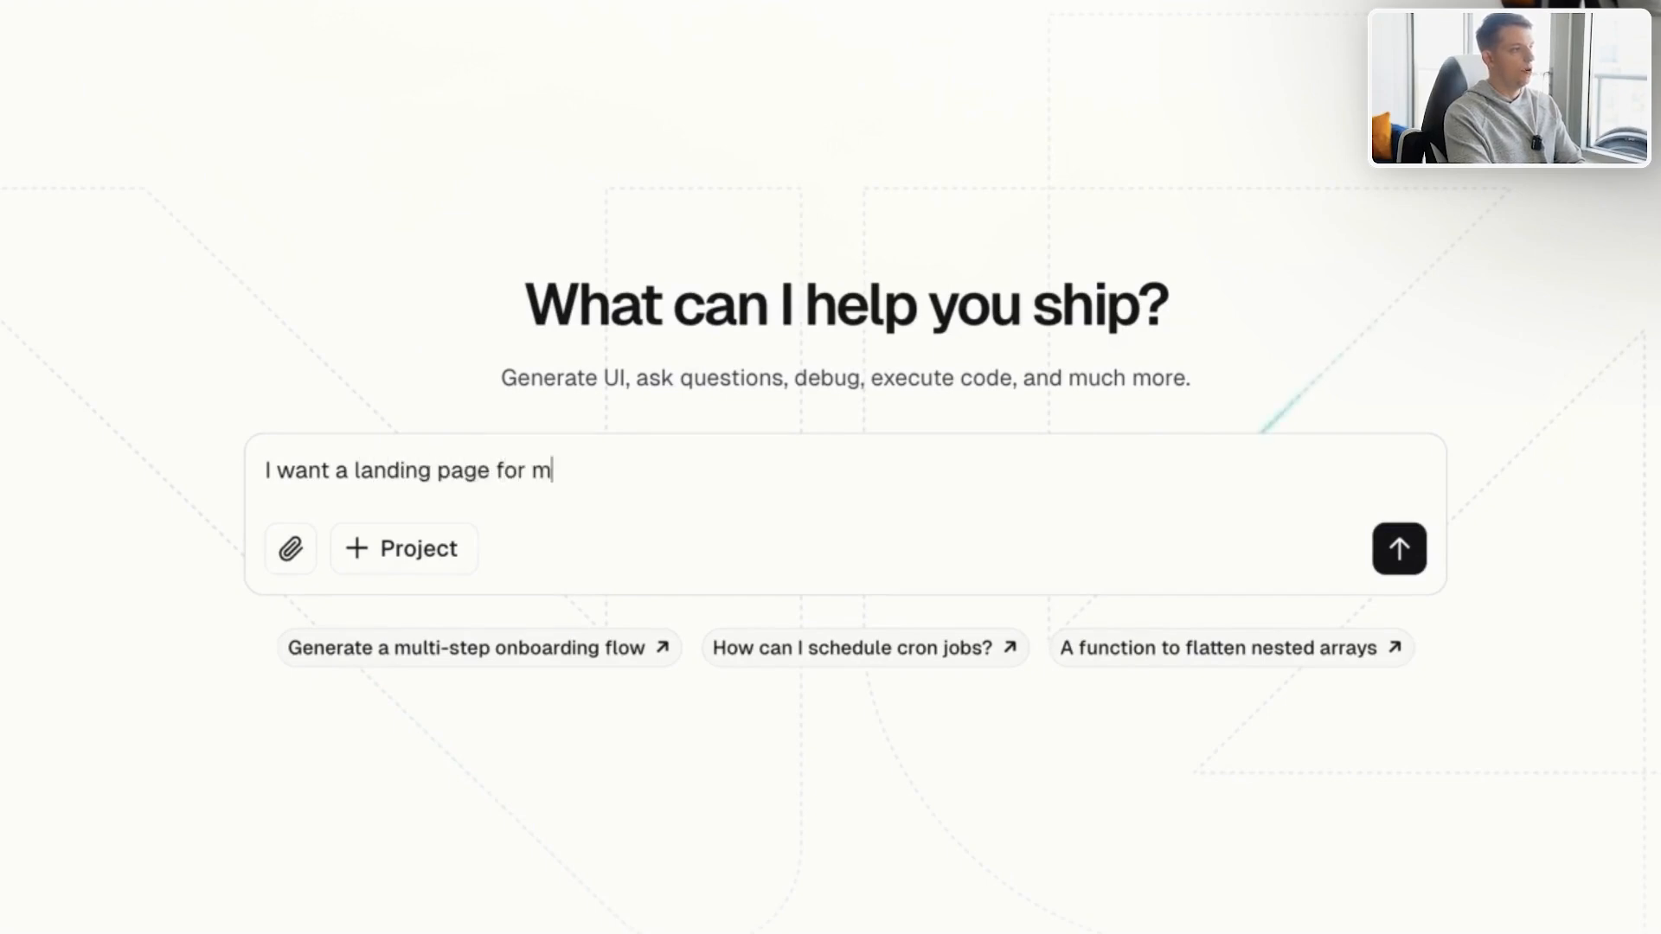
{"action": "type", "text": "y app that i'm building. I want you to generate a landing page that is in the same st"}
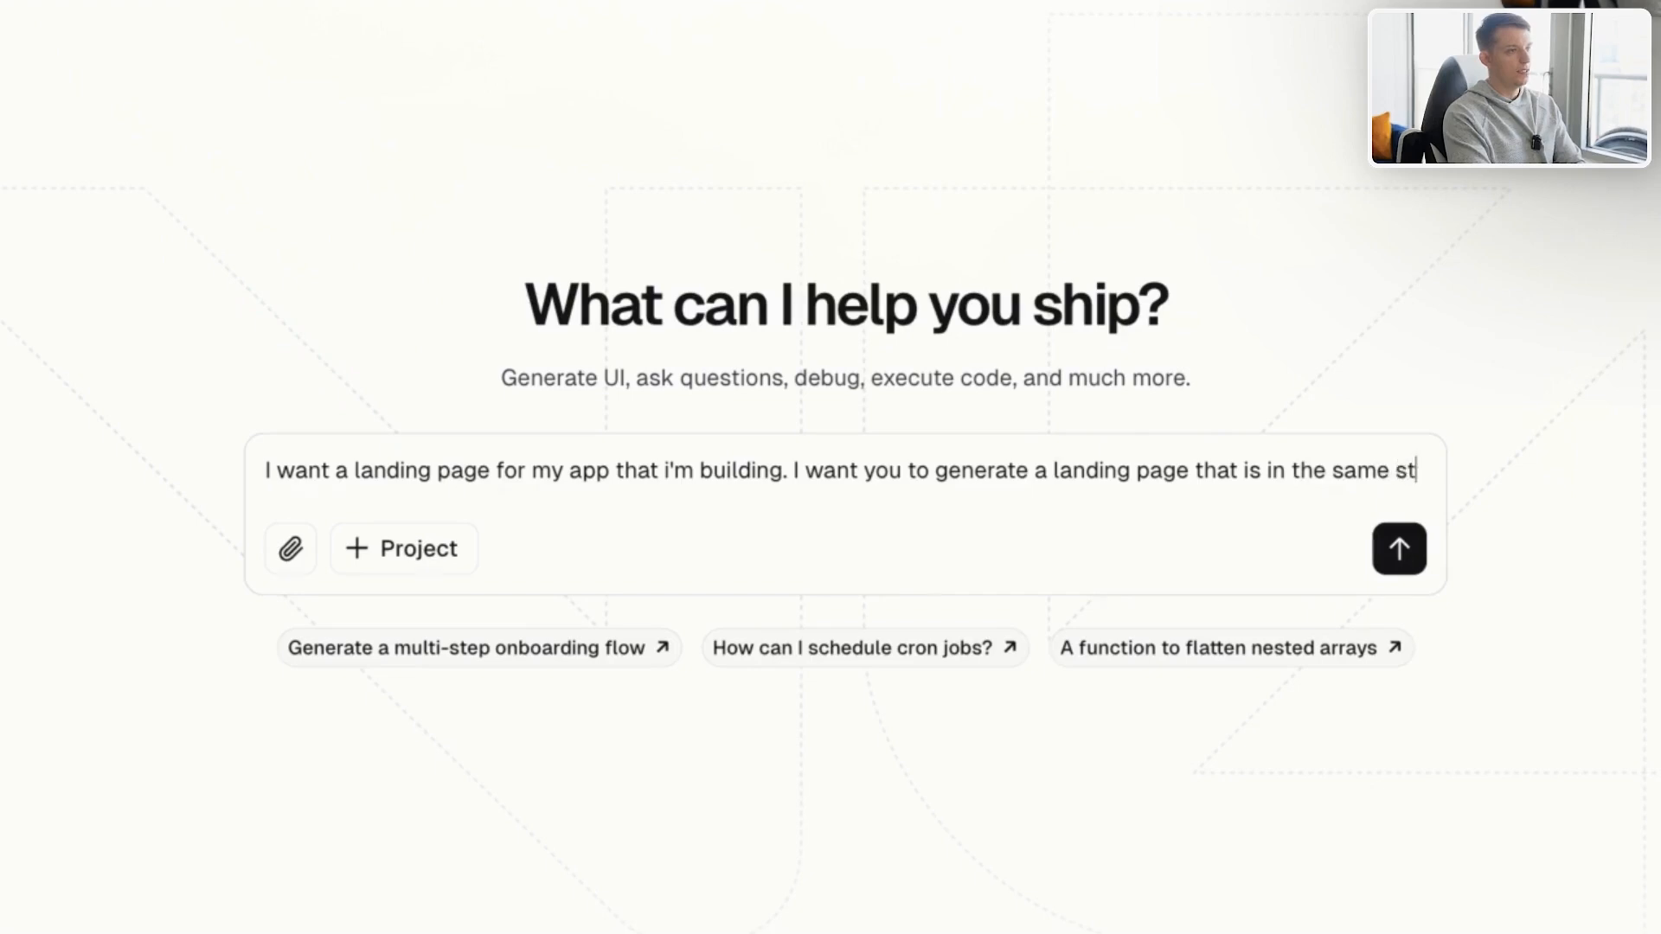
{"action": "type", "text": "yle as the imag"}
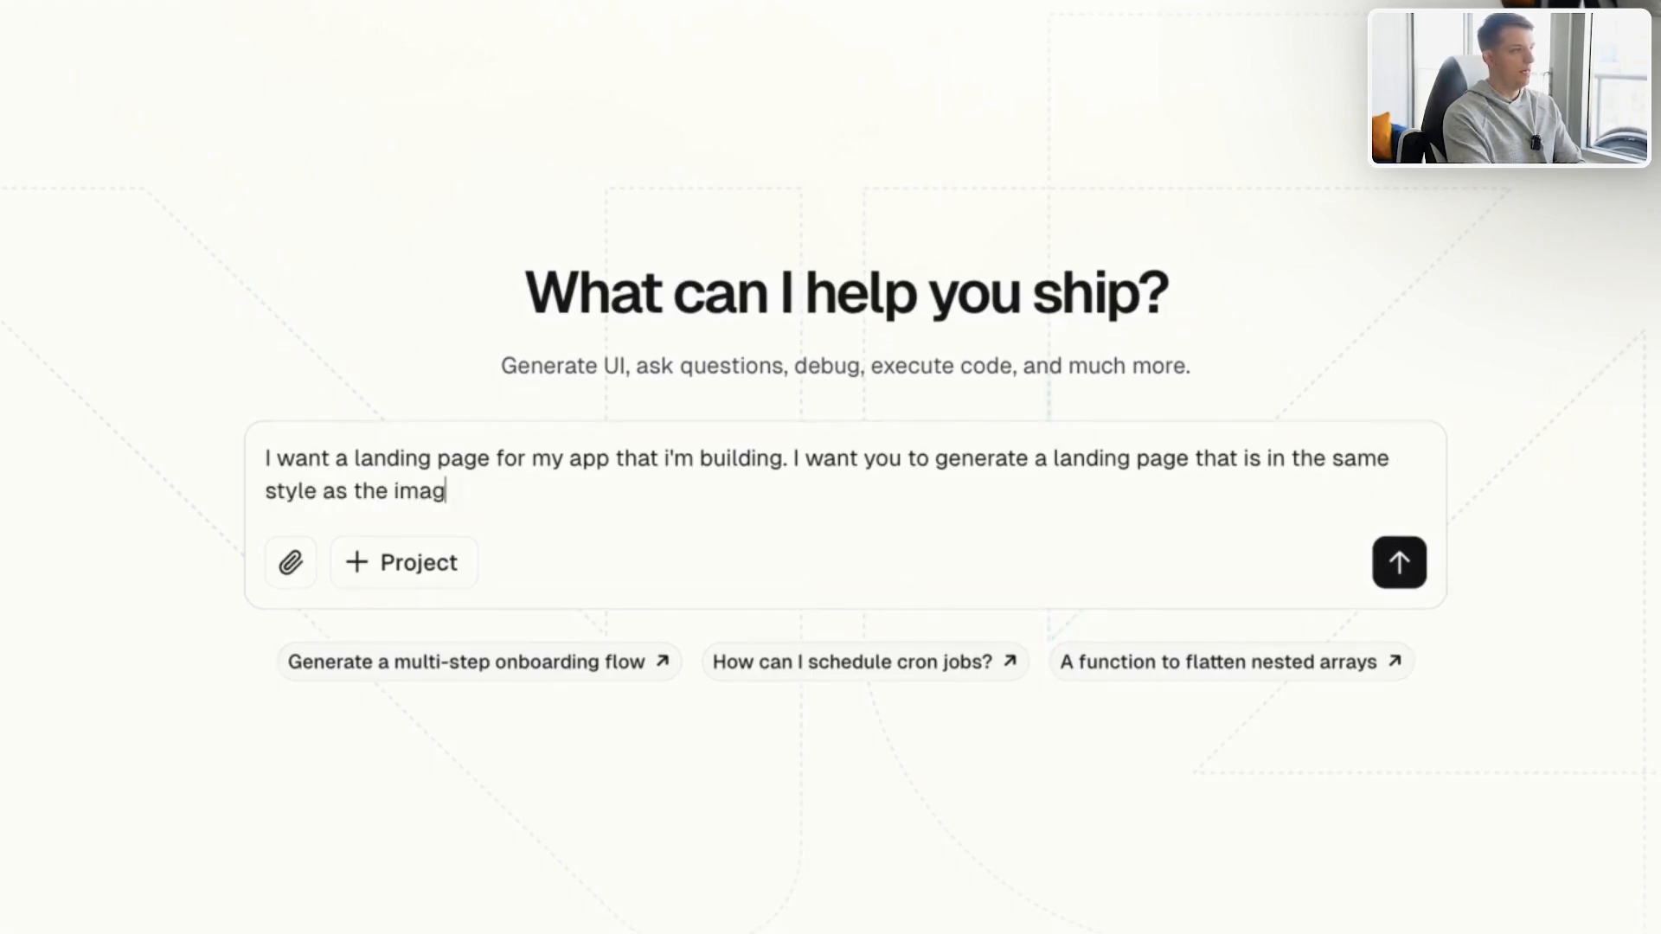
{"action": "type", "text": "es i will at"}
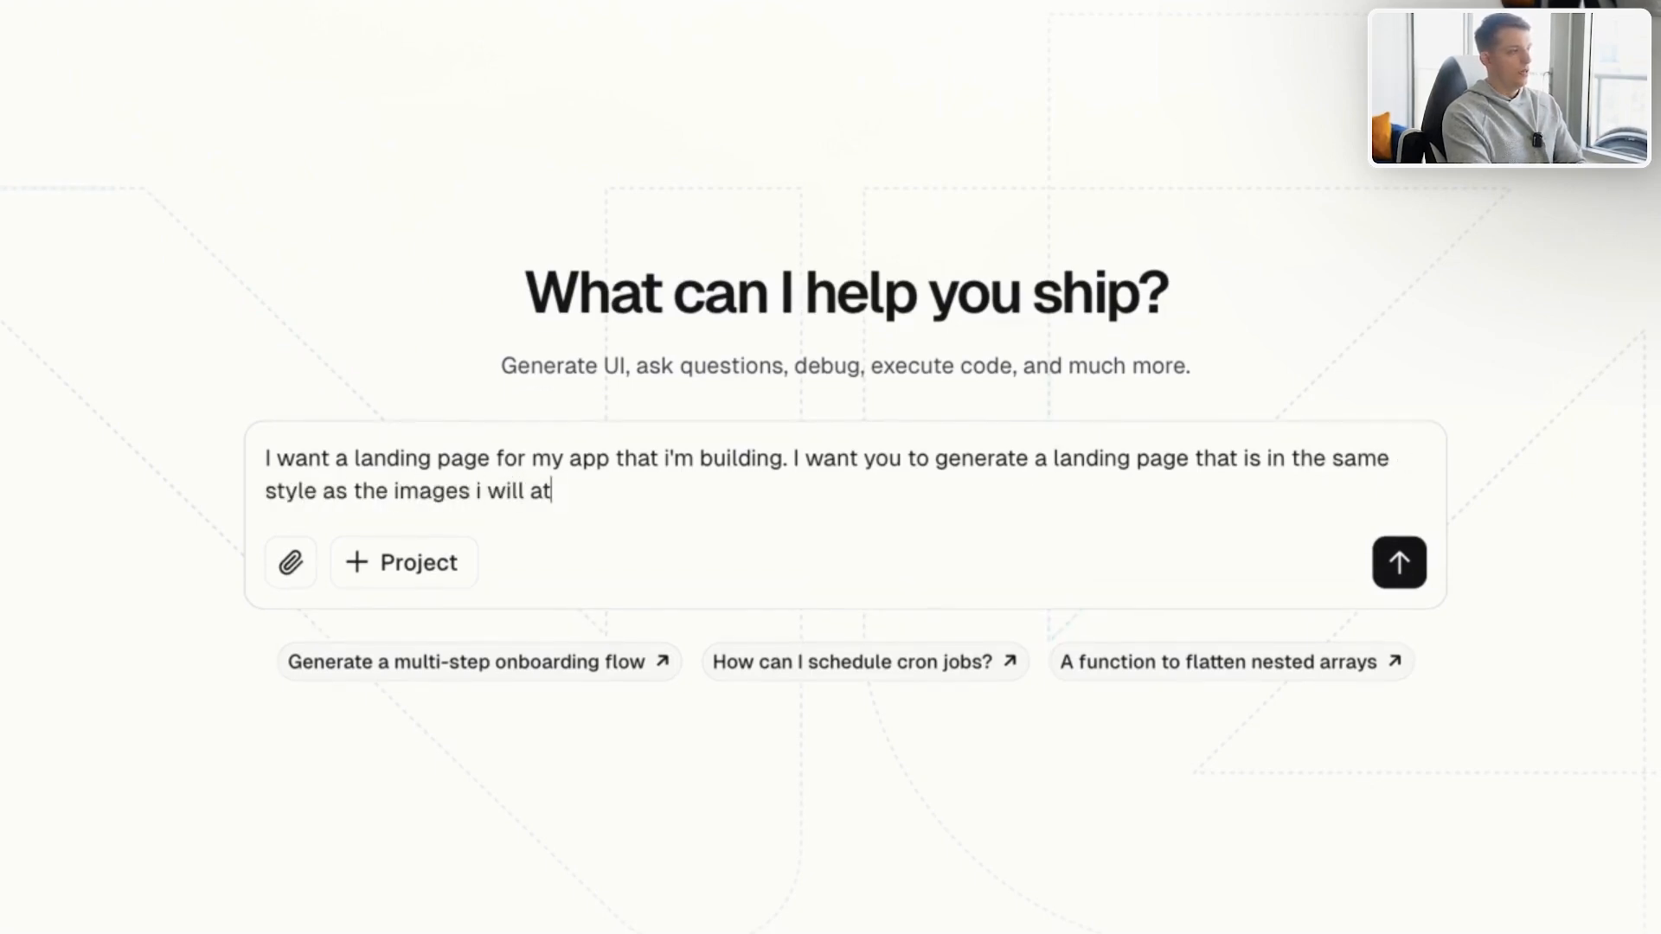
{"action": "type", "text": "tach make it lo"}
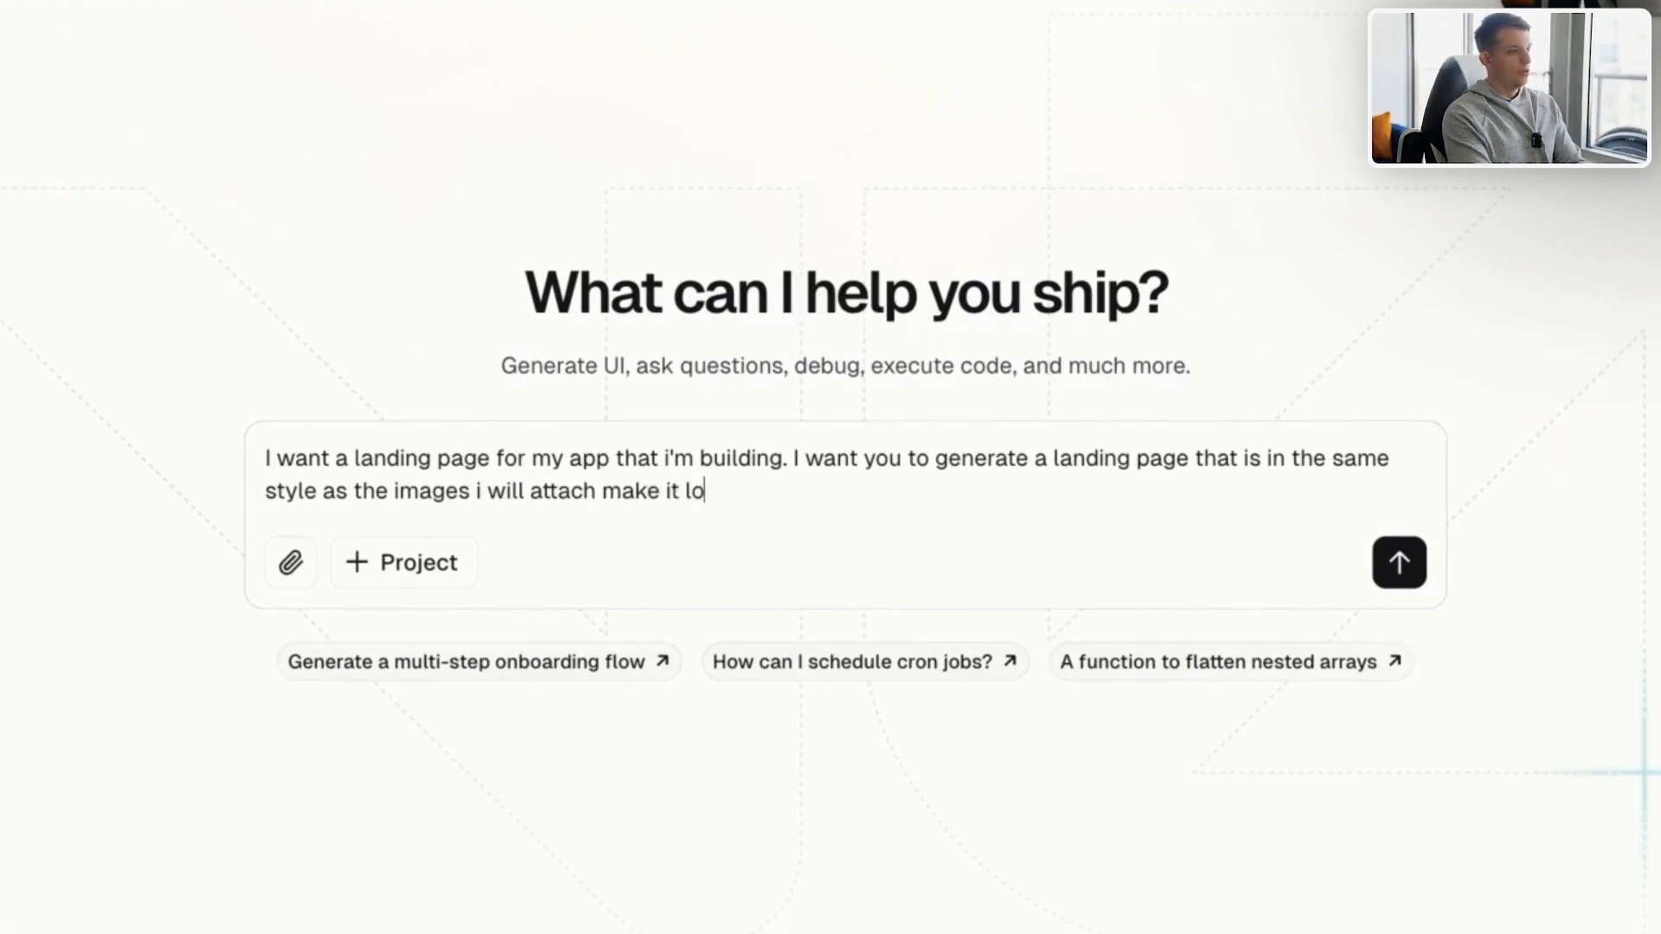
{"action": "type", "text": "ok the same but wi"}
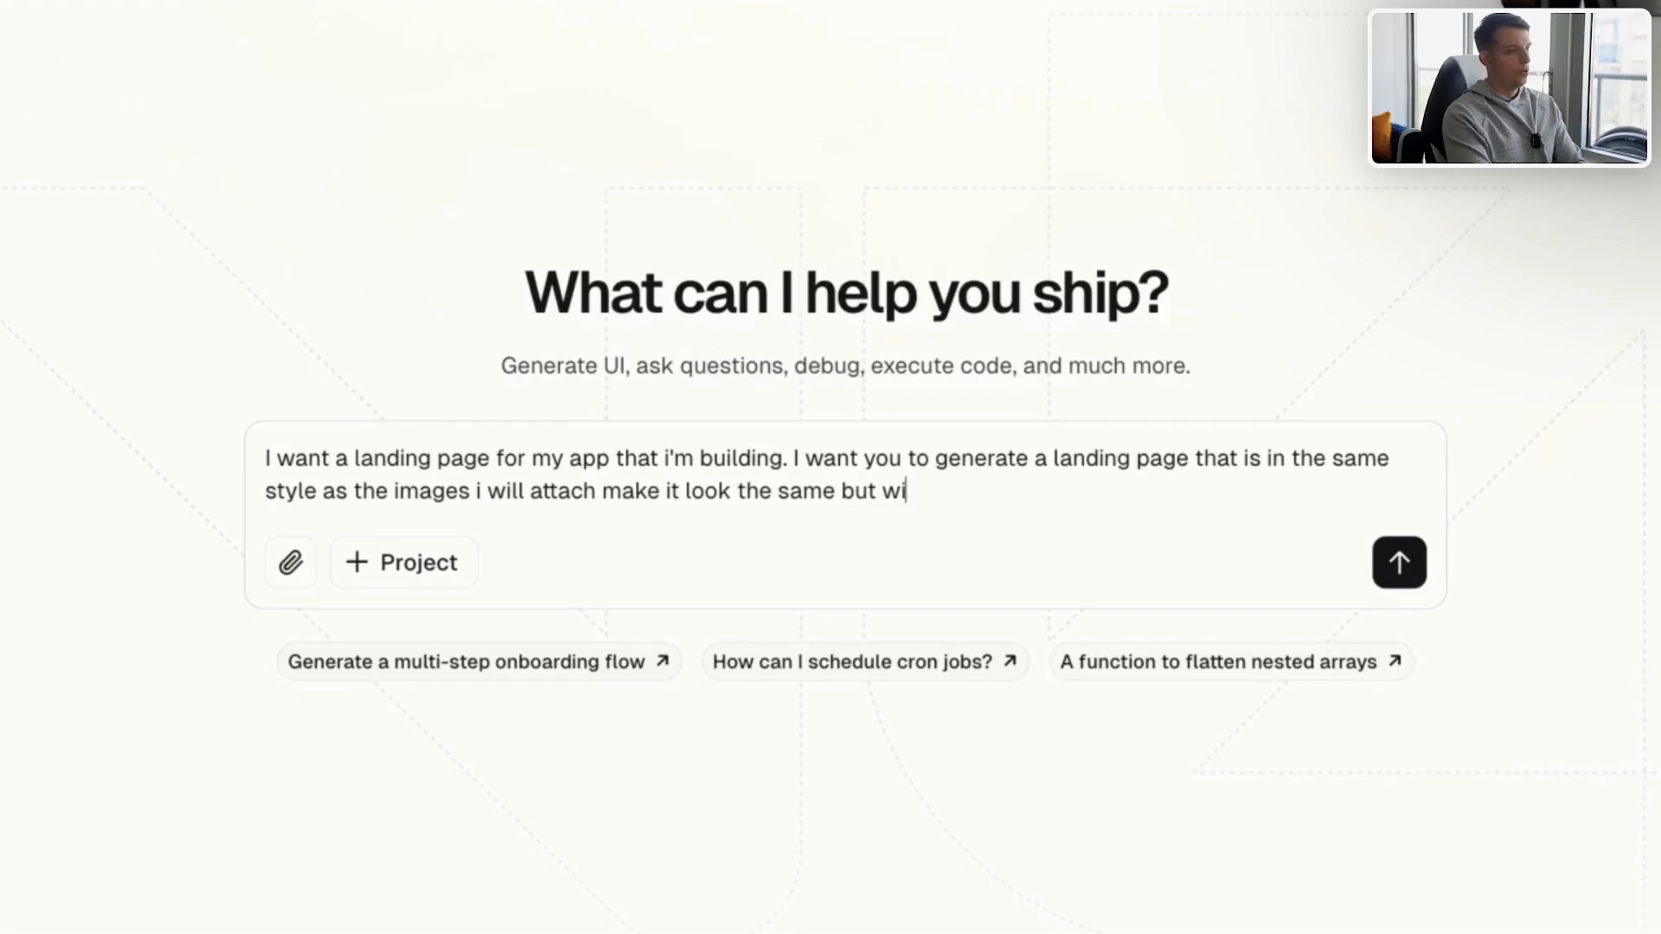
{"action": "type", "text": "th info about m"}
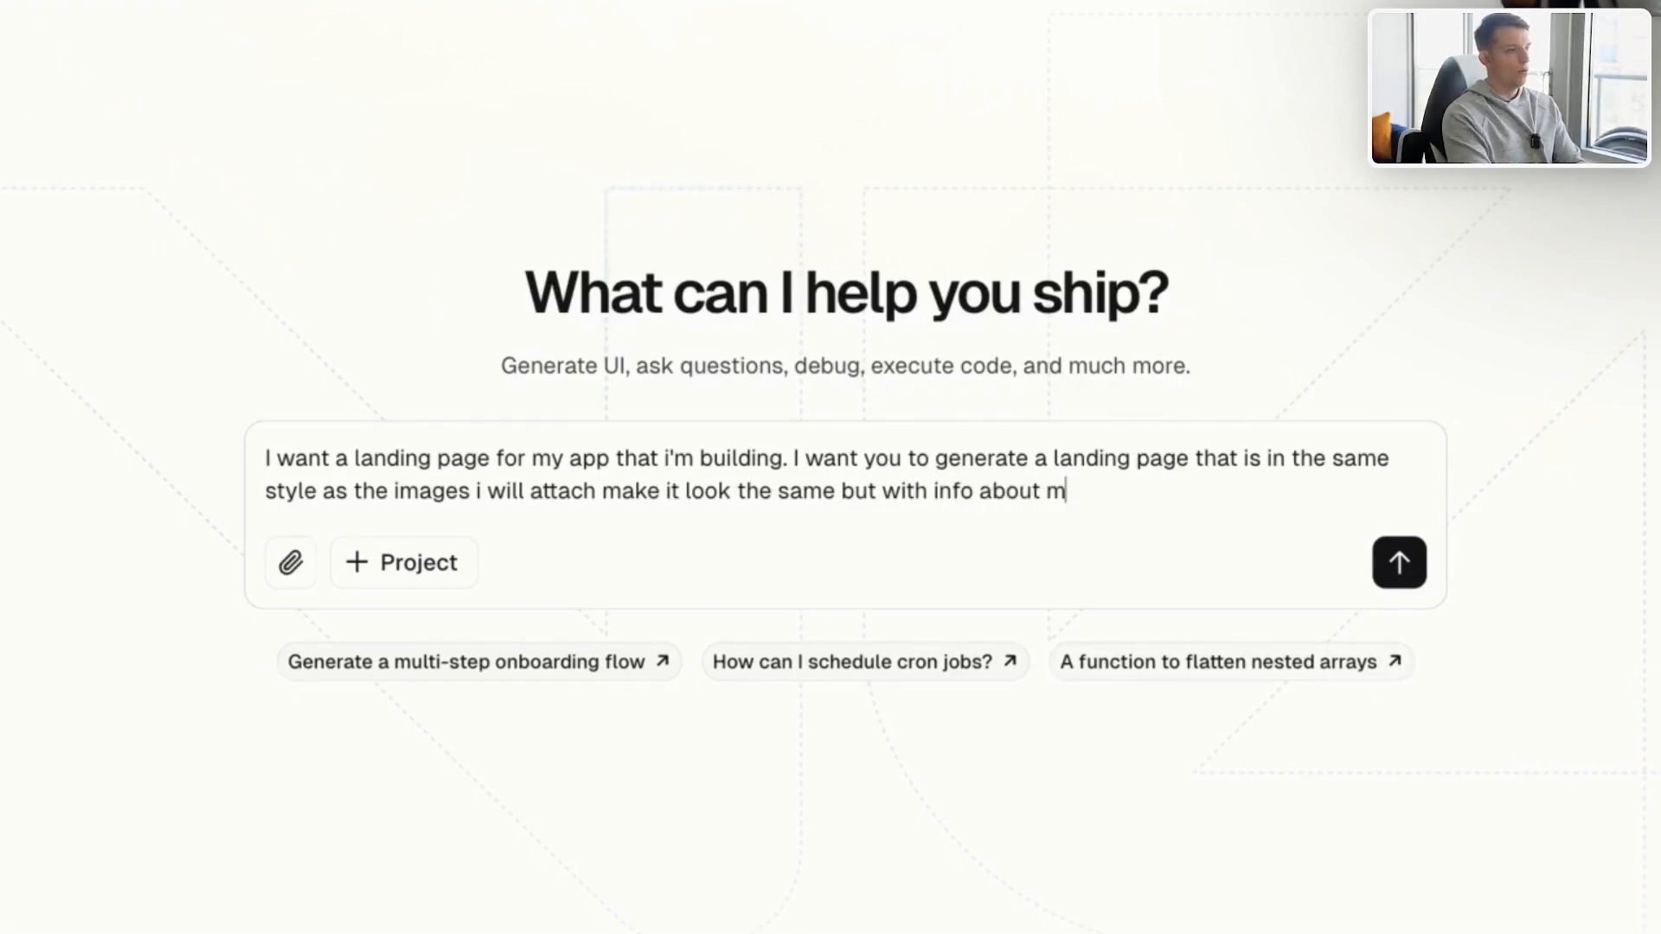
{"action": "type", "text": "y app."}
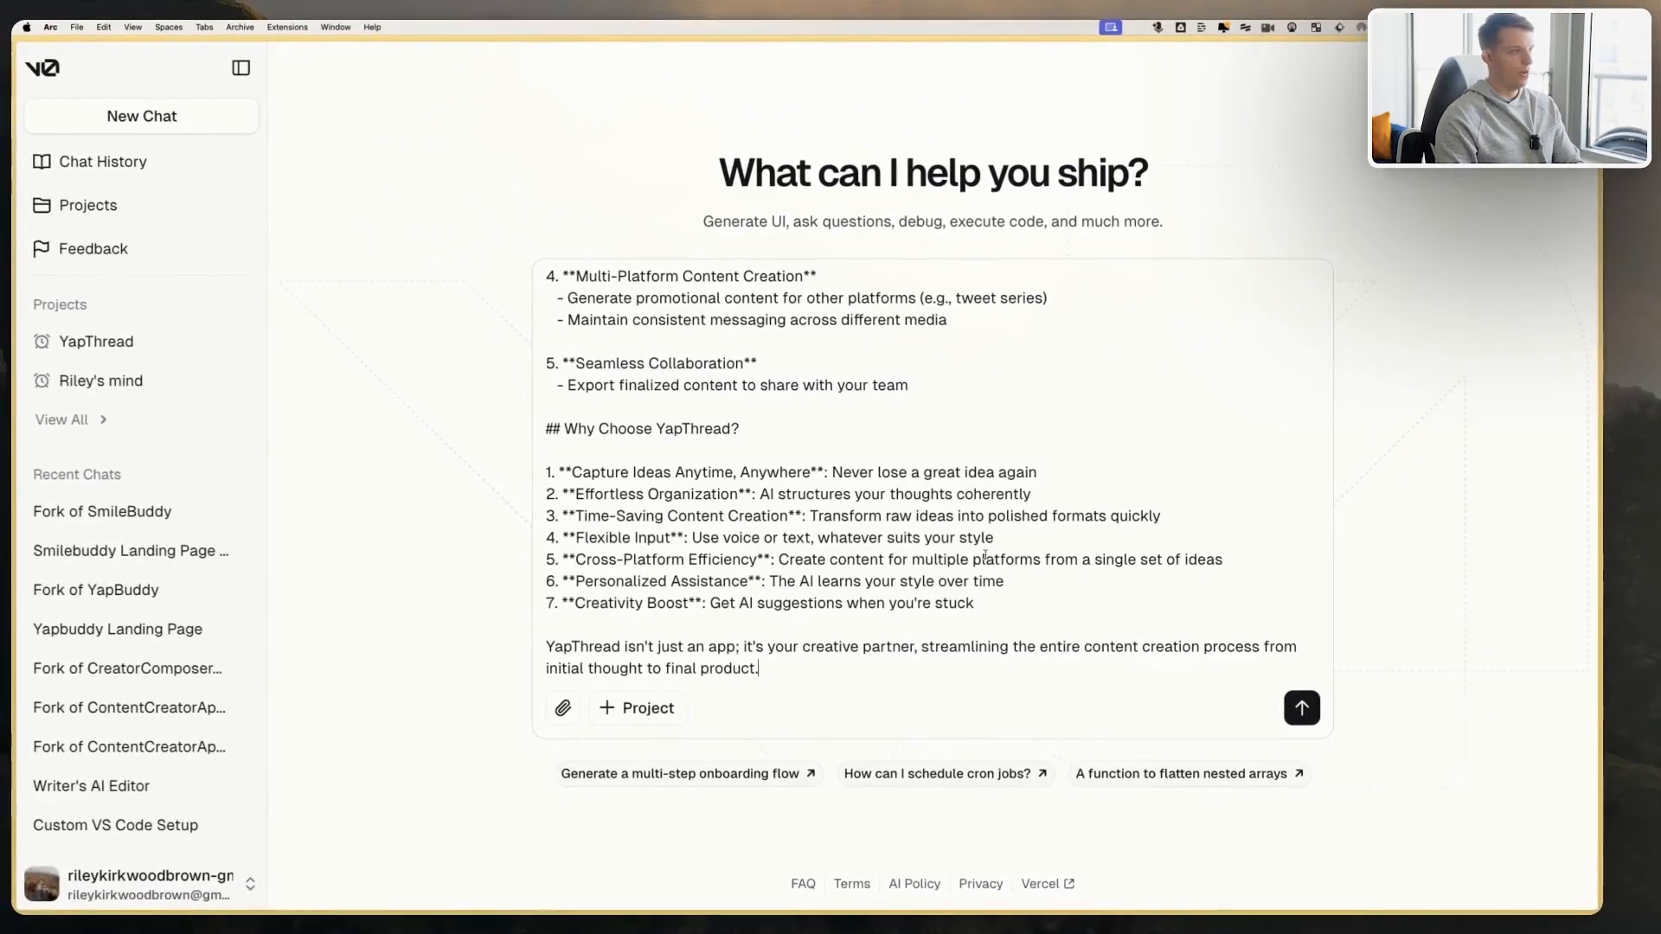
- Screenshot the Fletch landing page and return to the v0 prompt with four images attached
{"action": "scroll", "scroll_direction": "up", "scroll_amount": 3}
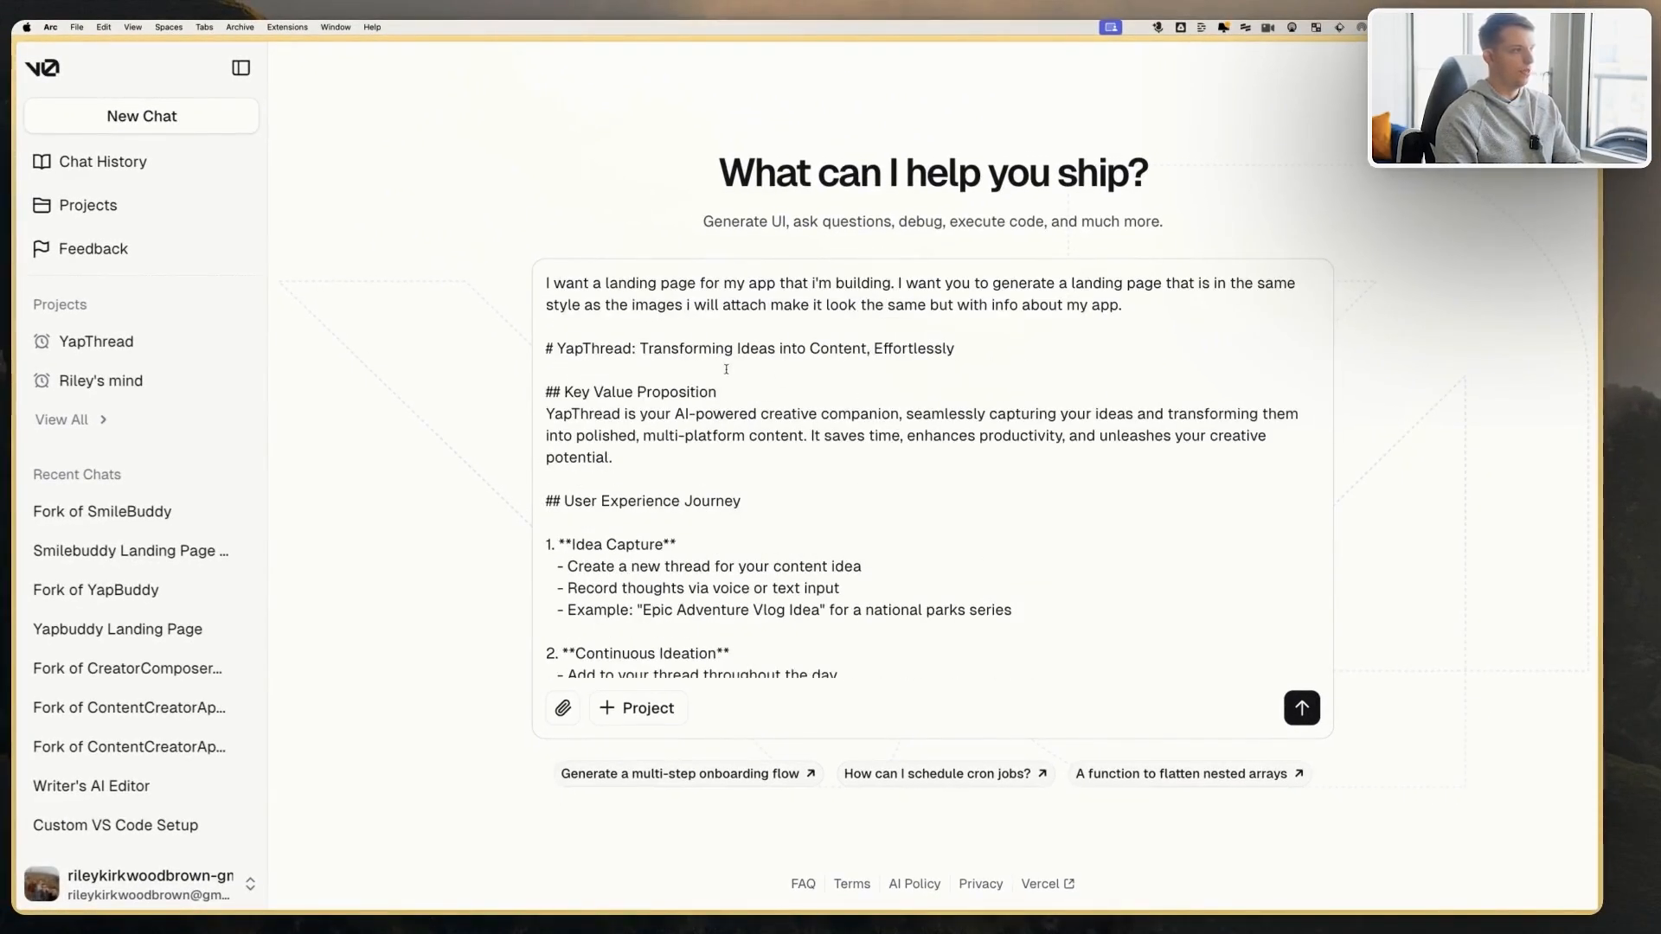
{"action": "double_click", "coordinate": [581, 415]}
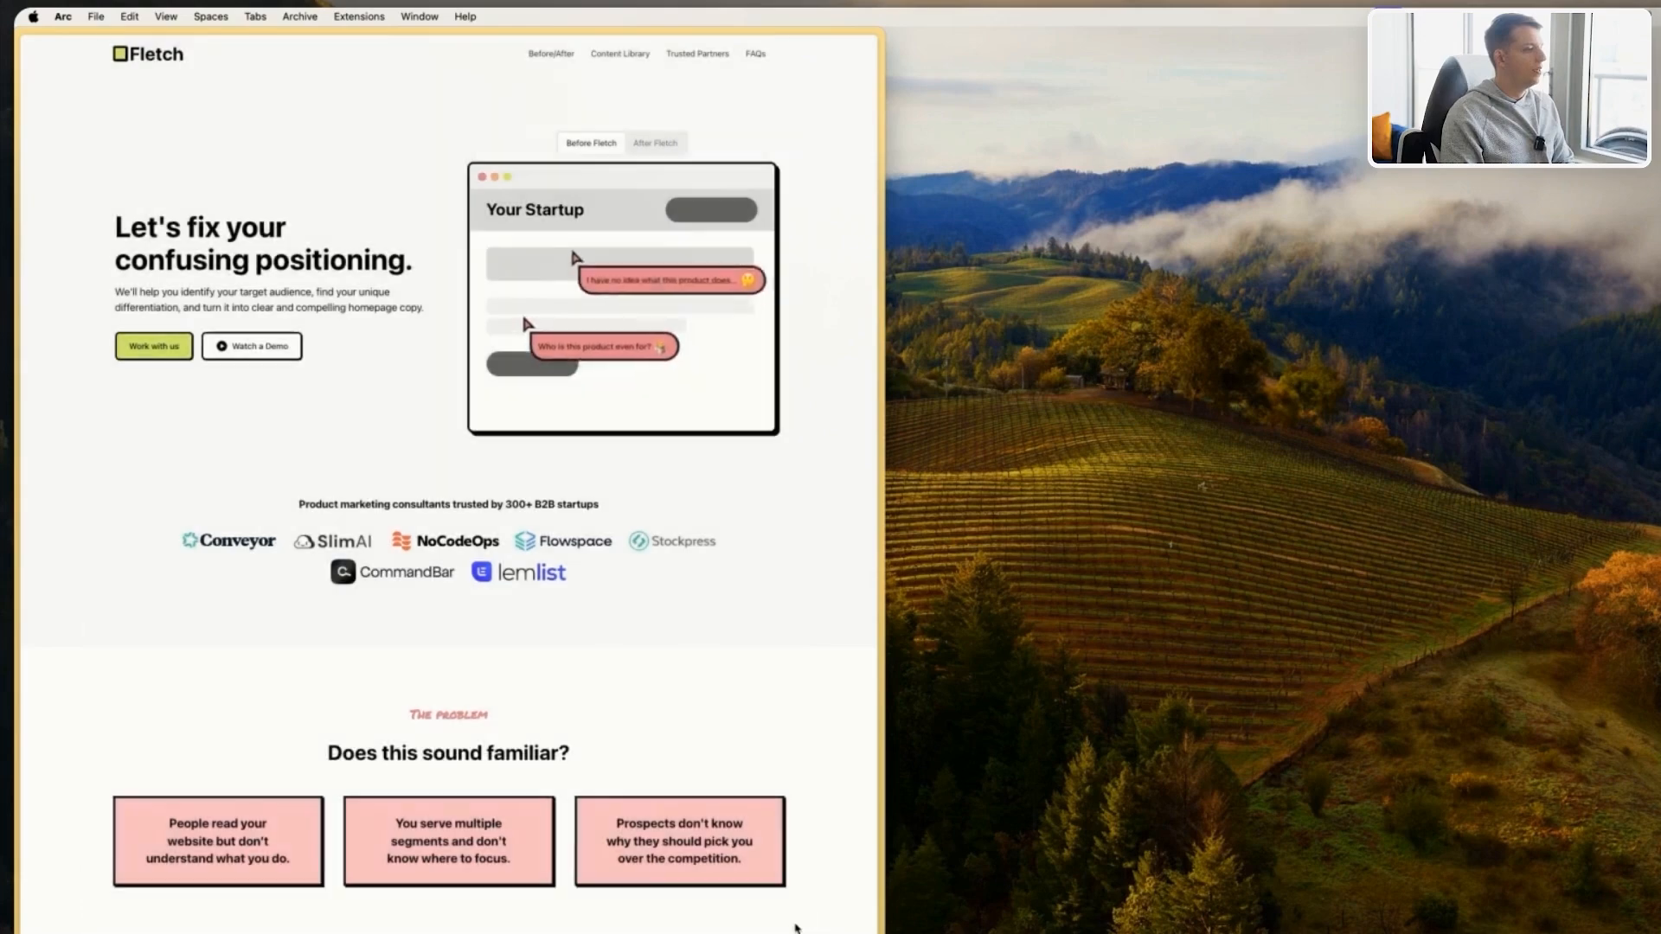
{"action": "scroll", "scroll_direction": "down", "scroll_amount": 3}
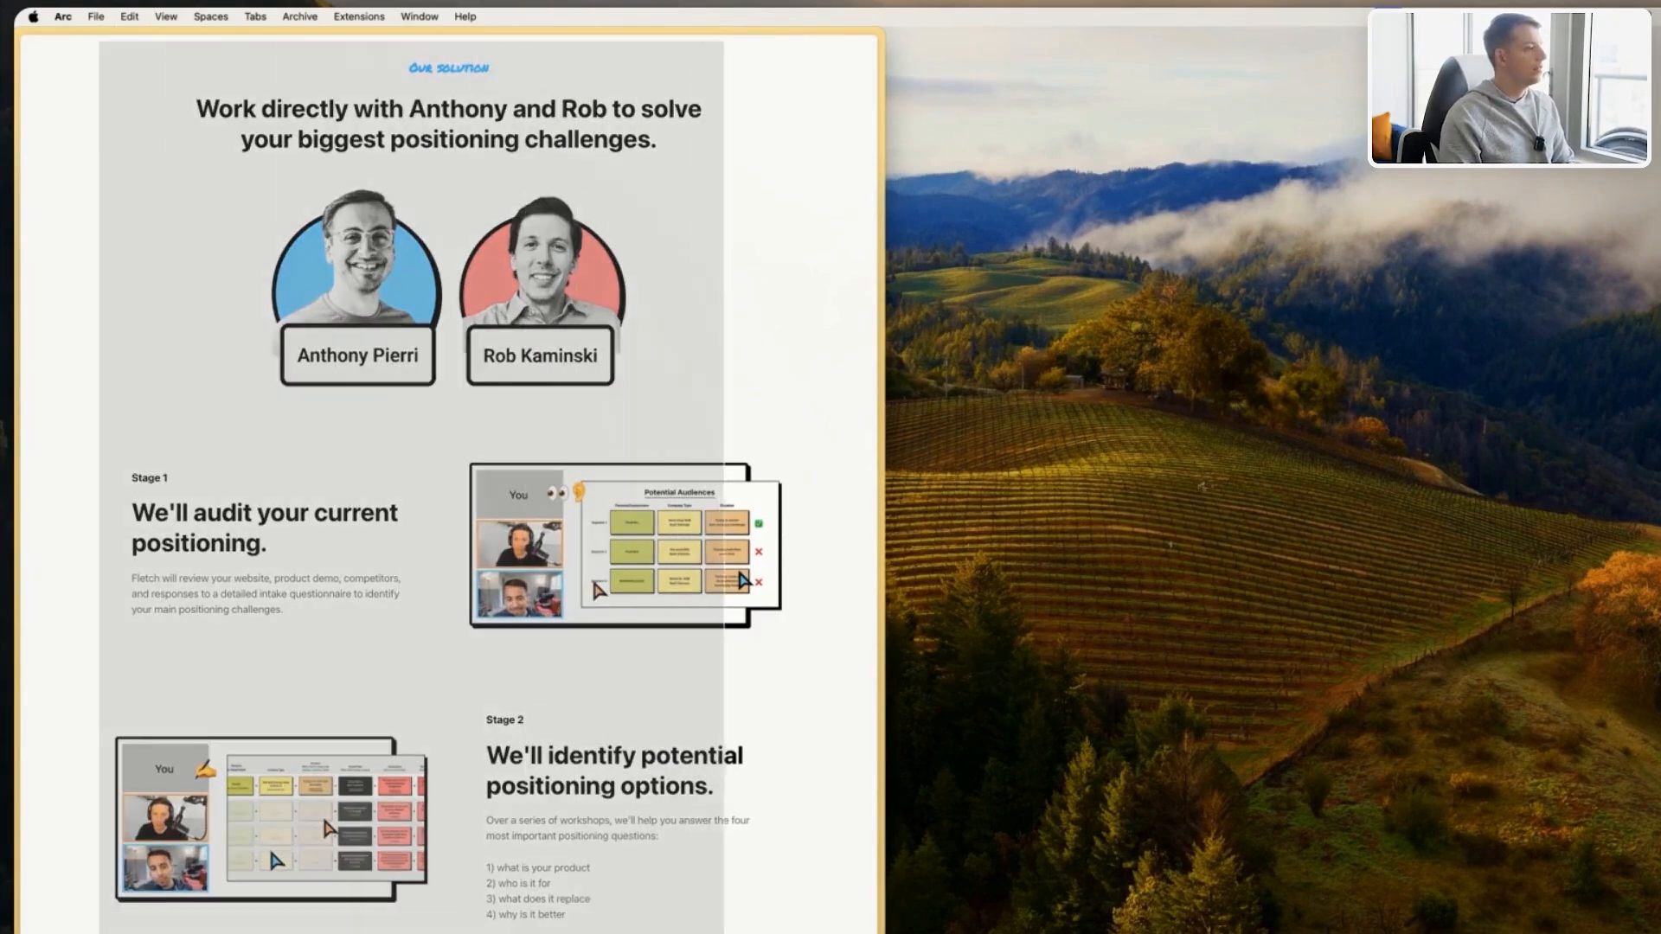
{"action": "scroll", "scroll_direction": "down", "scroll_amount": 3}
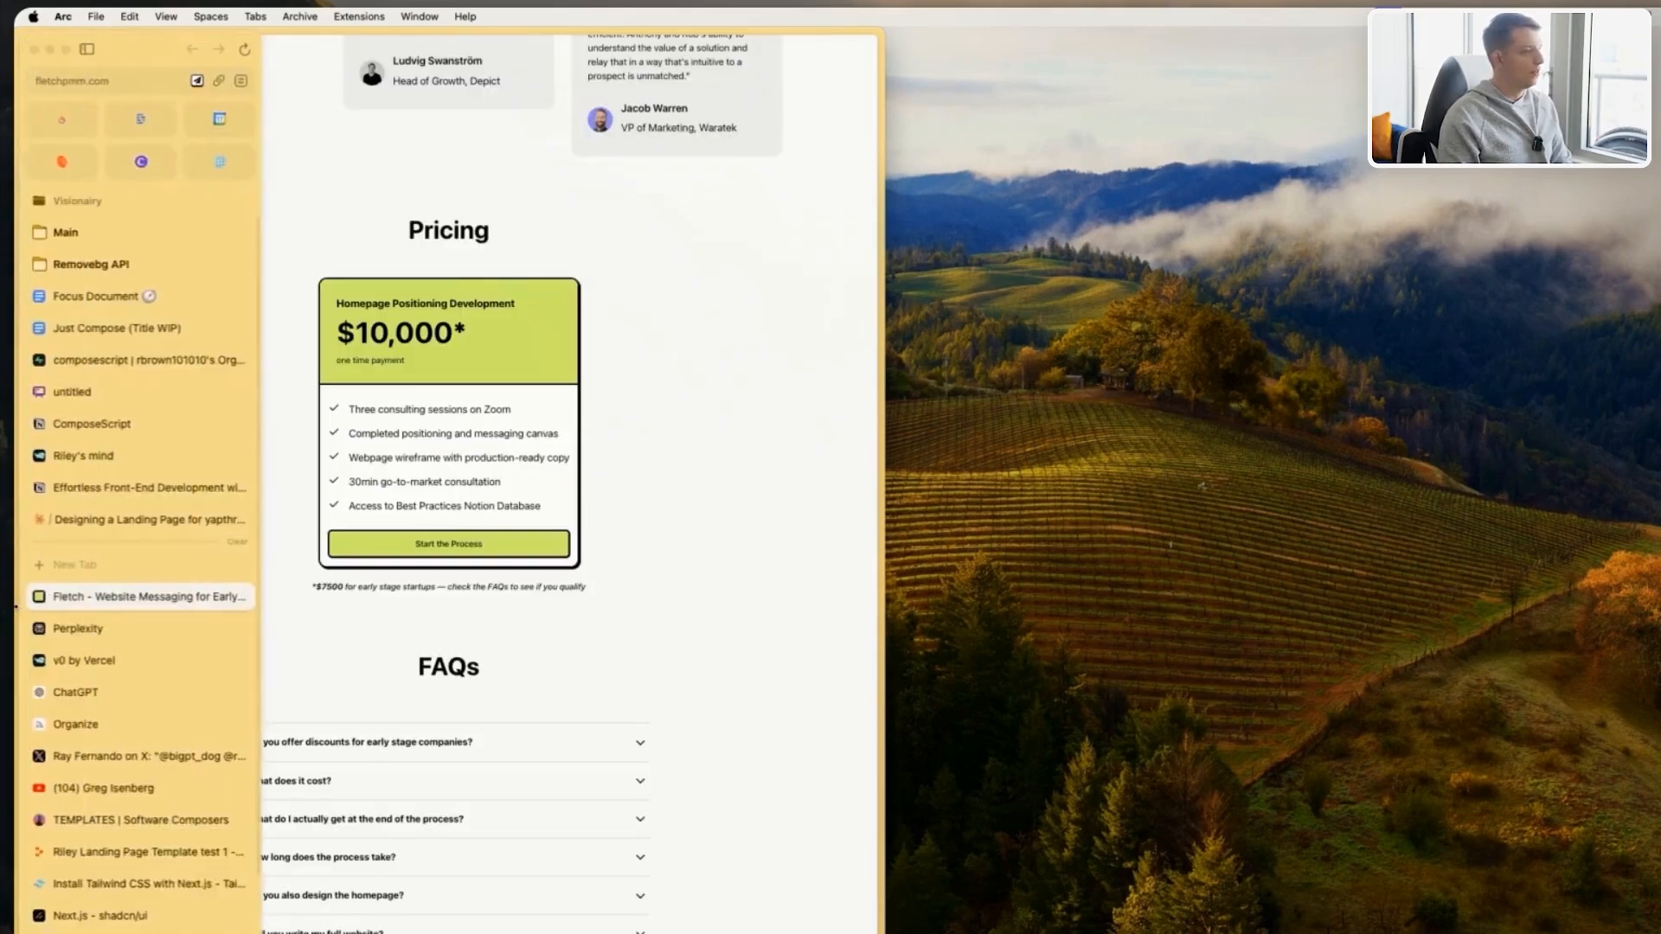
{"action": "left_click", "coordinate": [83, 660]}
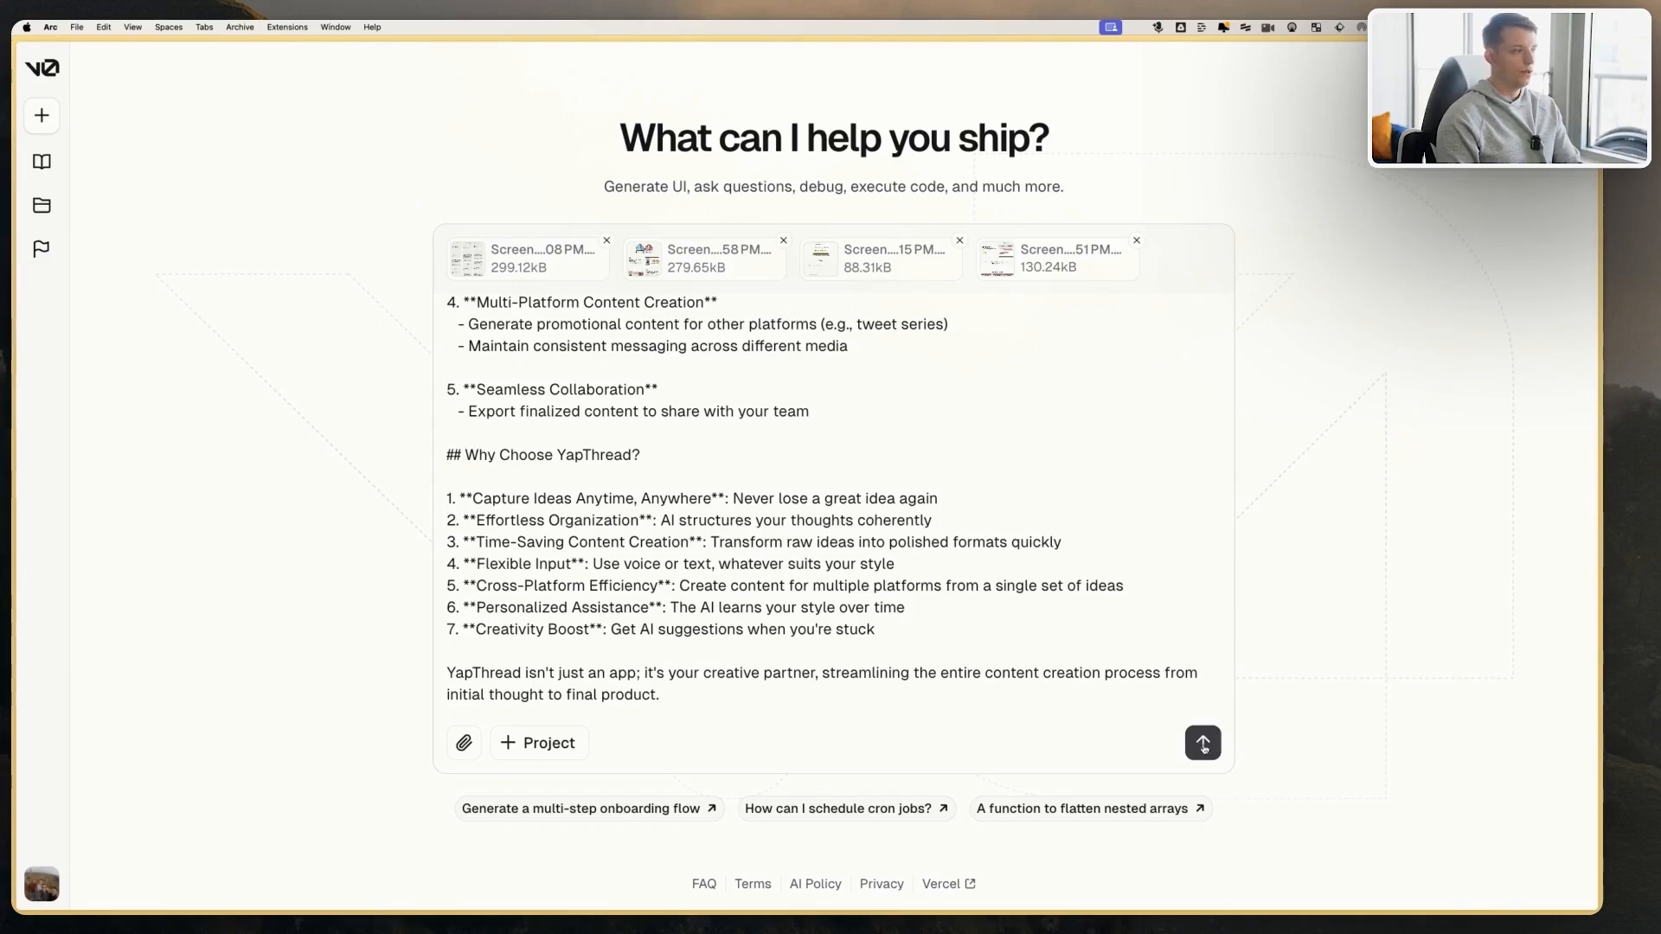
- Submit the request and preview the generated YapThread hero and User Experience Journey section
{"action": "left_click", "coordinate": [1203, 742]}
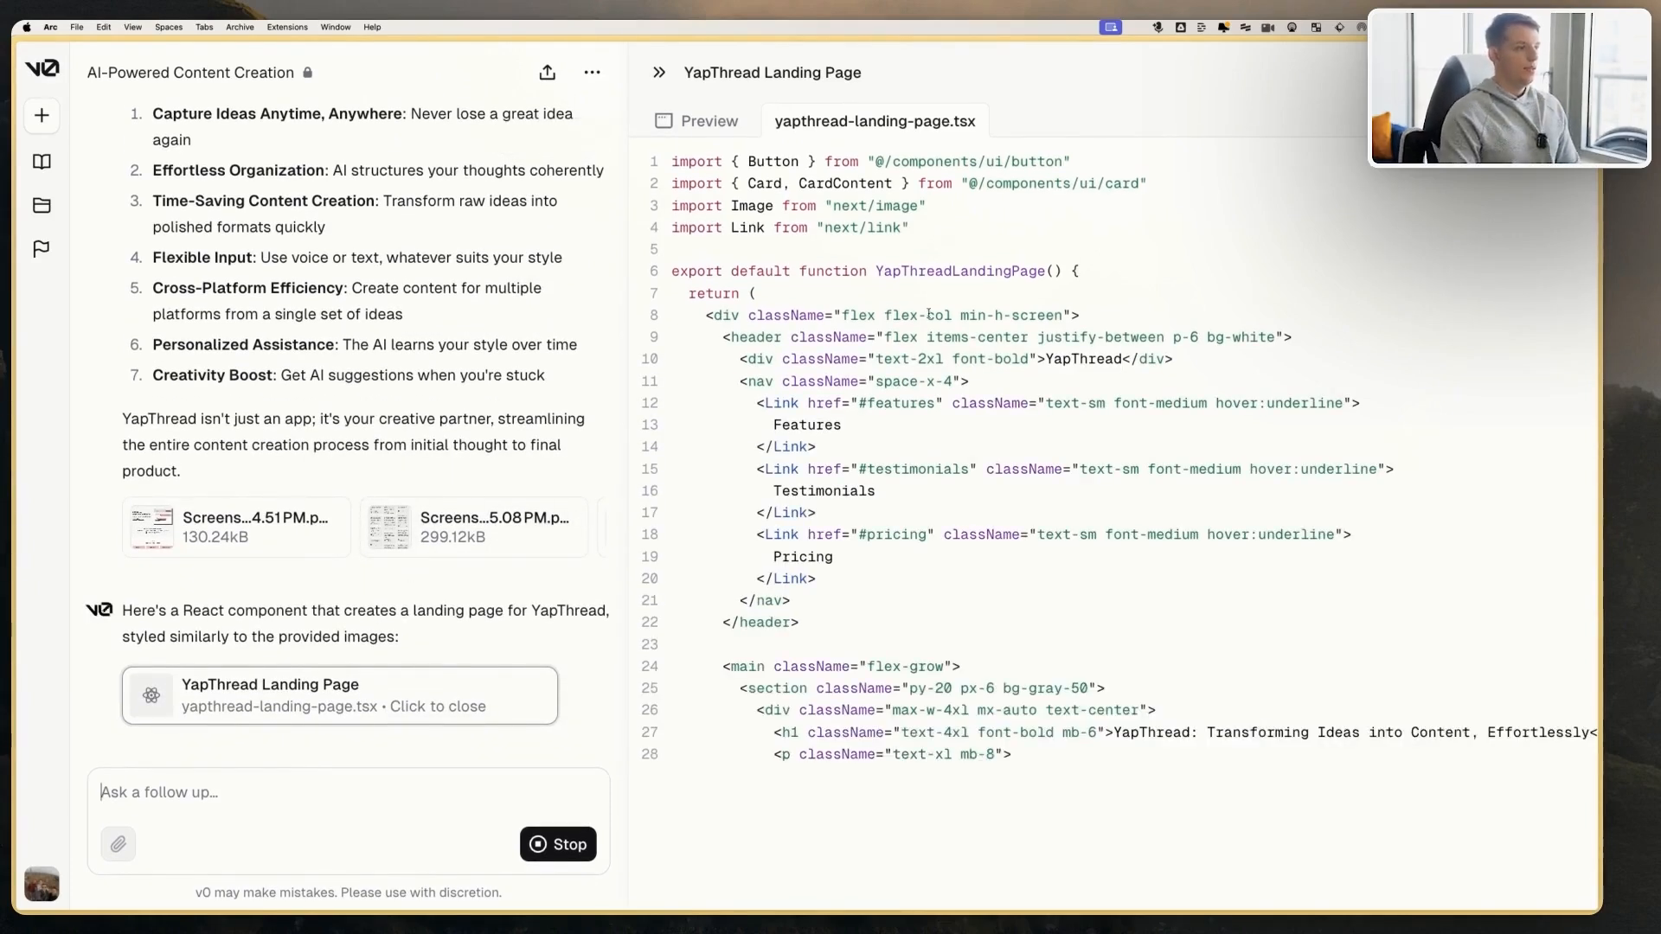
{"action": "left_click", "coordinate": [708, 122]}
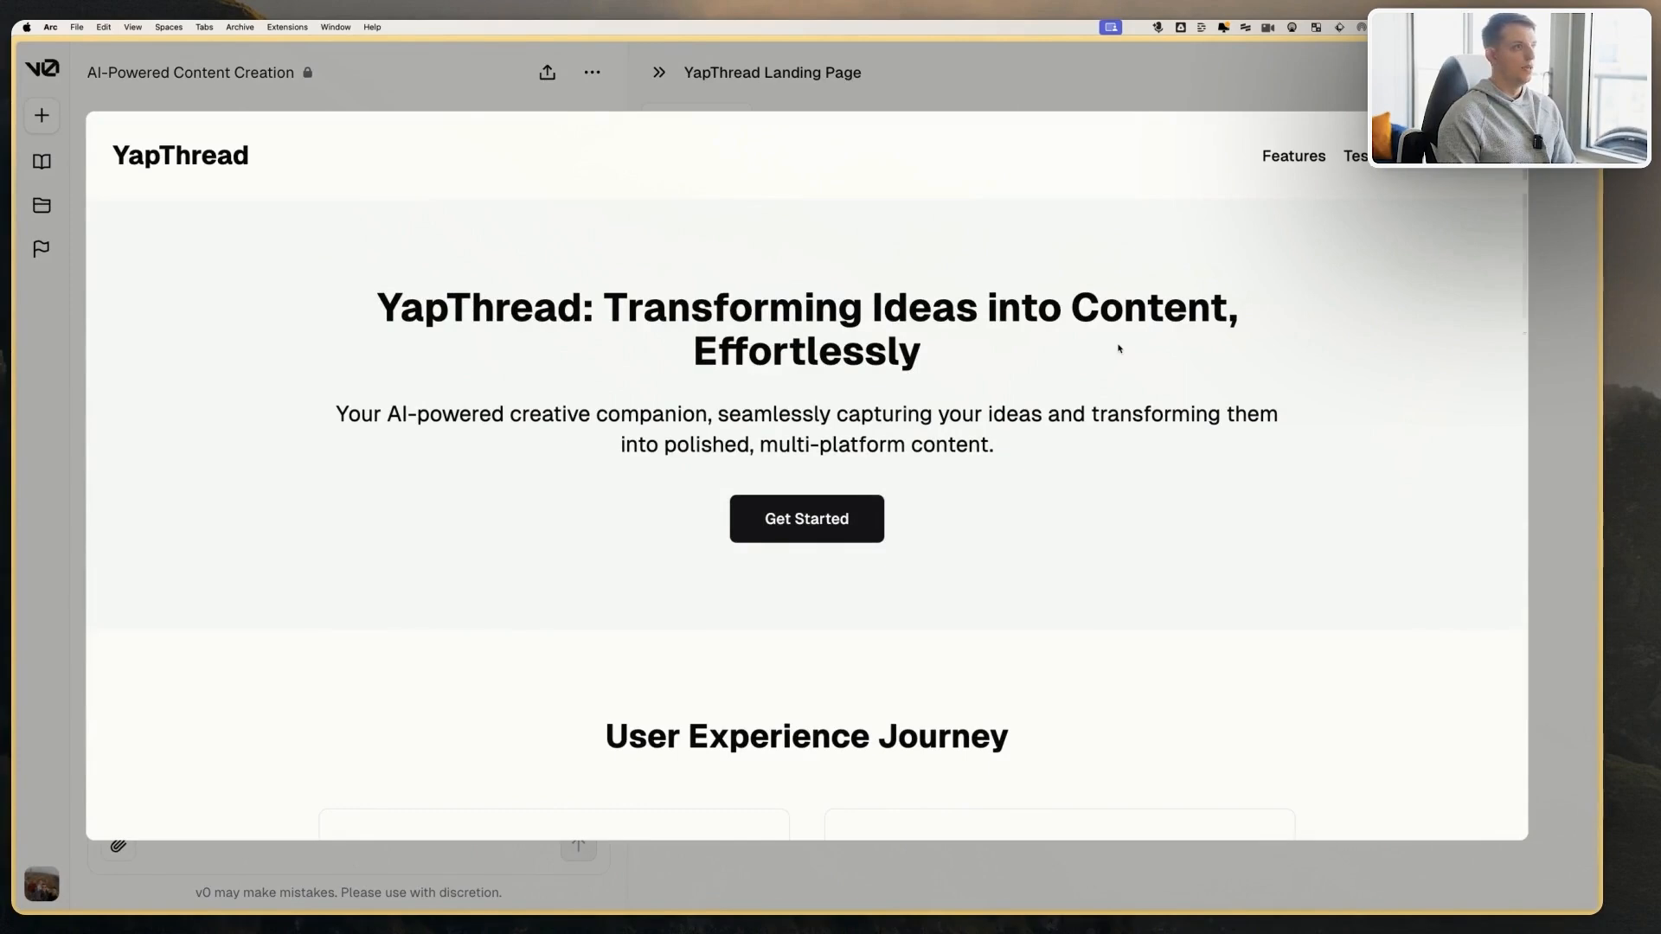
{"action": "mouse_move", "coordinate": [694, 302]}
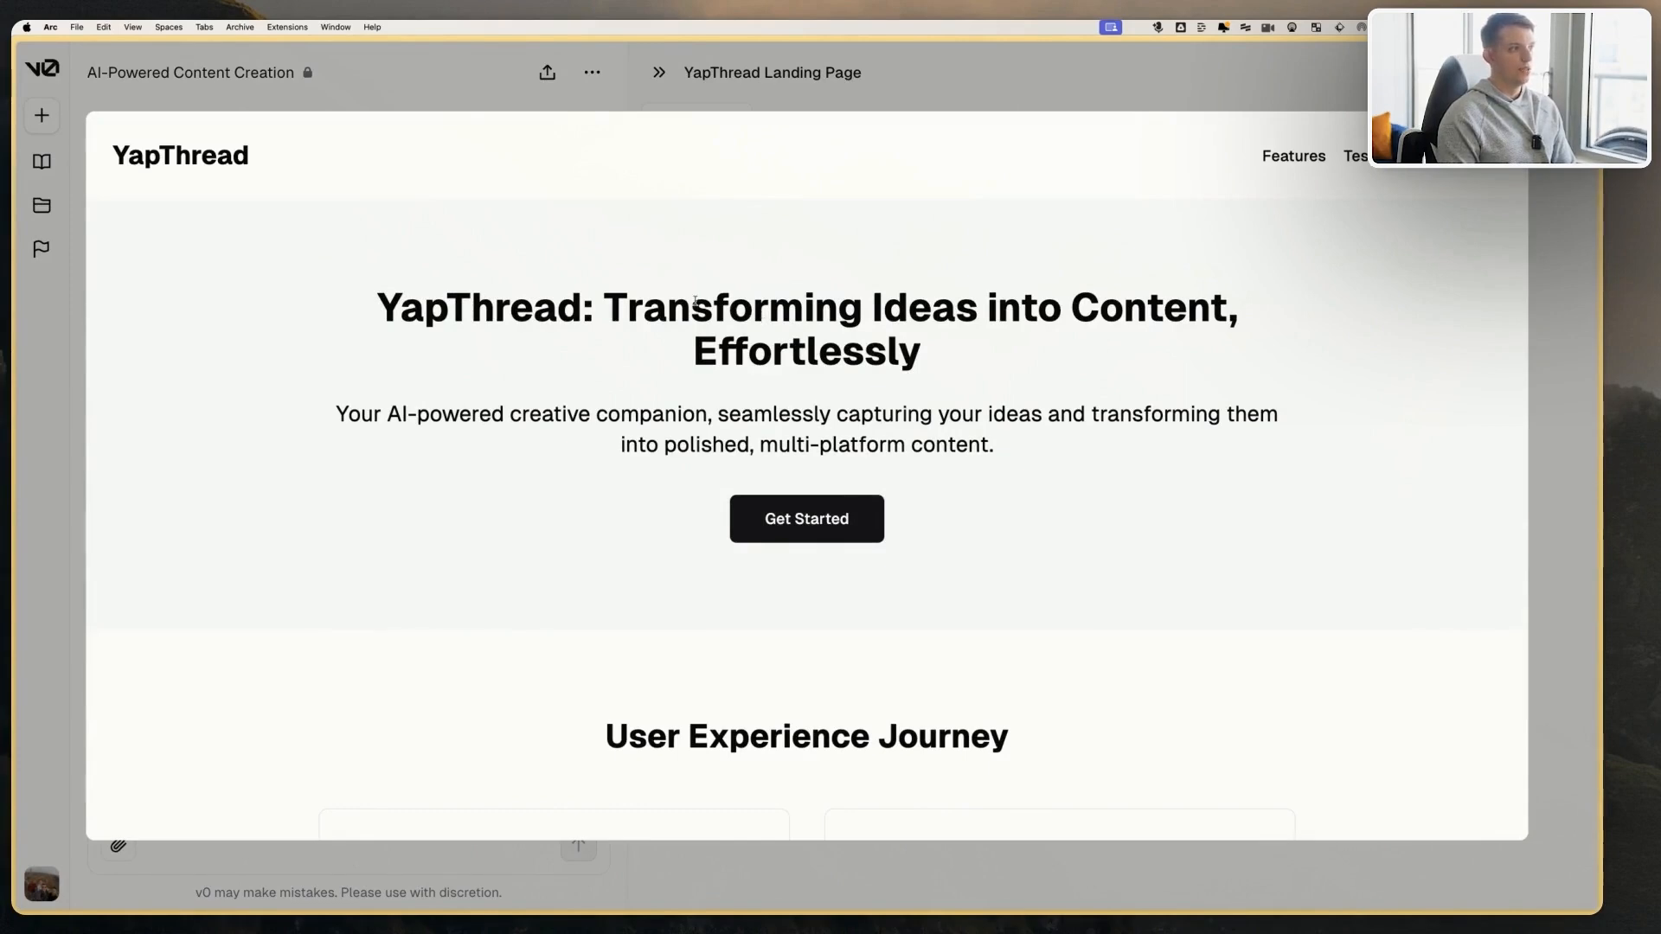
{"action": "scroll", "scroll_direction": "down", "scroll_amount": 3}
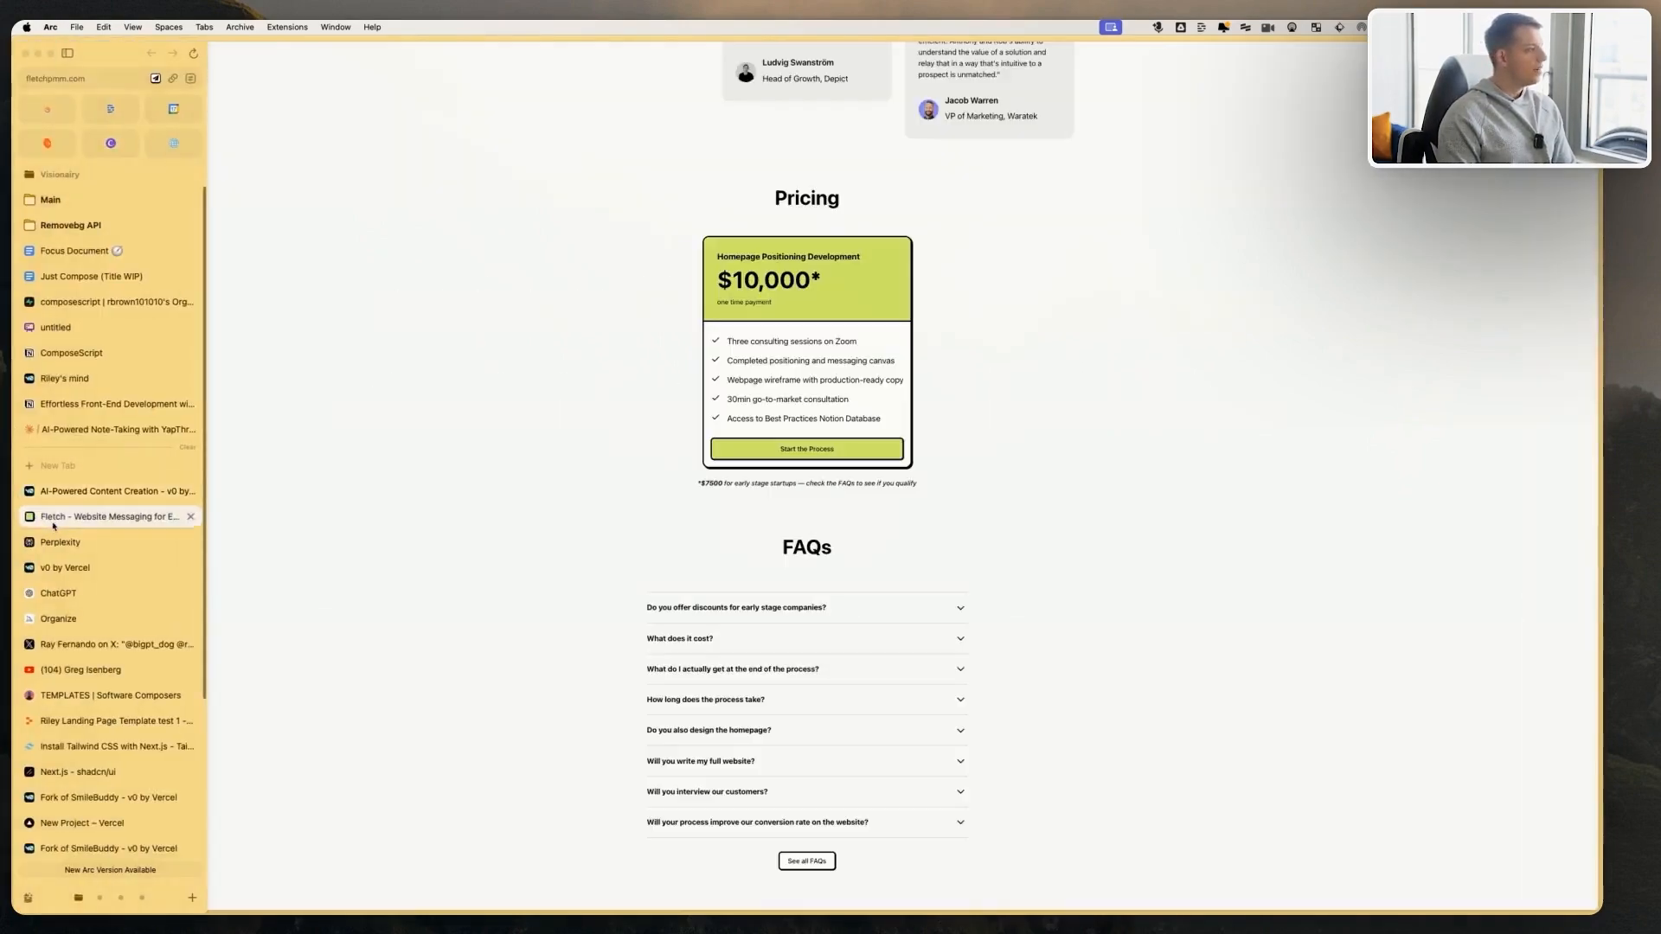
- Return to the landing page chat and write a follow-up to match this site's colors and vibe
{"action": "scroll", "scroll_direction": "up", "scroll_amount": 3}
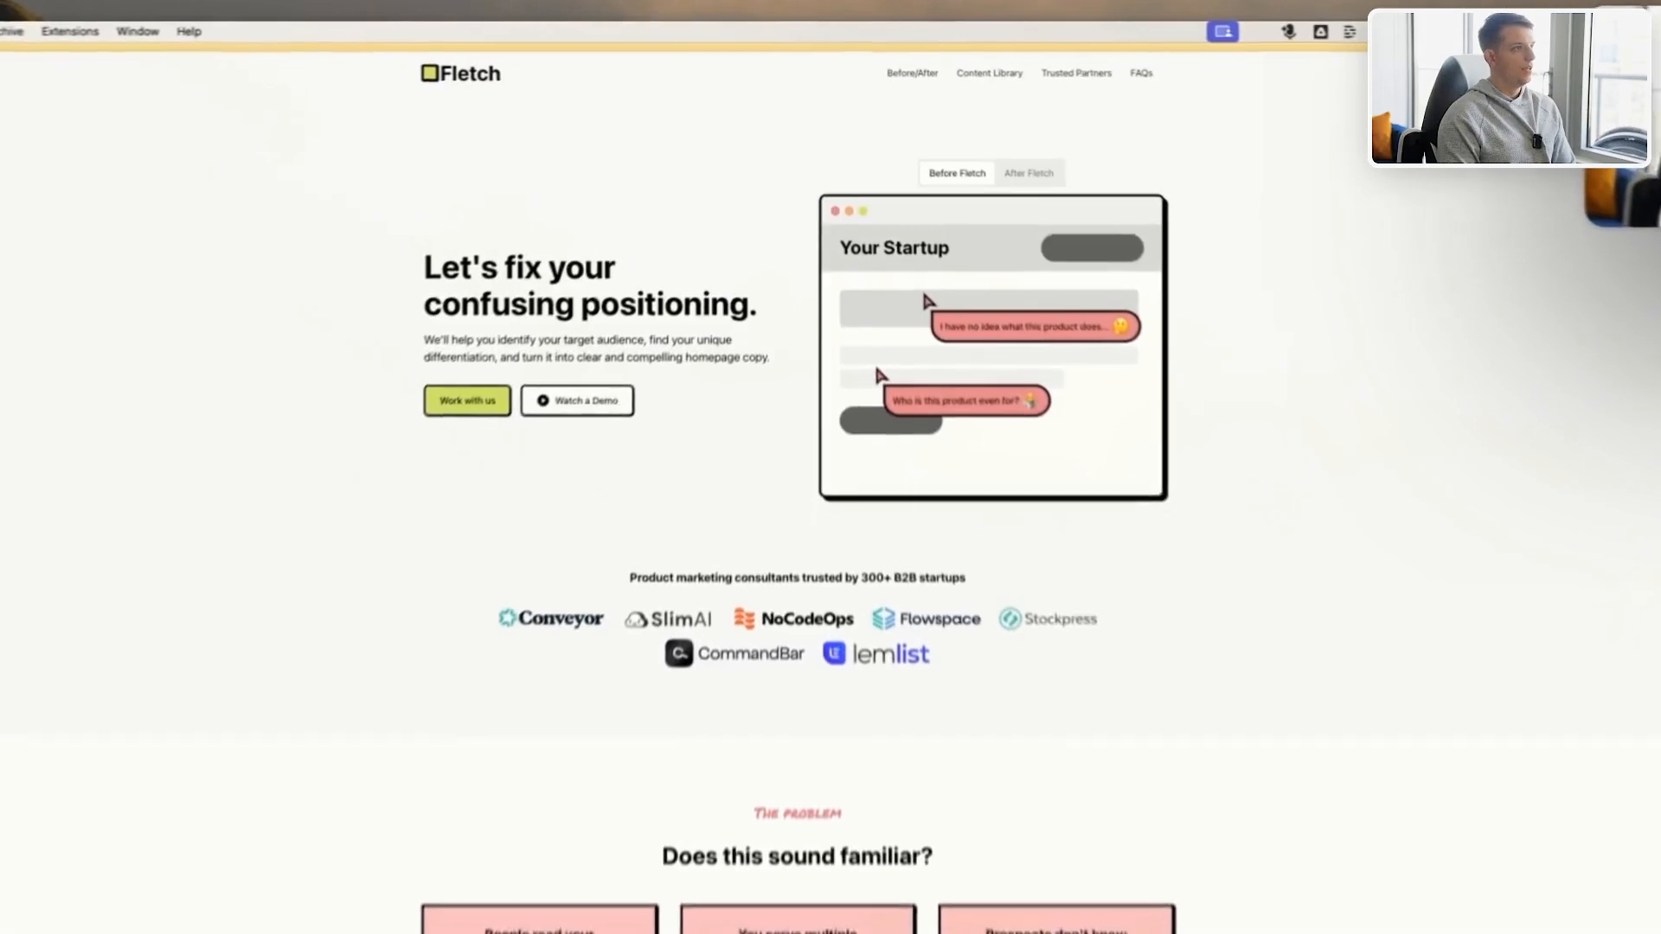
{"action": "left_click", "coordinate": [1028, 173]}
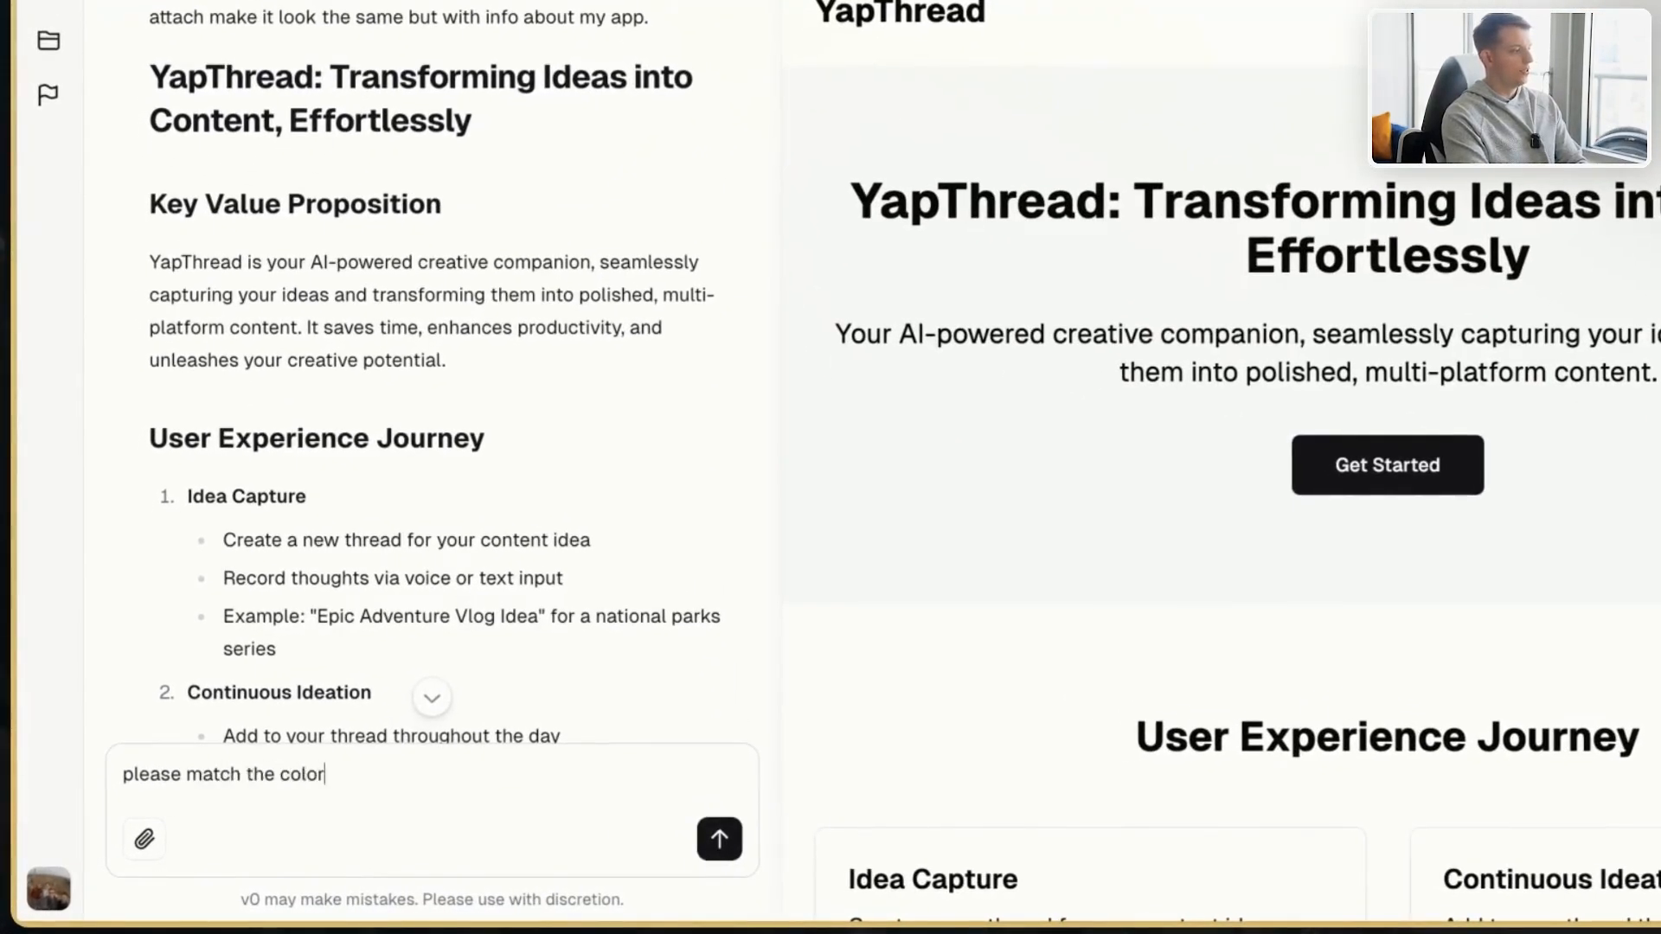
{"action": "type", "text": "s and vibe"}
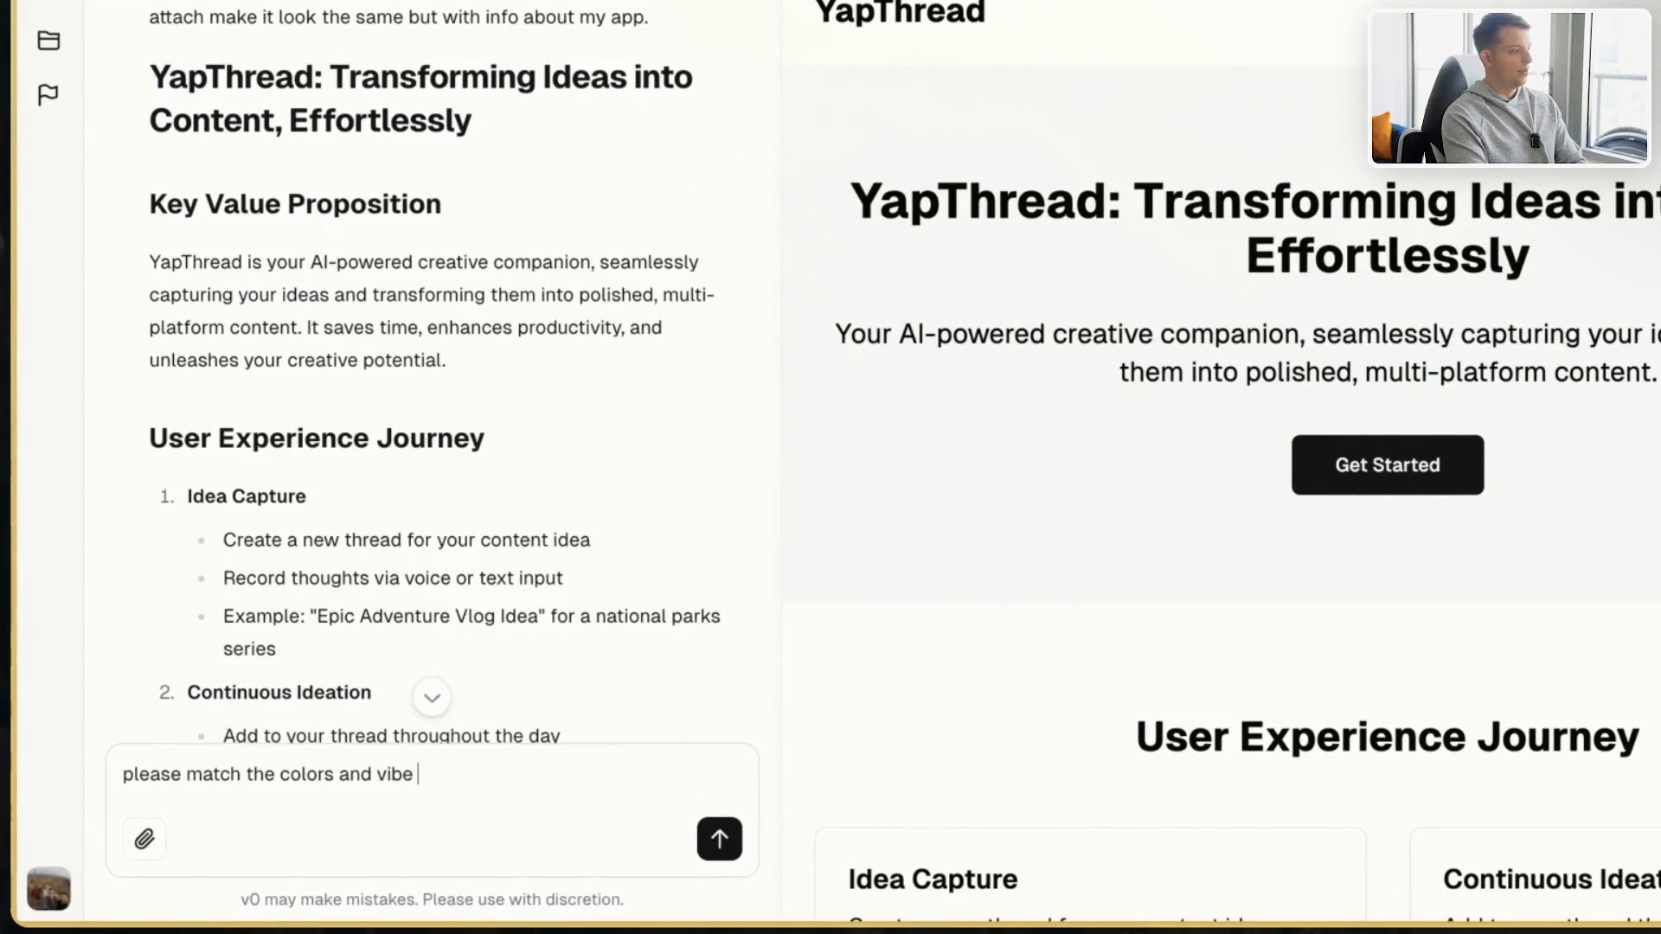
{"action": "type", "text": "with this site."}
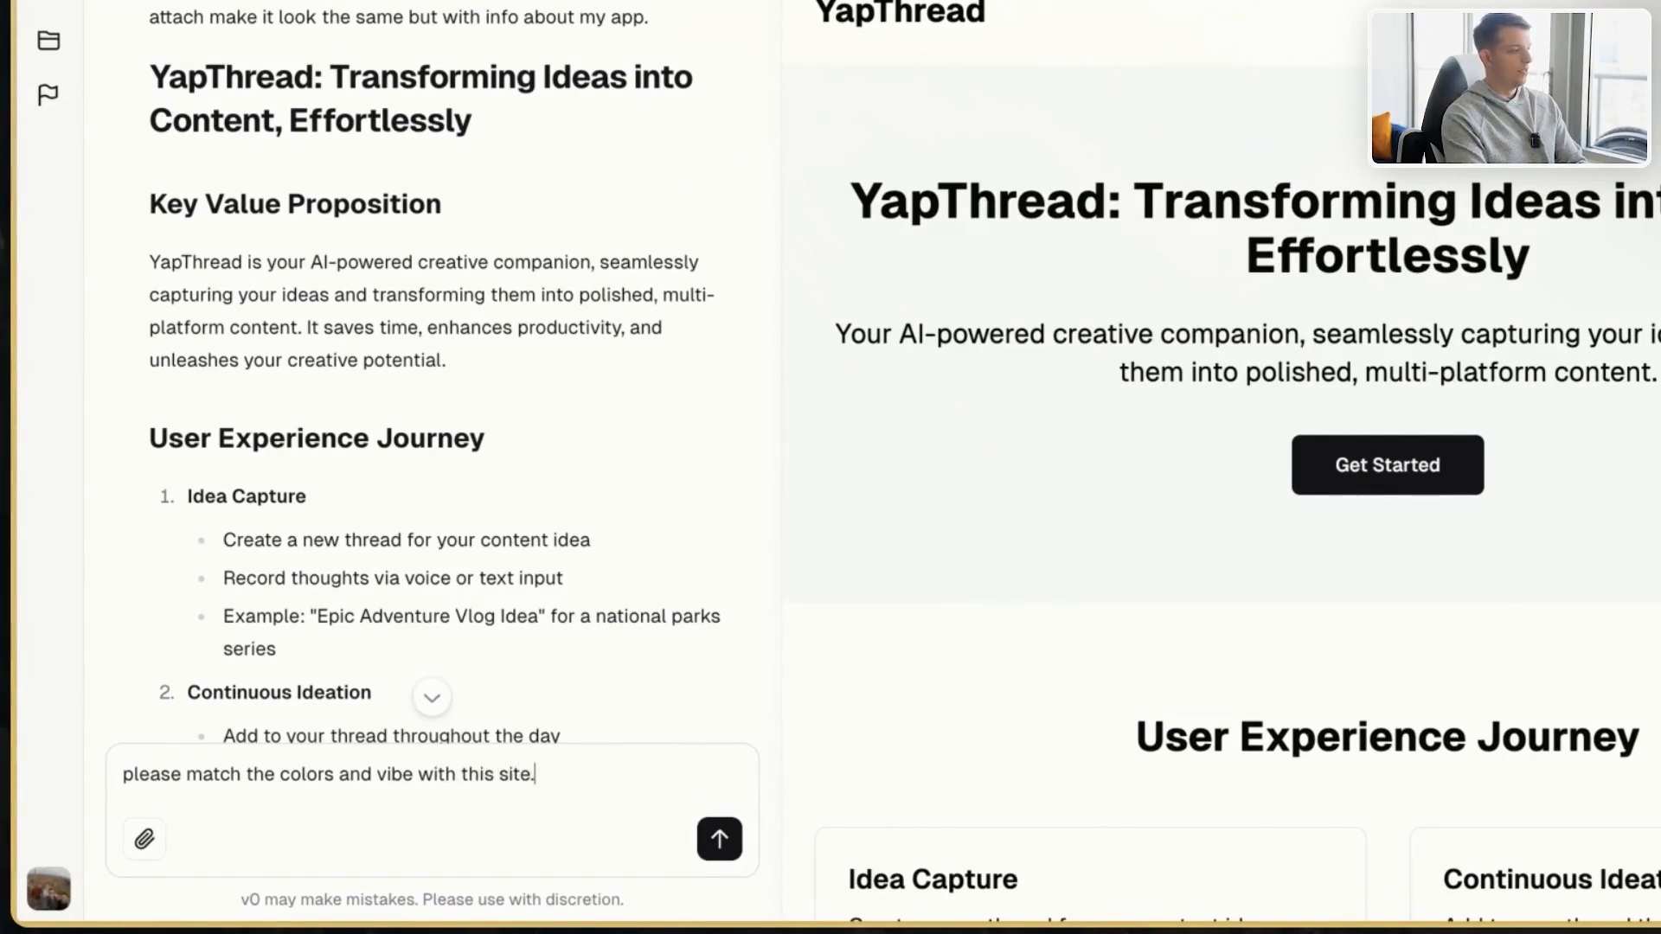
- Attach the 1.24.11 PM screenshot from Downloads and send the color-matching request
{"action": "left_click", "coordinate": [142, 839]}
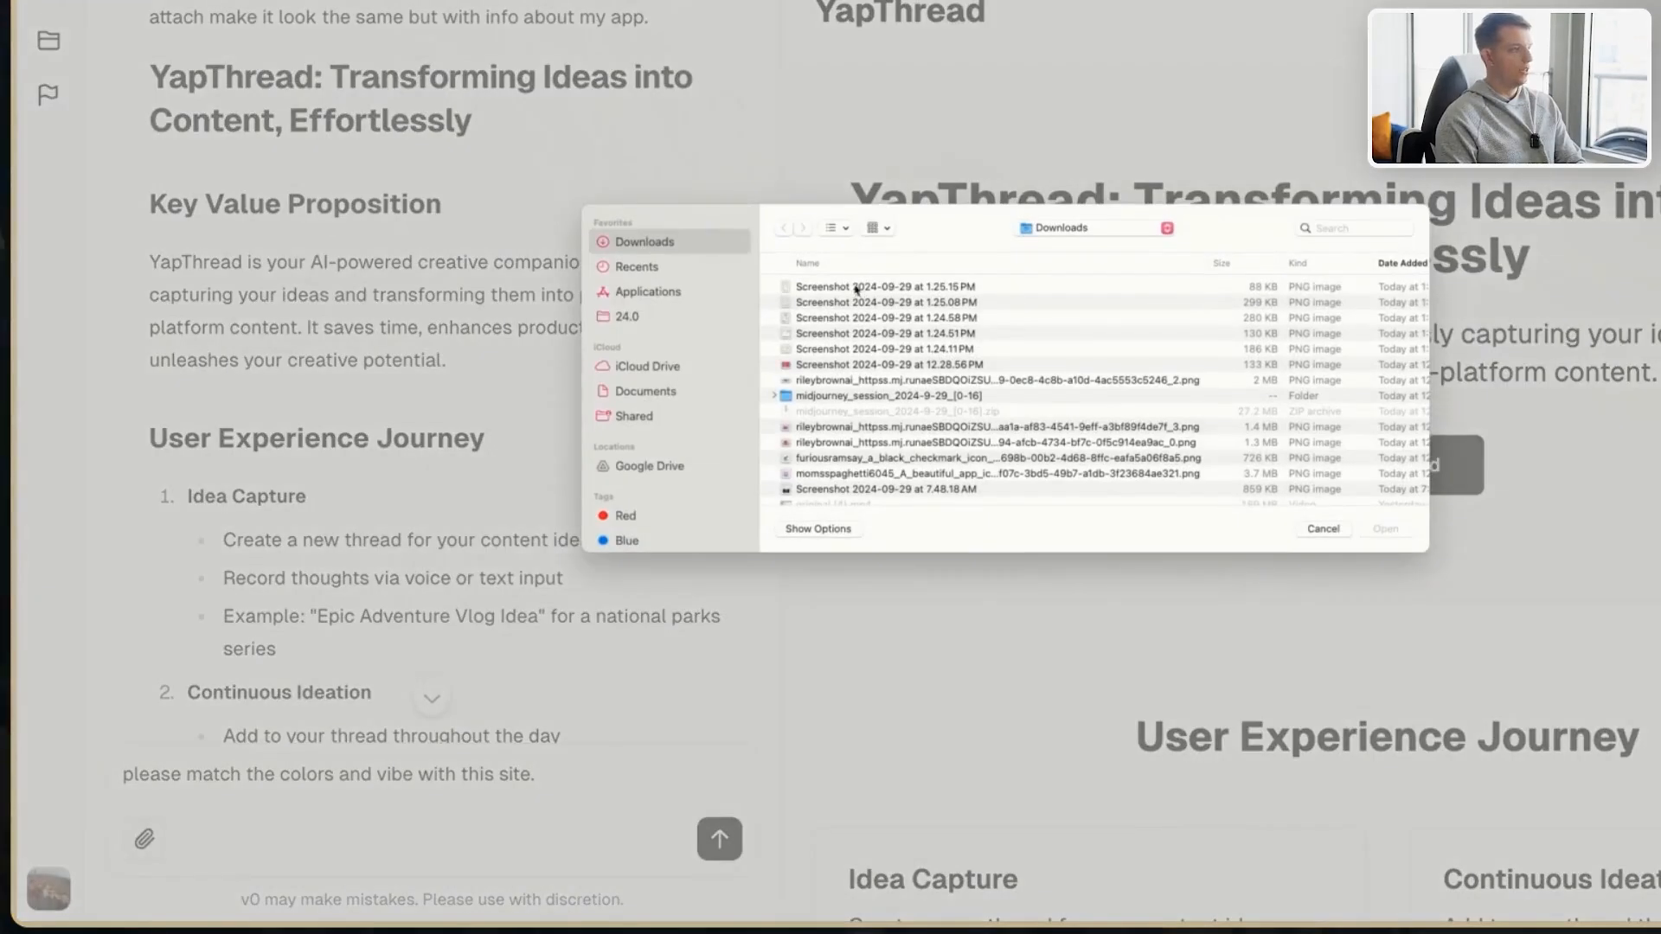
{"action": "left_click", "coordinate": [884, 349]}
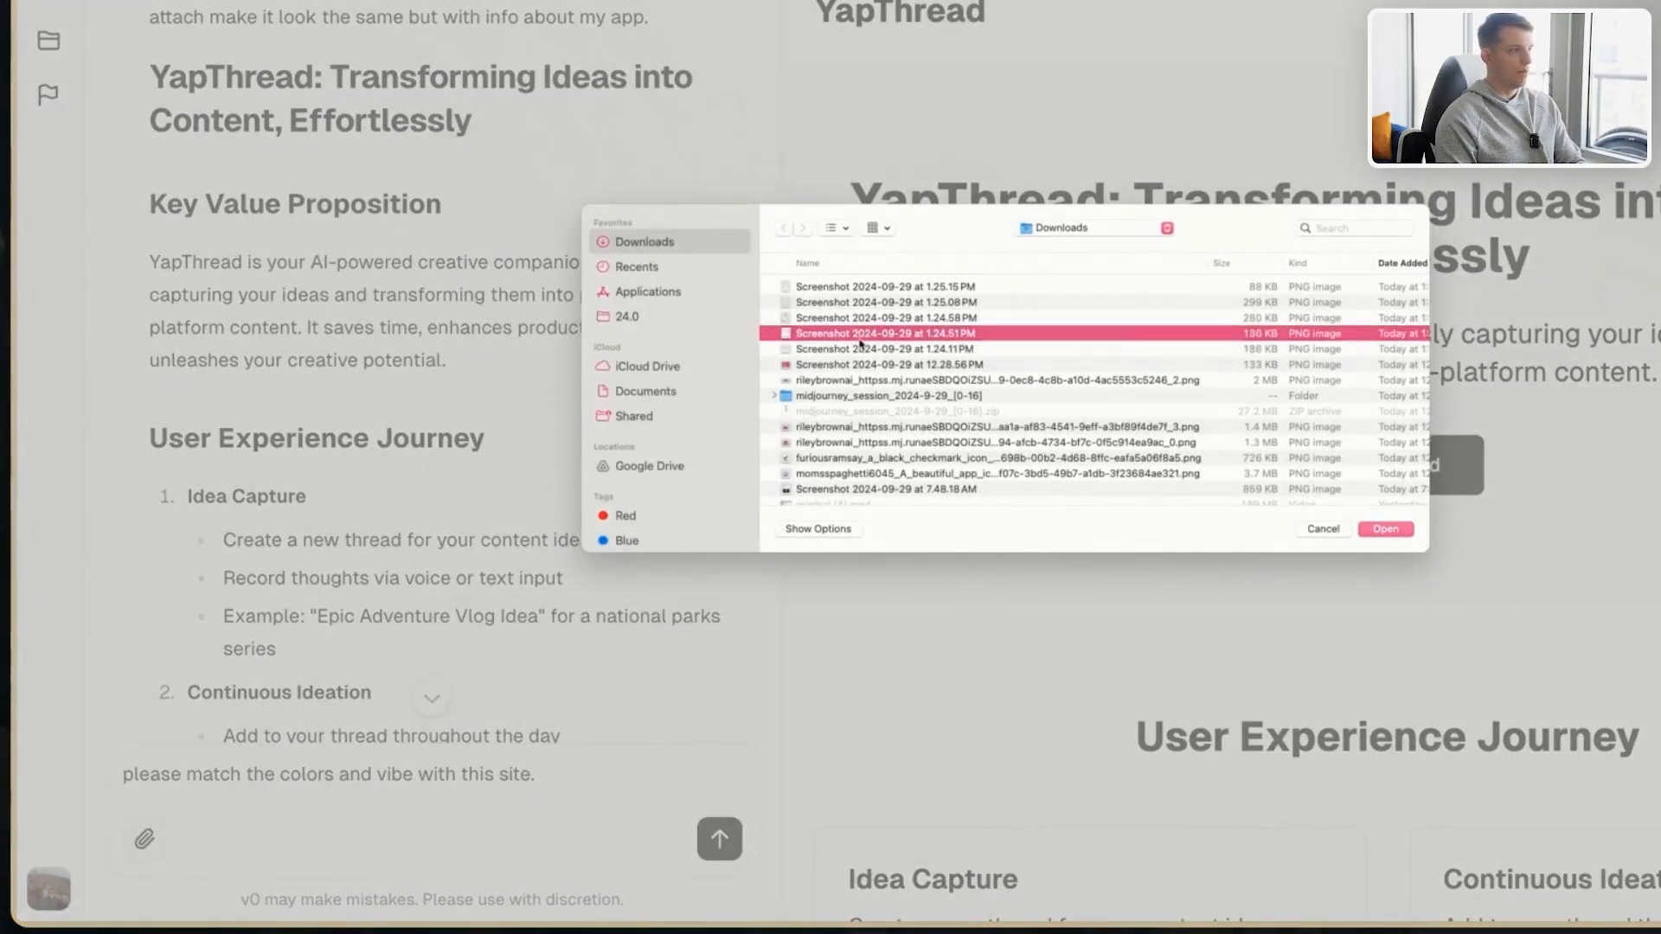
{"action": "left_click", "coordinate": [891, 348]}
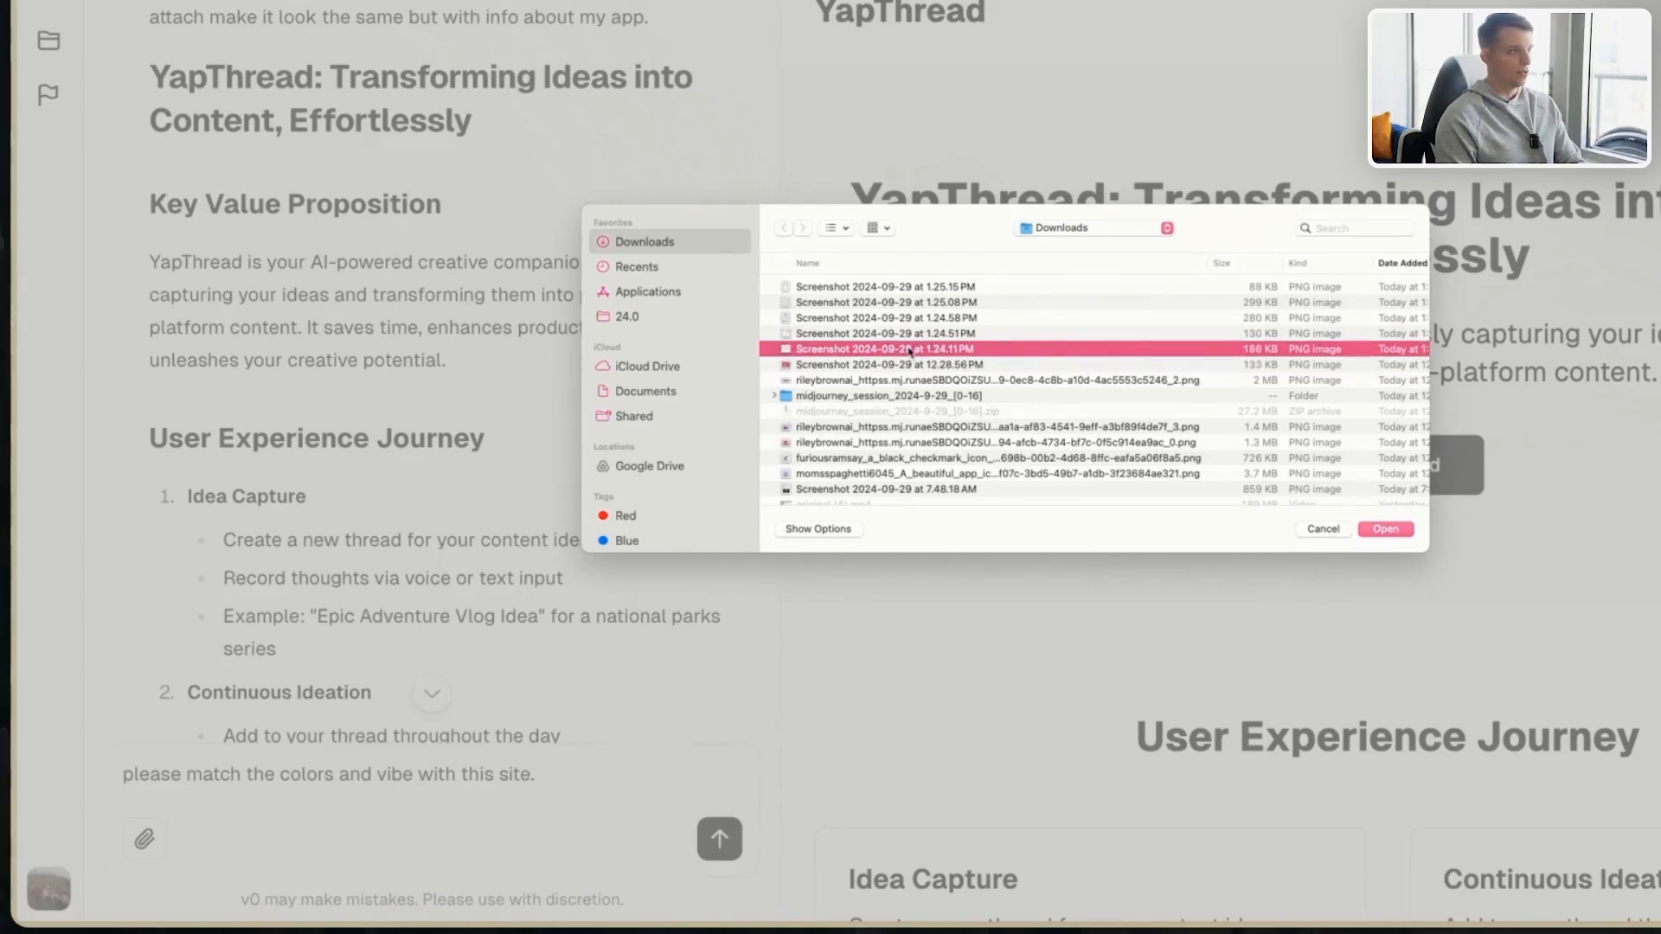
{"action": "left_click", "coordinate": [1386, 528]}
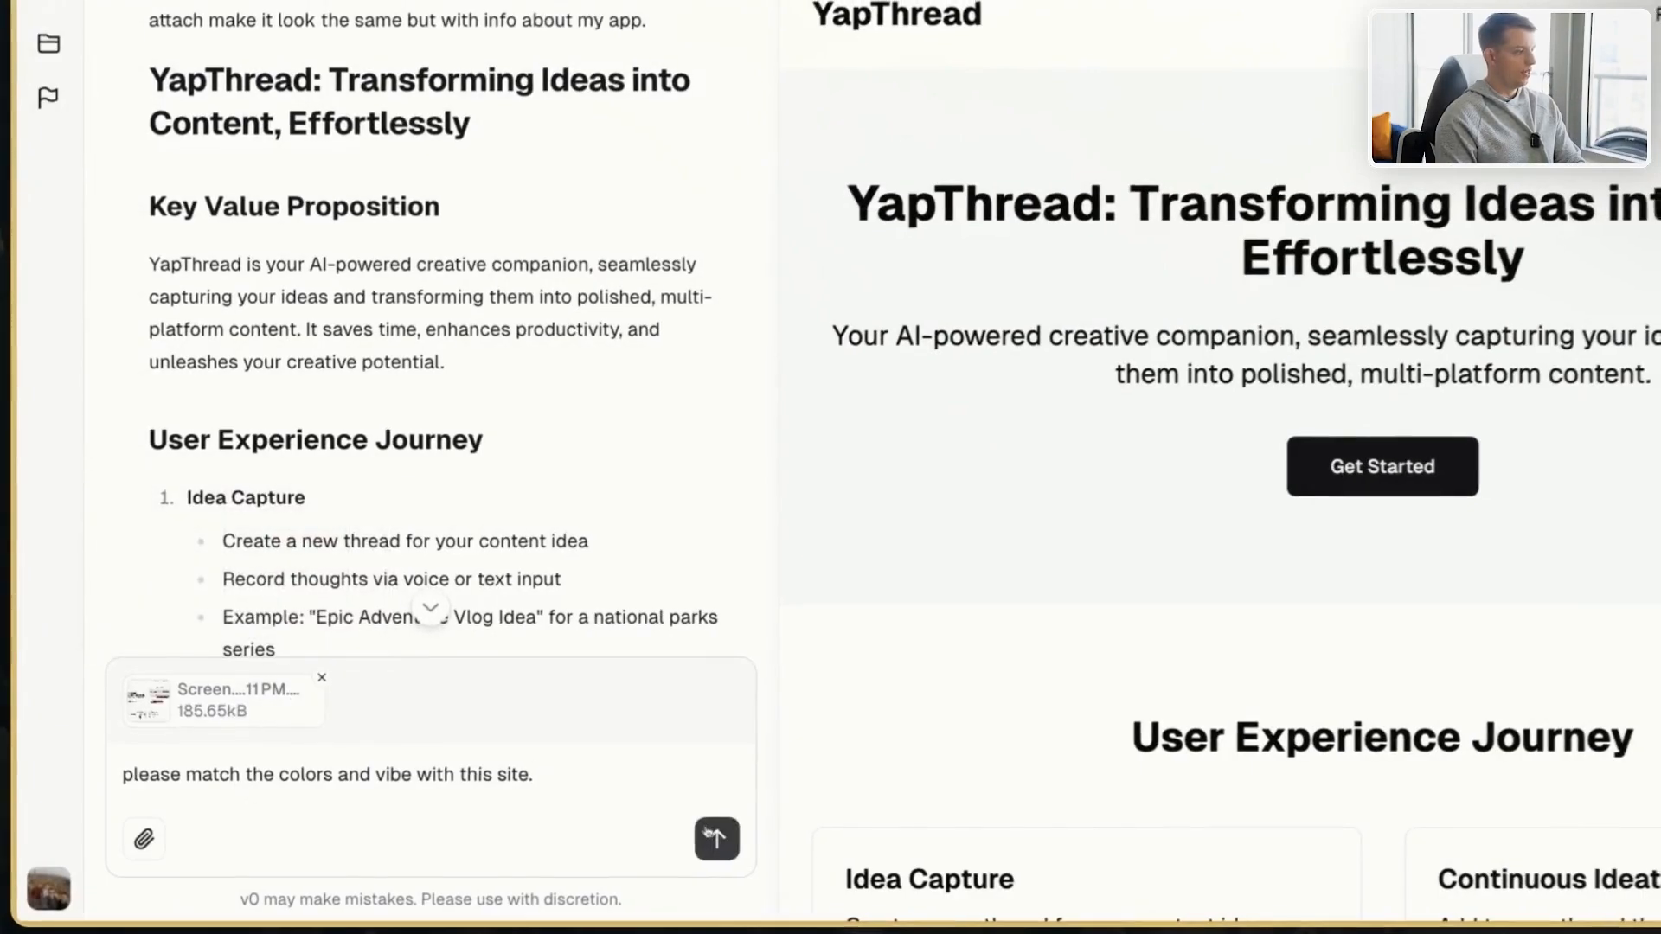
{"action": "left_click", "coordinate": [717, 839]}
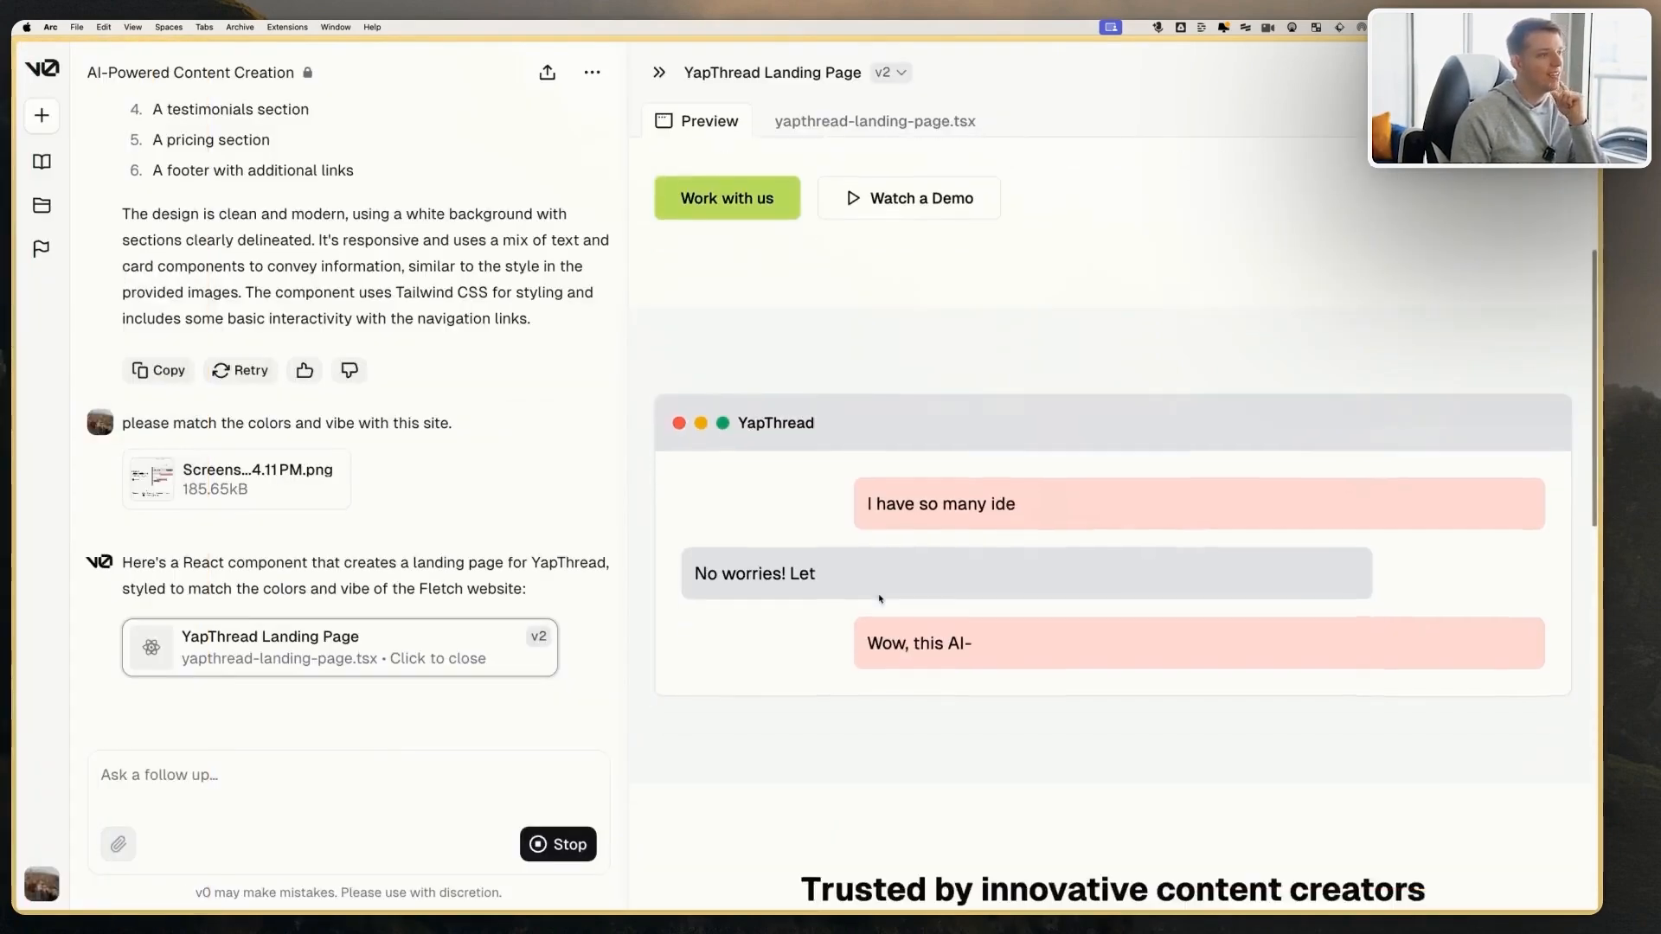
- Scroll through the finished version 2 preview with its Fletch styling and YapThread chat mock
{"action": "scroll", "scroll_direction": "down", "scroll_amount": 3}
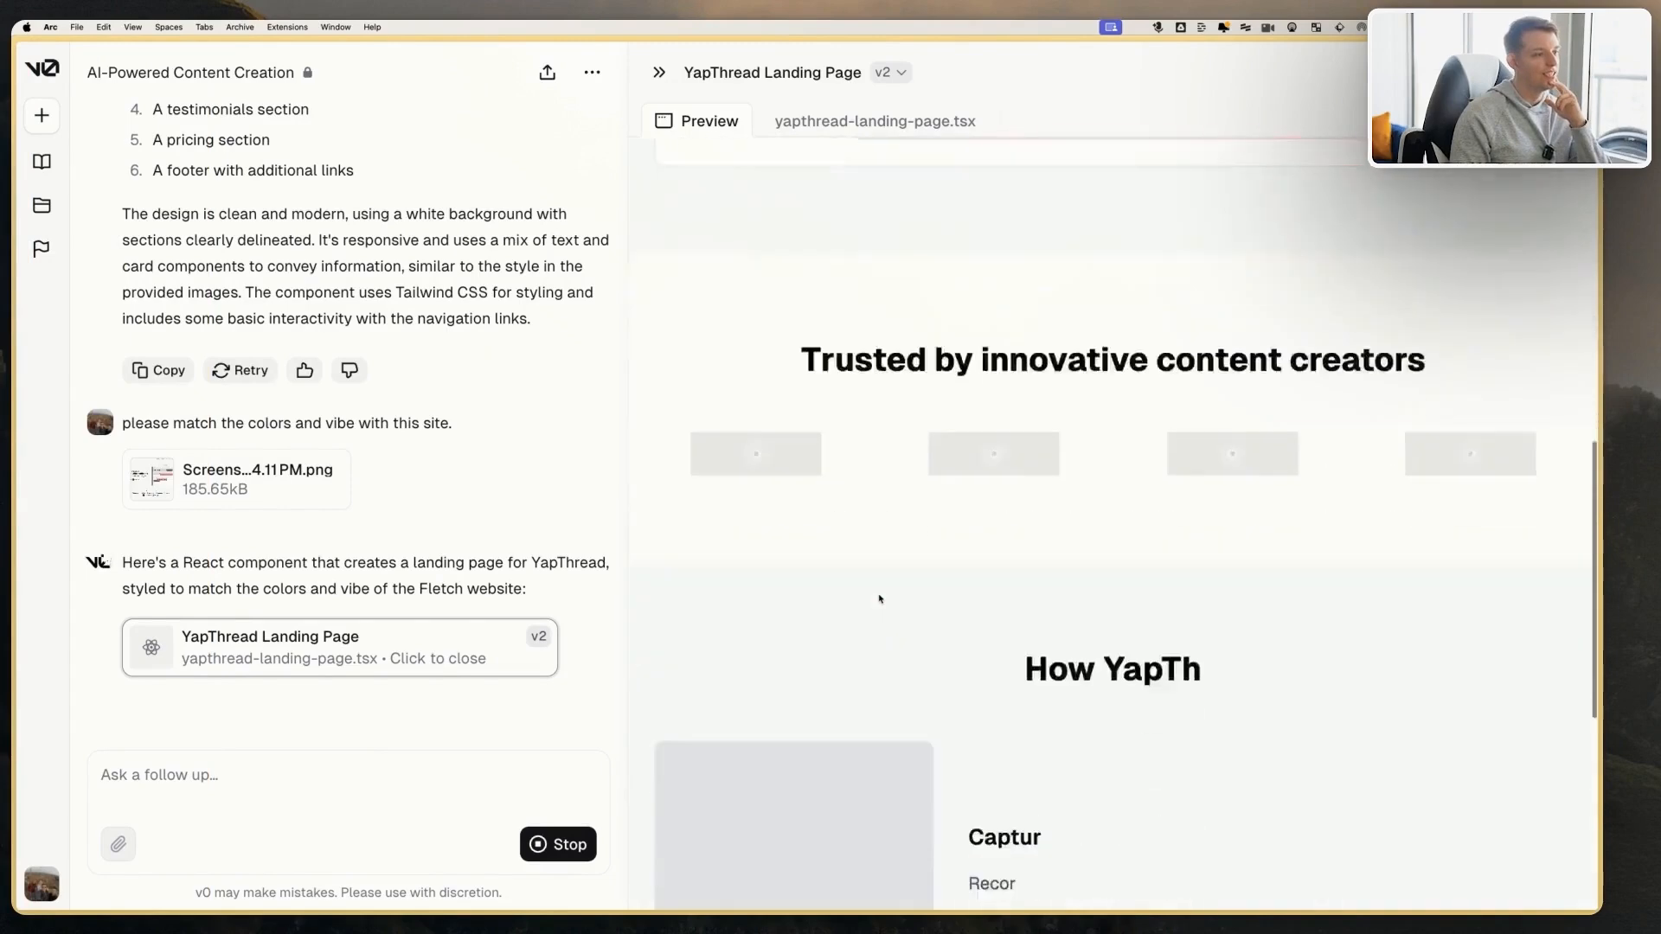
{"action": "scroll", "scroll_direction": "up", "scroll_amount": 3}
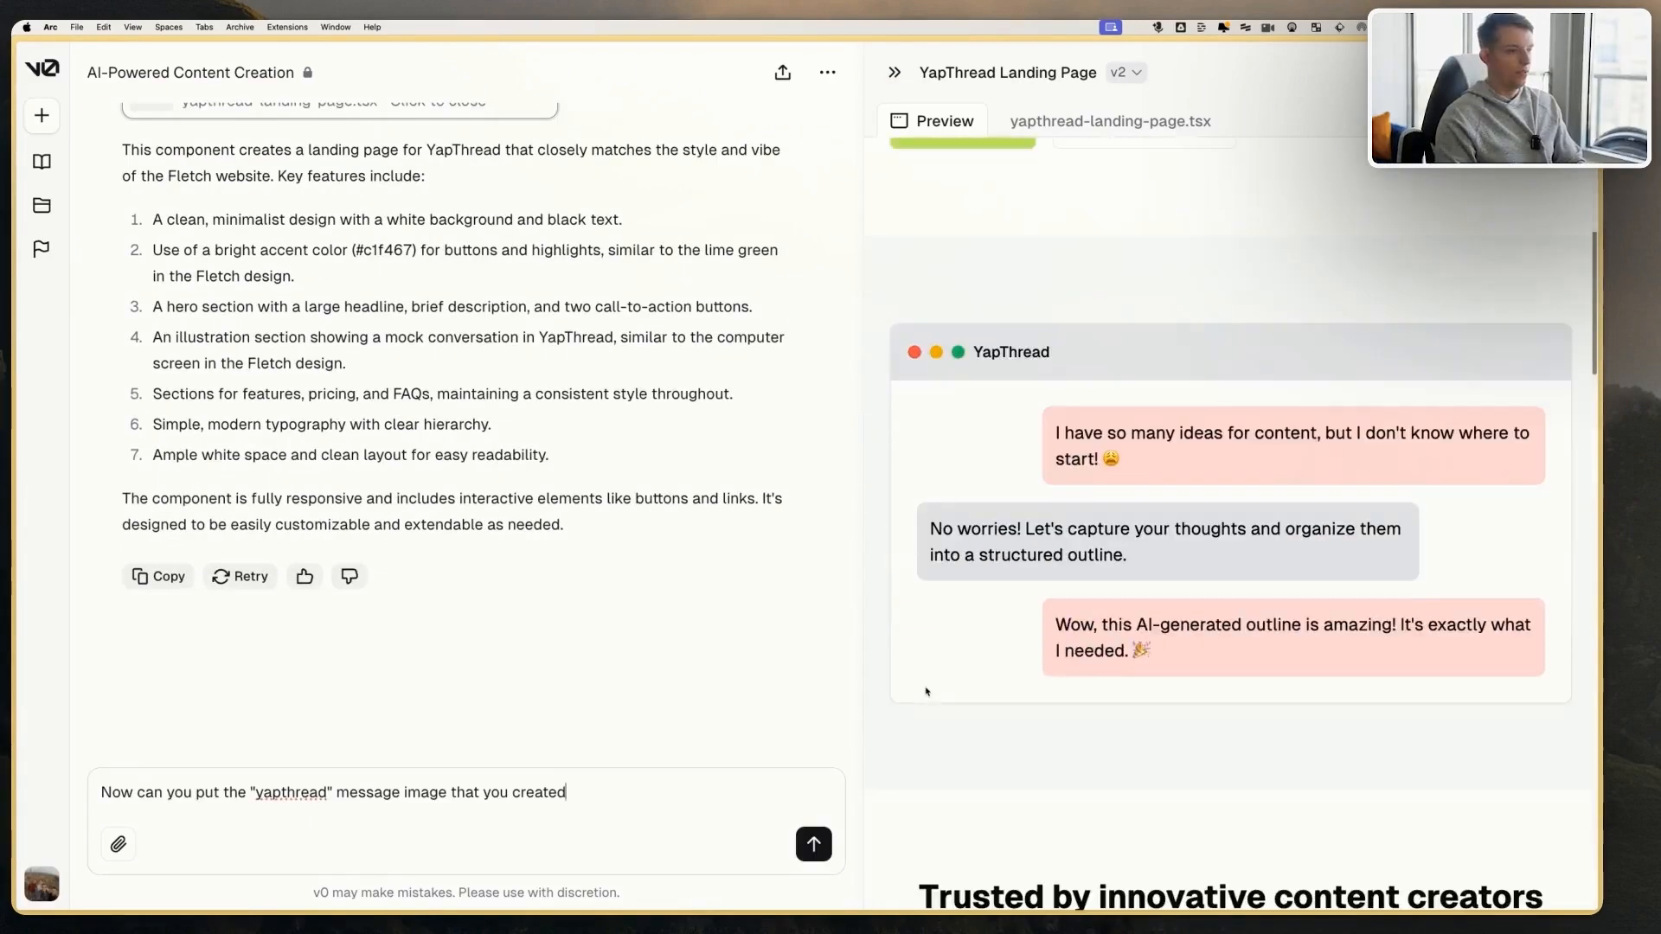
- Write the follow-up asking to place the message image right of the main hero text
{"action": "scroll", "scroll_direction": "up", "scroll_amount": 3}
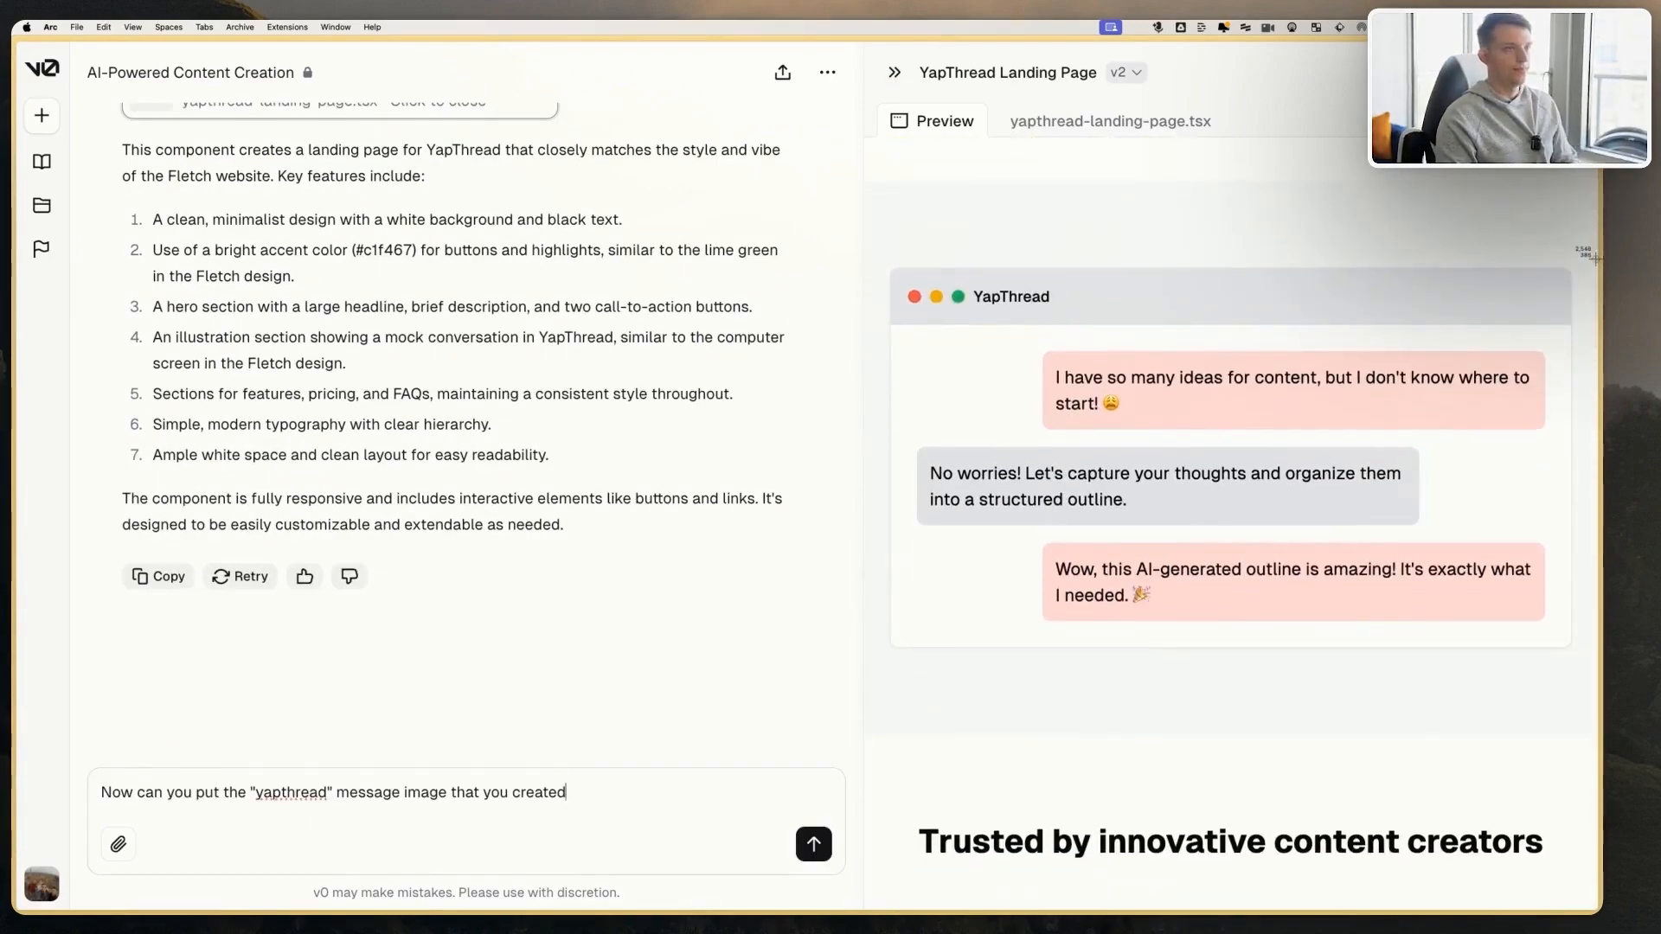
{"action": "type", "text": ". Can you put that next to"}
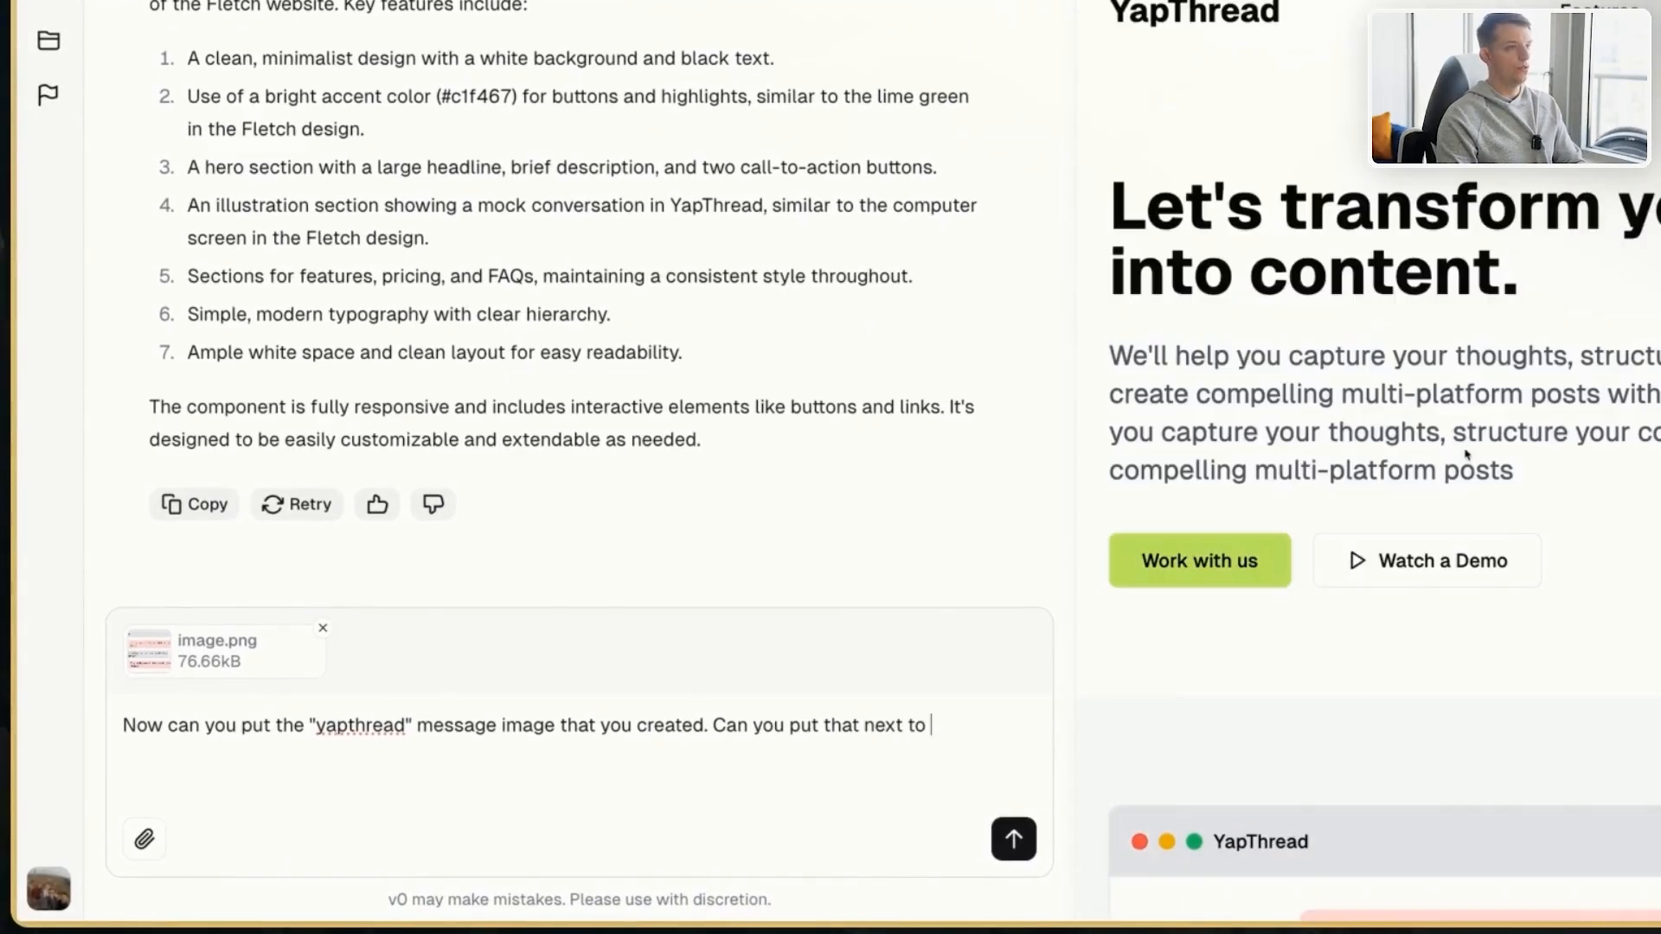
{"action": "type", "text": "the main"}
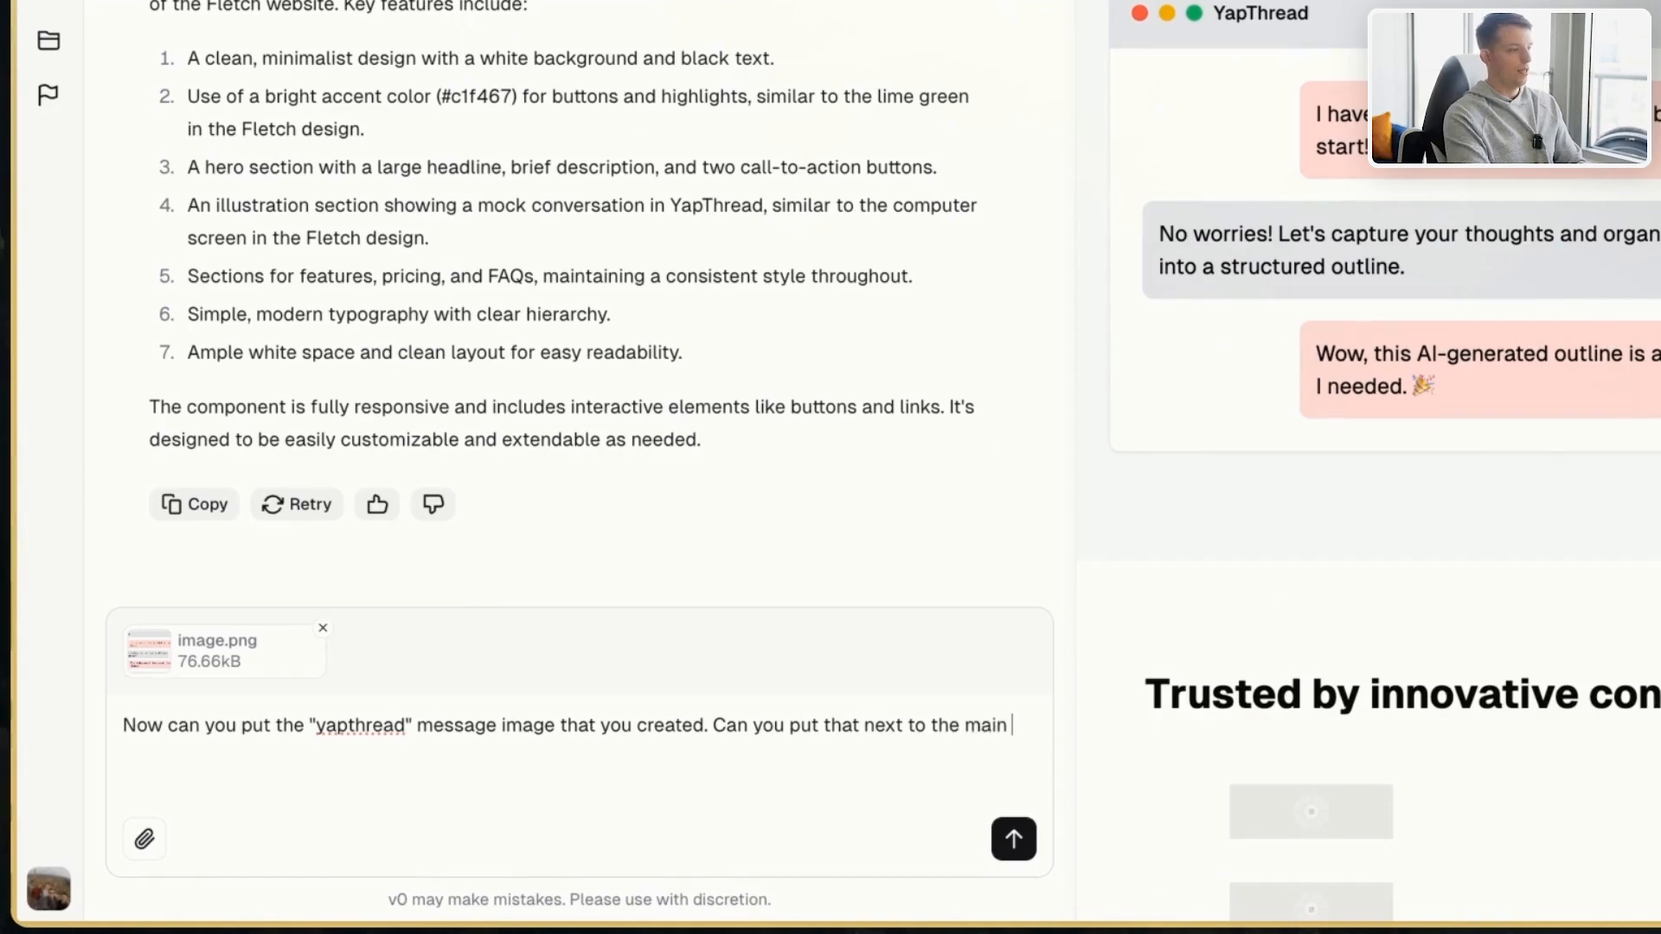
{"action": "type", "text": "hero tex"}
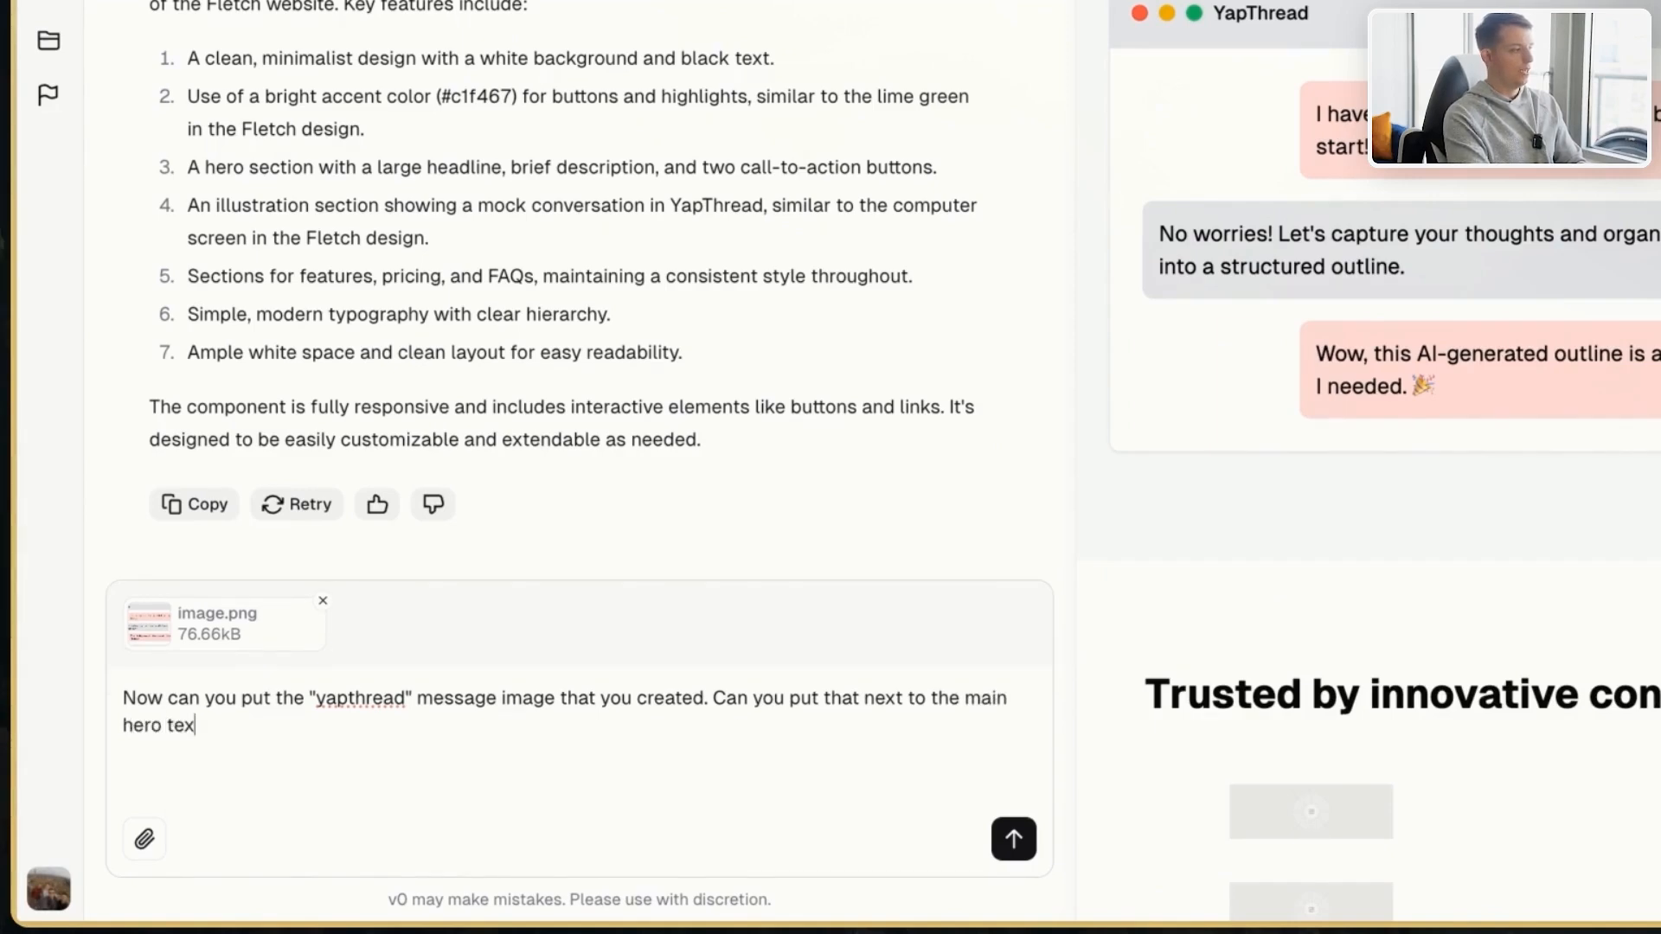
{"action": "type", "text": "... to the righ"}
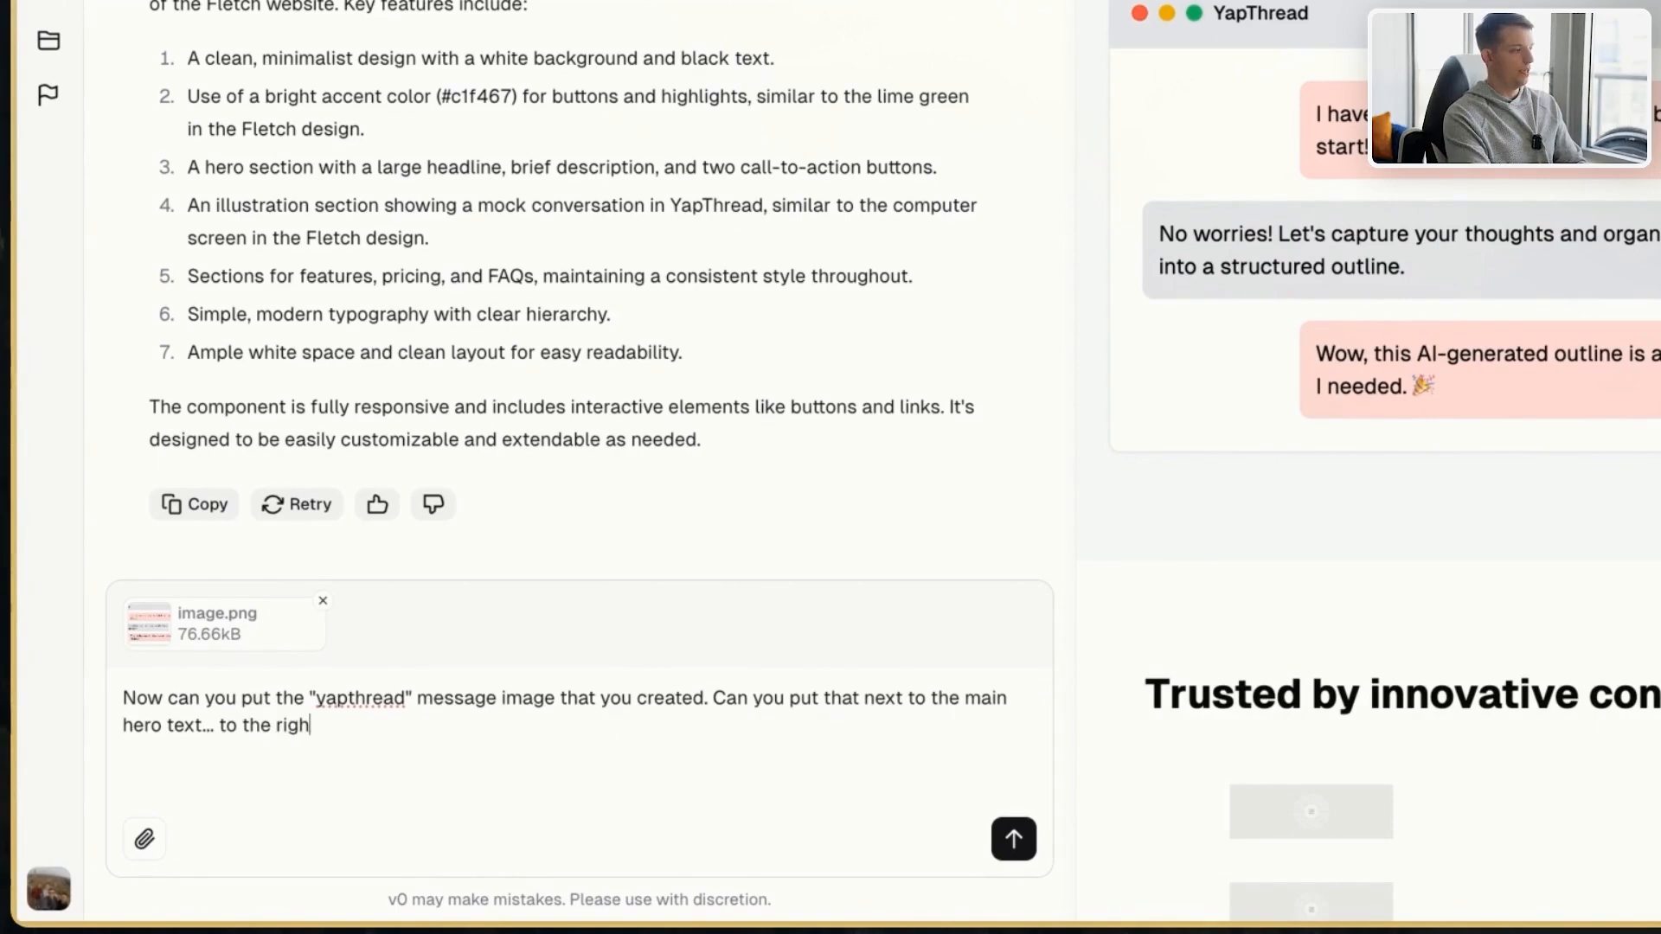
{"action": "type", "text": "t of it. And can you"}
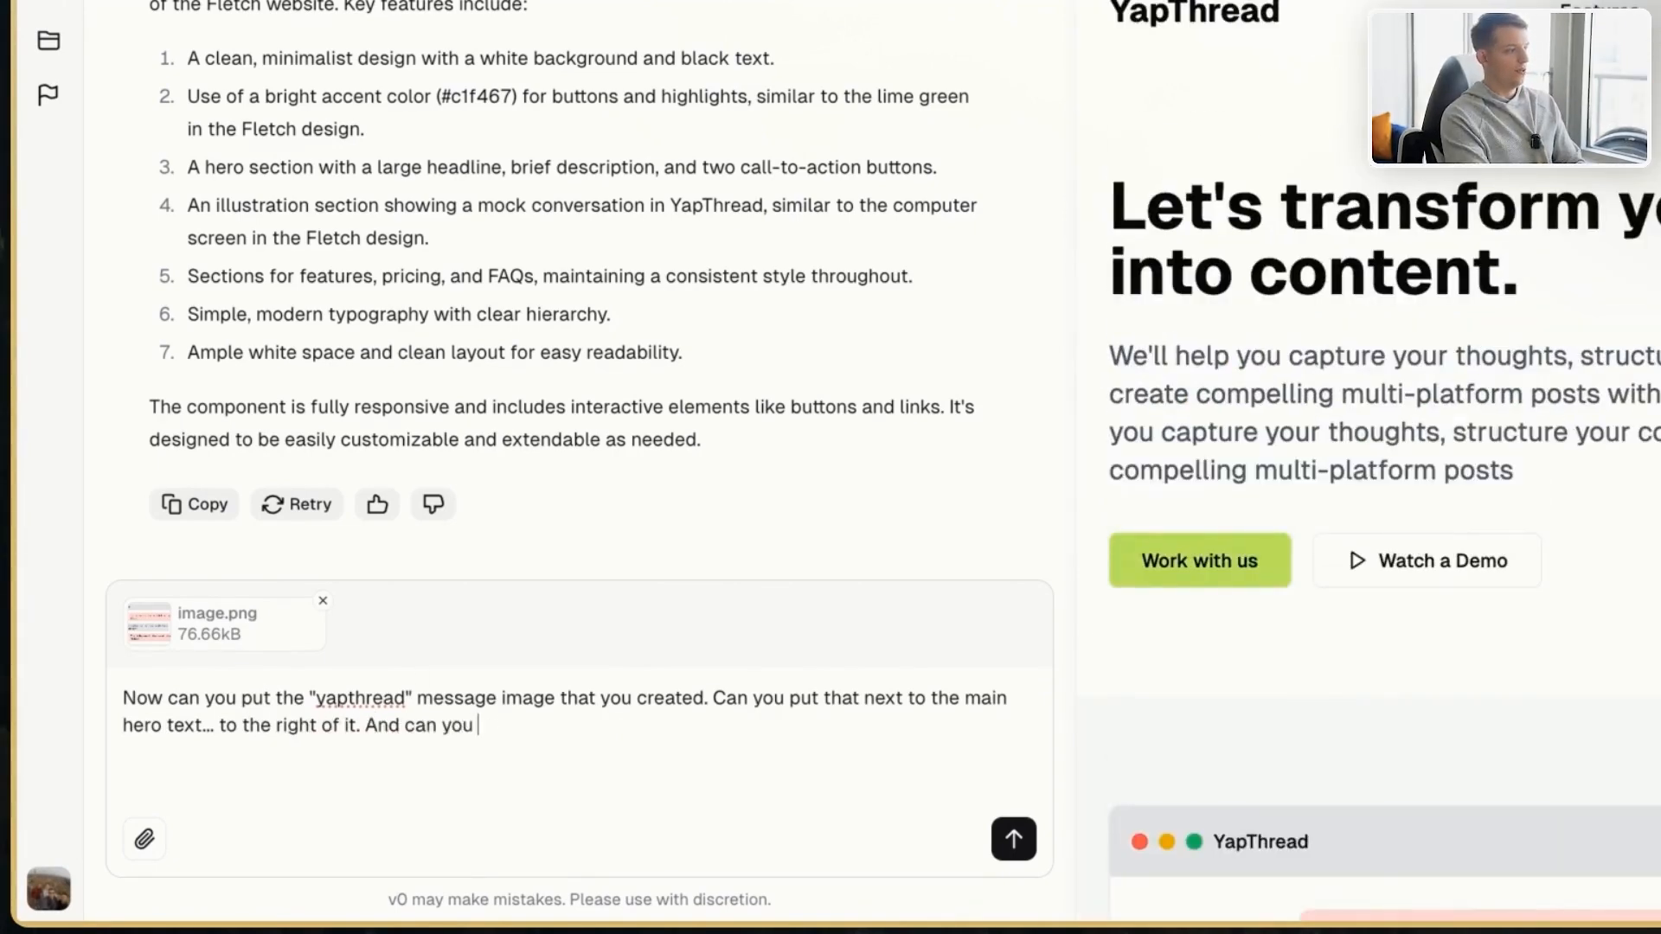
- Add requests for thicker dark grey button borders and creative styling between sections
{"action": "type", "text": "make the bu"}
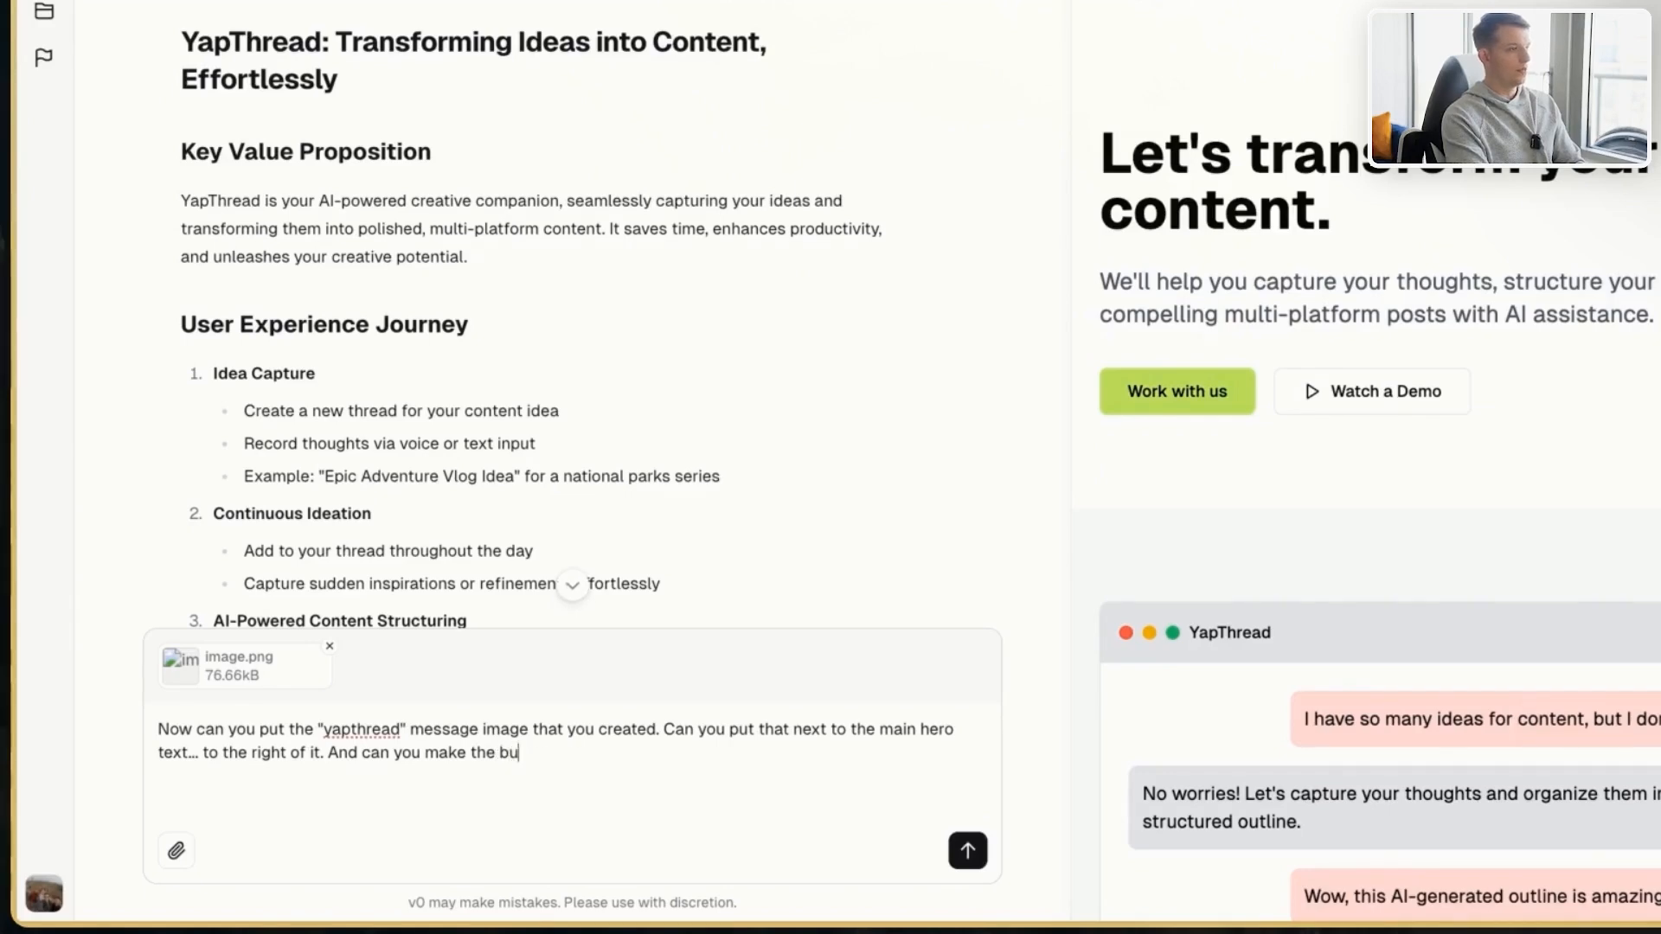
{"action": "type", "text": "ttons have thicker borders... and make the bo"}
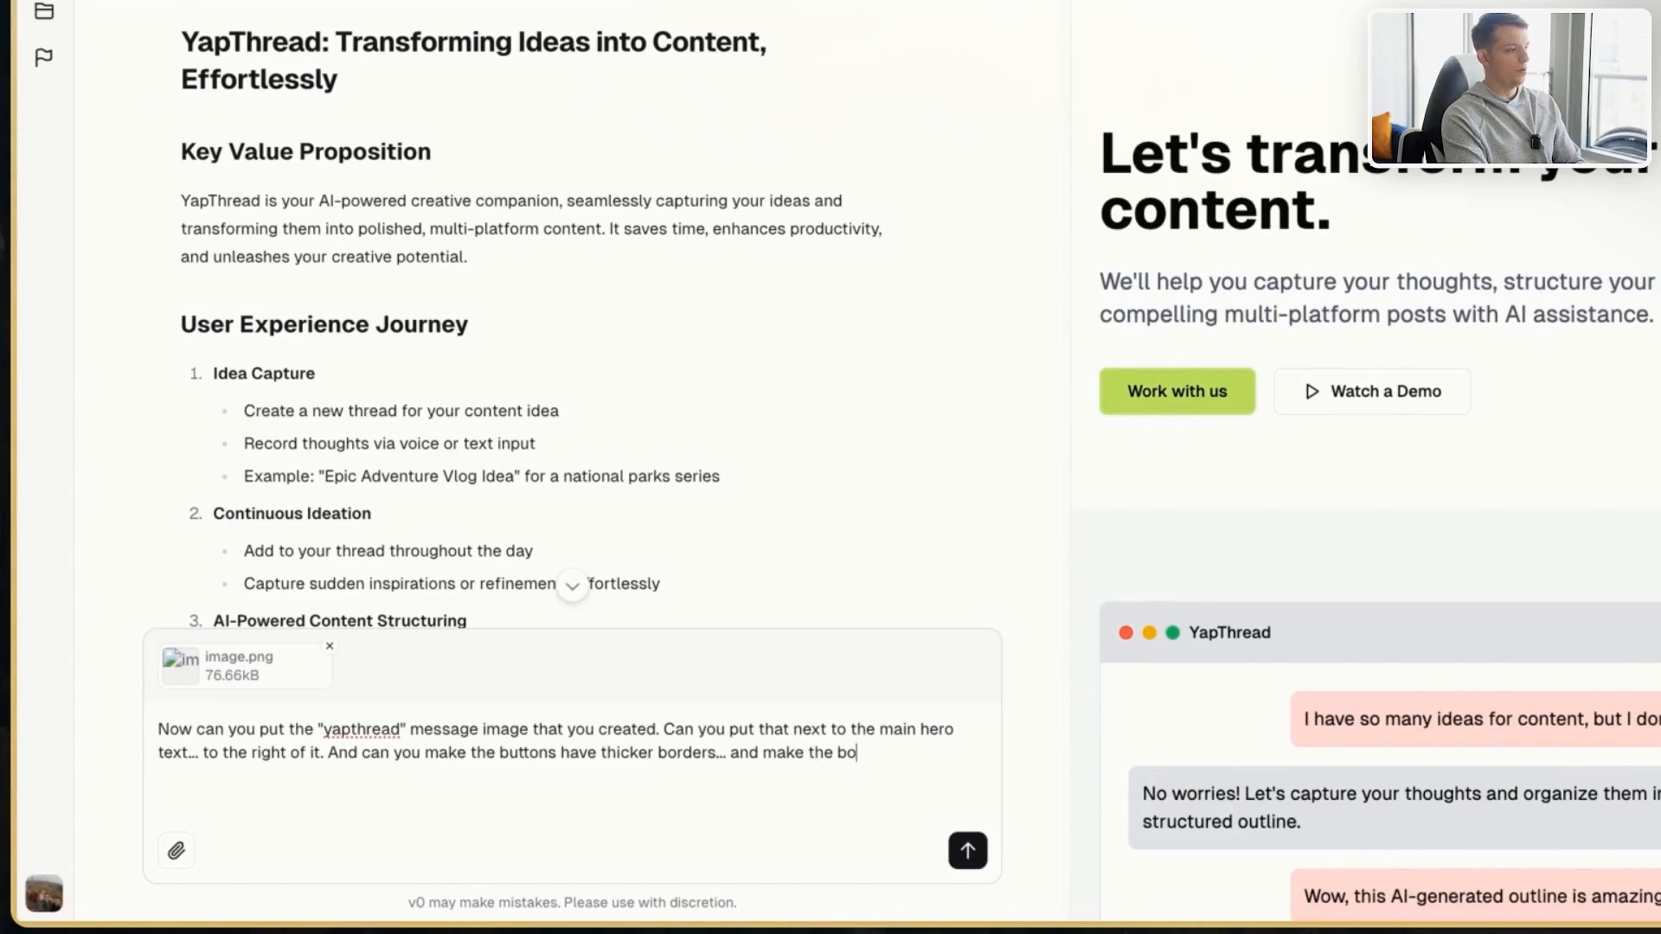
{"action": "type", "text": "rders dark grey"}
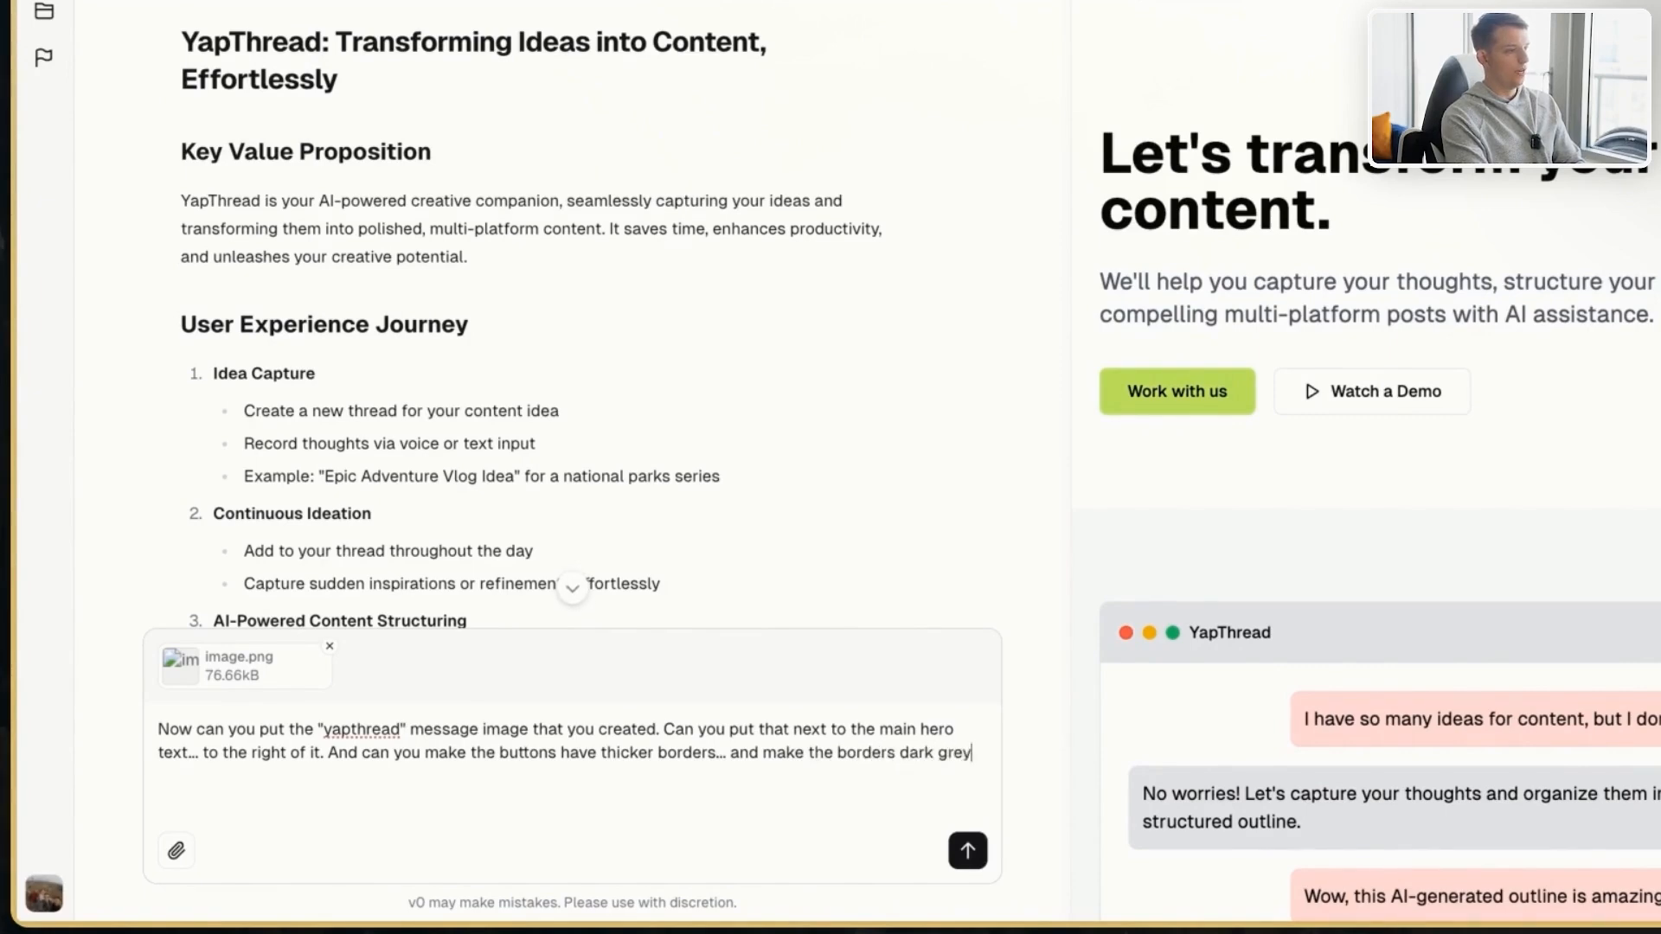
{"action": "type", "text": "and be creativ"}
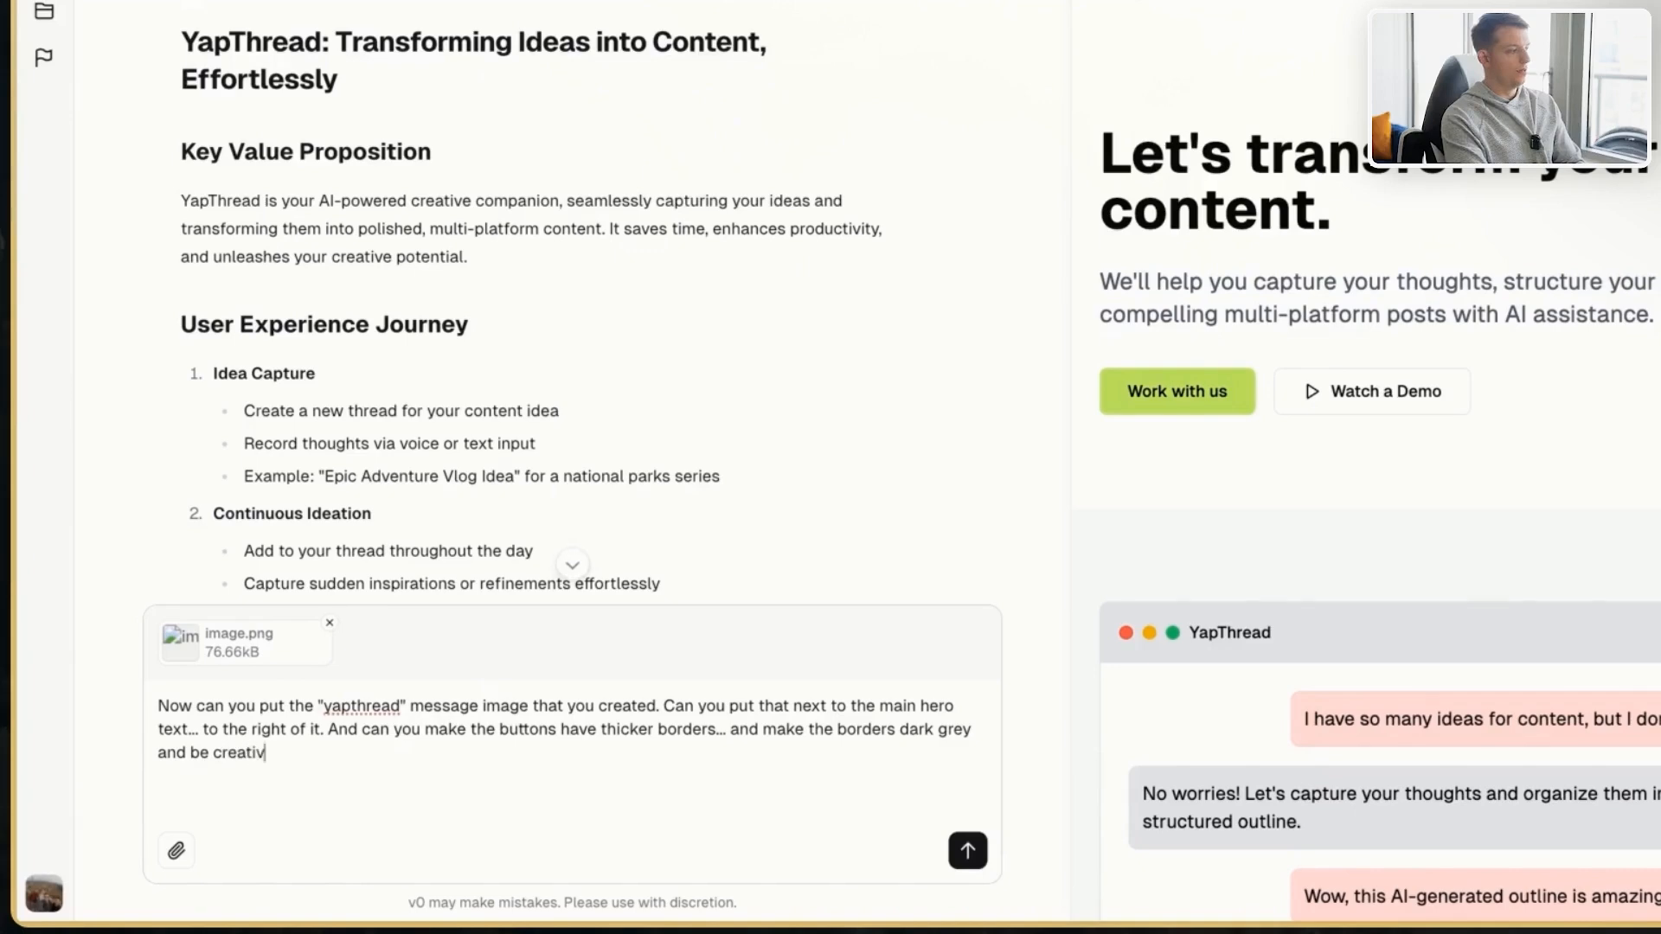
{"action": "type", "text": "e with the"}
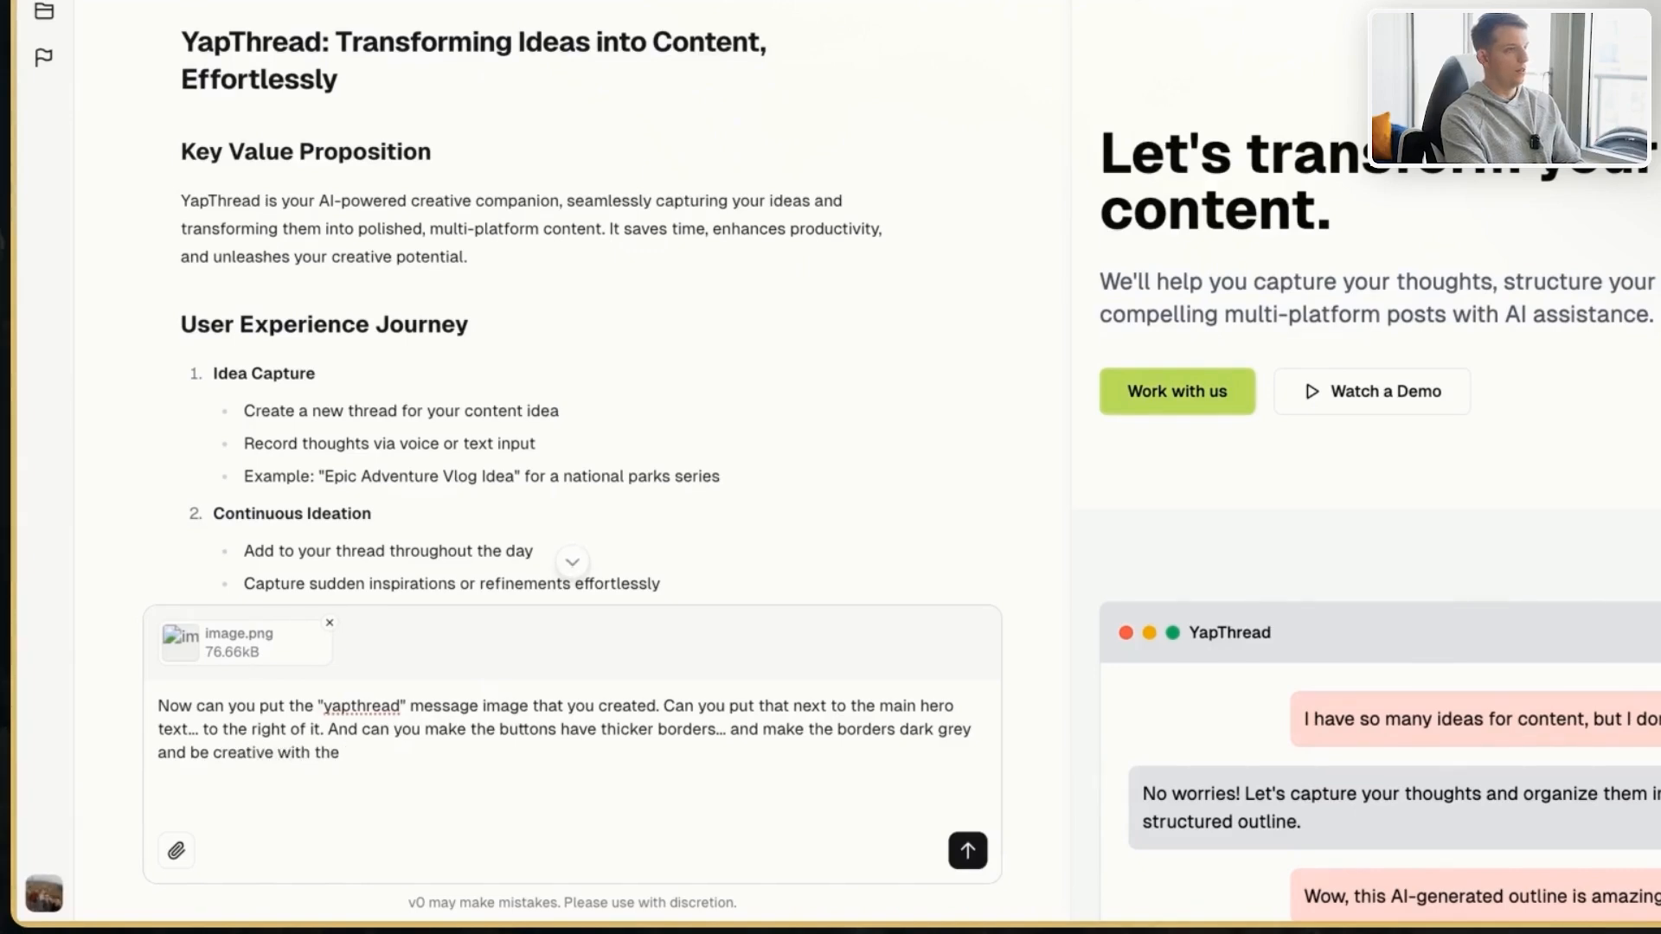
{"action": "type", "text": "styling bw"}
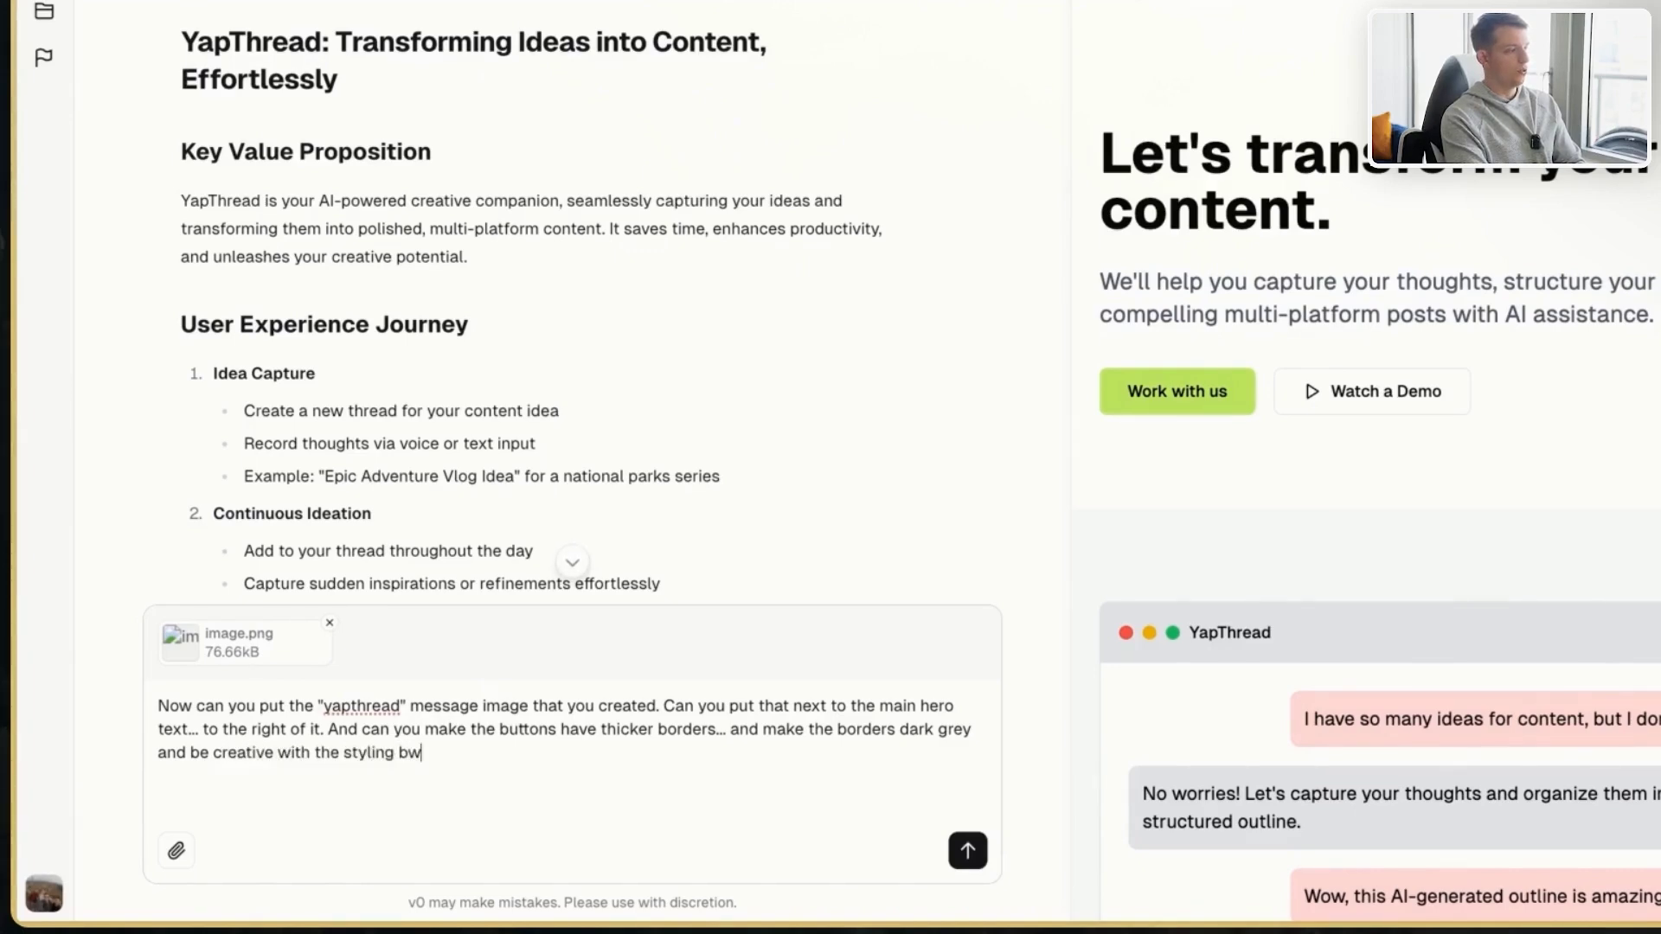
{"action": "type", "text": "etween each se"}
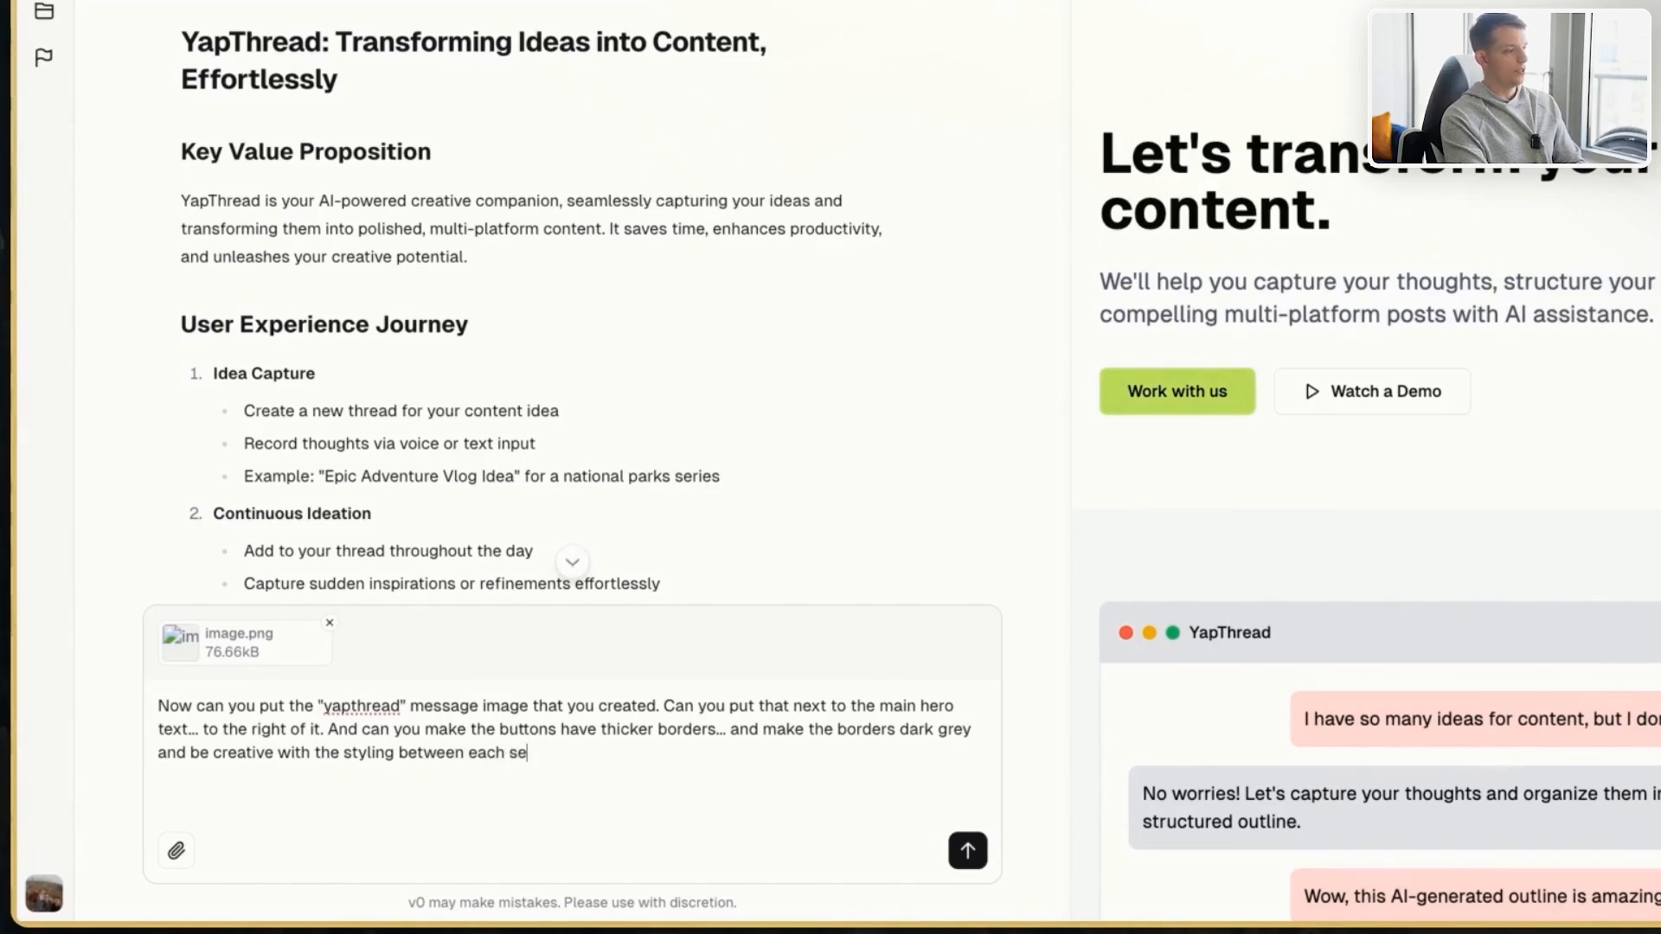
{"action": "type", "text": "ction of this site, but keep all els"}
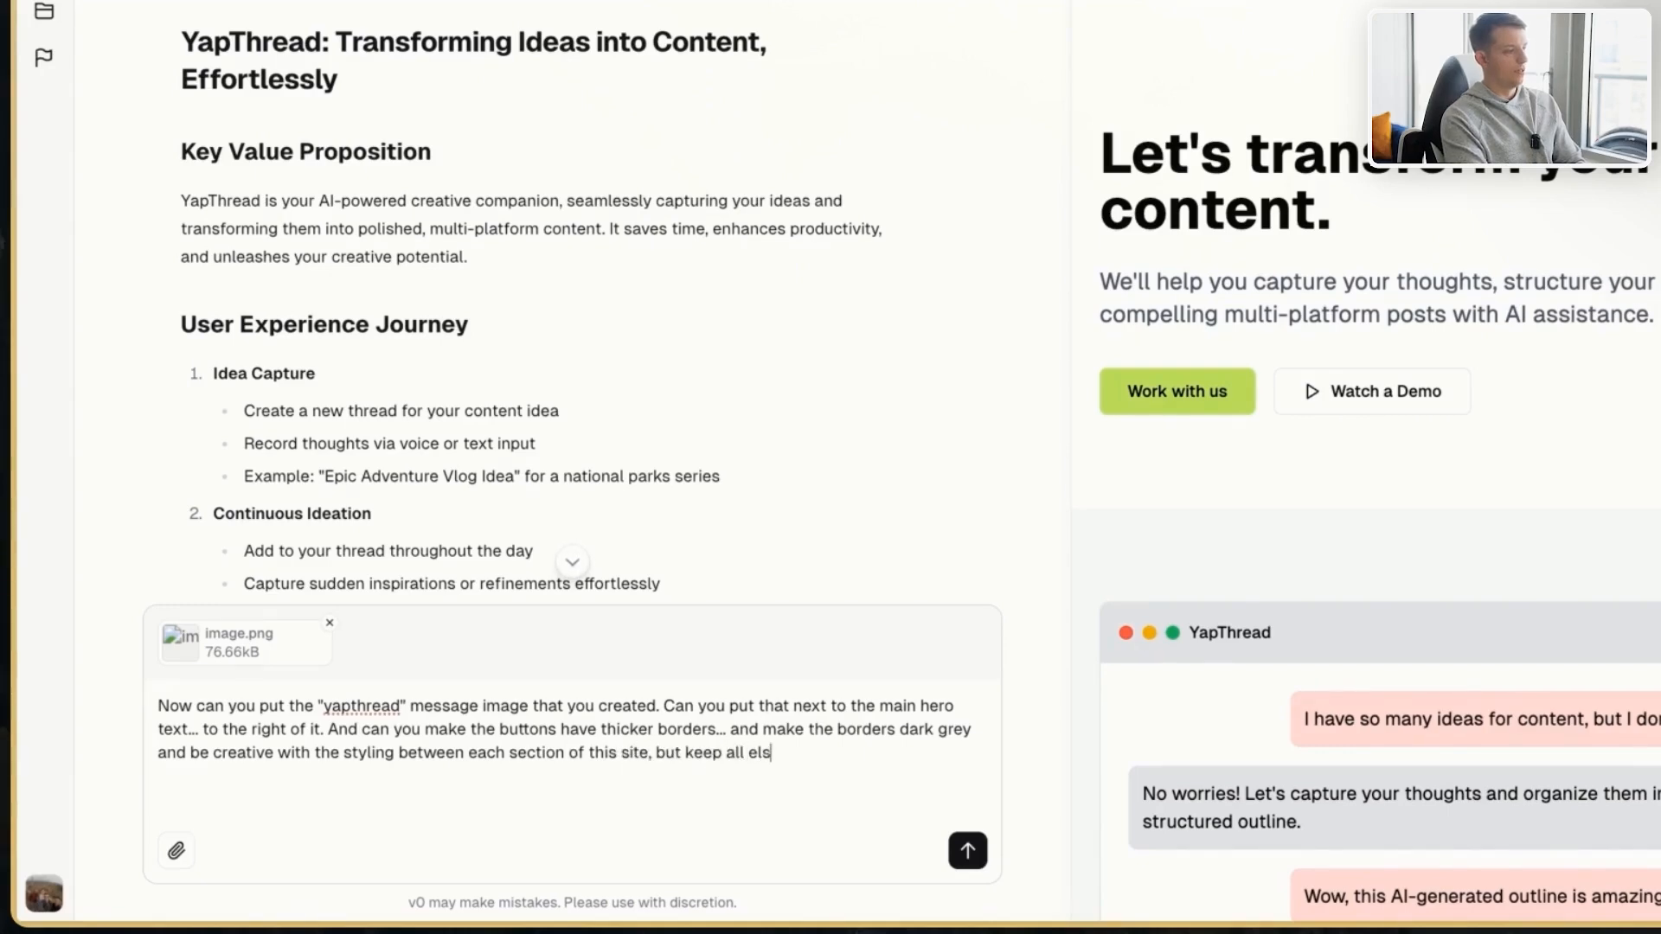
- Cancel the file attachment and send the layout and button styling request
{"action": "left_click", "coordinate": [175, 849]}
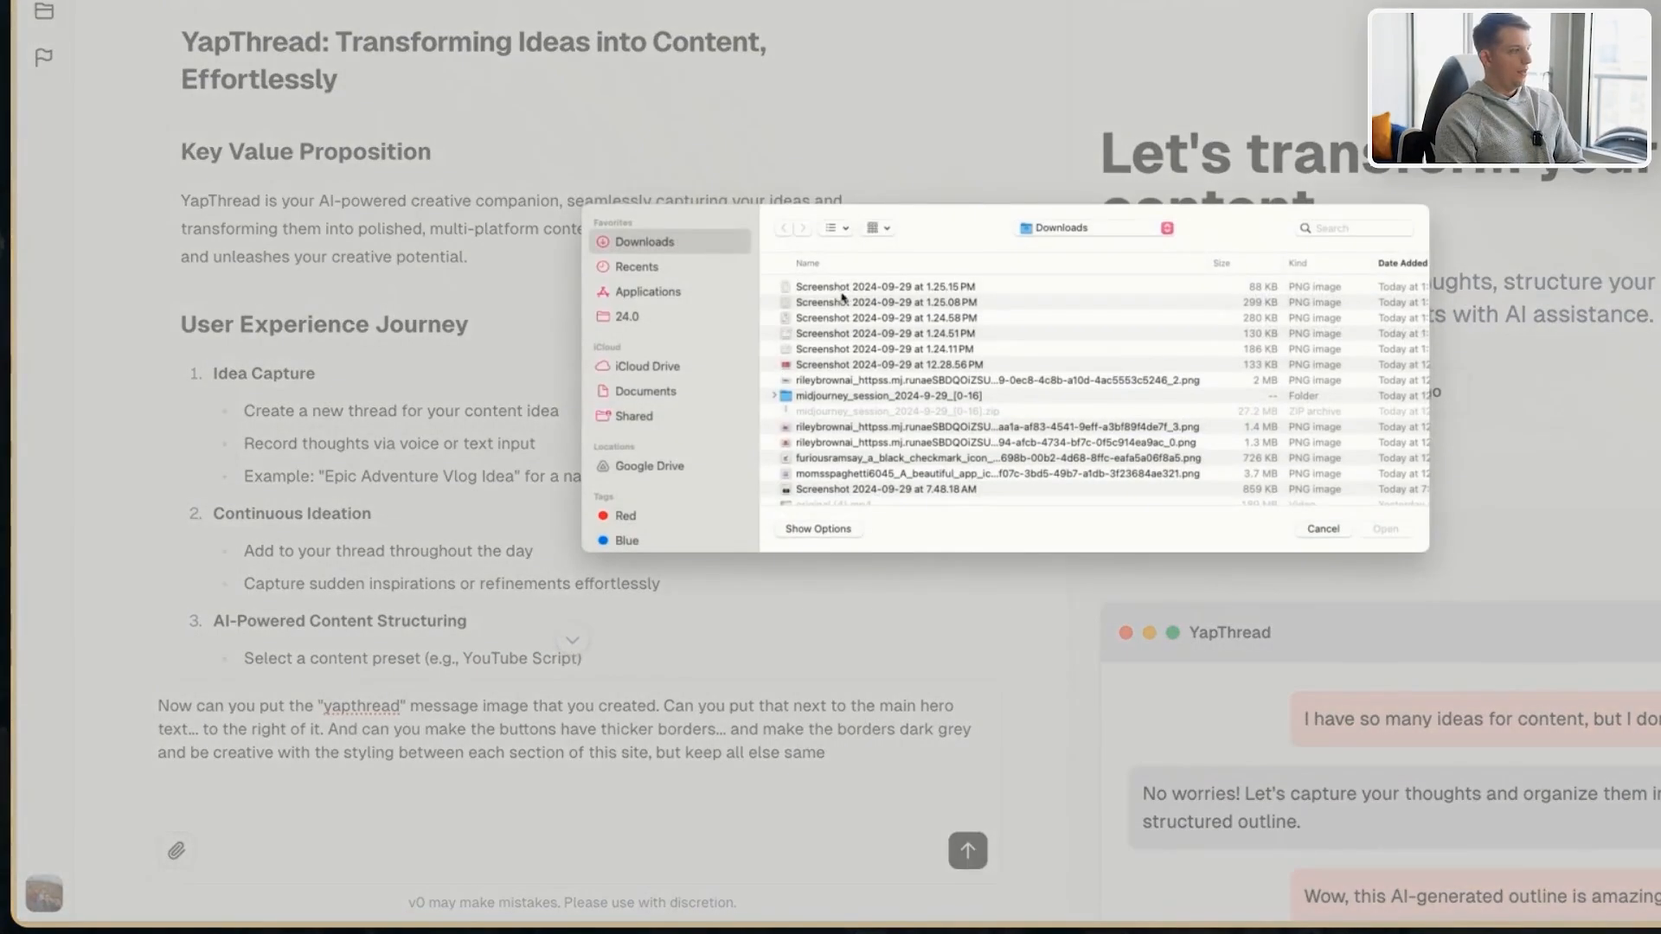
{"action": "left_click", "coordinate": [637, 265]}
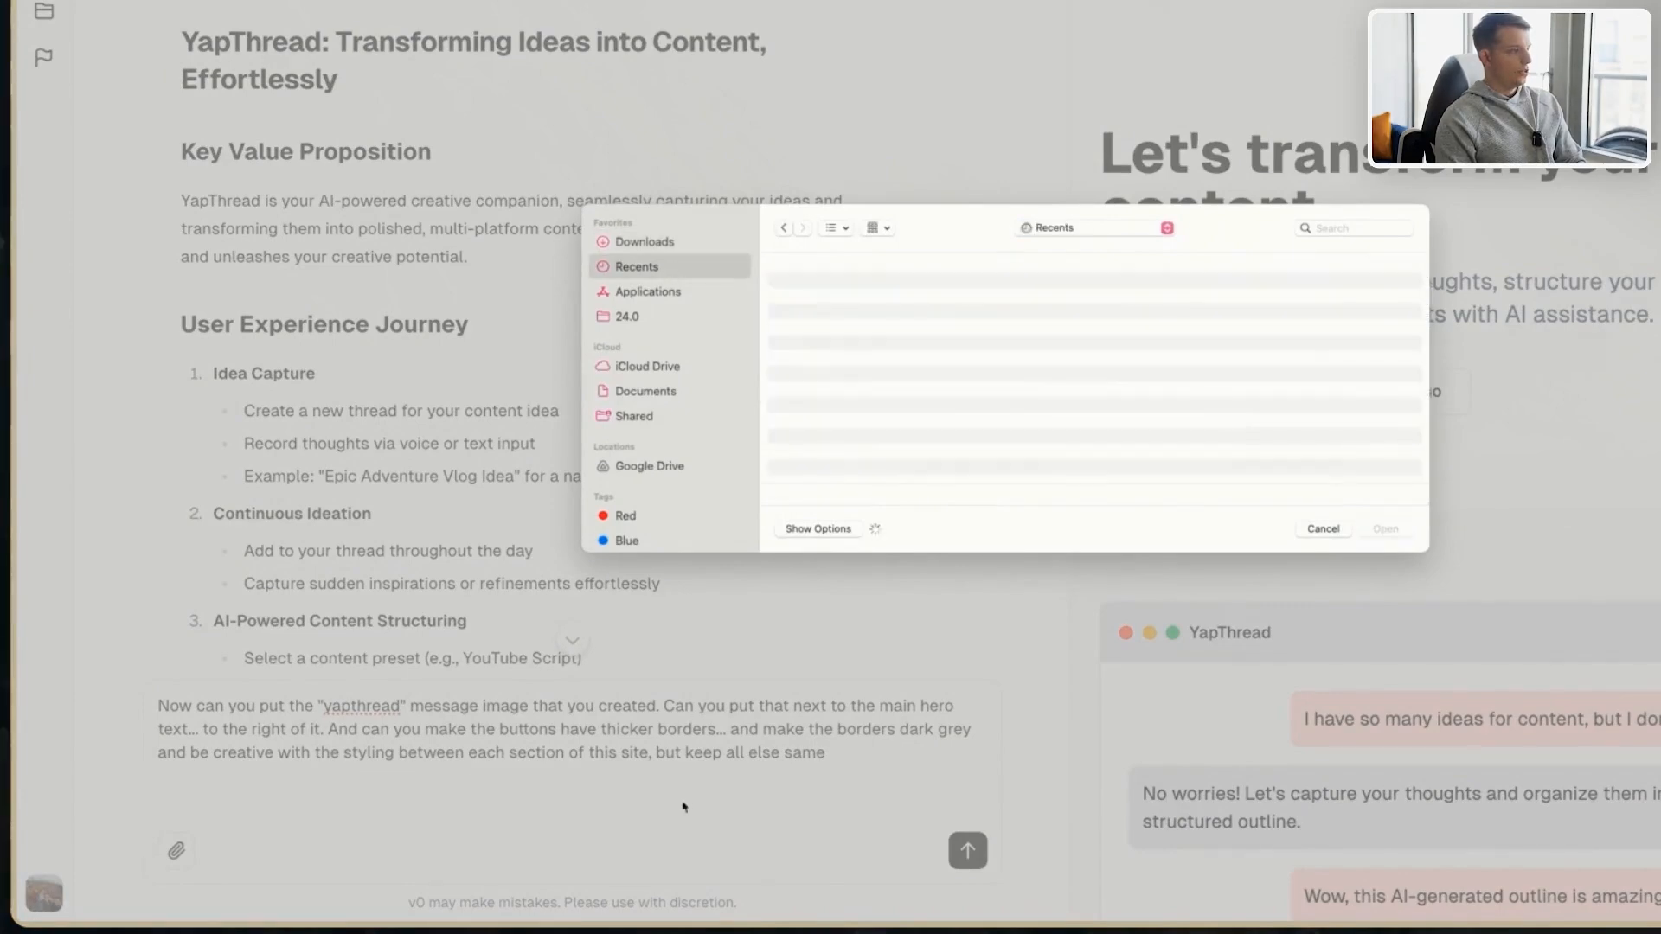
{"action": "left_click", "coordinate": [1322, 529]}
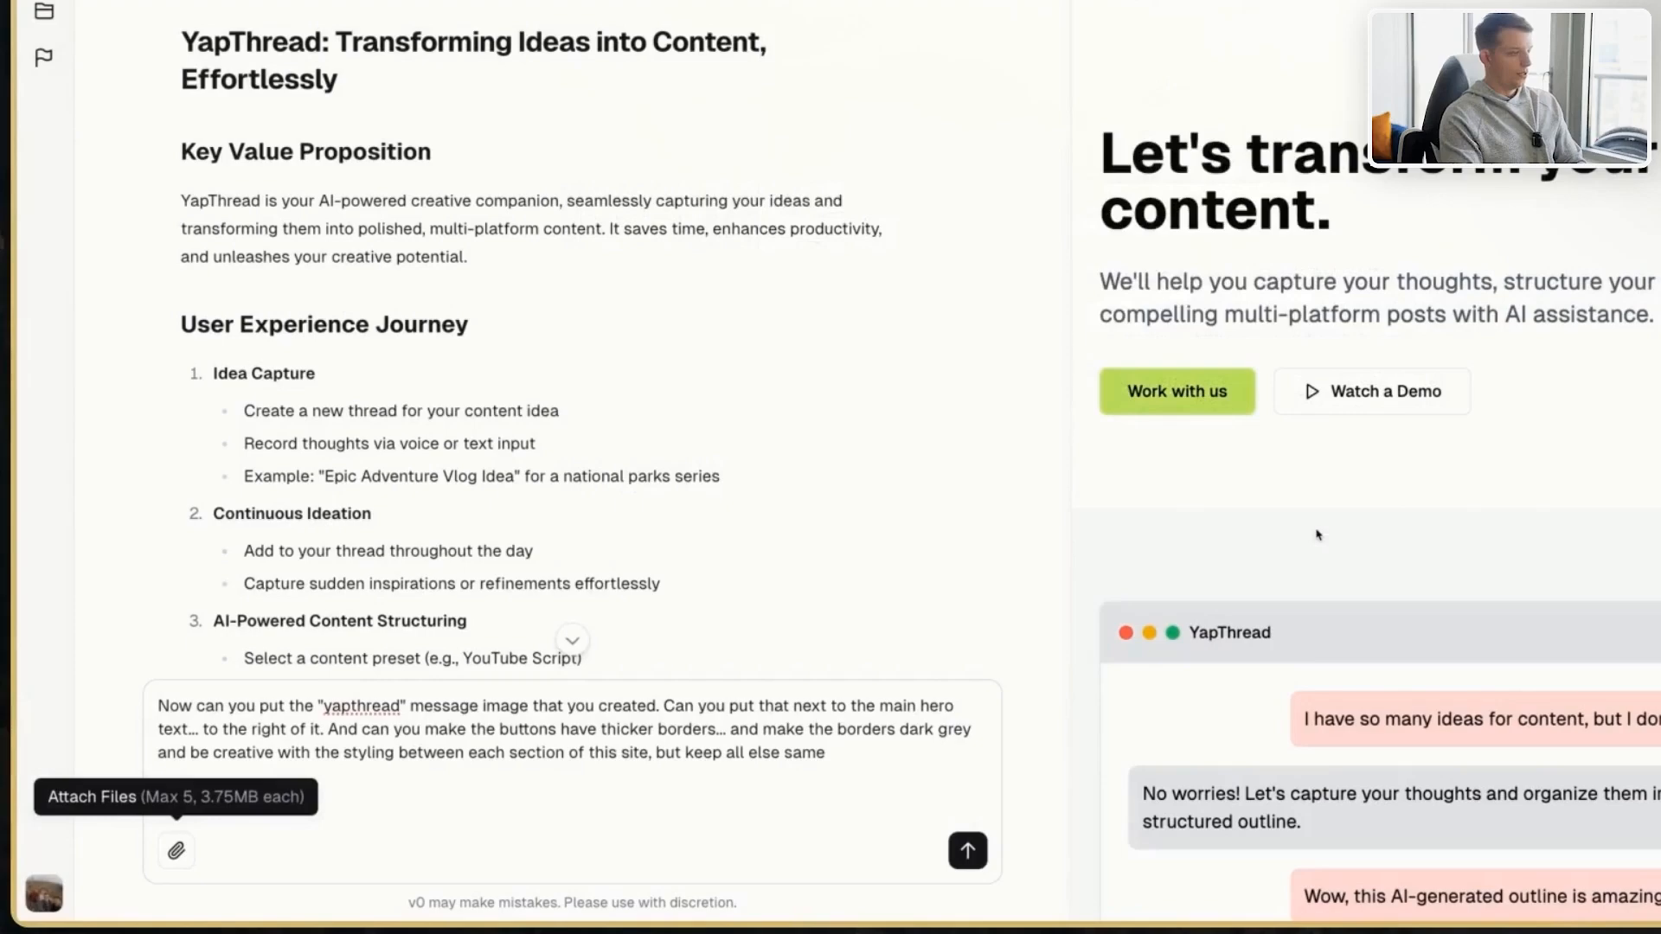
{"action": "left_click", "coordinate": [965, 849]}
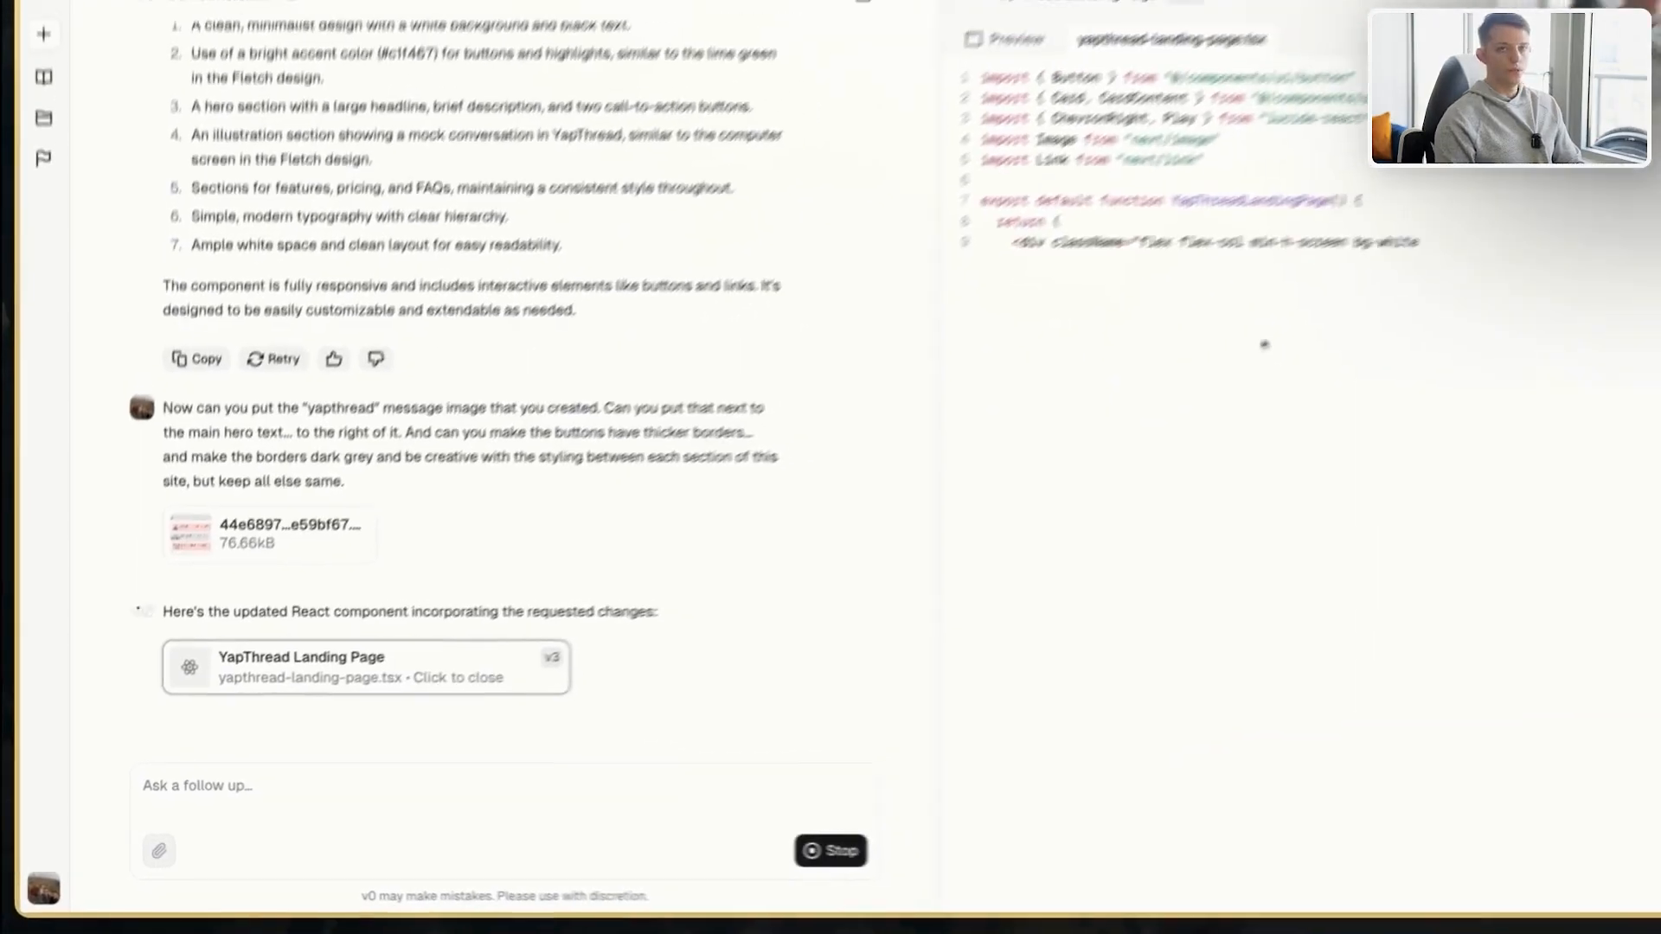
- Inspect the generated version 3 page in the enlarged preview
{"action": "left_click", "coordinate": [929, 109]}
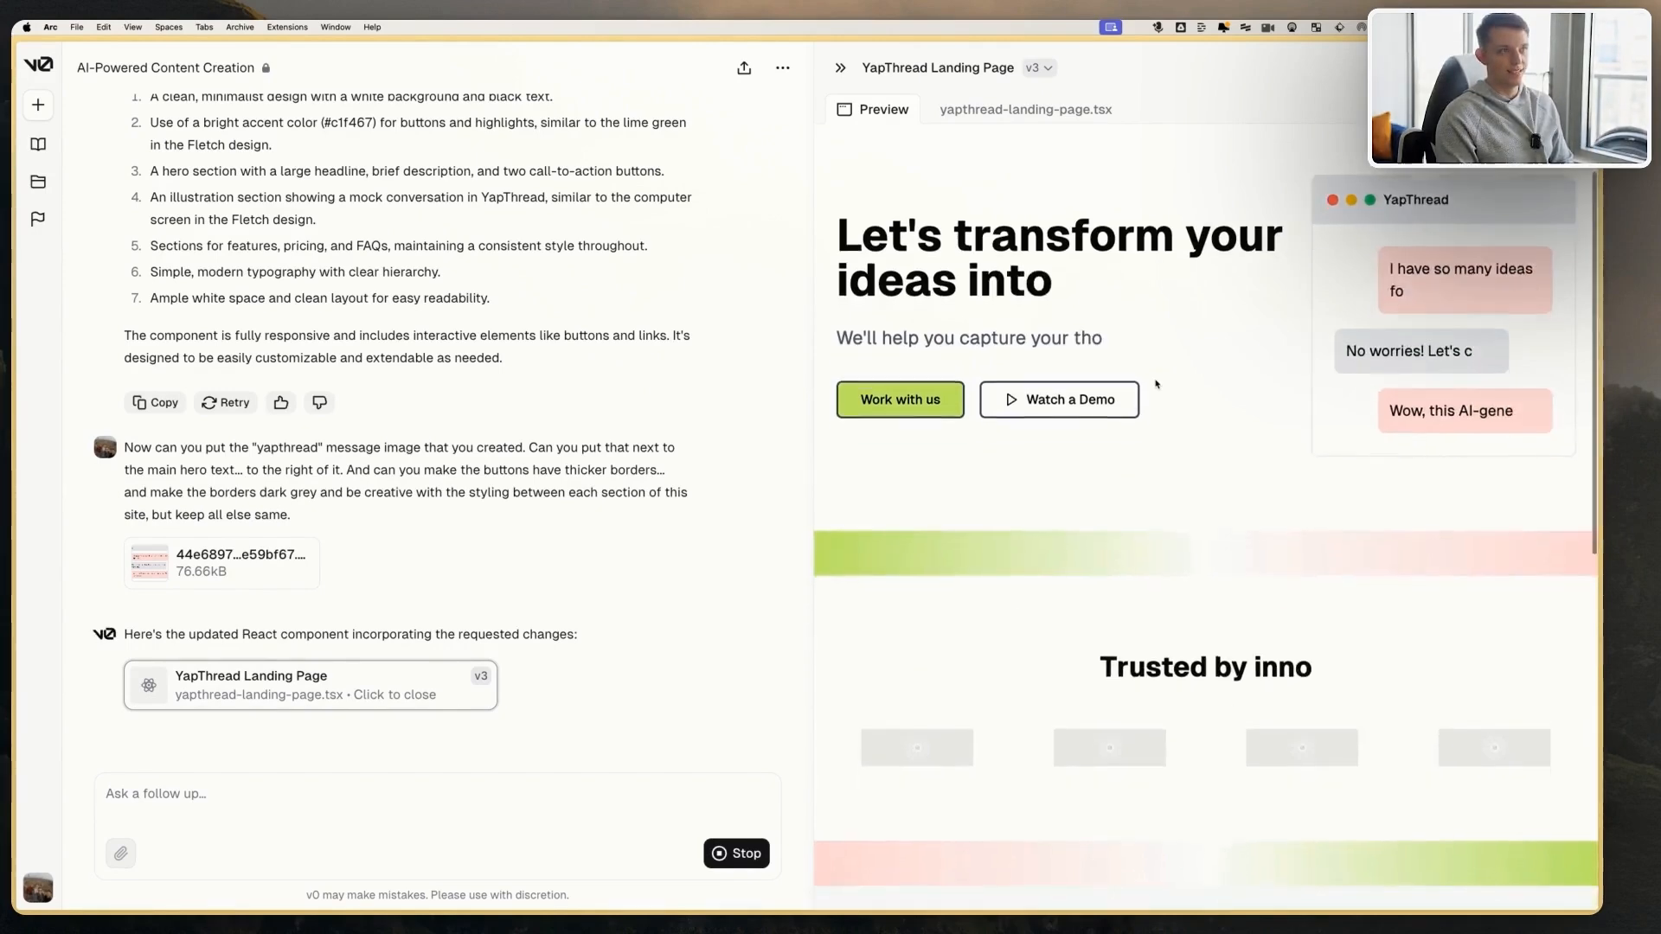
{"action": "left_click", "coordinate": [310, 685]}
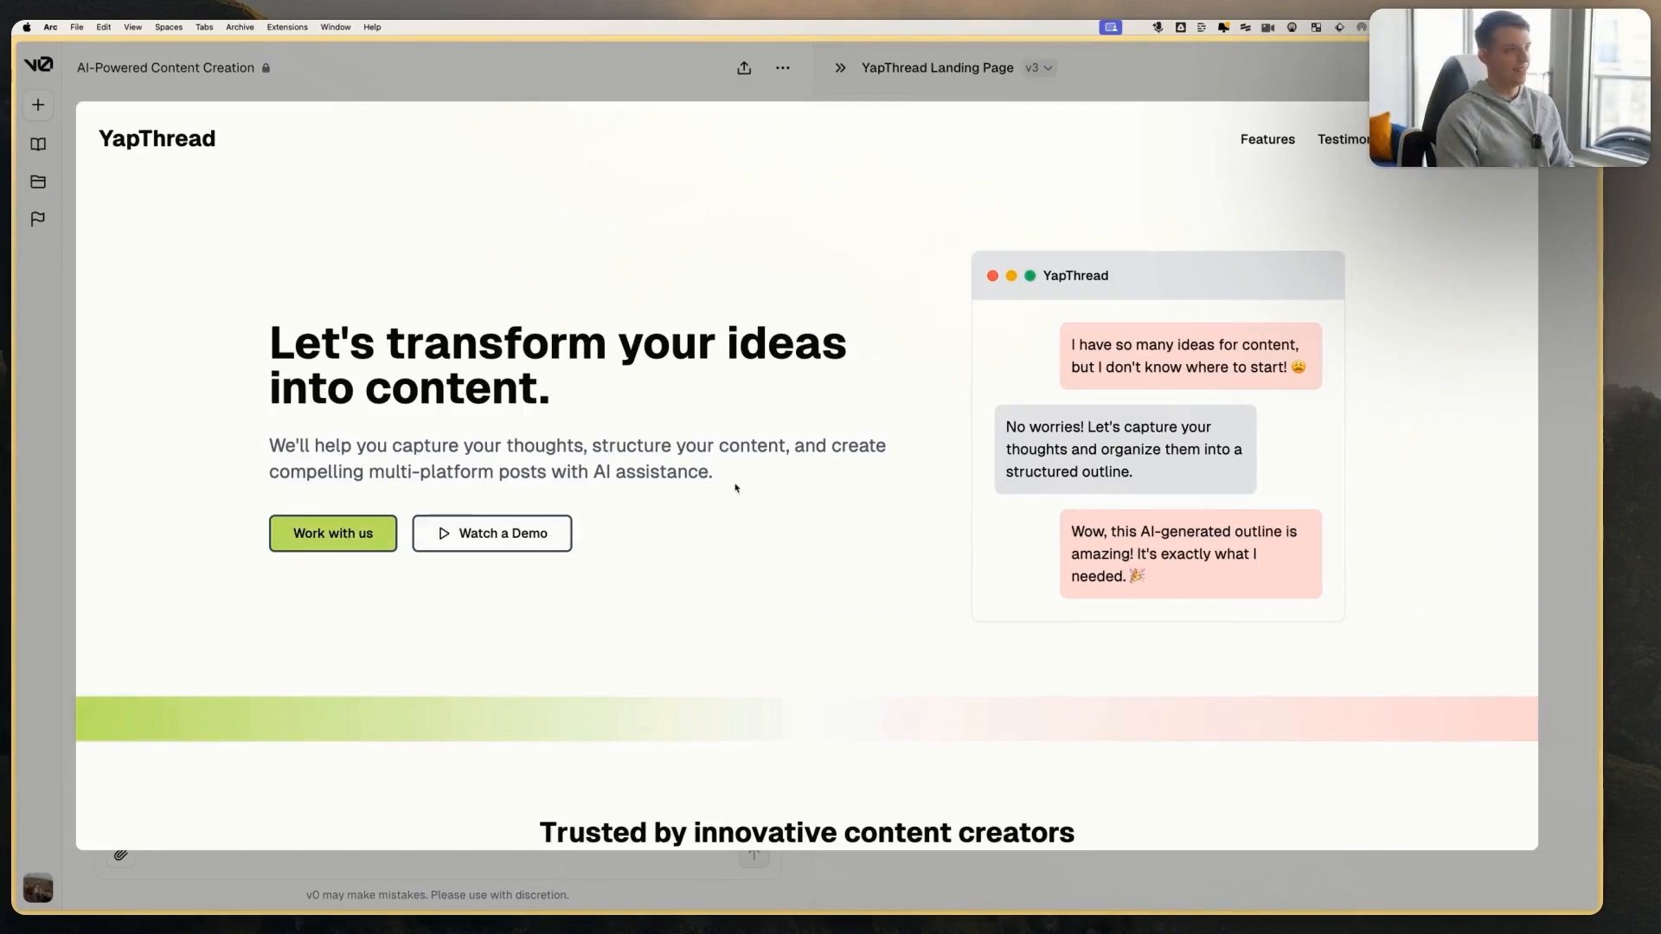
{"action": "scroll", "scroll_direction": "up", "scroll_amount": 3}
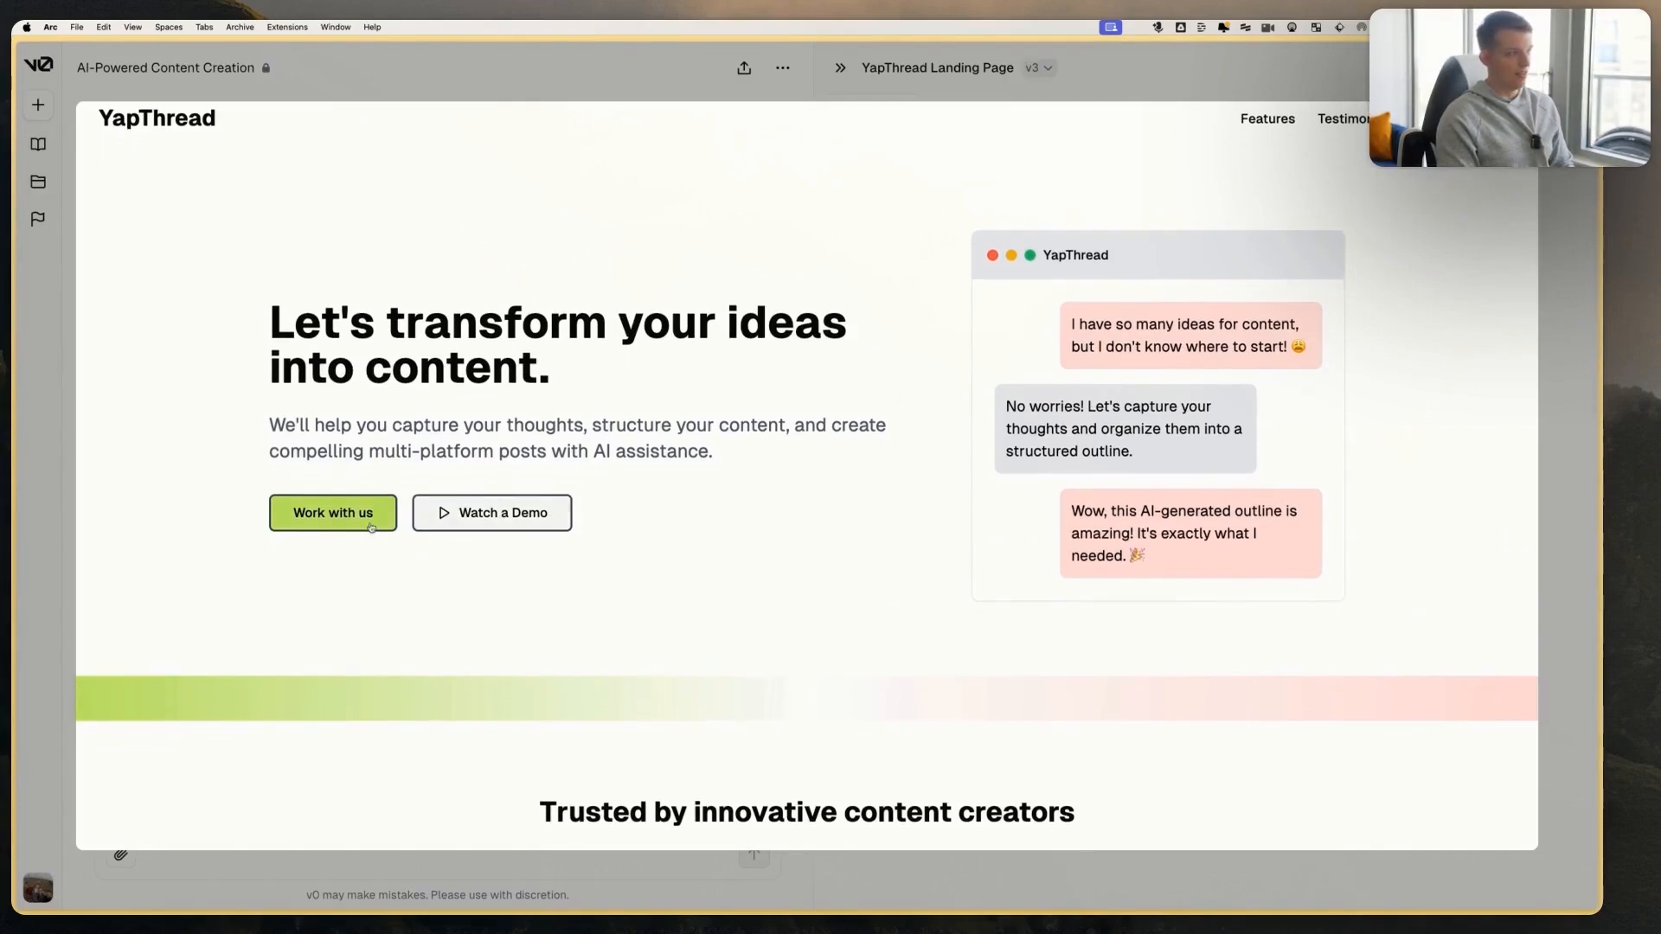
{"action": "scroll", "scroll_direction": "down", "scroll_amount": 3}
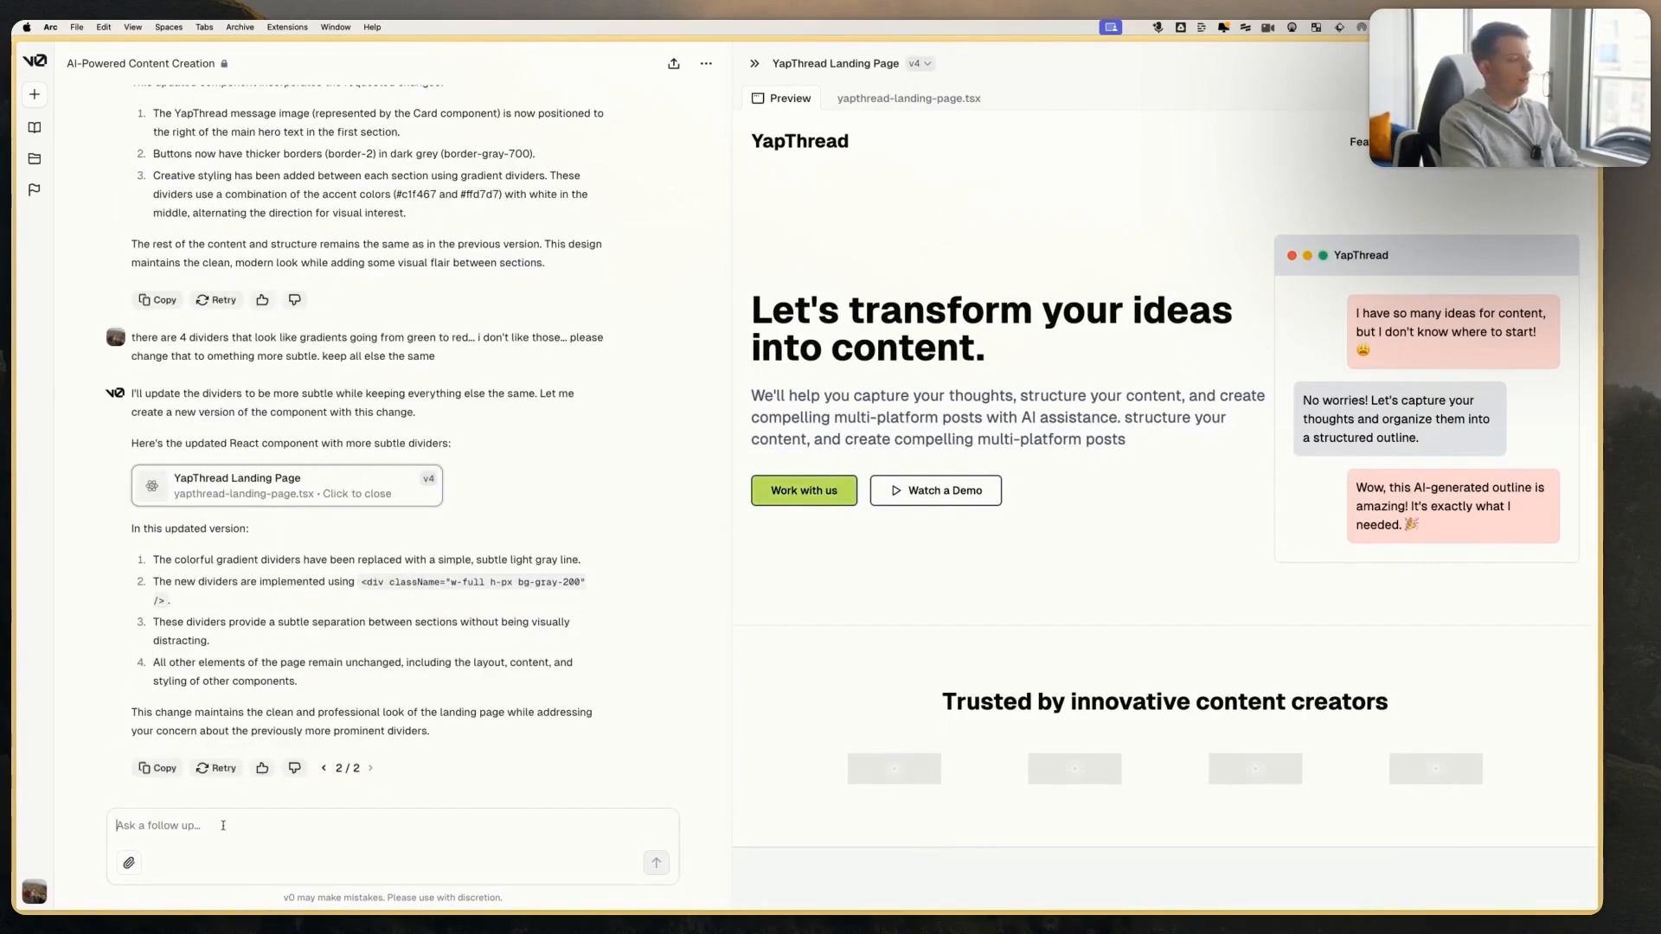
- Ask v0 to move the text example image down on skinnier iPad views so it isn't crammed
{"action": "type", "text": "when the phone goes to"}
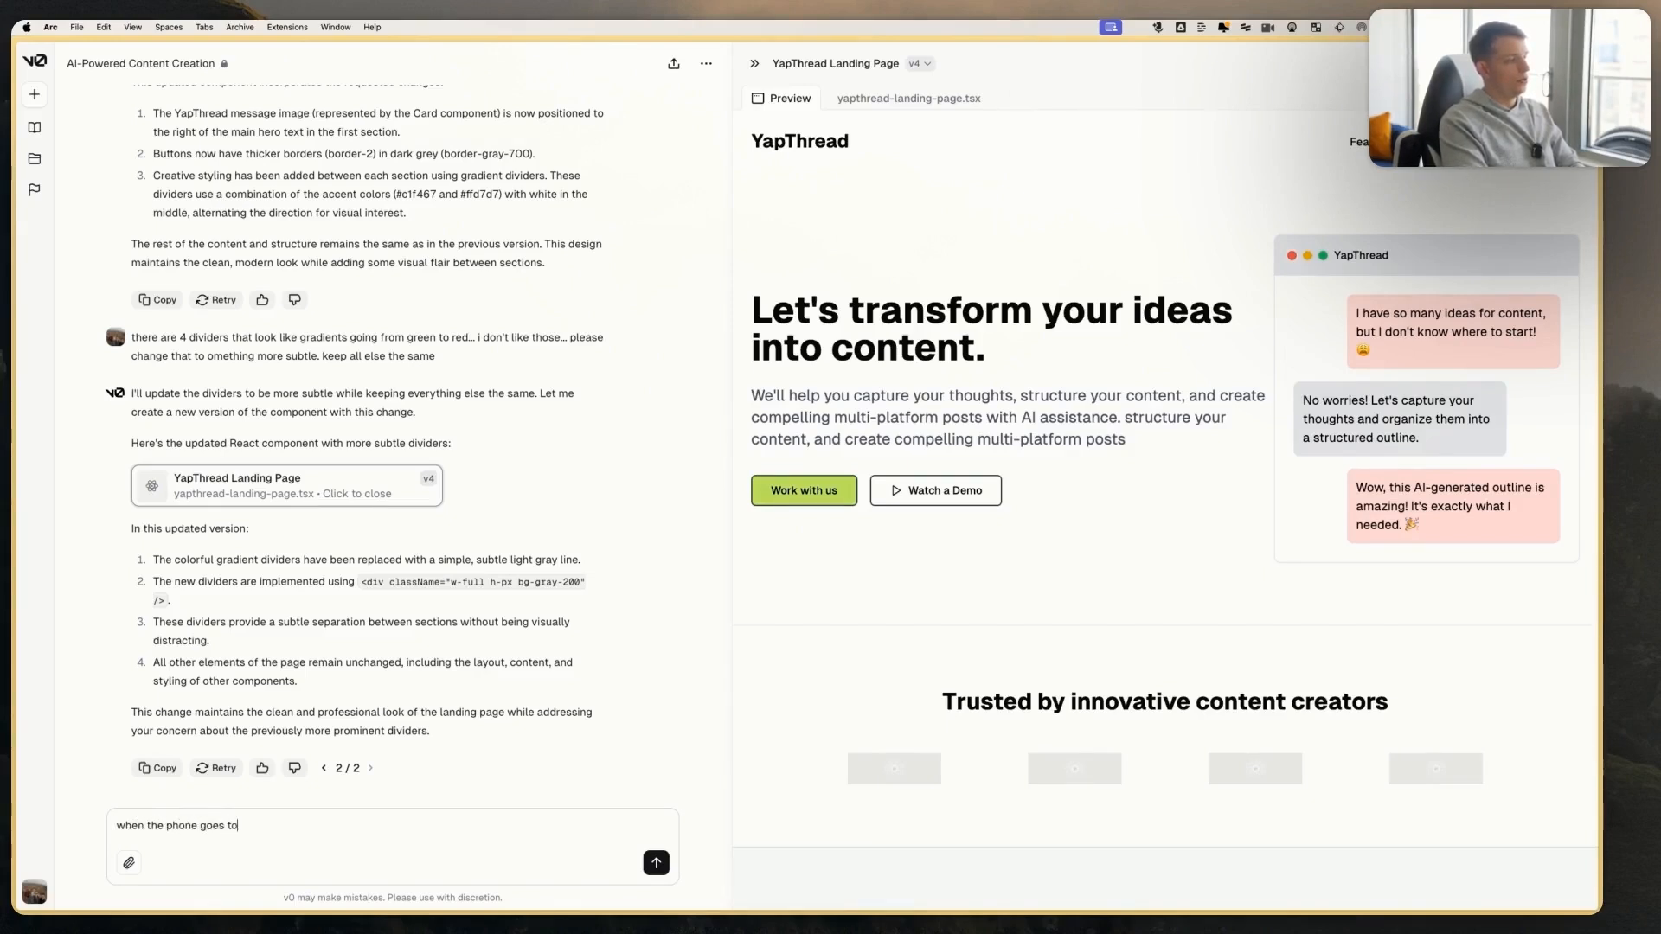
{"action": "type", "text": "ipad view, or phon"}
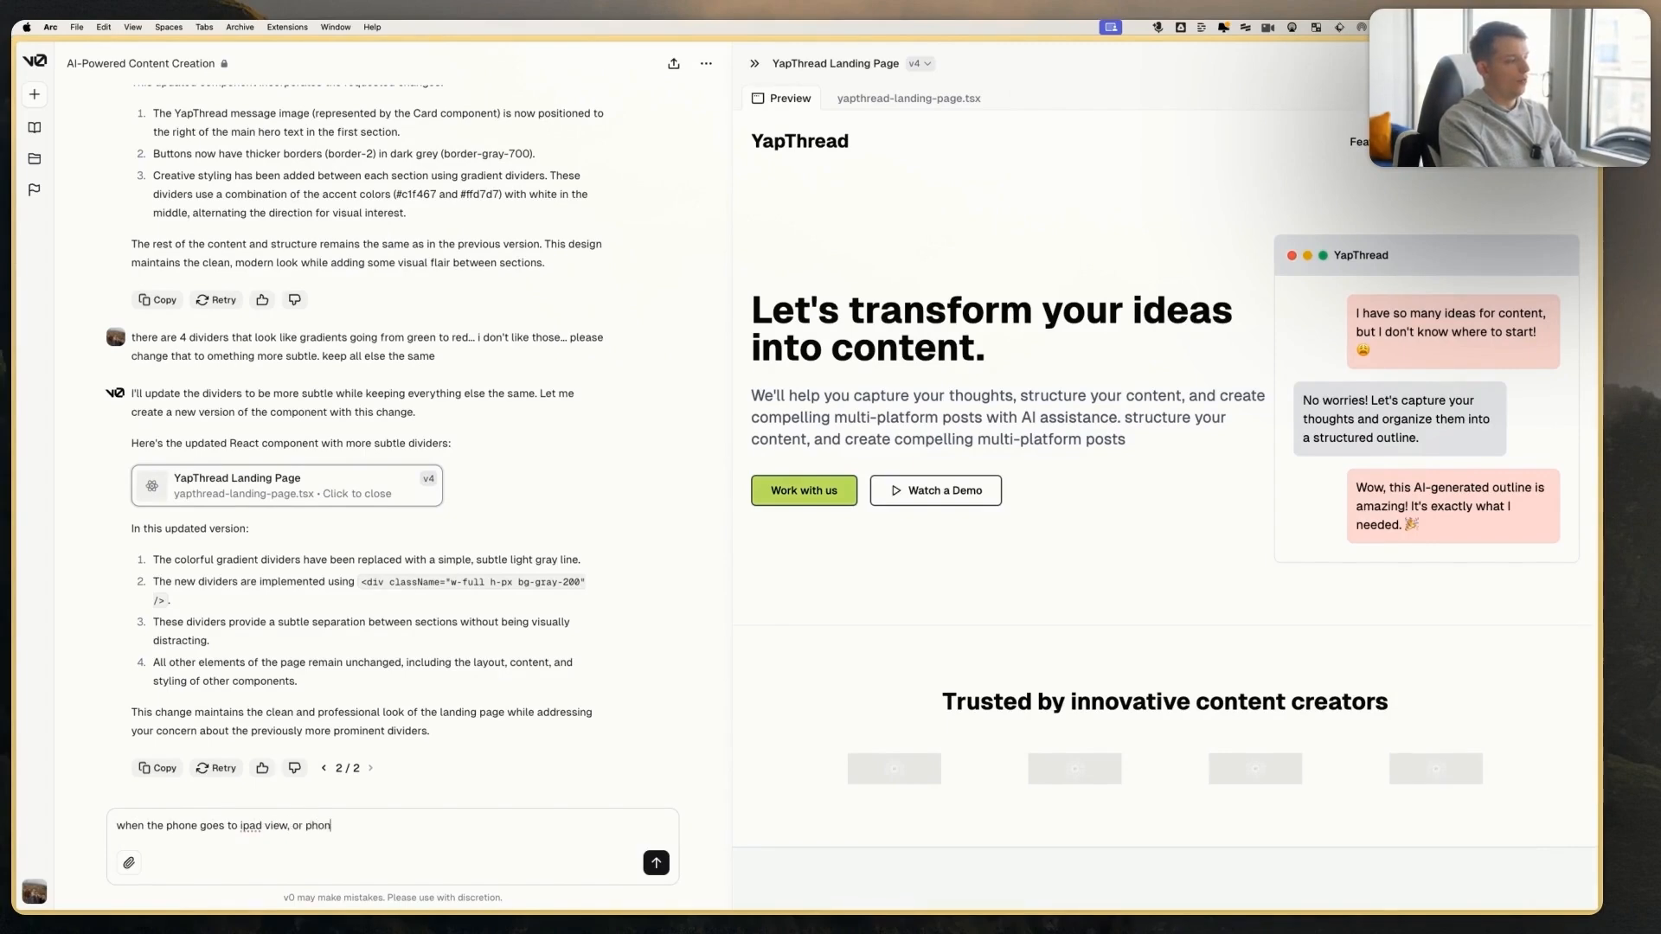
{"action": "type", "text": "e view (skinnier) can you please move the"}
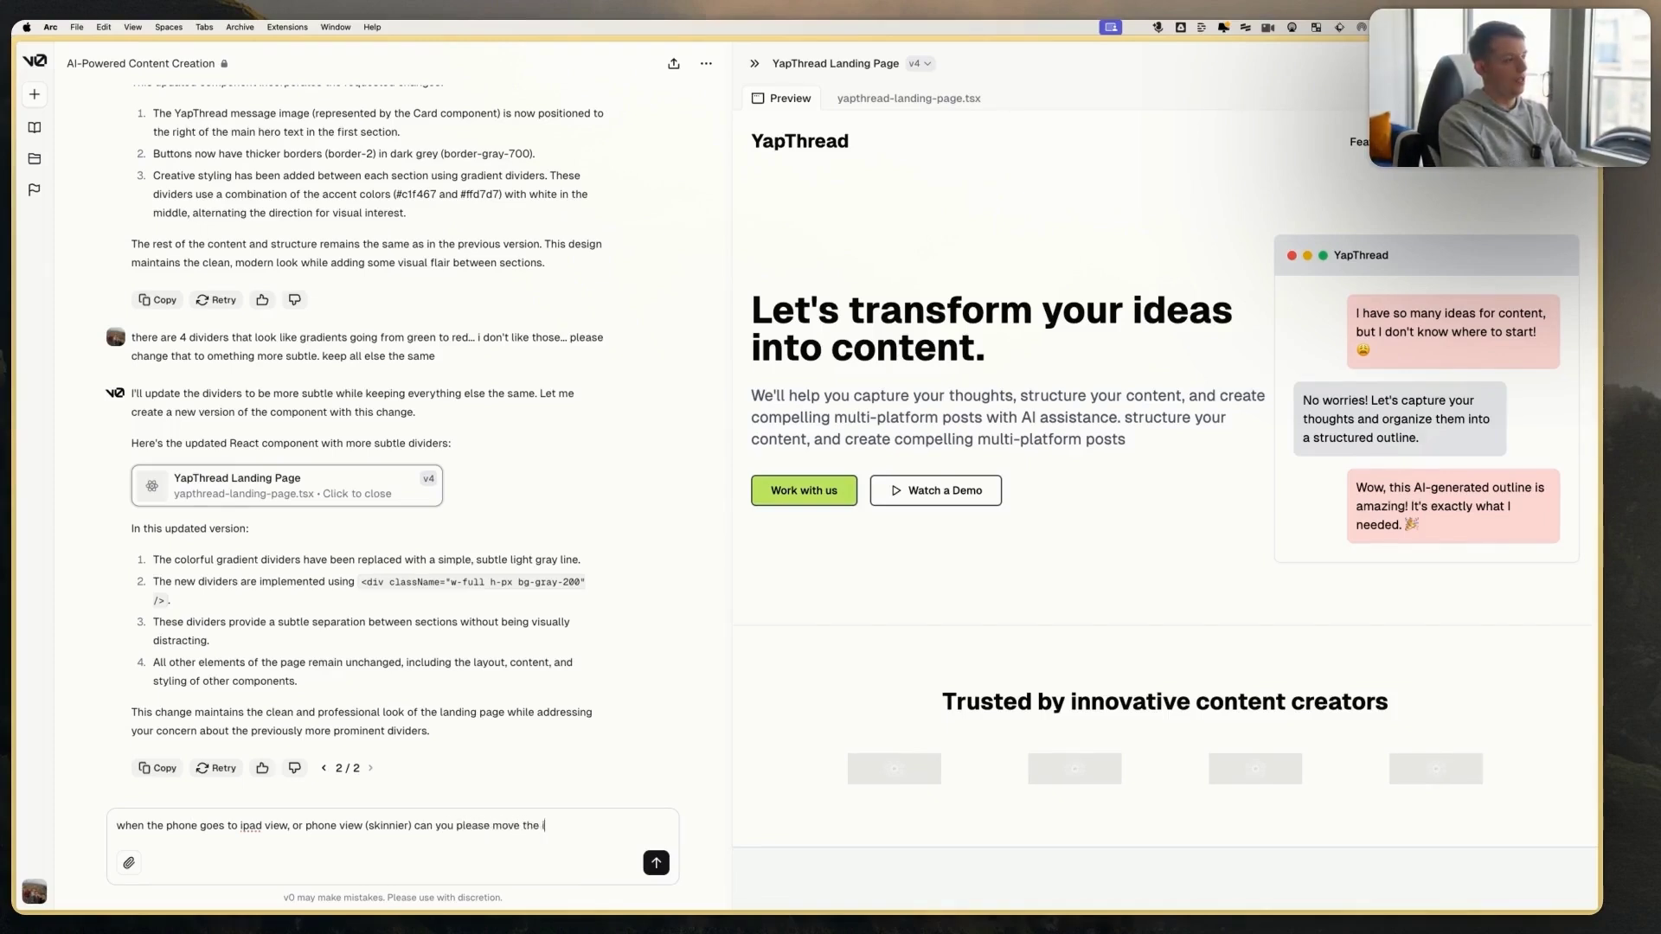
{"action": "type", "text": "image of the tex"}
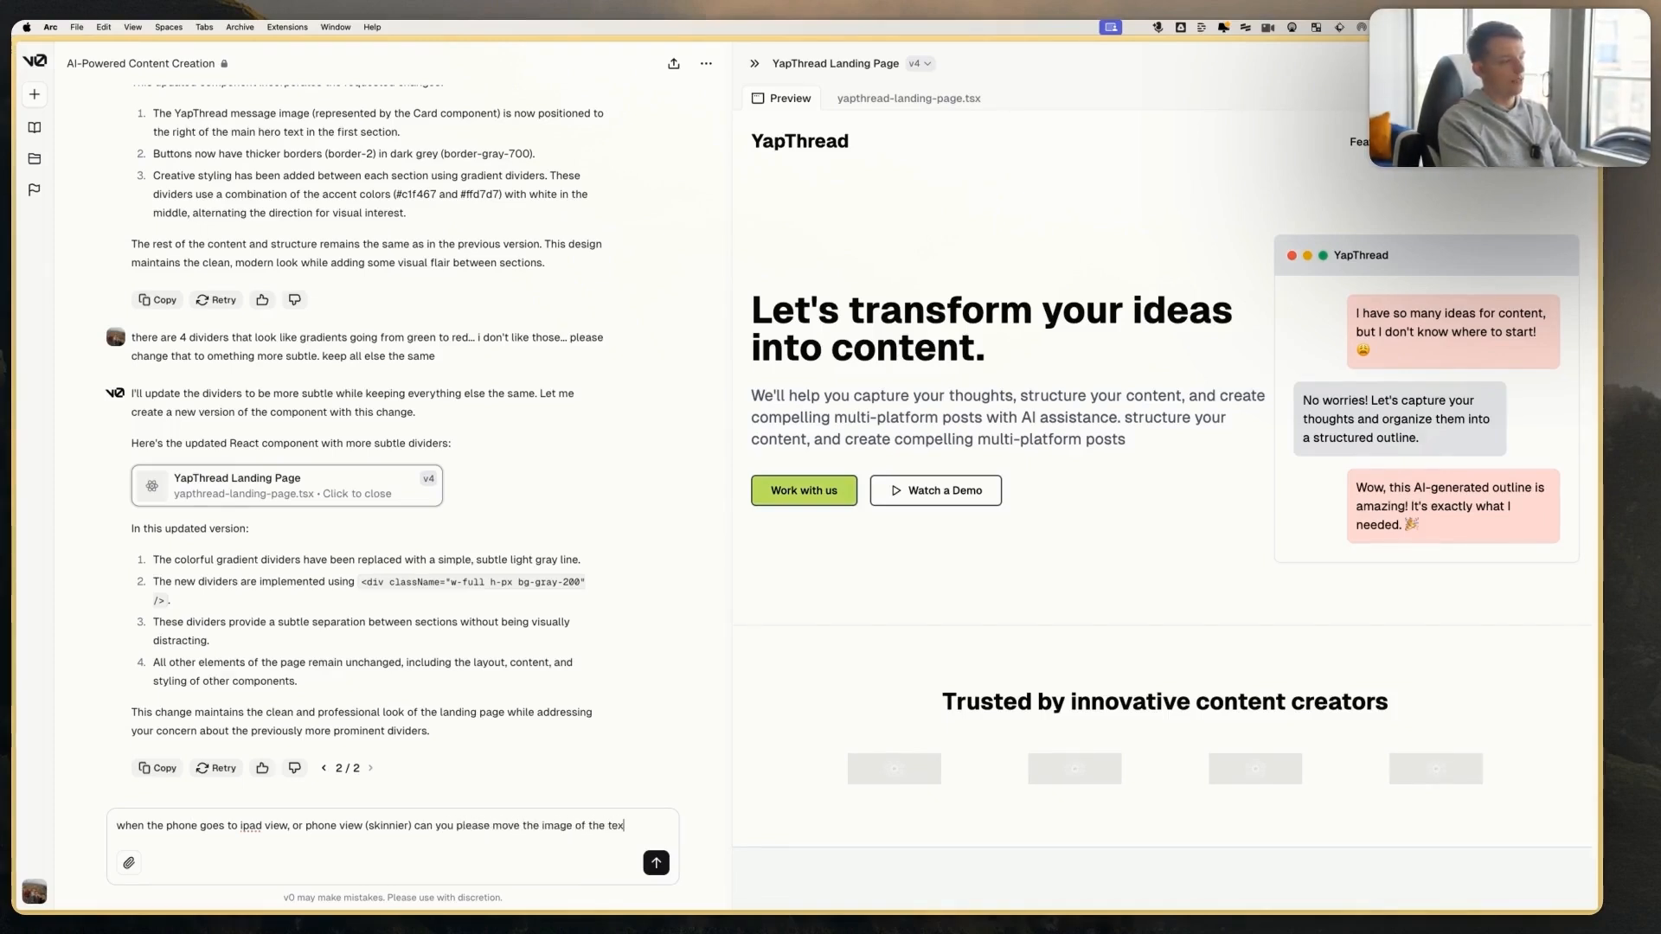
{"action": "type", "text": "example down"}
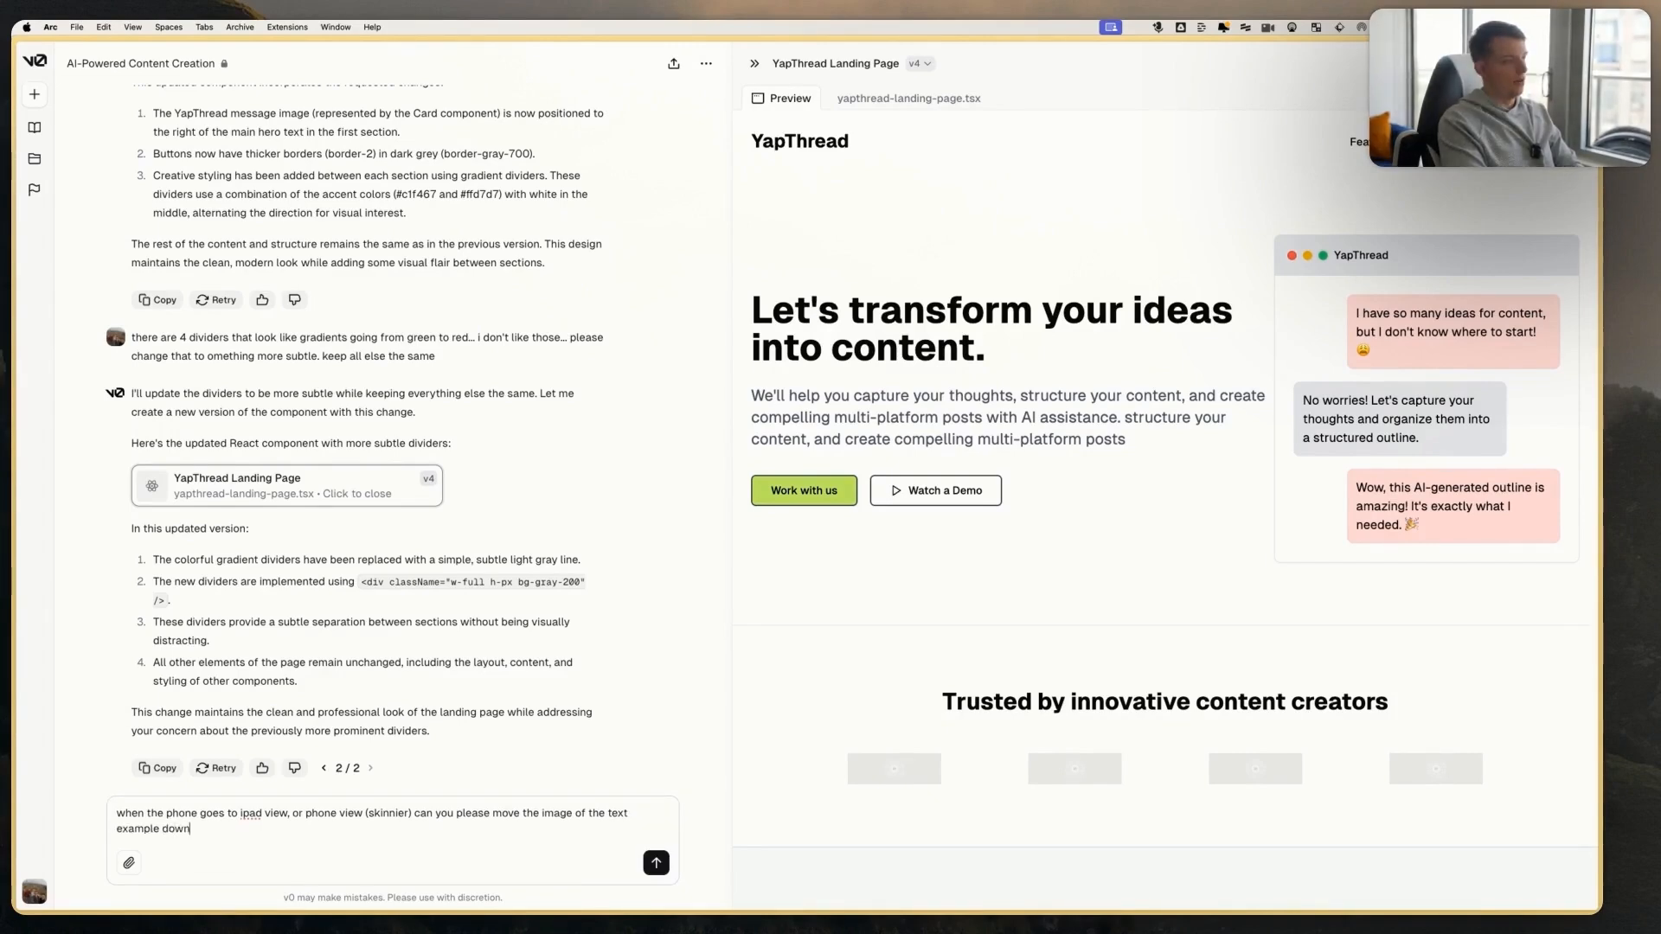
{"action": "type", "text": "so its not c"}
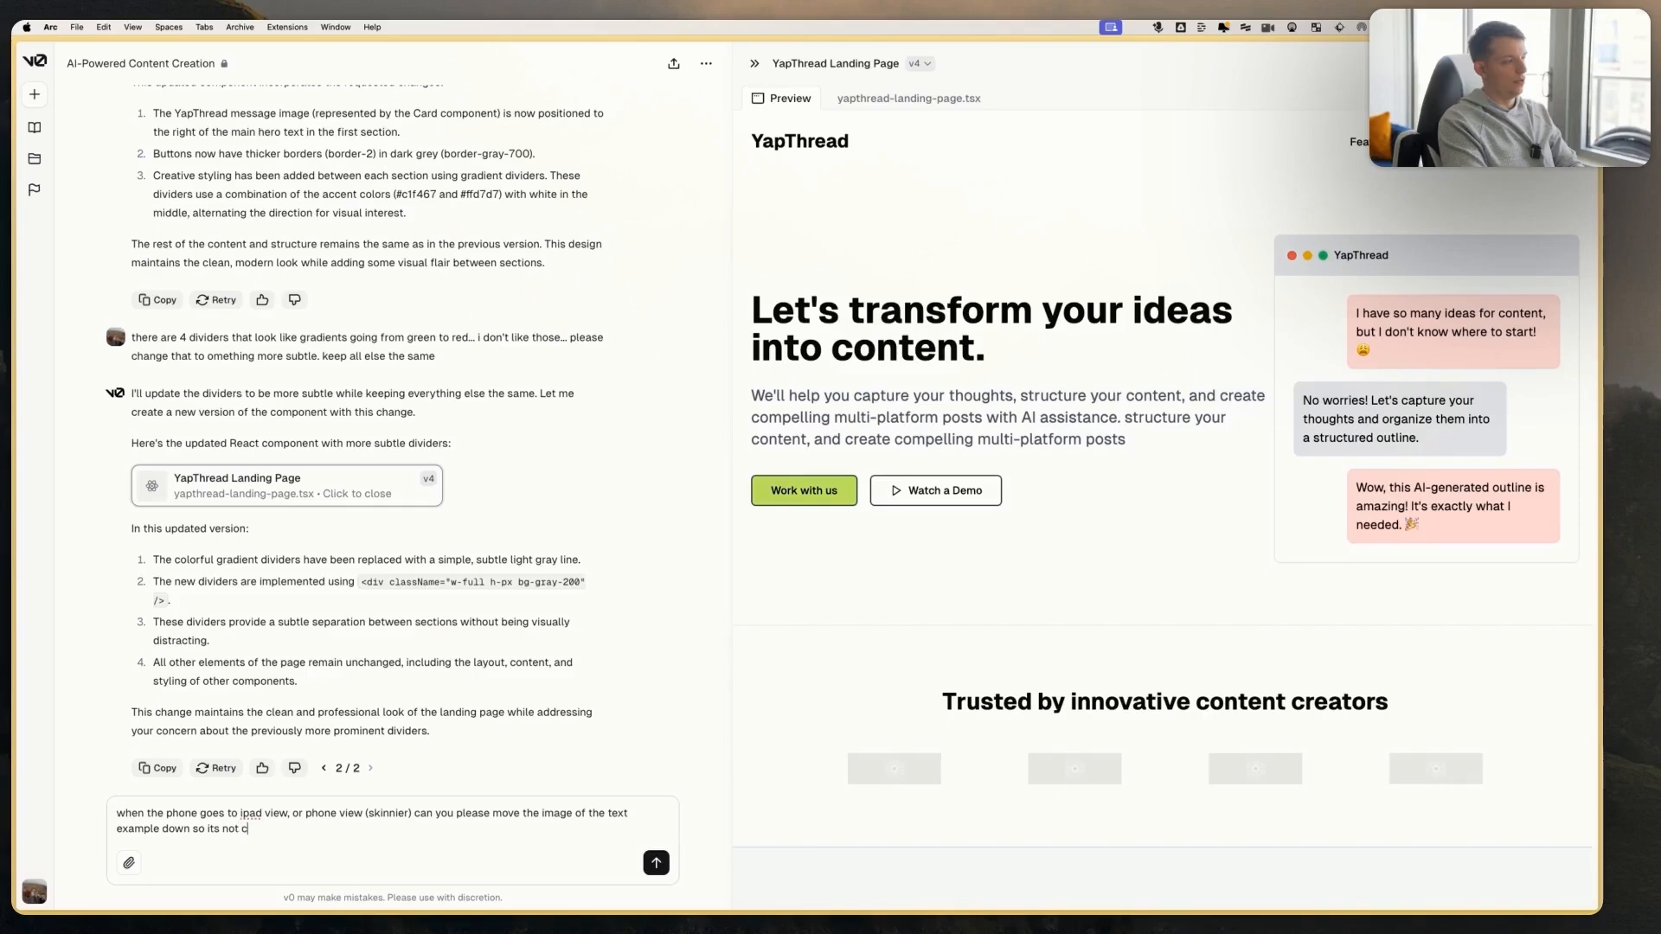
{"action": "type", "text": "rammed."}
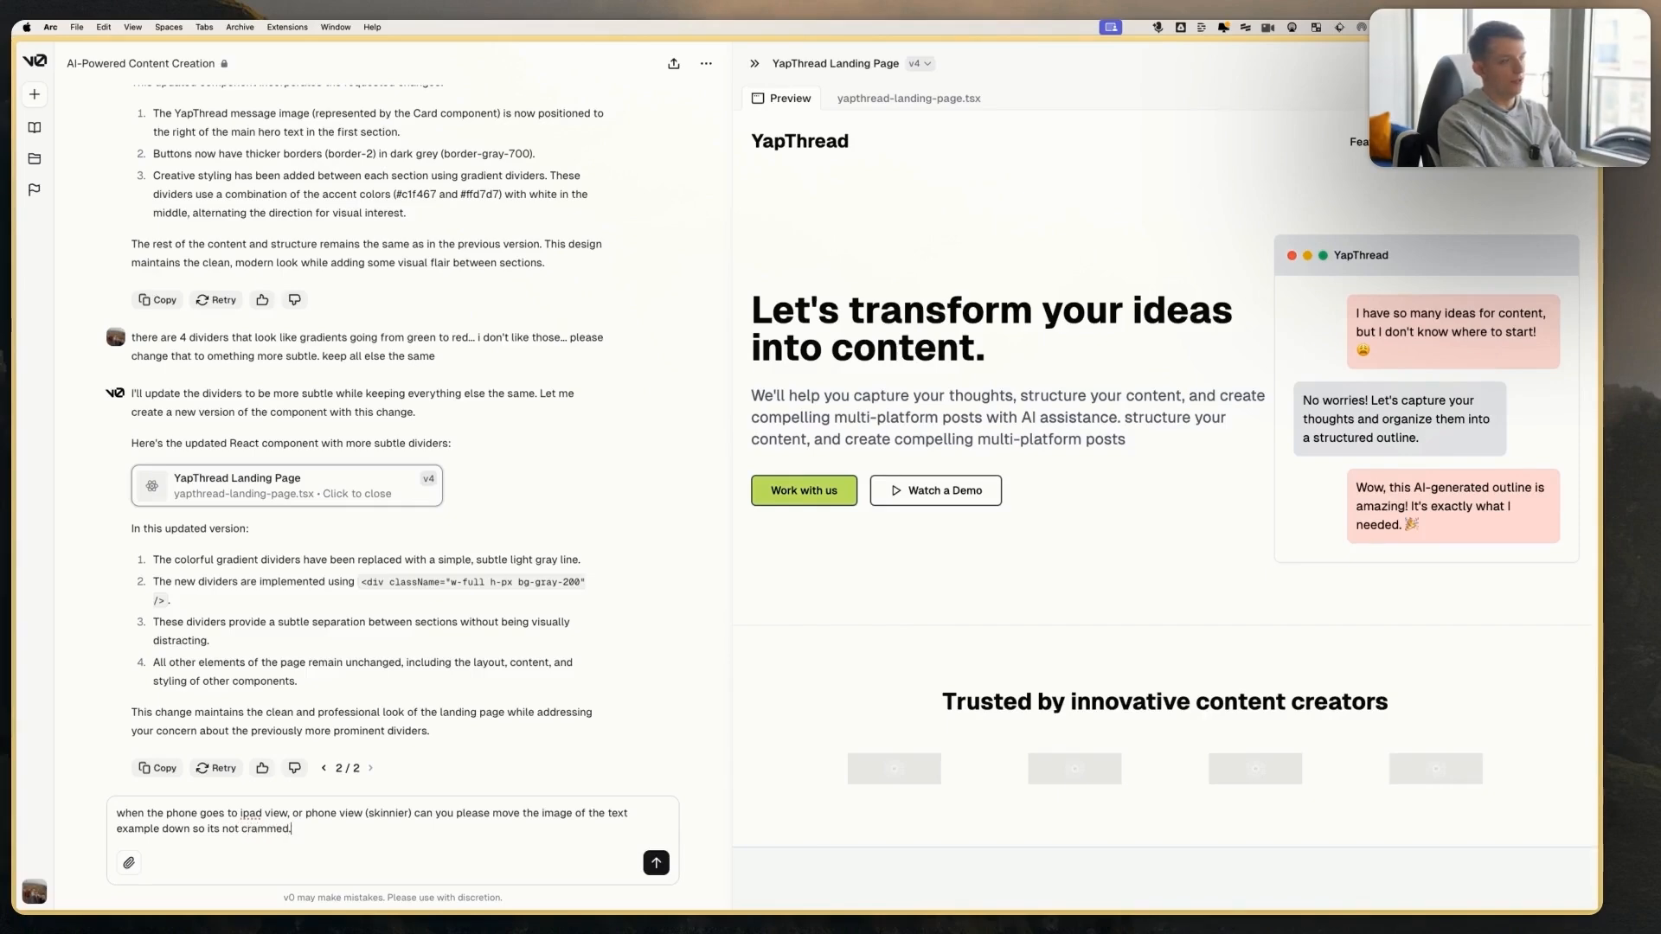
{"action": "left_click", "coordinate": [656, 862]}
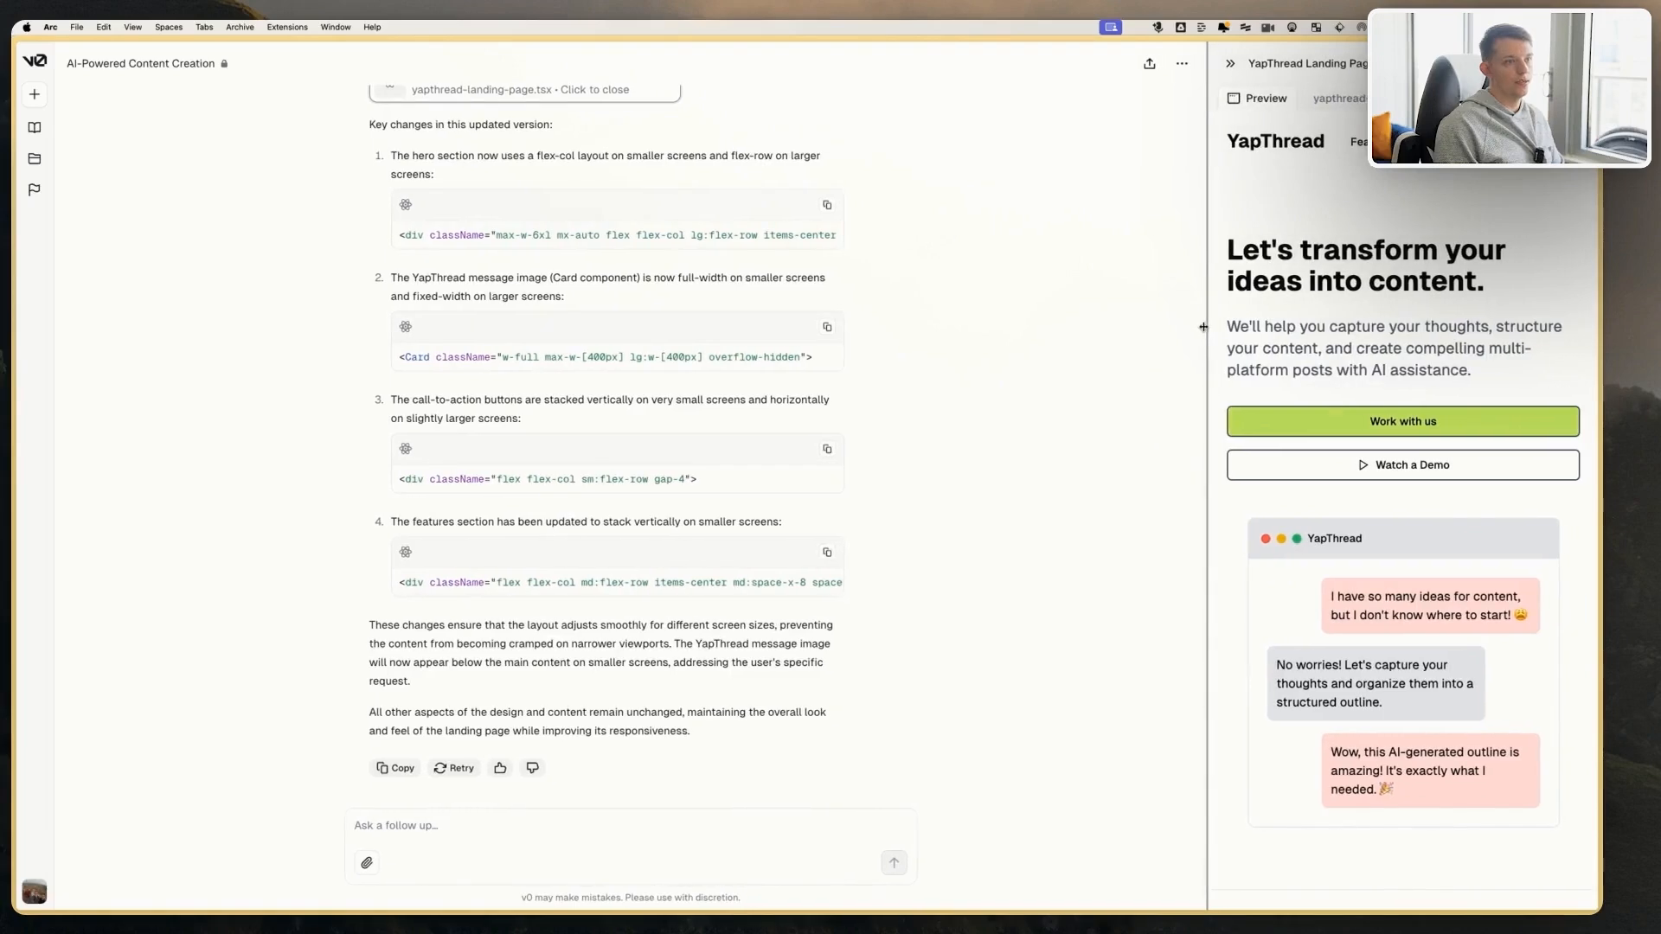
- Scroll the version 5 preview to verify the chat mock stacks below the hero on narrow widths
{"action": "scroll", "scroll_direction": "down", "scroll_amount": 3}
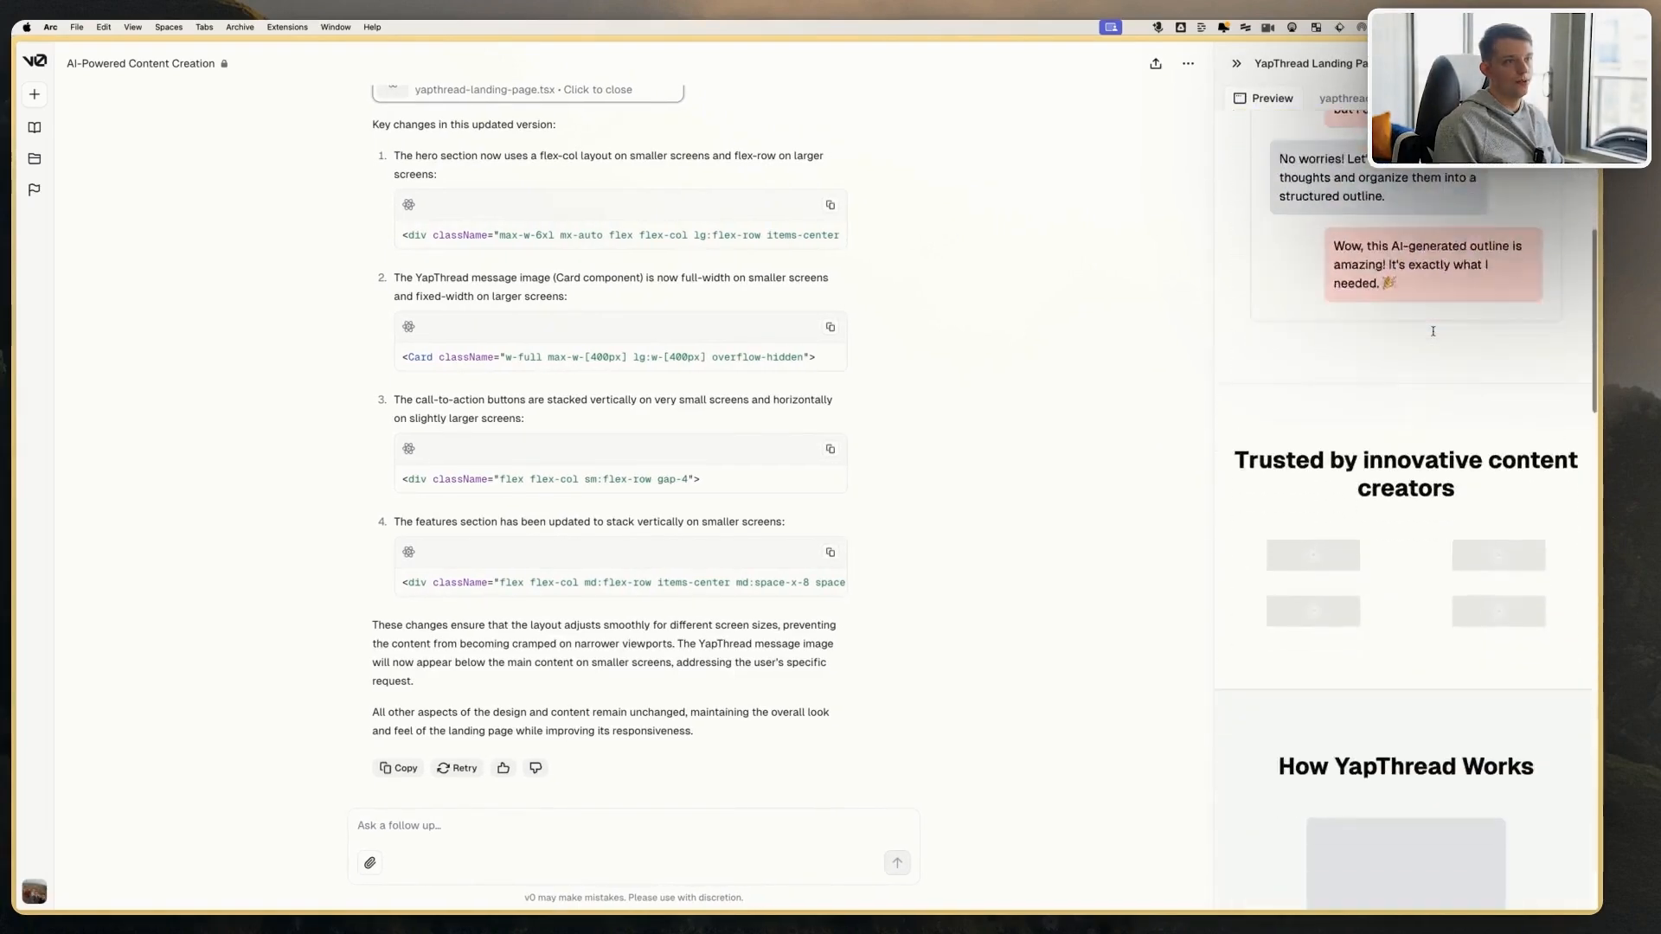
{"action": "scroll", "scroll_direction": "down", "scroll_amount": 3}
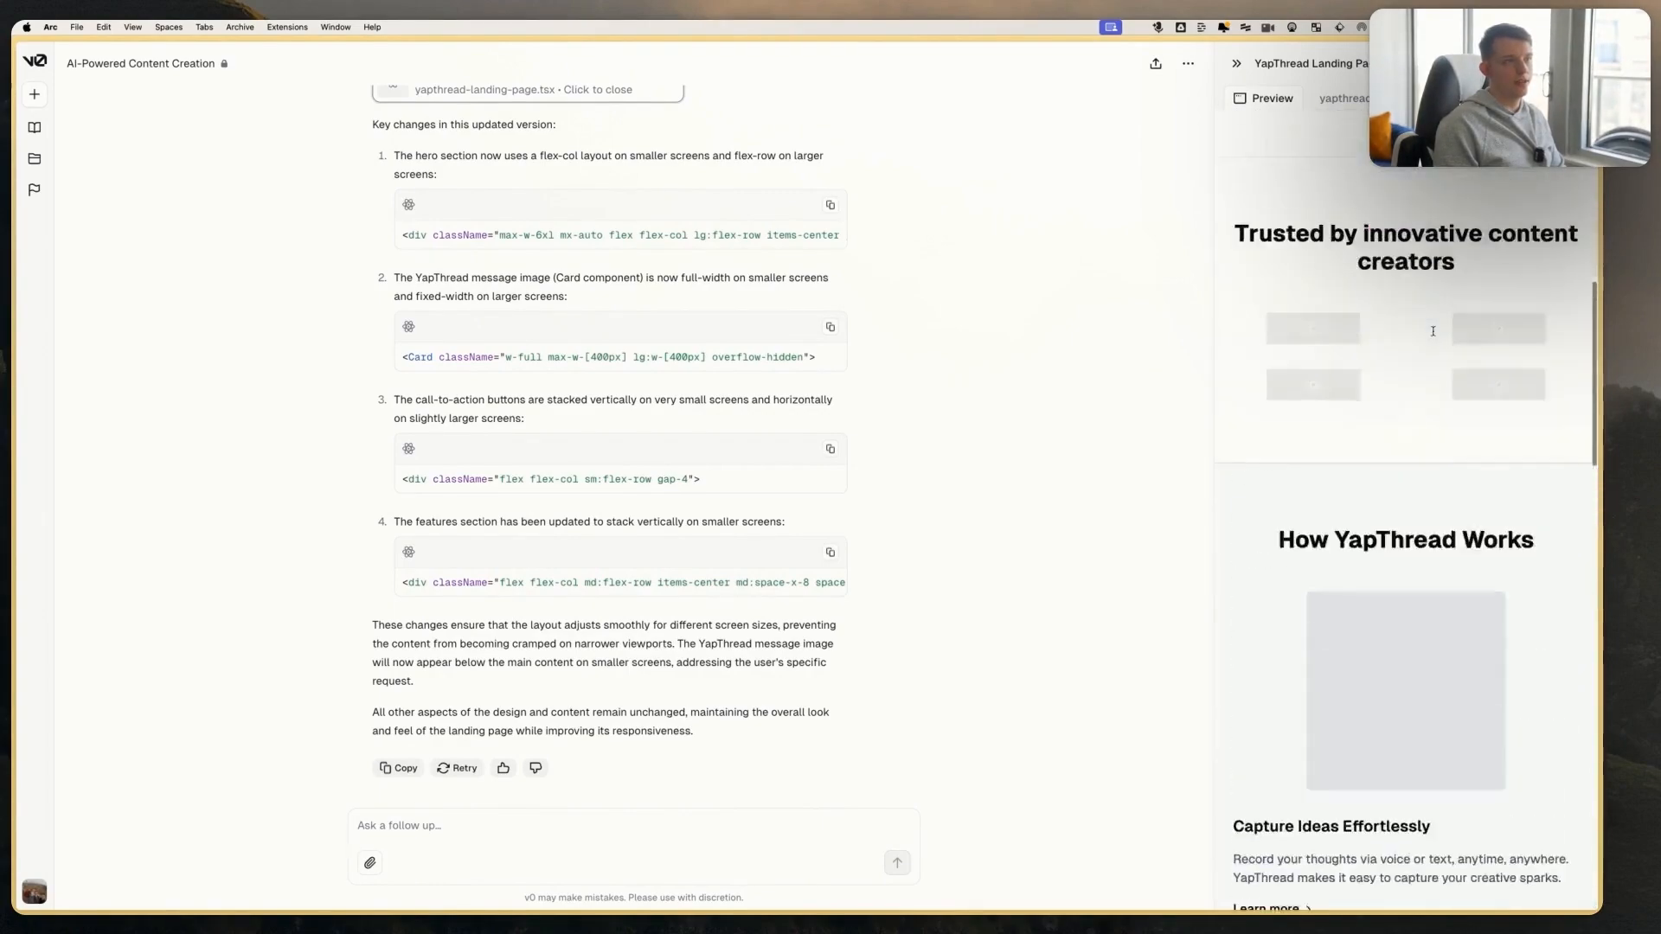
{"action": "scroll", "scroll_direction": "up", "scroll_amount": 3}
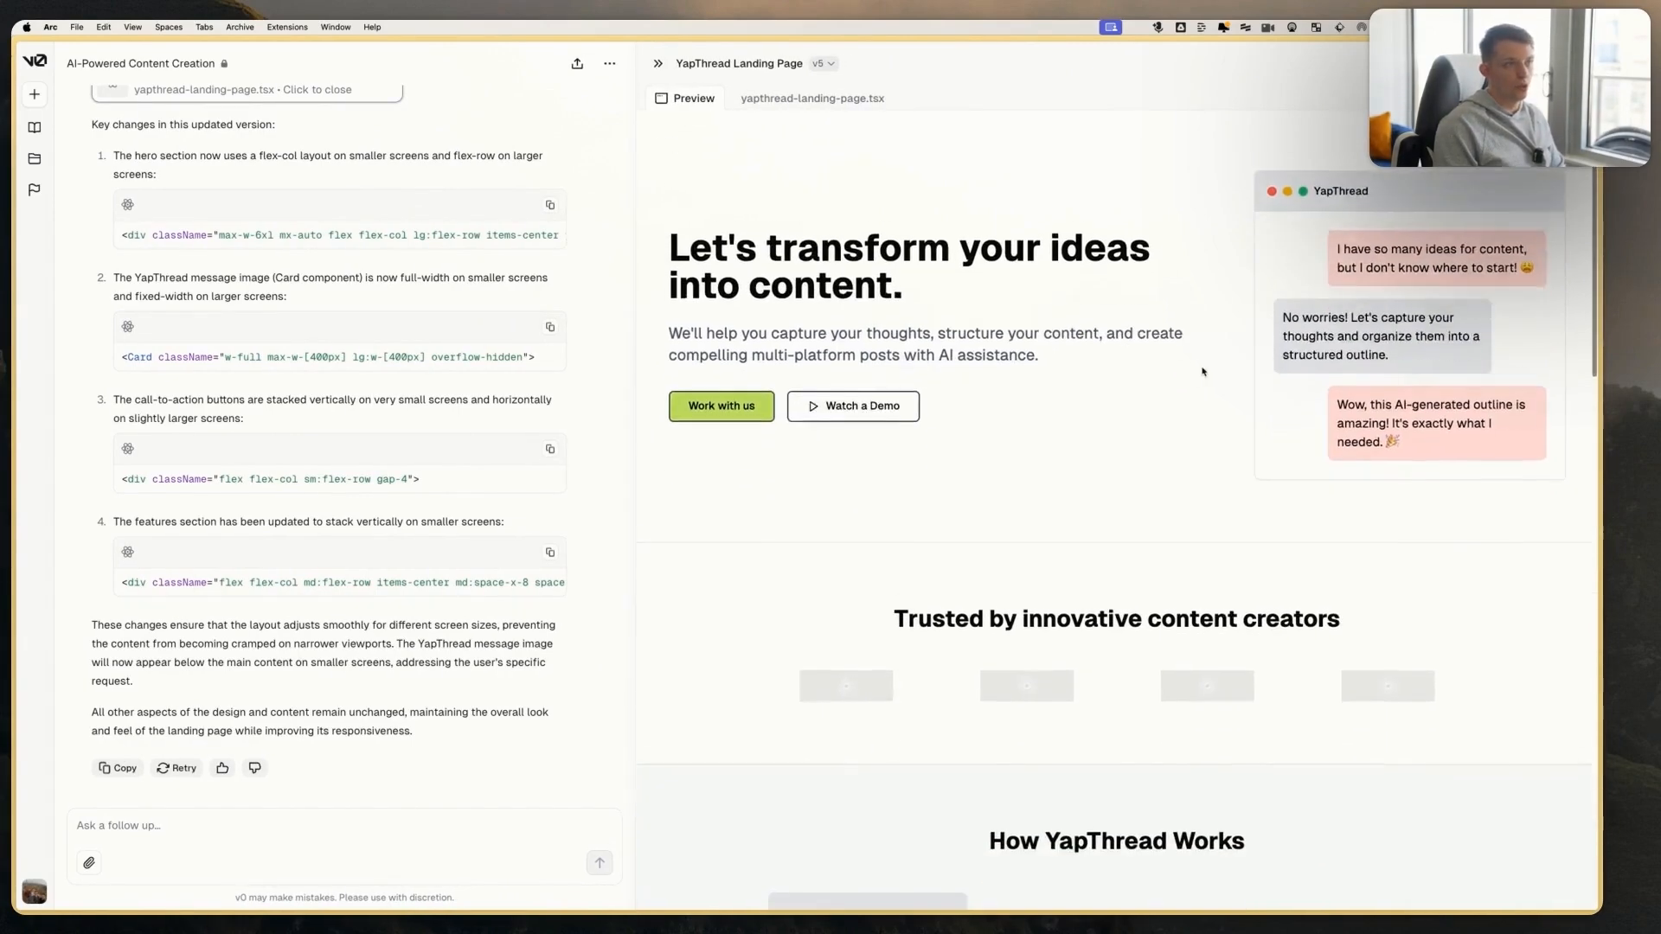
{"action": "scroll", "scroll_direction": "down", "scroll_amount": 3}
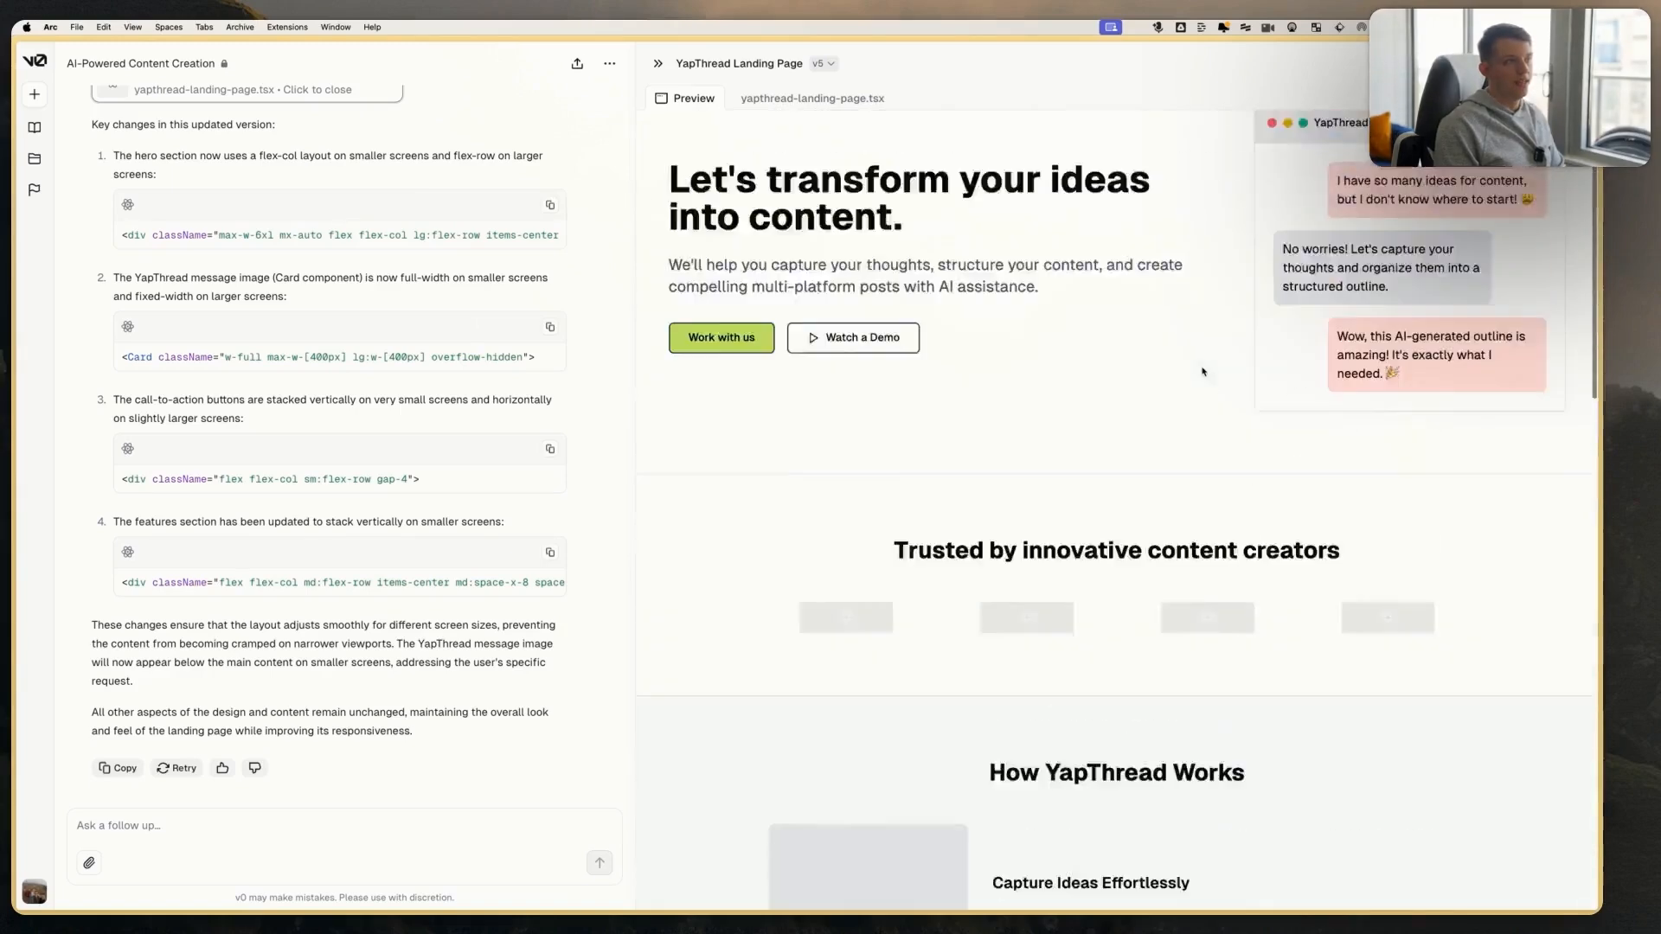
{"action": "scroll", "scroll_direction": "down", "scroll_amount": 3}
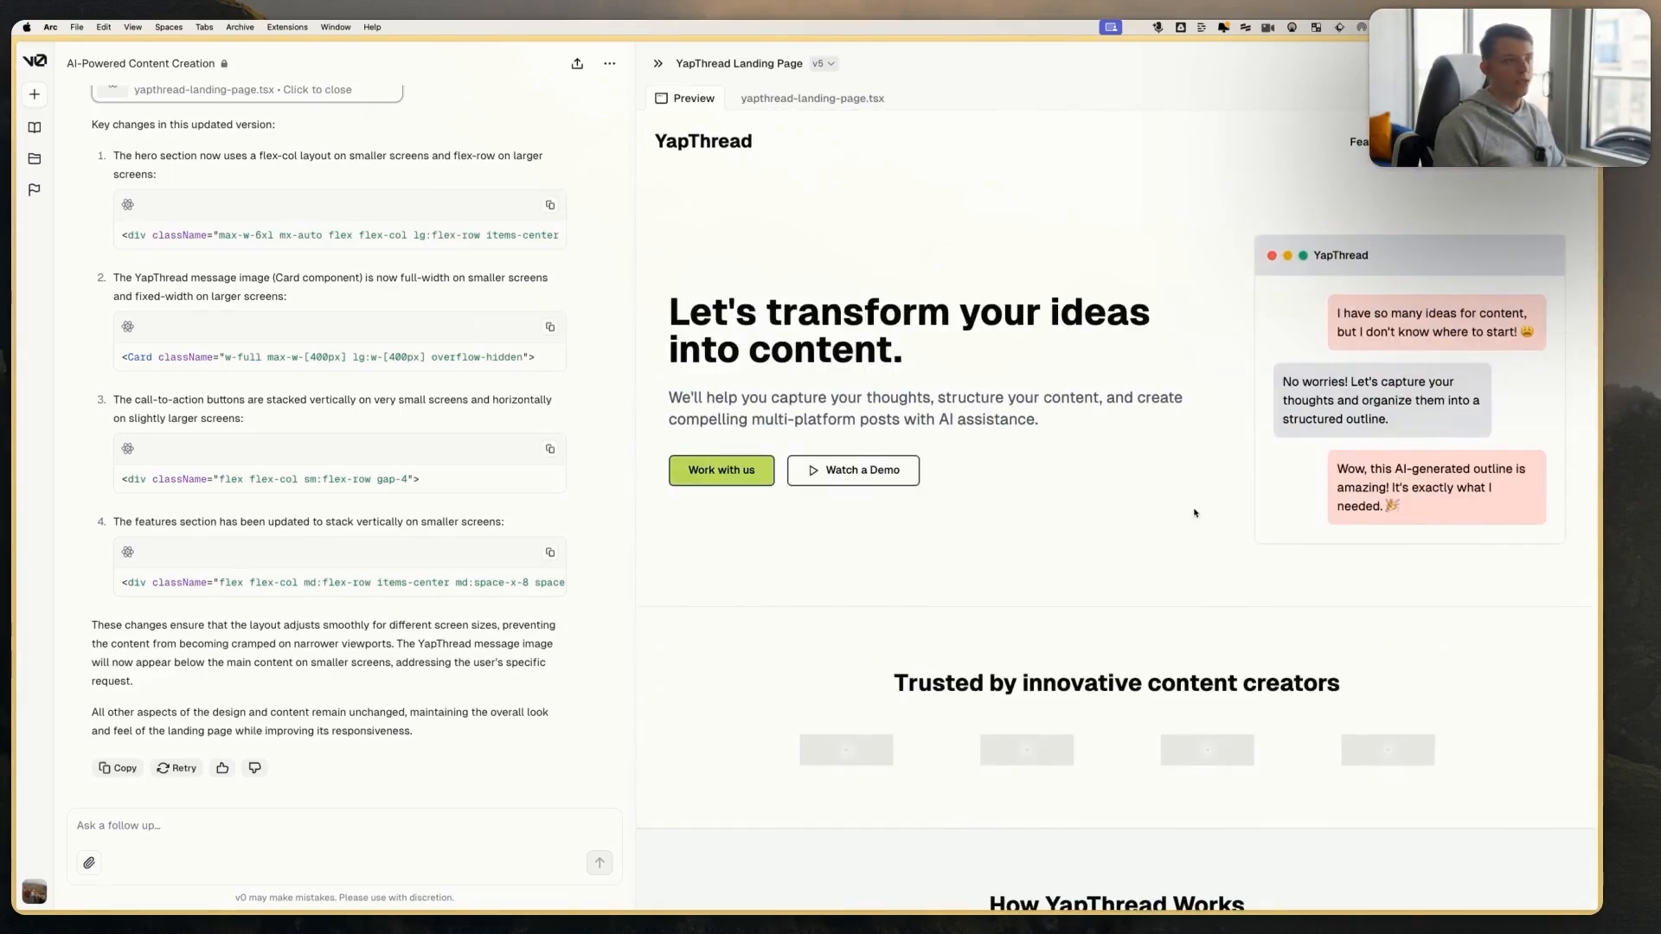
- Ask v0 to turn the page's green and other colors into a simple color palette image
{"action": "type", "text": "c"}
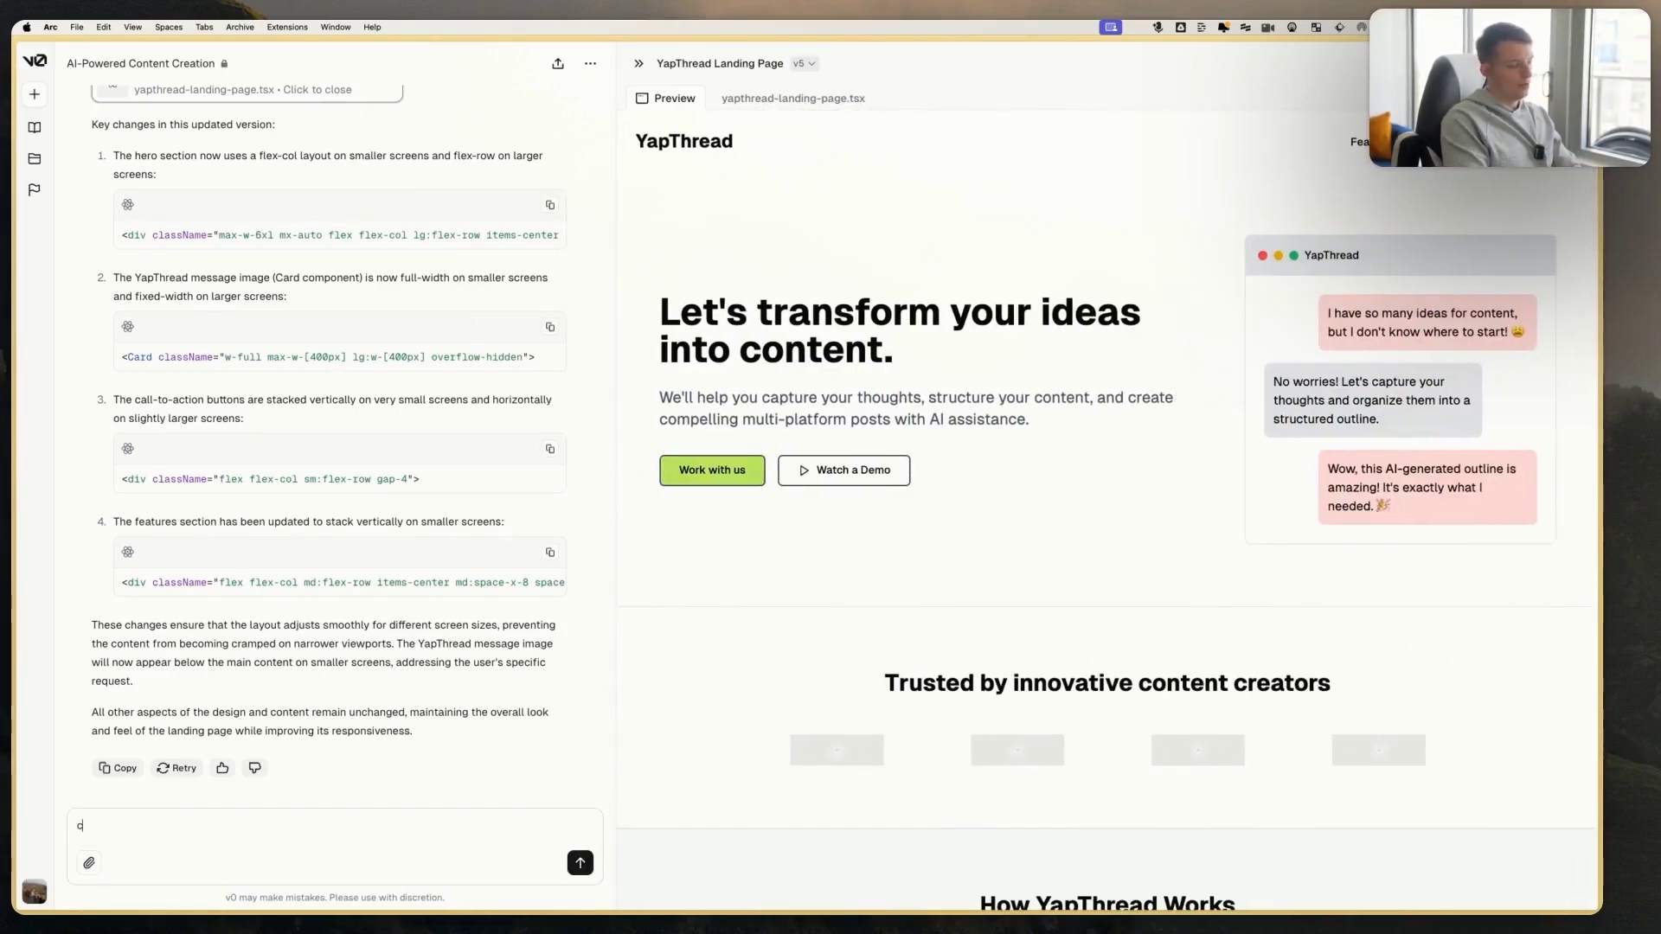
{"action": "type", "text": "an you take"}
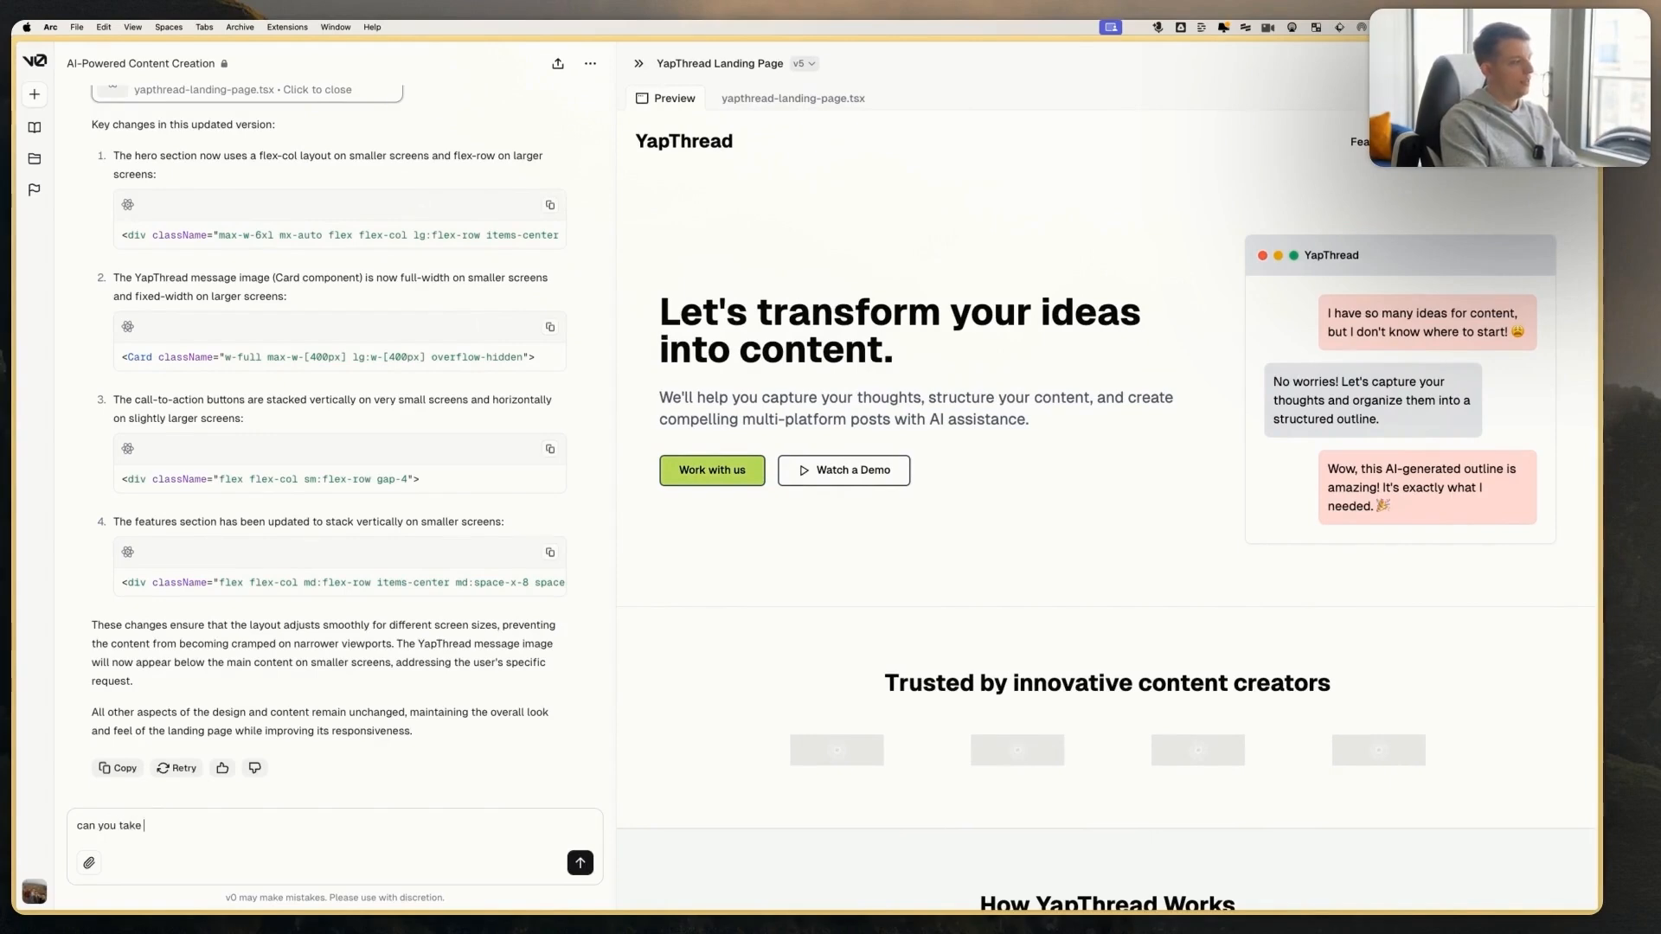
{"action": "type", "text": "that green"}
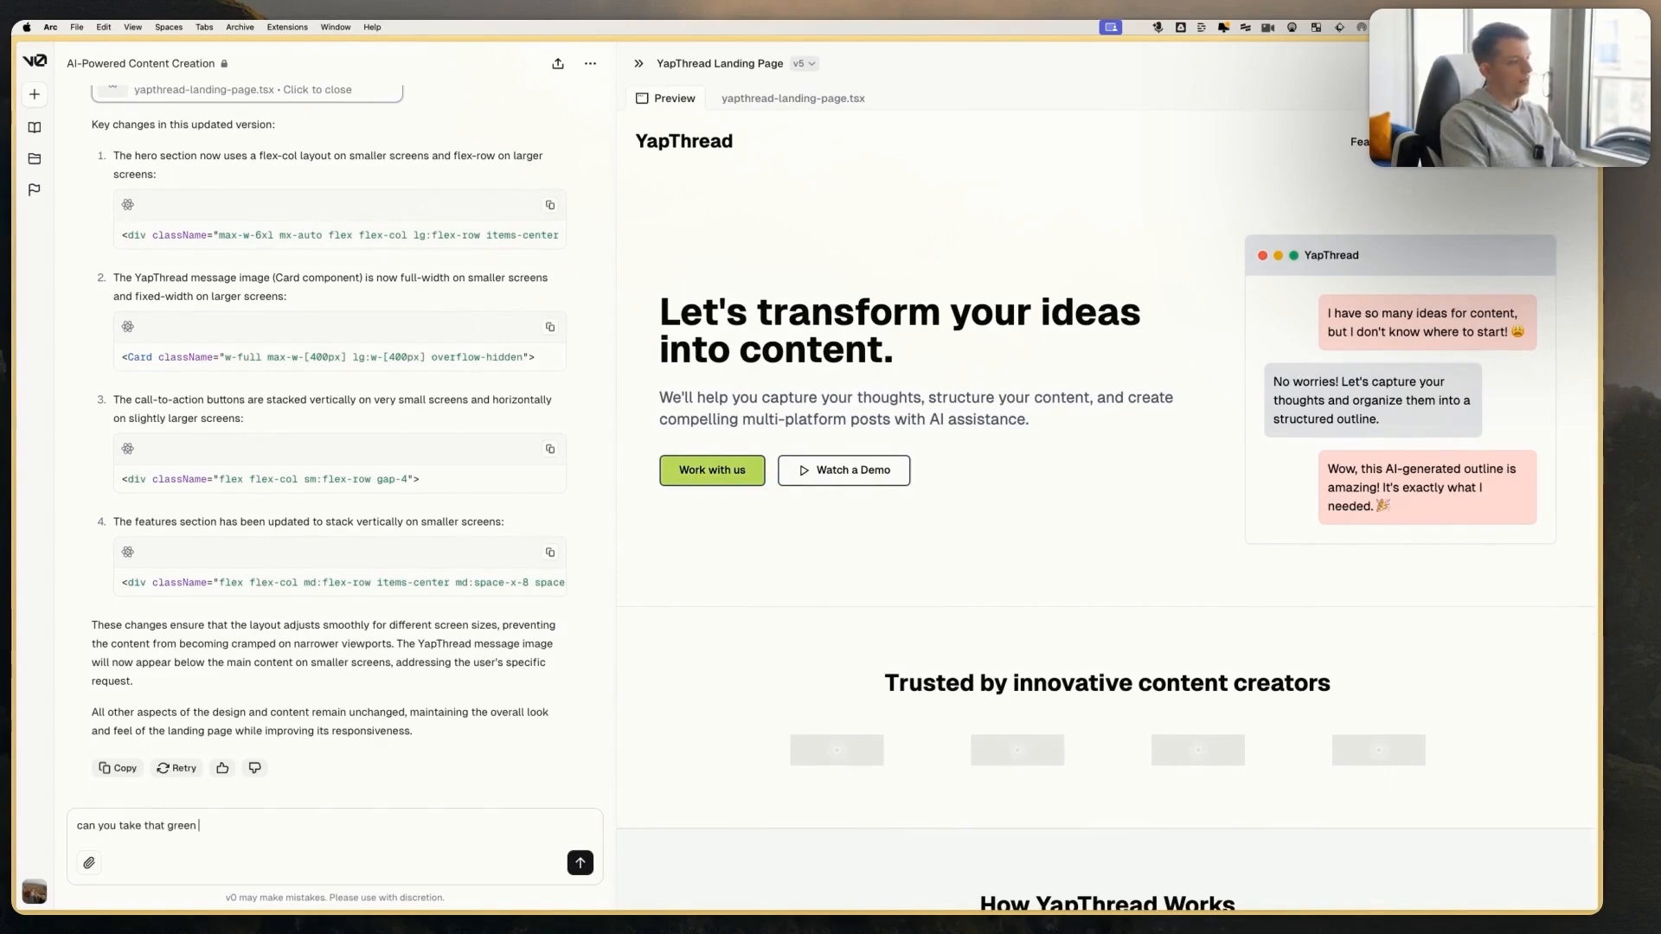
{"action": "type", "text": "color and tha"}
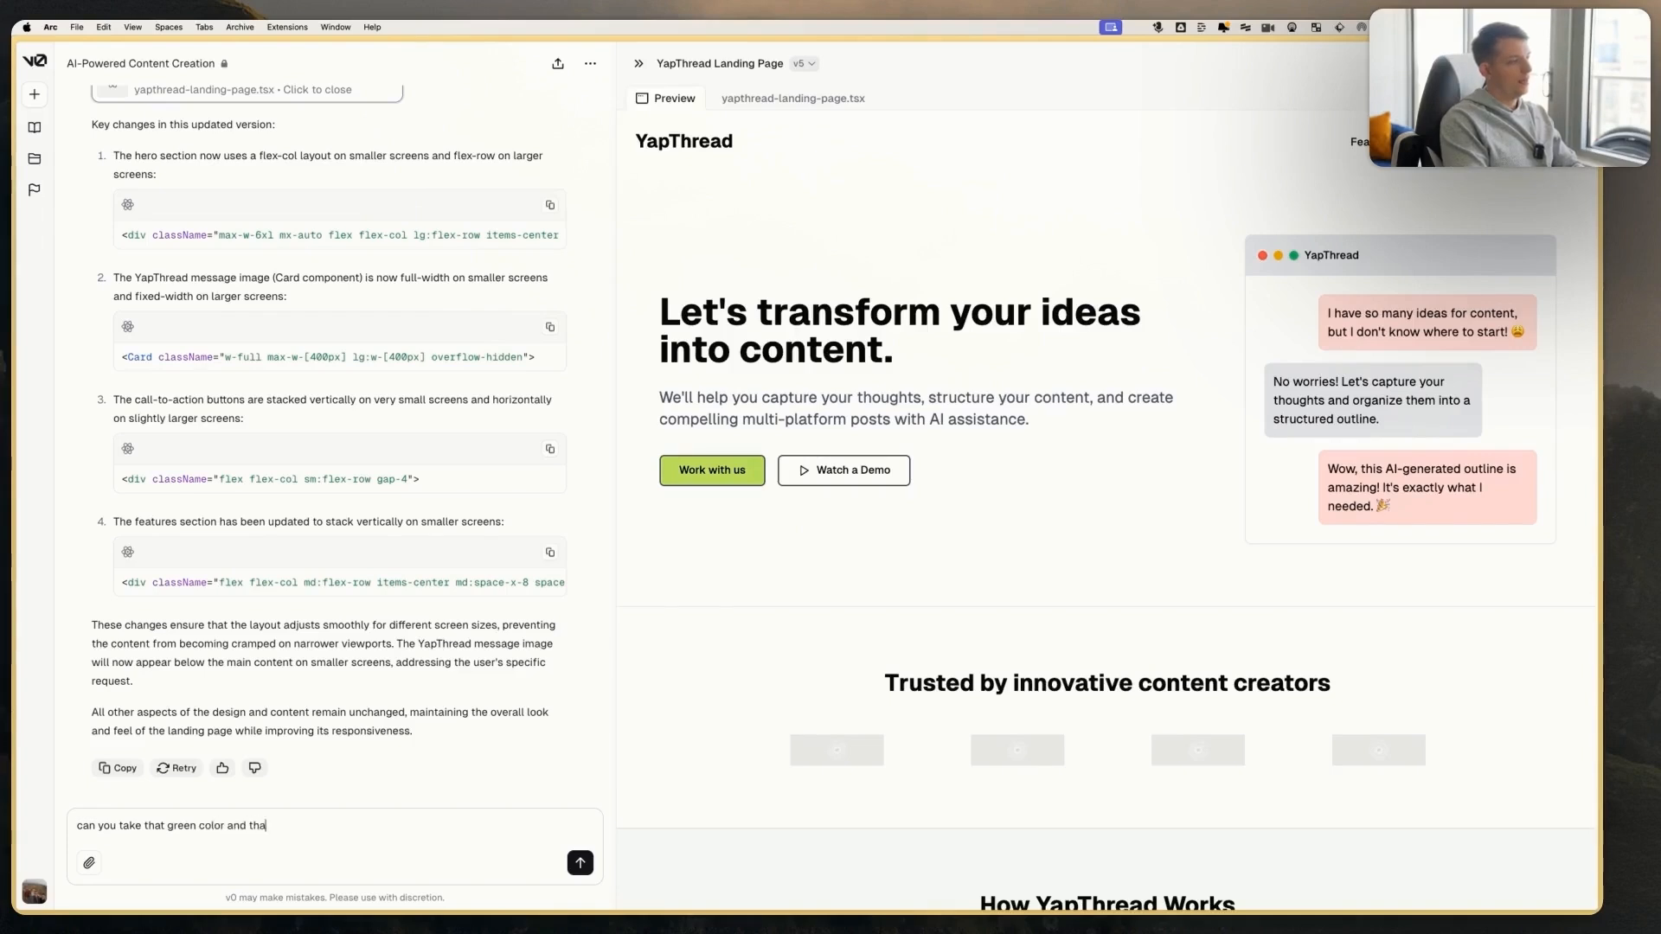
{"action": "type", "text": "e"}
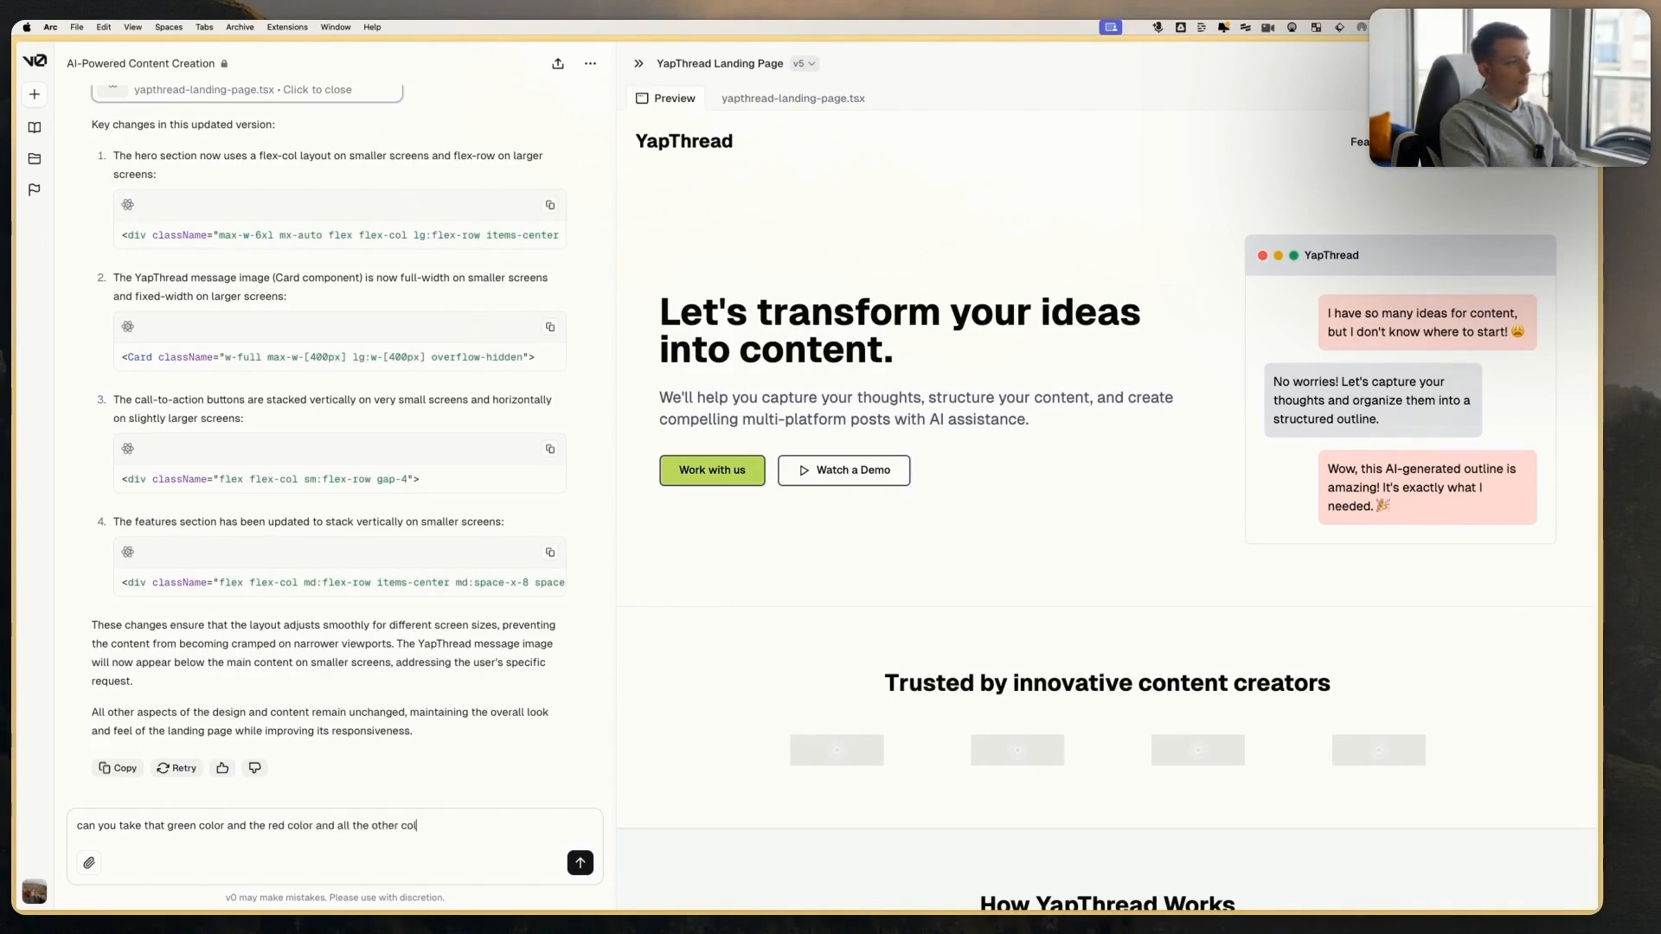
{"action": "type", "text": "ors on this"}
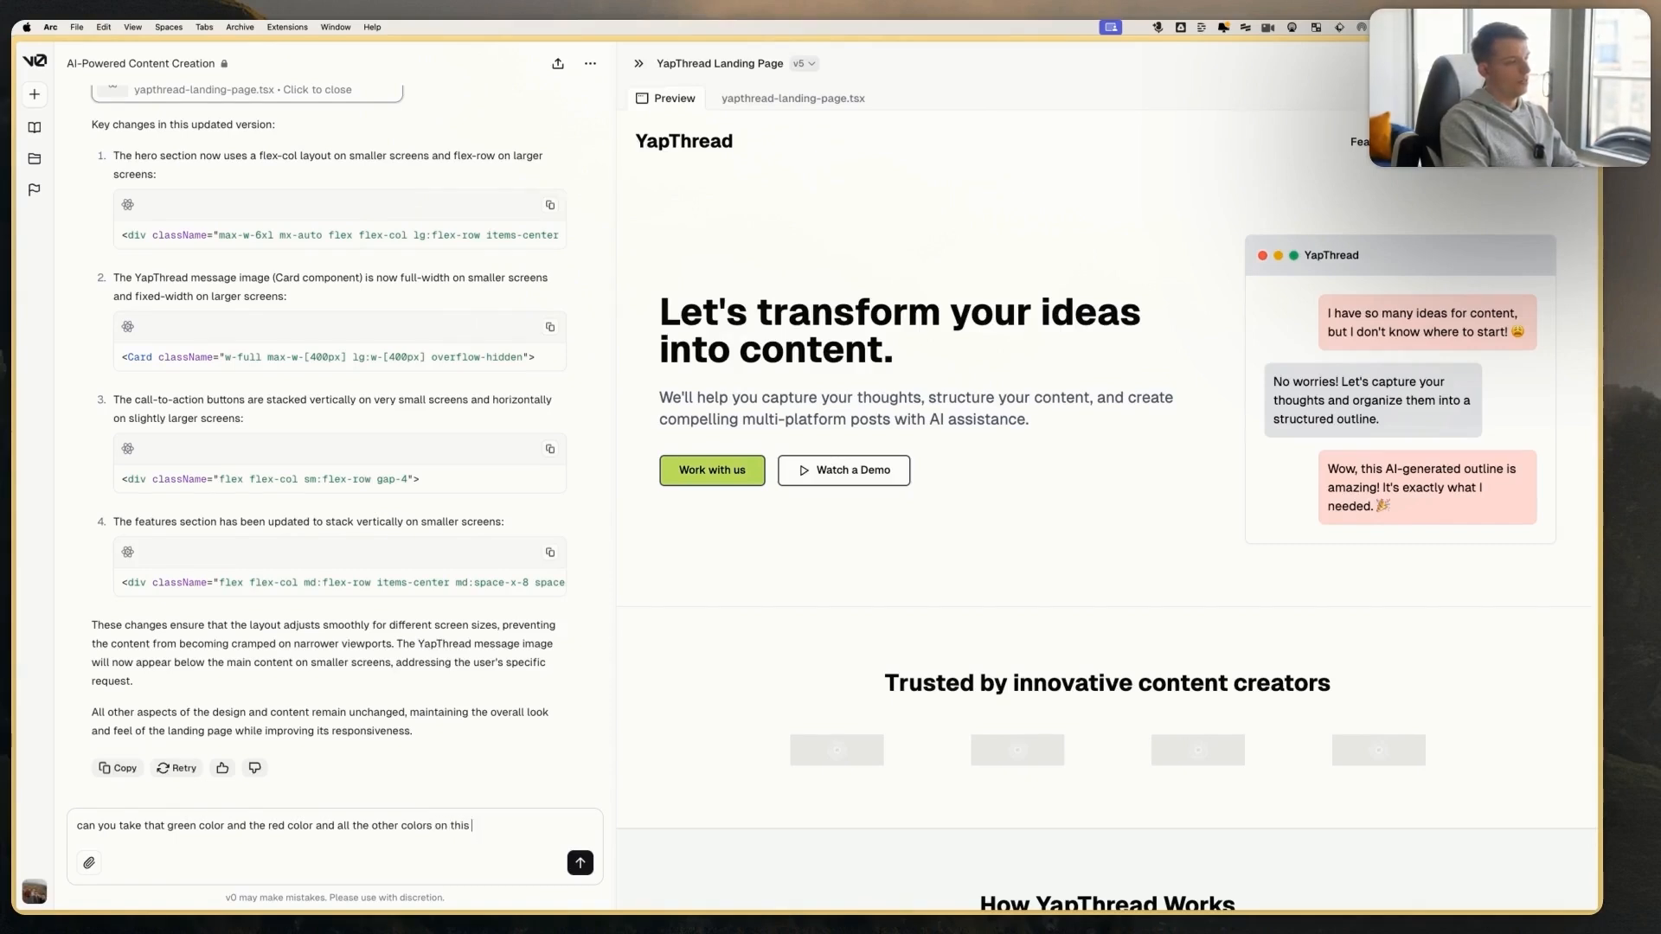
{"action": "type", "text": "page and make a"}
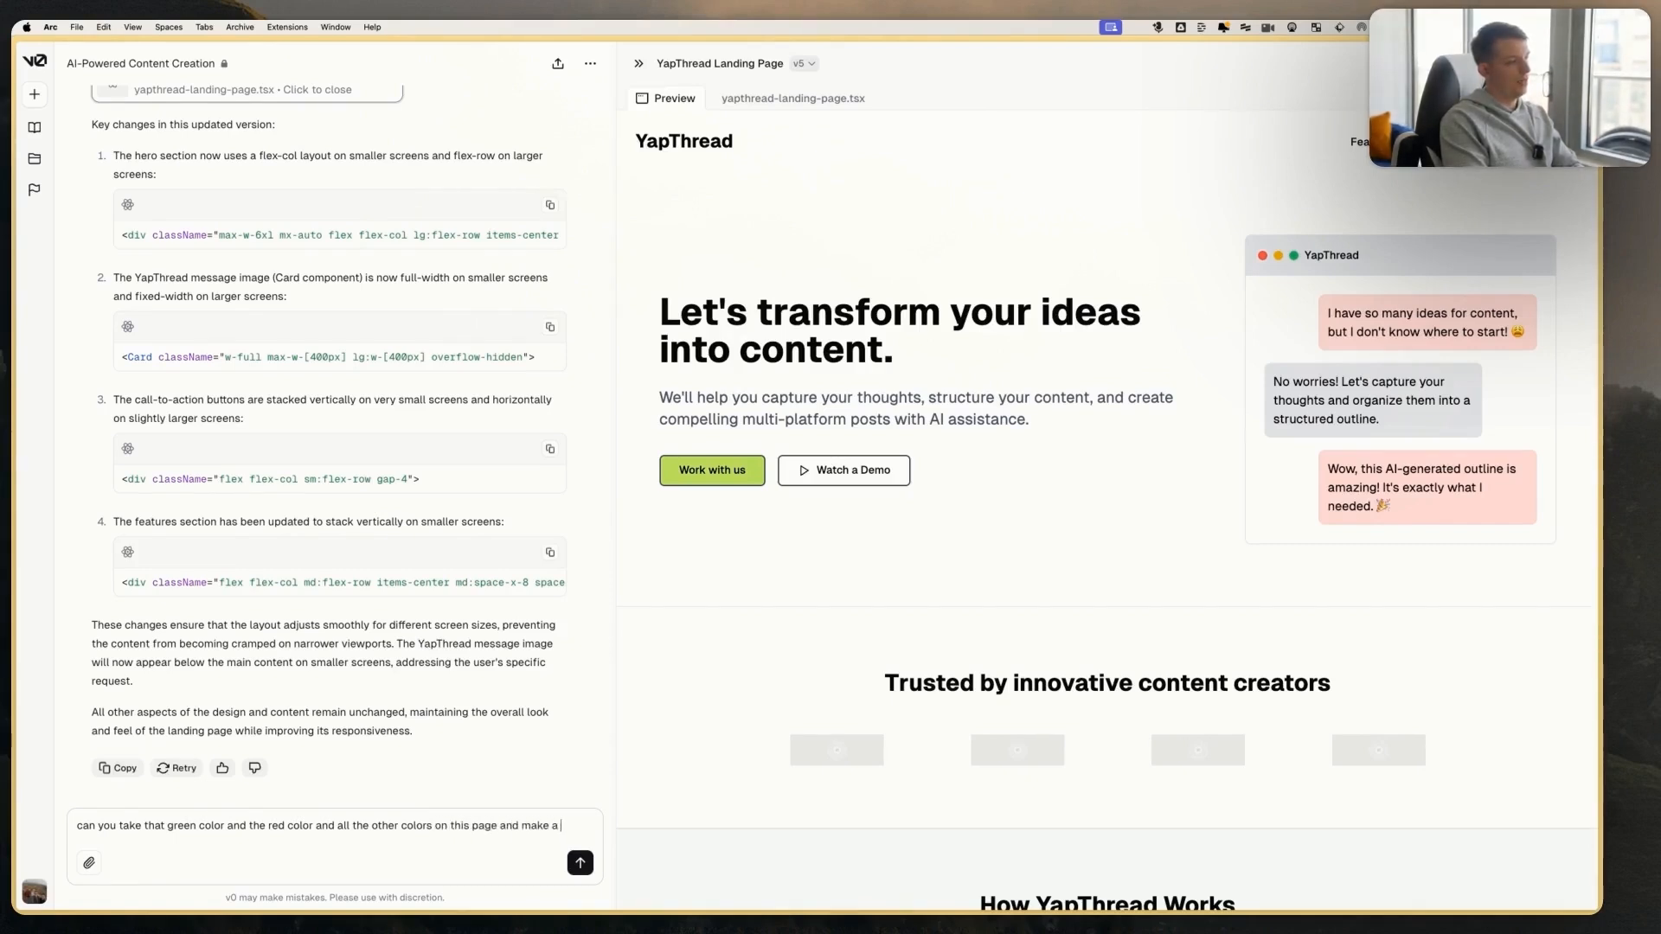
{"action": "type", "text": "simple image"}
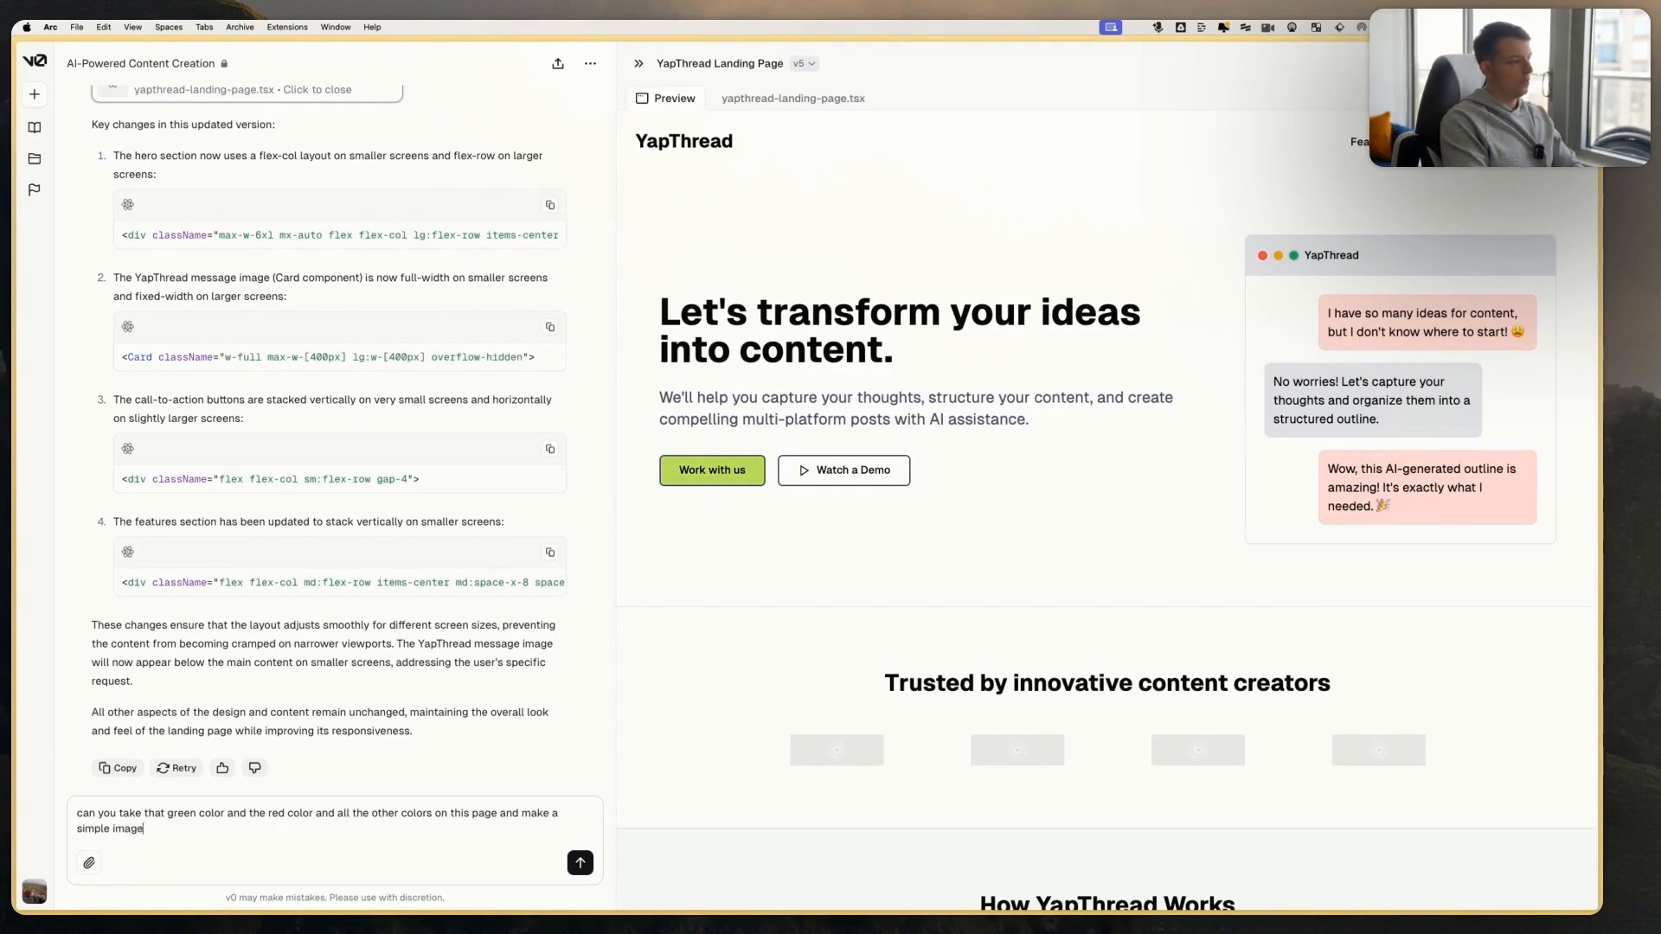
{"action": "type", "text": "showing the colo"}
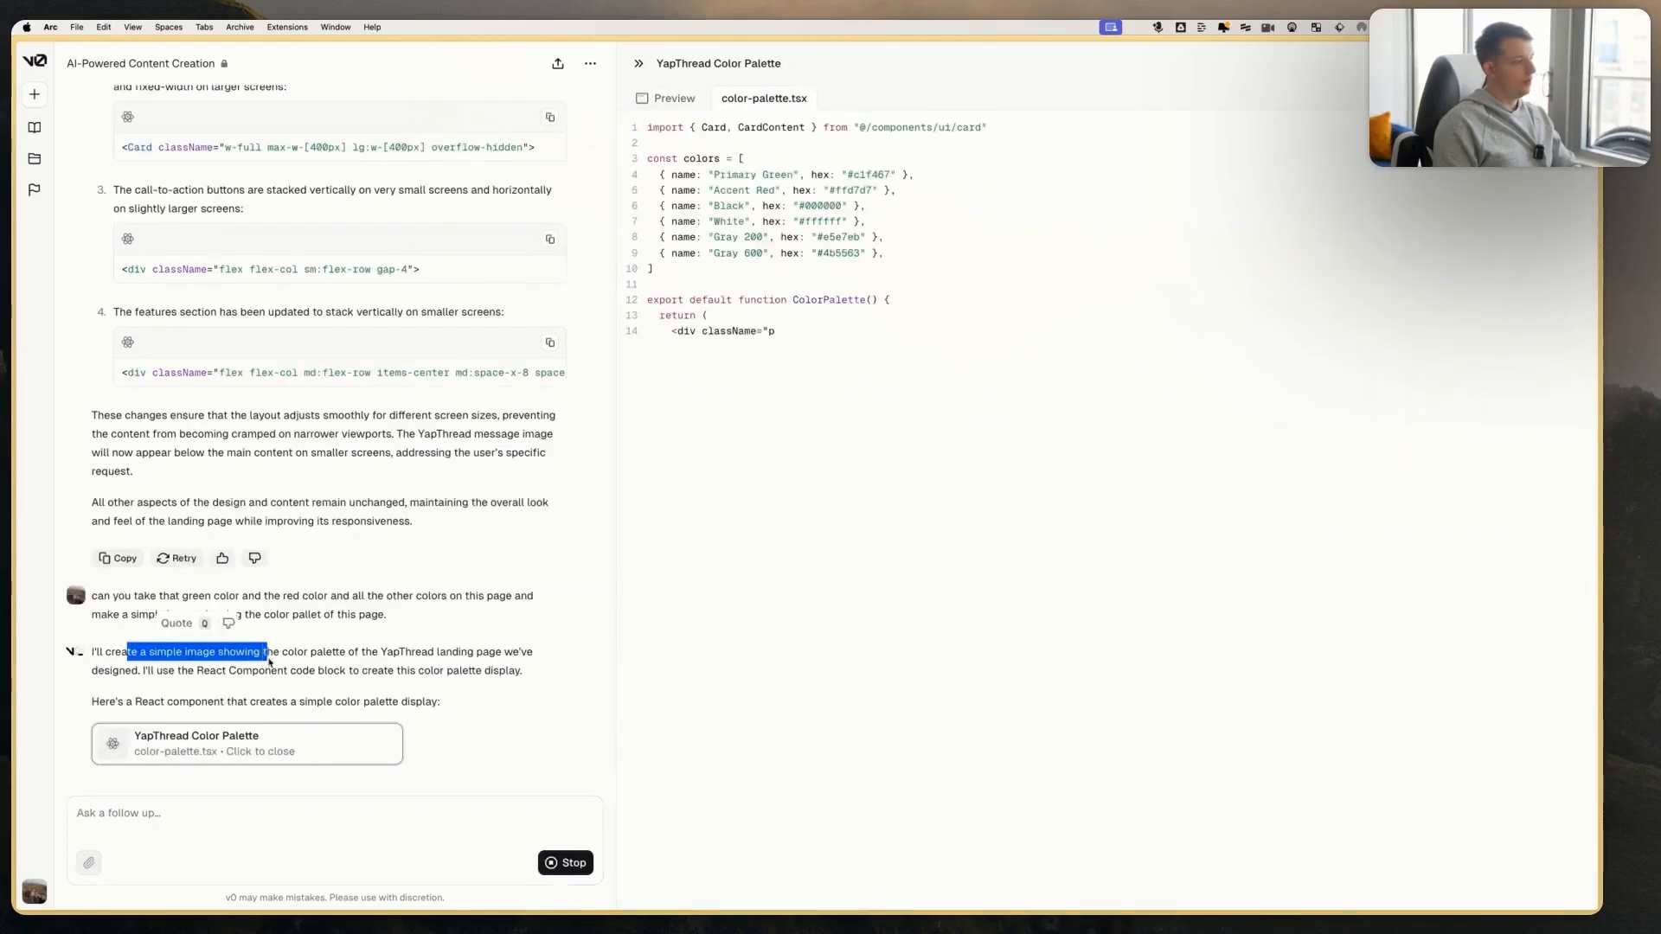
{"action": "left_click", "coordinate": [673, 98]}
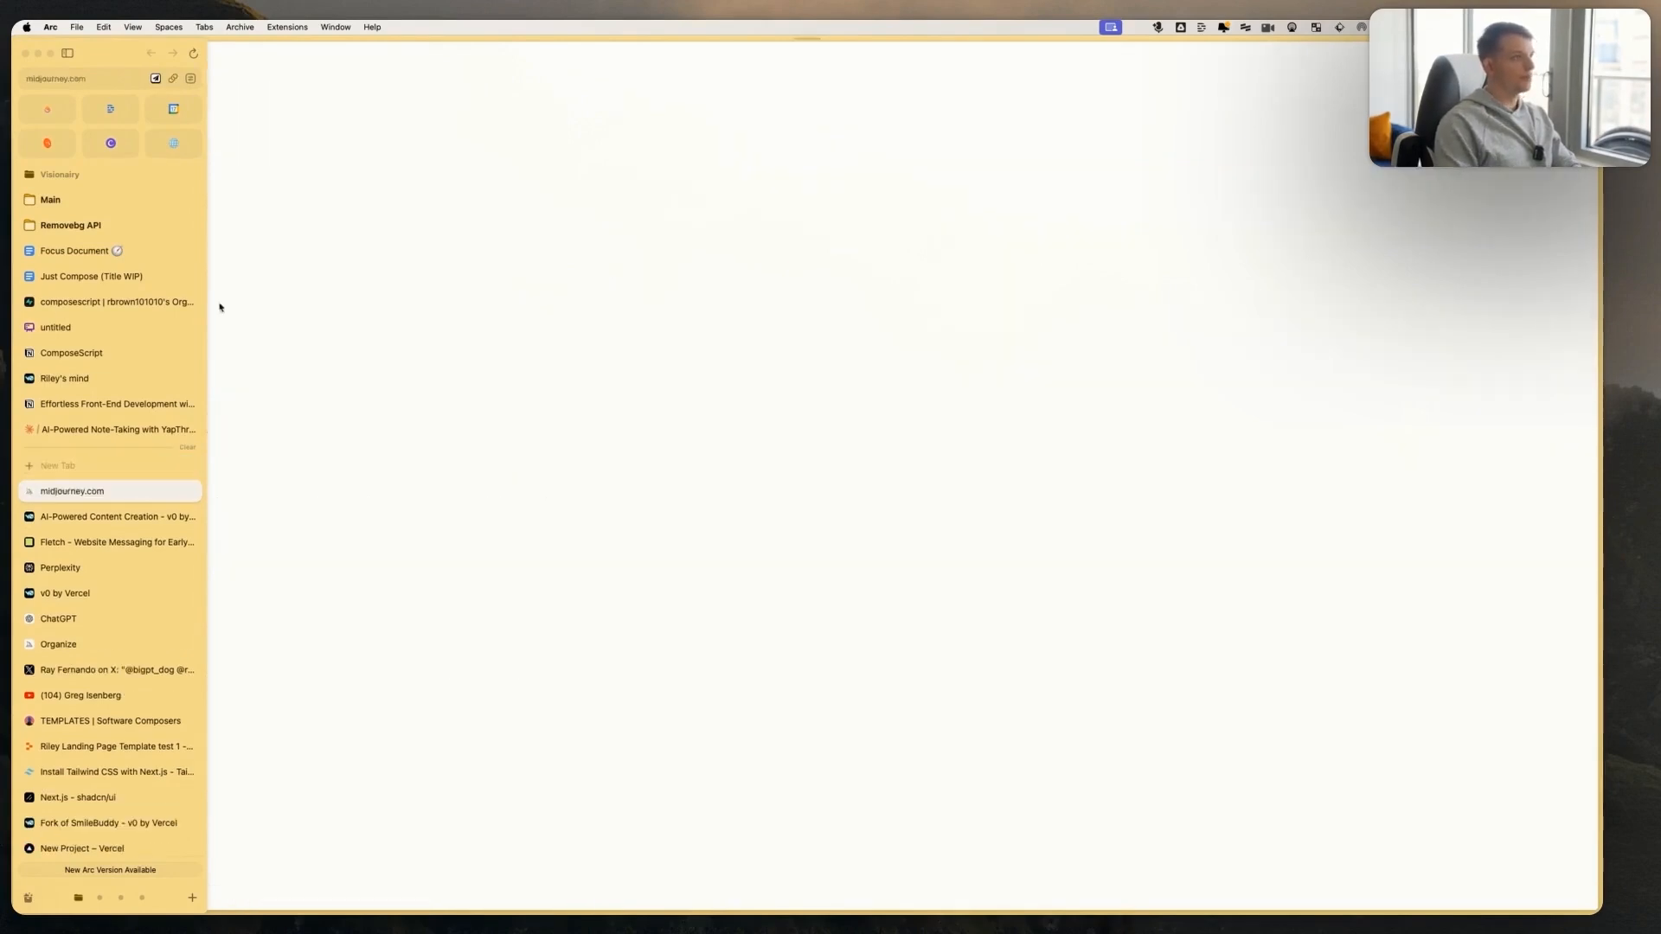
- Generate Midjourney app icons of a cute speaking character with thick grey borders, at Fast speed
{"action": "left_click", "coordinate": [71, 491]}
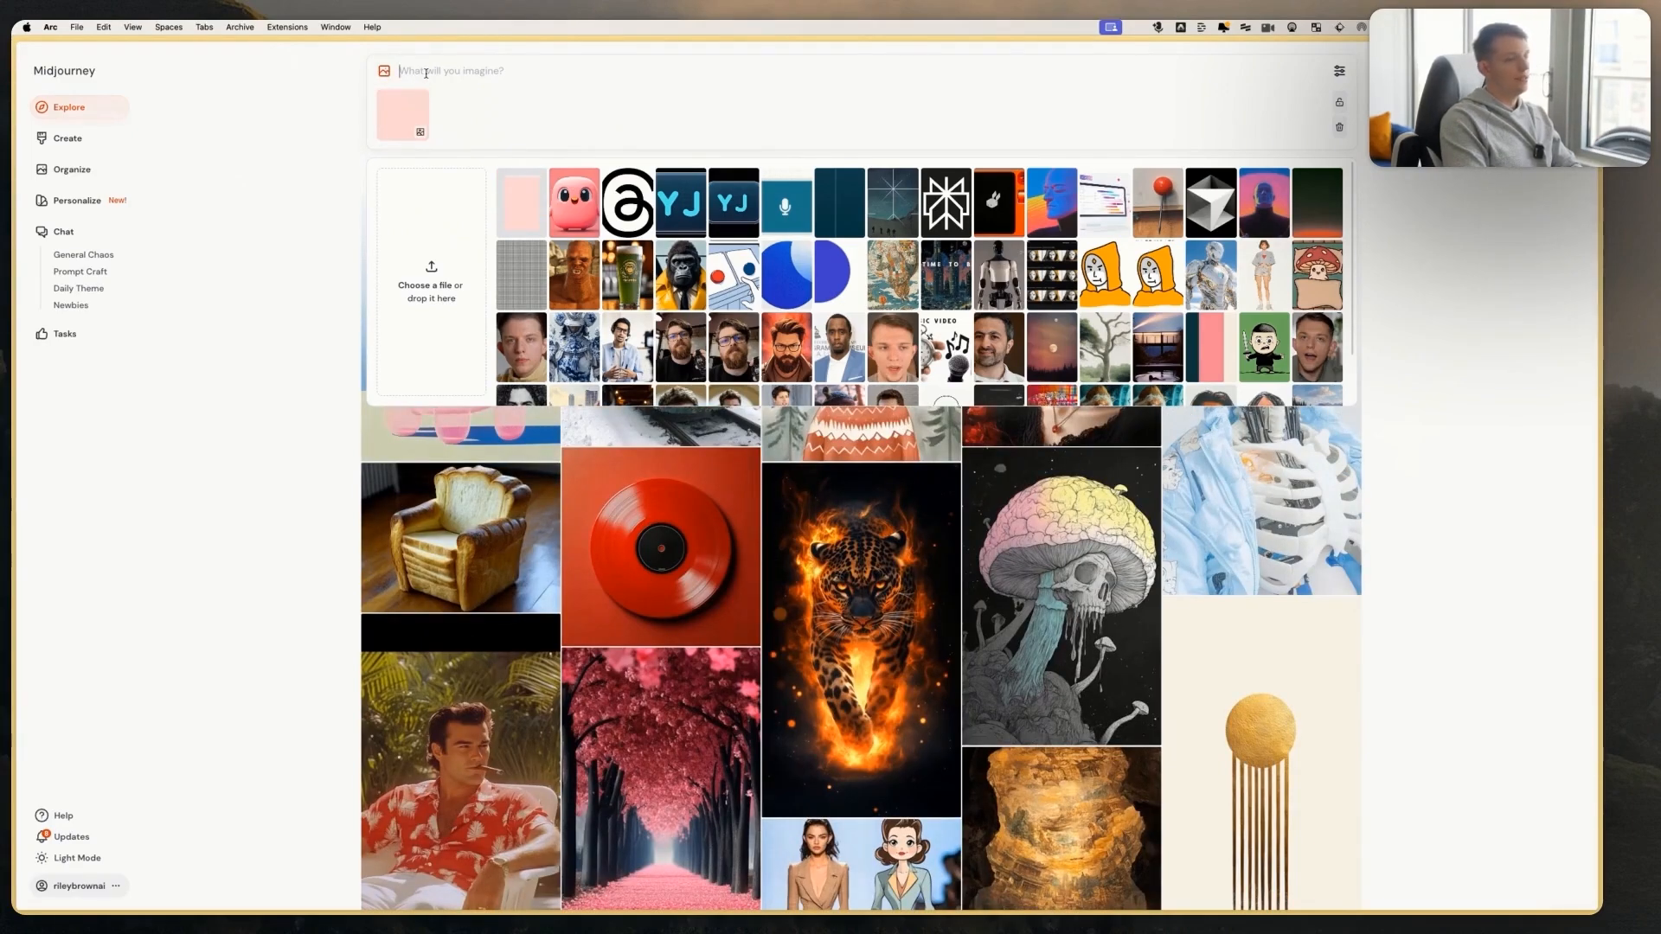
{"action": "type", "text": "Simple app icon"}
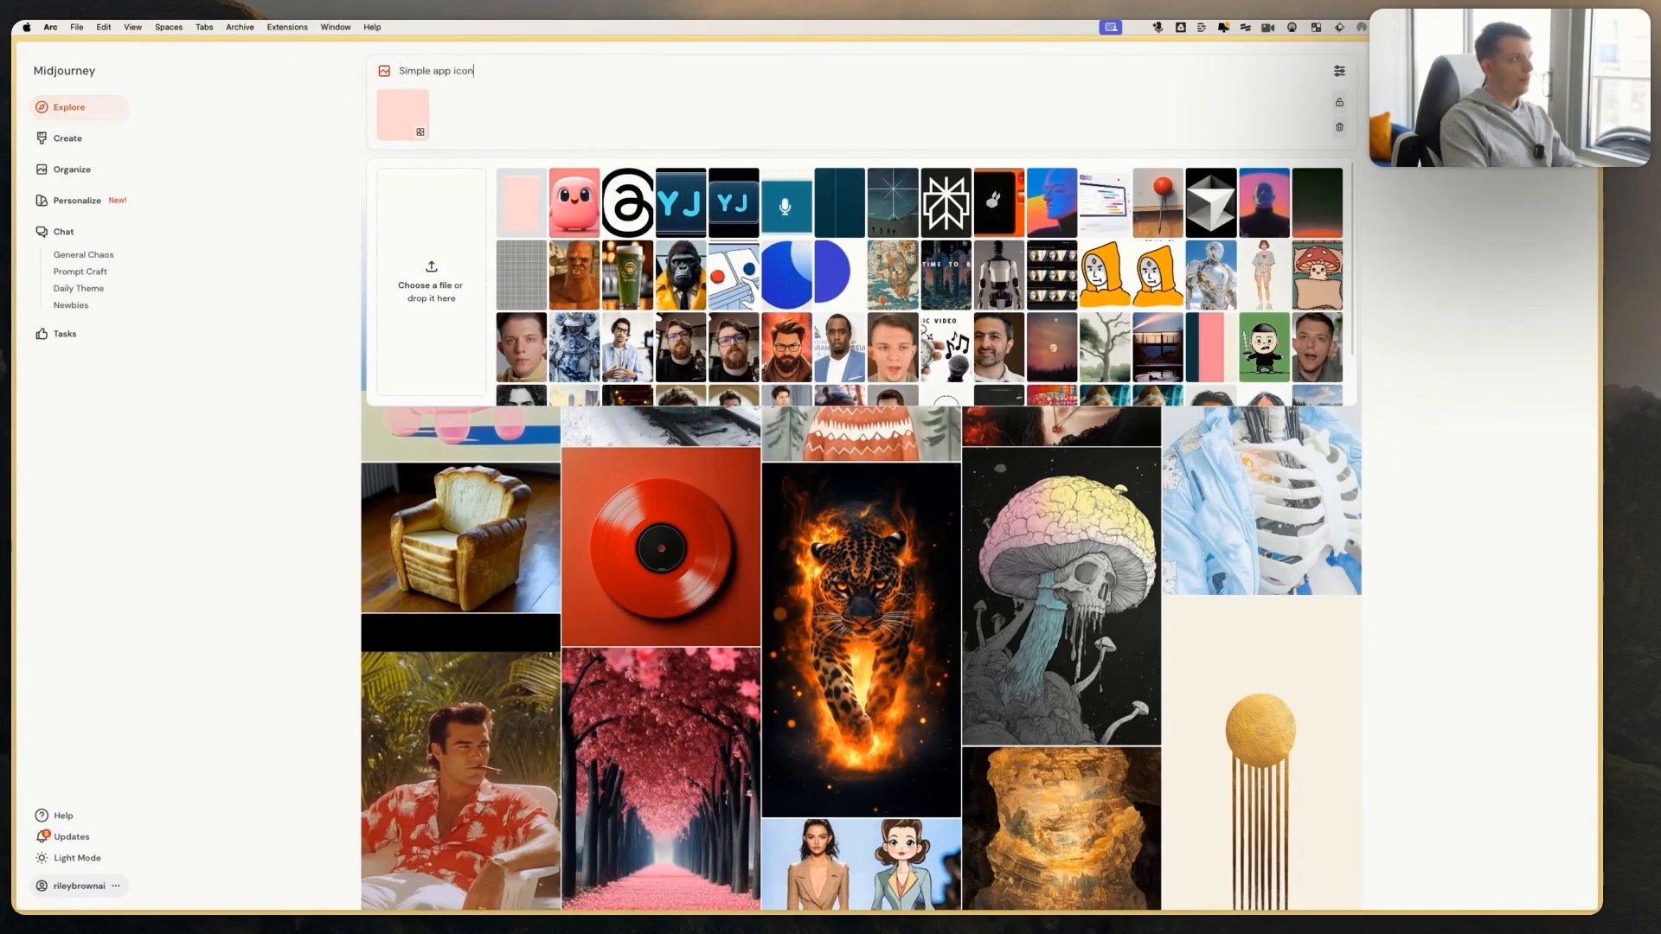
{"action": "type", "text": ", cute c"}
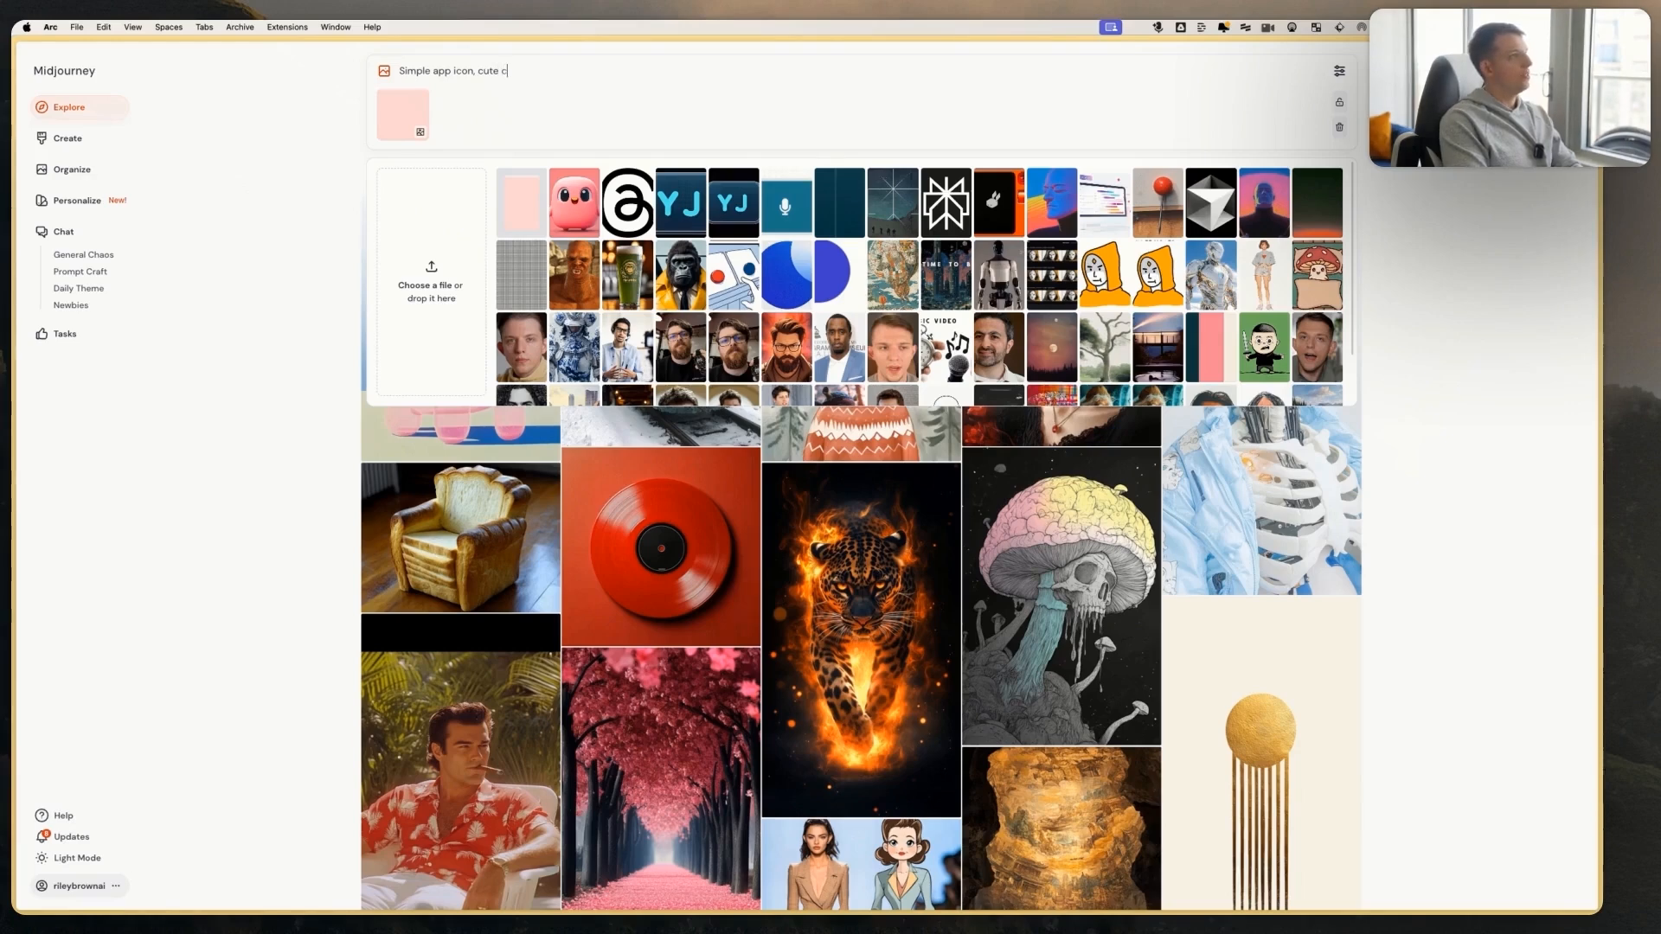
{"action": "type", "text": "haracter"}
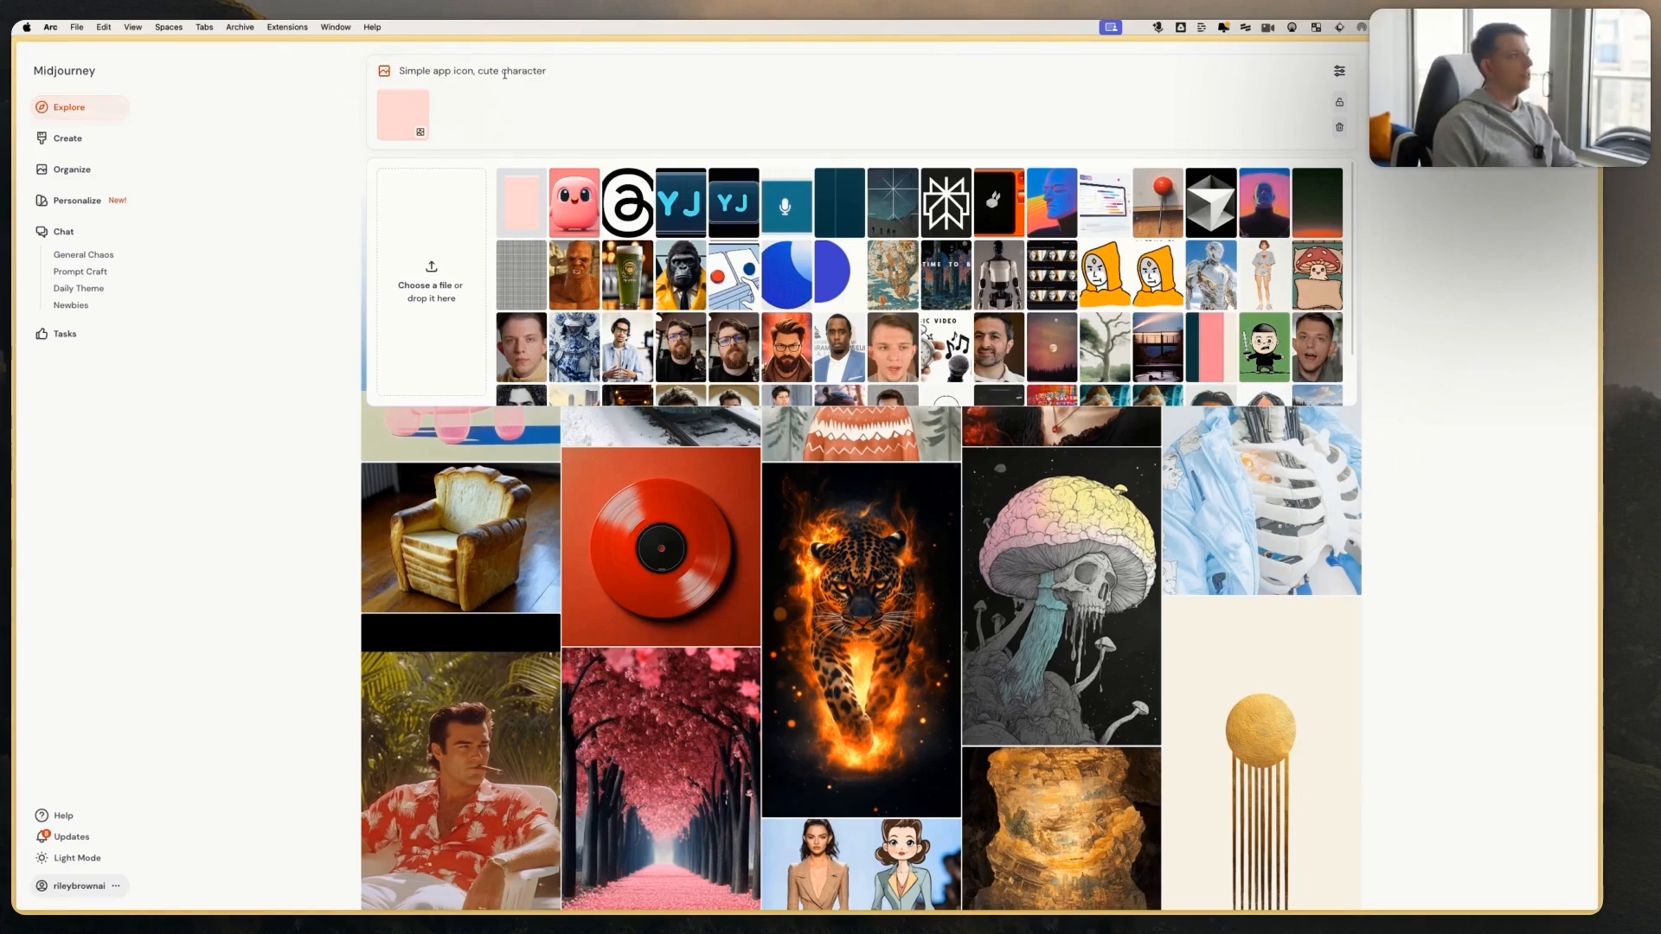
{"action": "type", "text": "speaking"}
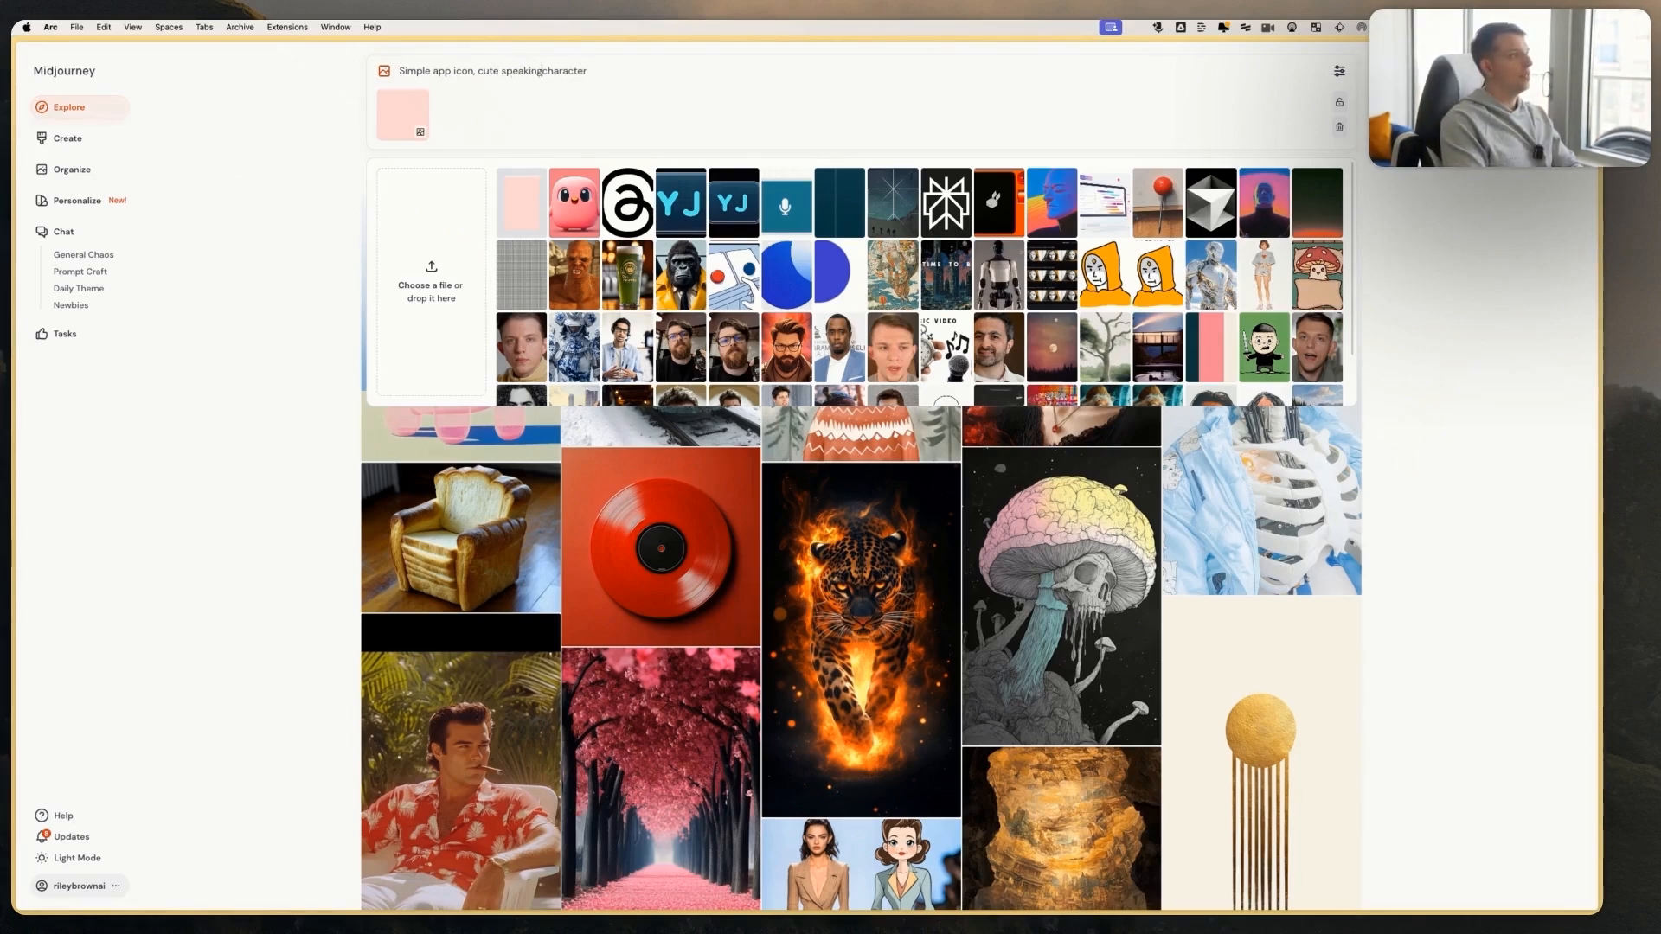
{"action": "type", "text": ", thick"}
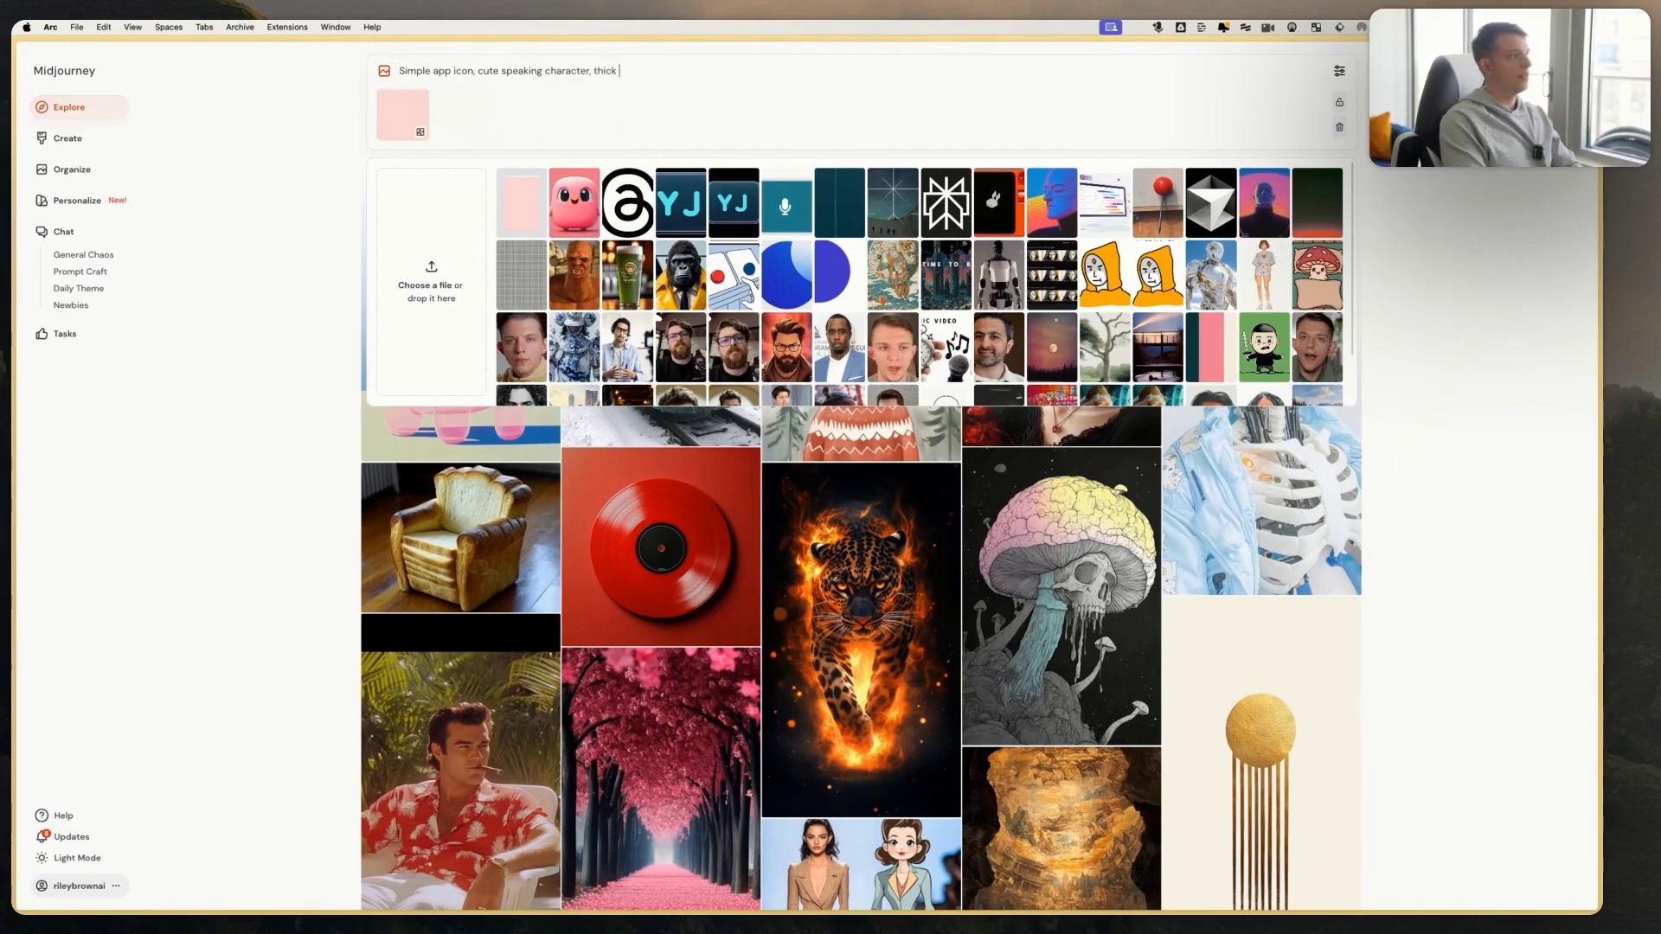
{"action": "type", "text": "grey borde"}
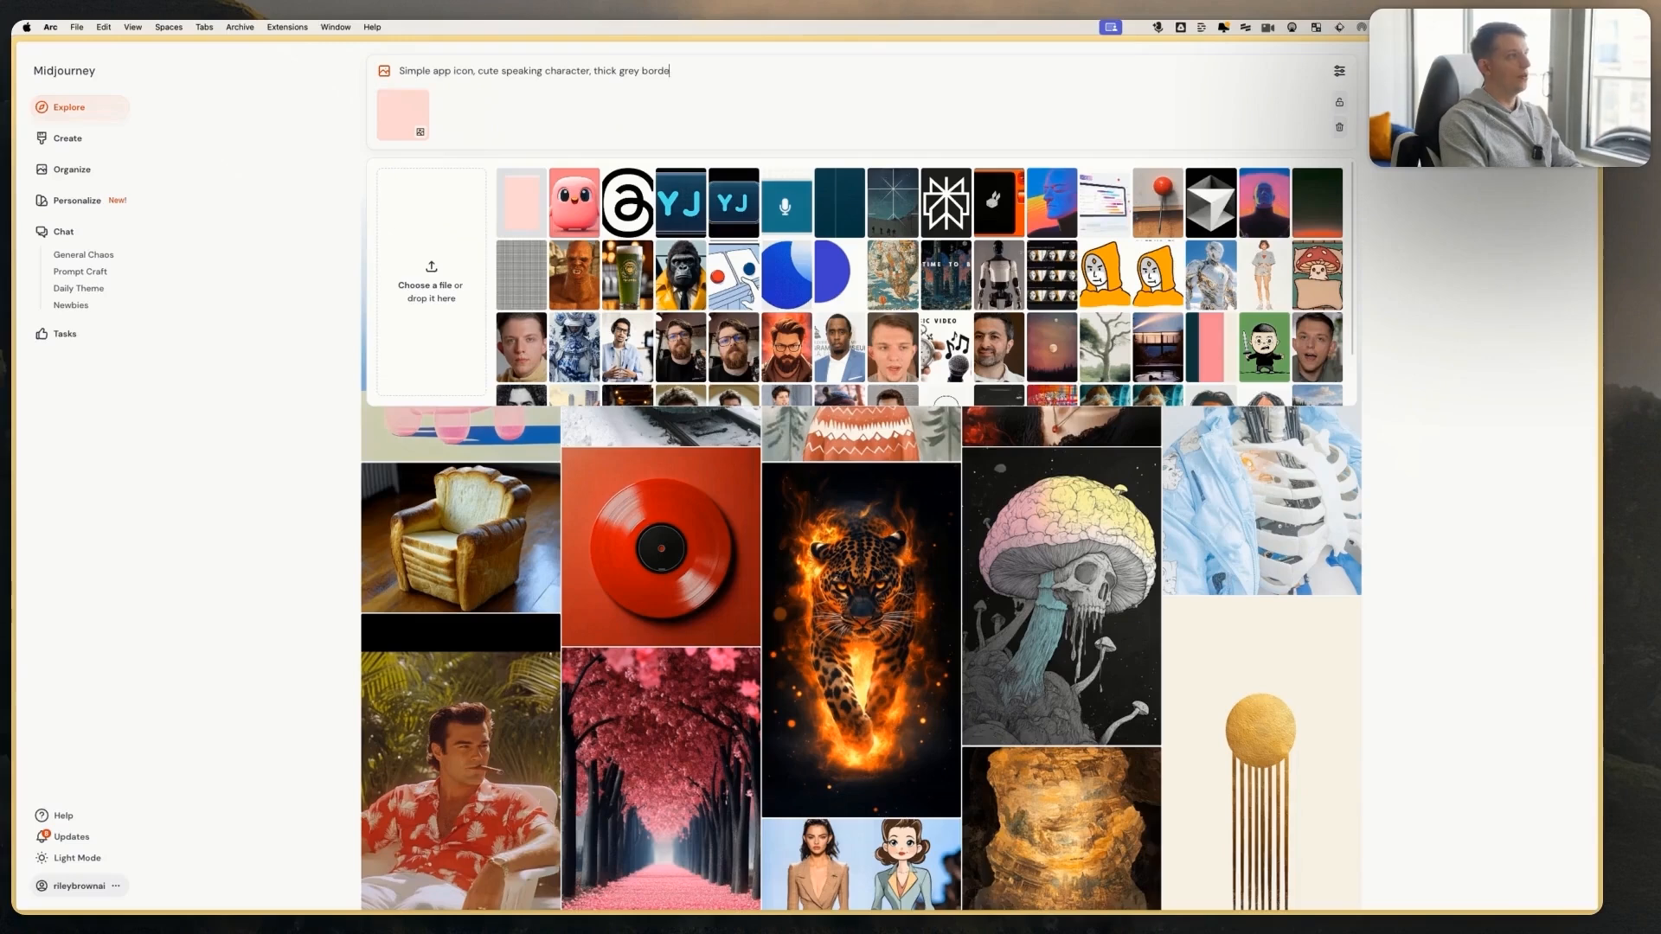
{"action": "type", "text": "r"}
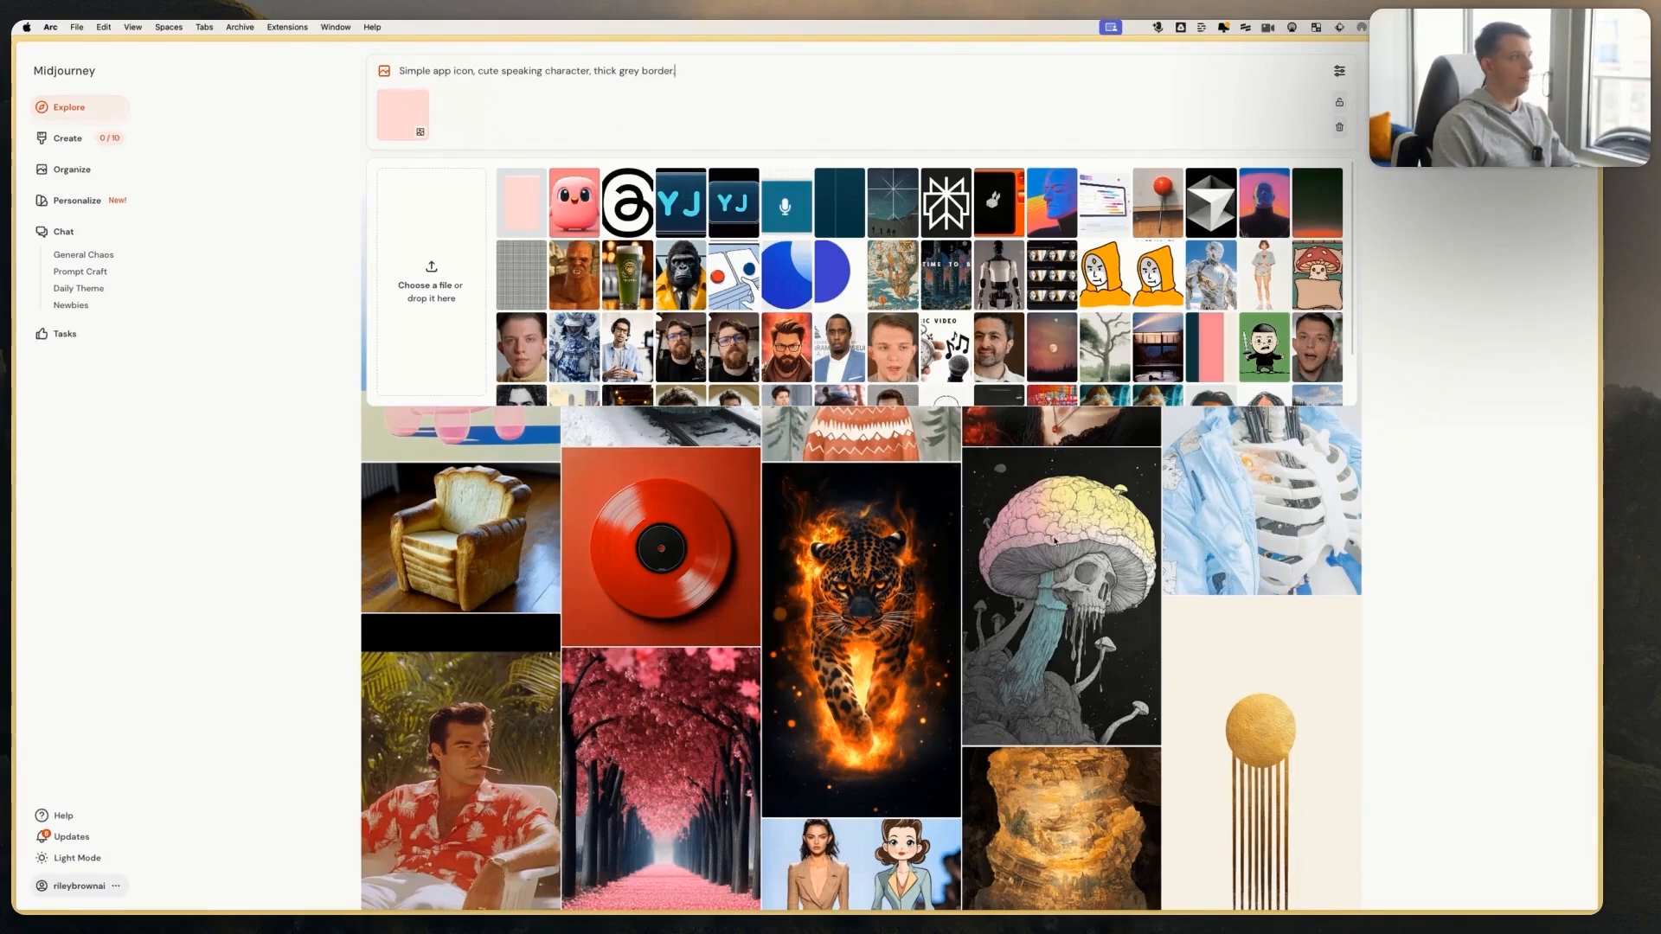
{"action": "left_click", "coordinate": [67, 138]}
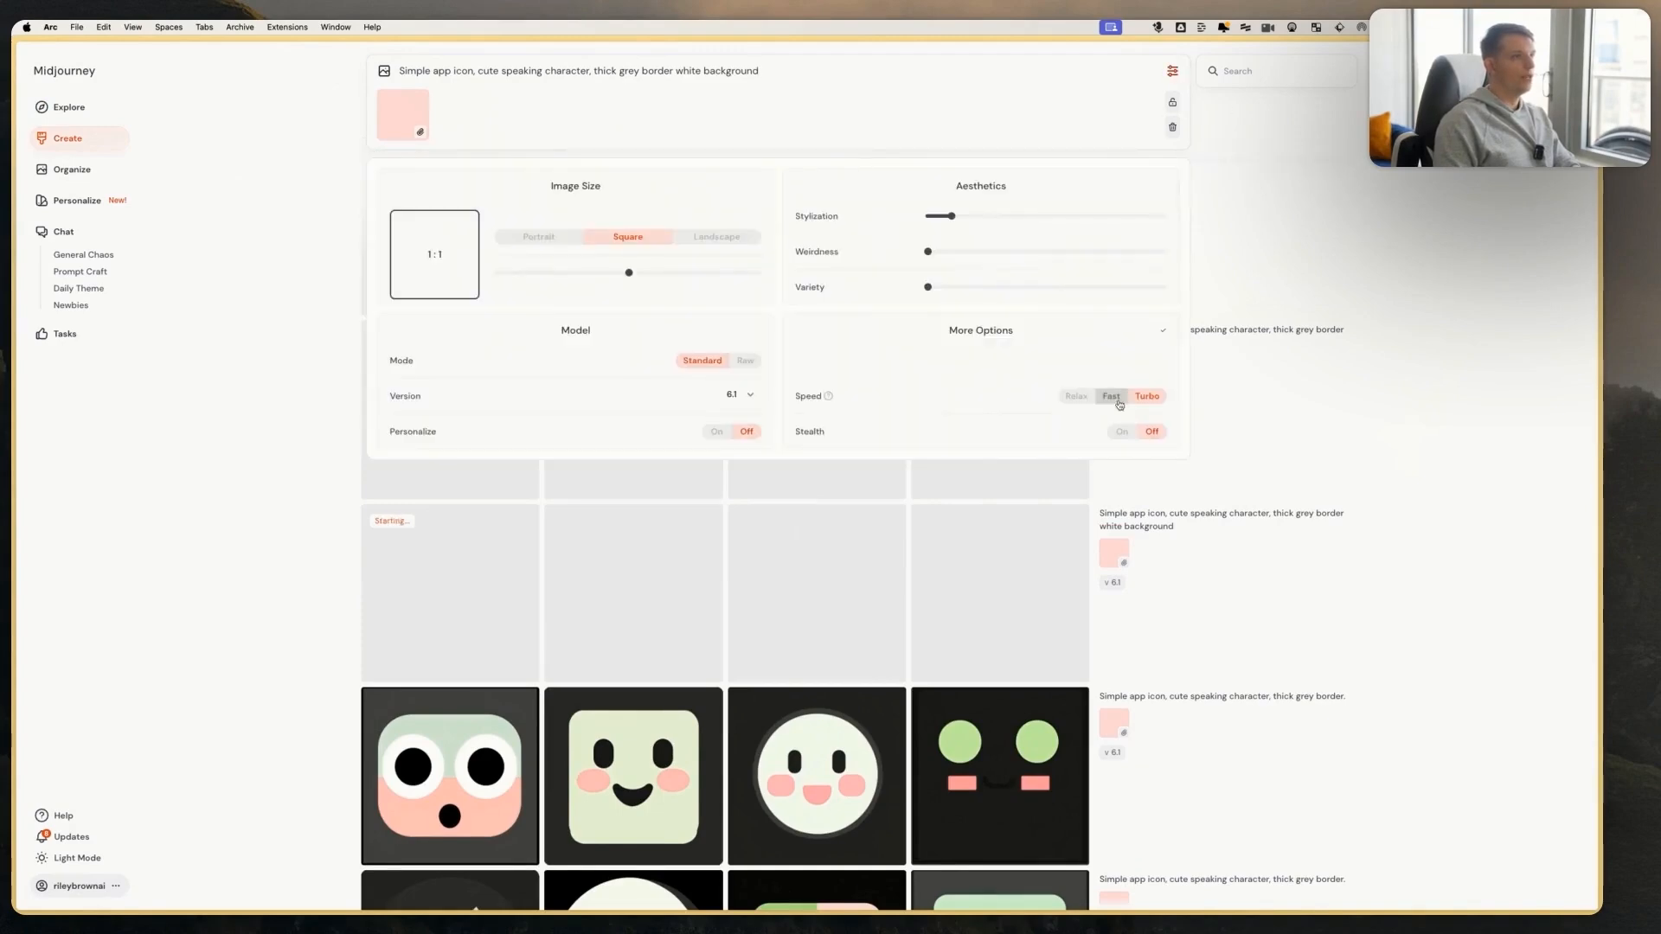
{"action": "left_click", "coordinate": [633, 775]}
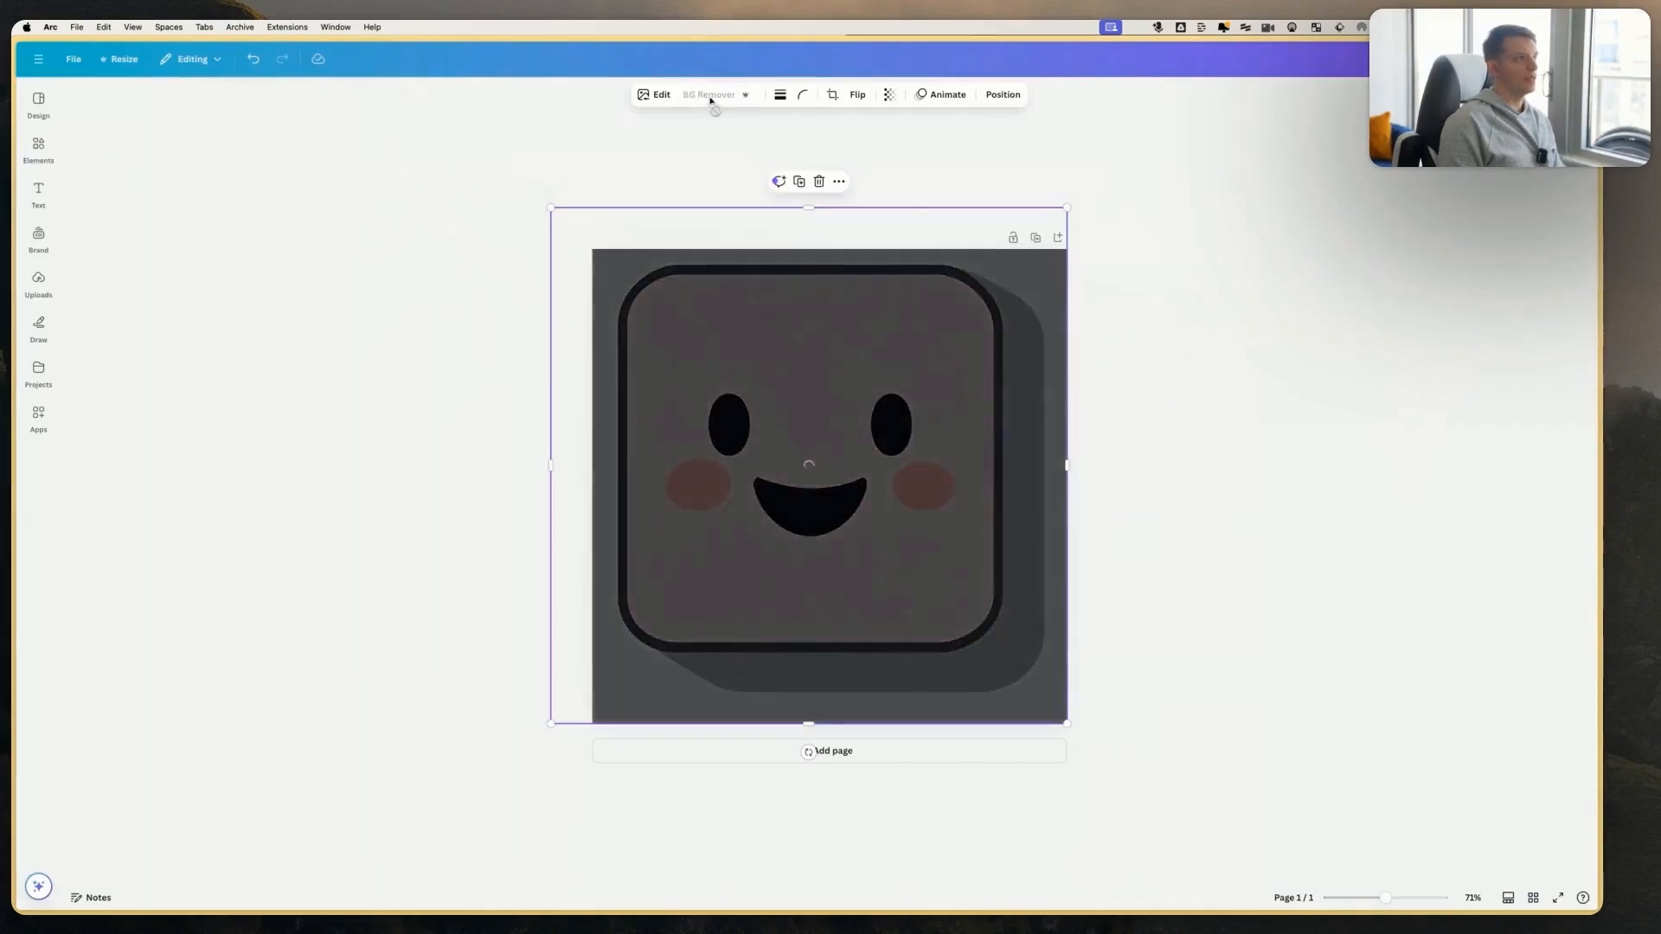
- Remove the icon's background and download the Canva logo with a transparent background
{"action": "left_click", "coordinate": [709, 94]}
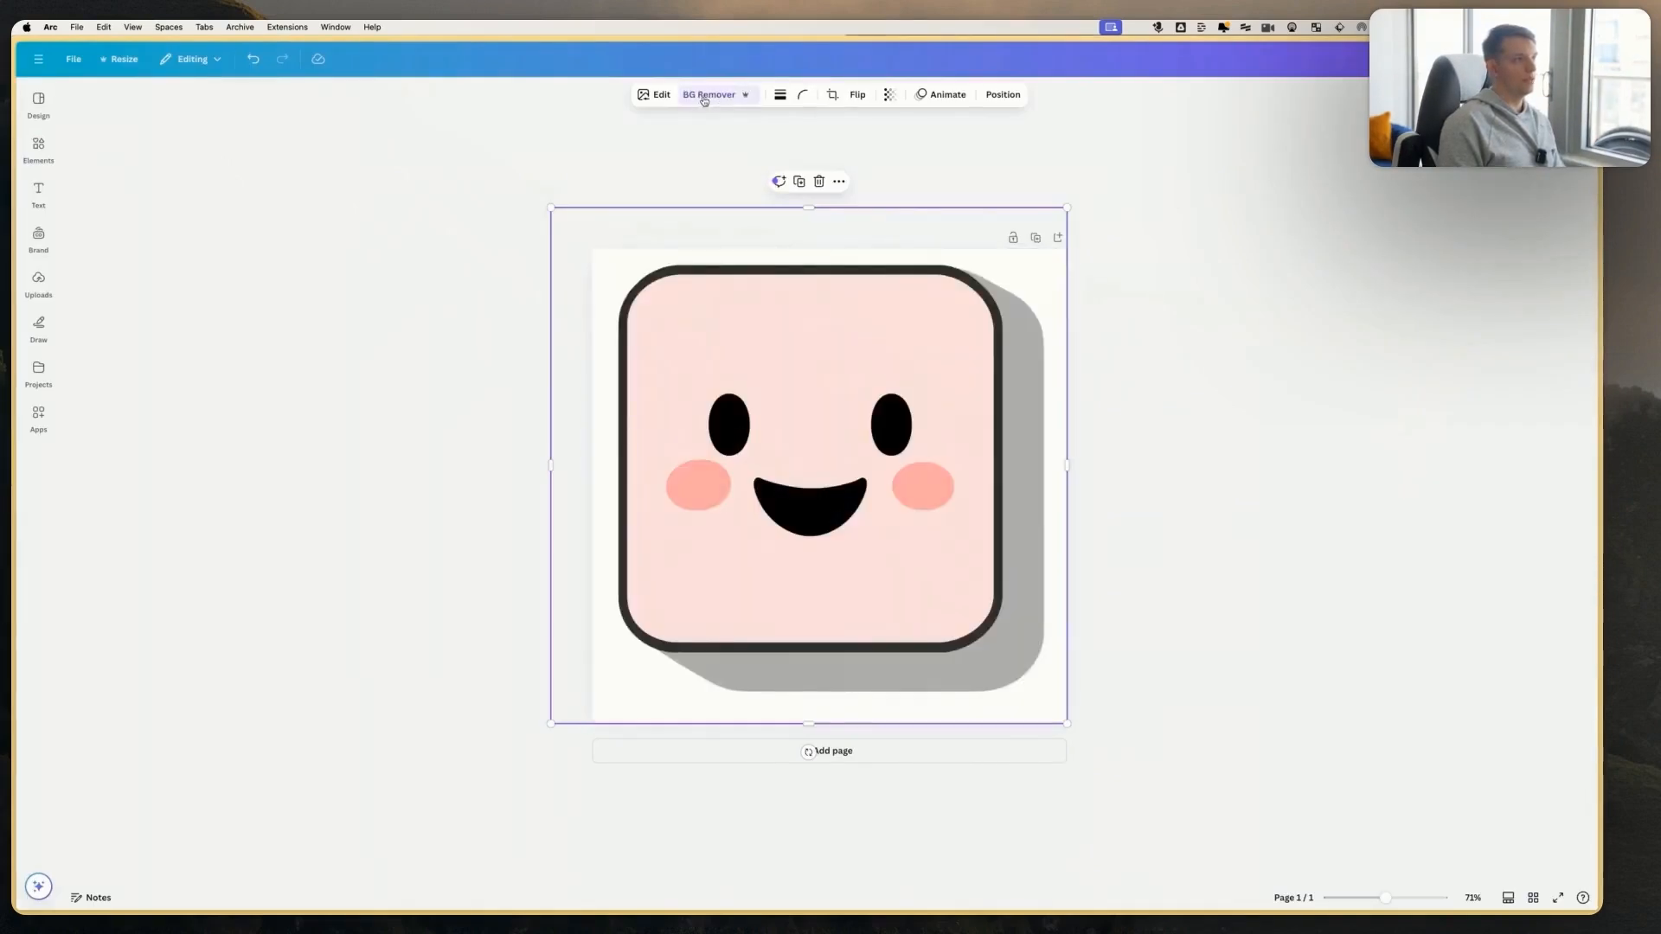
{"action": "left_click", "coordinate": [1329, 440]}
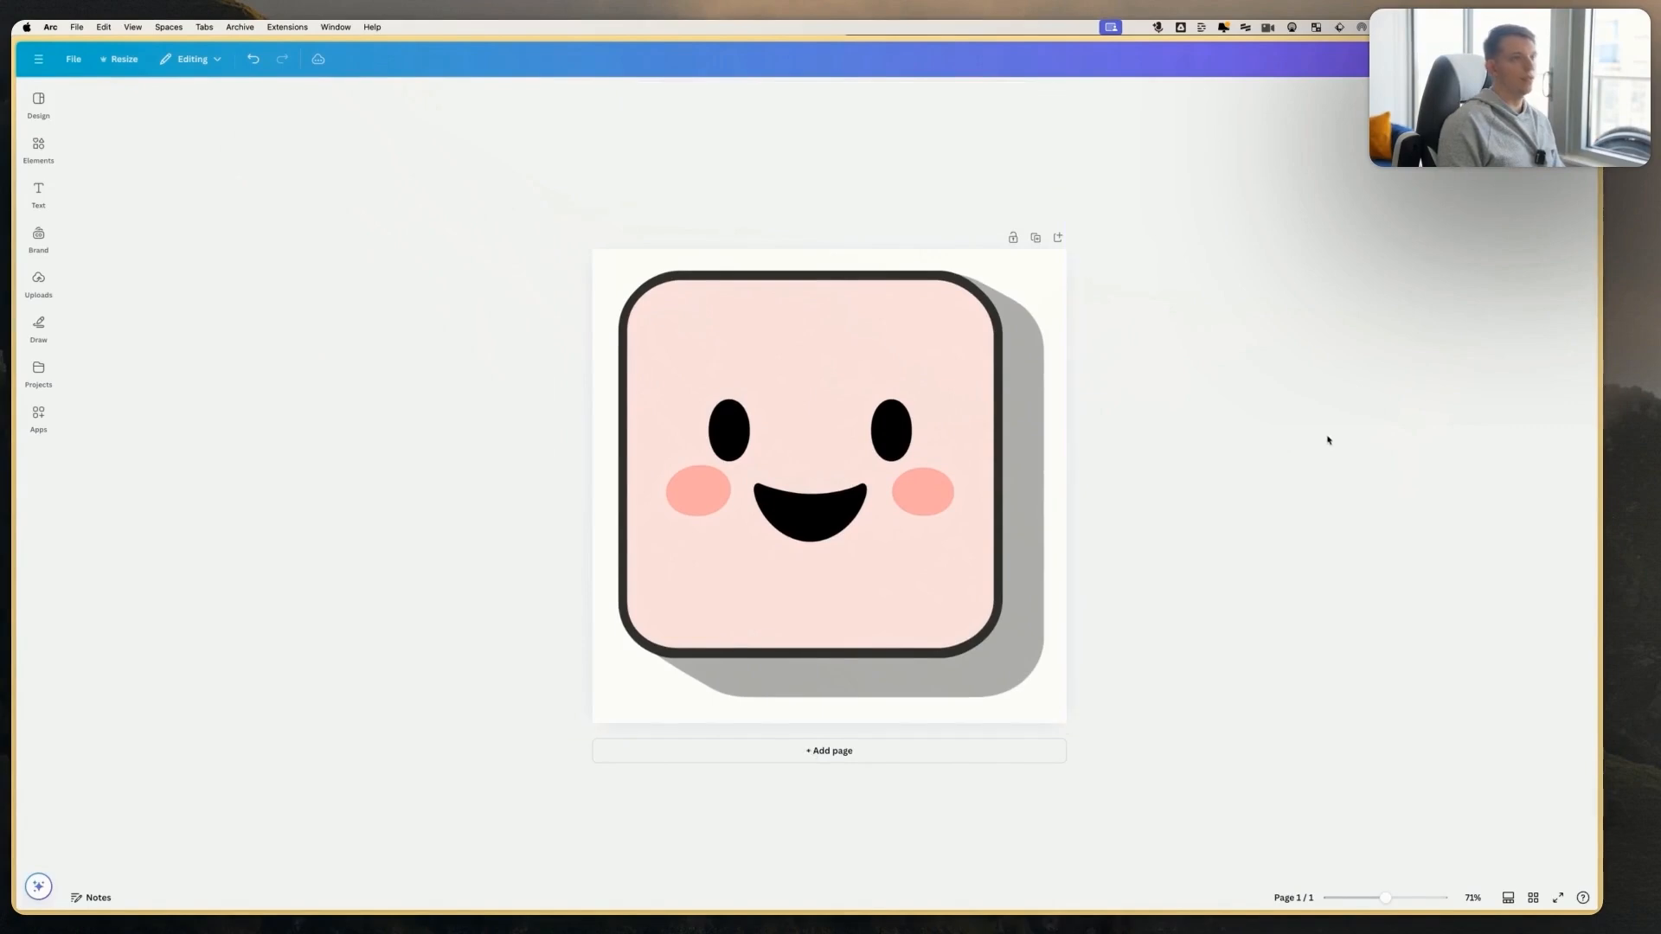
{"action": "left_click", "coordinate": [1056, 237]}
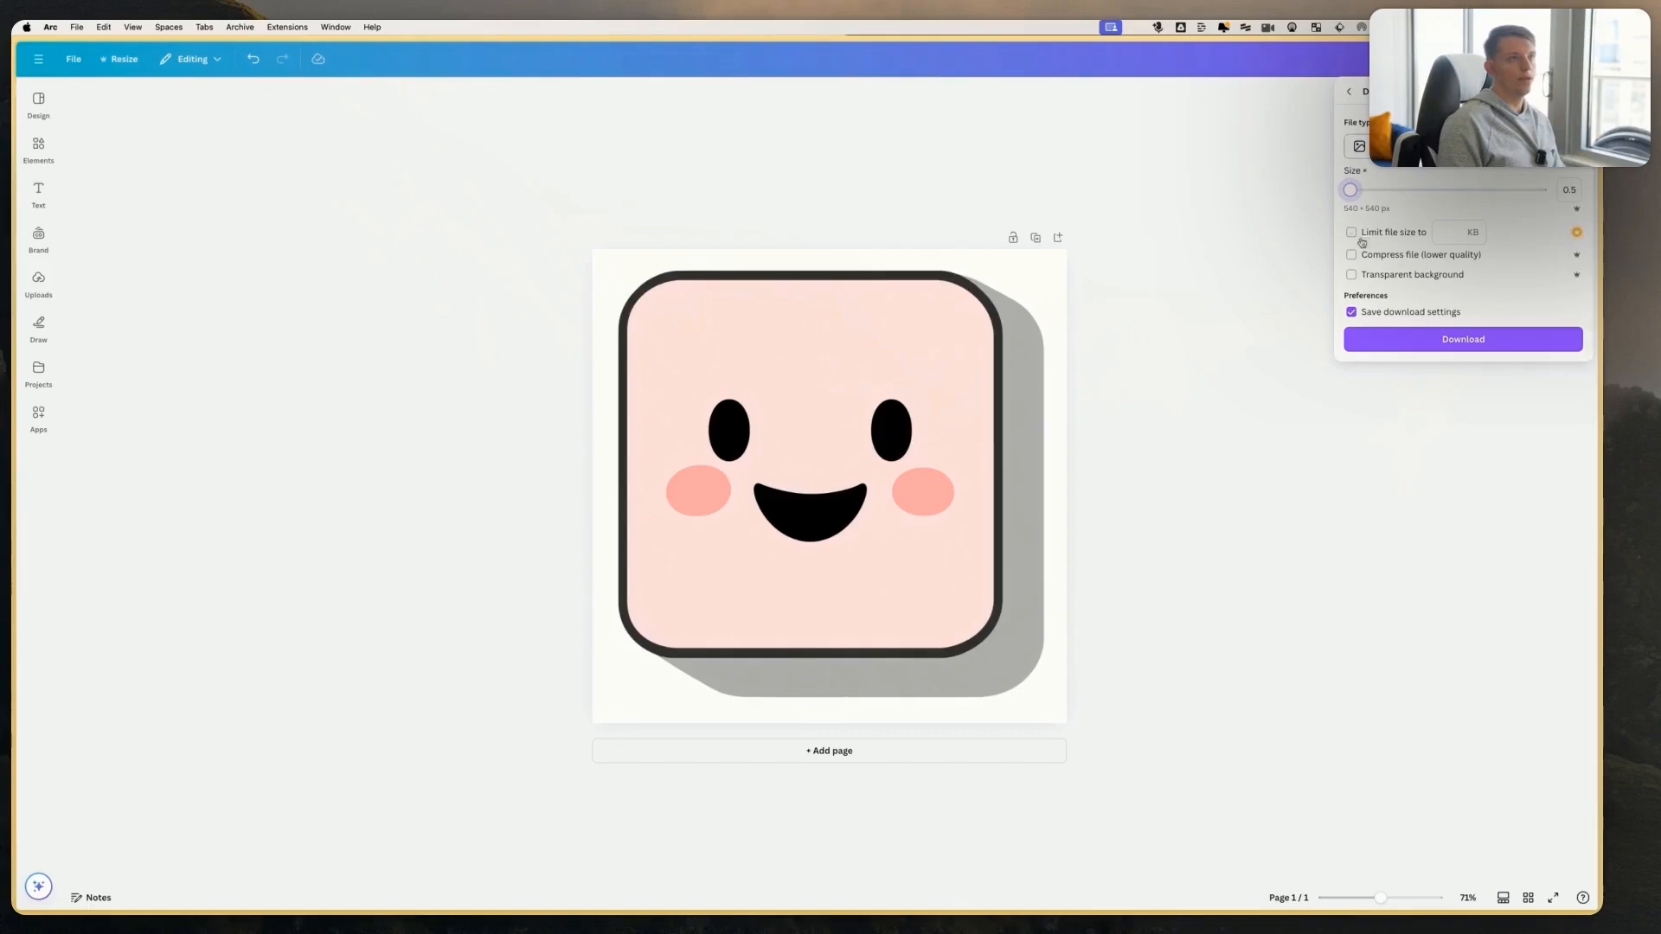
{"action": "left_click", "coordinate": [1351, 274]}
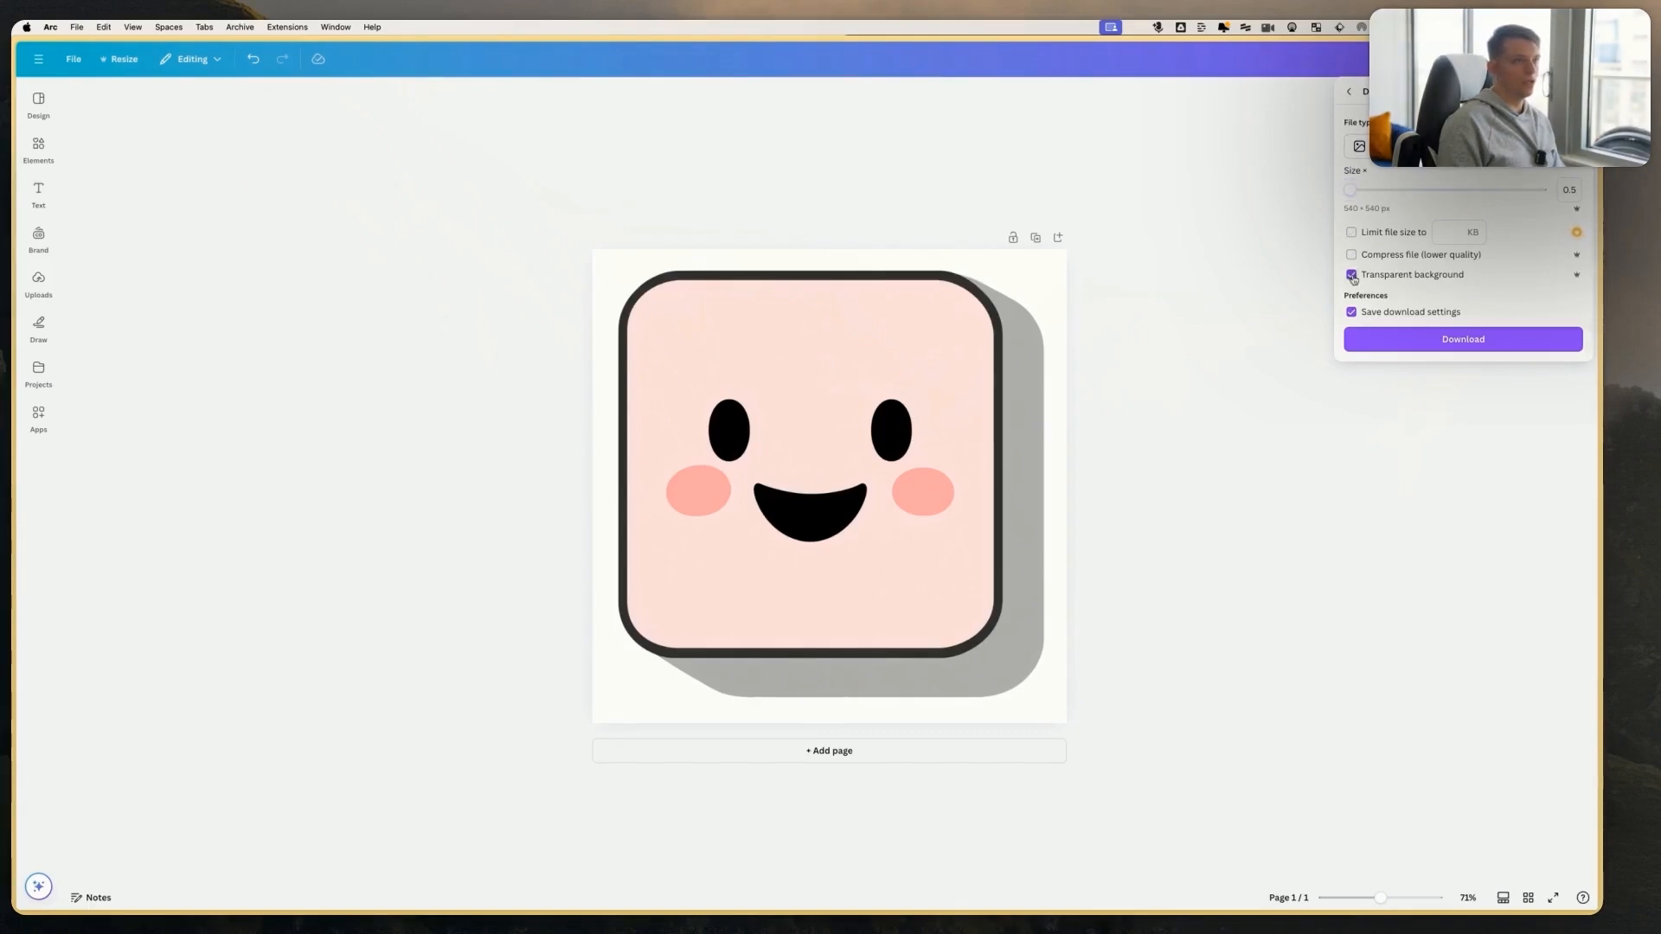
{"action": "left_click", "coordinate": [1462, 339]}
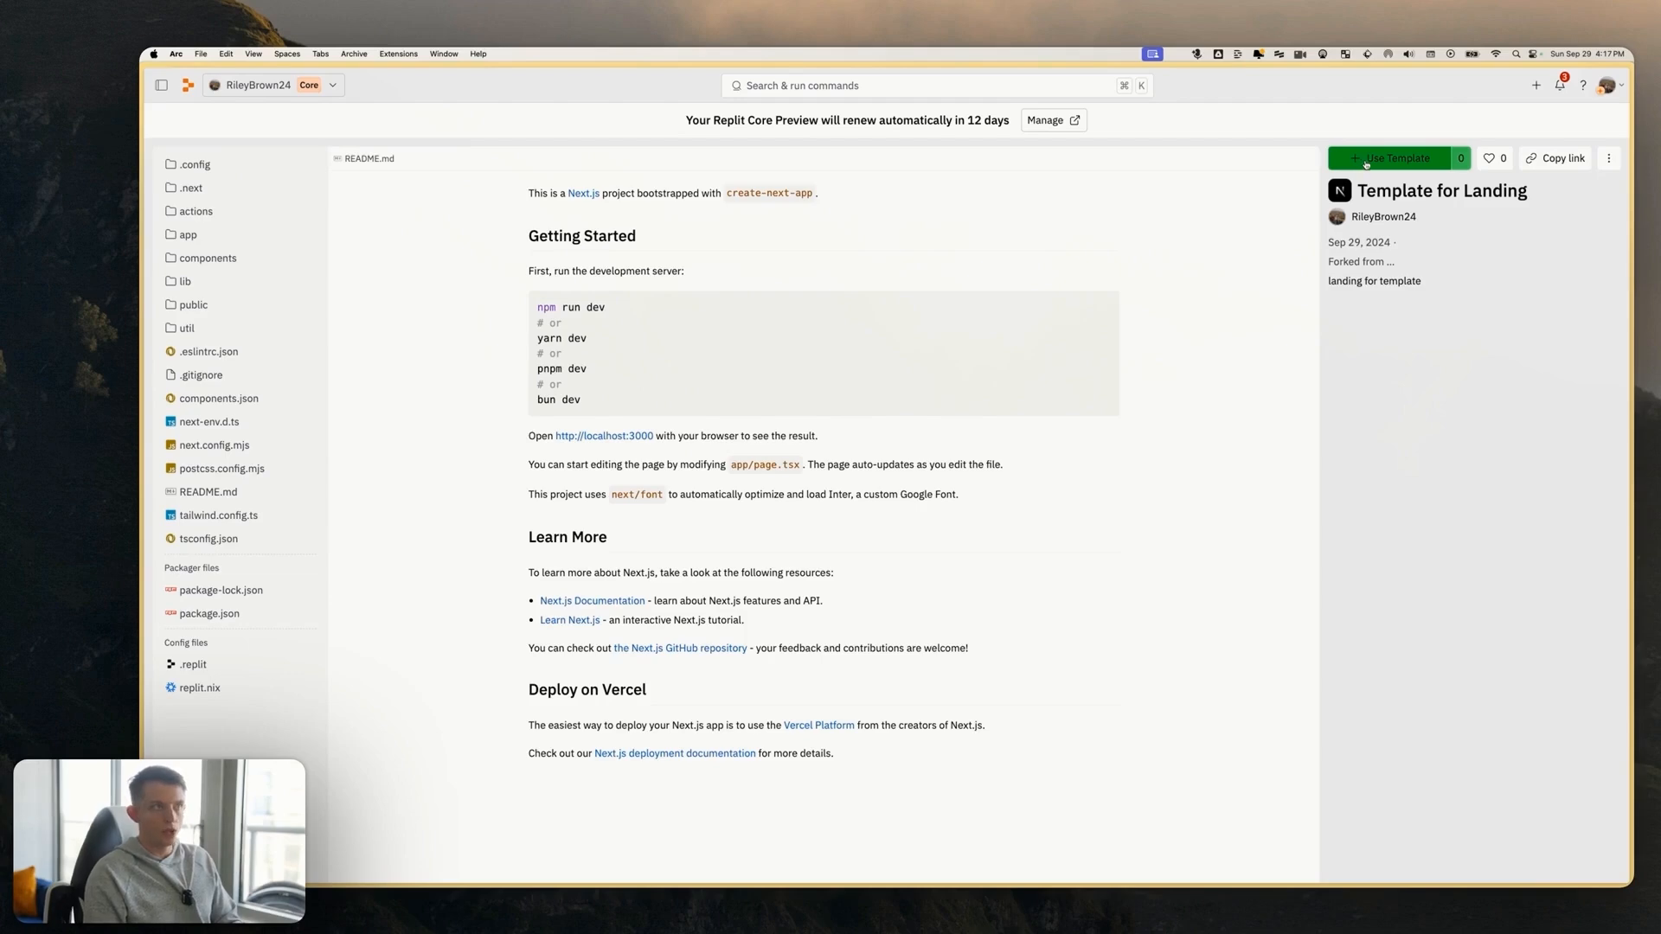
- Create a Replit project named 'yapthread landing' from the landing template
{"action": "left_click", "coordinate": [1398, 157]}
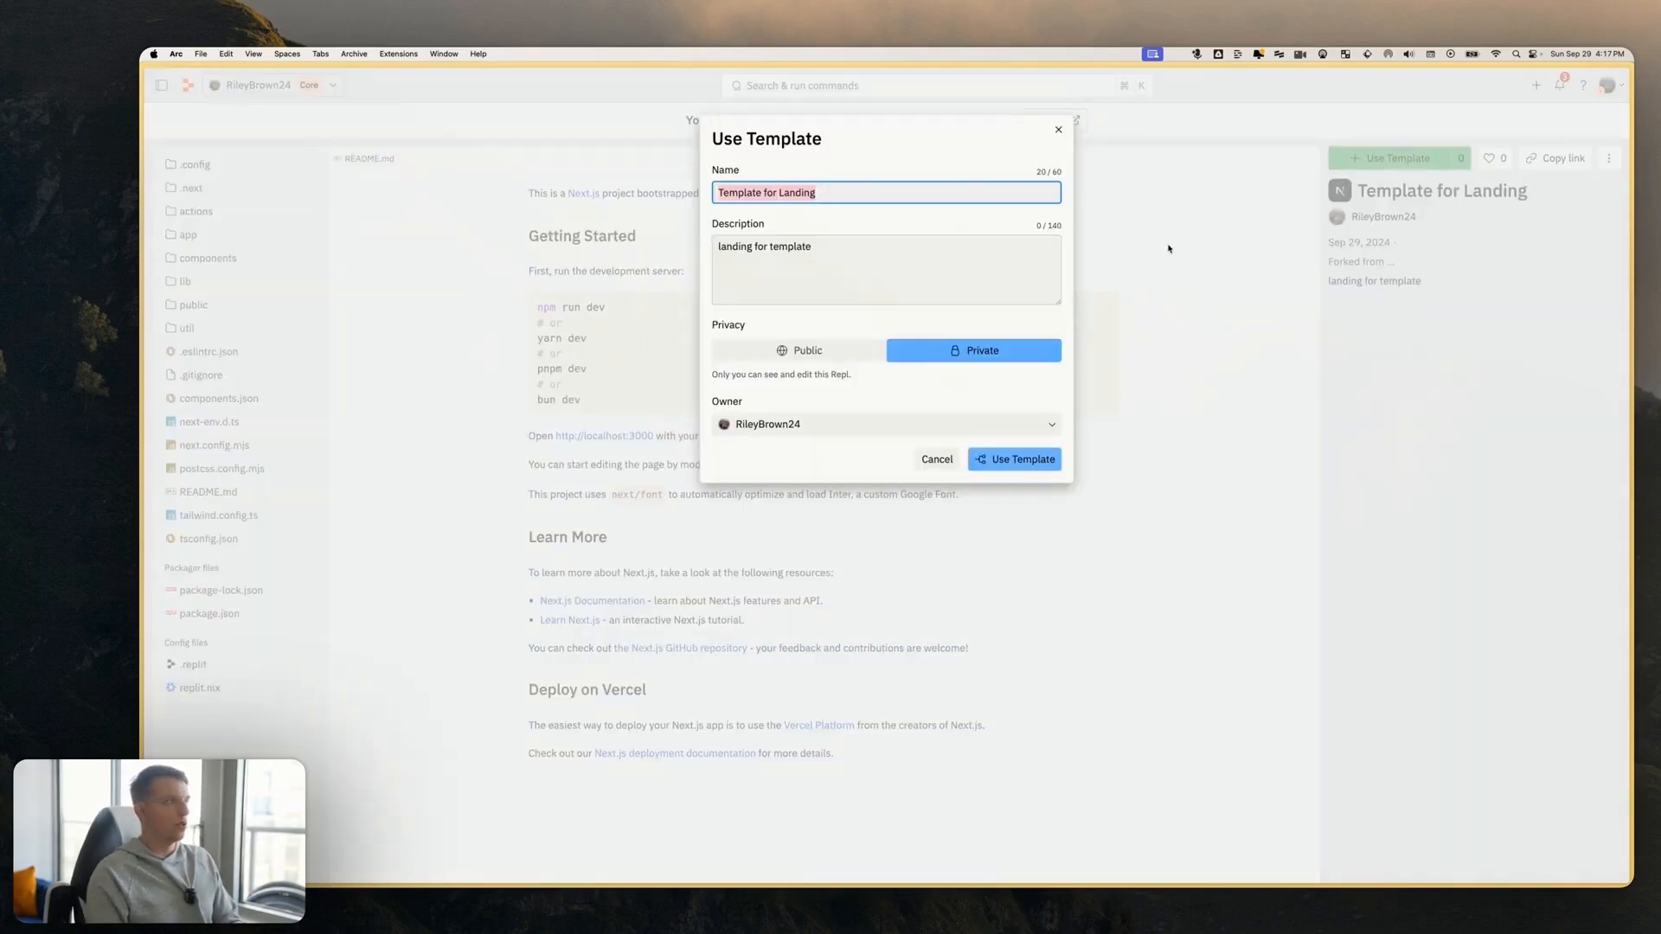
{"action": "type", "text": "yapthread li"}
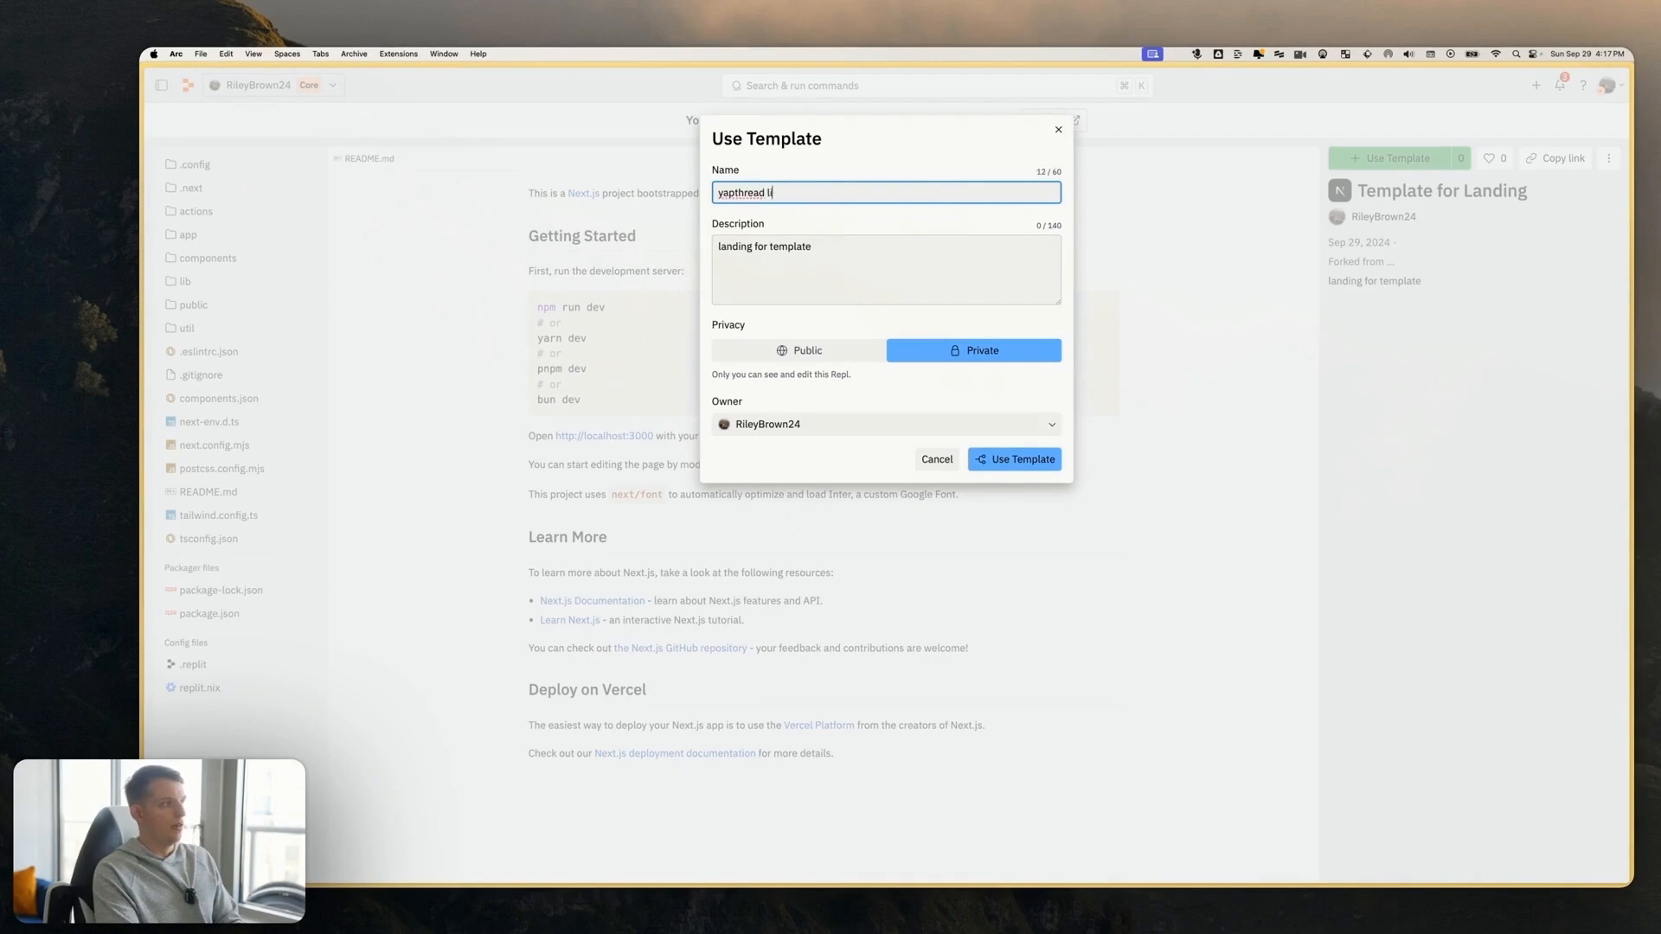
{"action": "left_click", "coordinate": [1011, 459]}
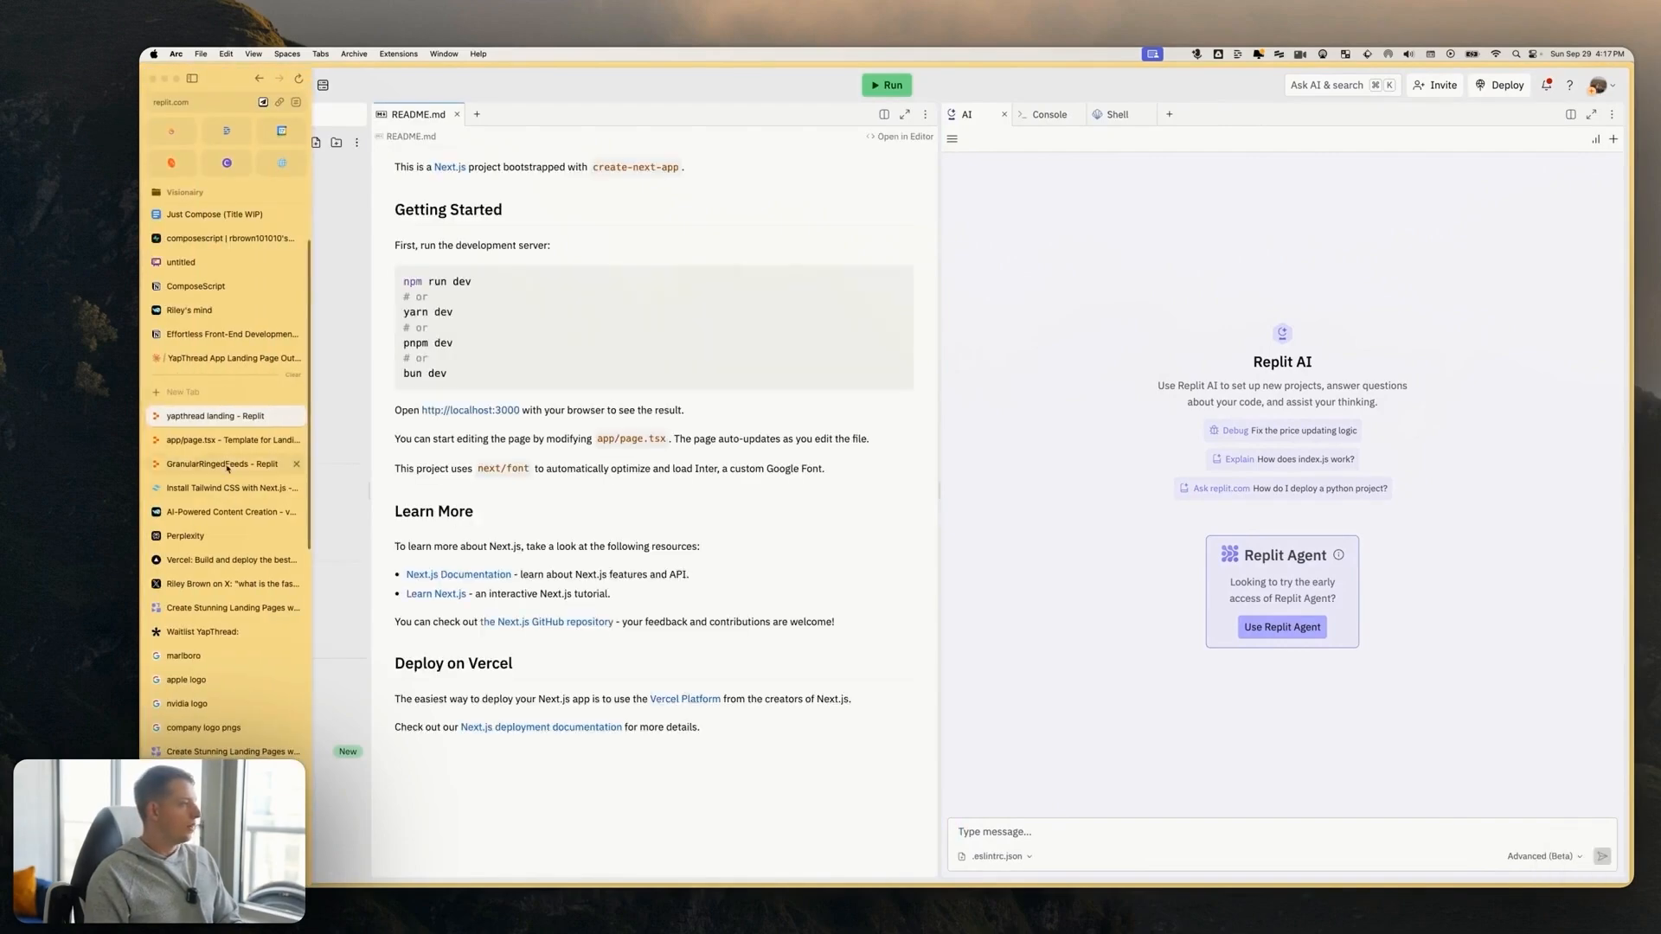
{"action": "left_click", "coordinate": [230, 511]}
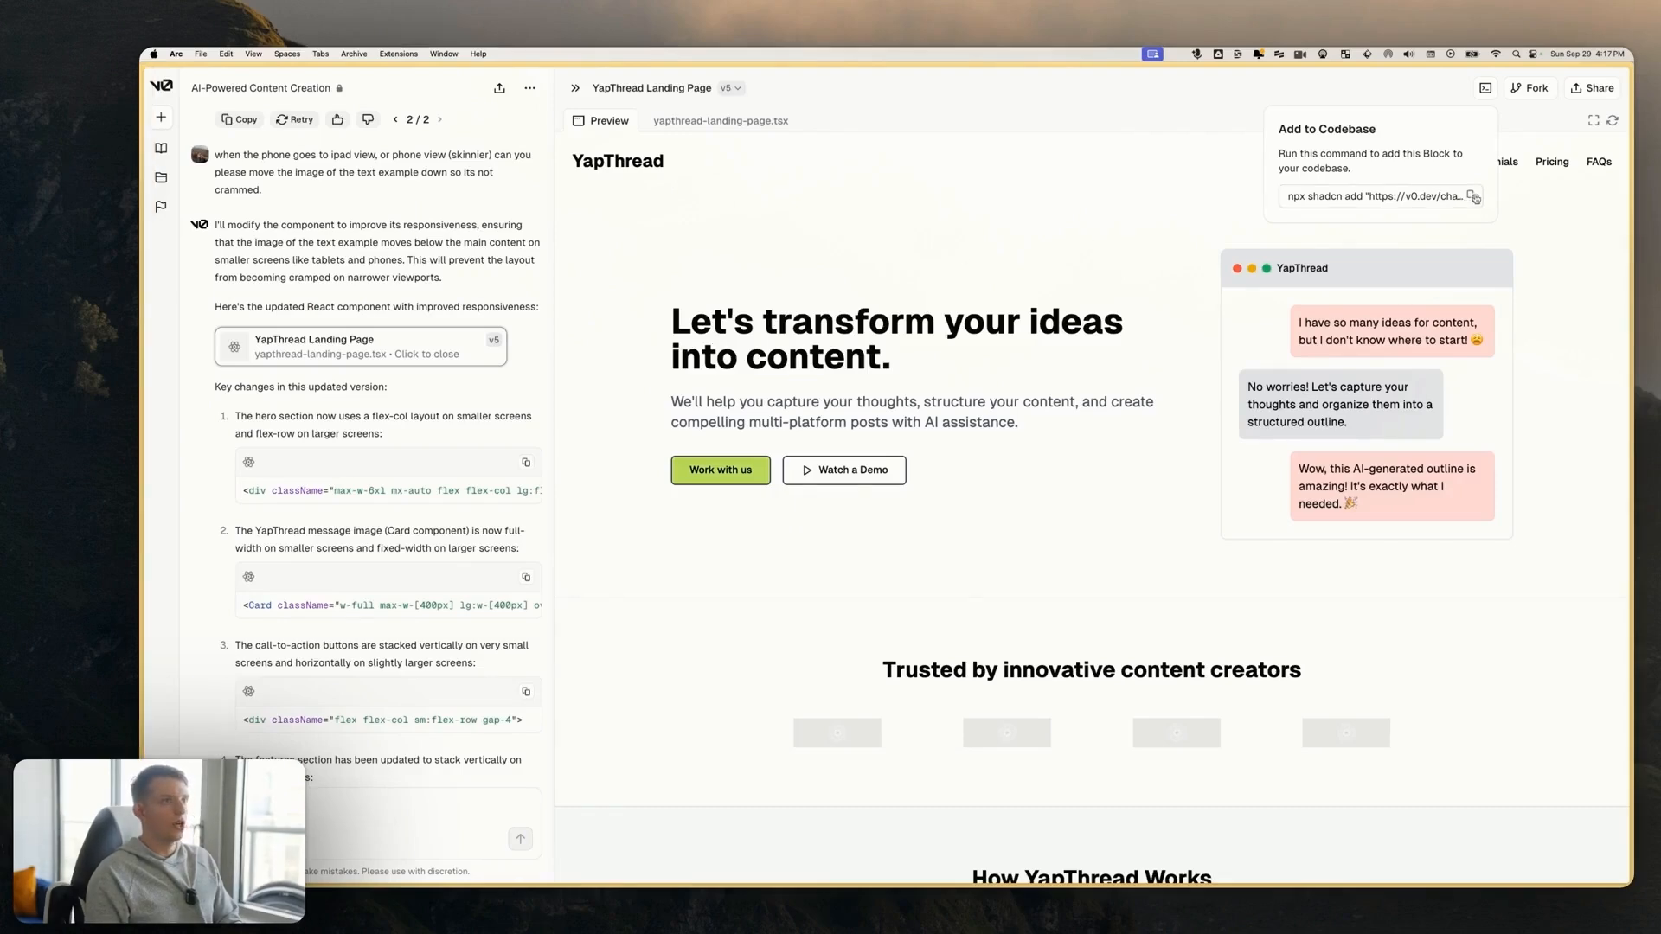
- Copy v0's npx shadcn command for adding the YapThread landing page block
{"action": "left_click", "coordinate": [1485, 88]}
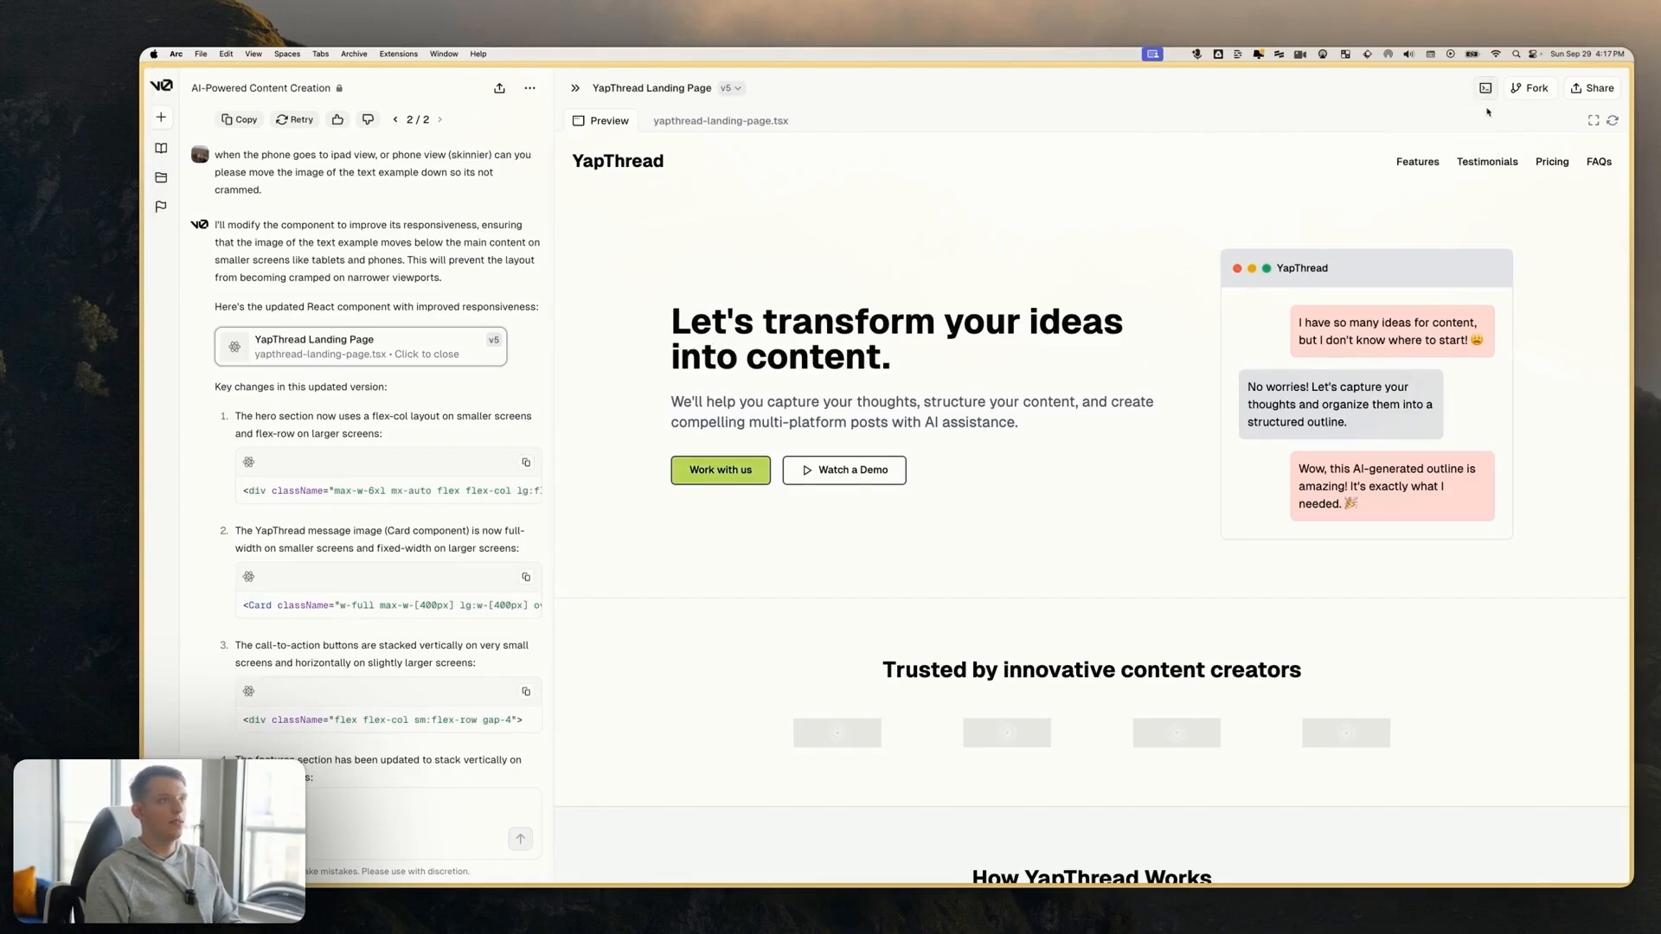
{"action": "left_click", "coordinate": [1485, 89]}
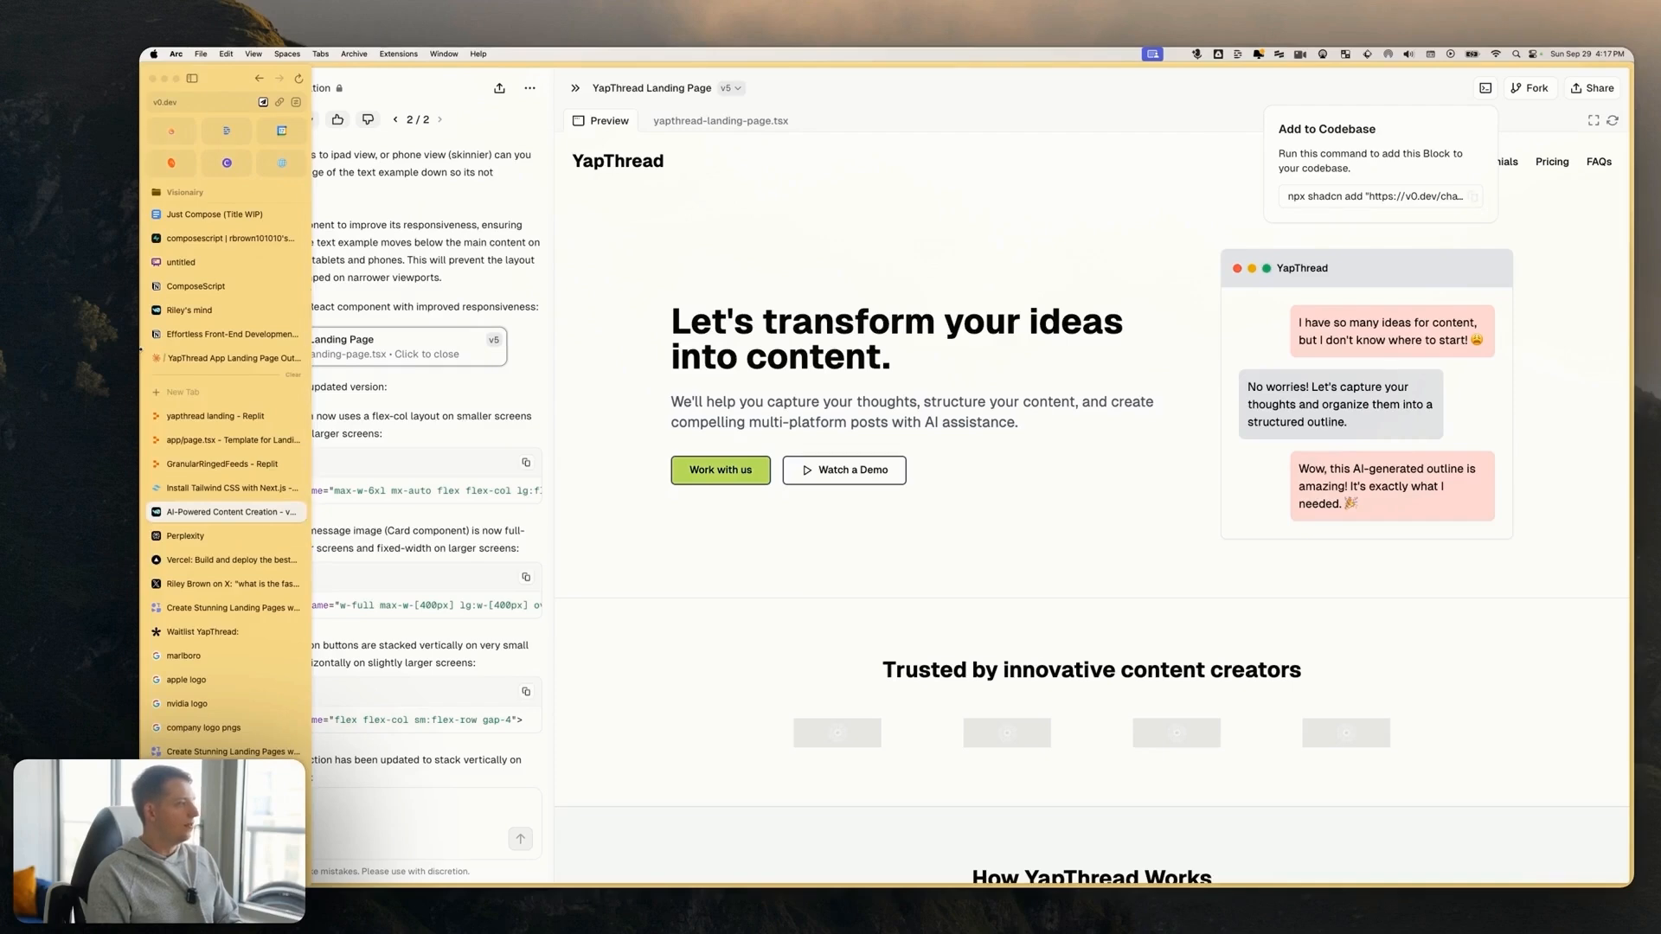
{"action": "mouse_move", "coordinate": [326, 482]}
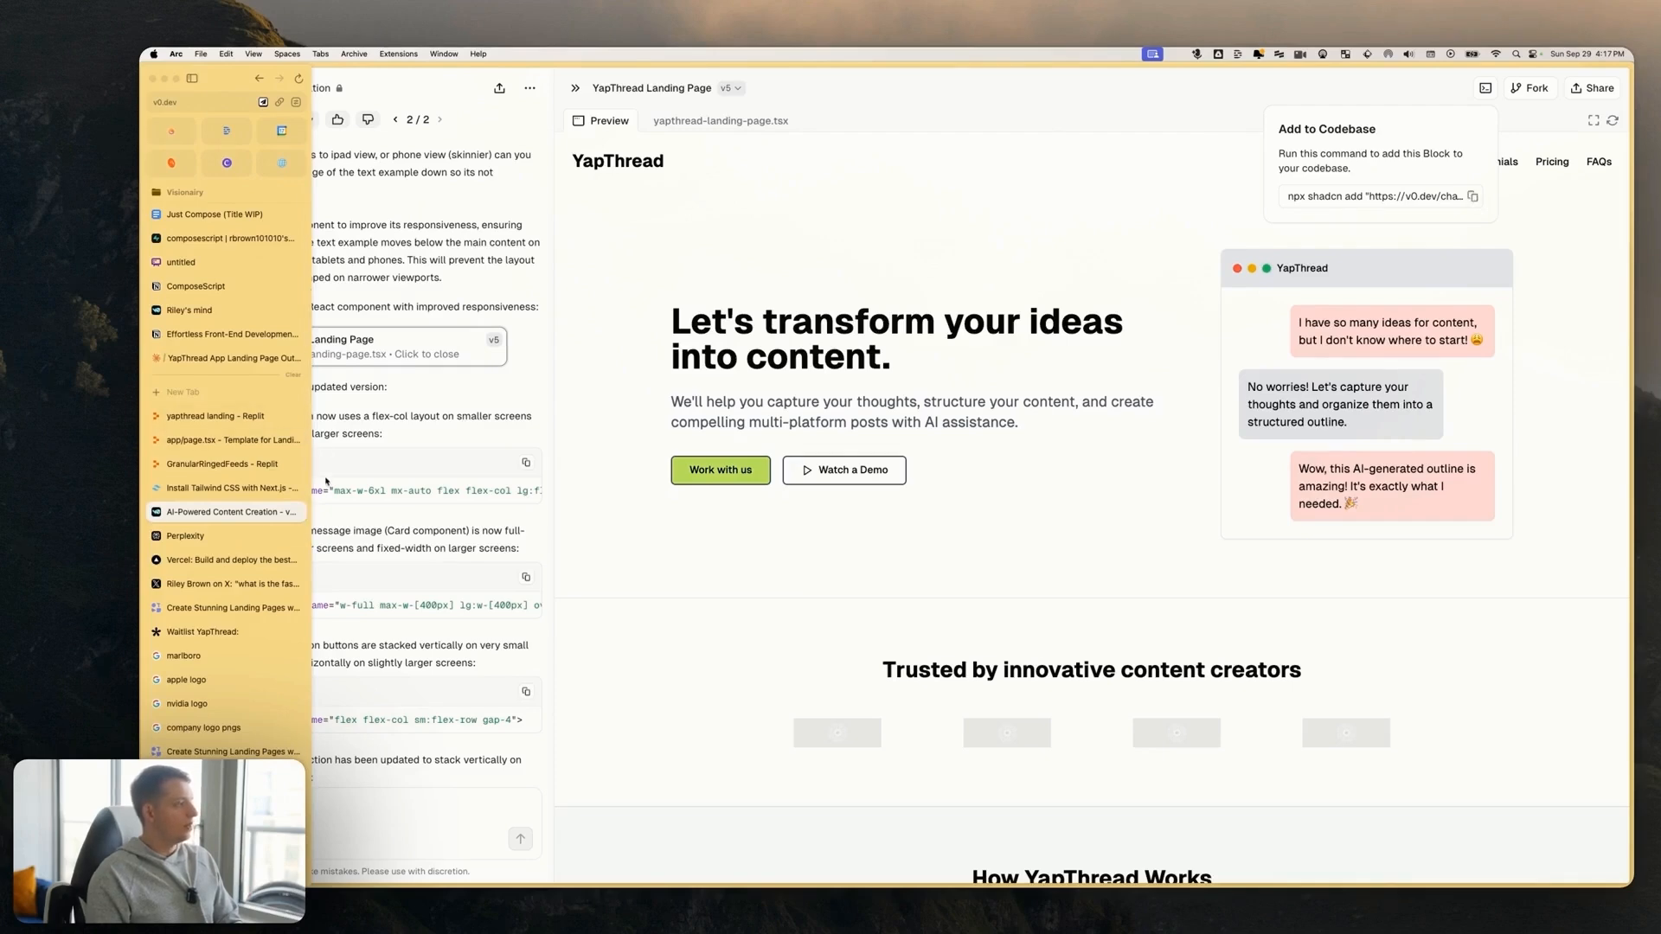
{"action": "mouse_move", "coordinate": [217, 415]}
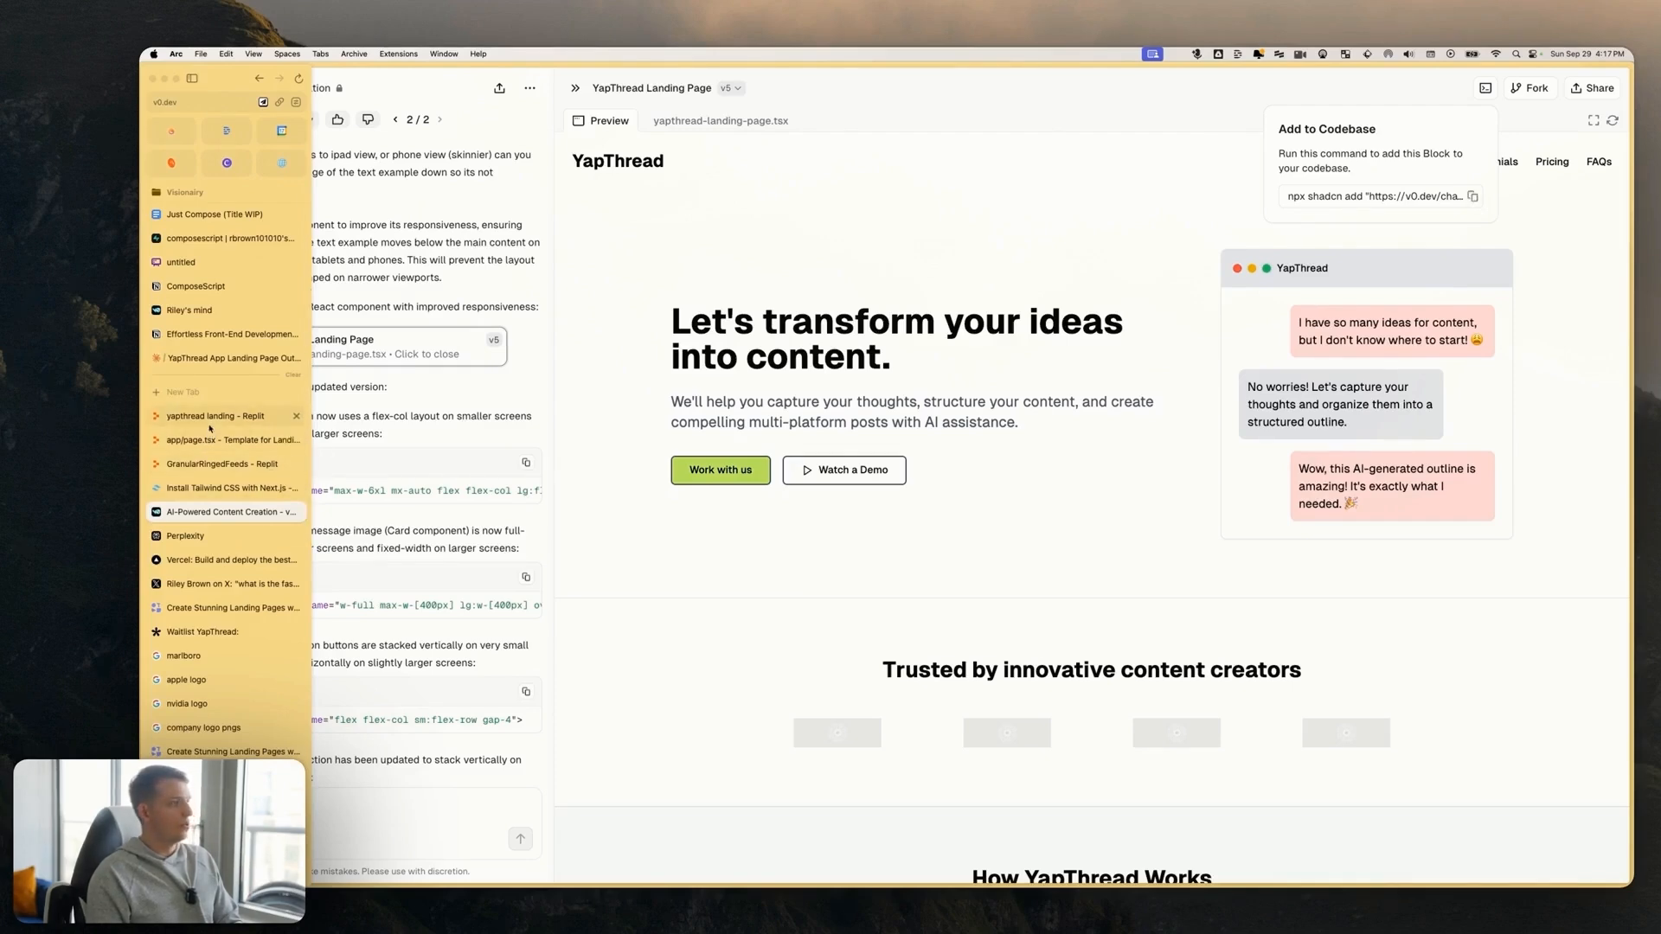
- Run the npx shadcn add command in the project shell, confirming install and overwrites
{"action": "left_click", "coordinate": [217, 416]}
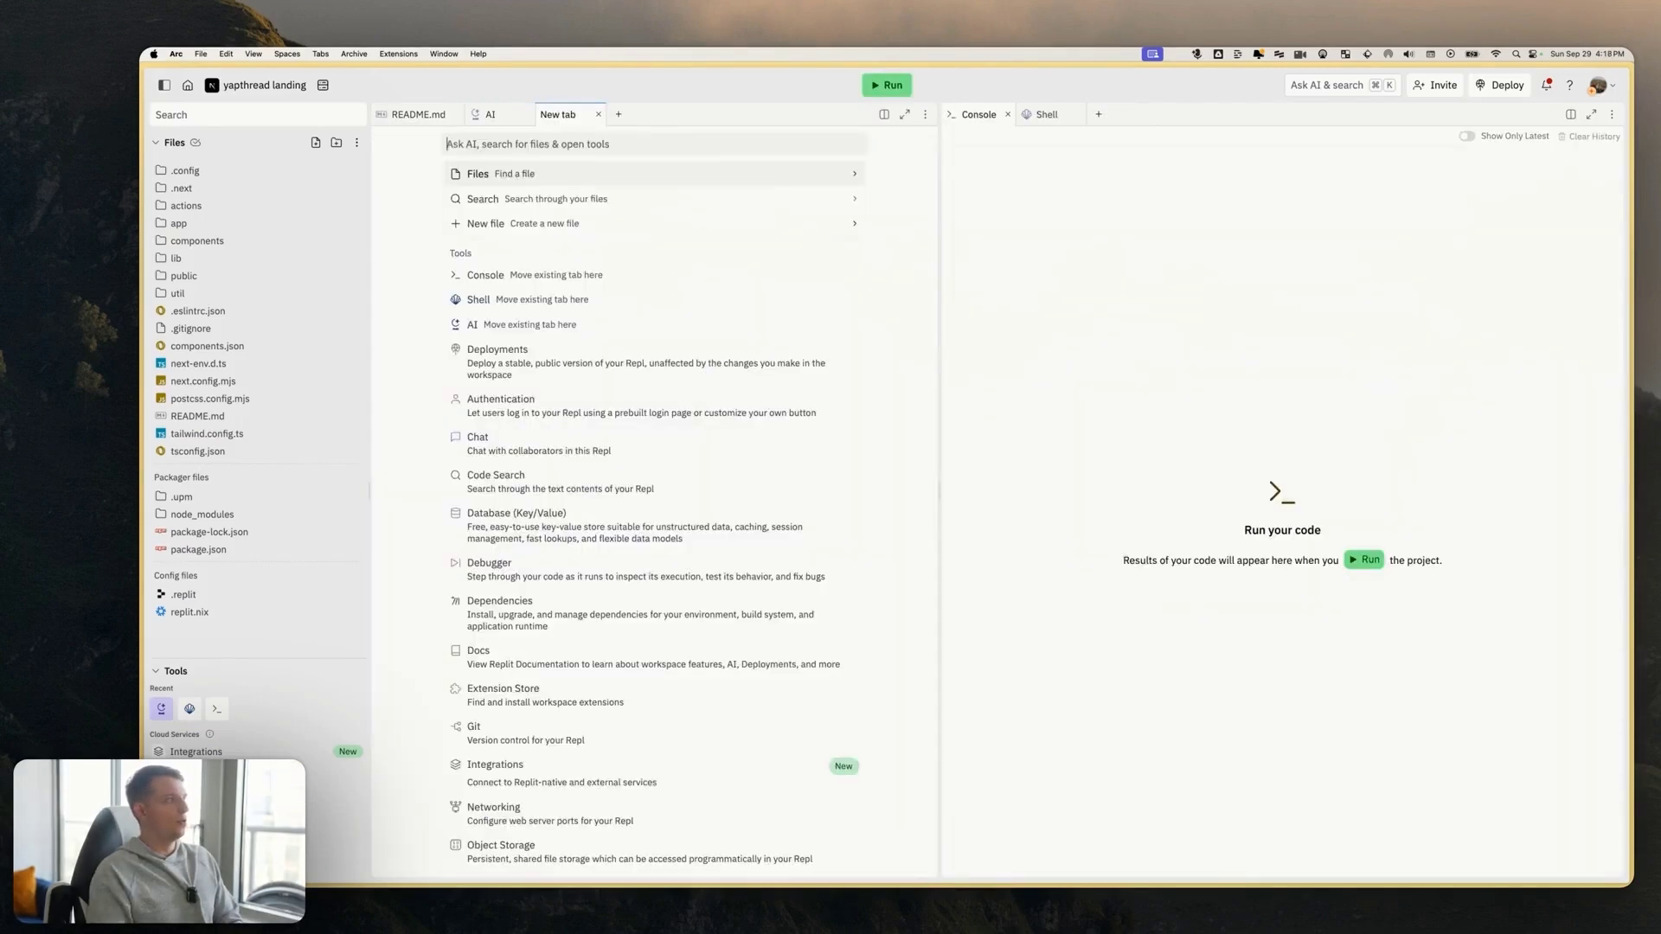
{"action": "left_click", "coordinate": [477, 299]}
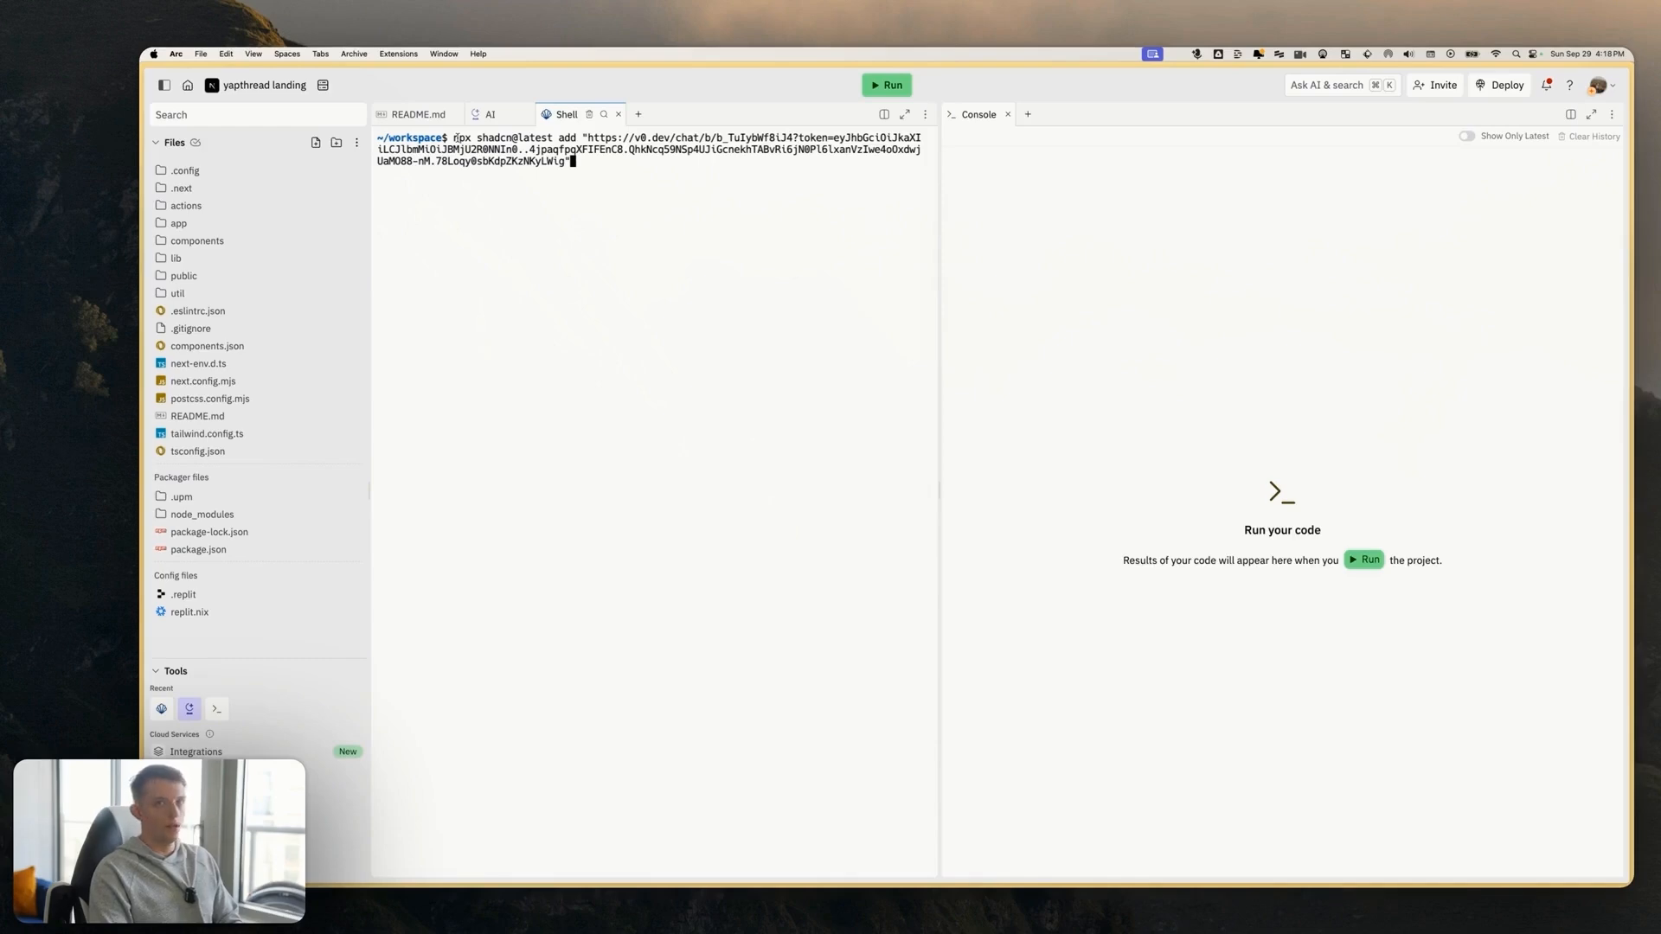
{"action": "key", "text": "Return"}
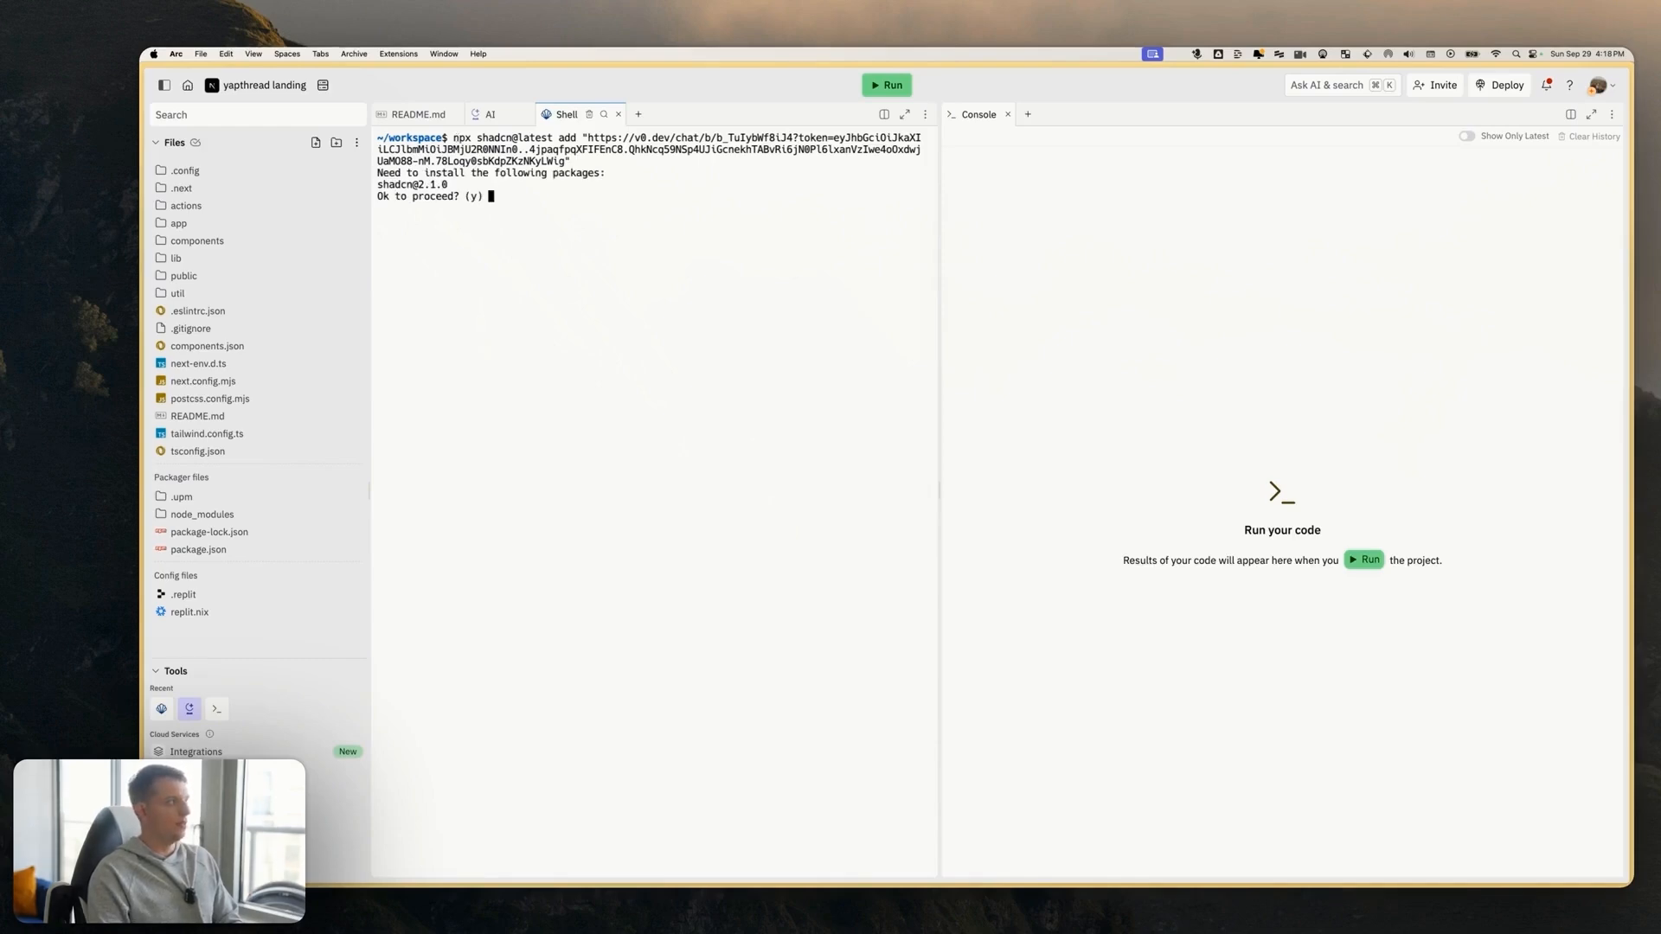
{"action": "type", "text": "y"}
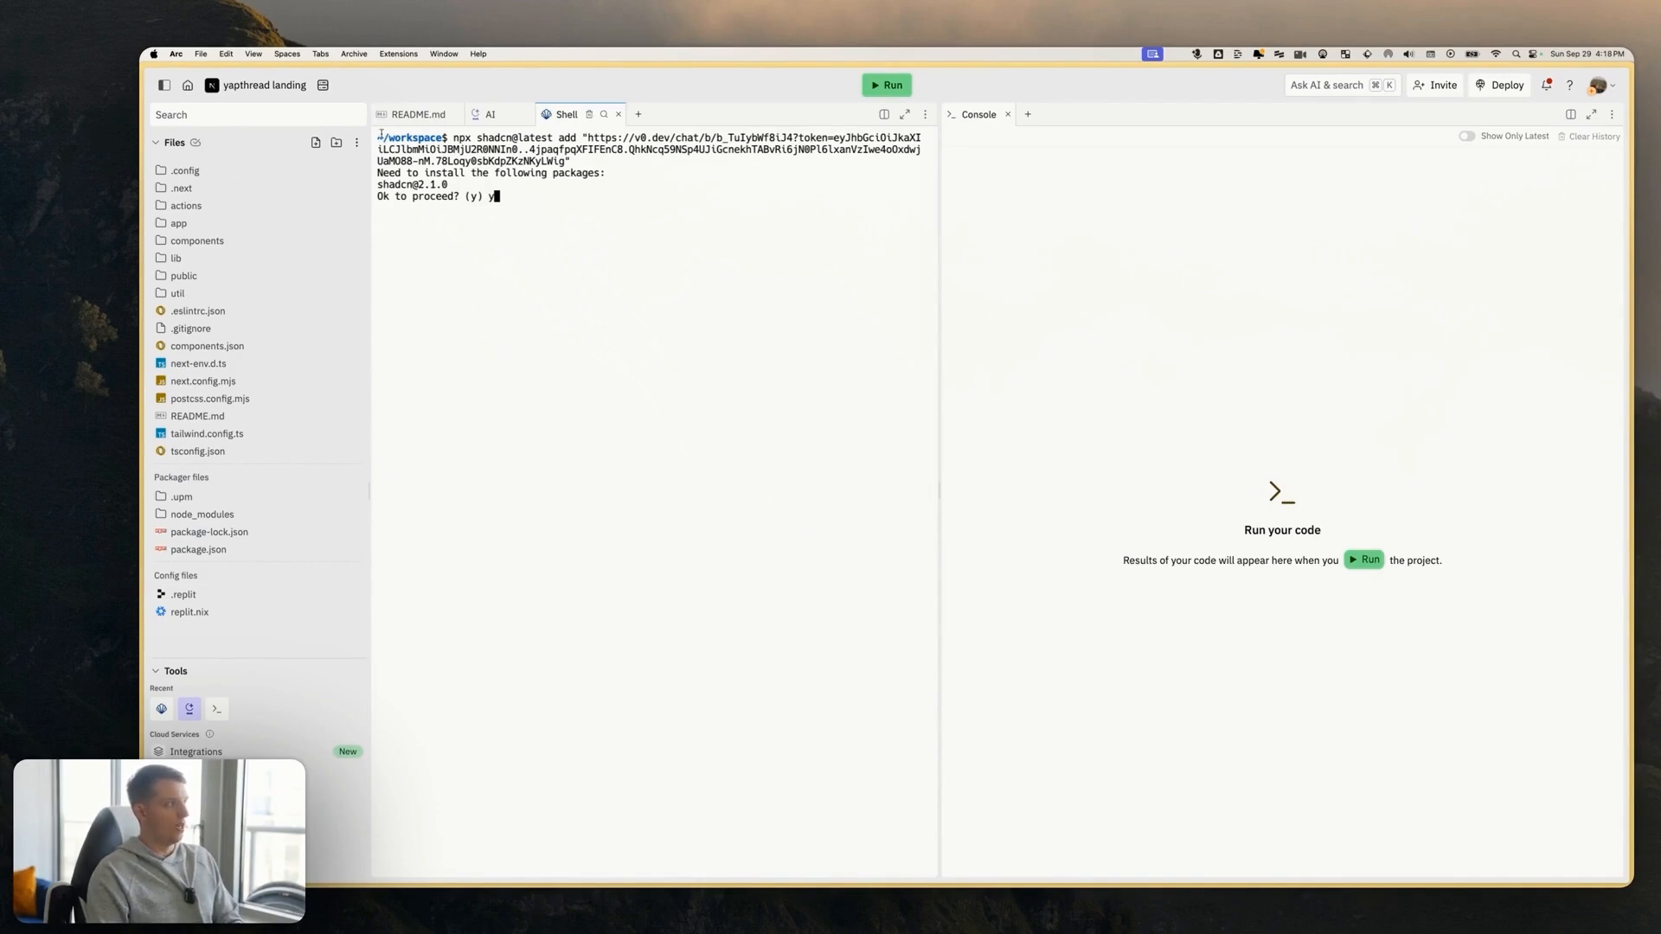
{"action": "key", "text": "Return"}
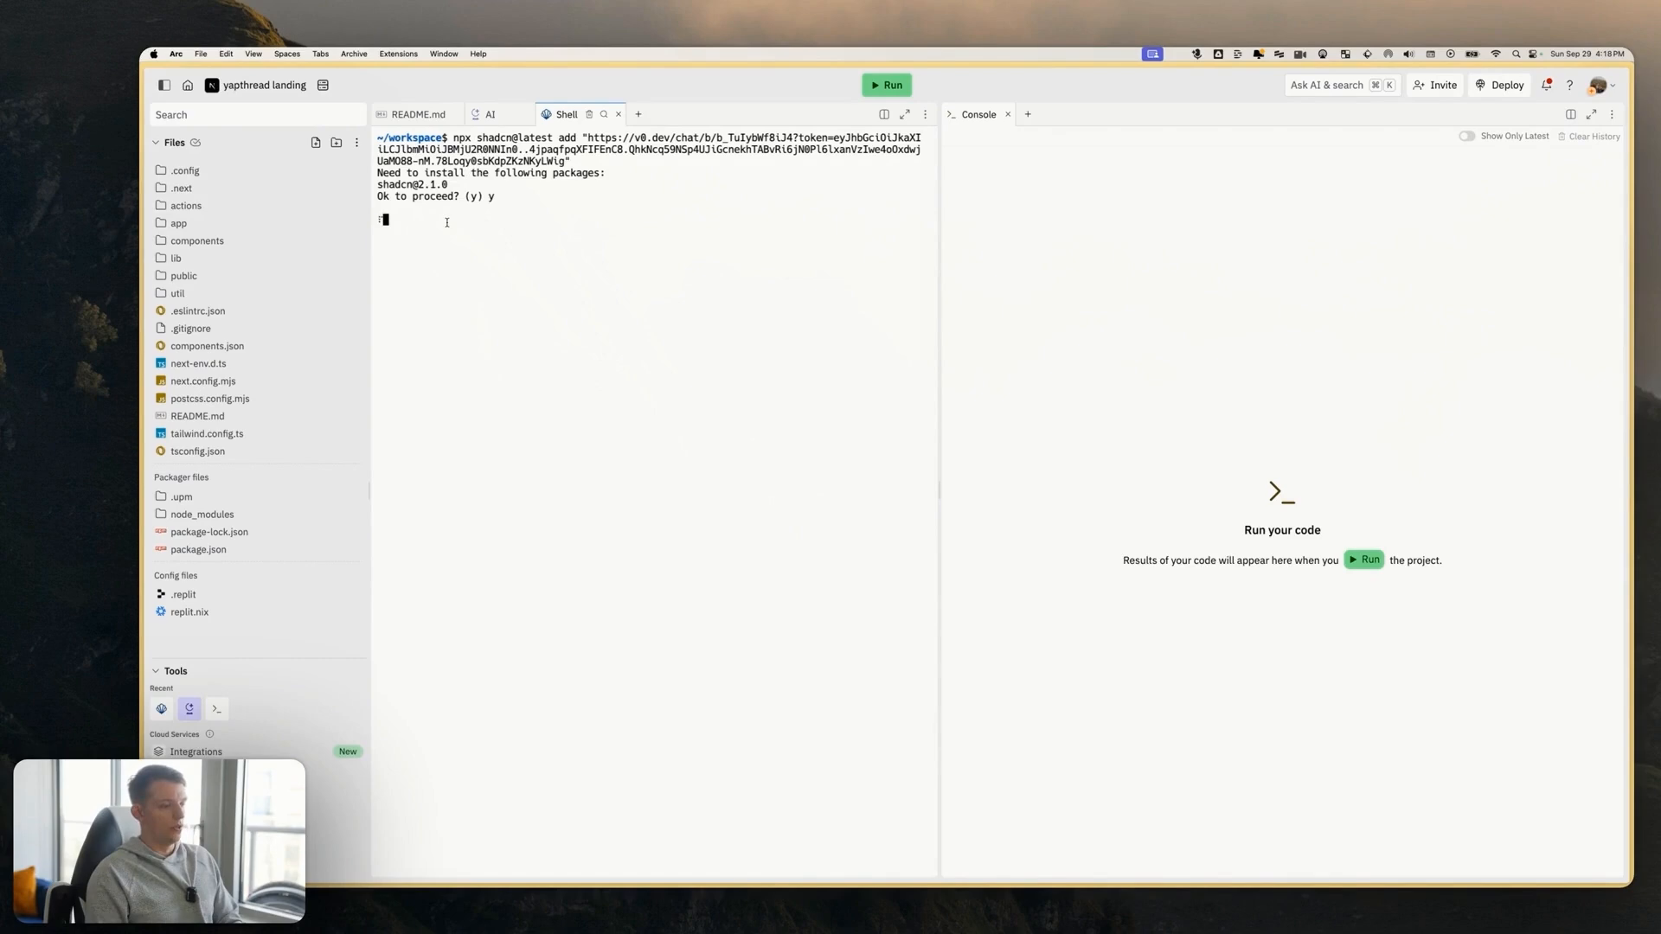
{"action": "key", "text": "Return"}
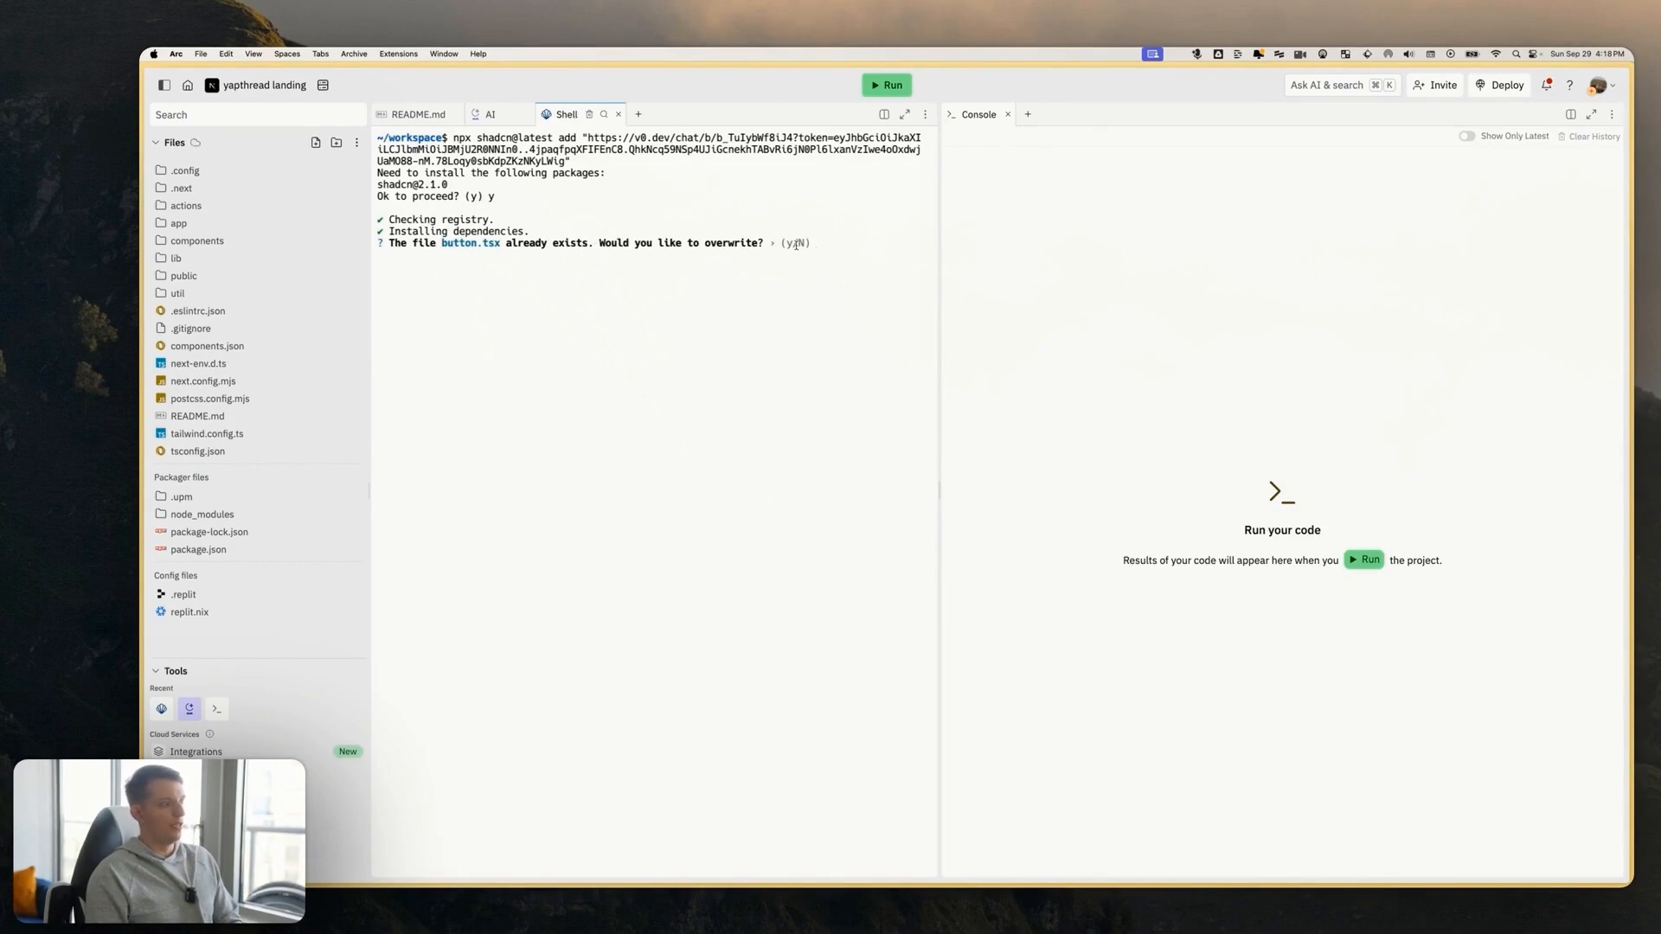
{"action": "type", "text": "yes"}
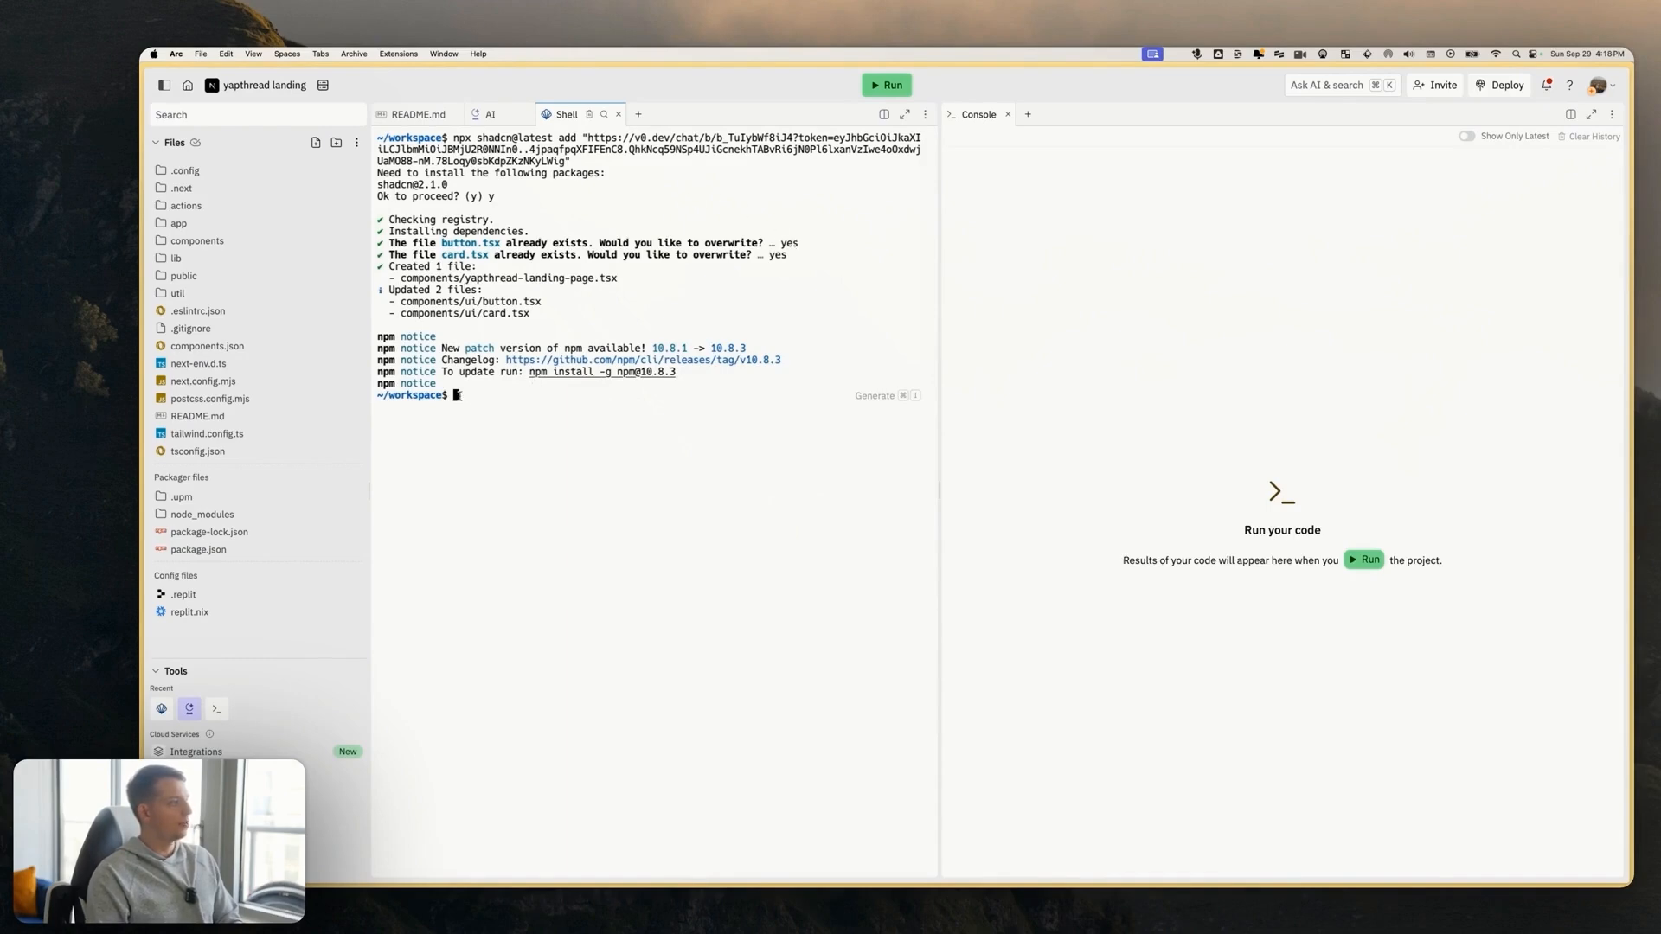
{"action": "mouse_move", "coordinate": [175, 258]}
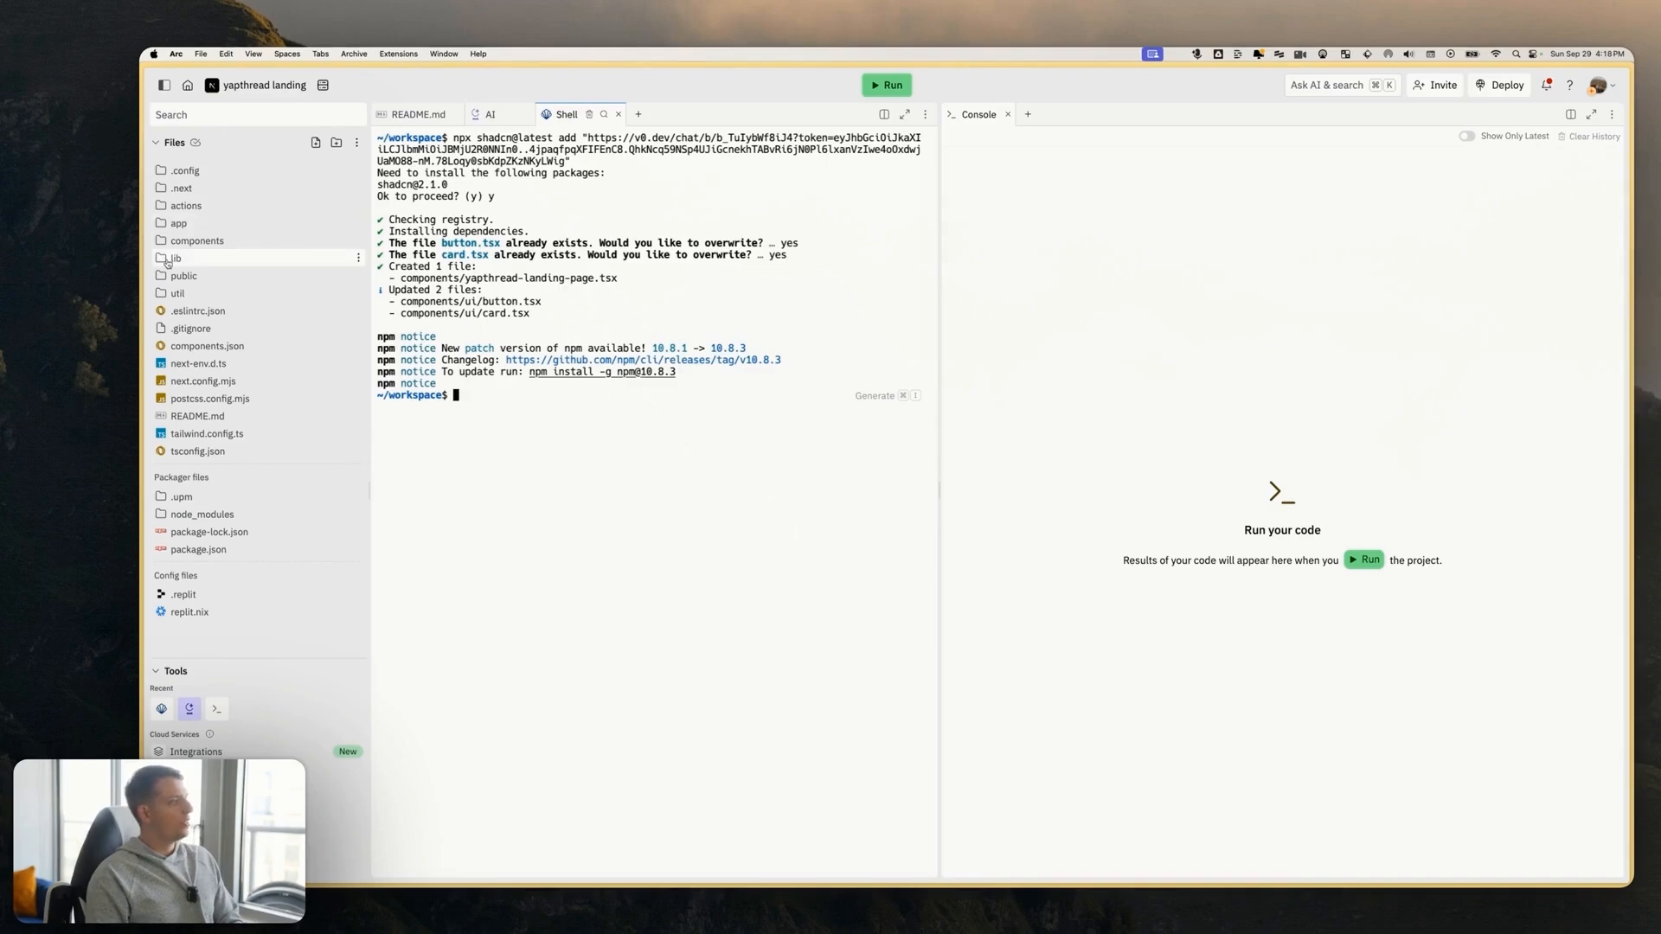
- Delete the old app/page.tsx and rename the YapThread landing component to page.tsx
{"action": "left_click", "coordinate": [196, 241]}
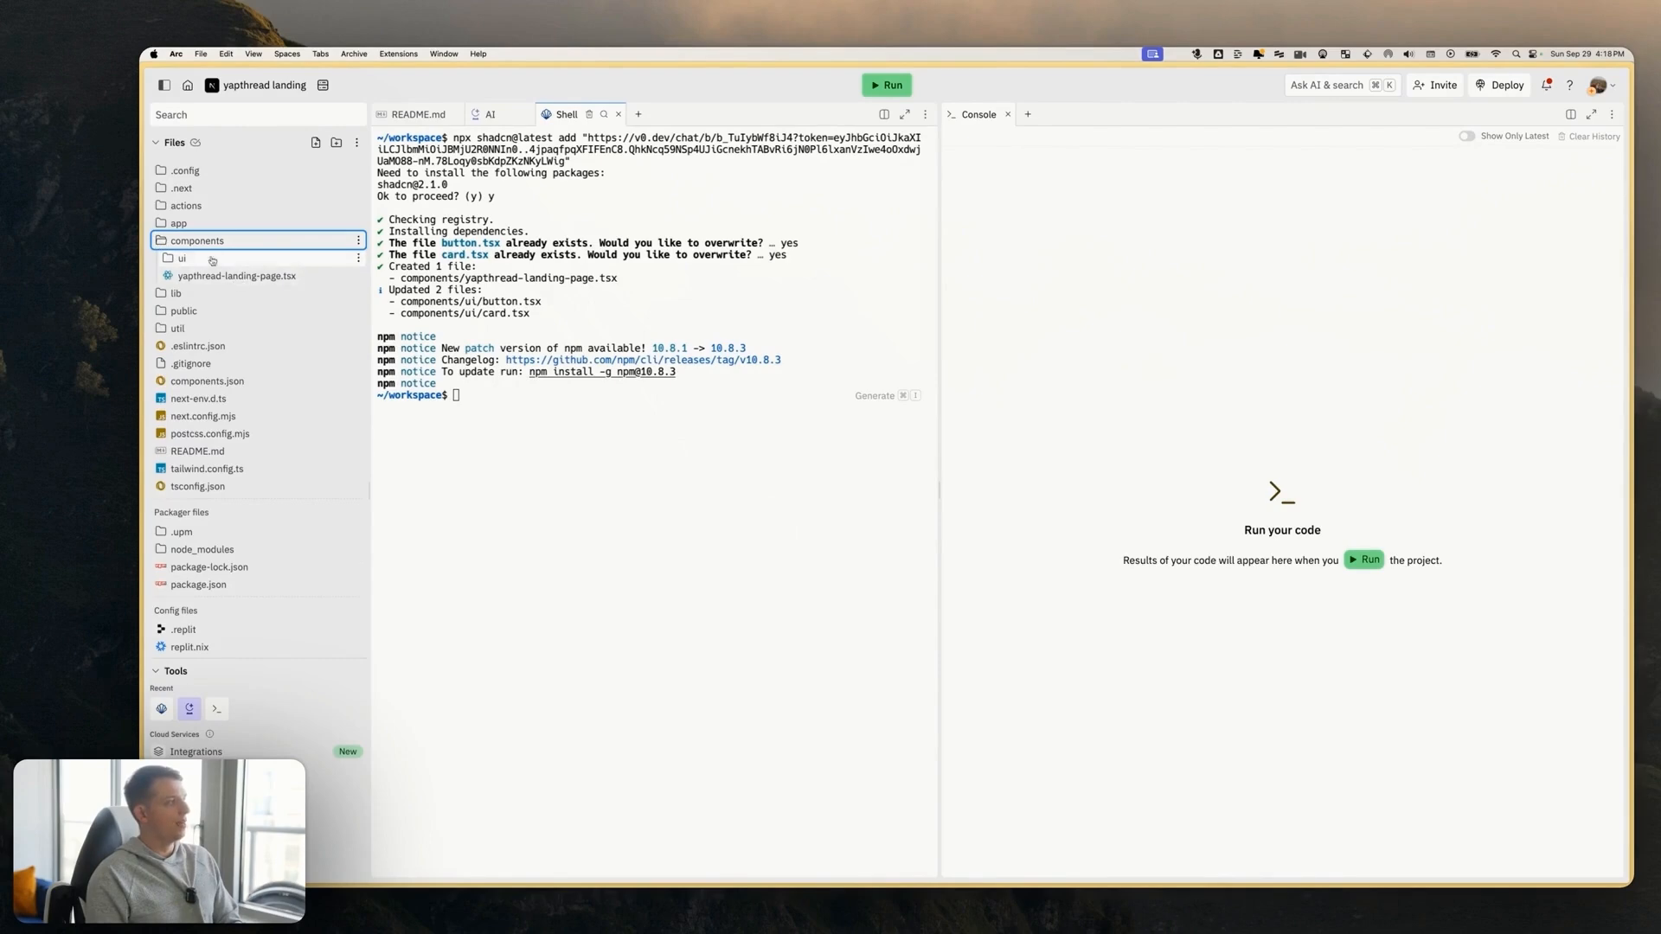
{"action": "left_click", "coordinate": [236, 275]}
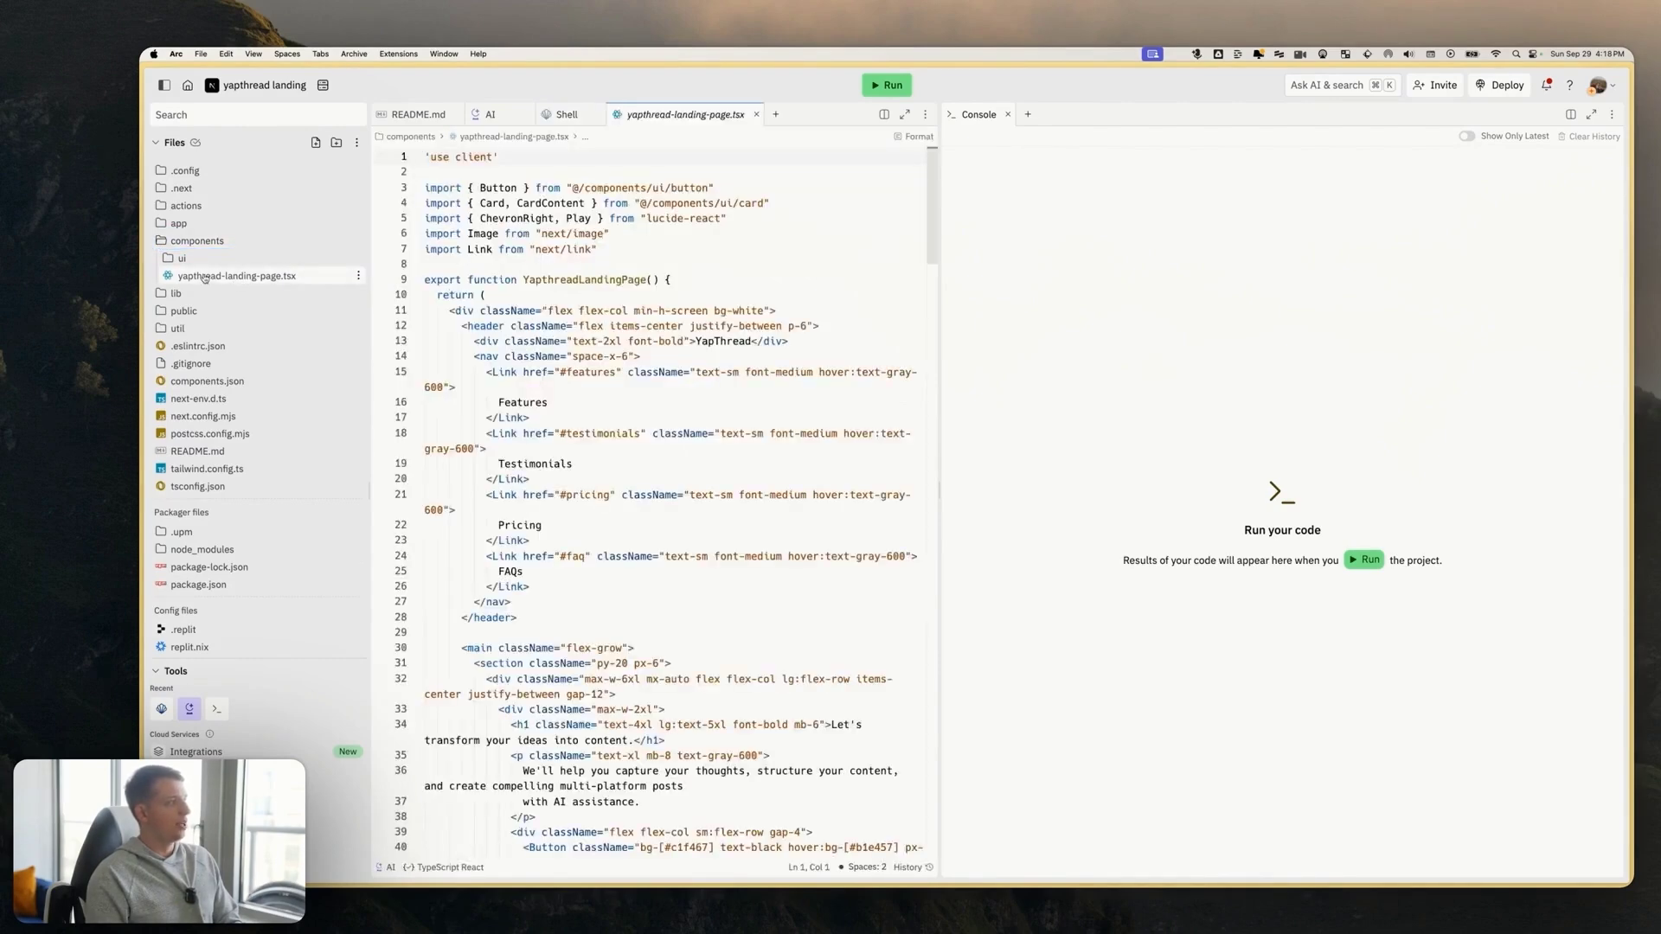
{"action": "left_click", "coordinate": [179, 222]}
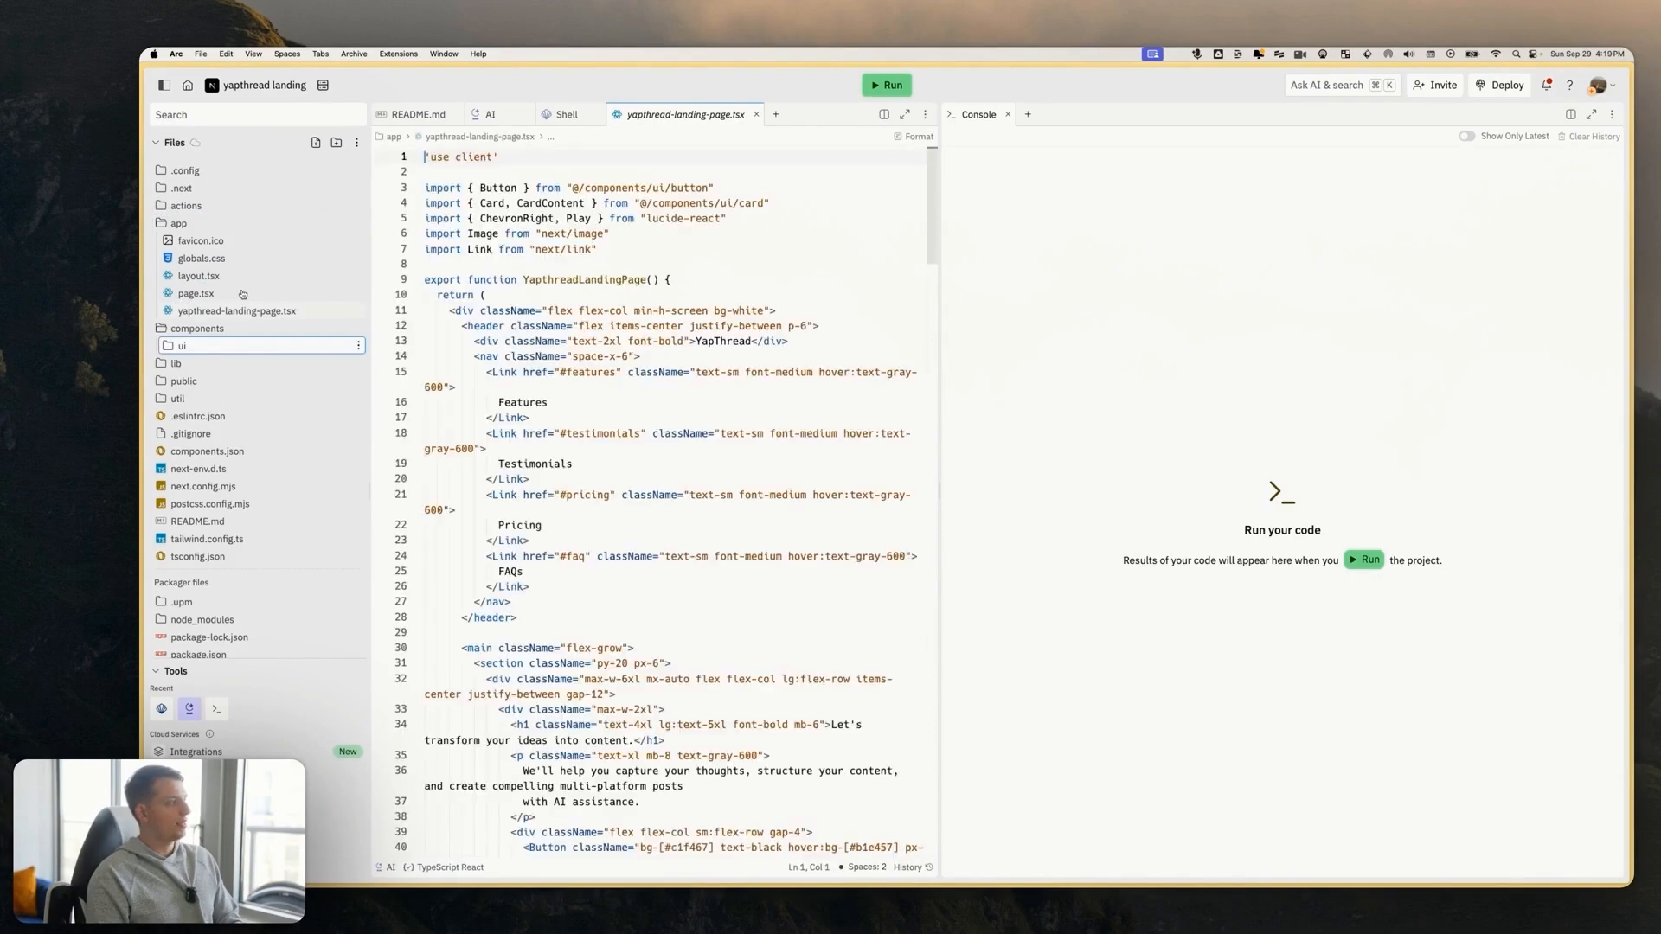
{"action": "left_click", "coordinate": [237, 311]}
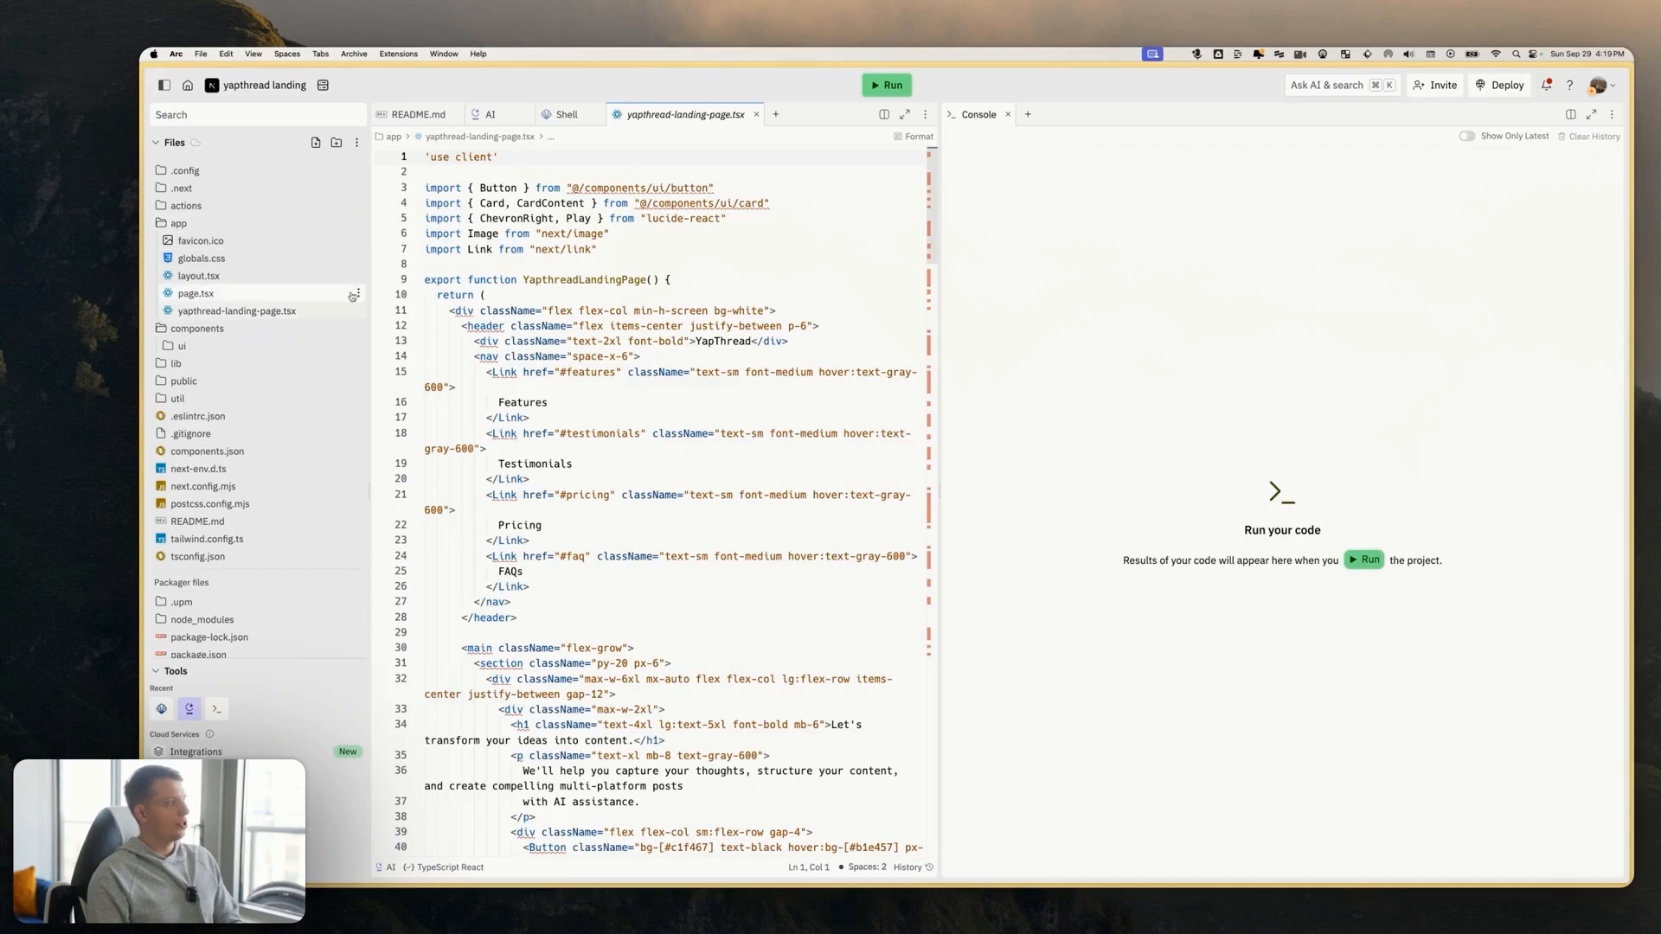
{"action": "right_click", "coordinate": [236, 311]}
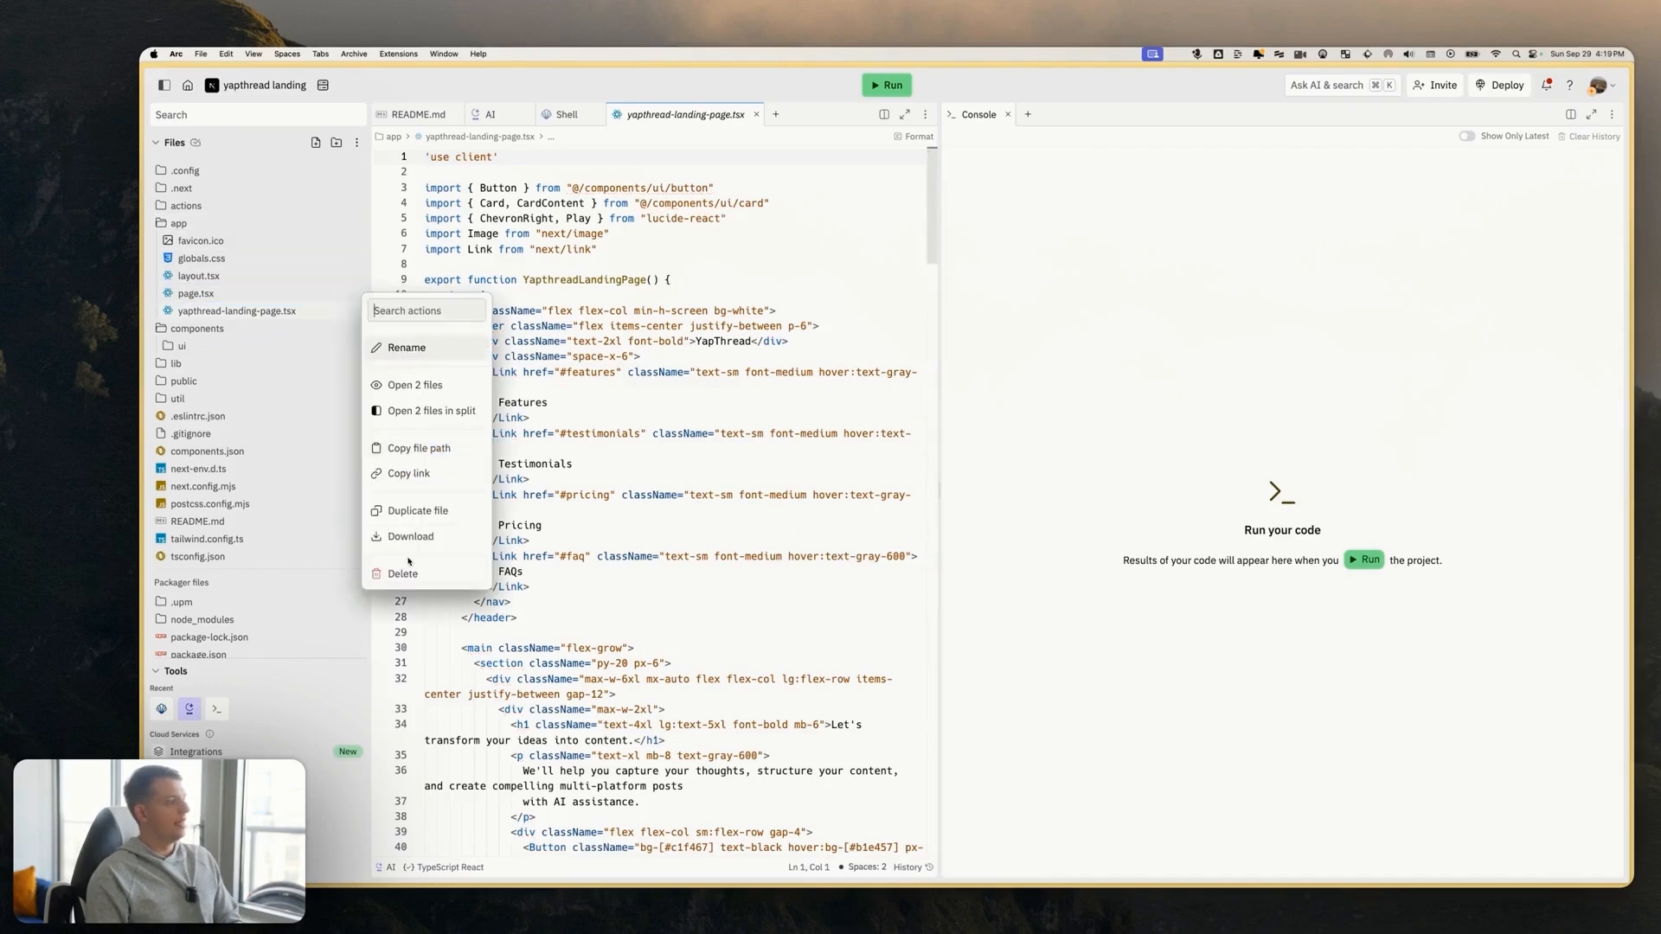
{"action": "mouse_move", "coordinate": [212, 283]}
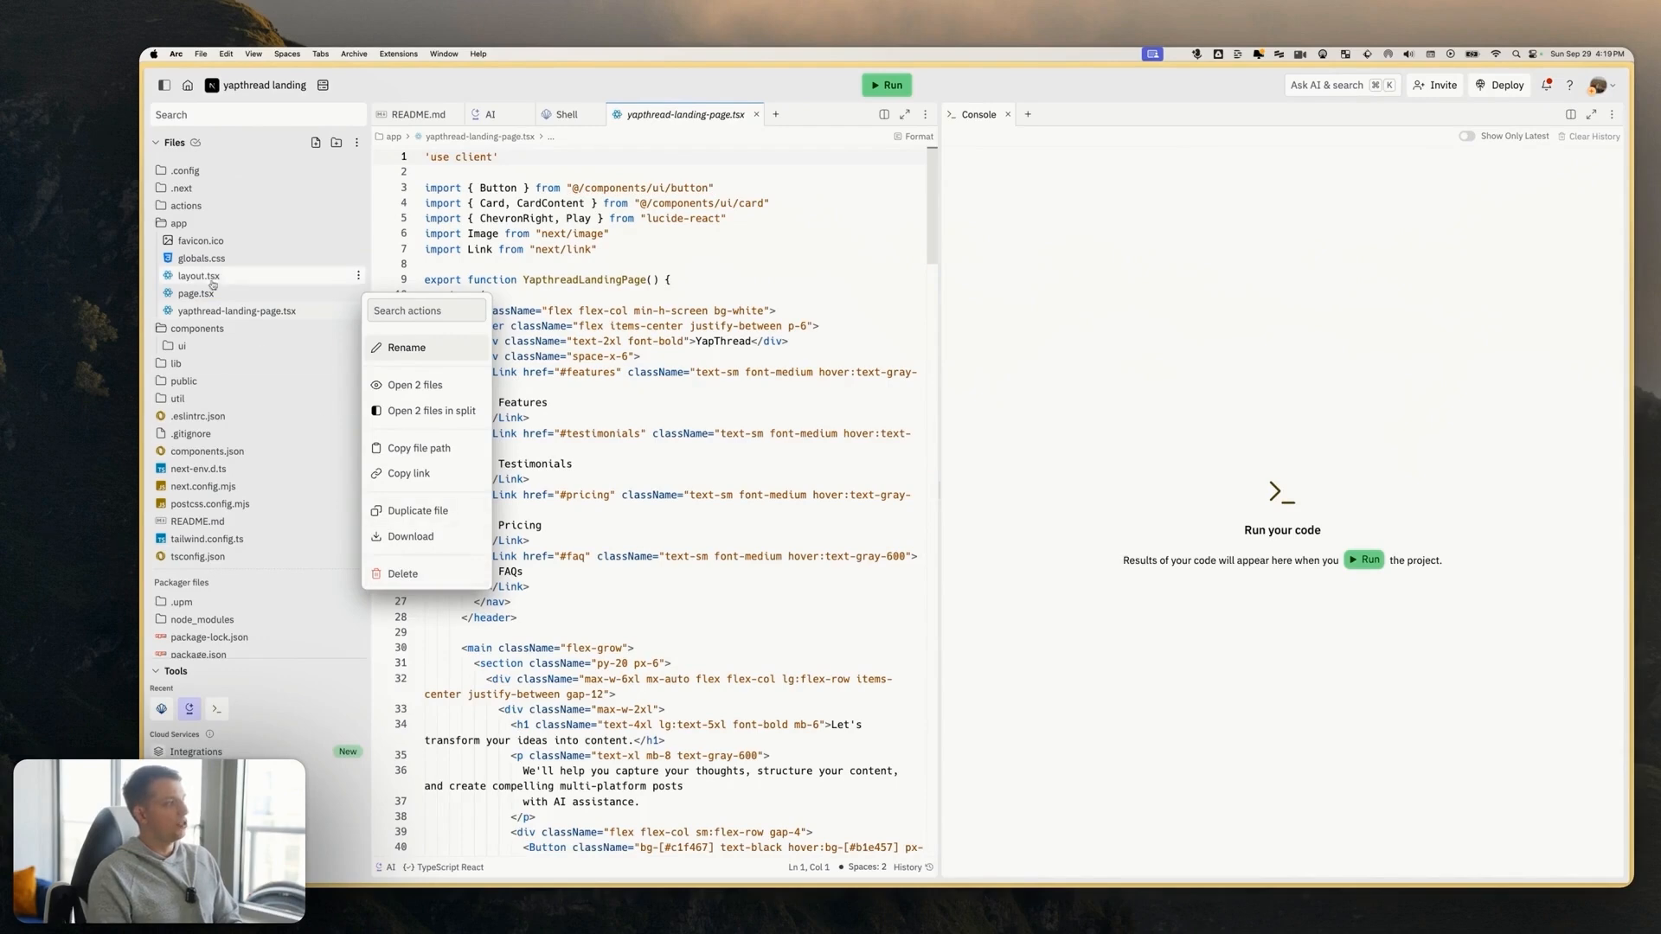
{"action": "mouse_move", "coordinate": [404, 579]}
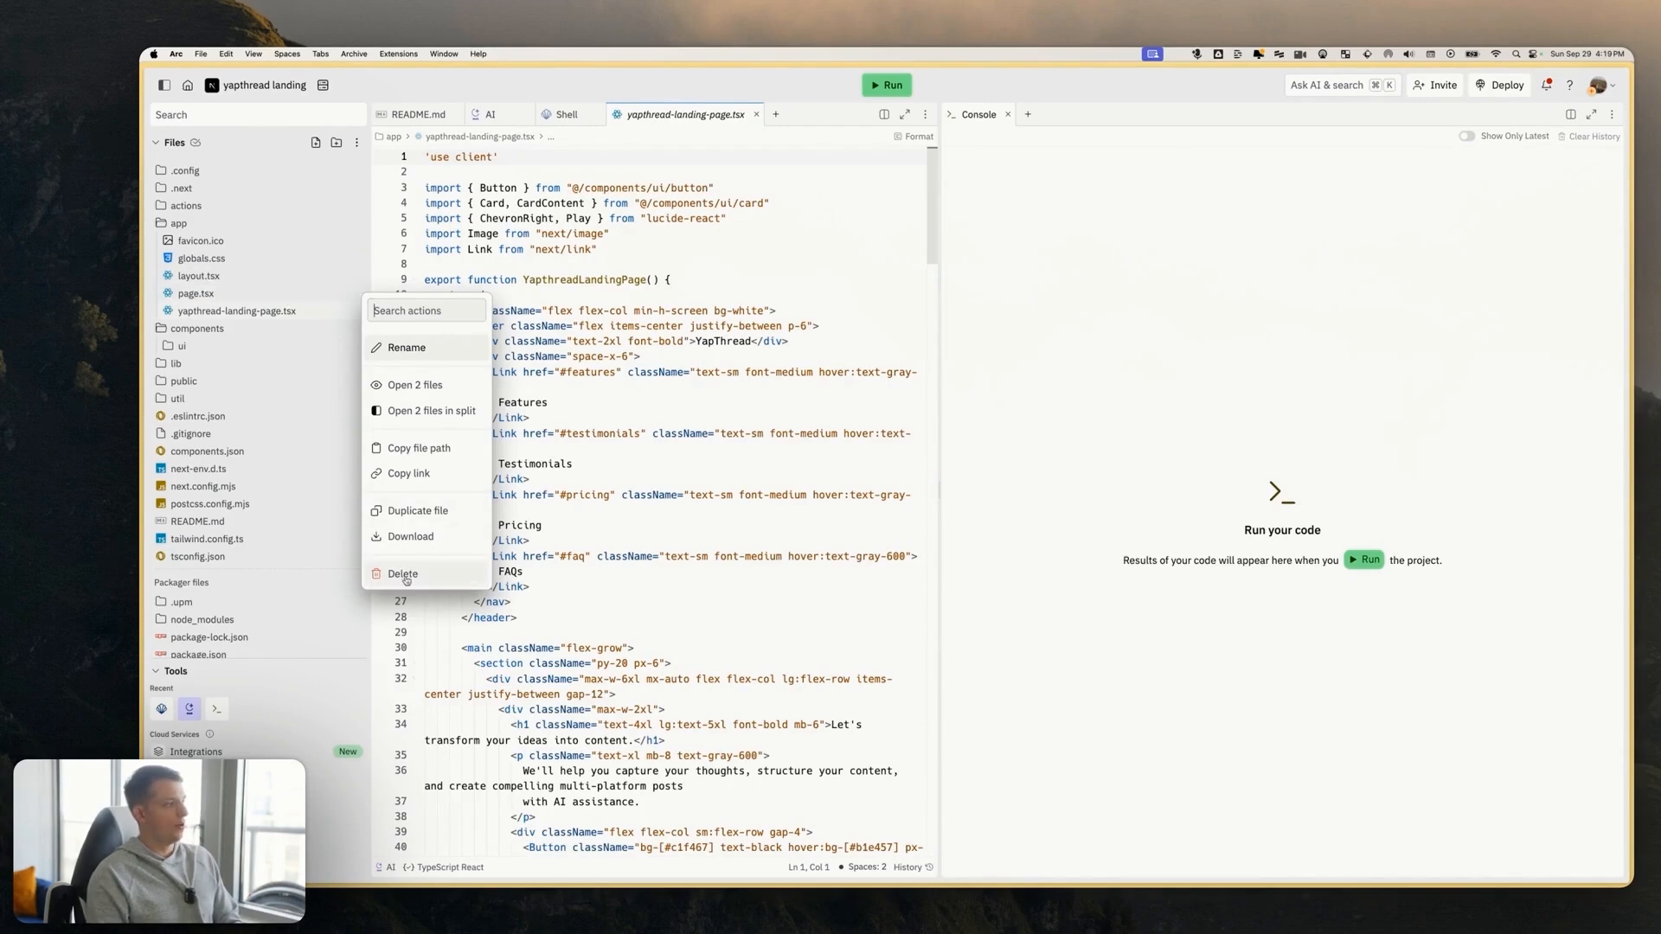
{"action": "left_click", "coordinate": [401, 573]}
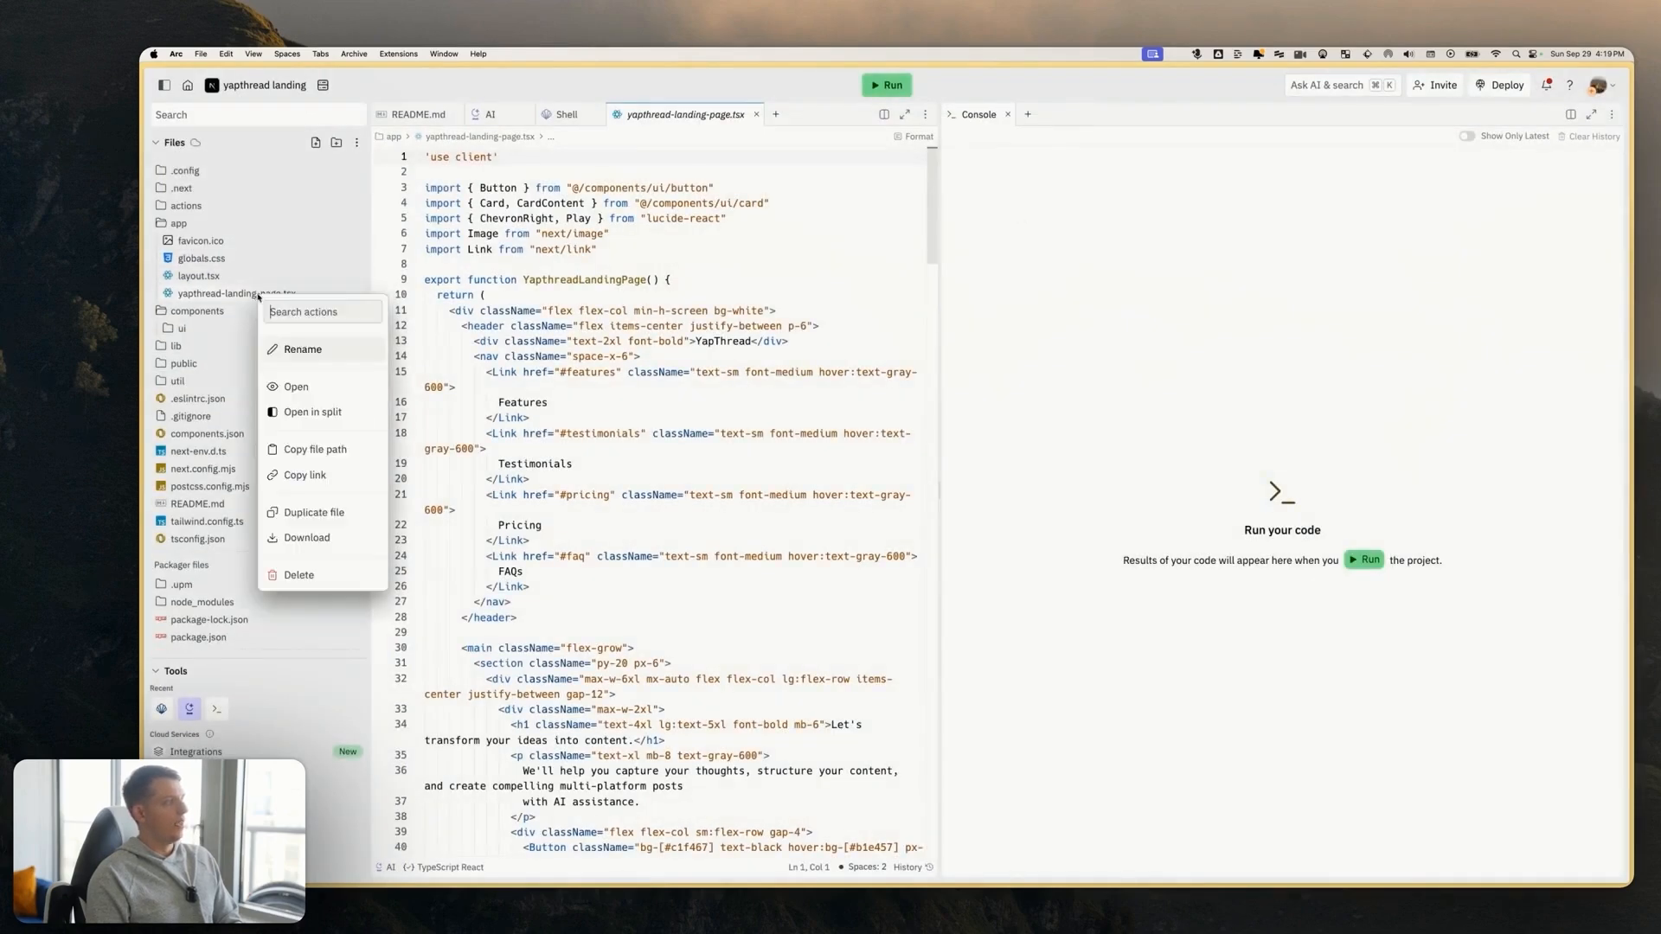
{"action": "left_click", "coordinate": [303, 349]}
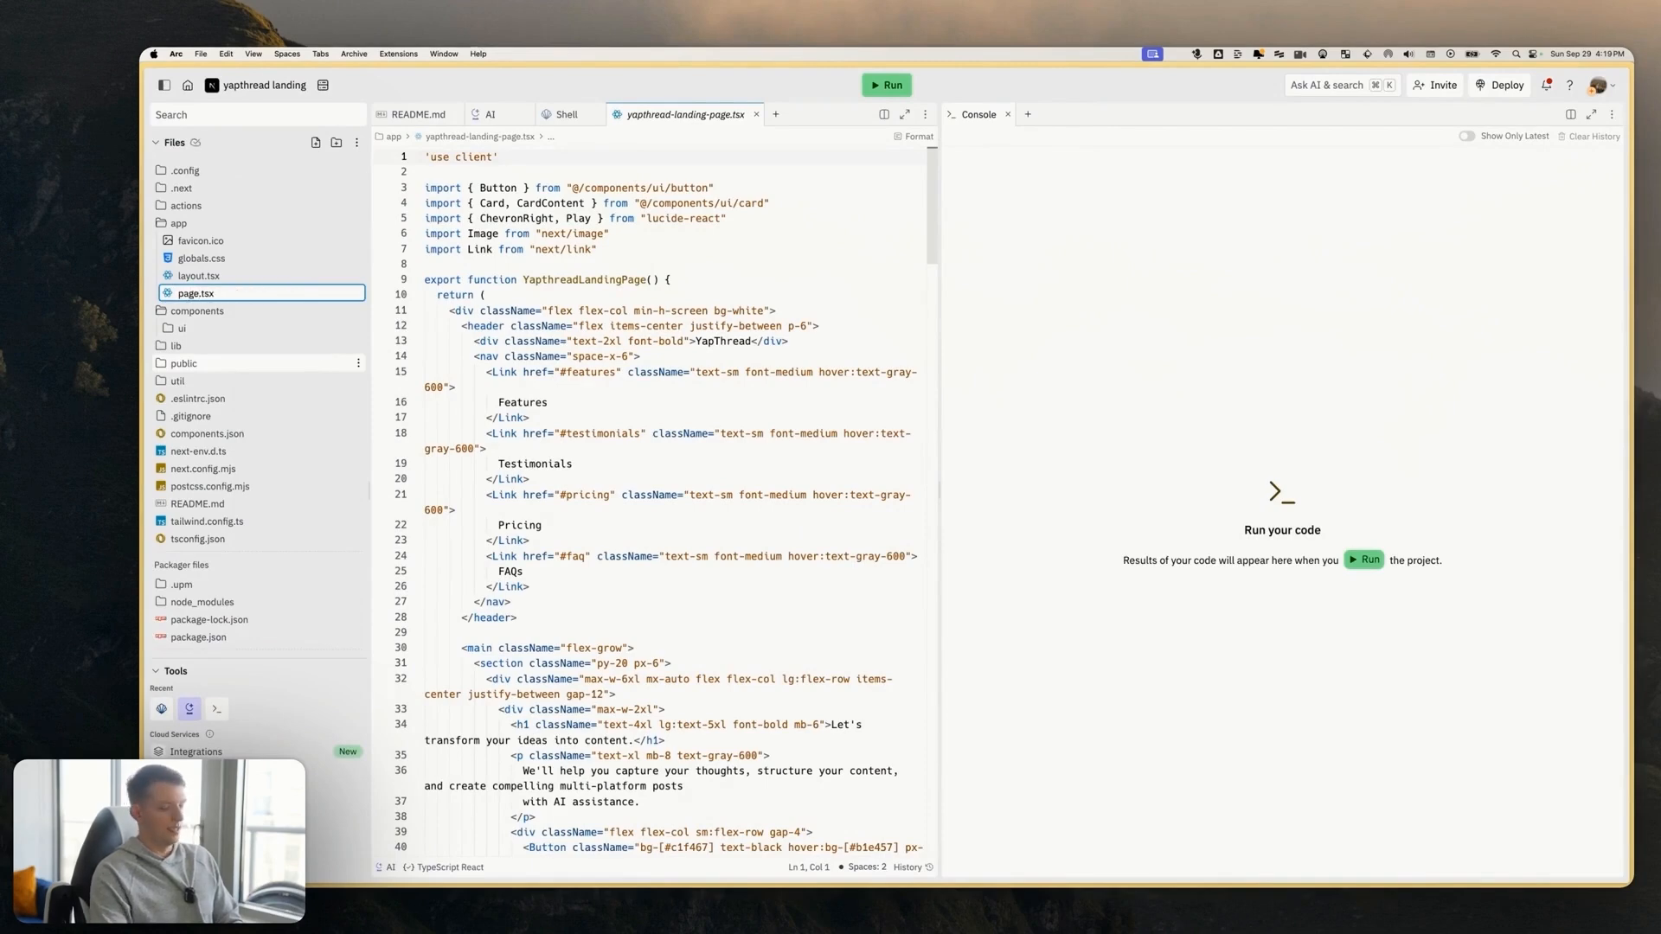
{"action": "left_click", "coordinate": [197, 294]}
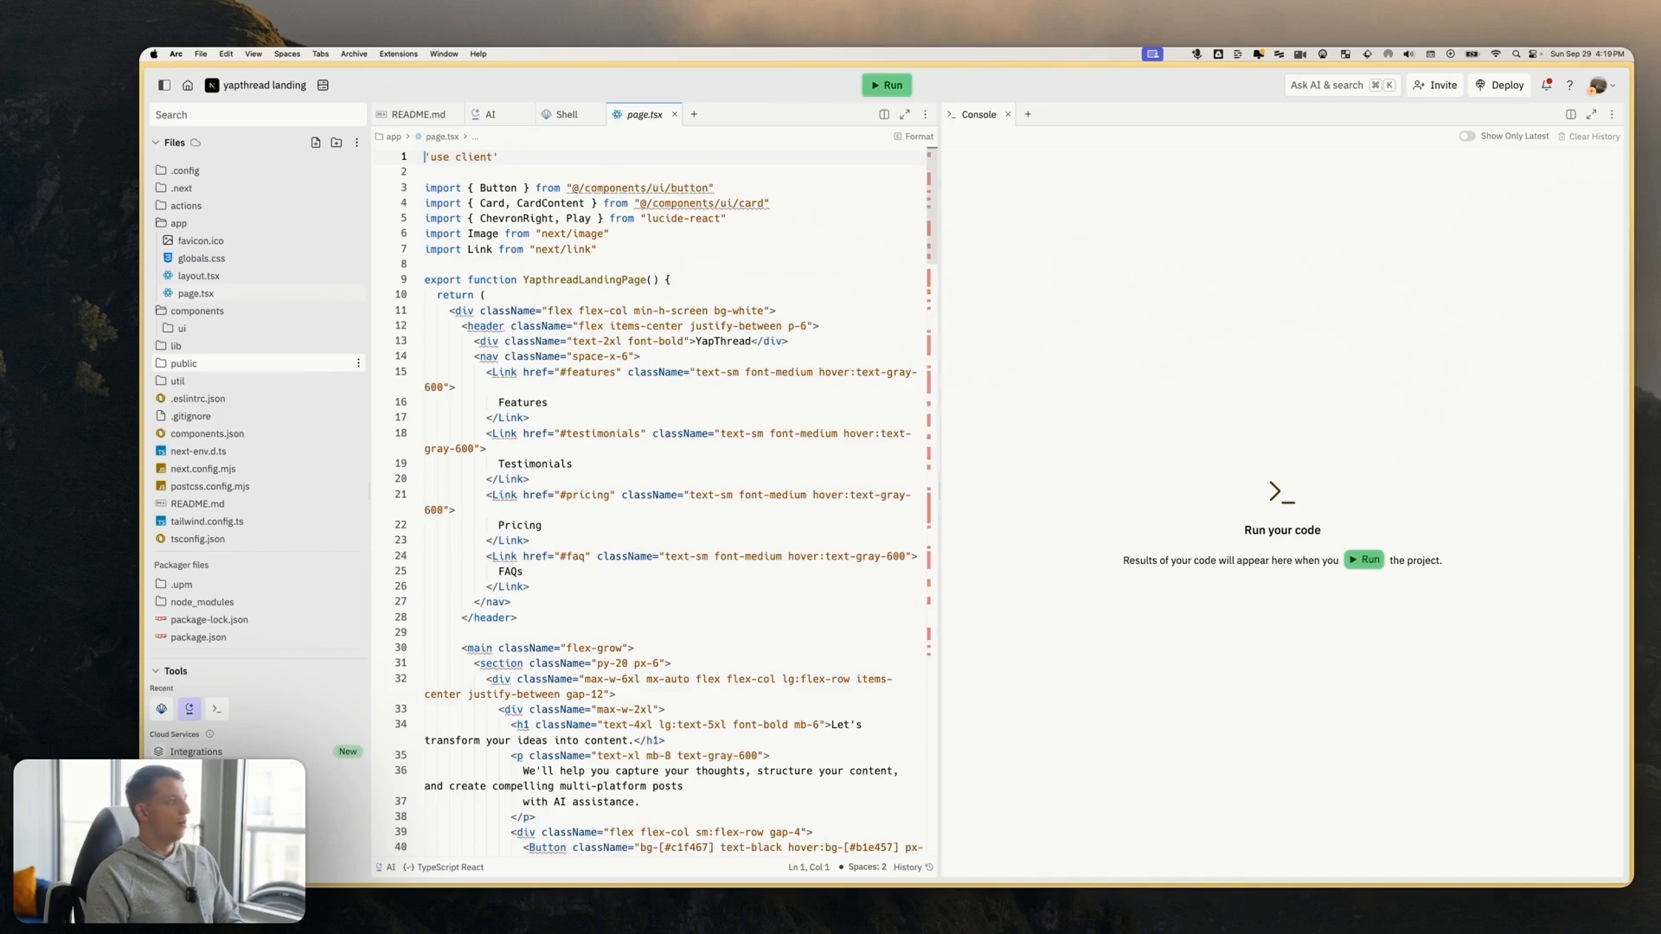
{"action": "left_click", "coordinate": [489, 113]}
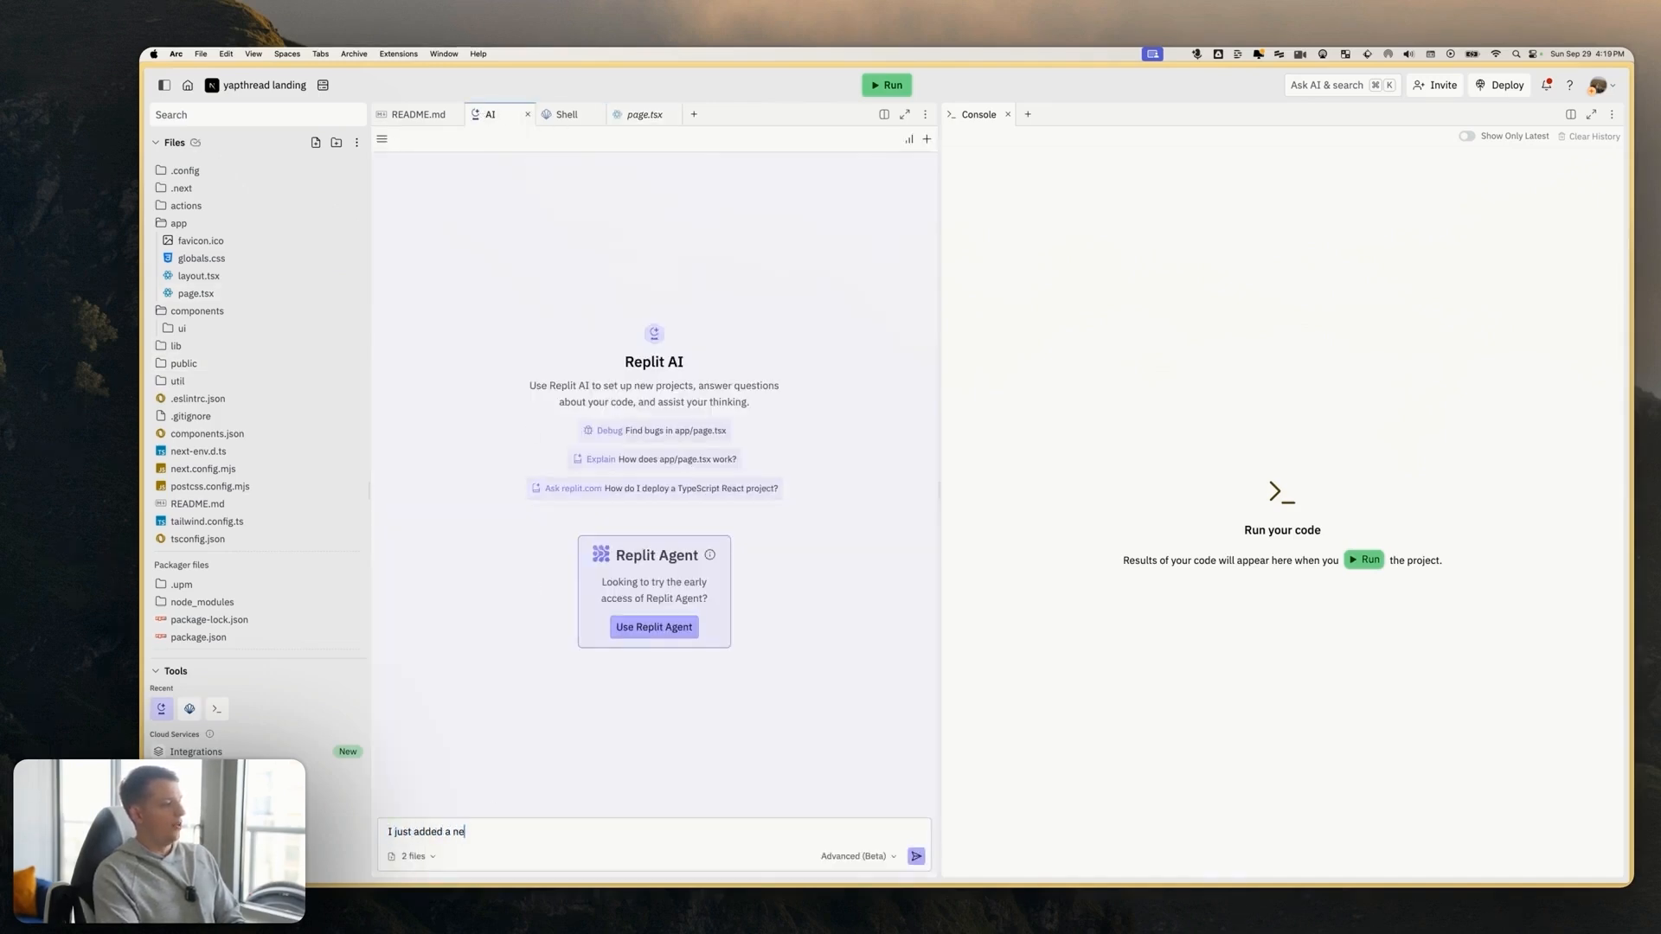
{"action": "type", "text": "w @page"}
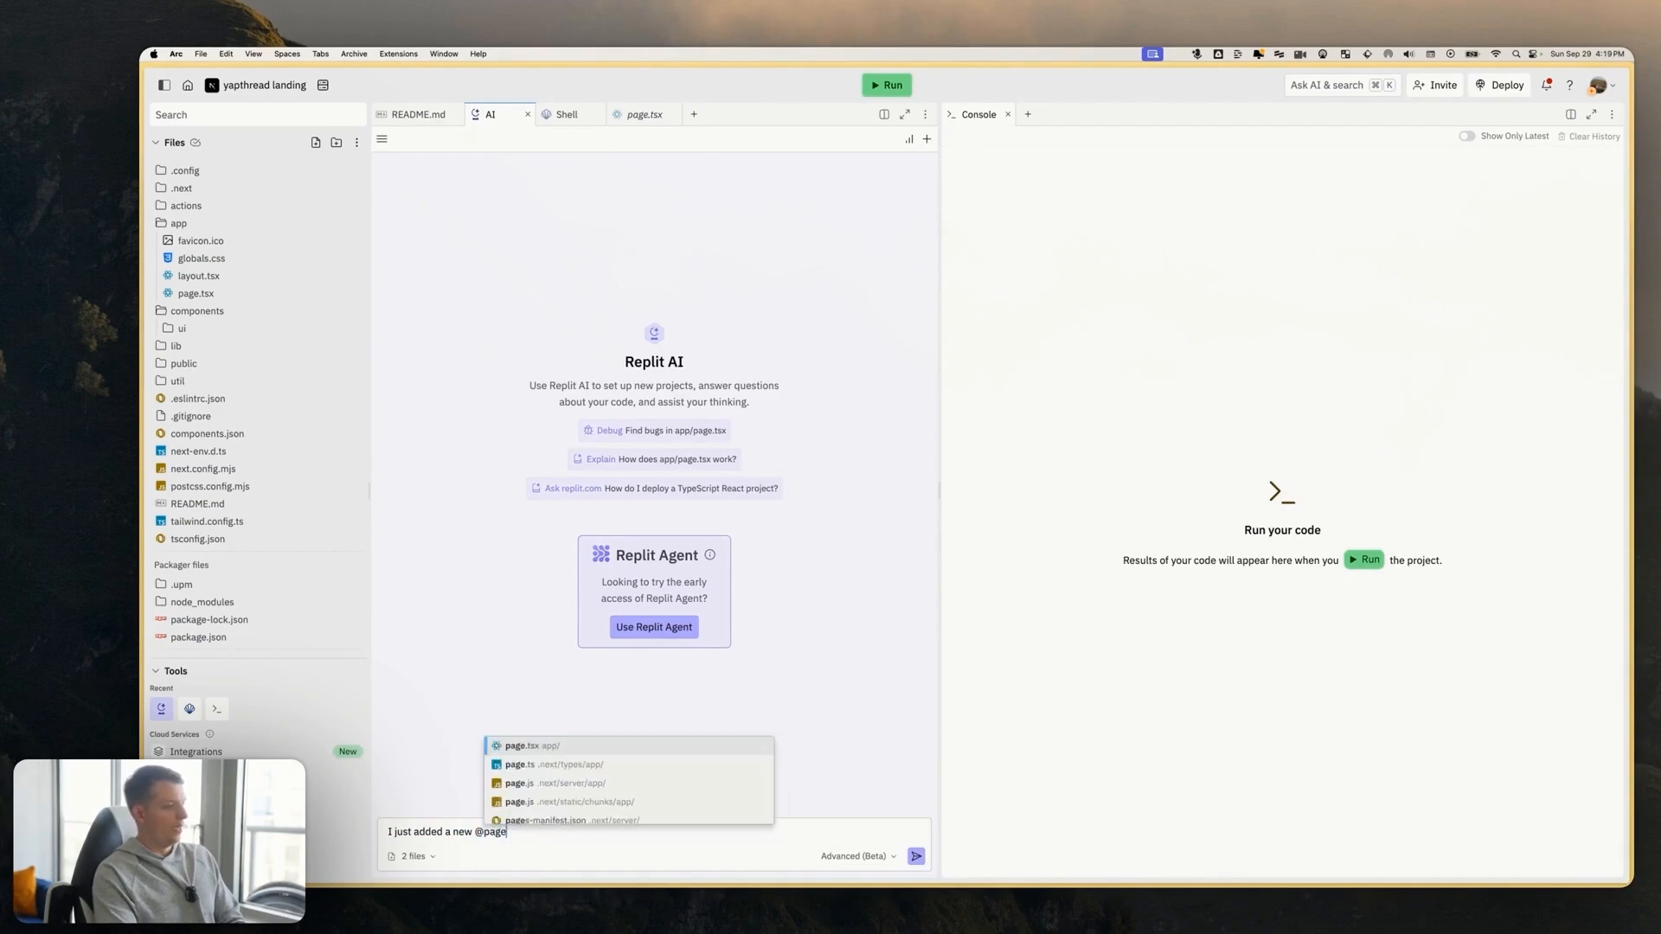
{"action": "left_click", "coordinate": [521, 746]}
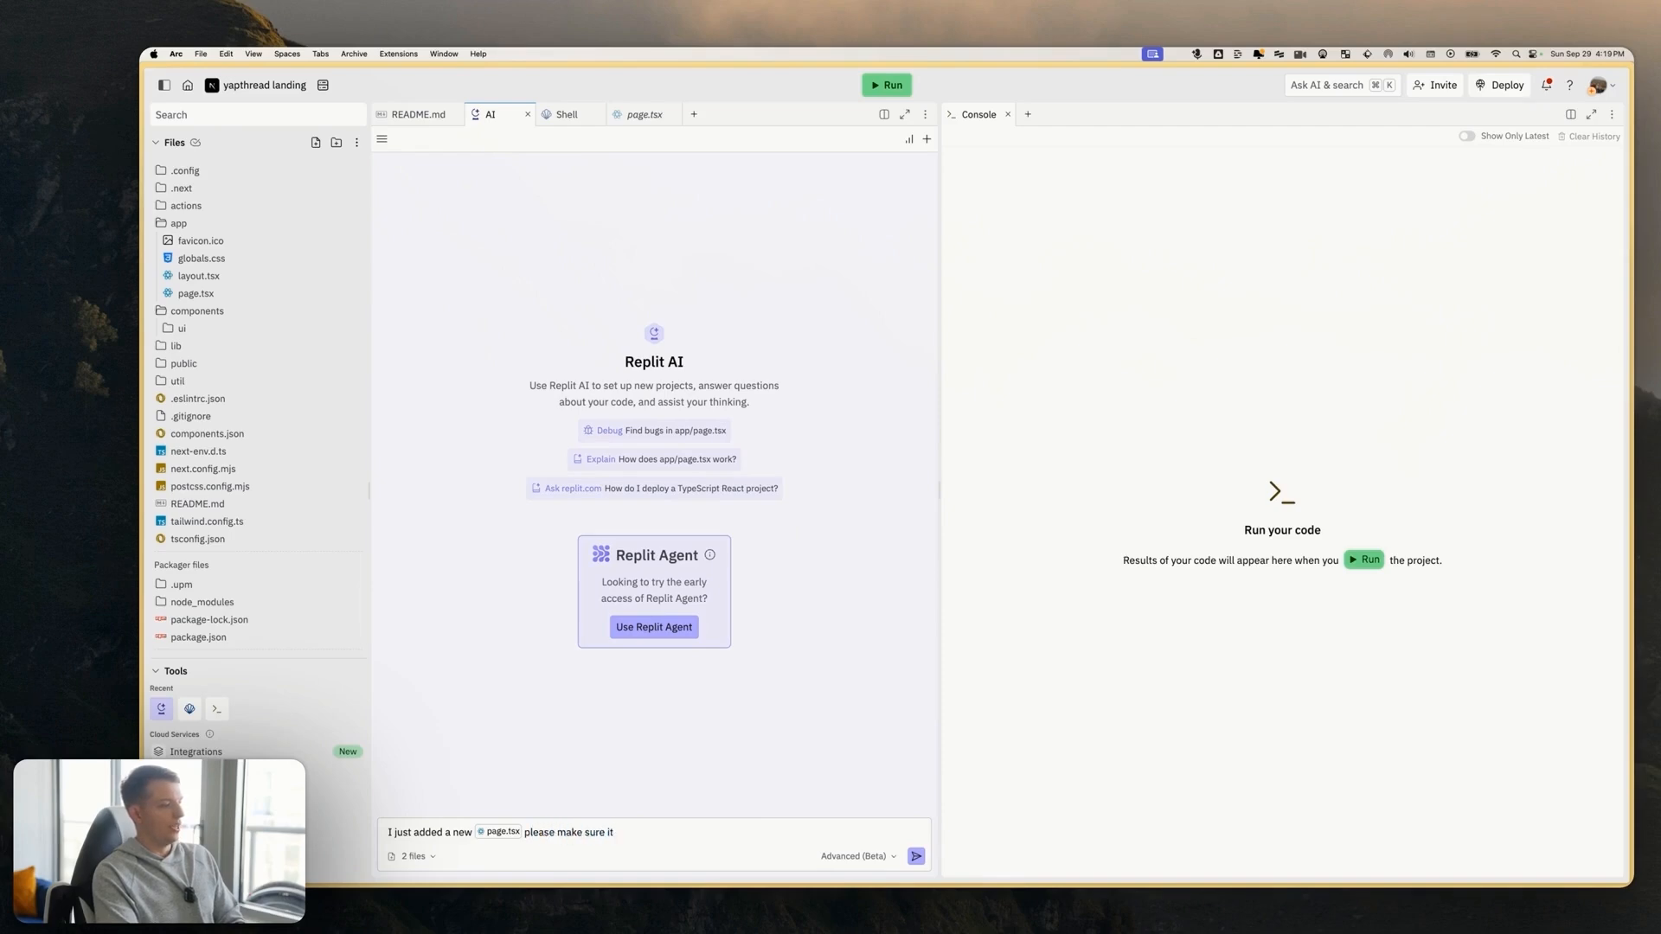
{"action": "type", "text": "works prope"}
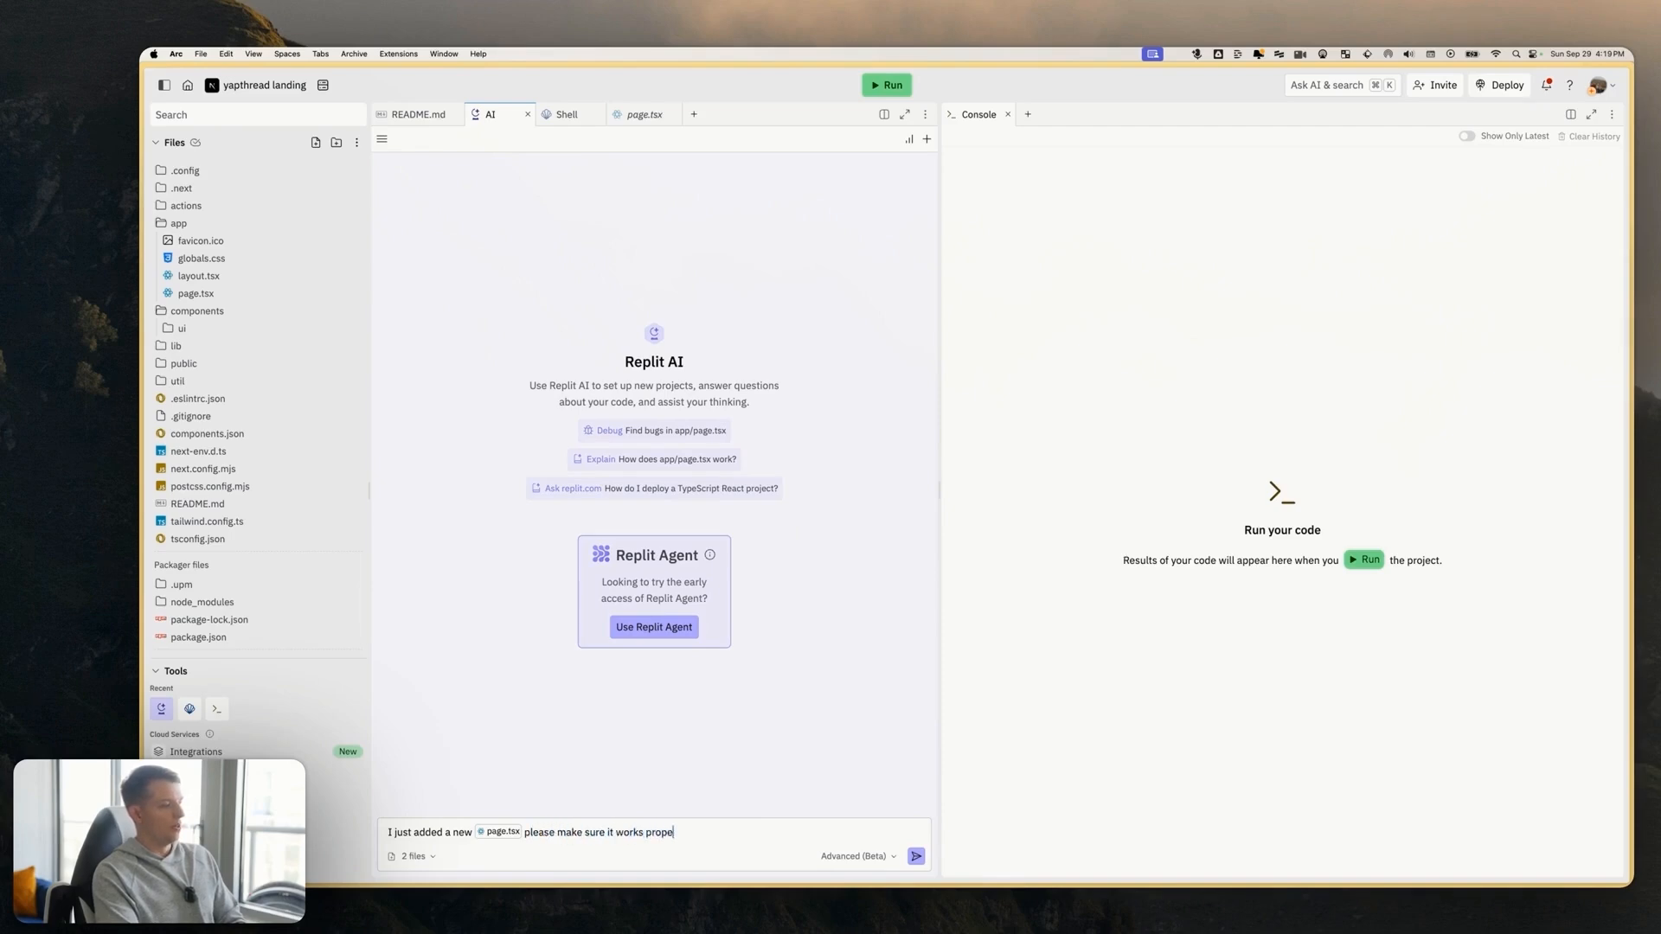
{"action": "type", "text": "rly as a landing page, g"}
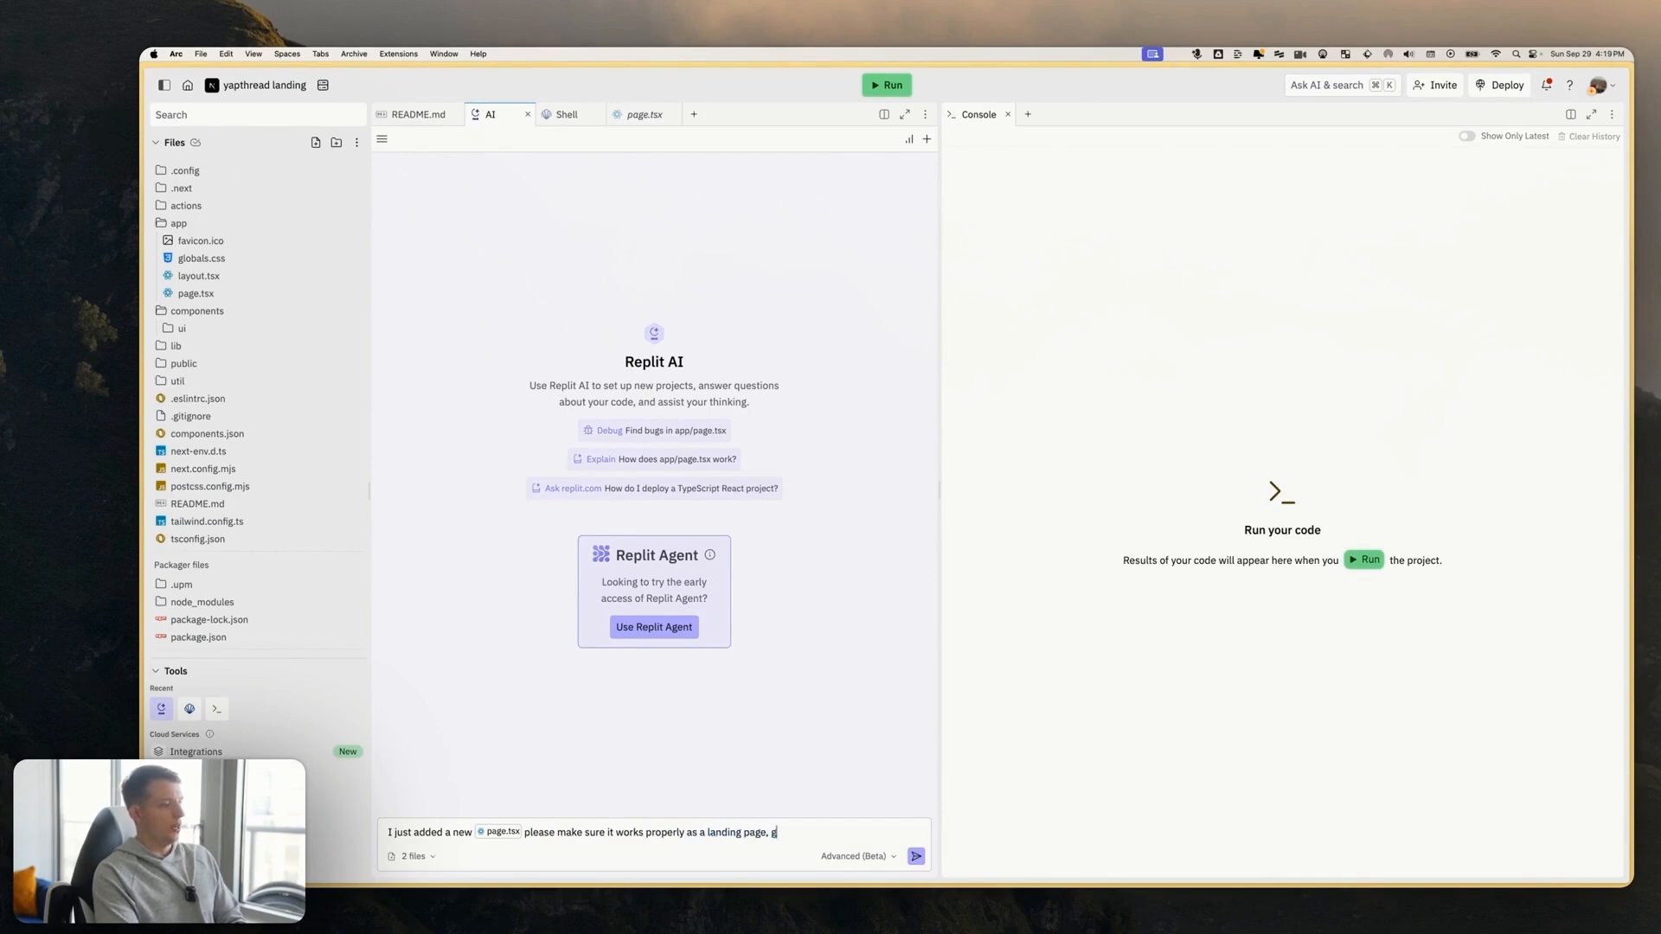
{"action": "type", "text": "enerate the full code for any"}
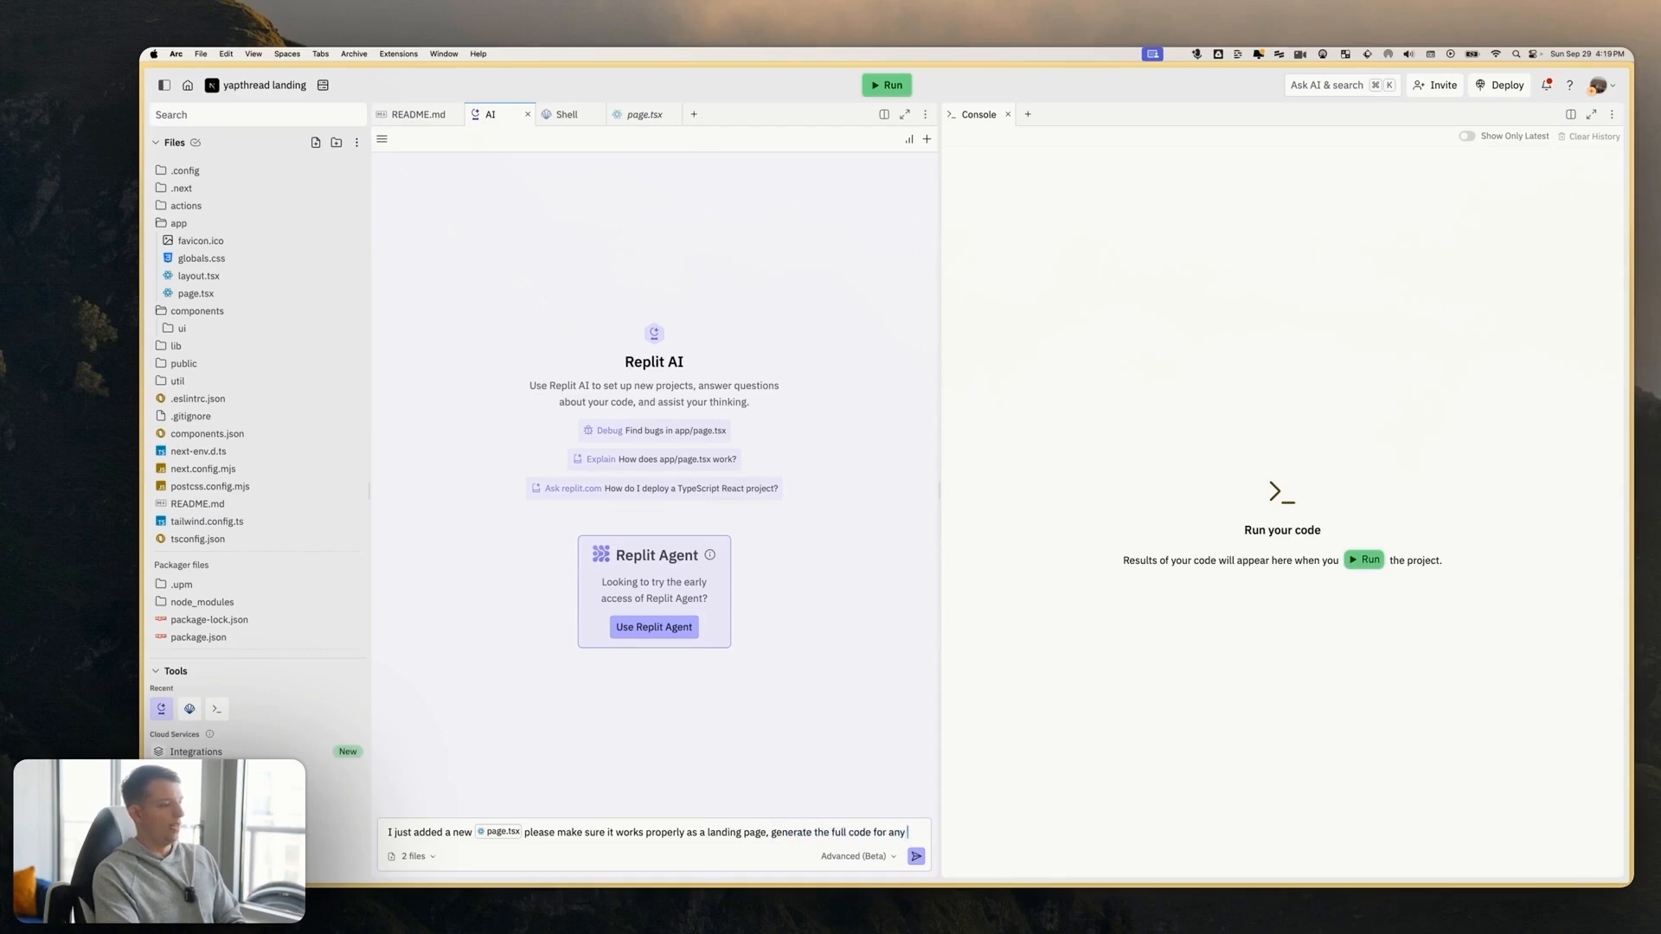
{"action": "type", "text": "changes that are n"}
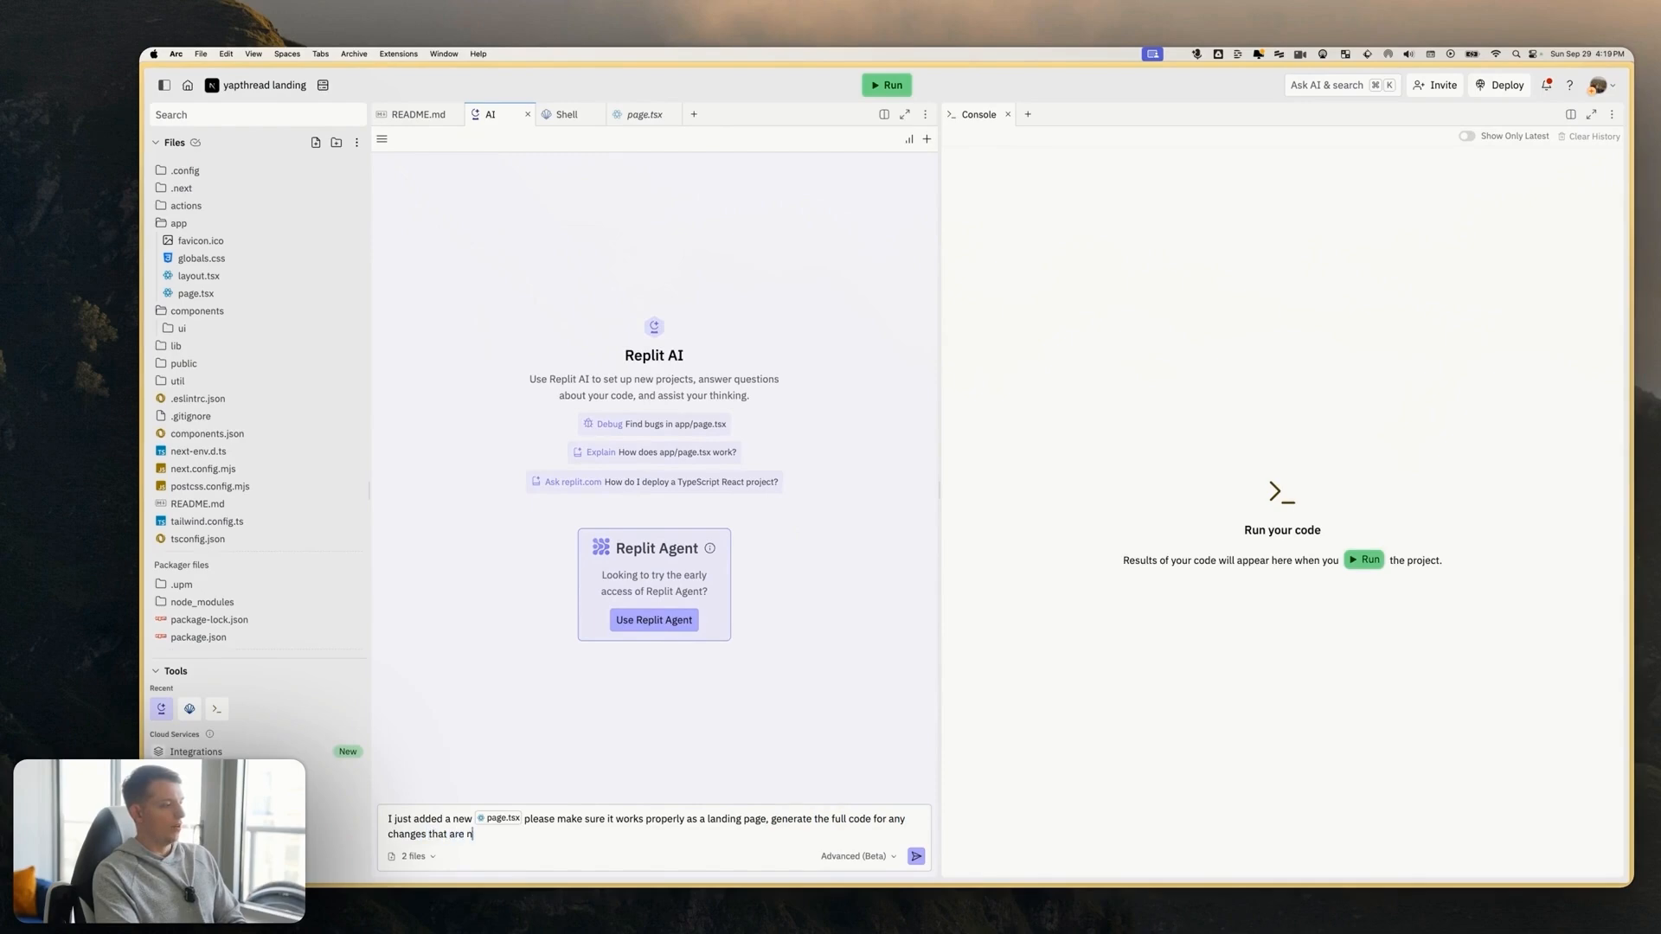
{"action": "type", "text": "eeded."}
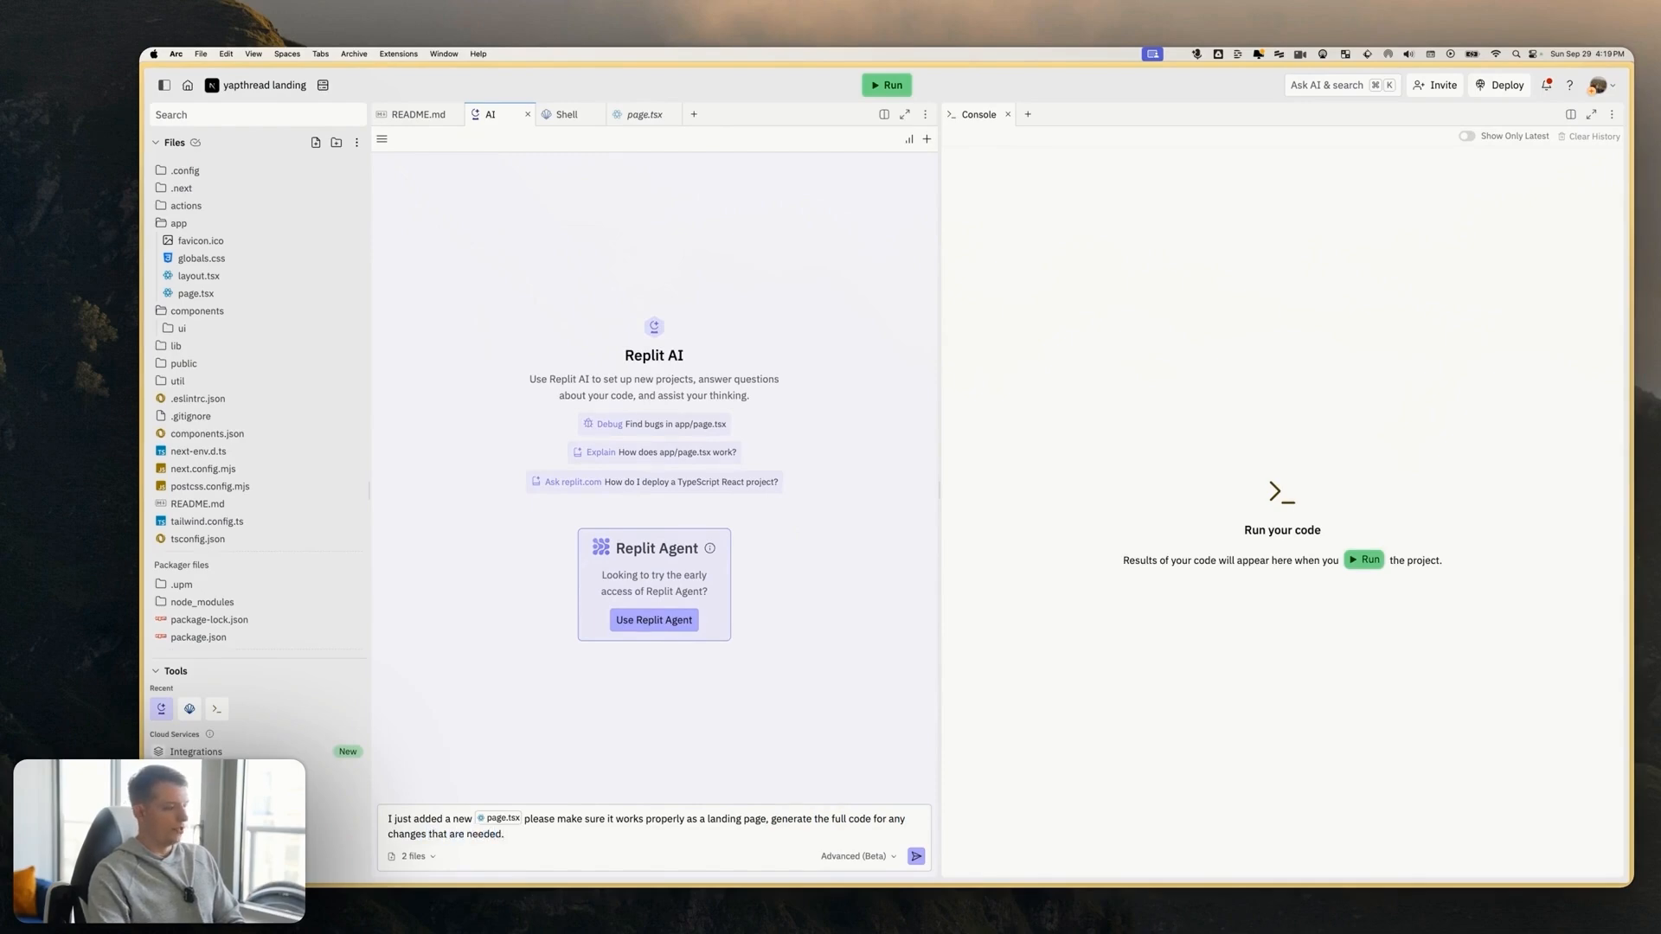
{"action": "left_click", "coordinate": [916, 856]}
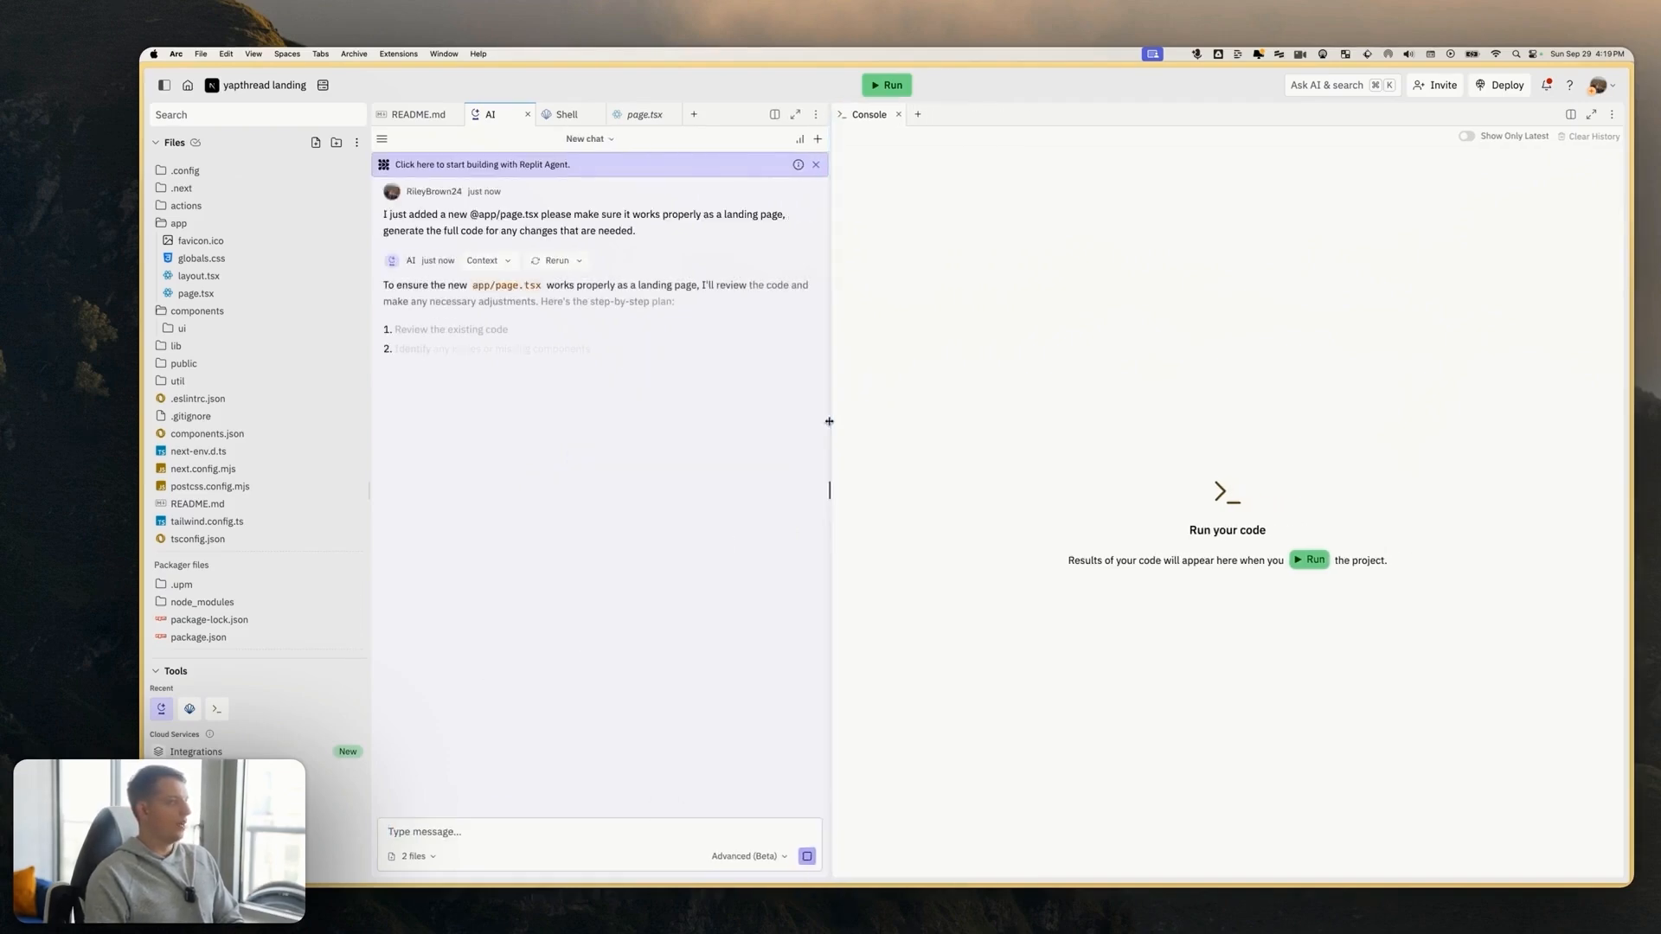
{"action": "scroll", "scroll_direction": "down", "scroll_amount": 3}
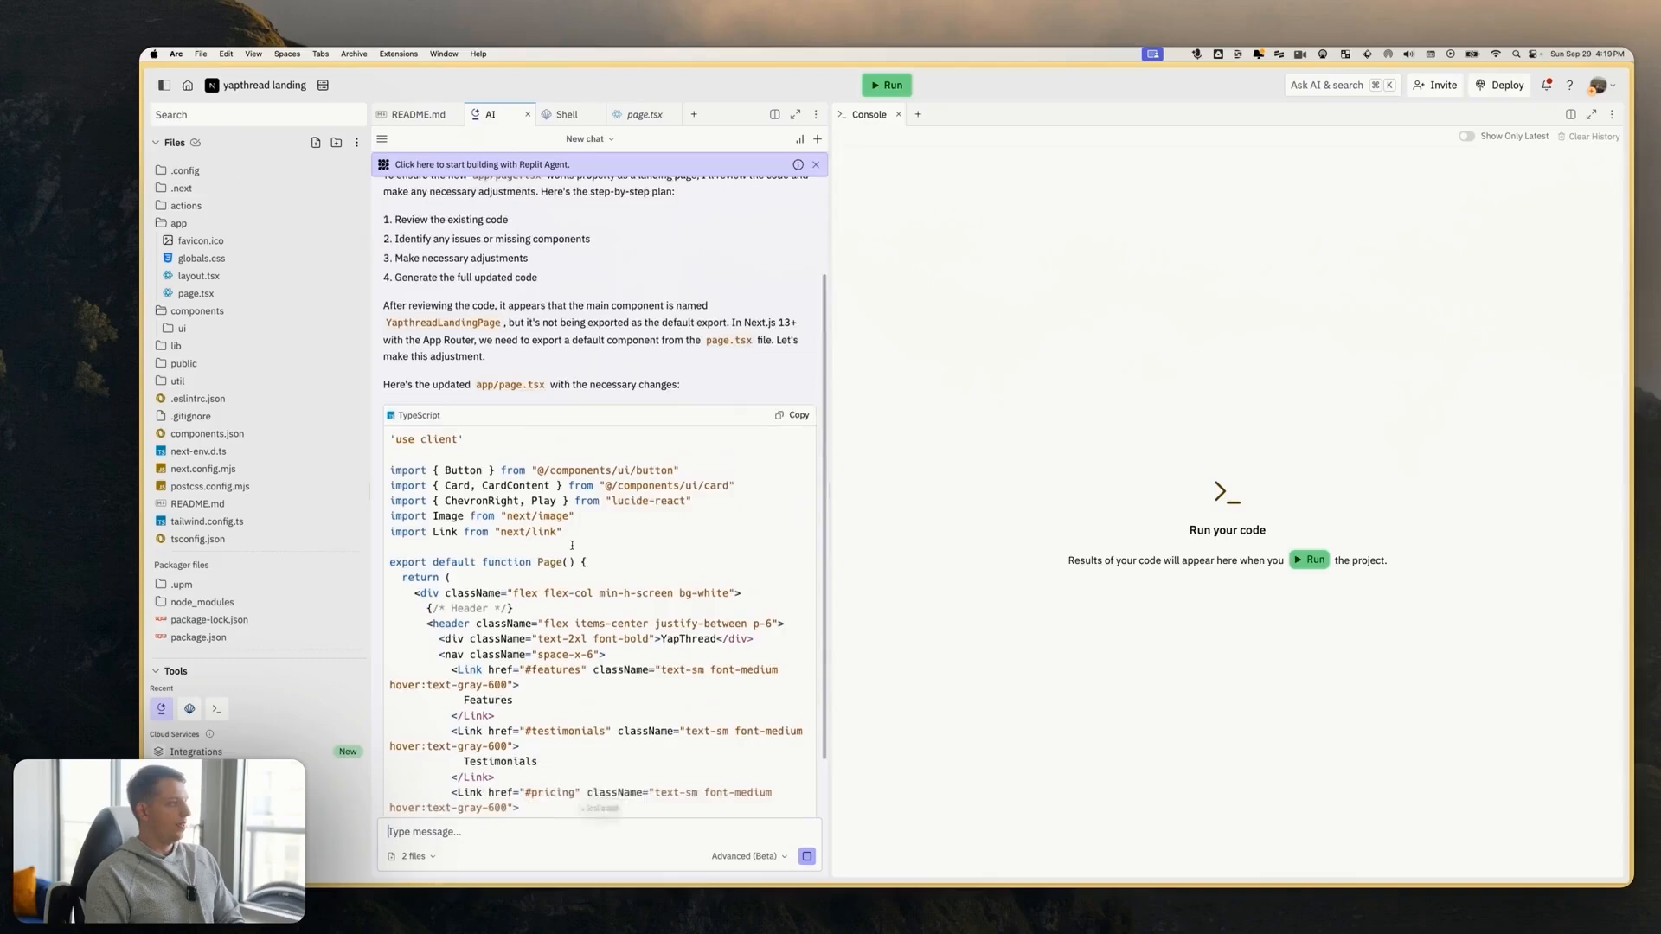
{"action": "scroll", "scroll_direction": "up", "scroll_amount": 3}
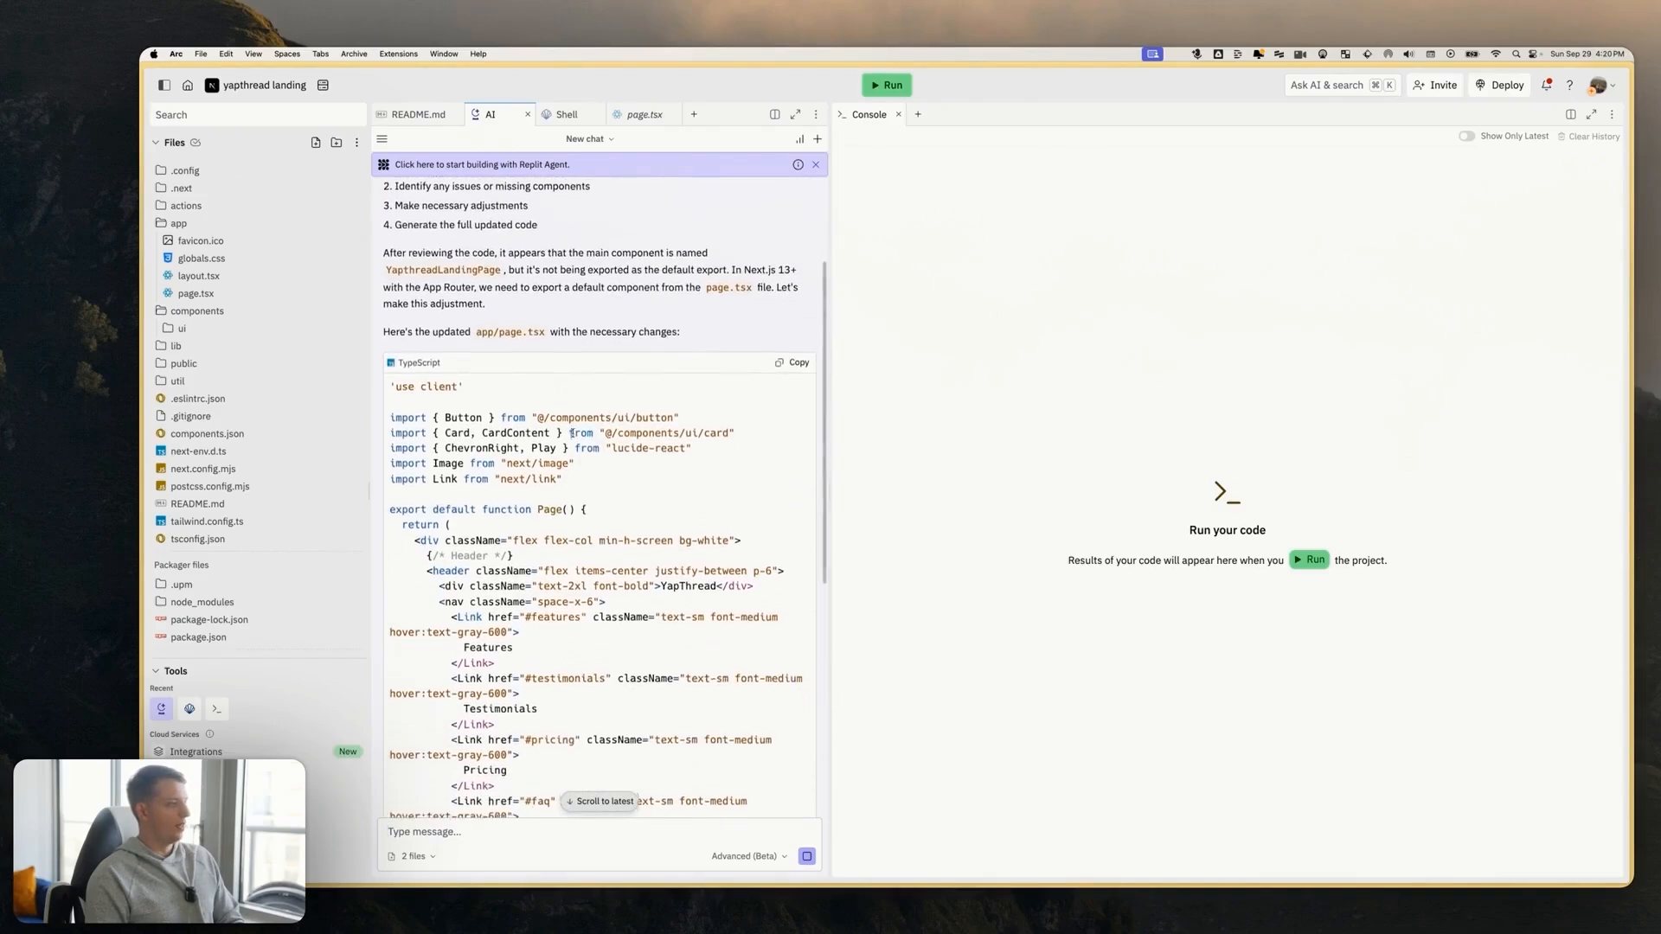
{"action": "scroll", "scroll_direction": "down", "scroll_amount": 3}
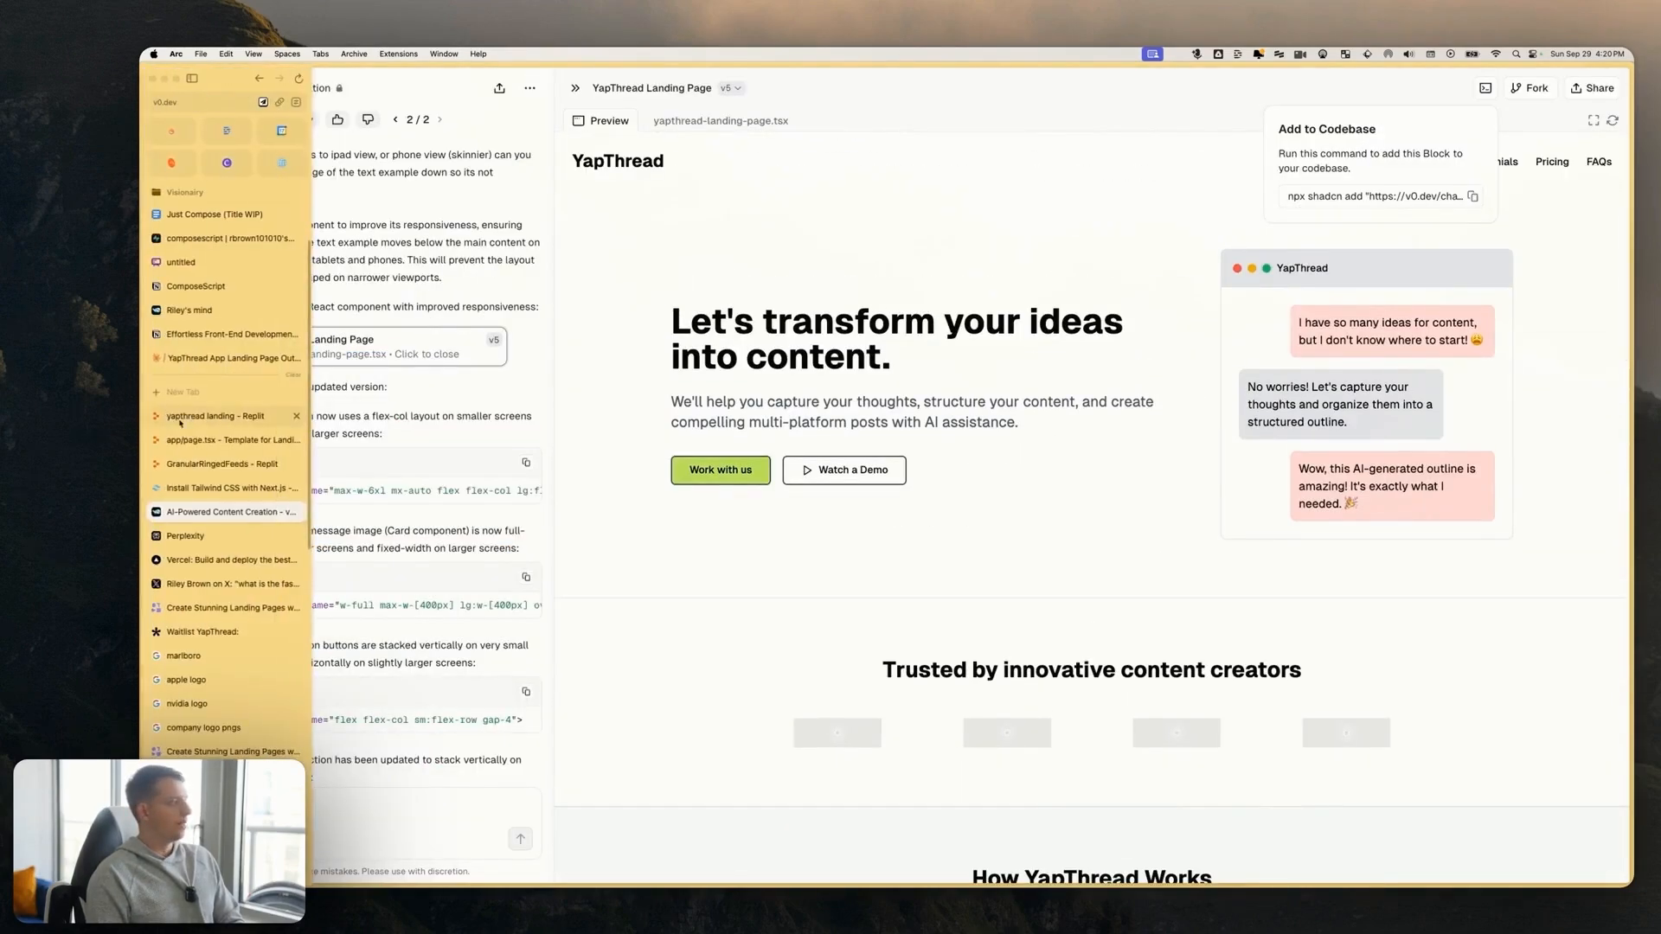
- Run the Replit project to preview the YapThread landing page in the webview
{"action": "left_click", "coordinate": [216, 416]}
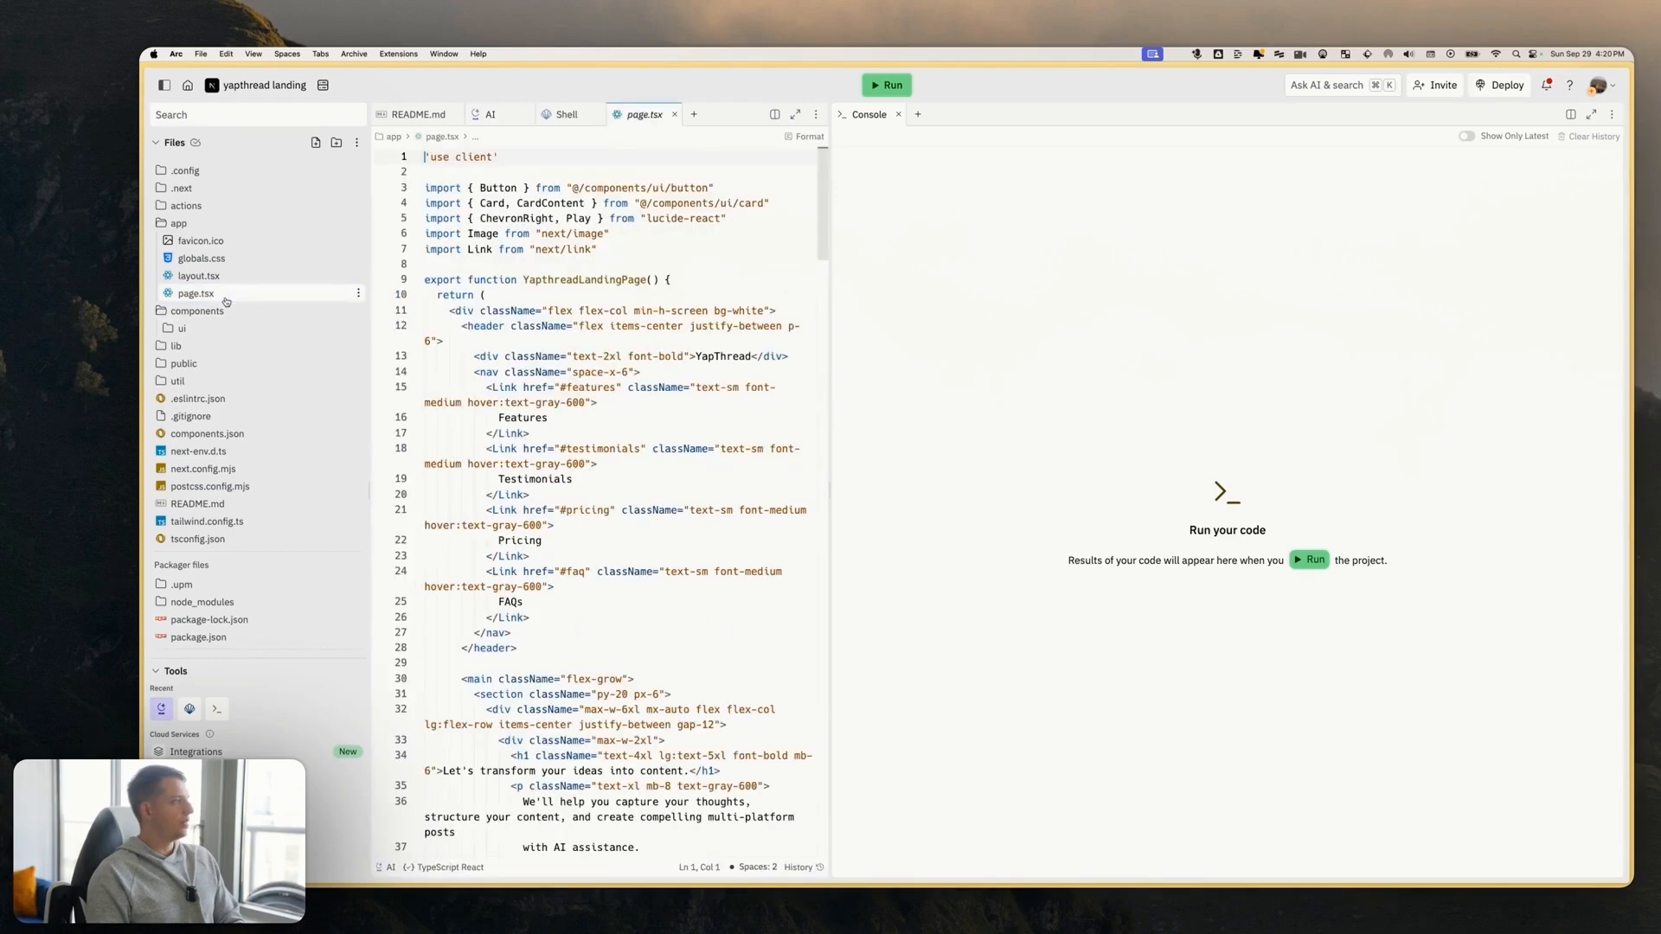
{"action": "scroll", "scroll_direction": "down", "scroll_amount": 3}
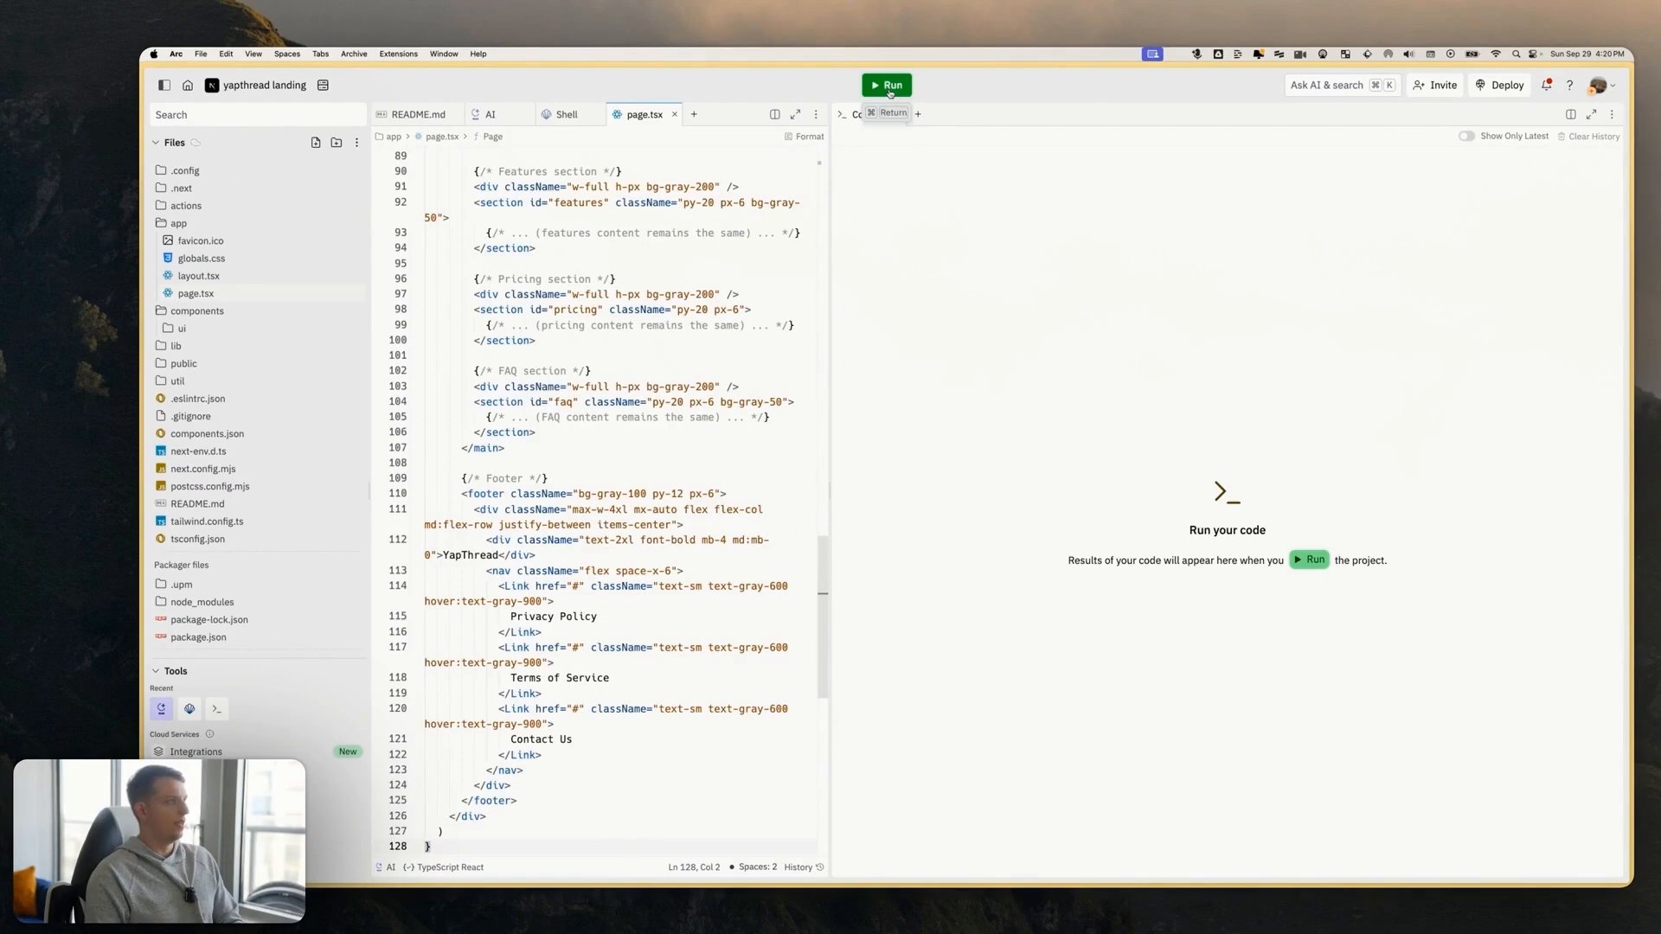
{"action": "left_click", "coordinate": [887, 85]}
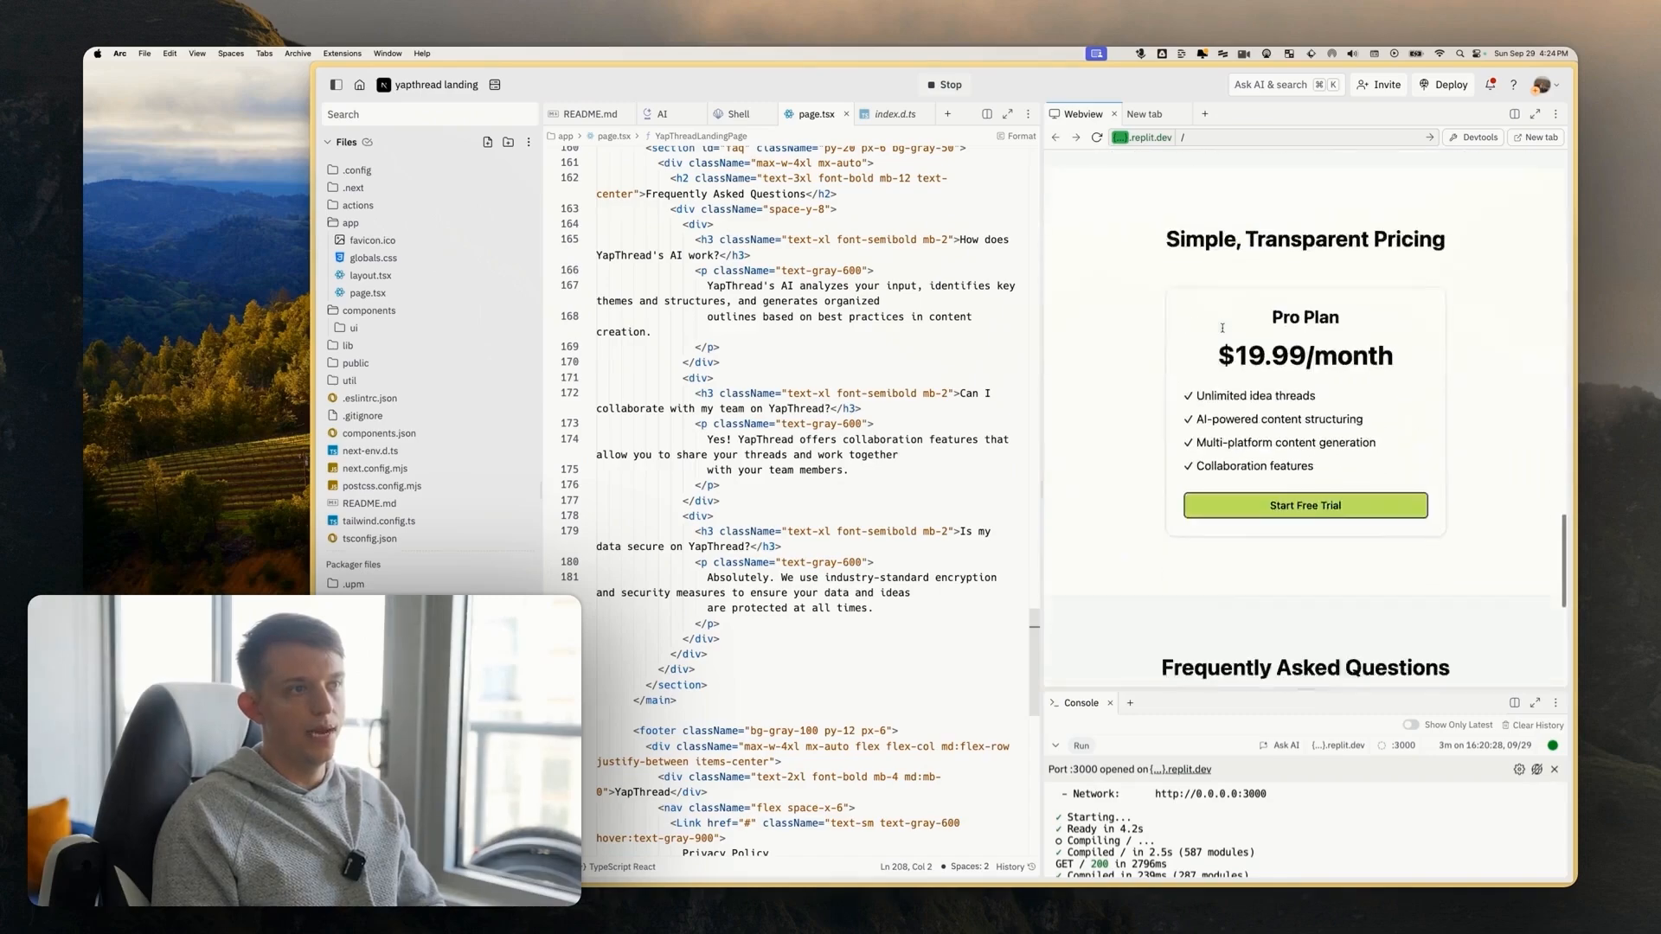
- Expand public/images in the file tree to reveal the PNG and three photos
{"action": "scroll", "scroll_direction": "up", "scroll_amount": 3}
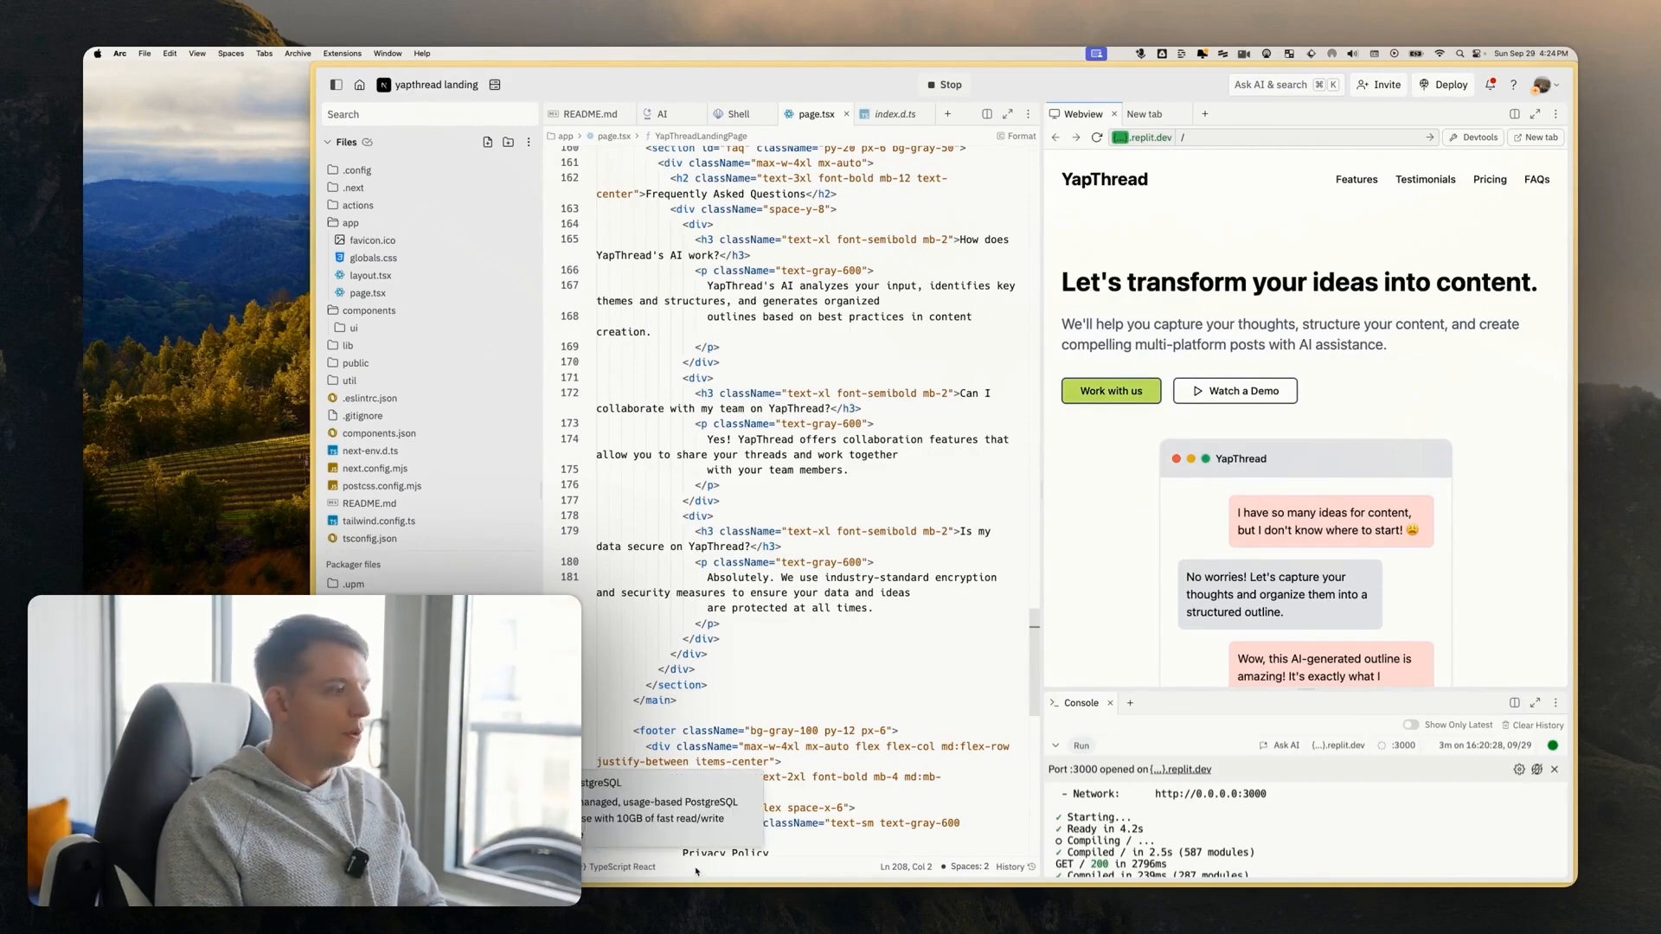
{"action": "left_click", "coordinate": [354, 362]}
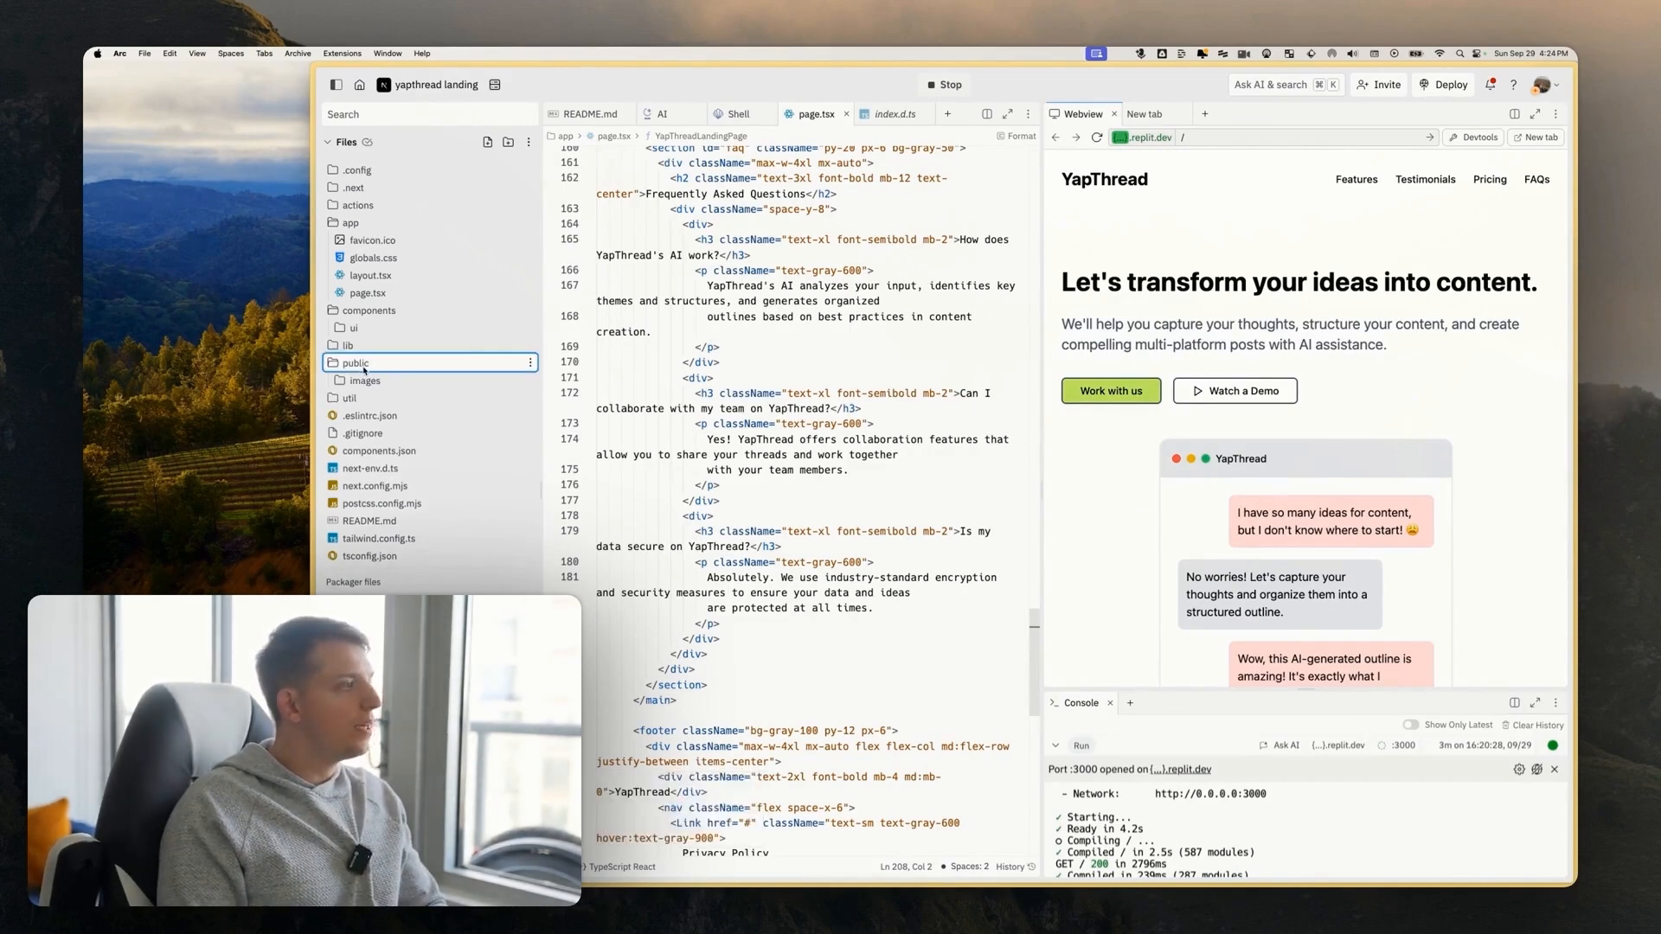
{"action": "left_click", "coordinate": [362, 380]}
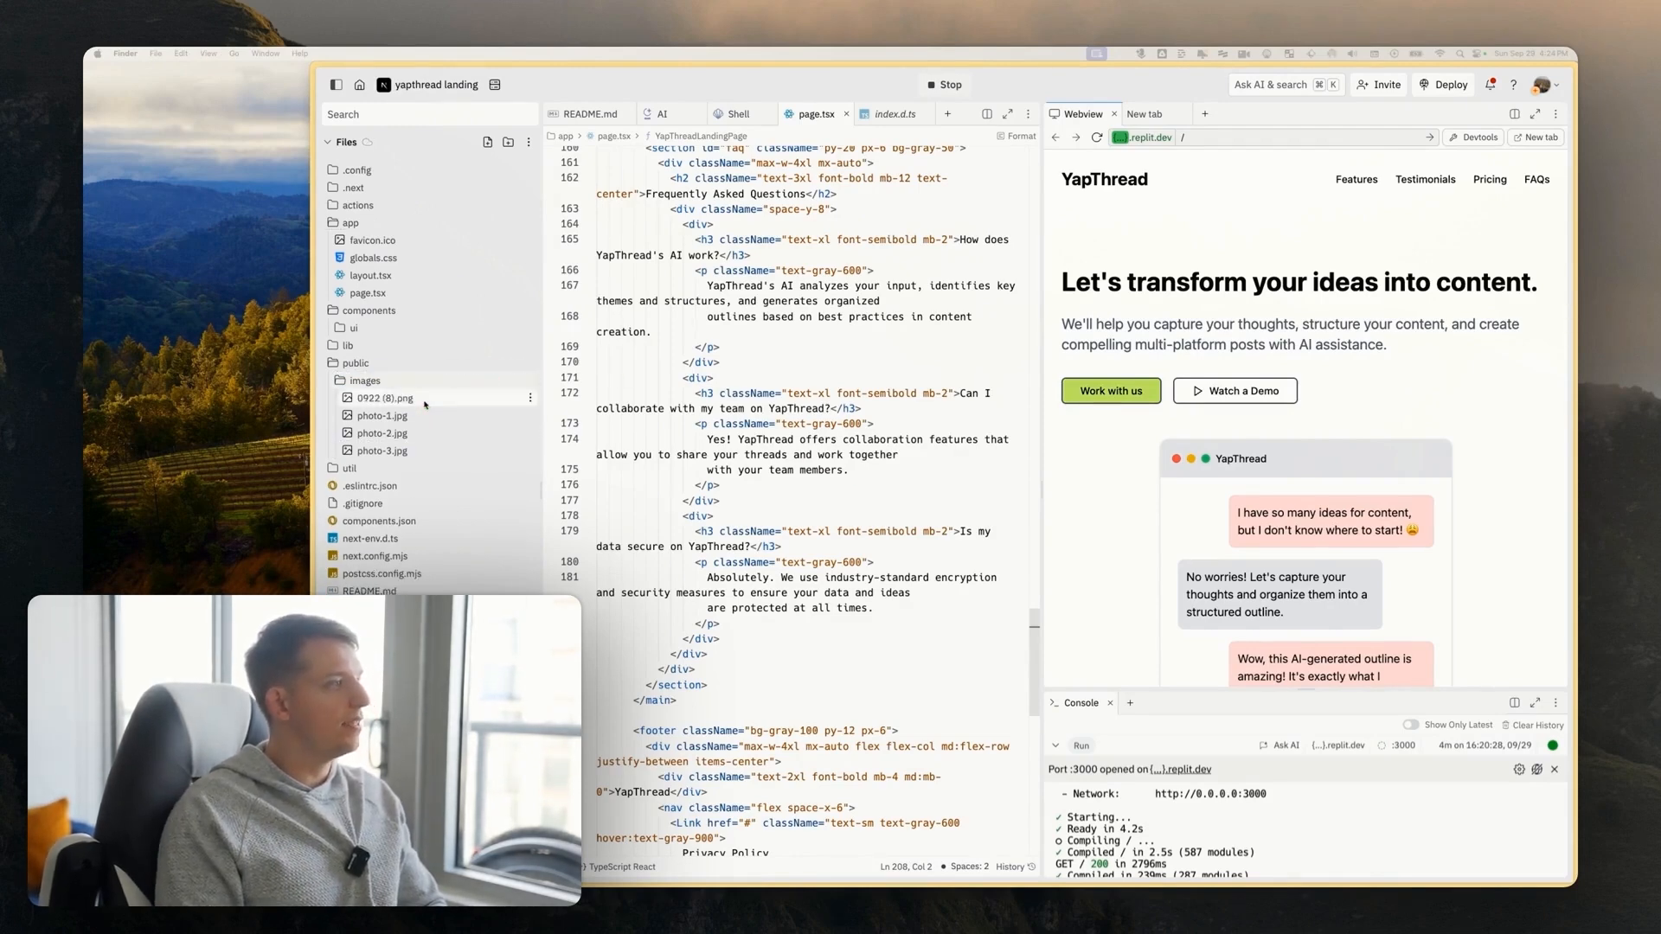
- Rename the smiley face image in public/images to logo.png
{"action": "left_click", "coordinate": [381, 381]}
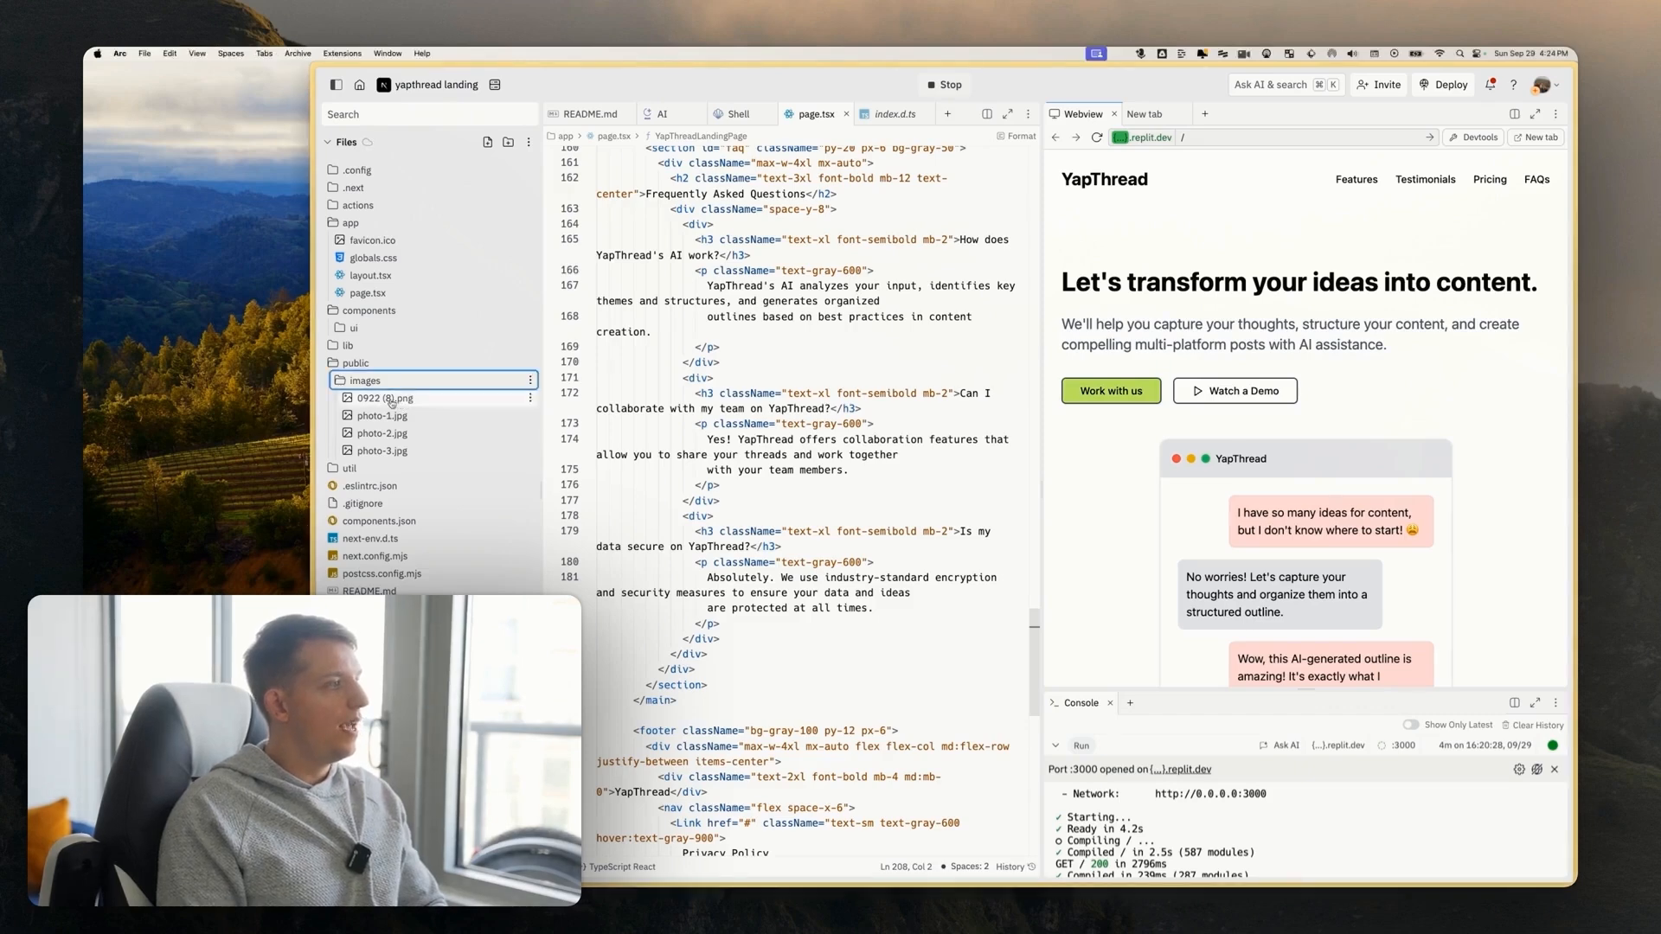
{"action": "right_click", "coordinate": [383, 398]}
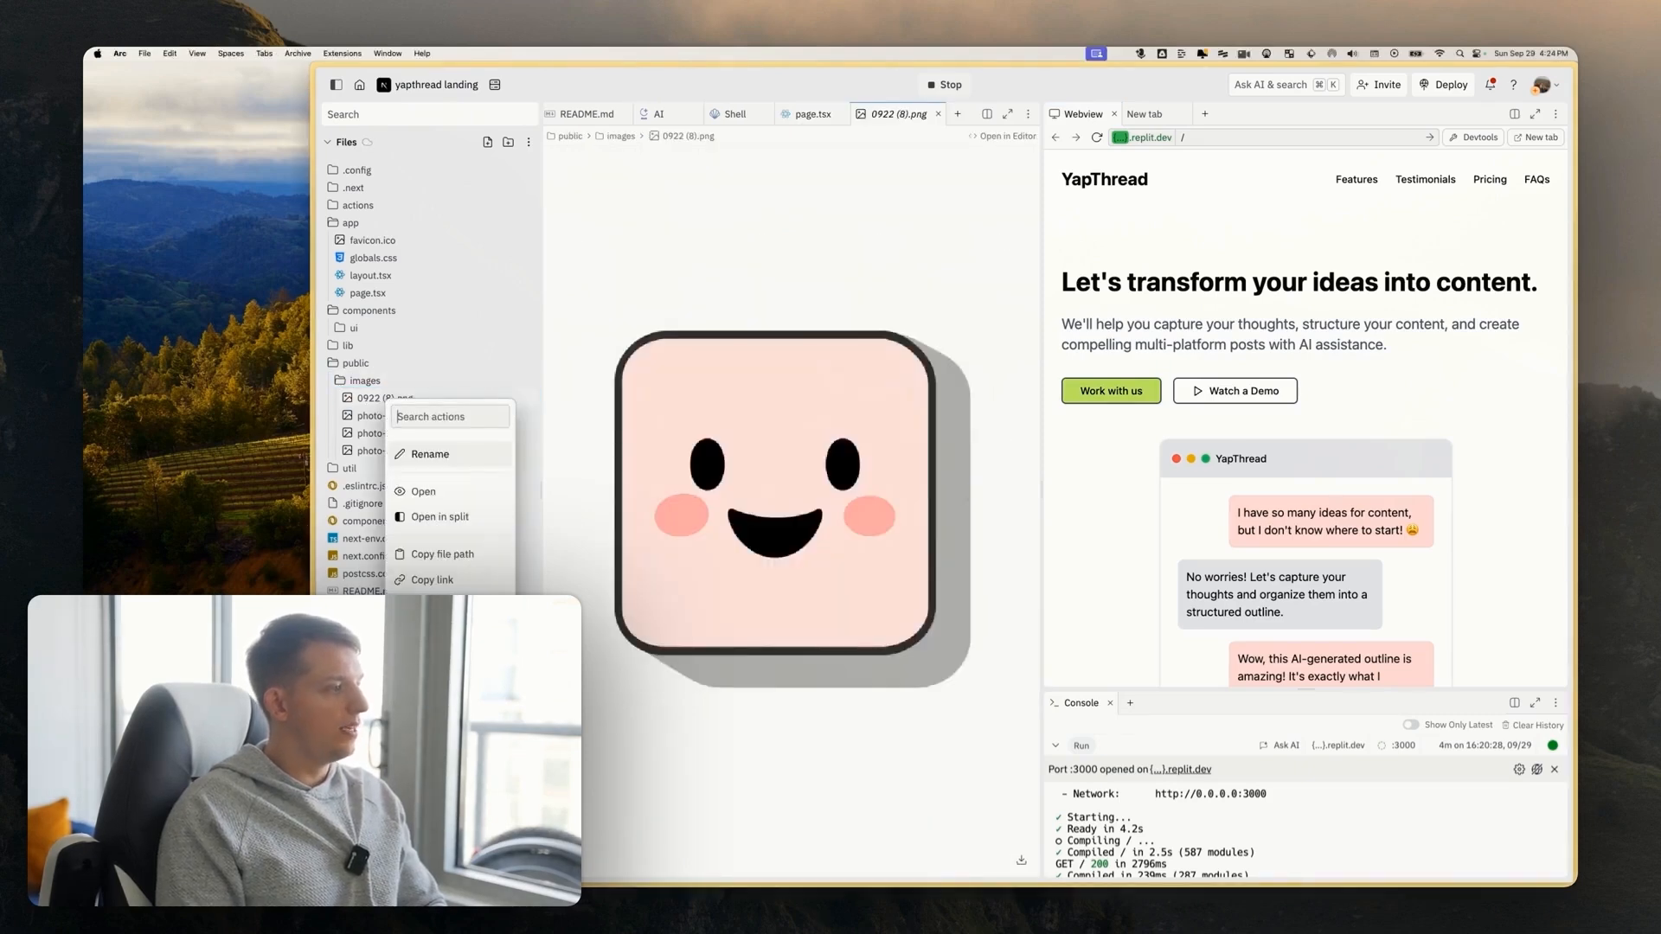
{"action": "left_click", "coordinate": [429, 453]}
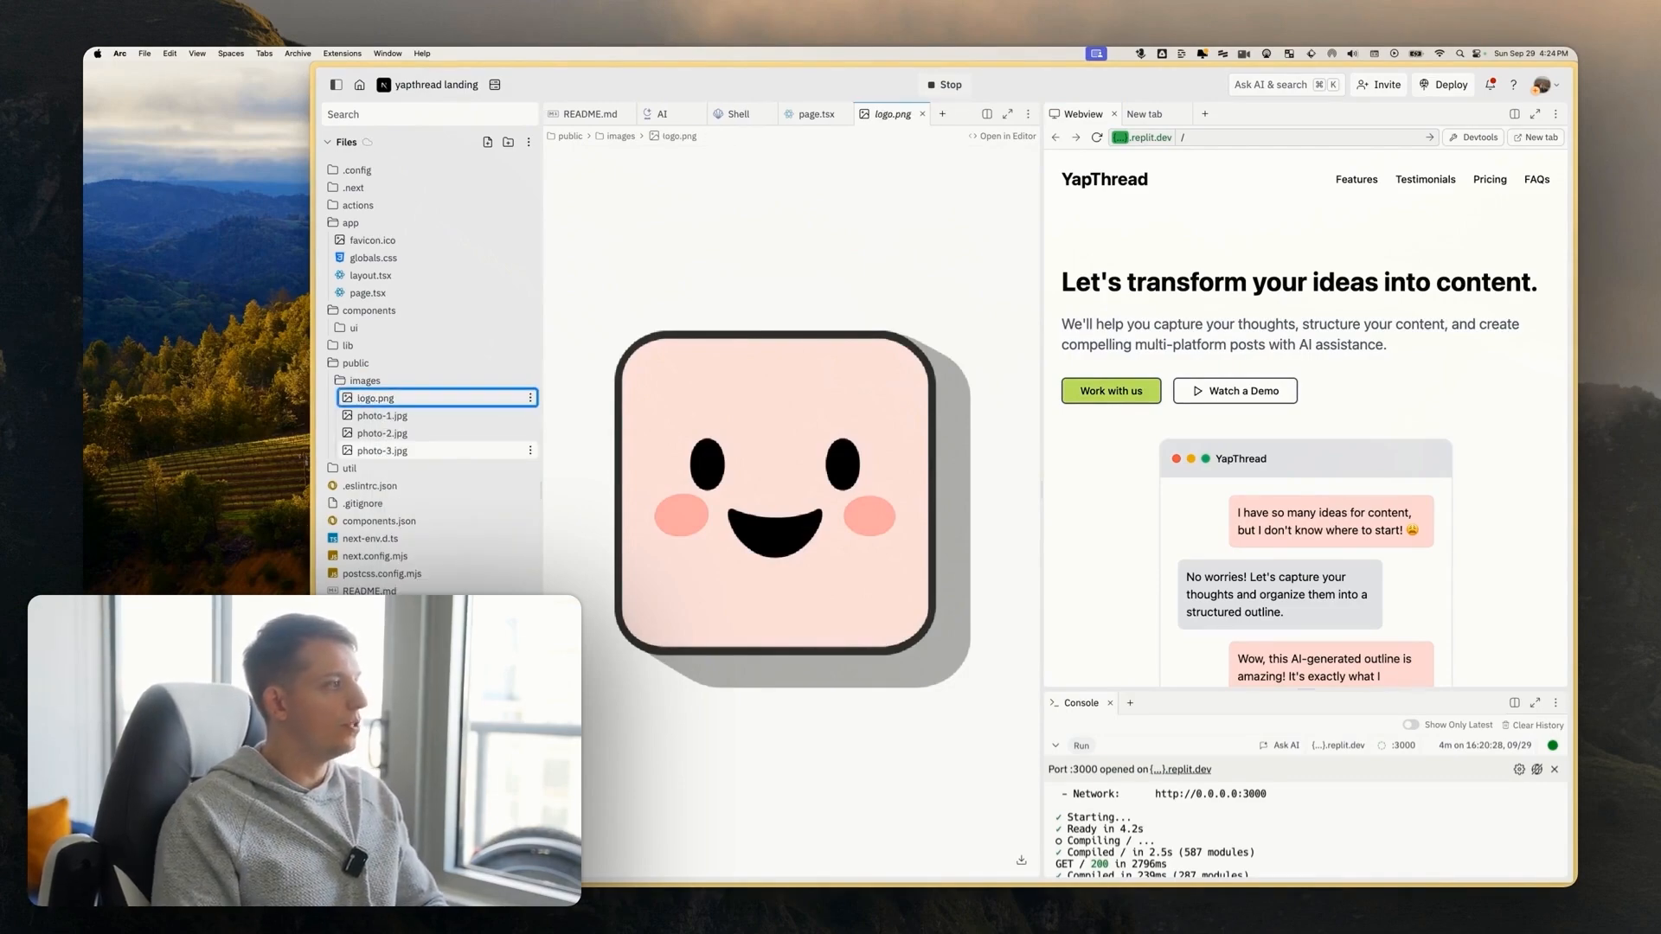
{"action": "mouse_move", "coordinate": [398, 406]}
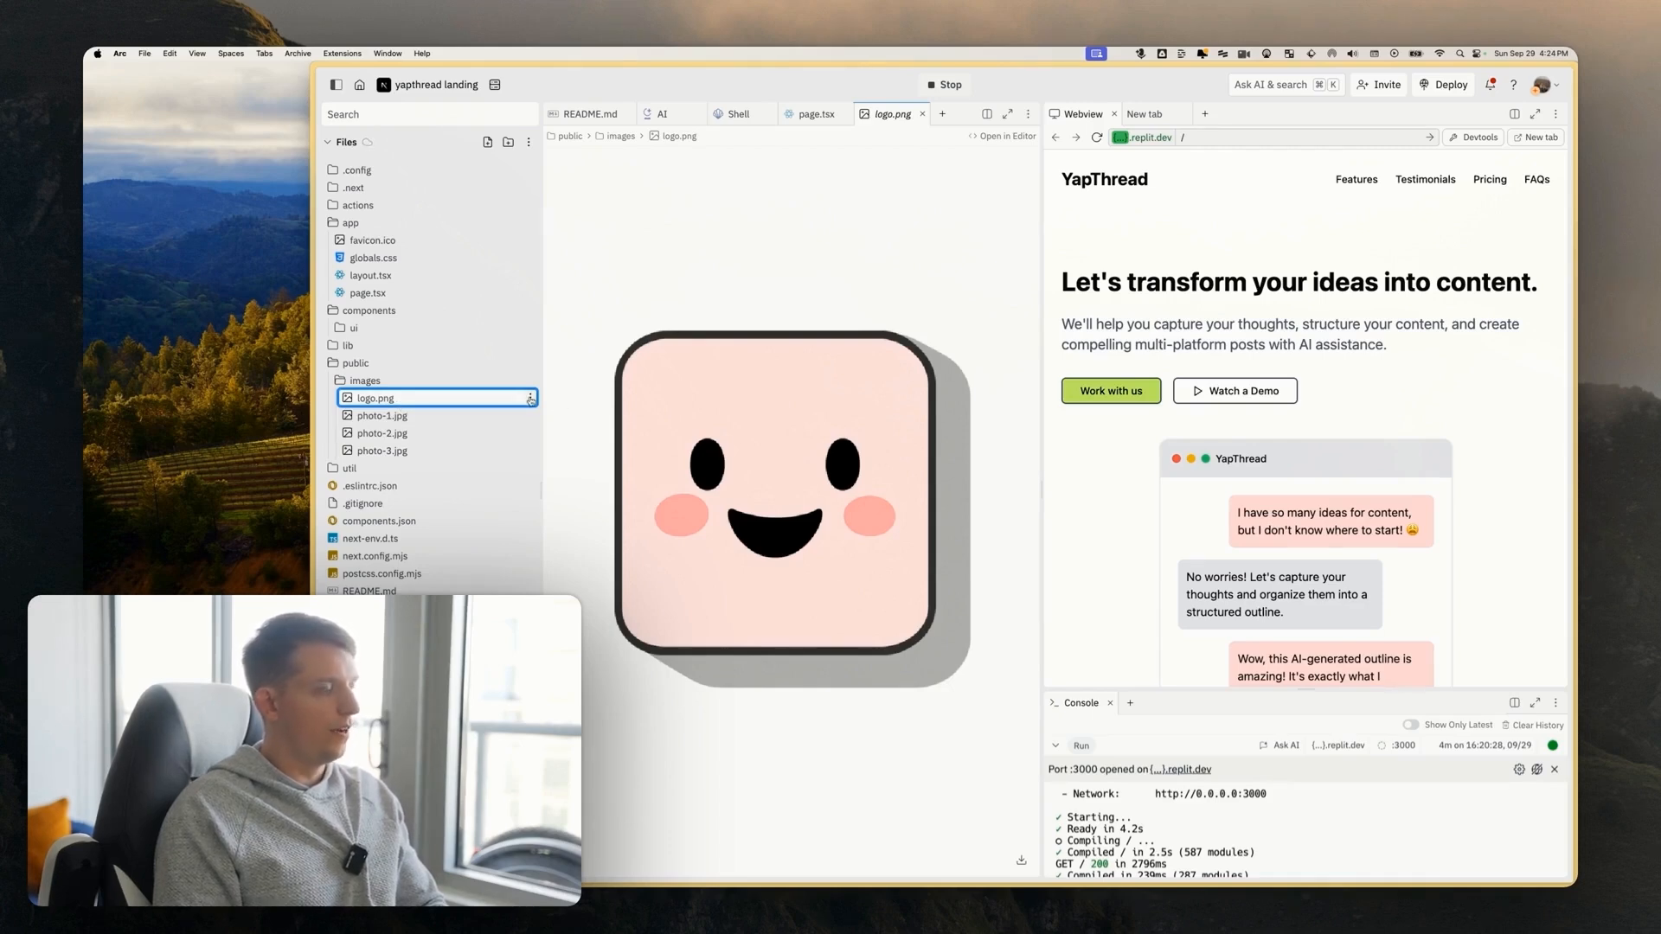
{"action": "mouse_move", "coordinate": [437, 397]}
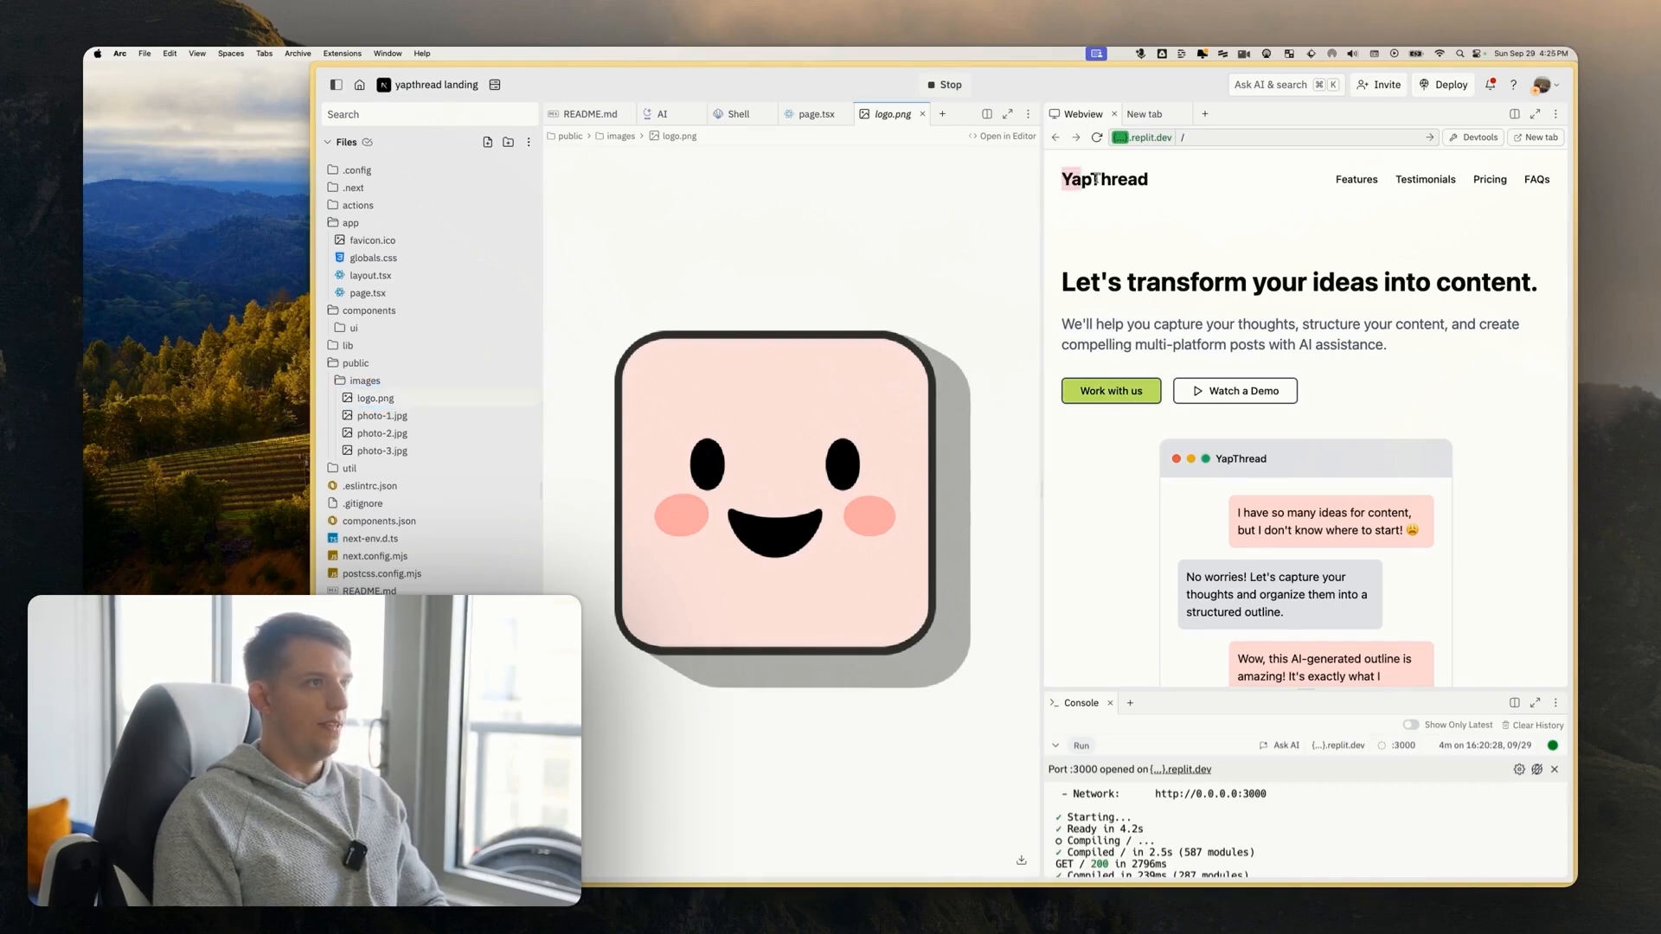
{"action": "left_click", "coordinate": [661, 114]}
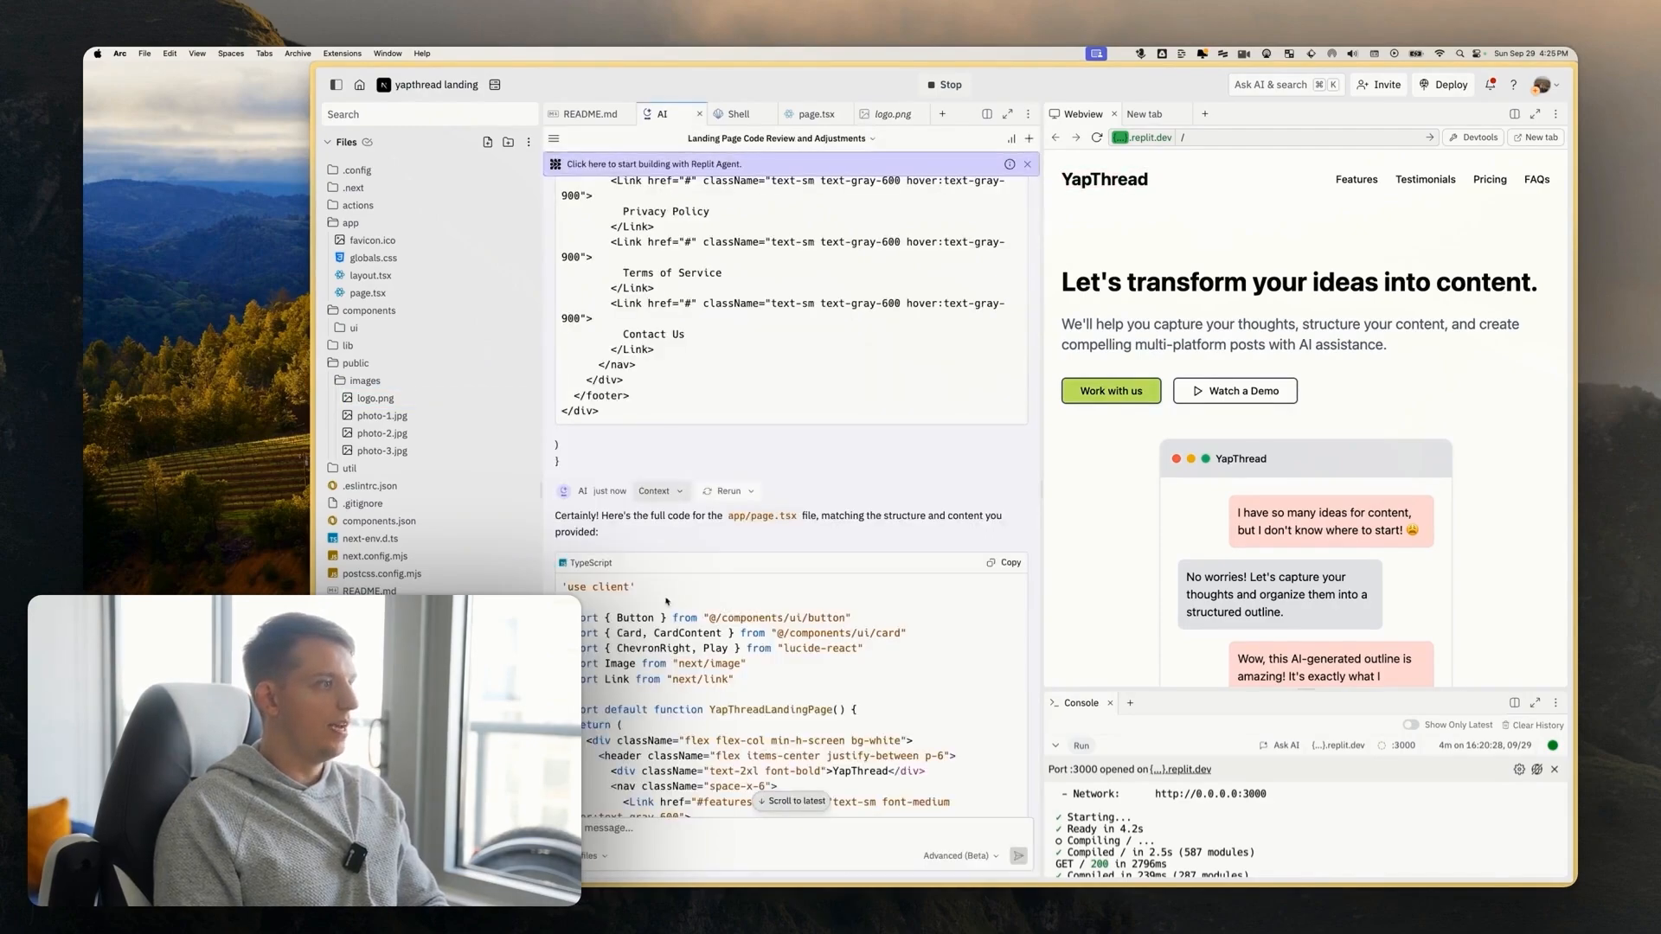
{"action": "scroll", "scroll_direction": "down", "scroll_amount": 3}
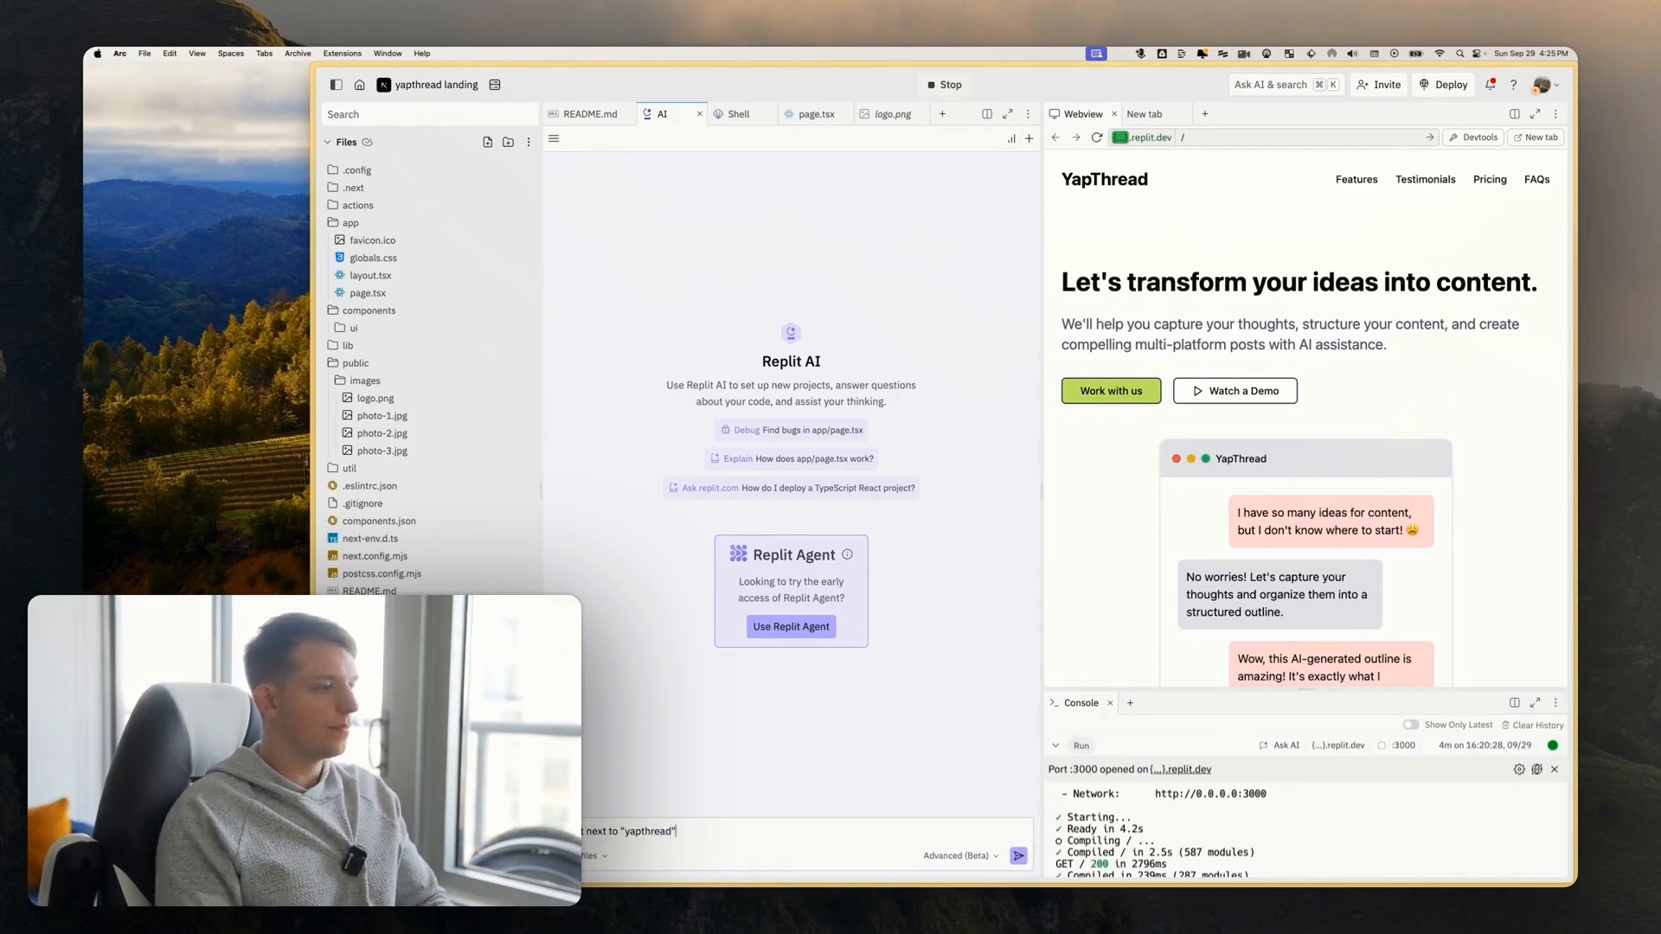
{"action": "type", "text": "in the topbar i want the t"}
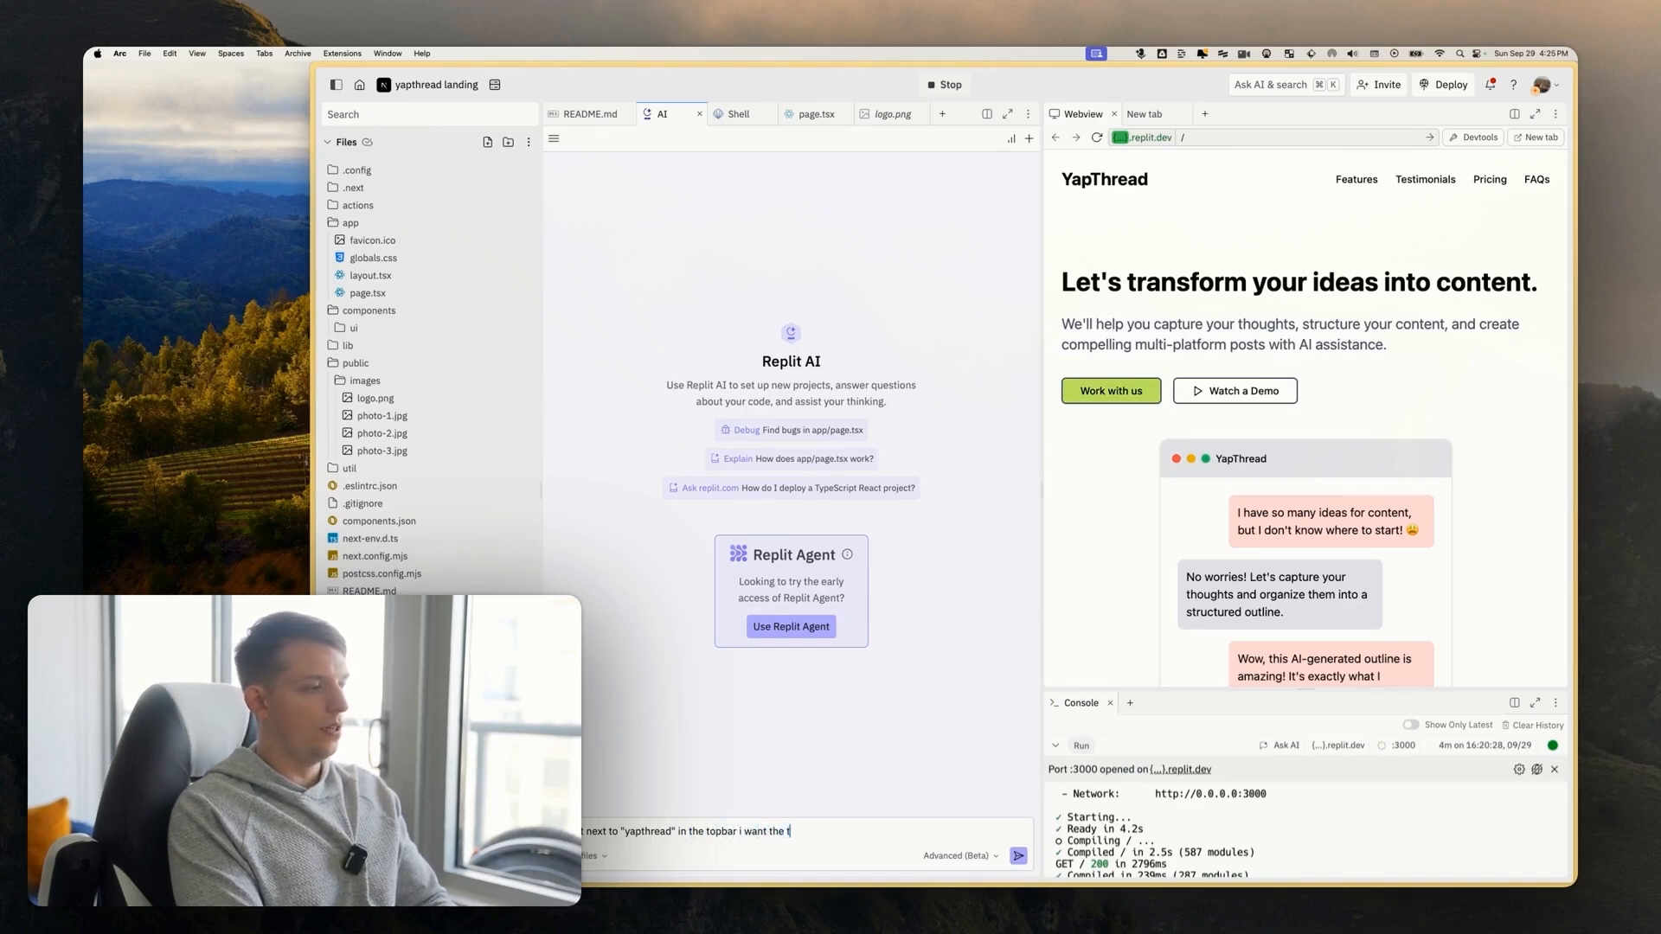
{"action": "type", "text": "logo to be"}
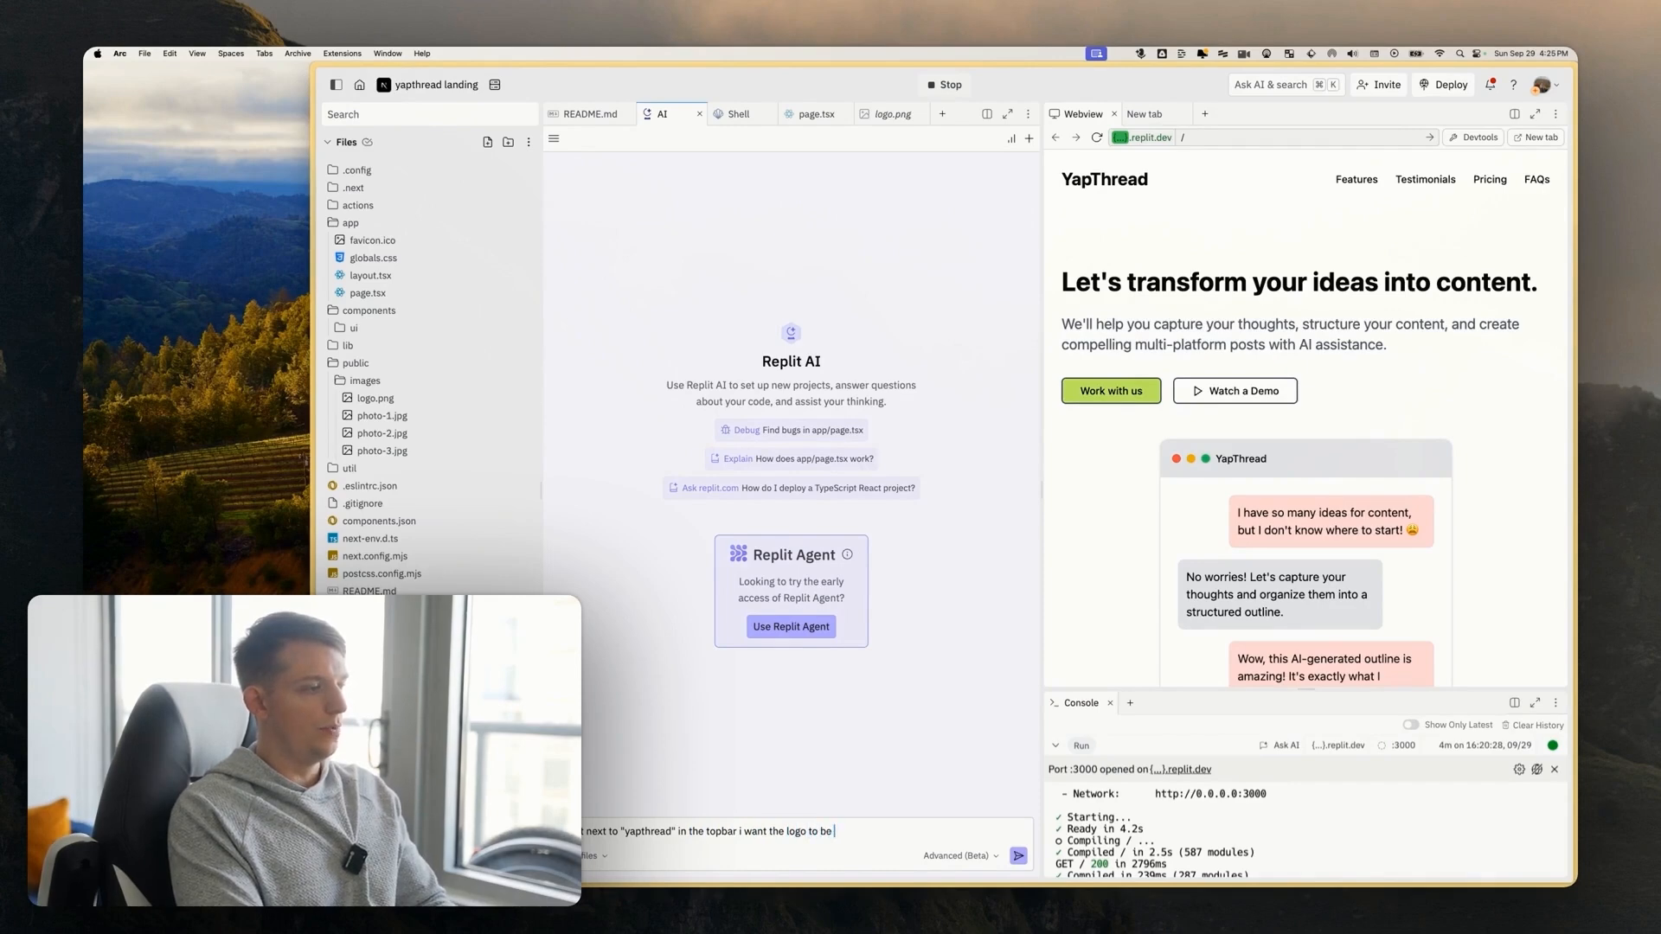
{"action": "type", "text": "there it is in the public / images."}
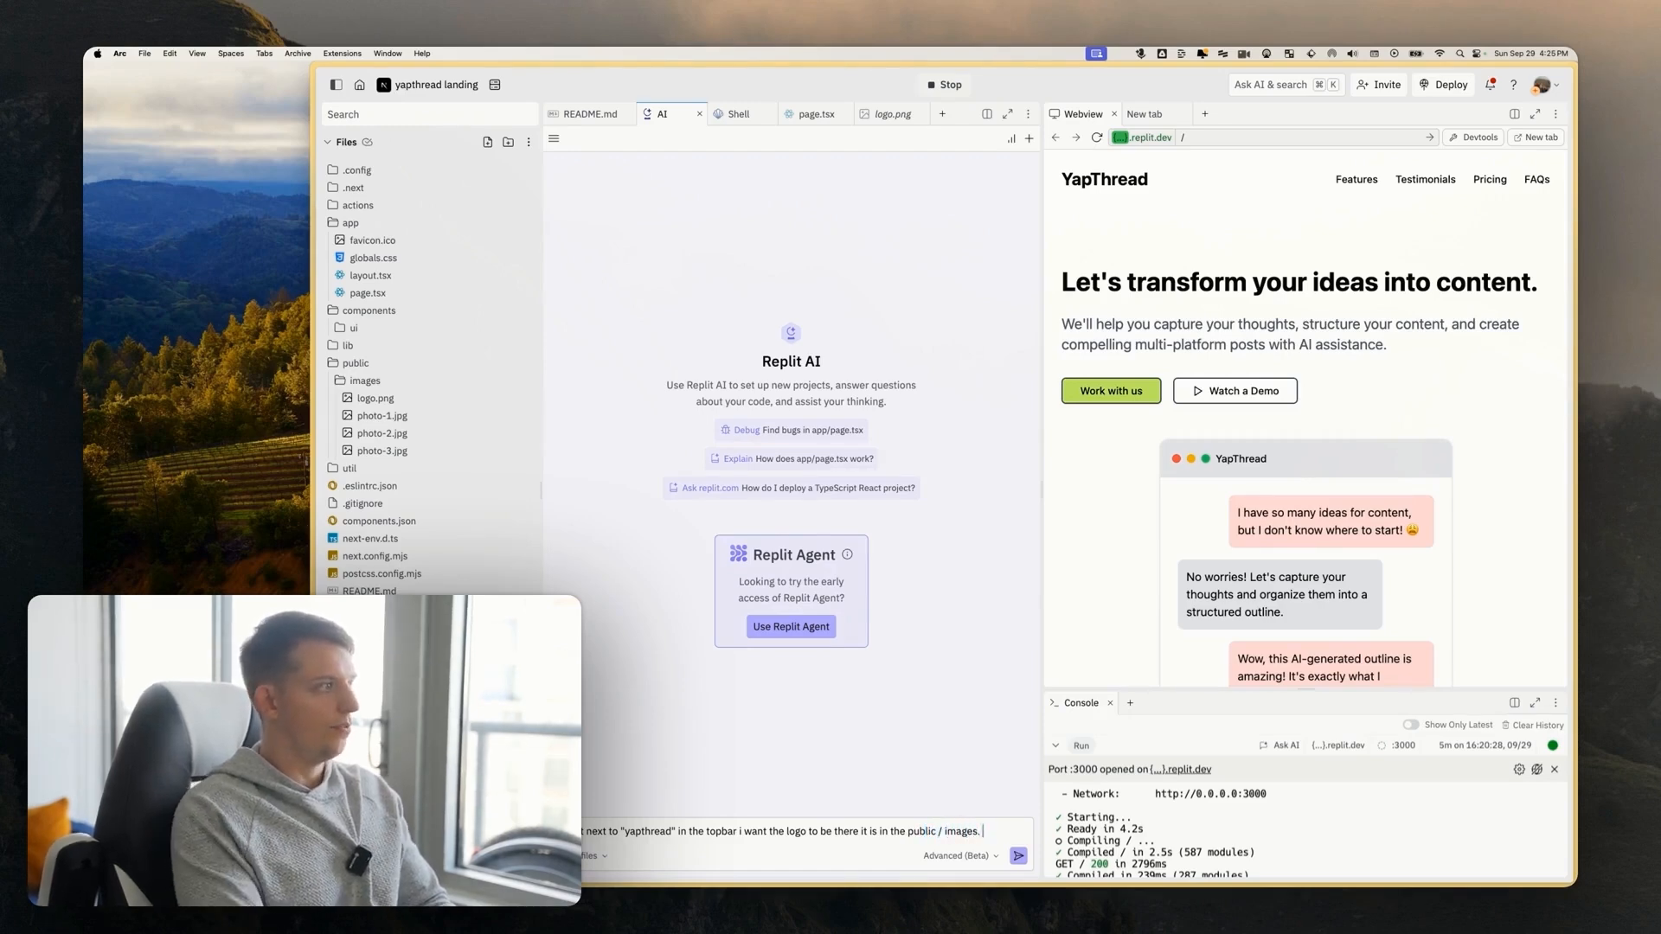
{"action": "type", "text": "folder"}
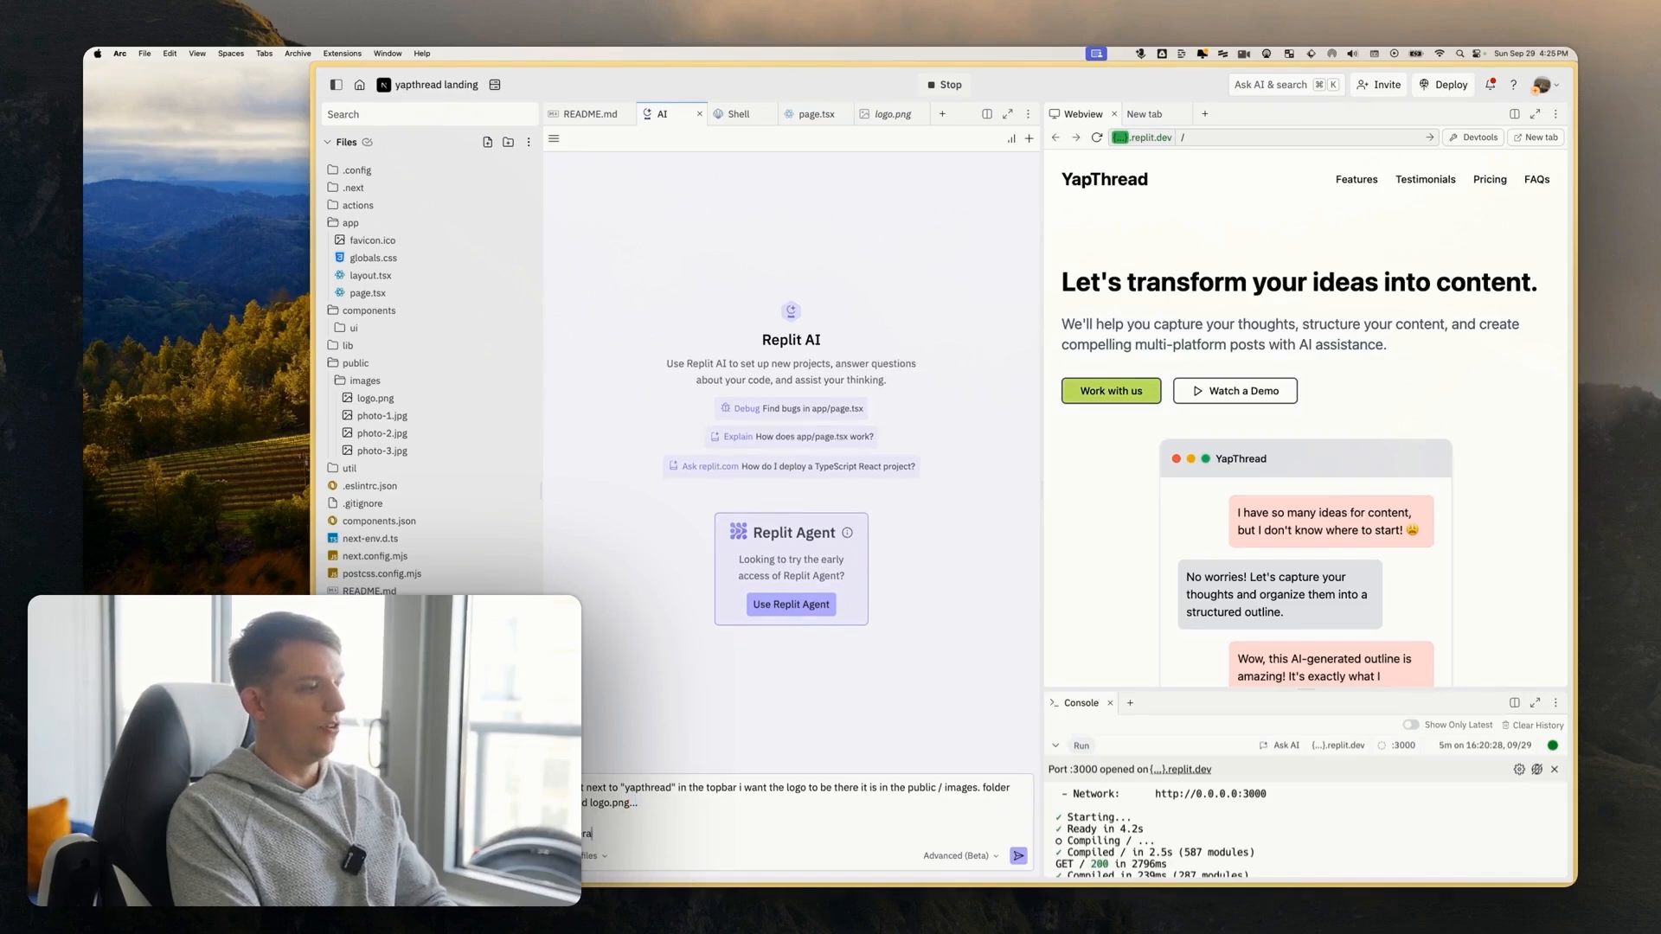
{"action": "type", "text": "rate the full code for @page"}
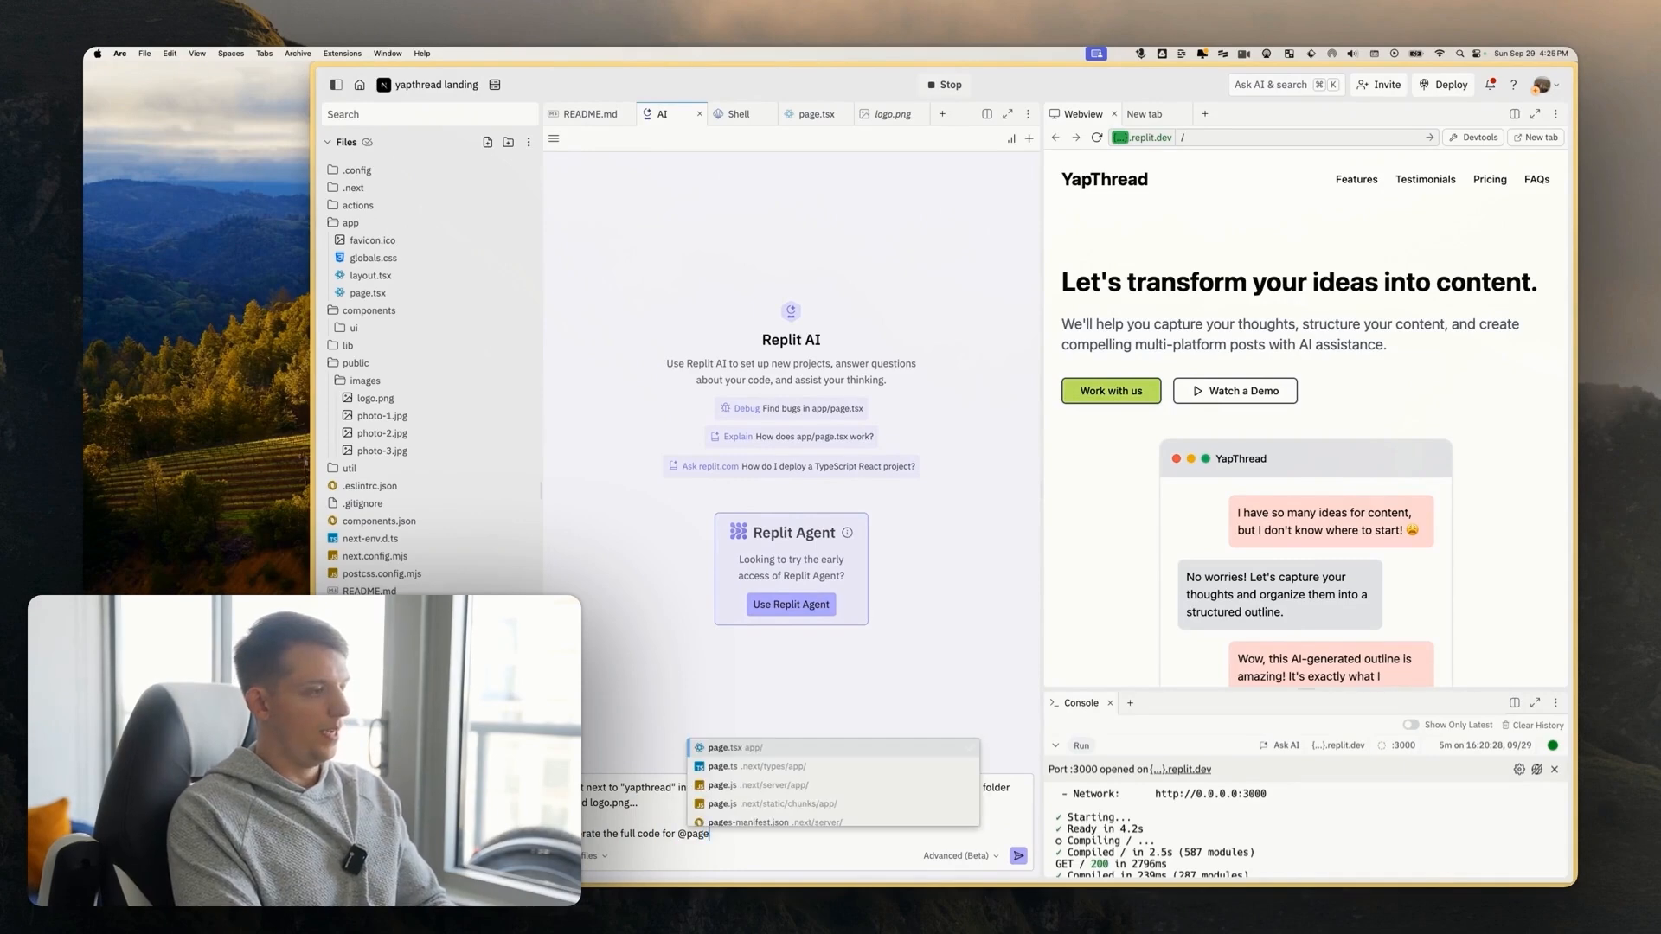
{"action": "left_click", "coordinate": [731, 747]}
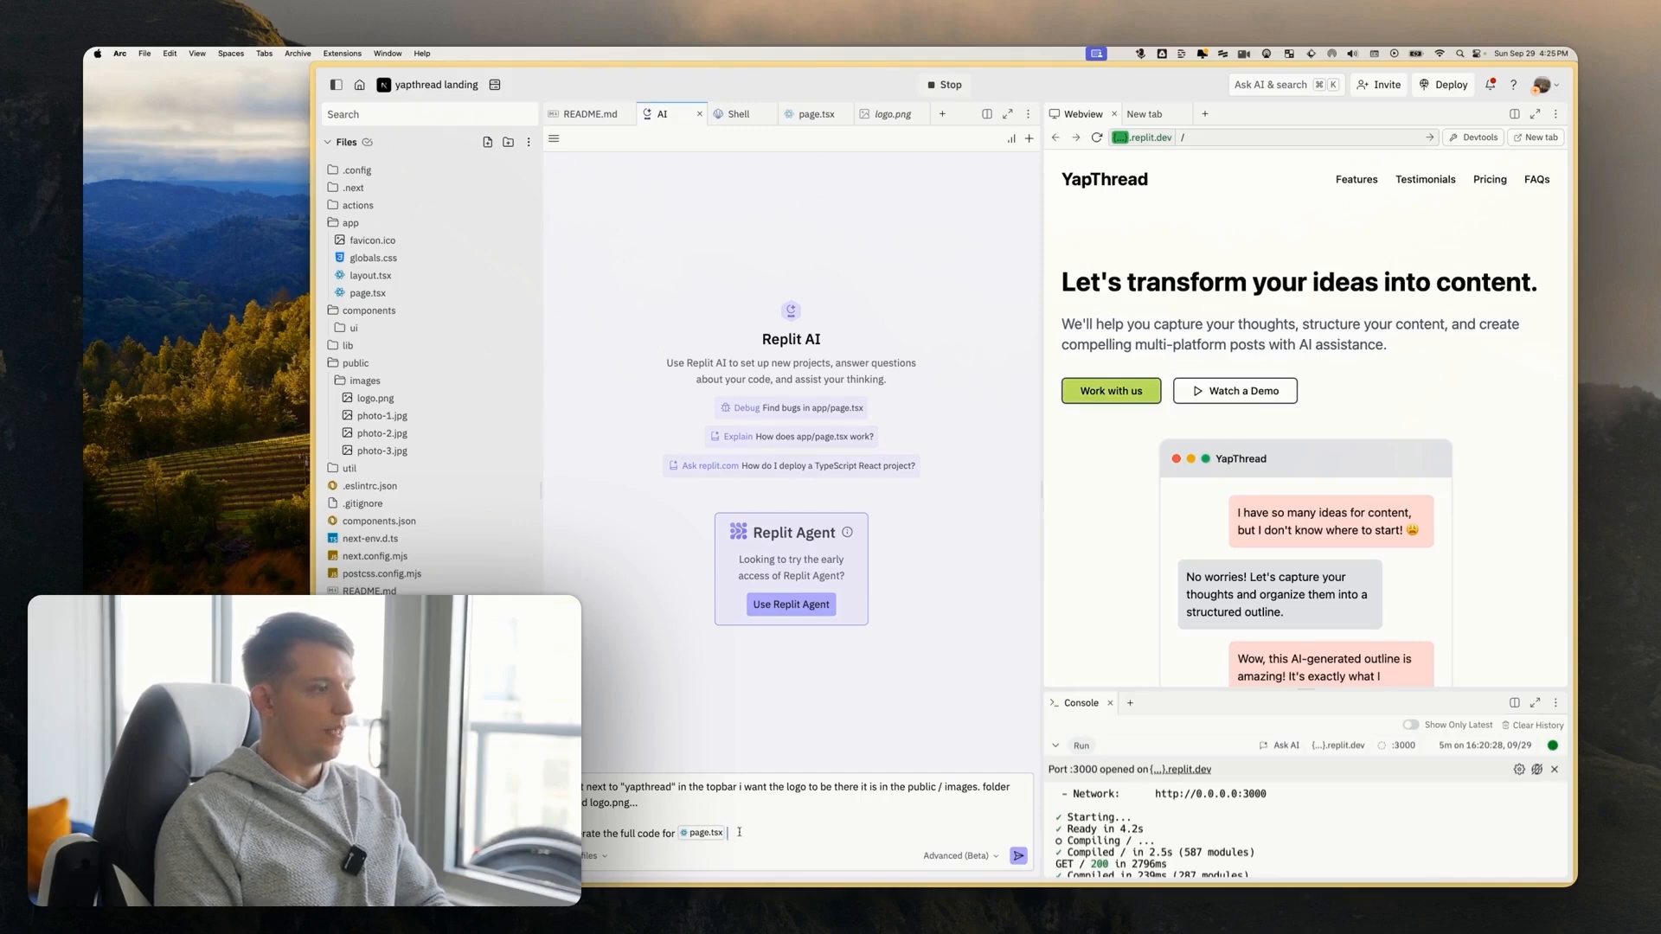
{"action": "type", "text": "generate full"}
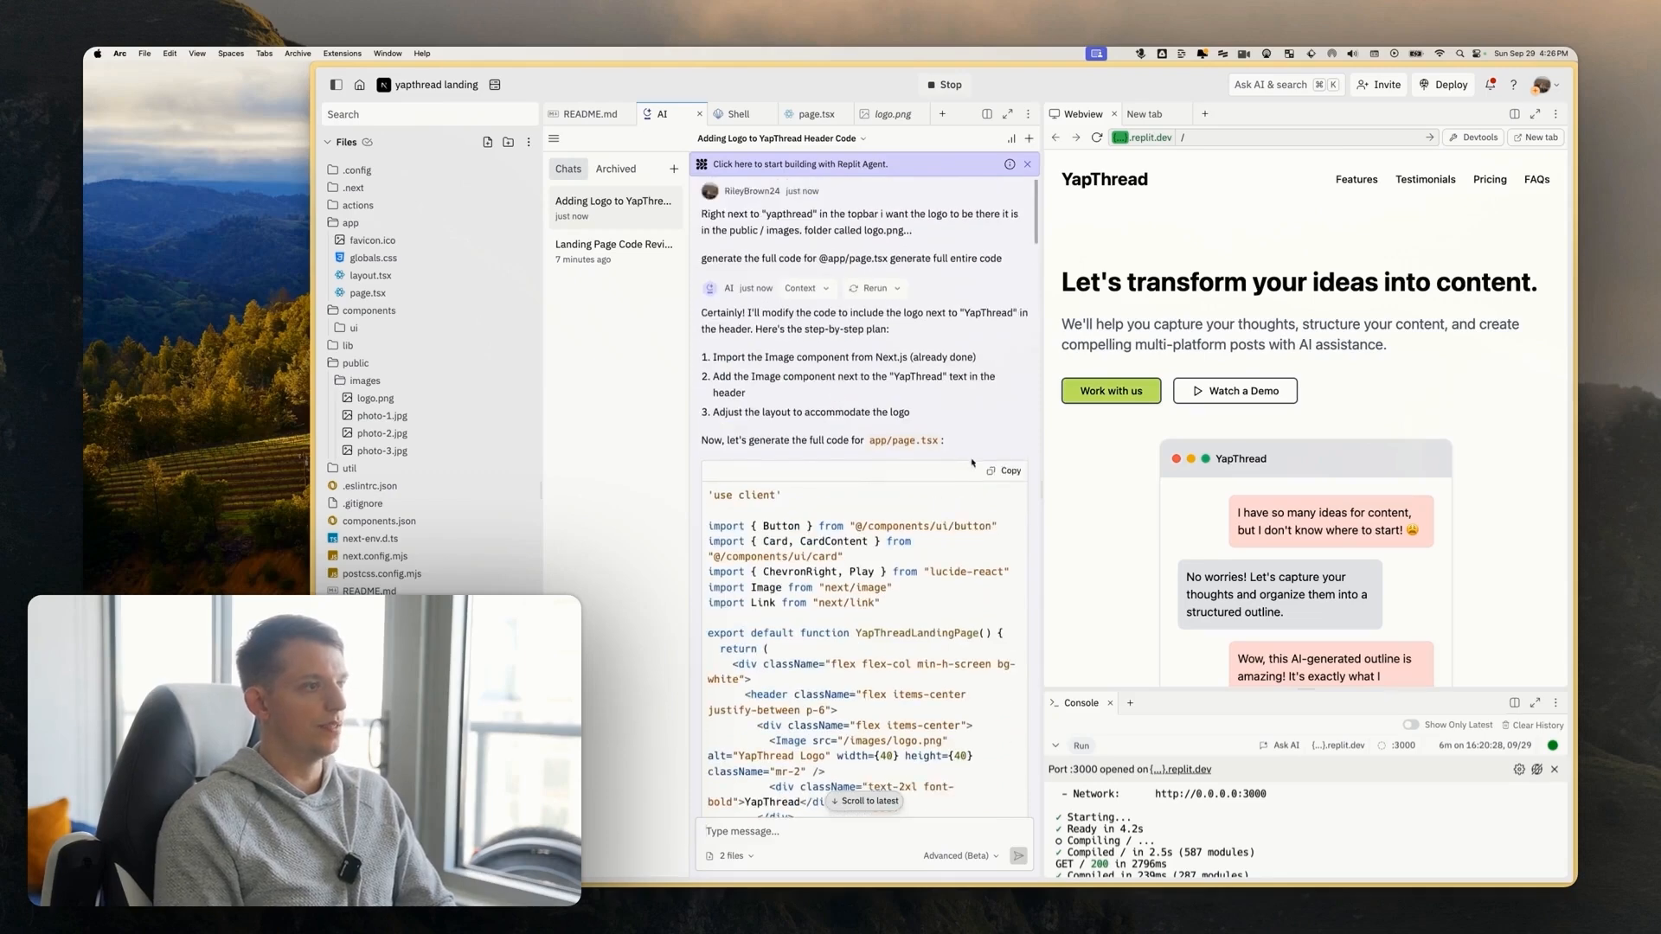
- Replace page.tsx with the AI's code and scroll the preview to see the header logo
{"action": "left_click", "coordinate": [818, 114]}
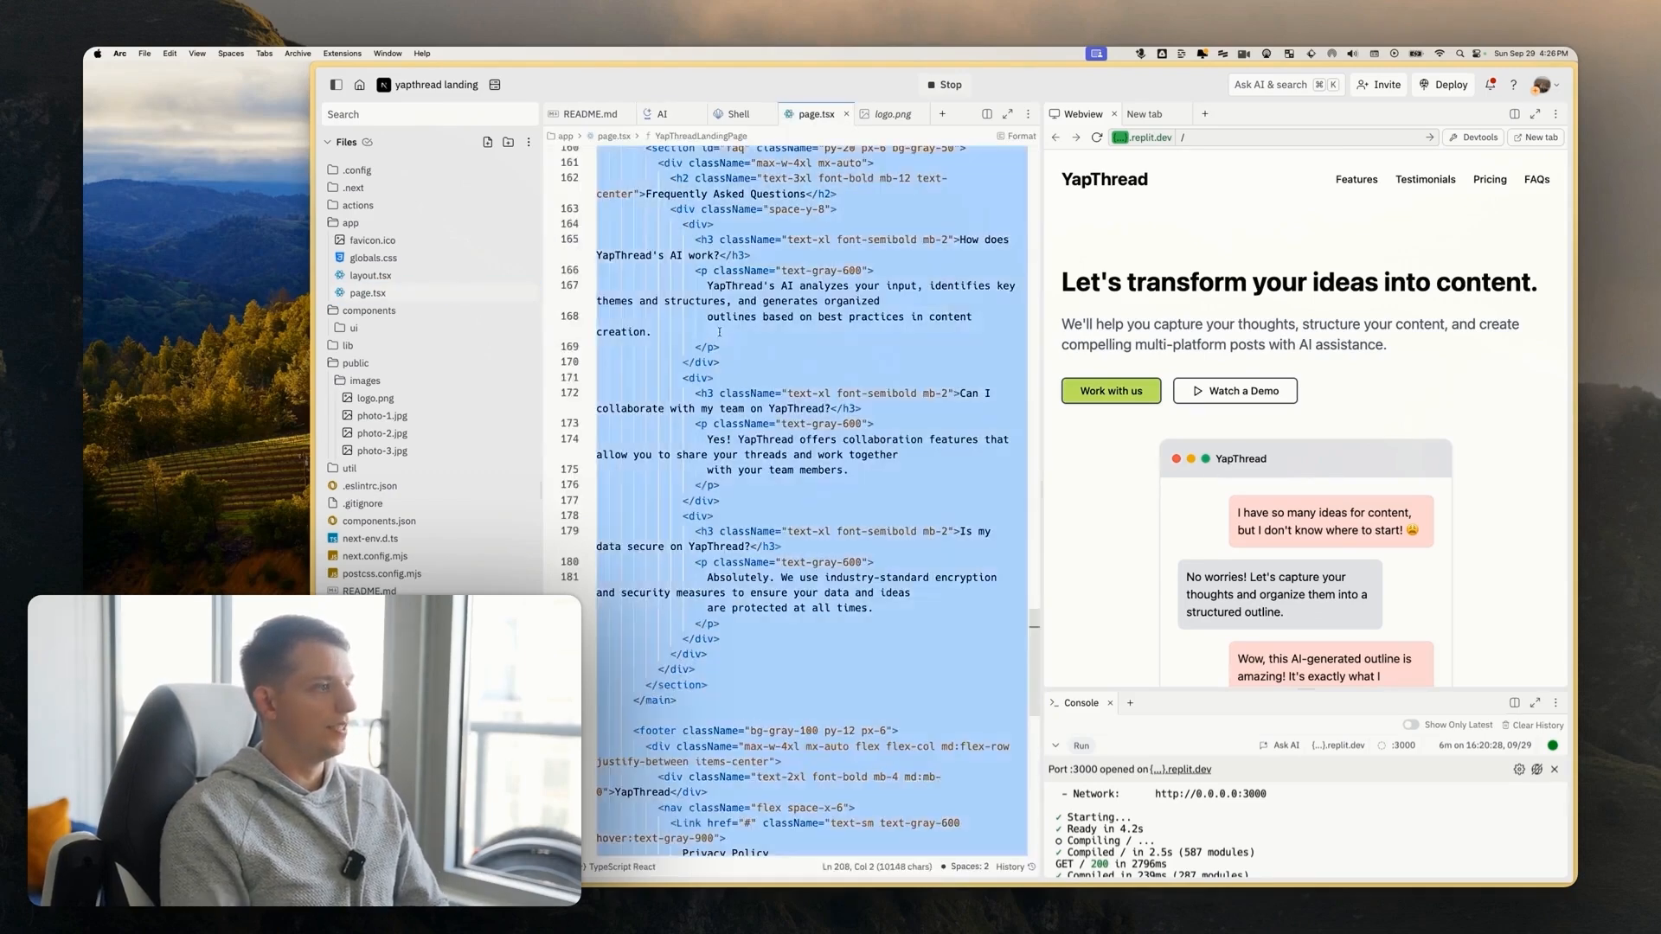
{"action": "scroll", "scroll_direction": "down", "scroll_amount": 3}
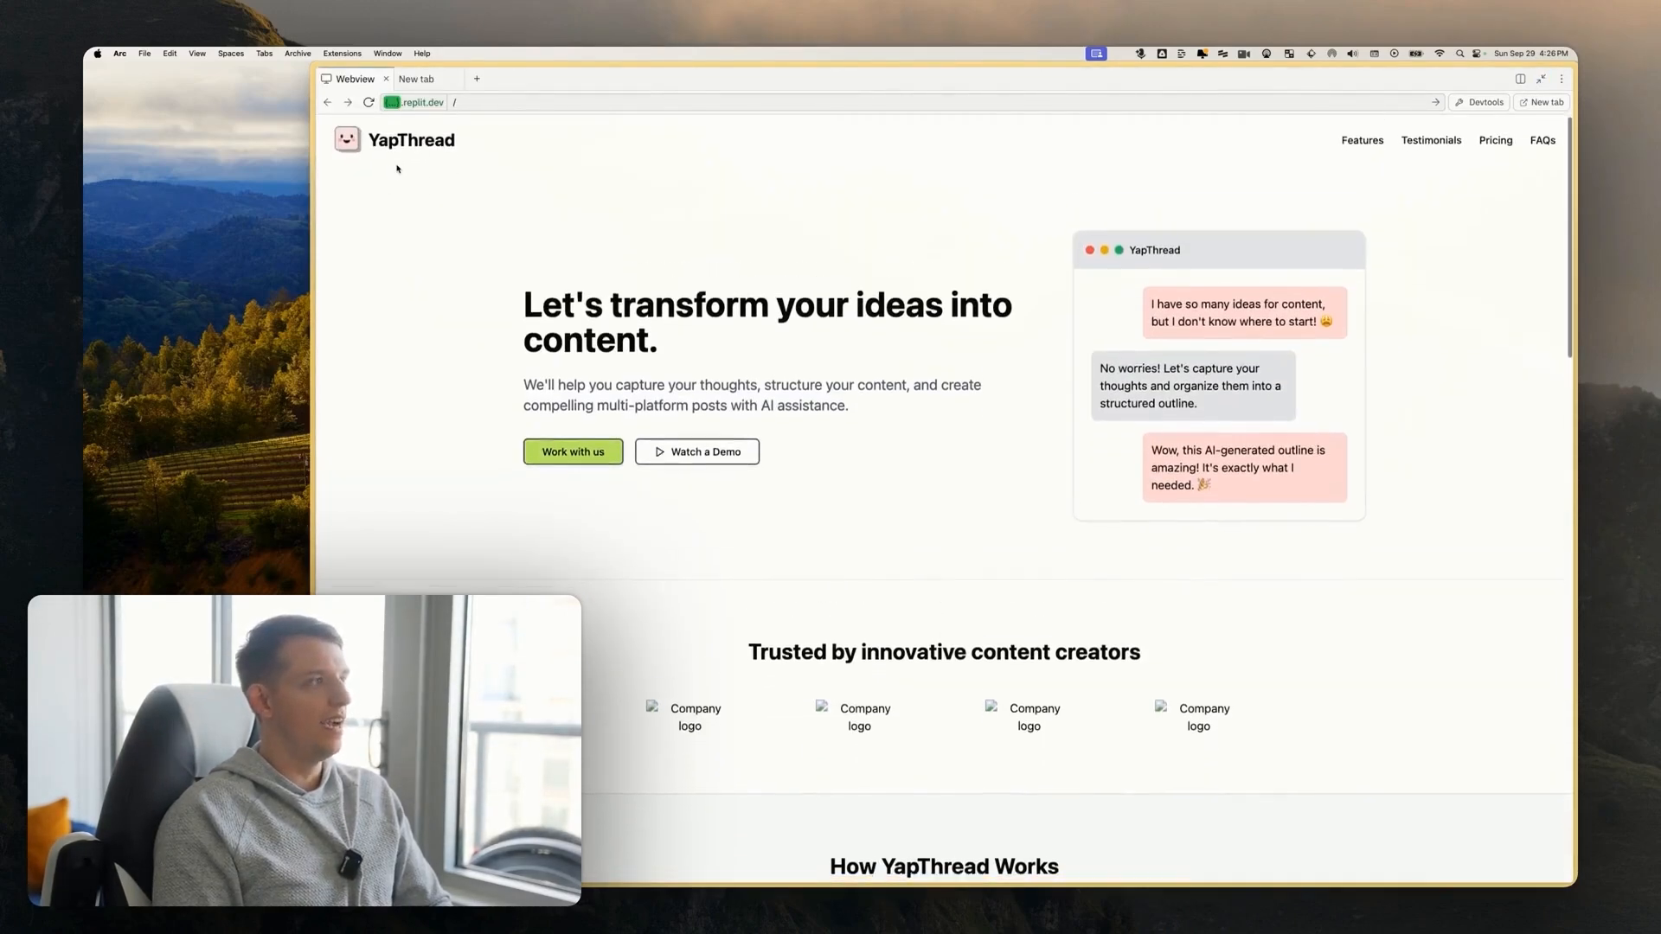
{"action": "scroll", "scroll_direction": "down", "scroll_amount": 3}
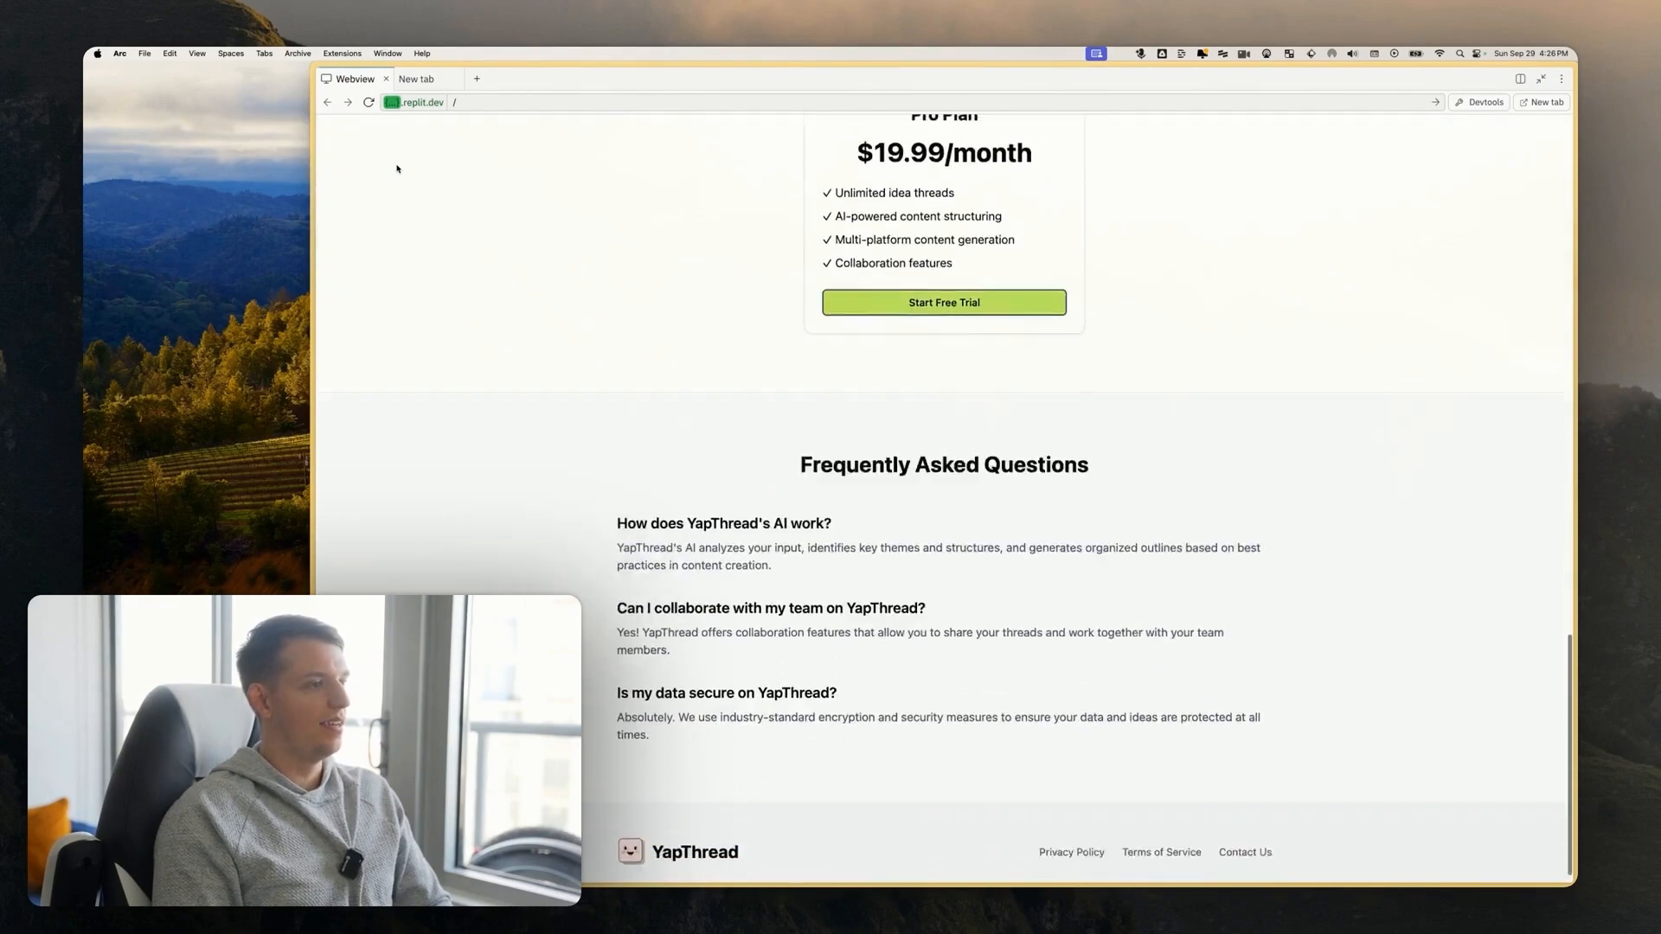
{"action": "scroll", "scroll_direction": "up", "scroll_amount": 3}
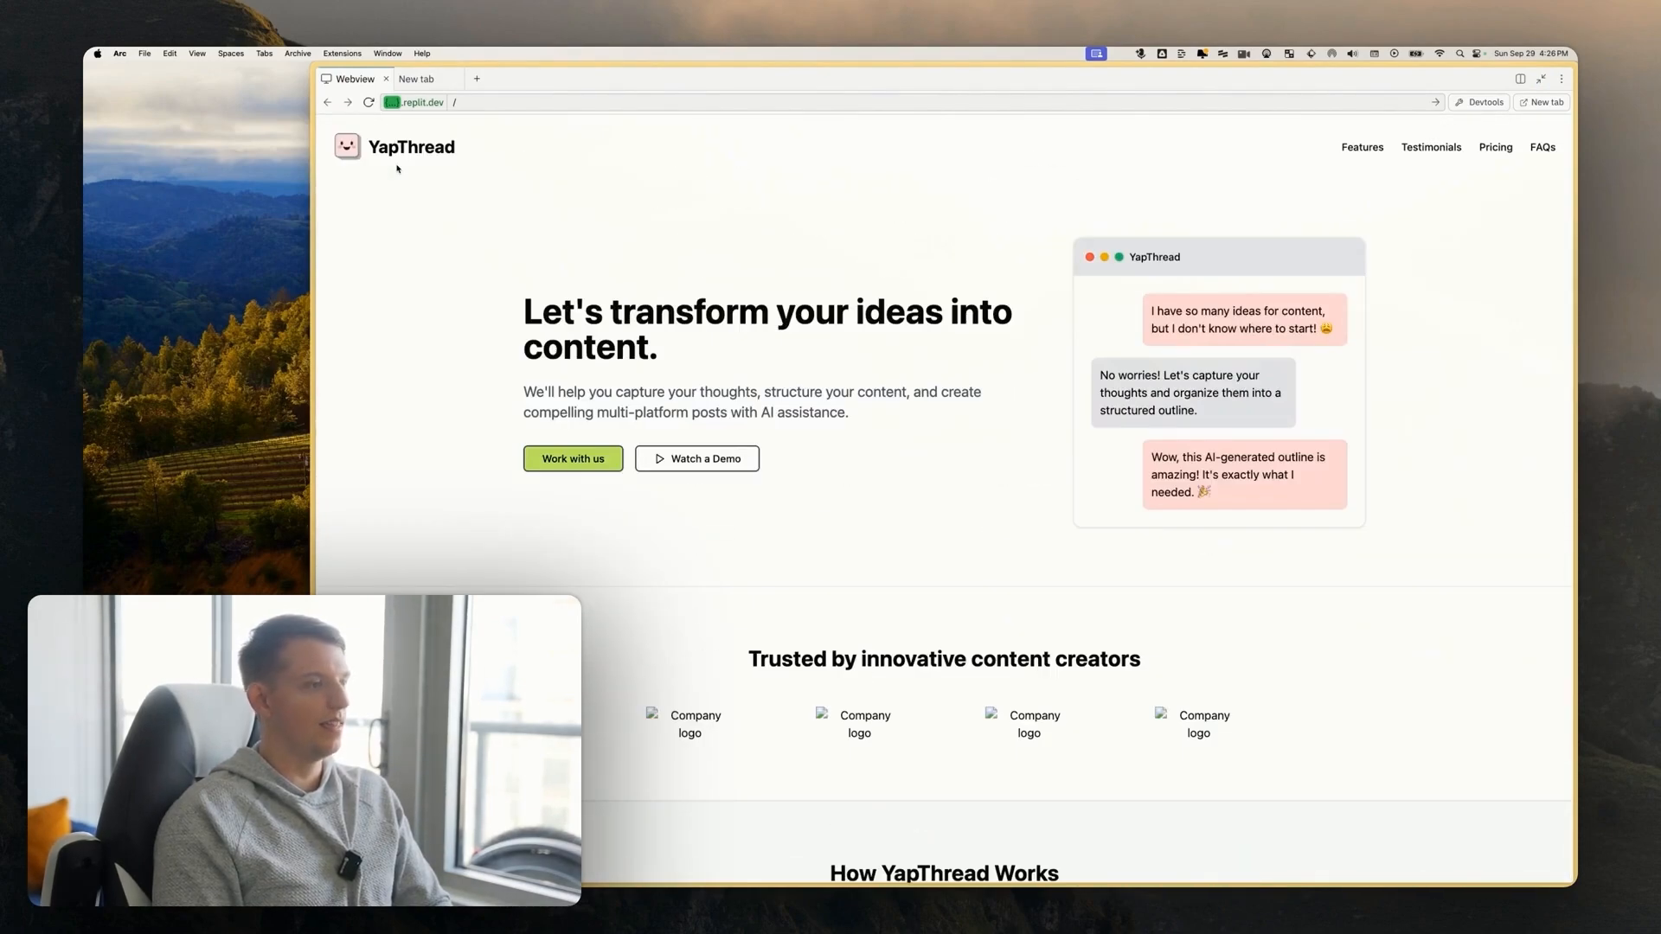
{"action": "scroll", "scroll_direction": "down", "scroll_amount": 3}
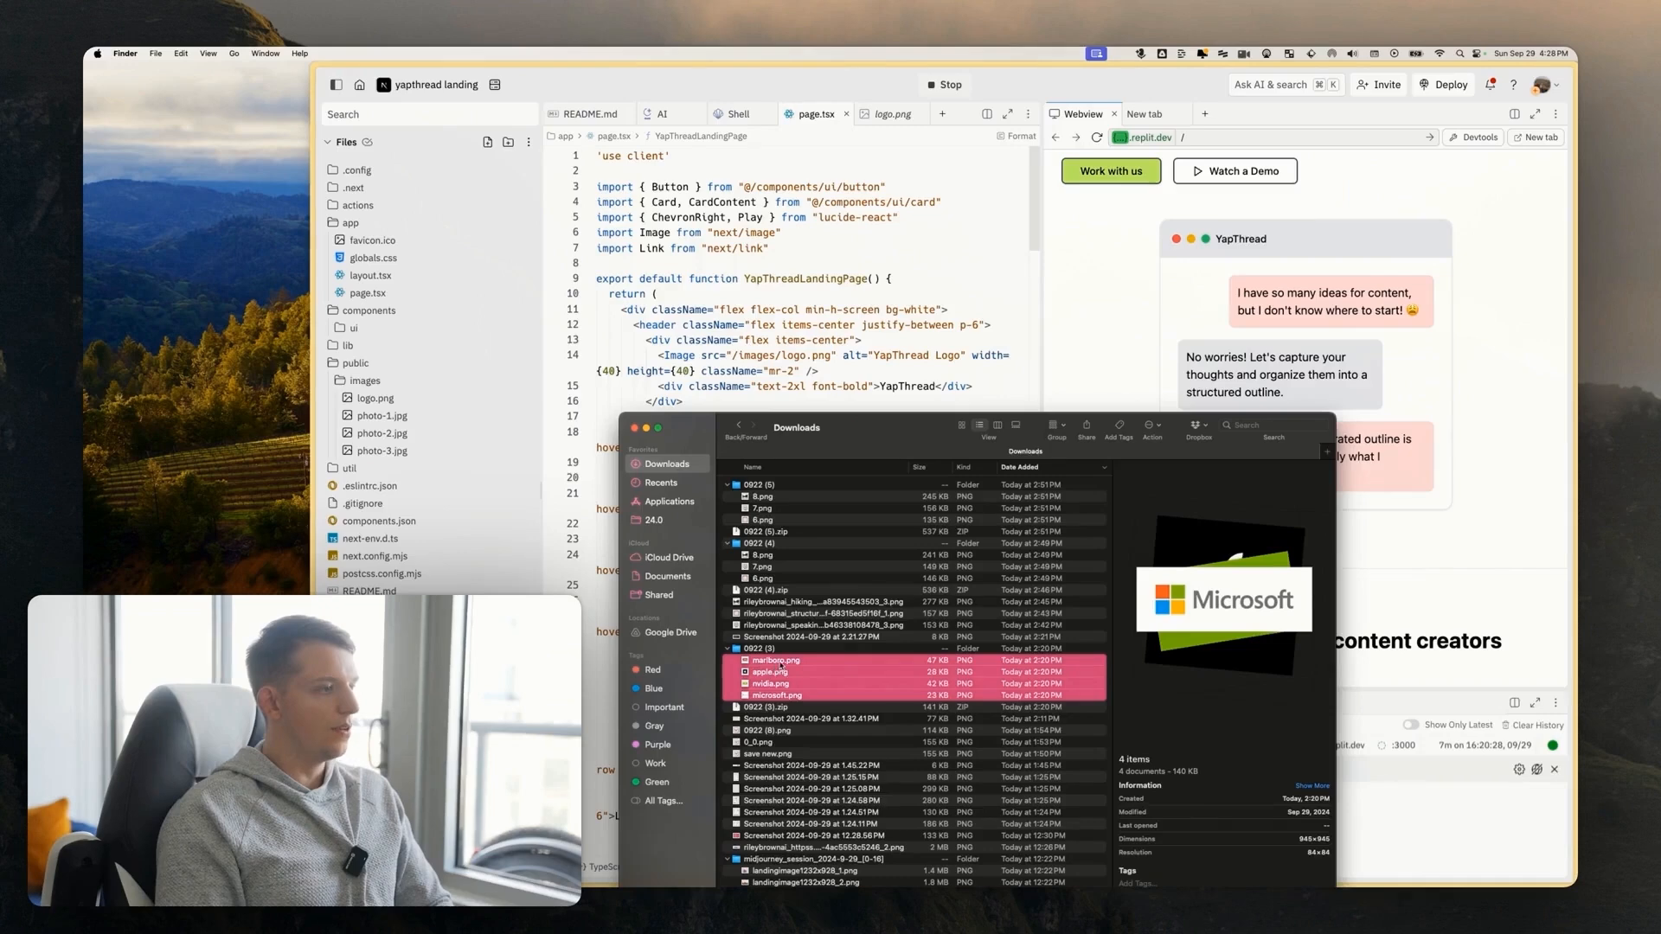
- Add a 'companies' folder under images holding the apple, marlboro, microsoft and nvidia logos
{"action": "left_click", "coordinate": [772, 673]}
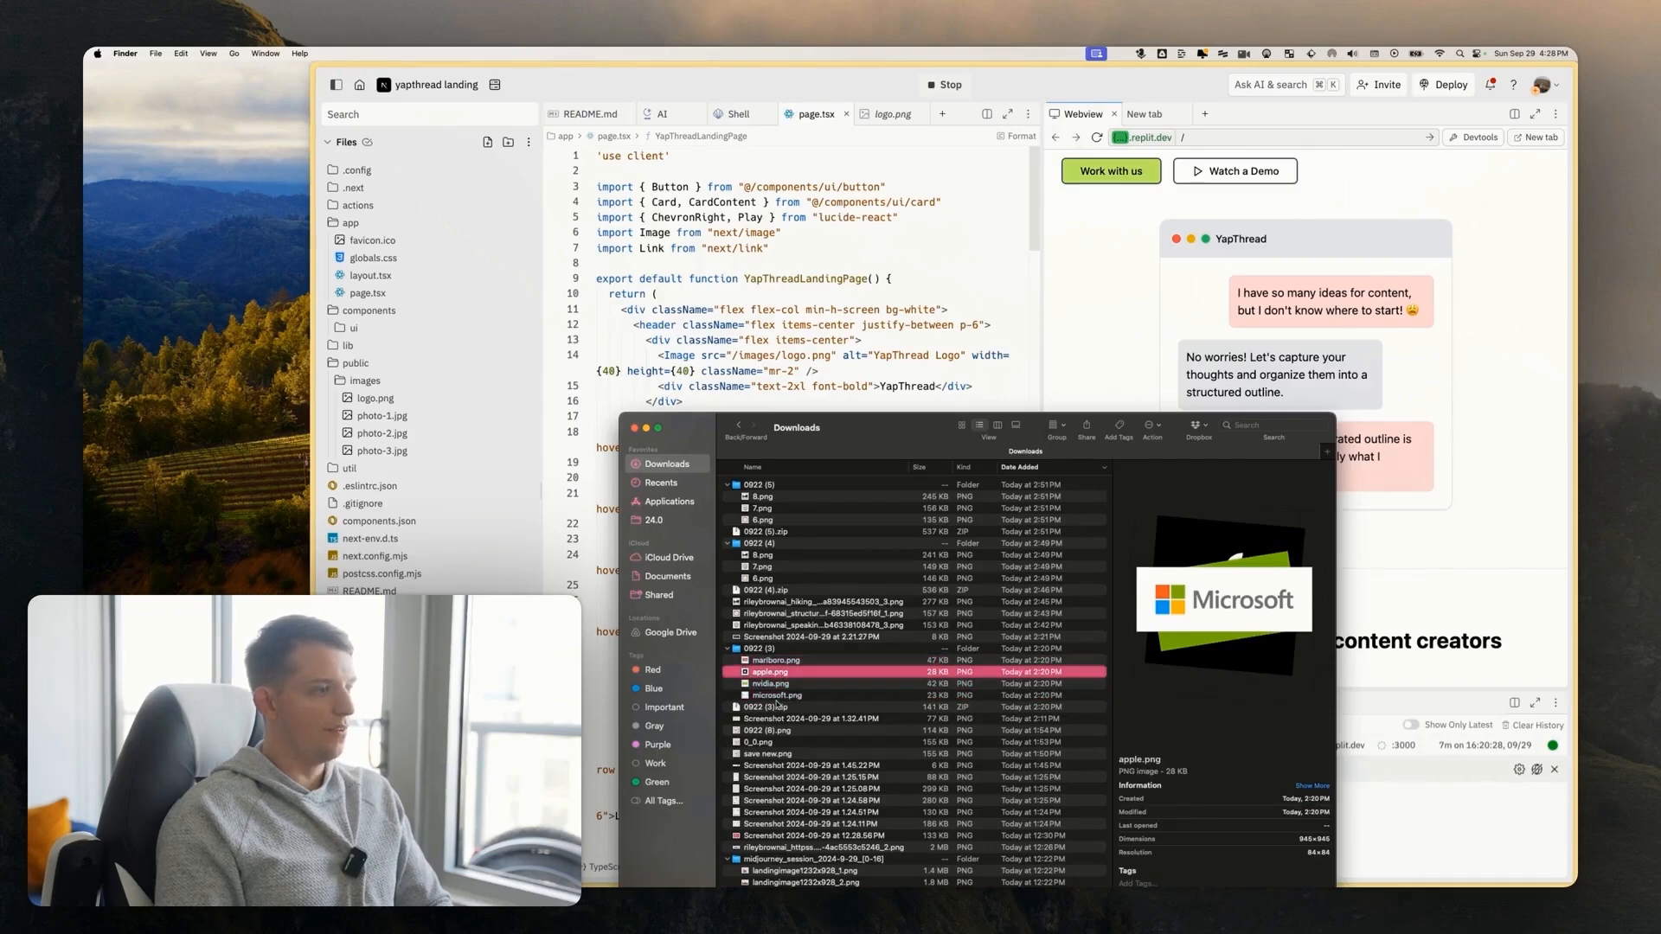
{"action": "left_click", "coordinate": [777, 695]}
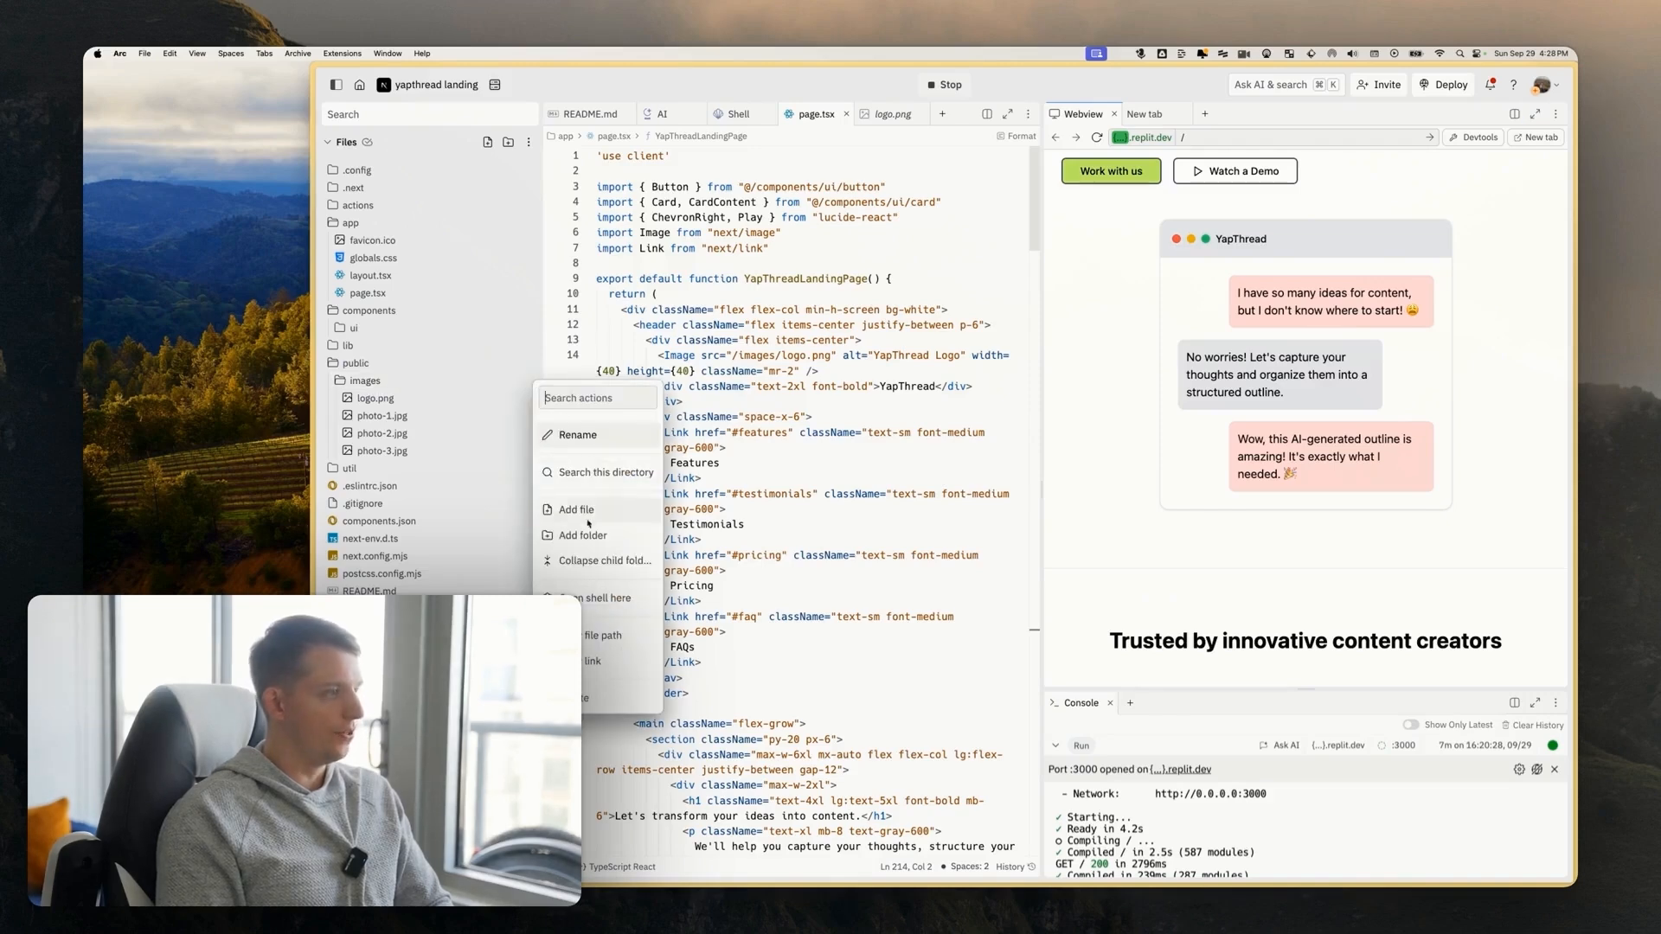
{"action": "left_click", "coordinate": [583, 535]}
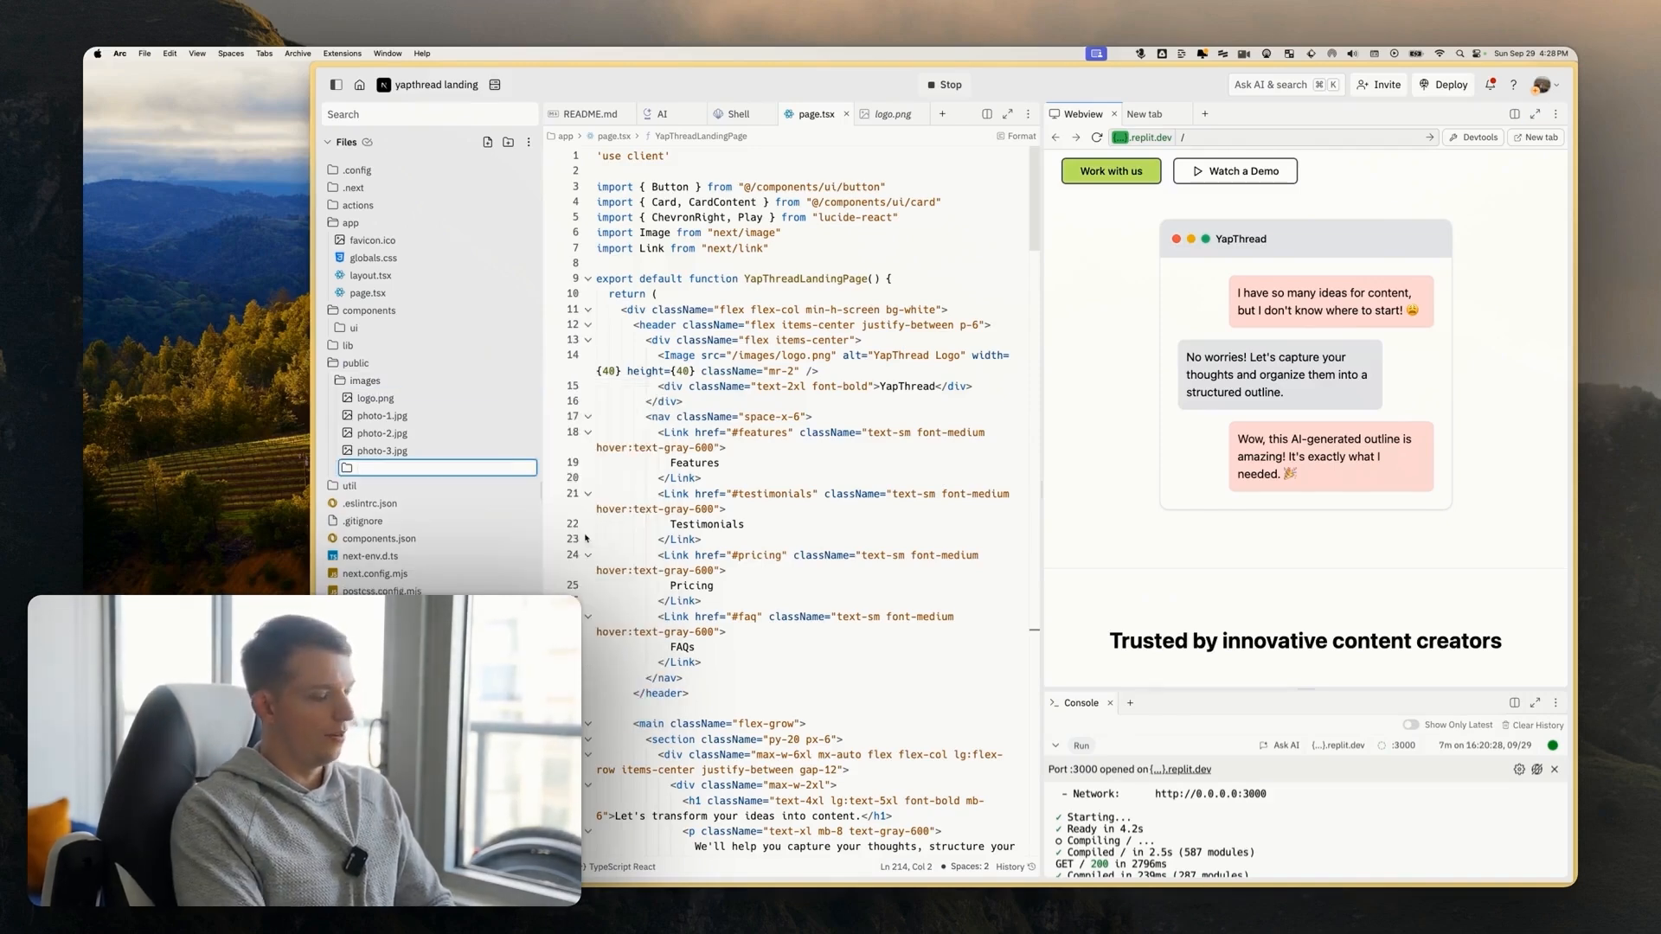
{"action": "type", "text": "companies"}
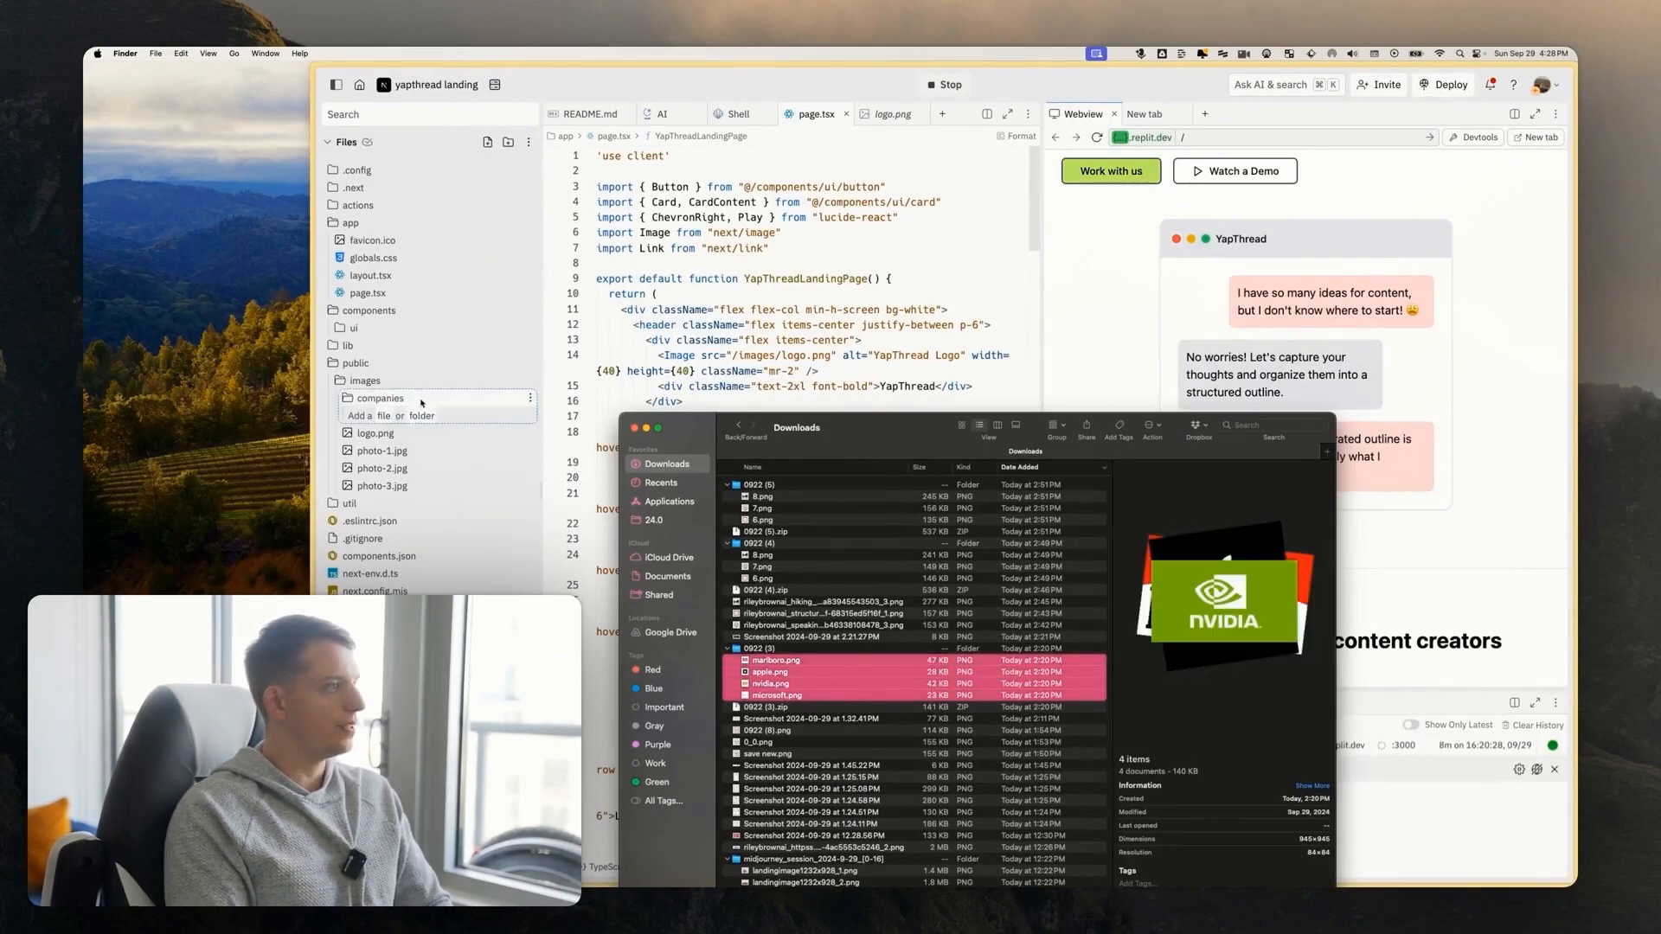
{"action": "left_click", "coordinate": [376, 397]}
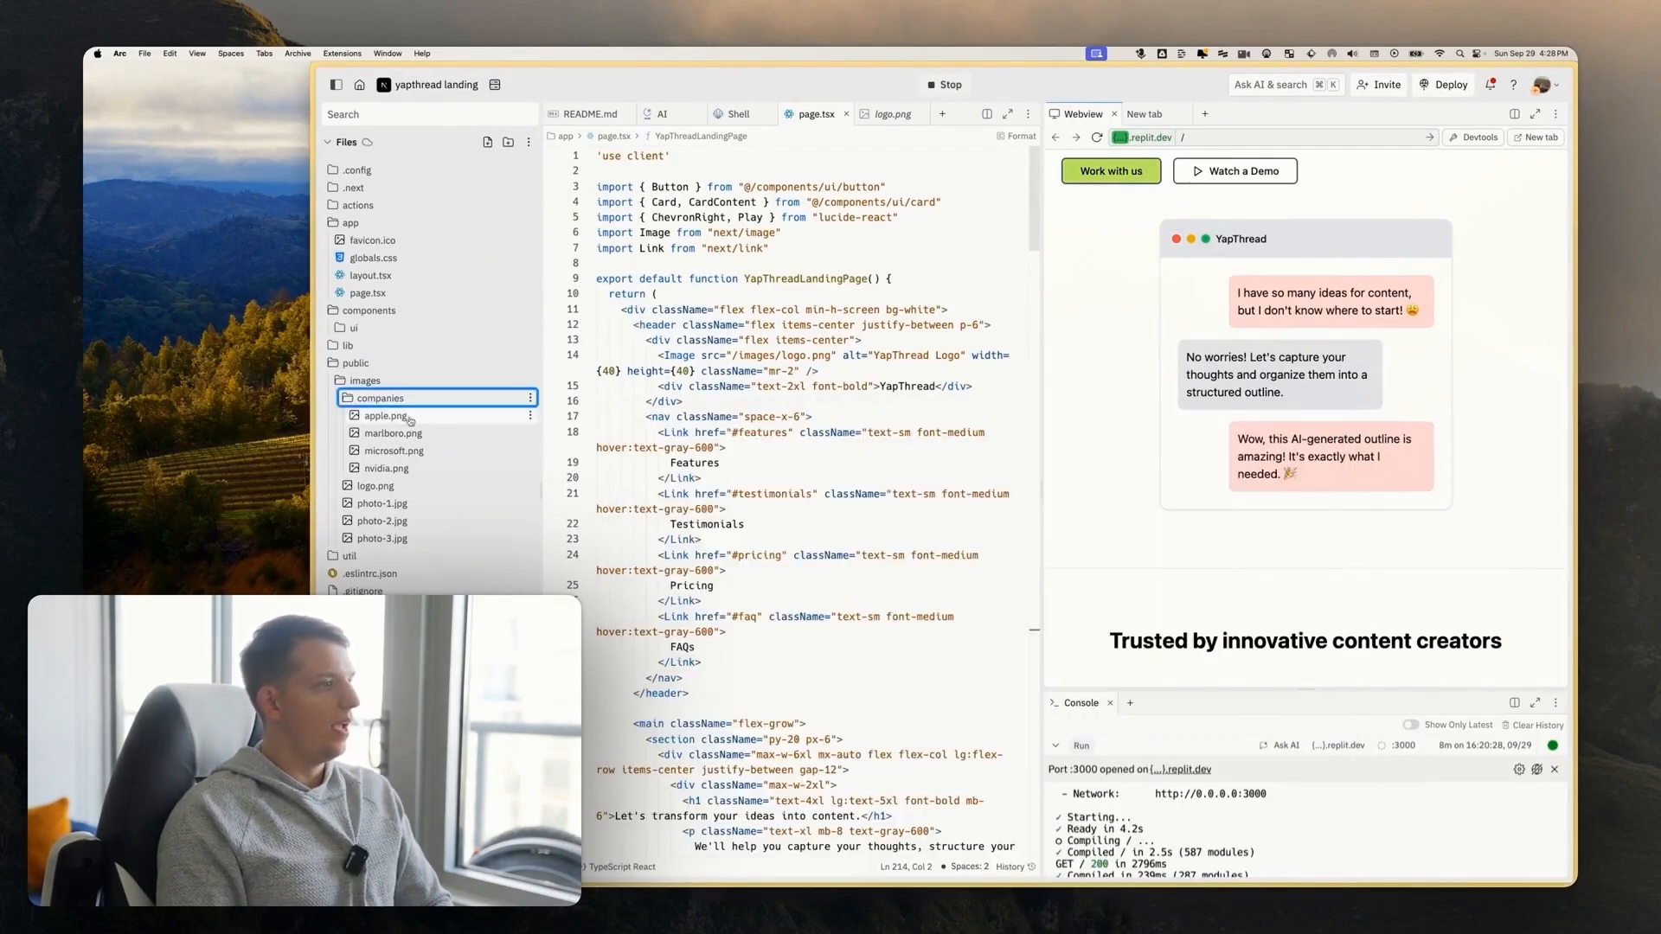
{"action": "left_click", "coordinate": [661, 113]}
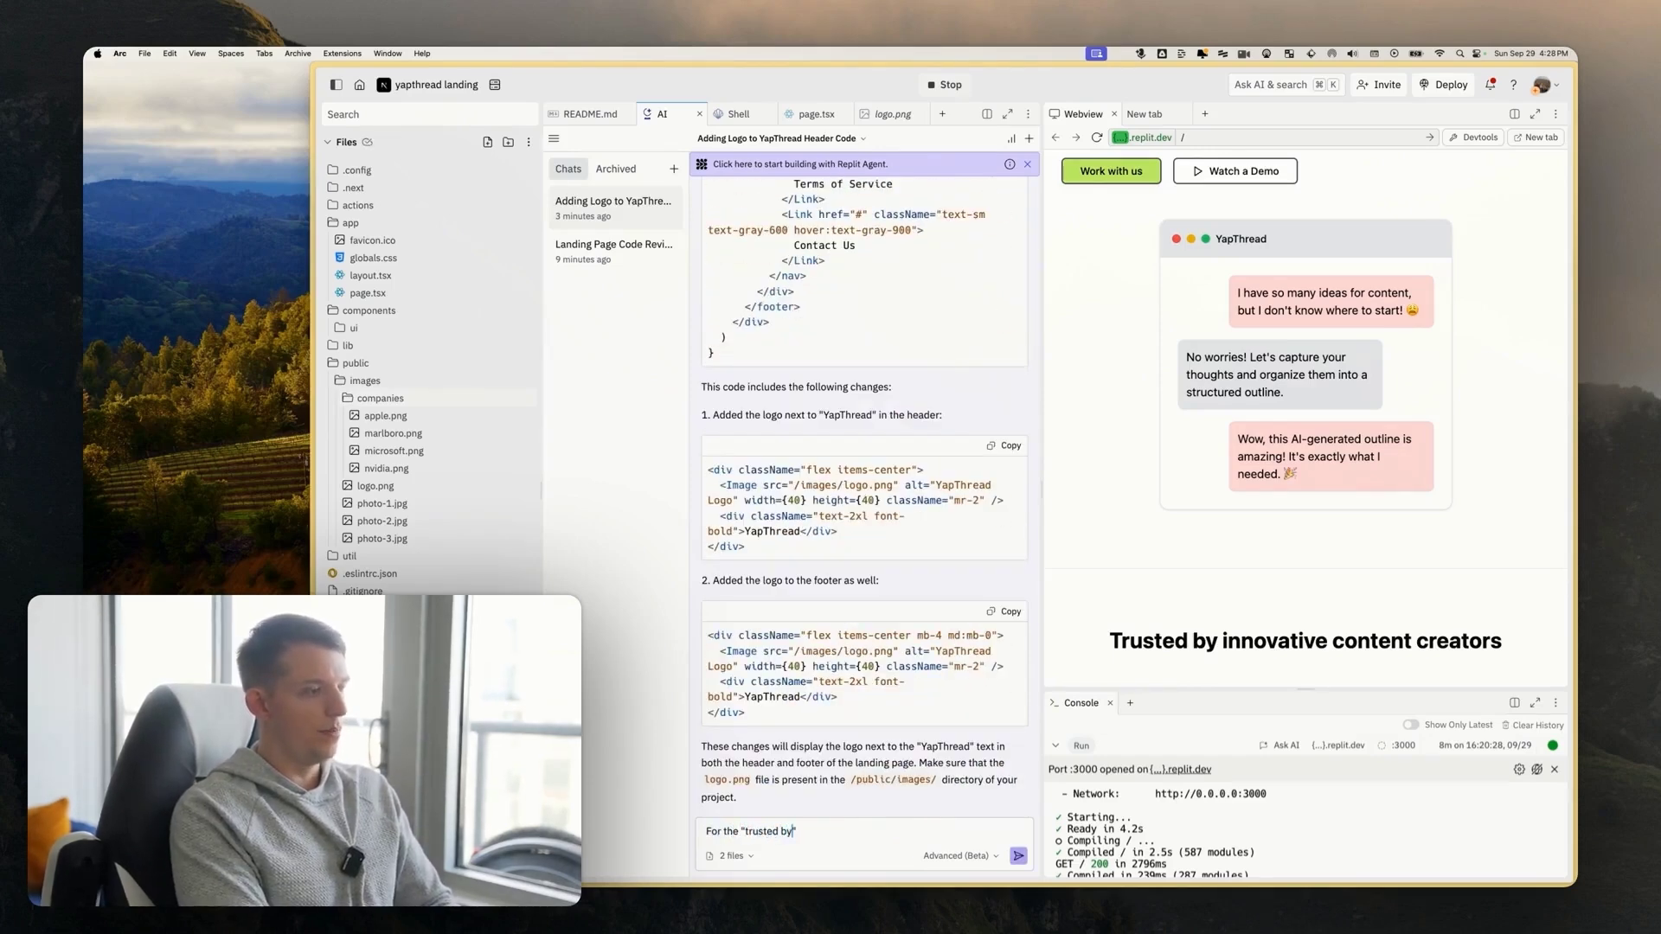
- Ask AI for marlboro, apple, nvidia, microsoft logos in Trusted by, reused logo, no FAQs
{"action": "type", "text": "section please use these 4 images they are square... generate the full code"}
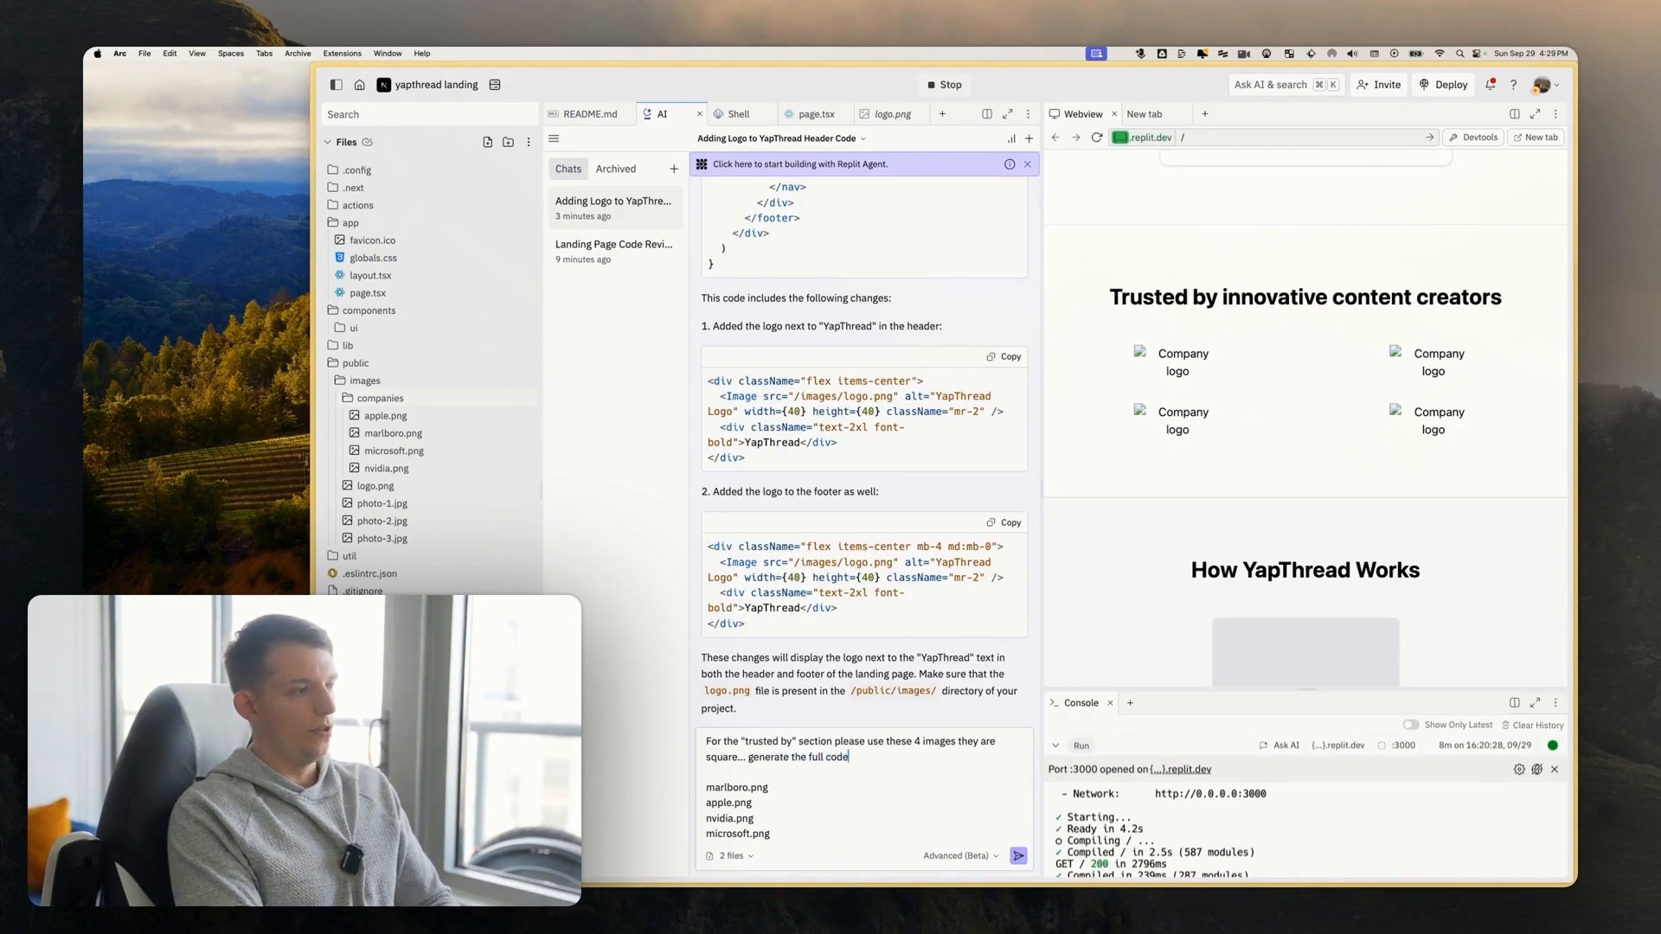
{"action": "type", "text": "also use that same logo image for all of the images in the \"how yapthread works\". and get rid of the full \"frequently asked questions section\" generate full"}
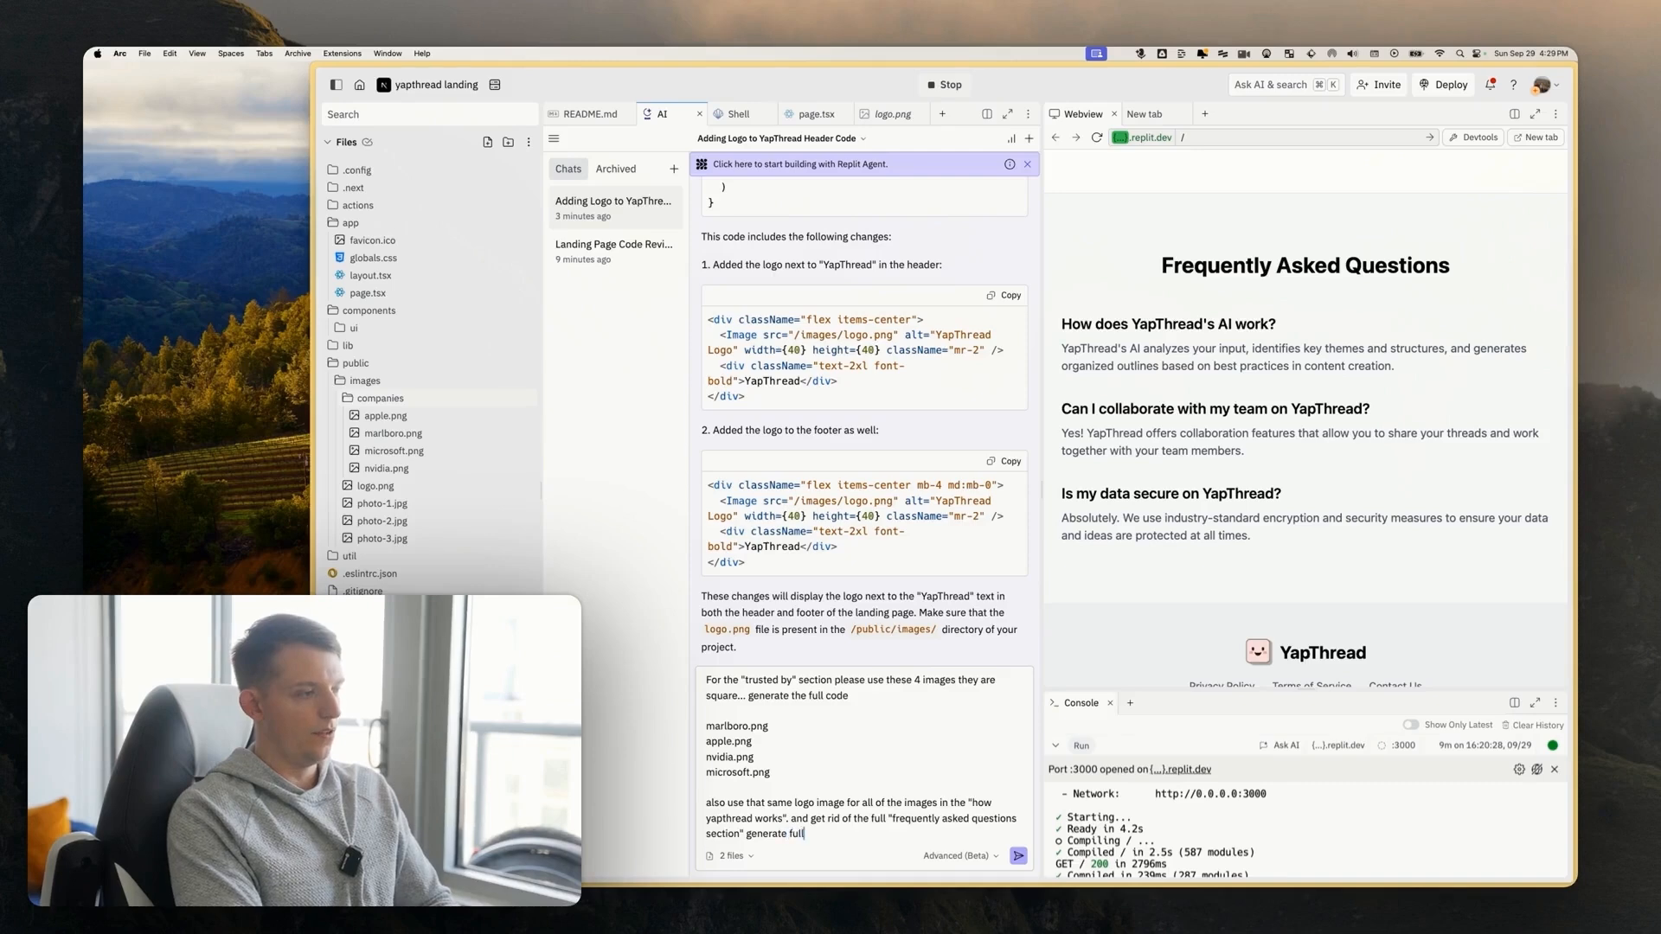
{"action": "type", "text": "entire fo"}
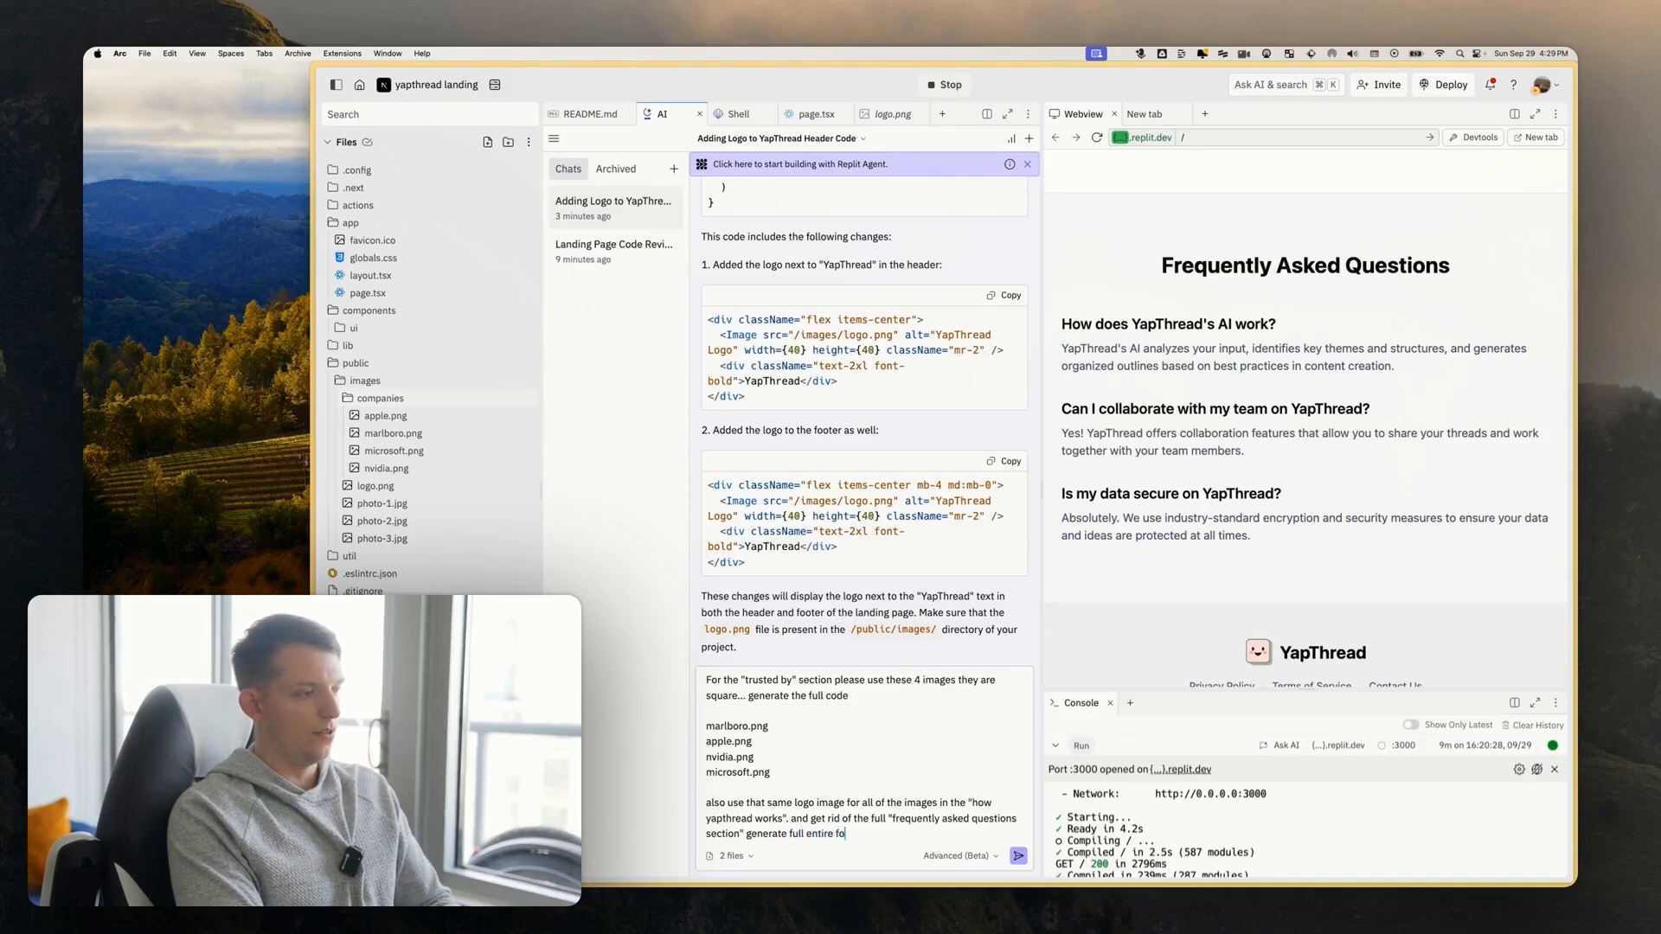
{"action": "type", "text": "code for @"}
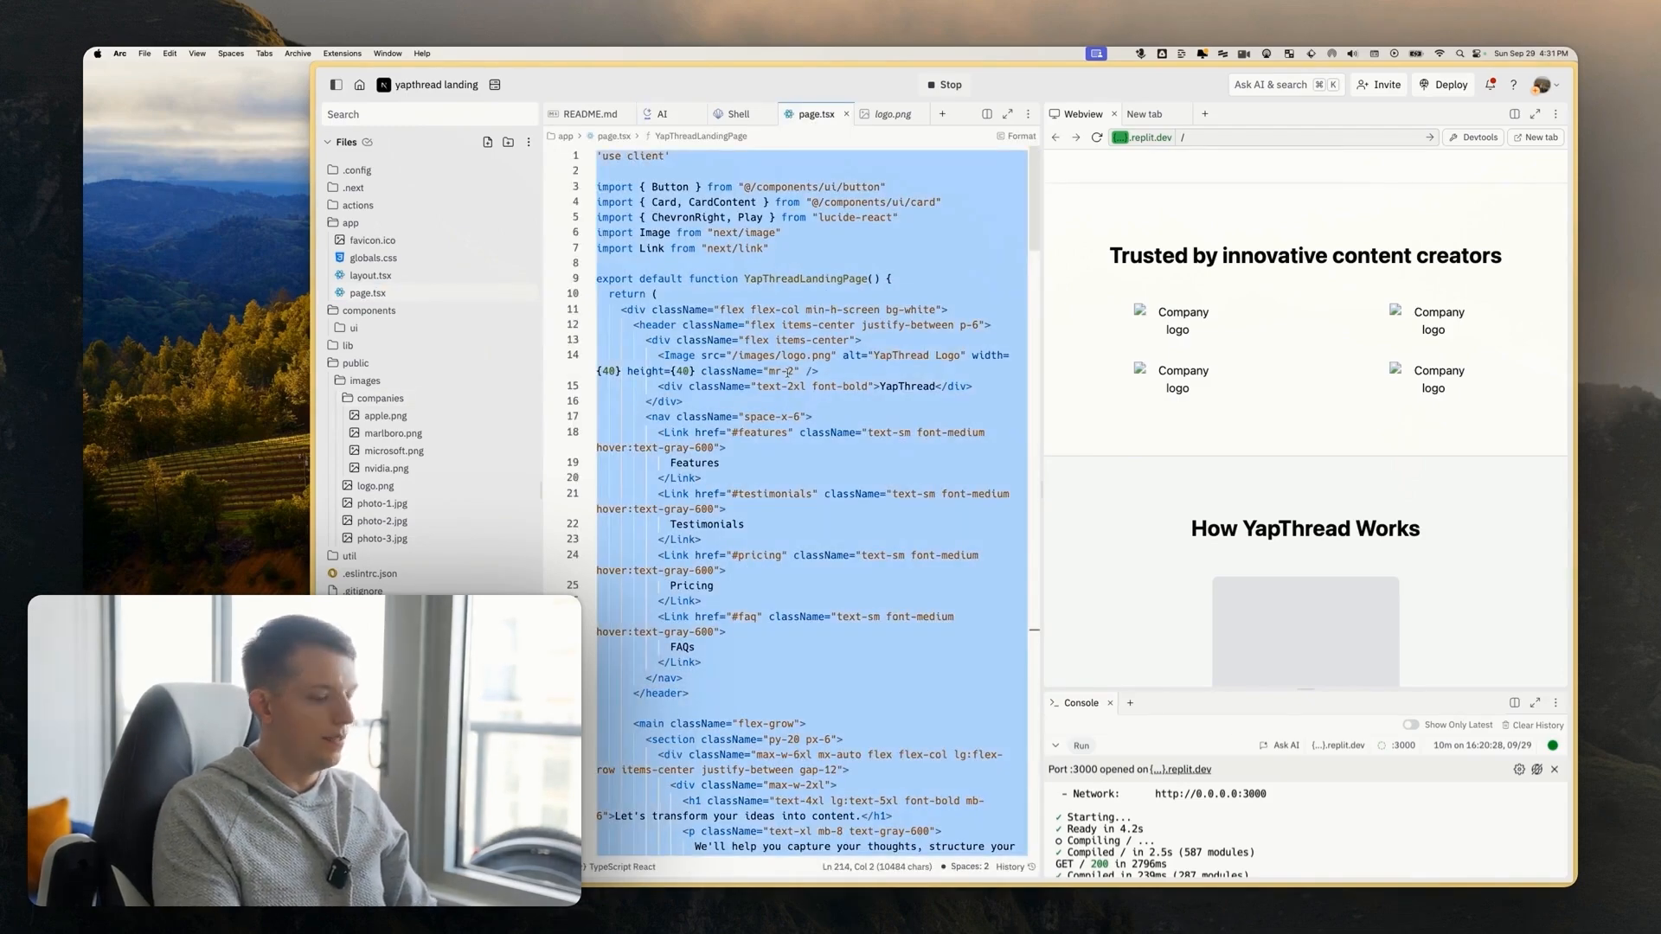
- Scroll through the updated page.tsx to check the Trusted by logo image paths
{"action": "scroll", "scroll_direction": "down", "scroll_amount": 3}
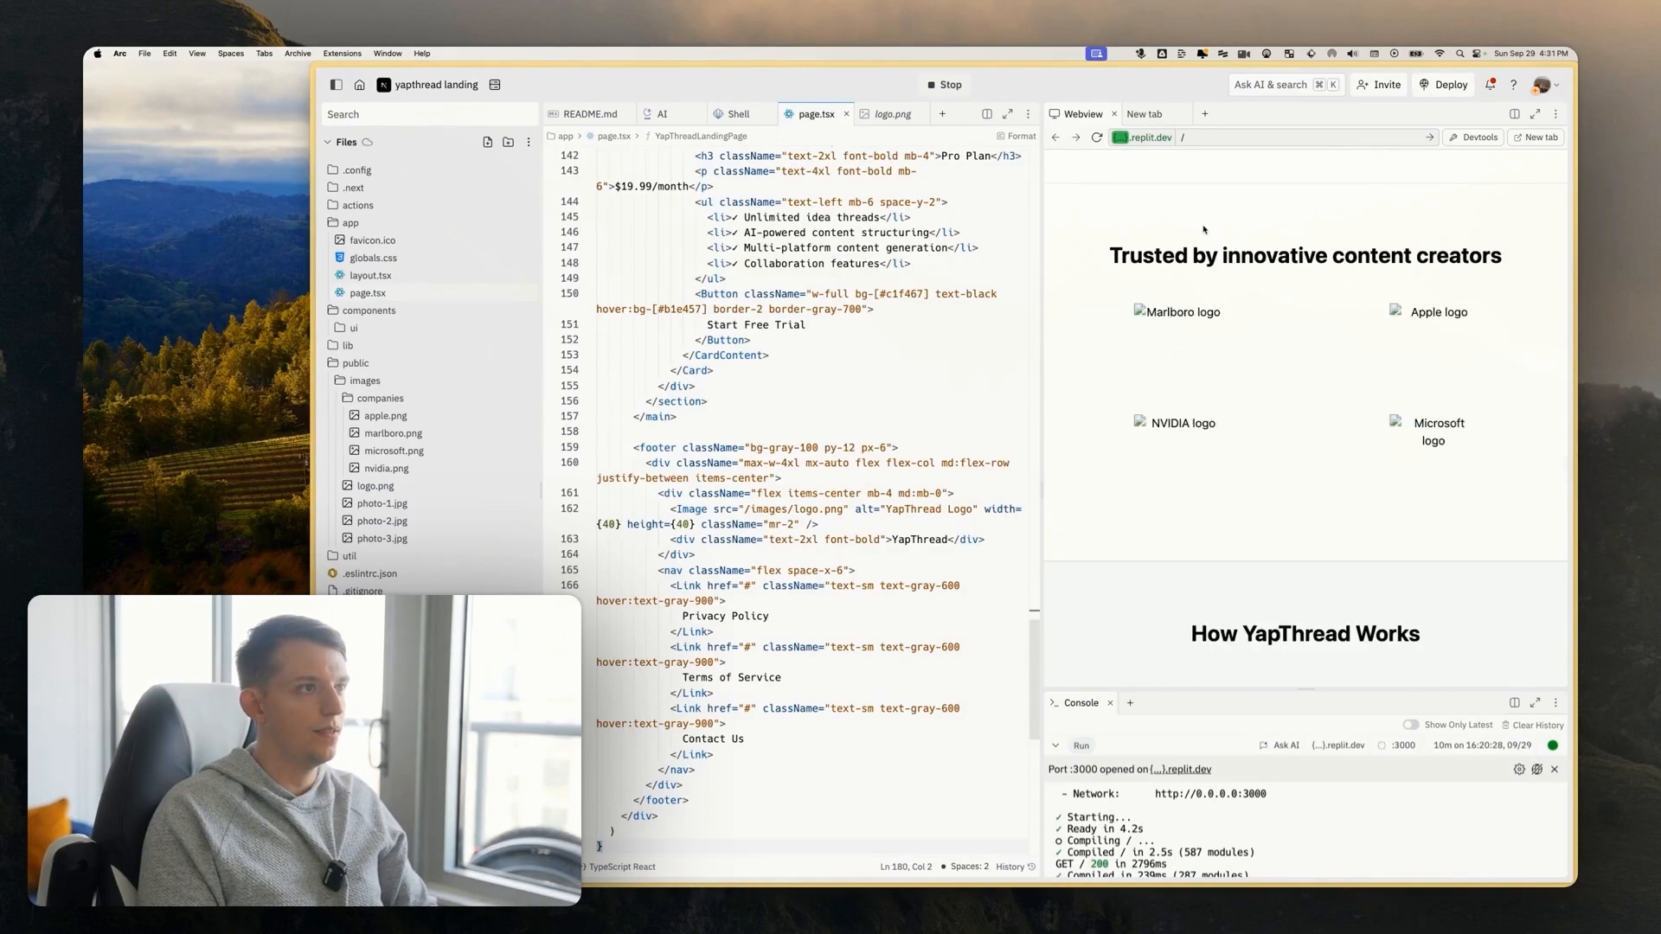
{"action": "scroll", "scroll_direction": "down", "scroll_amount": 3}
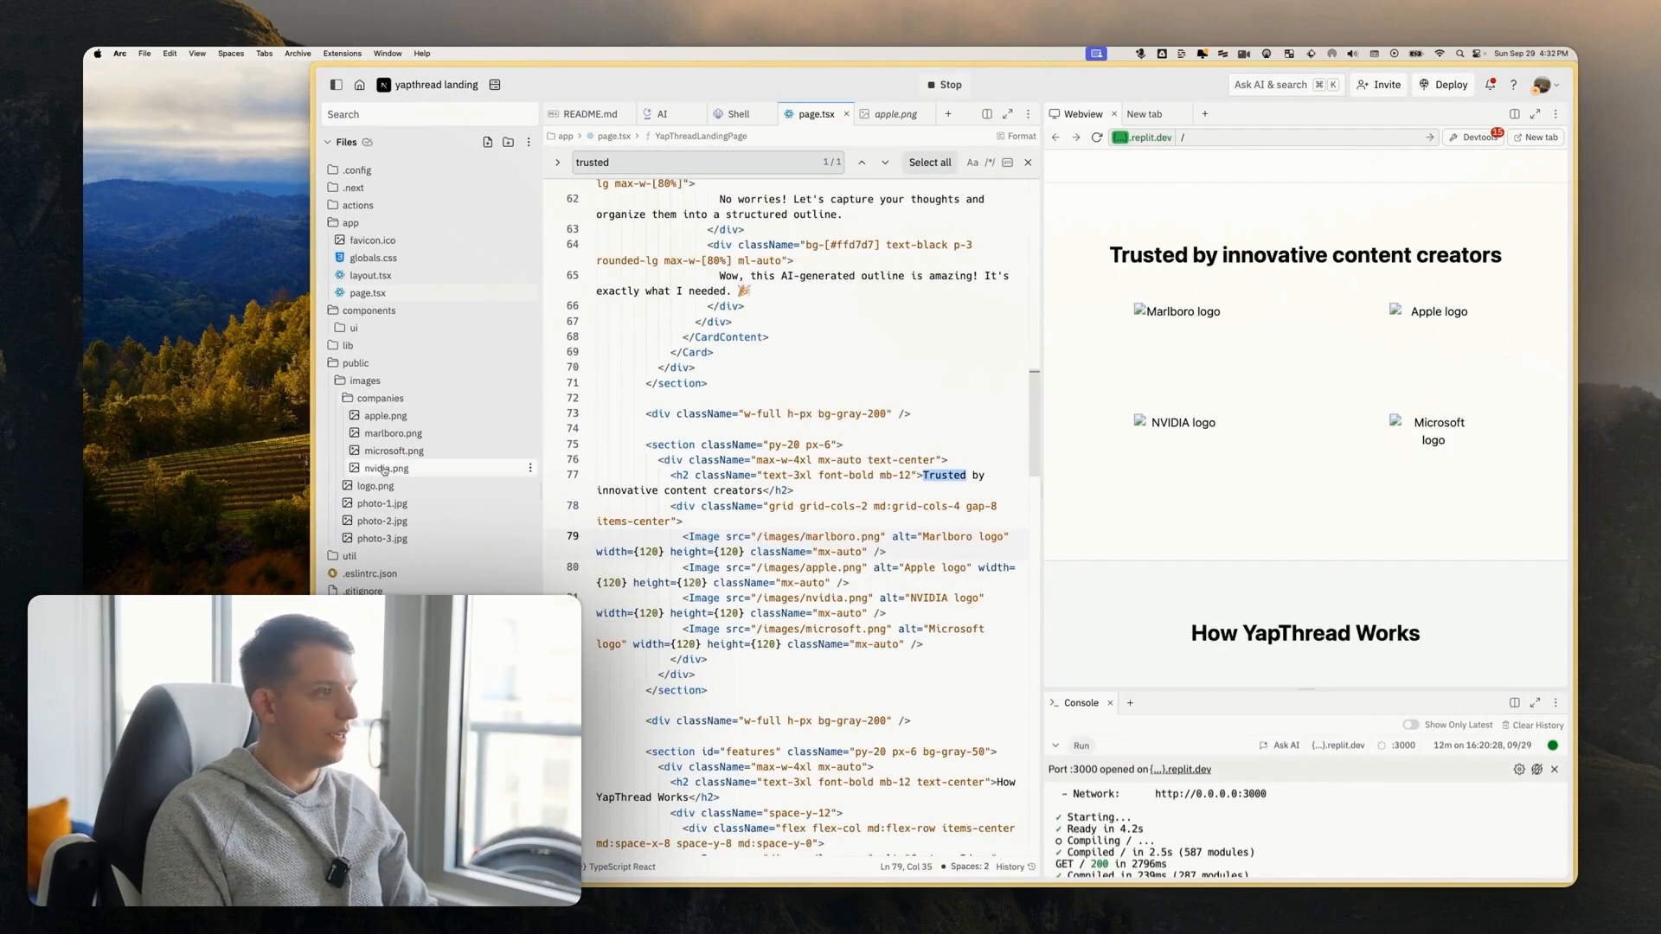
{"action": "mouse_move", "coordinate": [448, 354]}
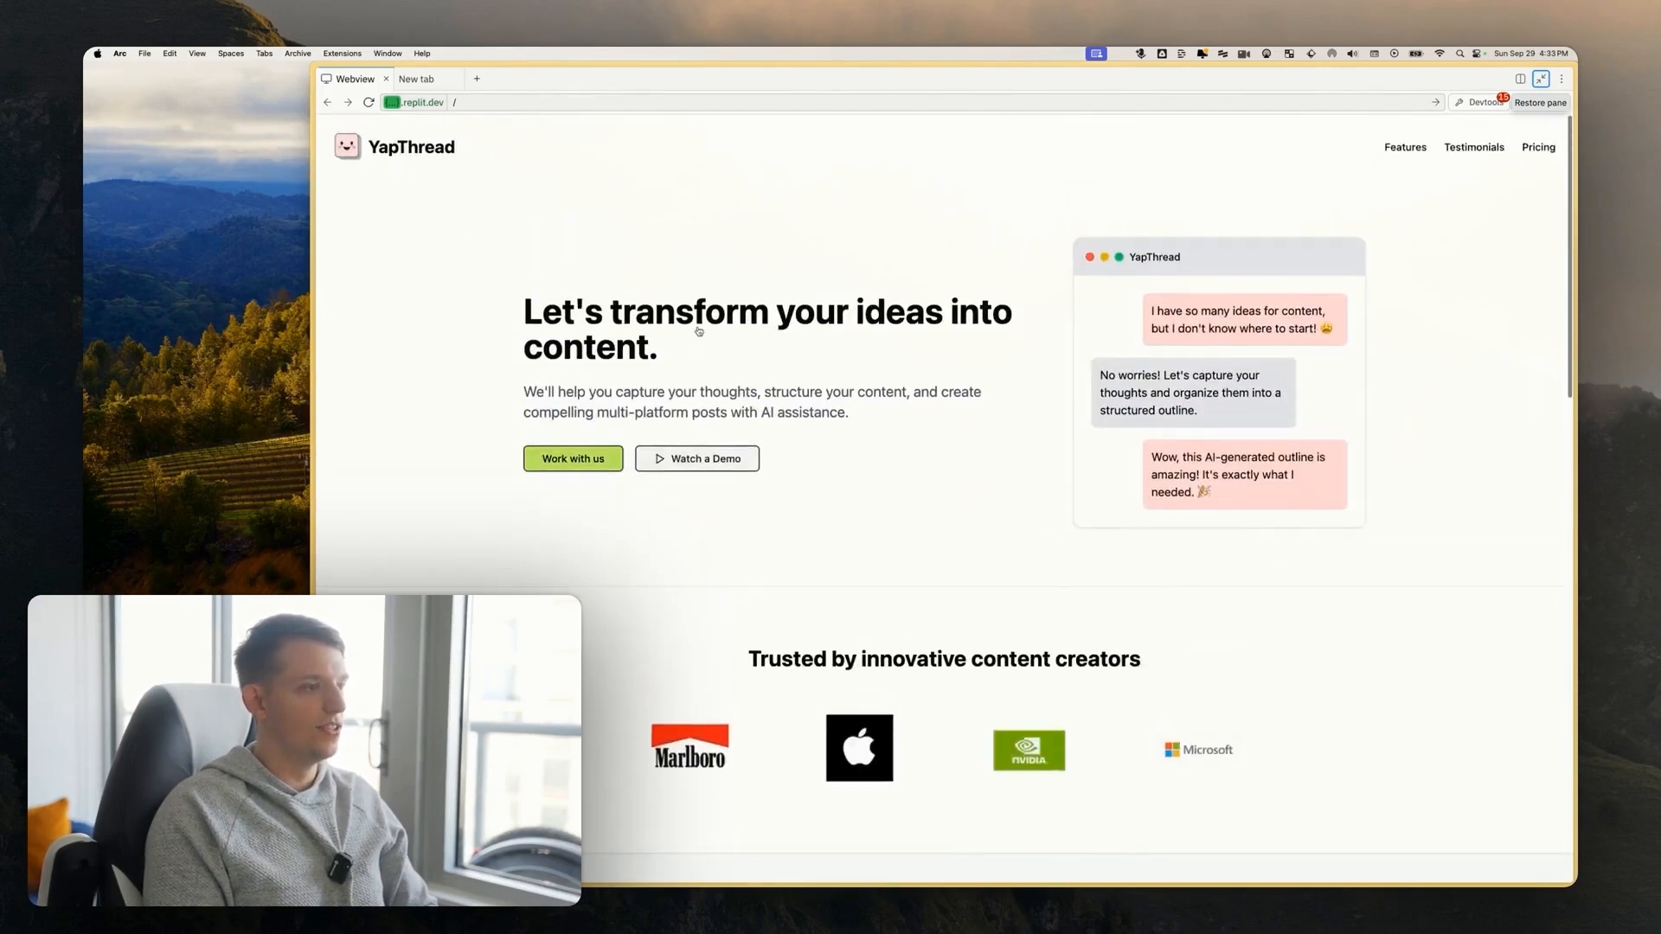
{"action": "scroll", "scroll_direction": "down", "scroll_amount": 3}
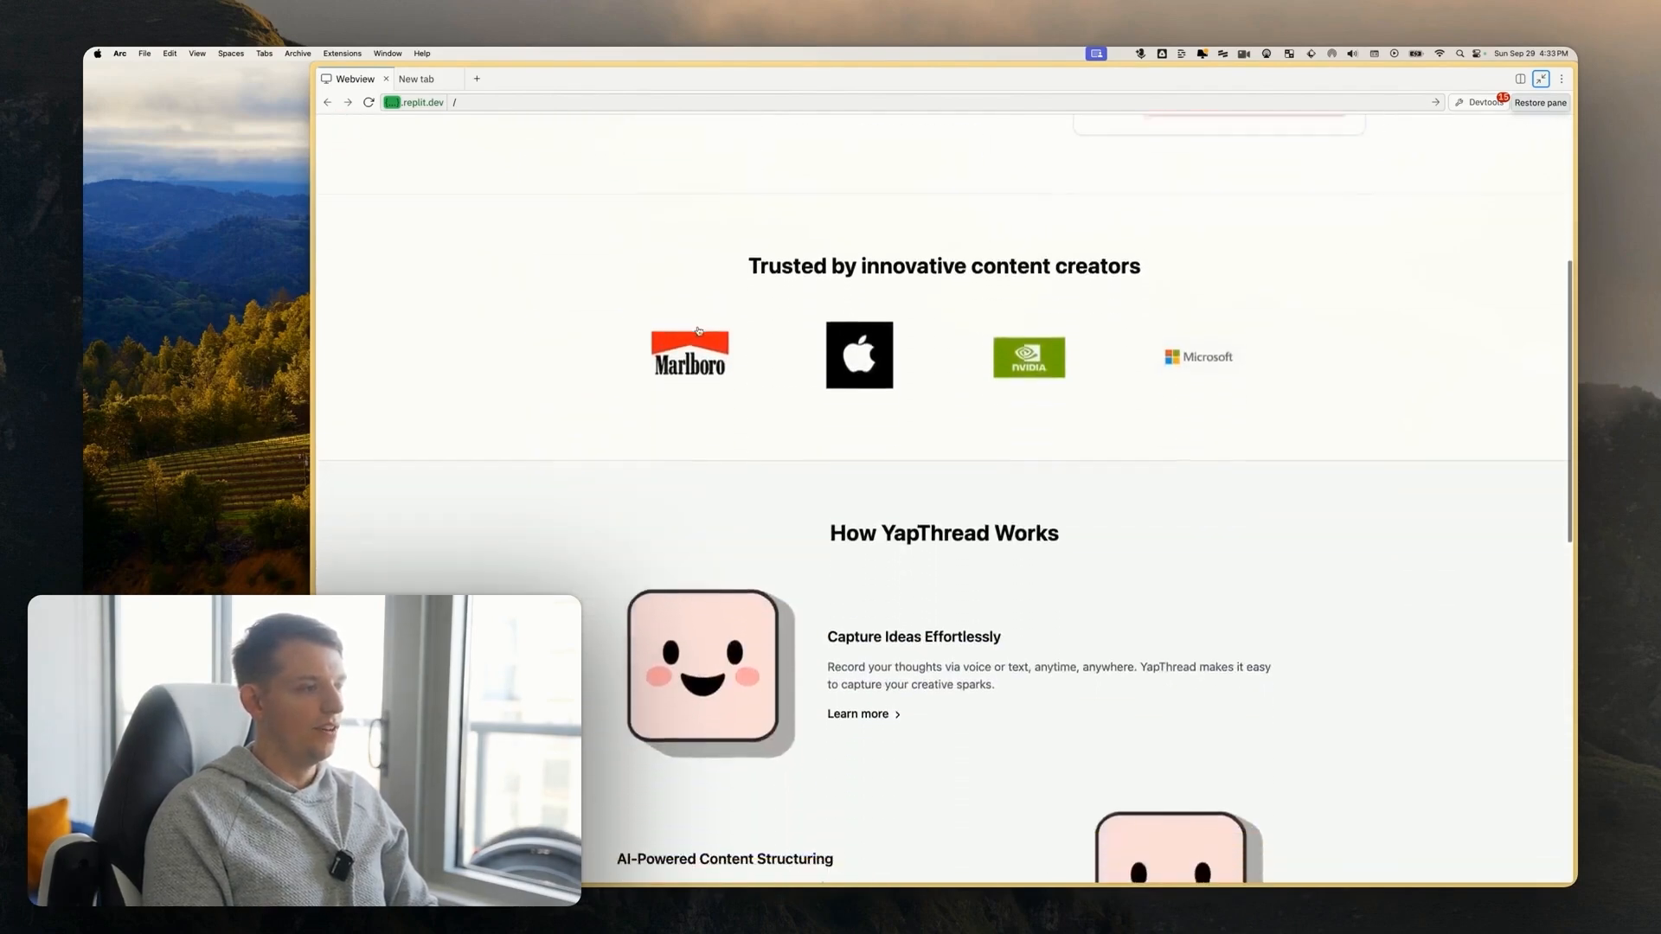
{"action": "scroll", "scroll_direction": "down", "scroll_amount": 3}
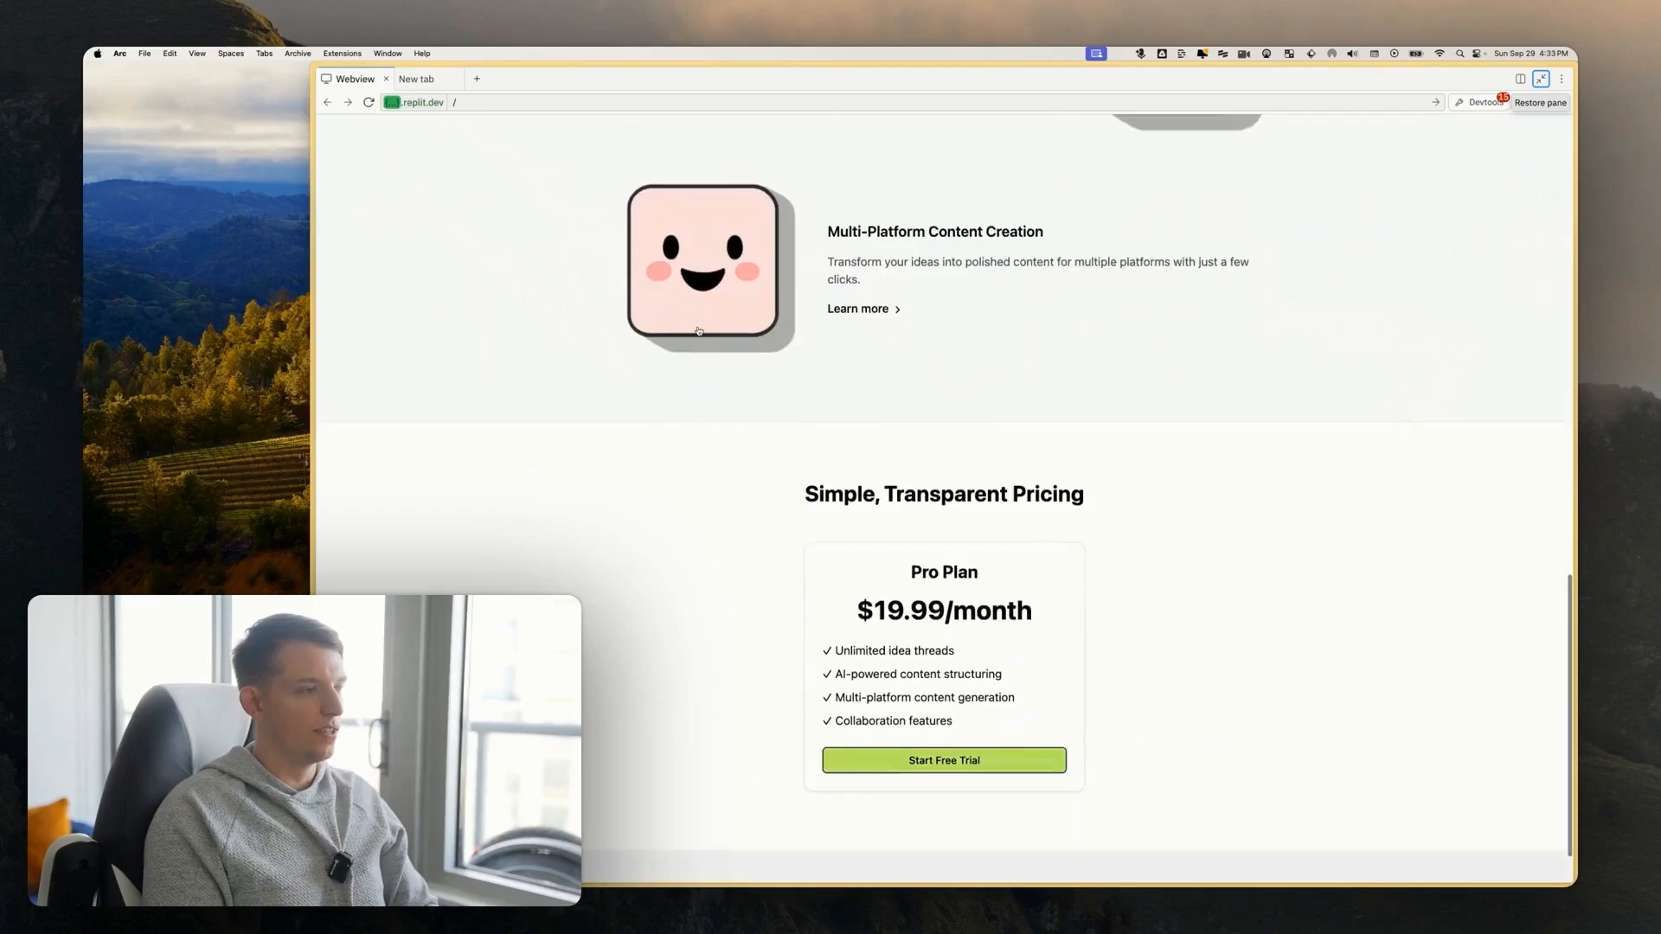
{"action": "scroll", "scroll_direction": "down", "scroll_amount": 3}
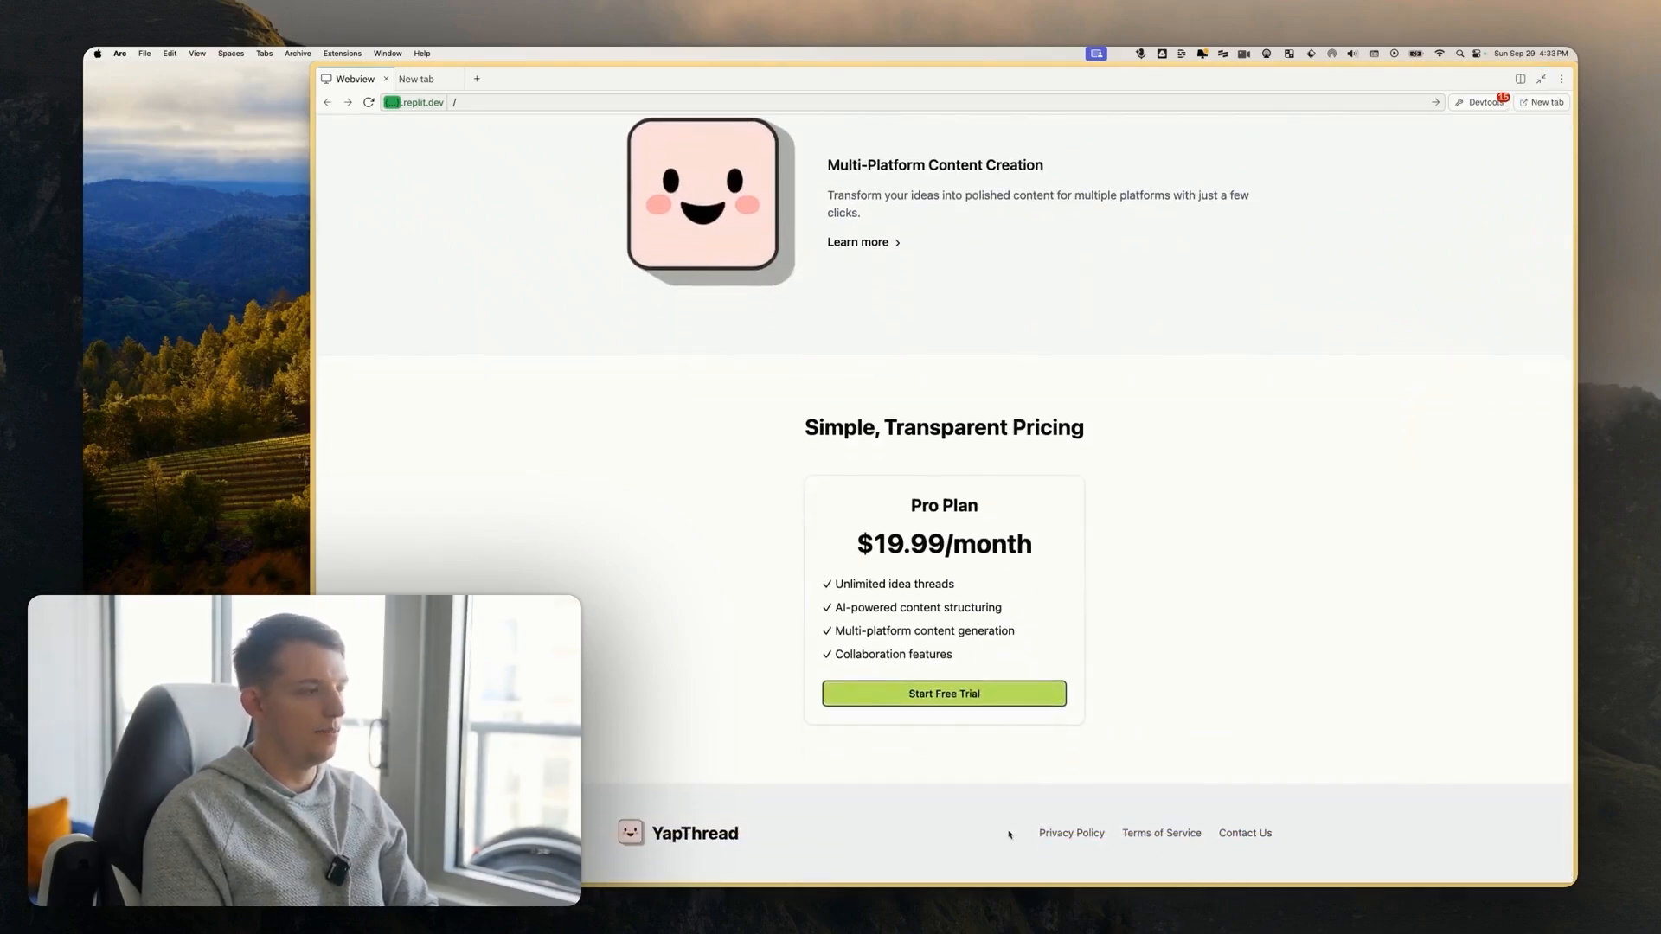
{"action": "scroll", "scroll_direction": "up", "scroll_amount": 3}
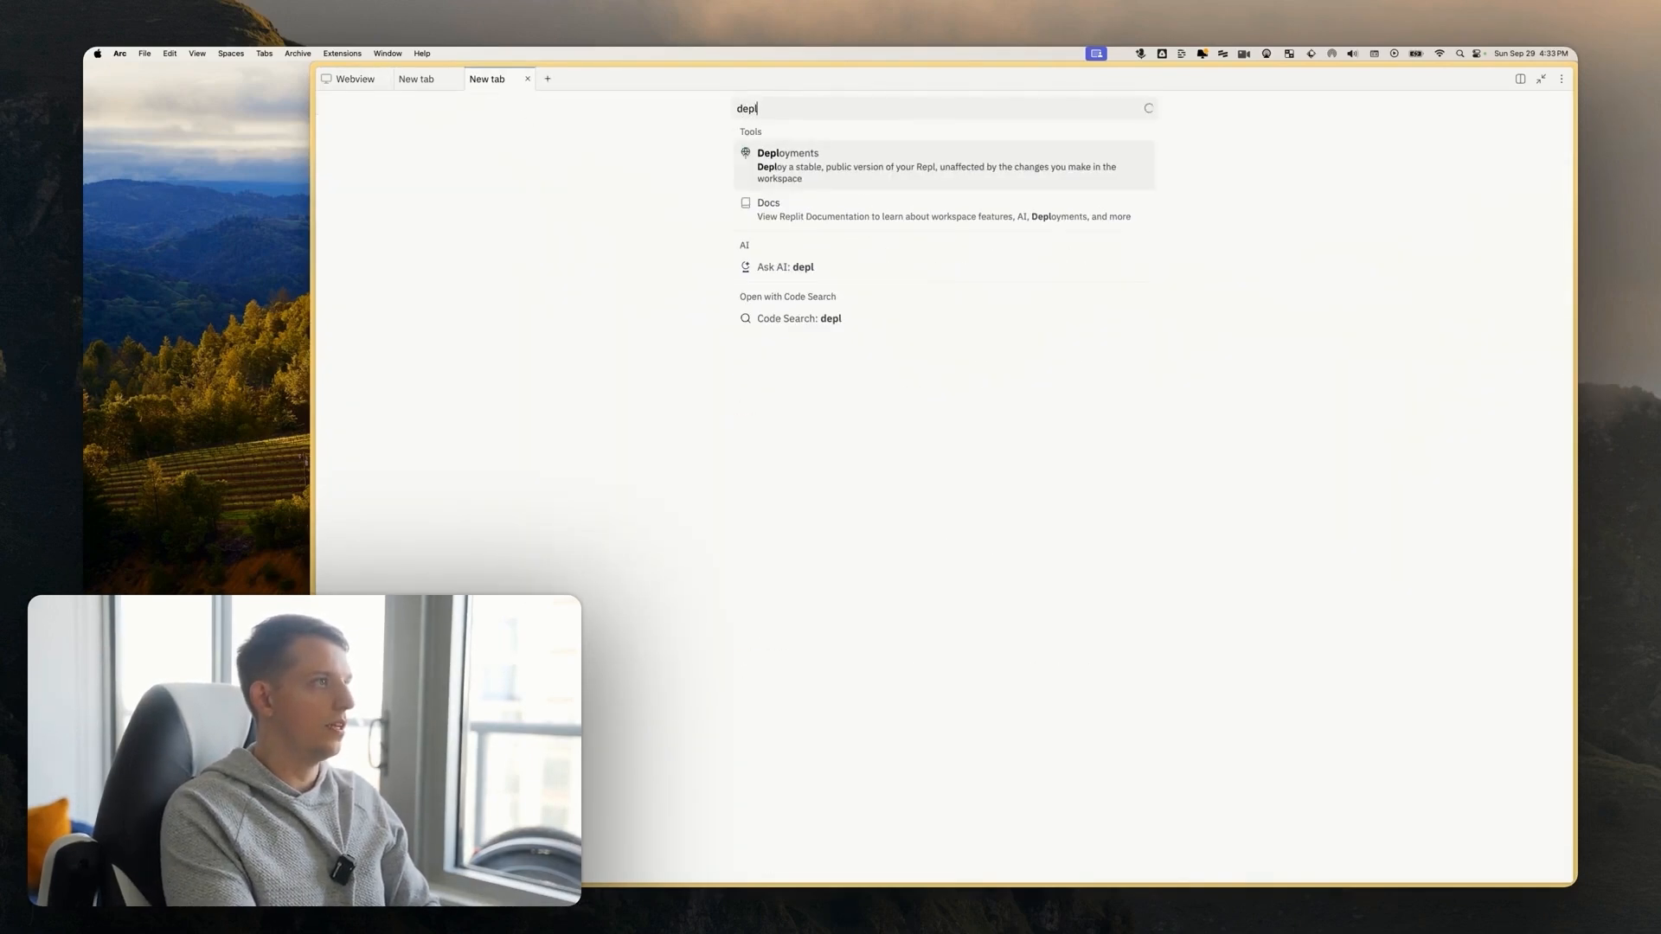
- Deploy the landing page as an Autoscale deployment on a replit.app domain
{"action": "left_click", "coordinate": [788, 165]}
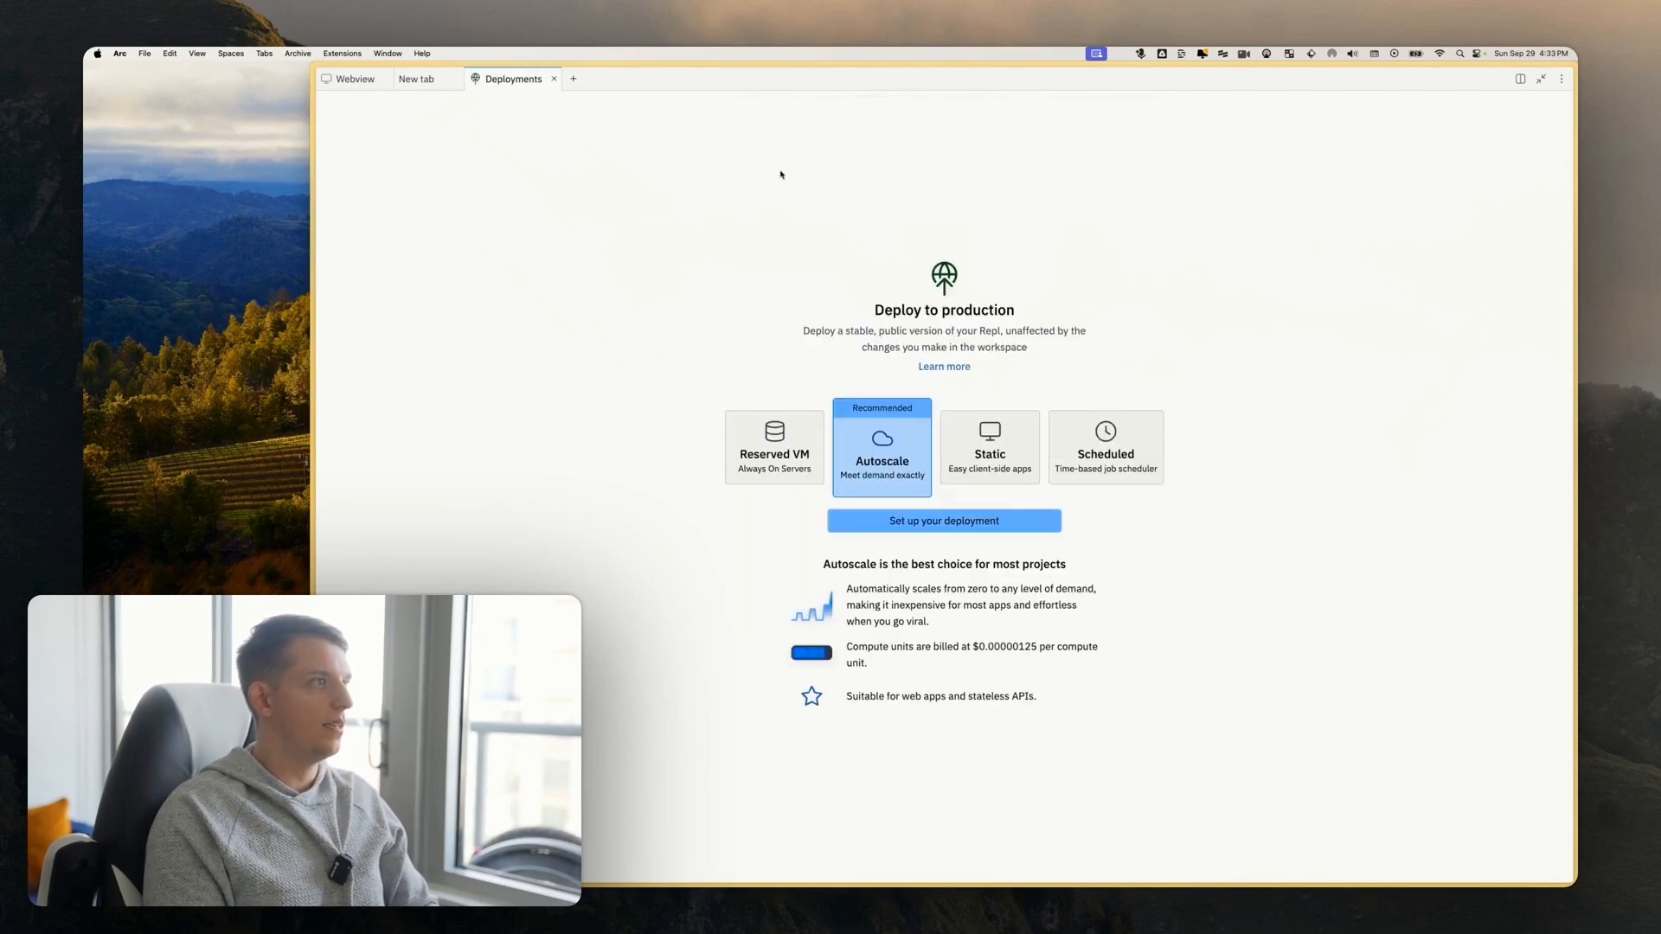
{"action": "left_click", "coordinate": [942, 520]}
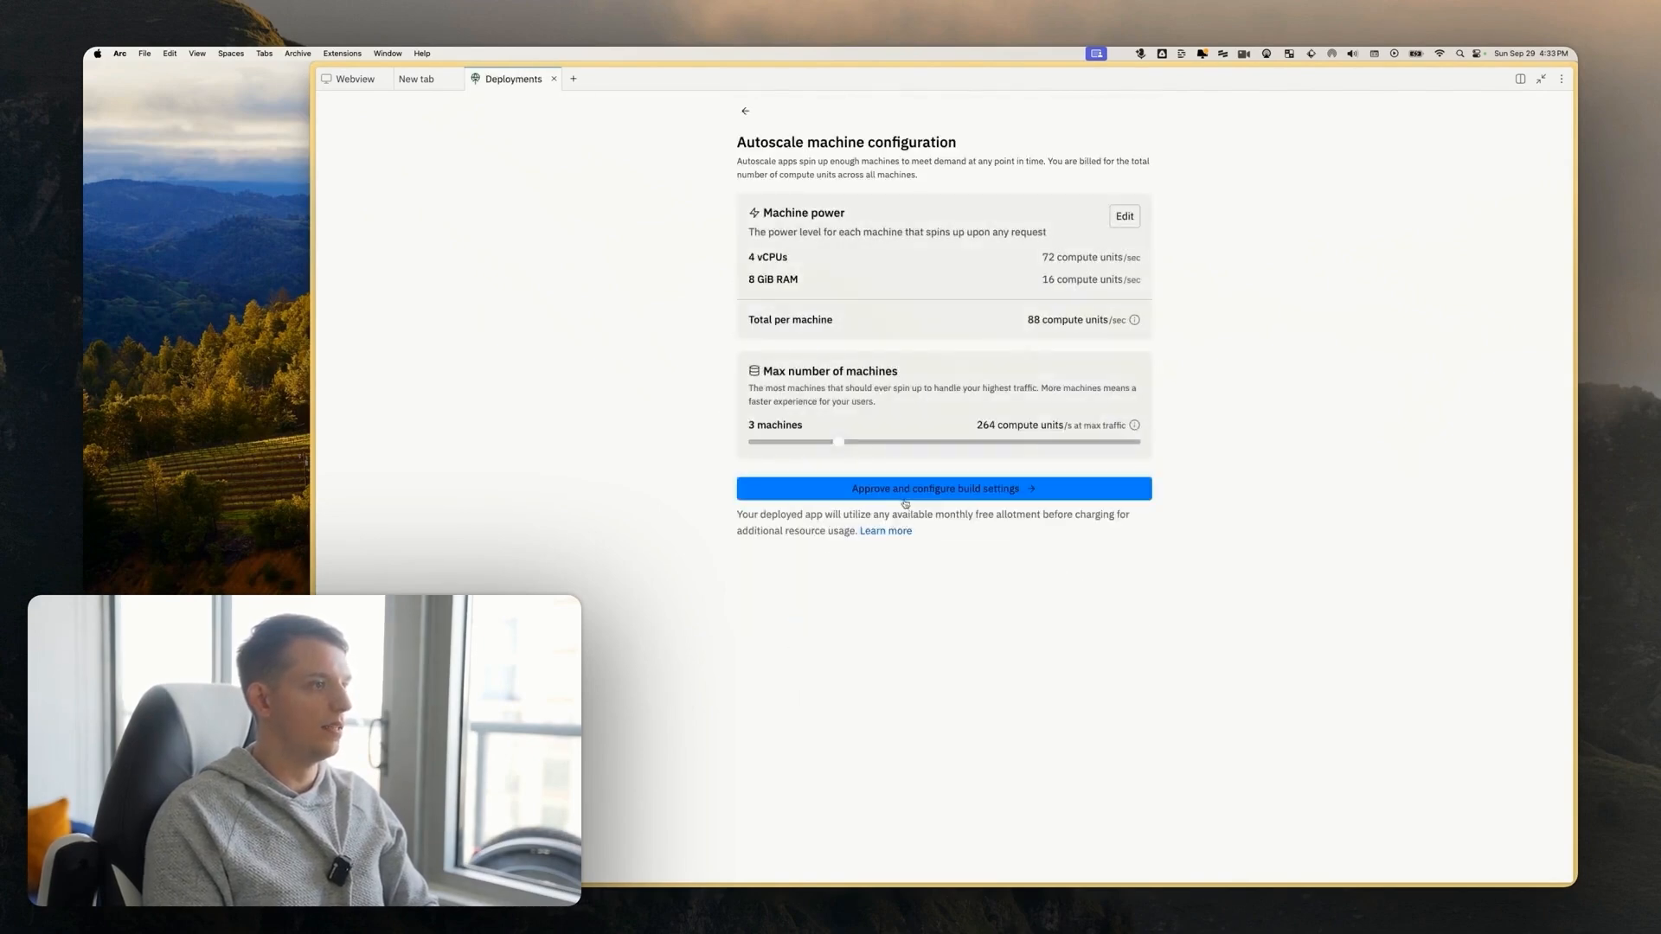
{"action": "left_click", "coordinate": [943, 488]}
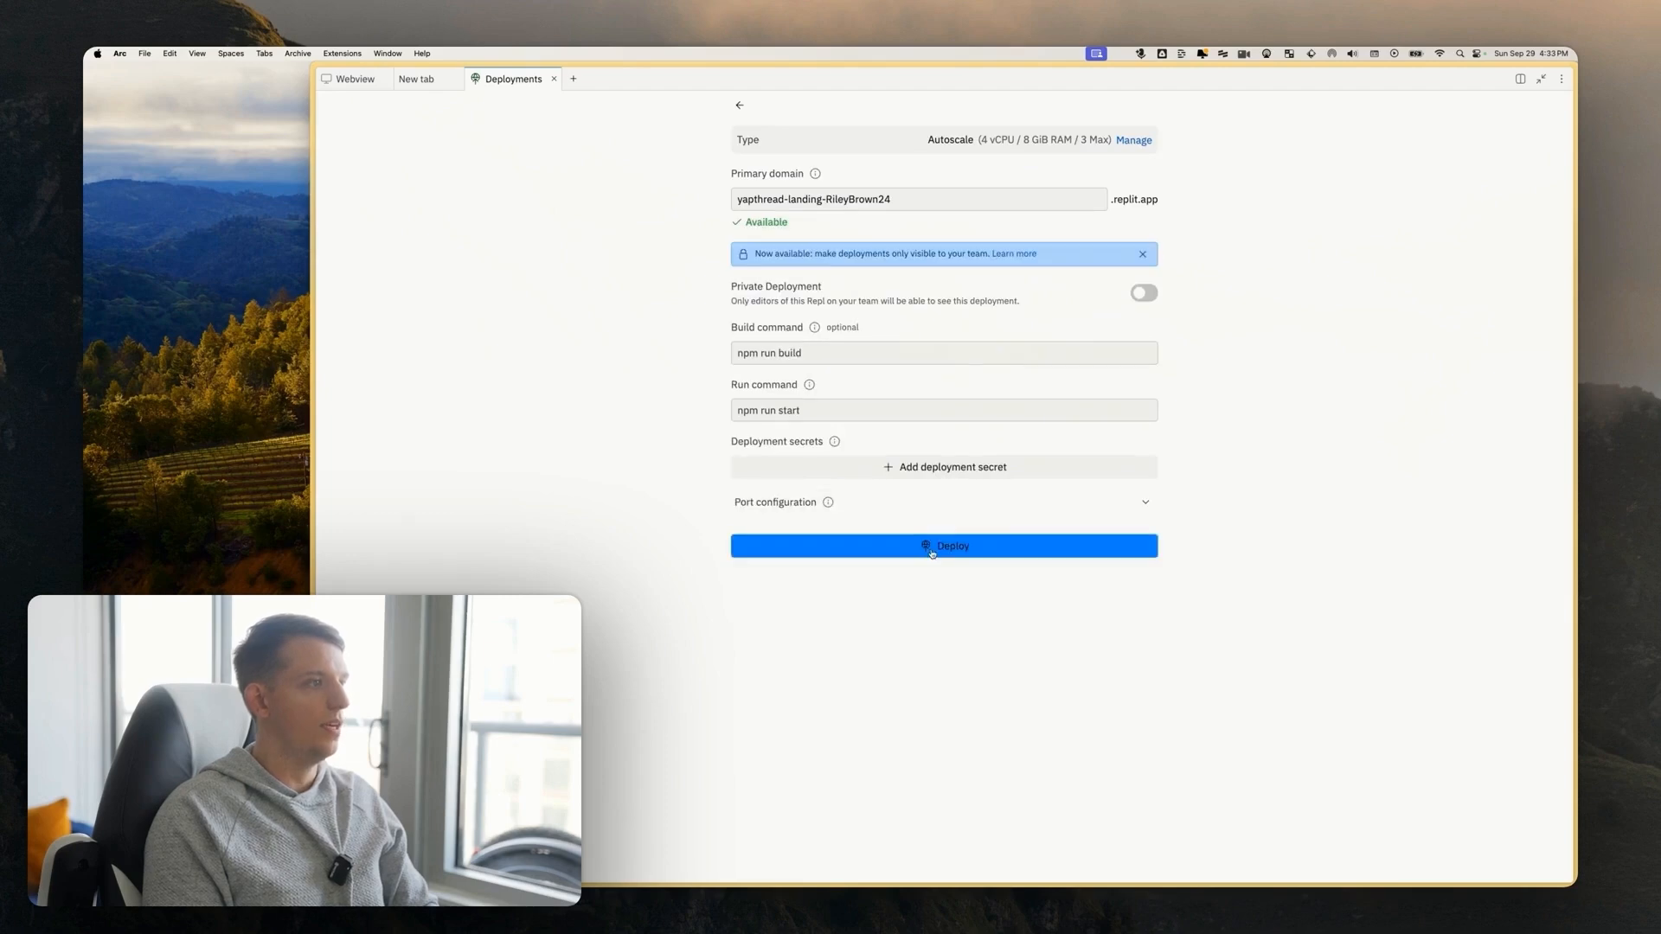
{"action": "left_click", "coordinate": [943, 546]}
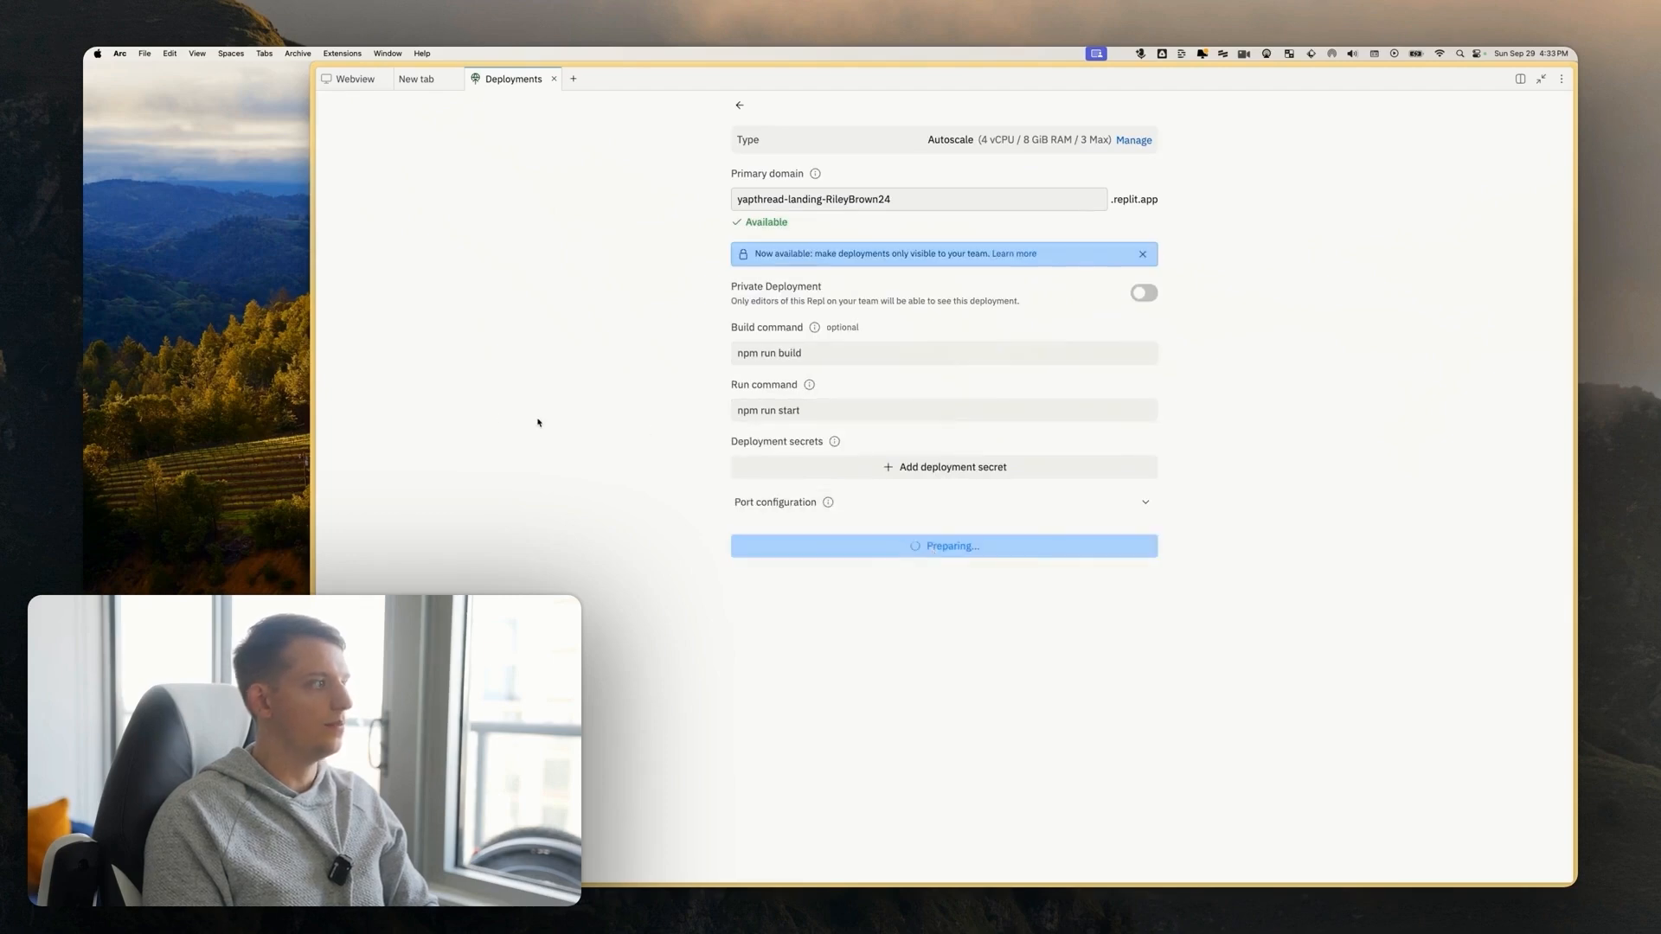
{"action": "left_click", "coordinate": [943, 546]}
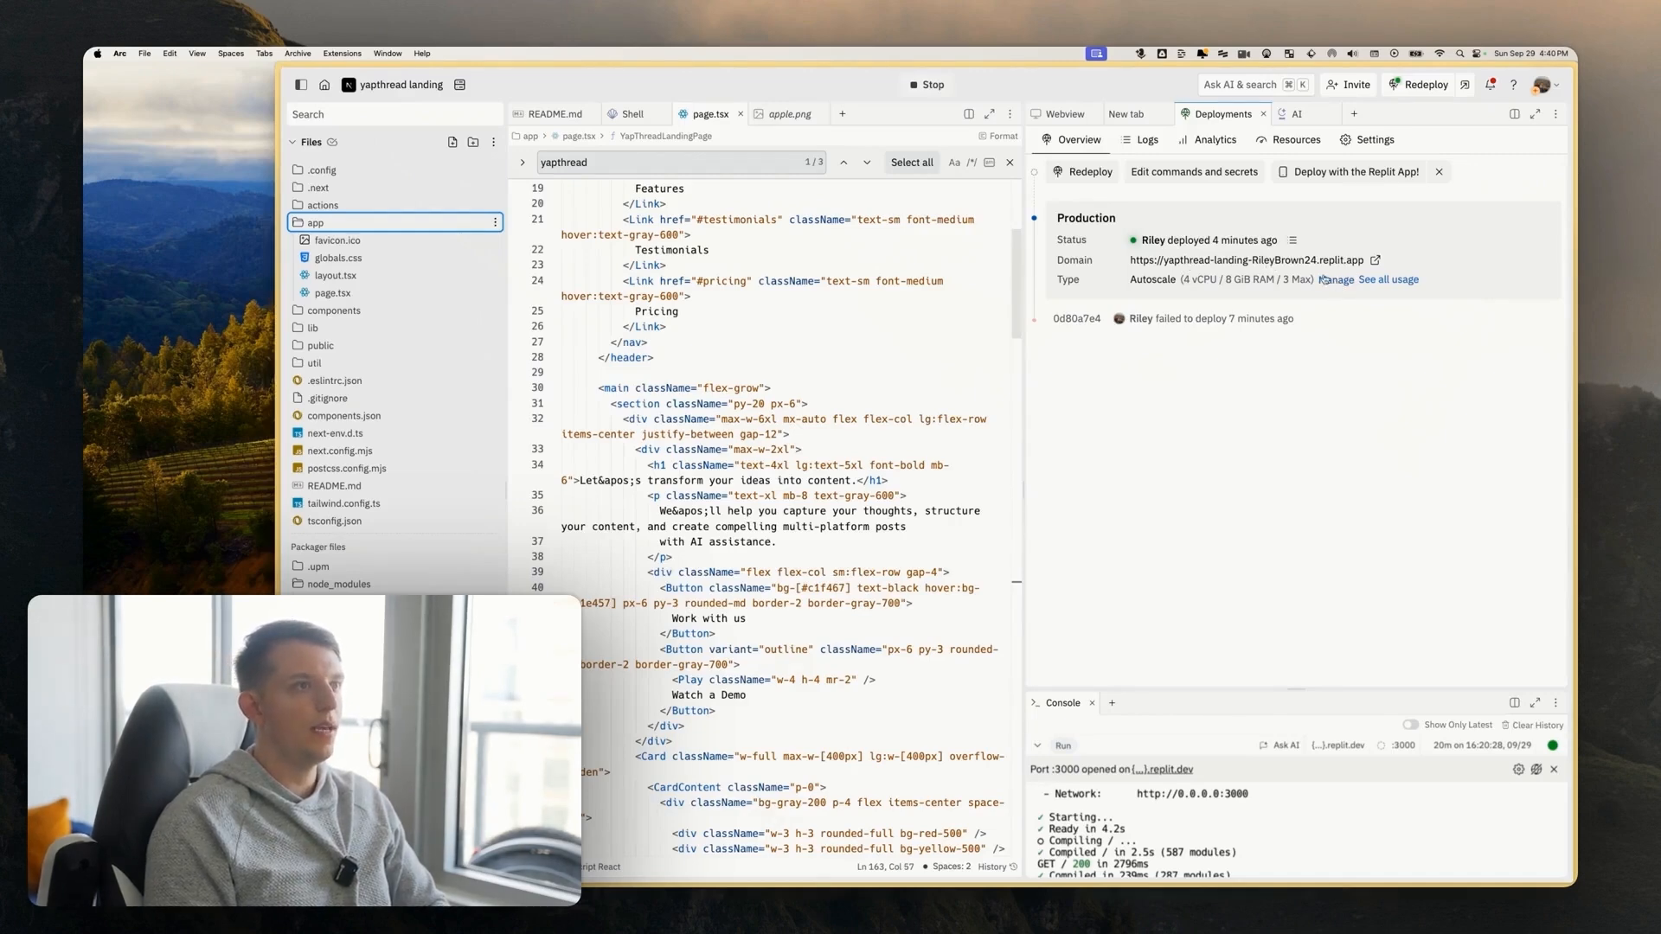
- Link the custom domain yapbuddy.com in deployment settings and continue to its DNS records
{"action": "left_click", "coordinate": [1374, 138]}
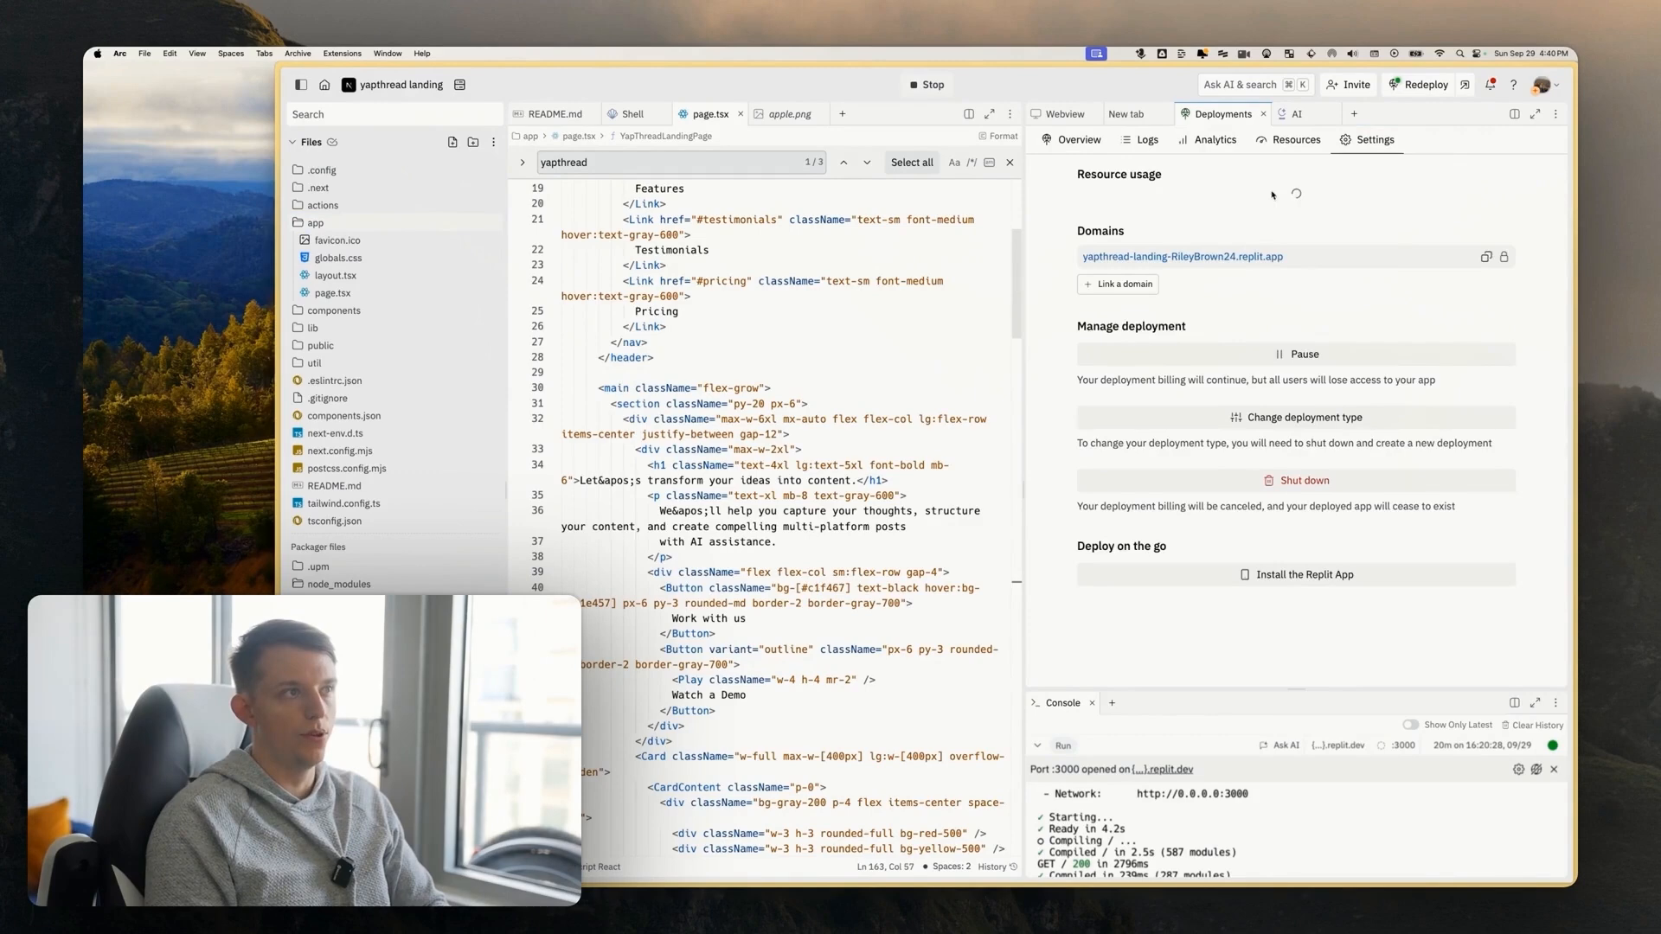
{"action": "left_click", "coordinate": [1118, 284]}
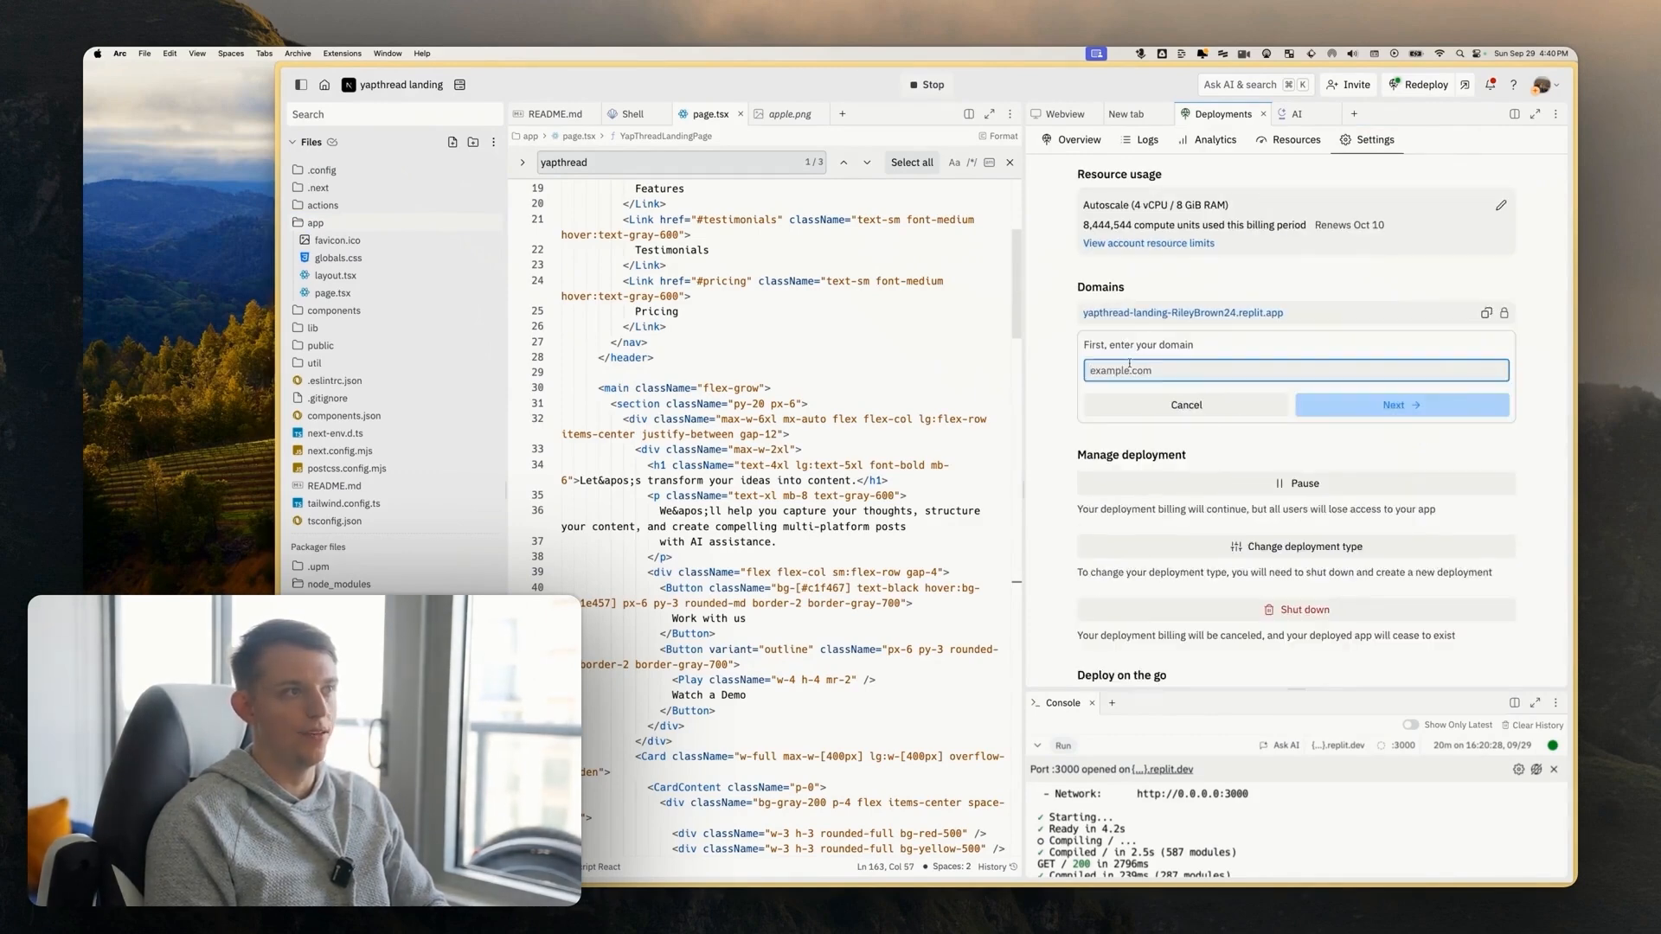
{"action": "type", "text": "yap"}
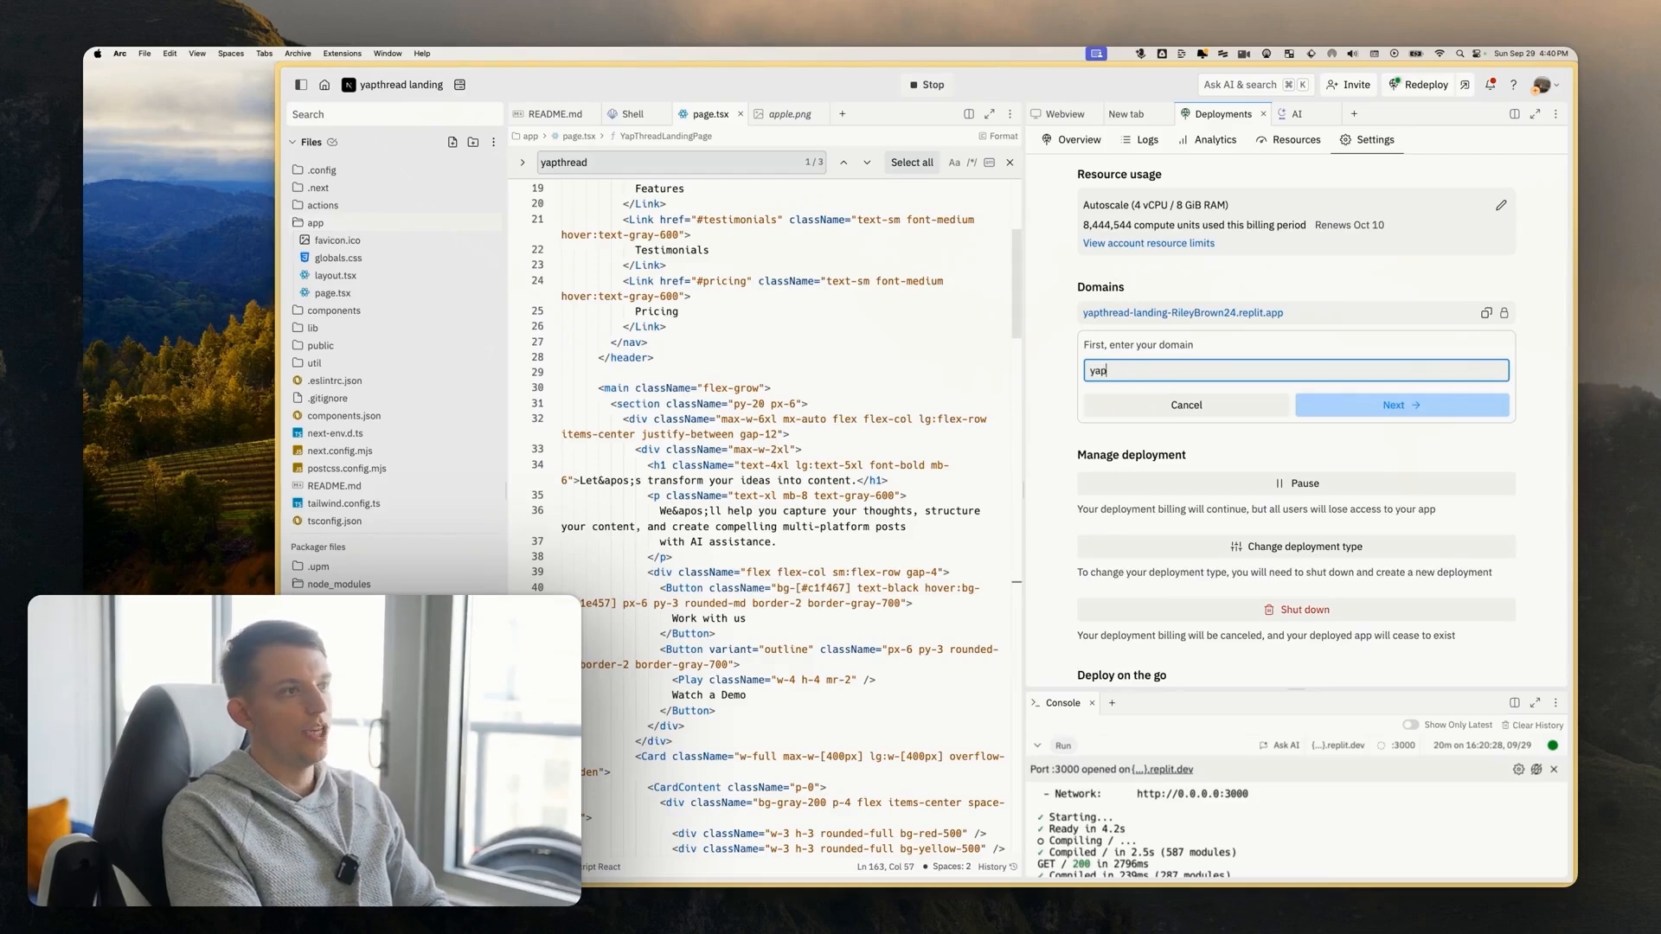
{"action": "type", "text": "buddy."}
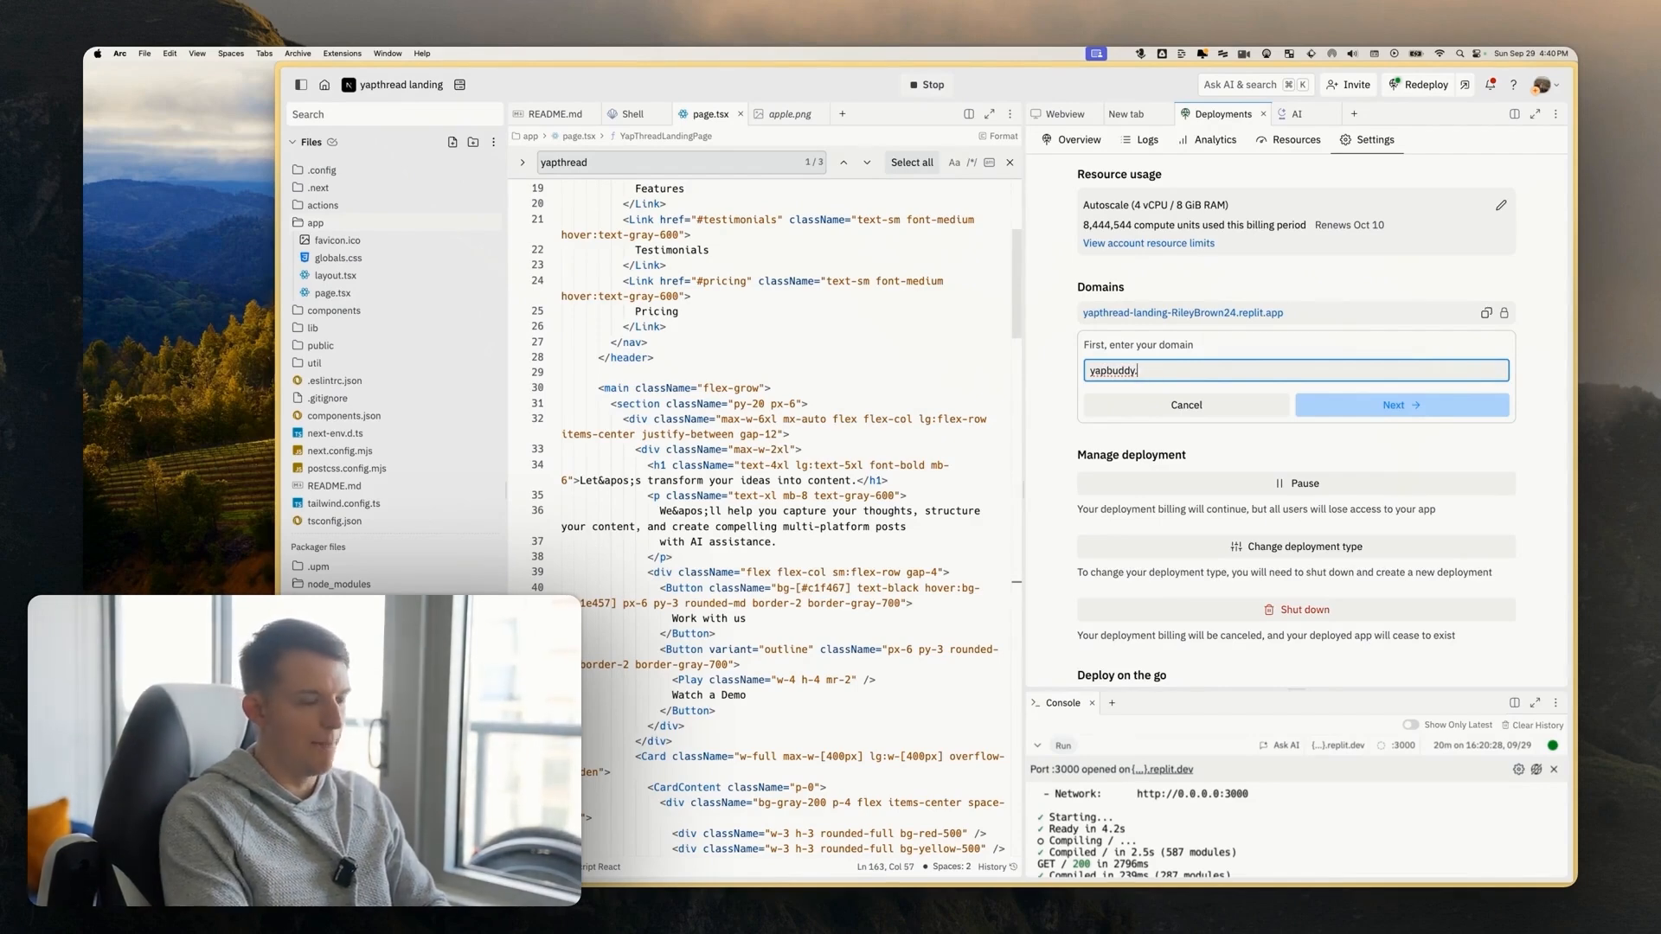
{"action": "type", "text": "com"}
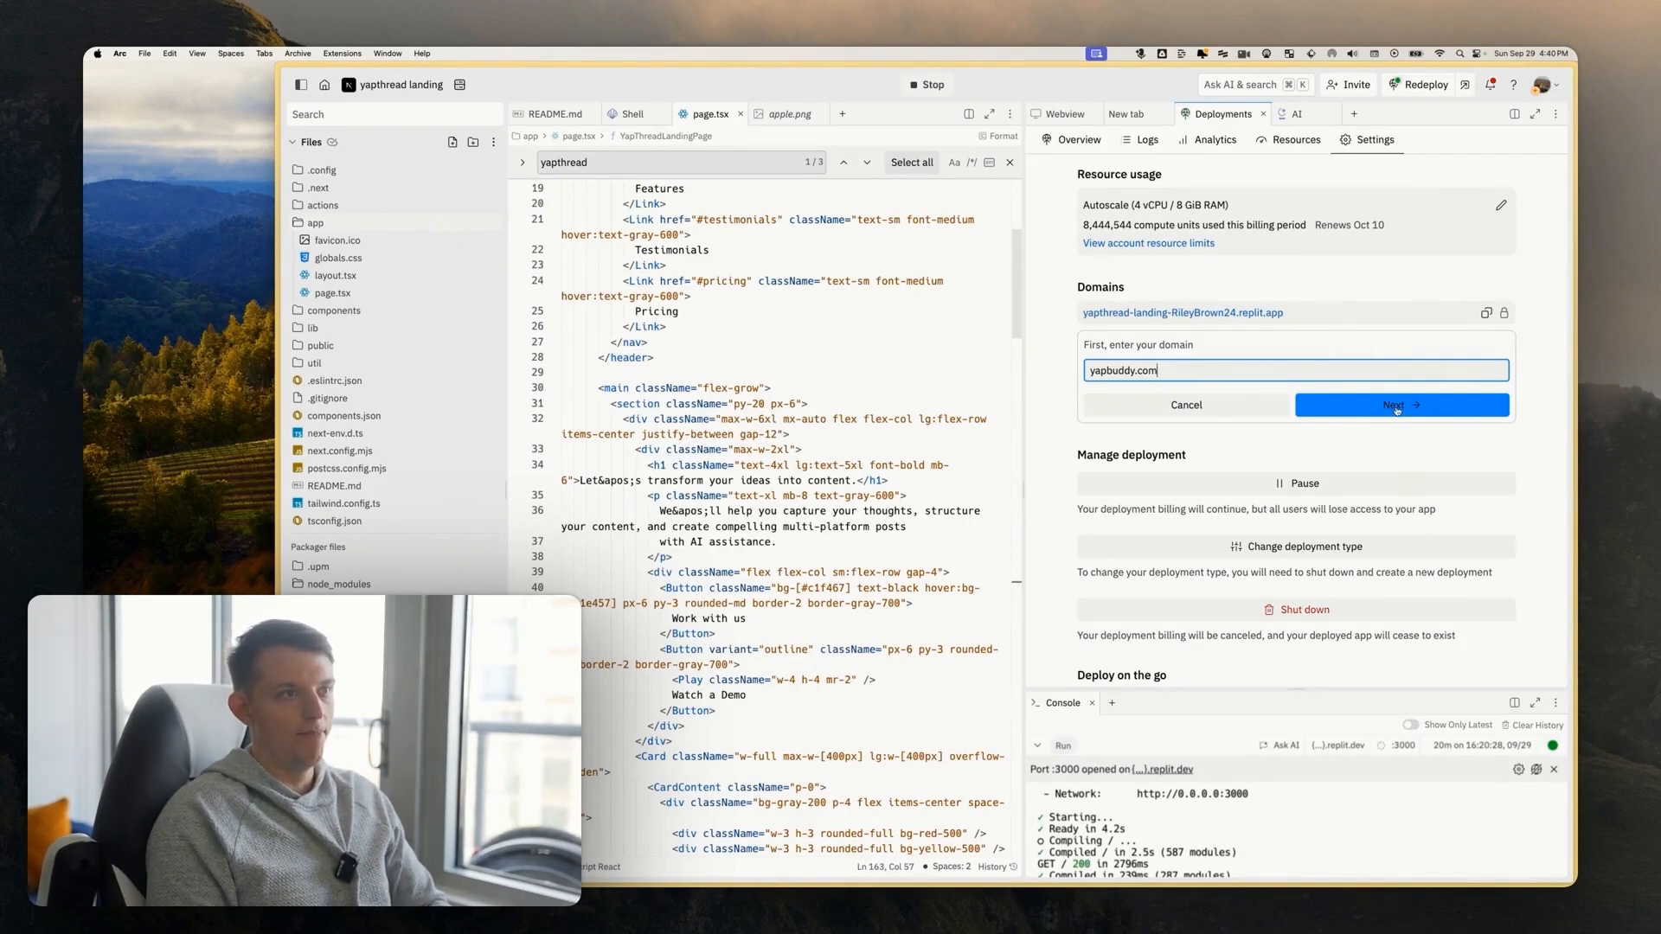
{"action": "left_click", "coordinate": [1401, 405]}
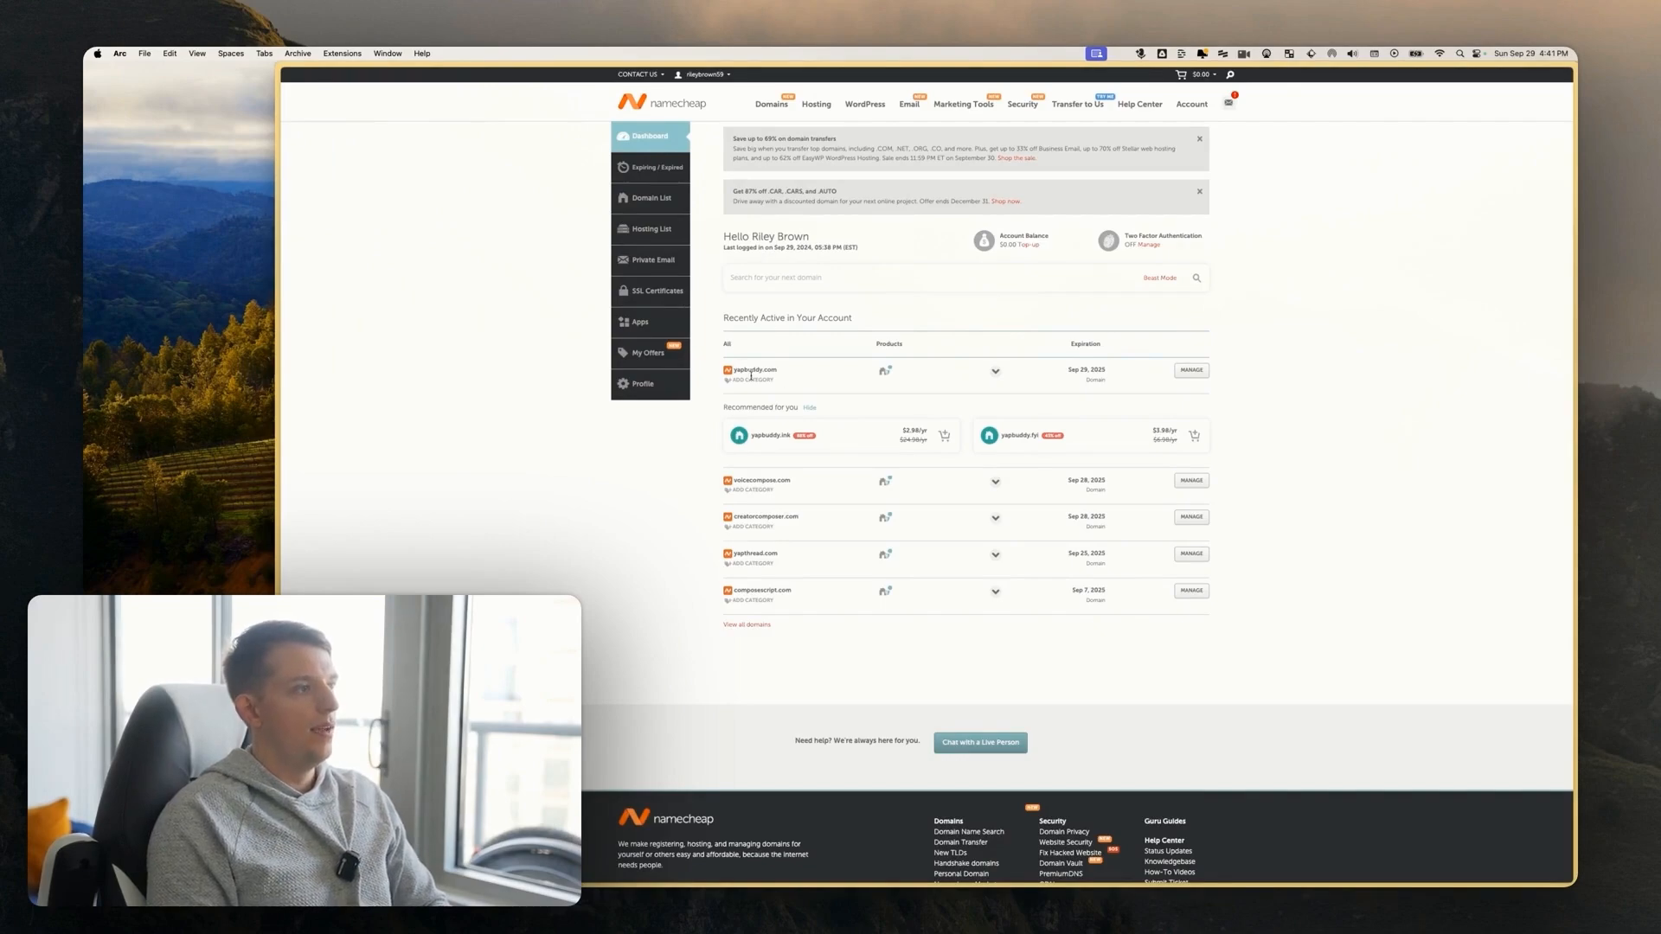
- Delete the parking CNAME record from yapbuddy.com's Namecheap DNS
{"action": "left_click", "coordinate": [1190, 370]}
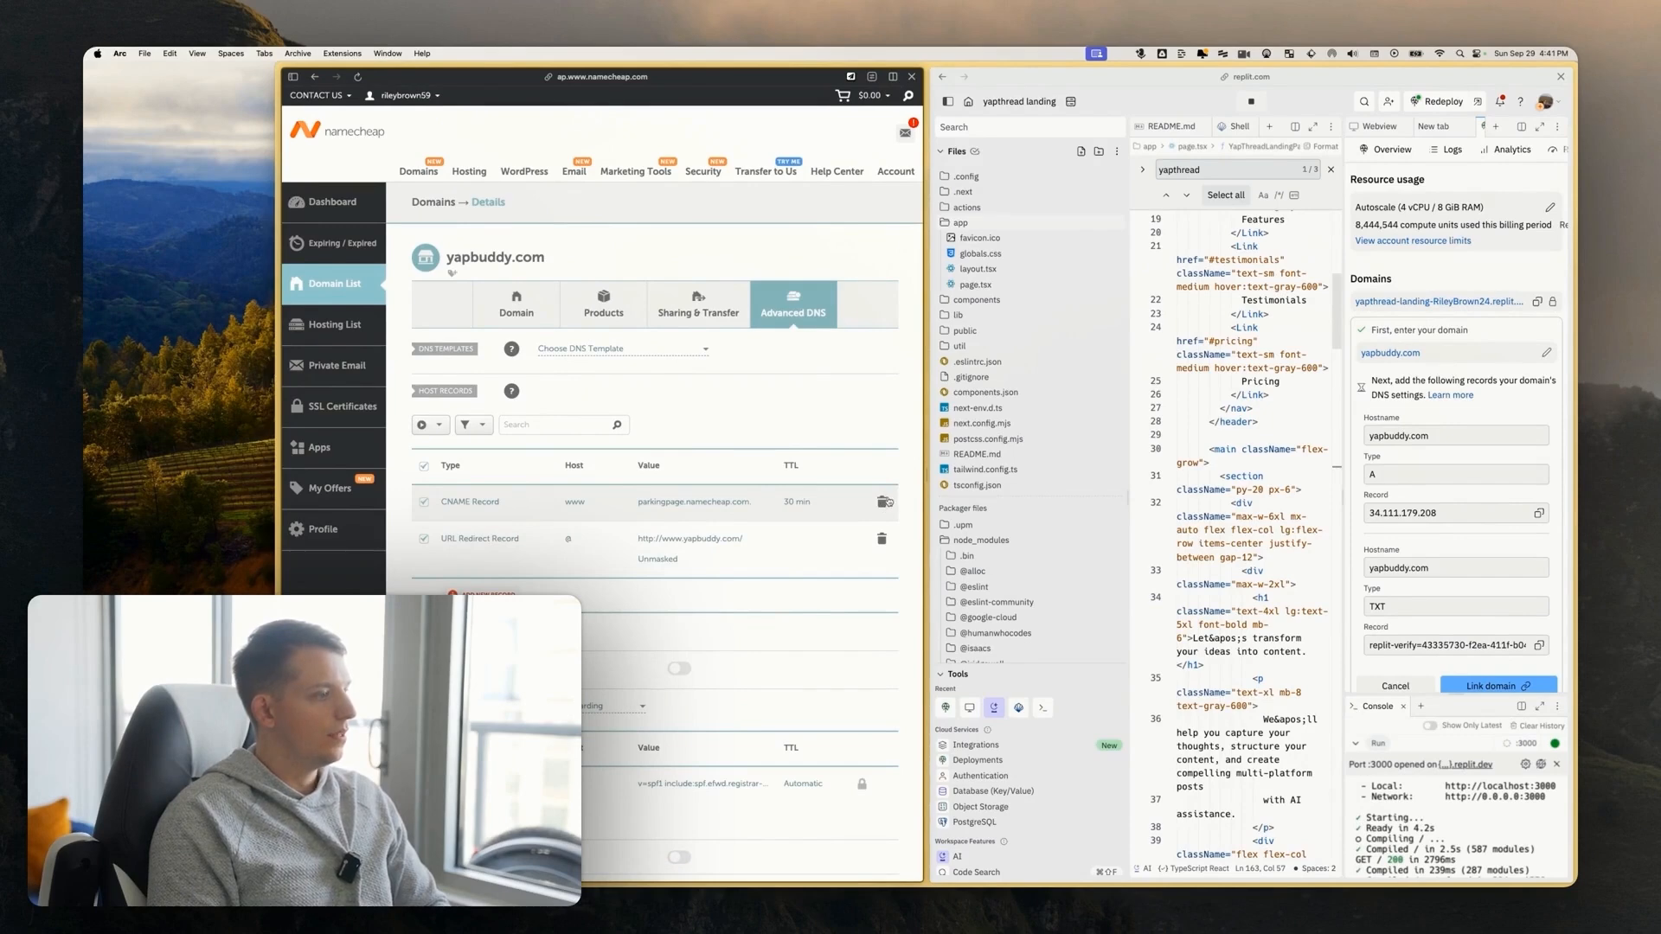
{"action": "scroll", "scroll_direction": "up", "scroll_amount": 3}
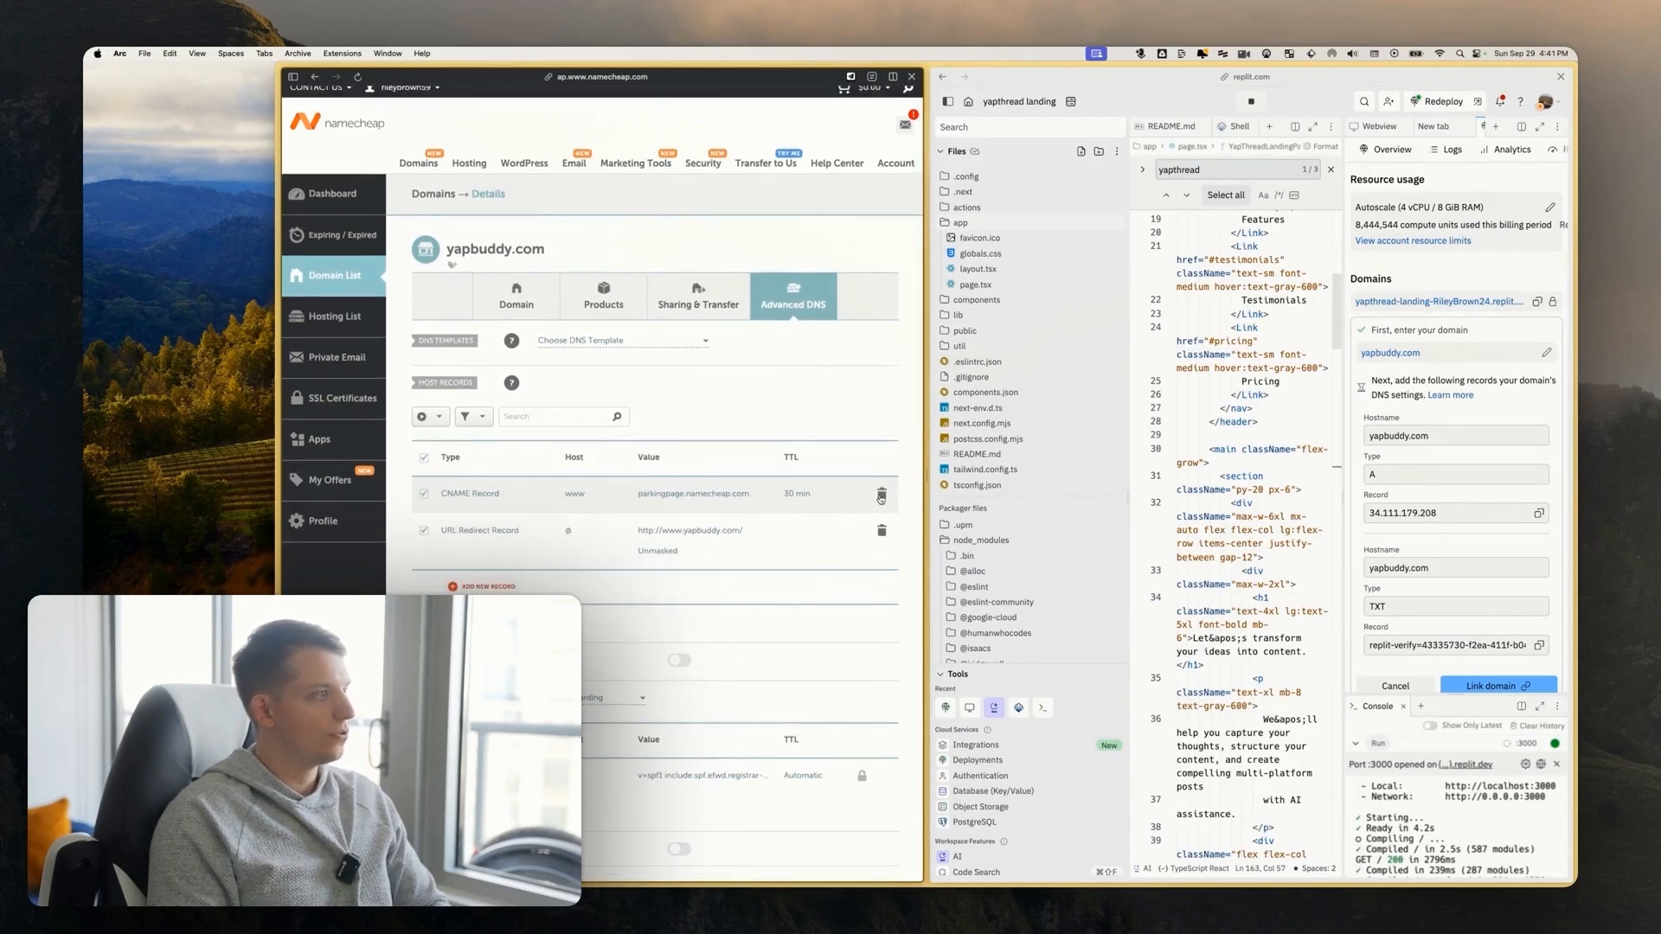
{"action": "left_click", "coordinate": [880, 494]}
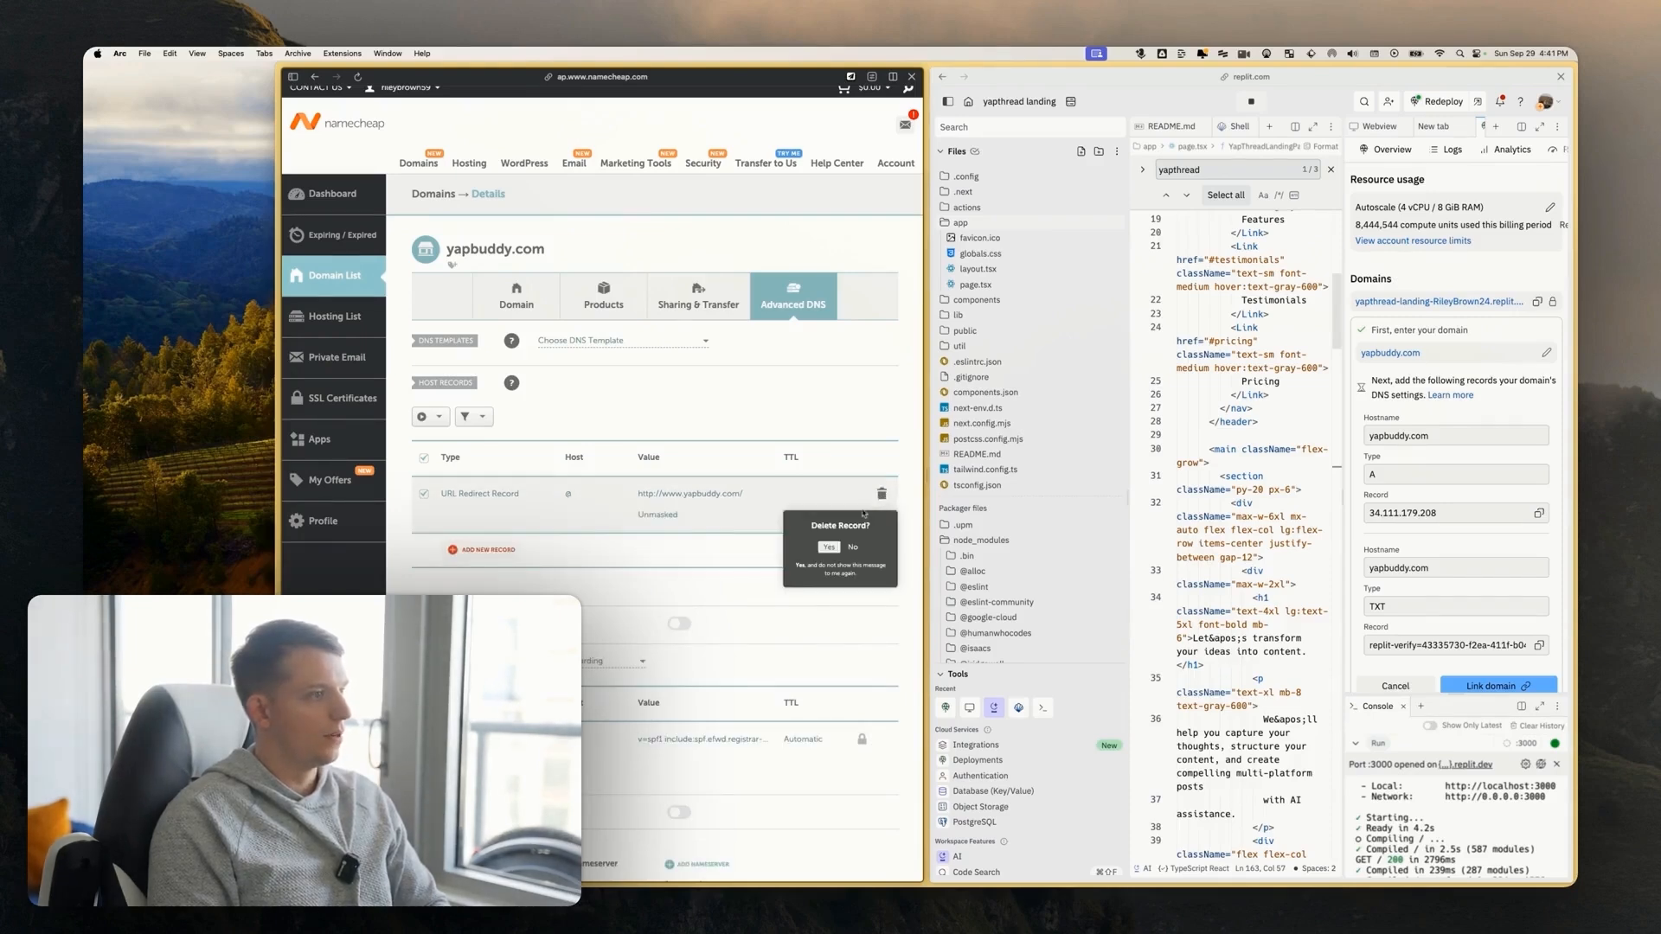
{"action": "left_click", "coordinate": [829, 547]}
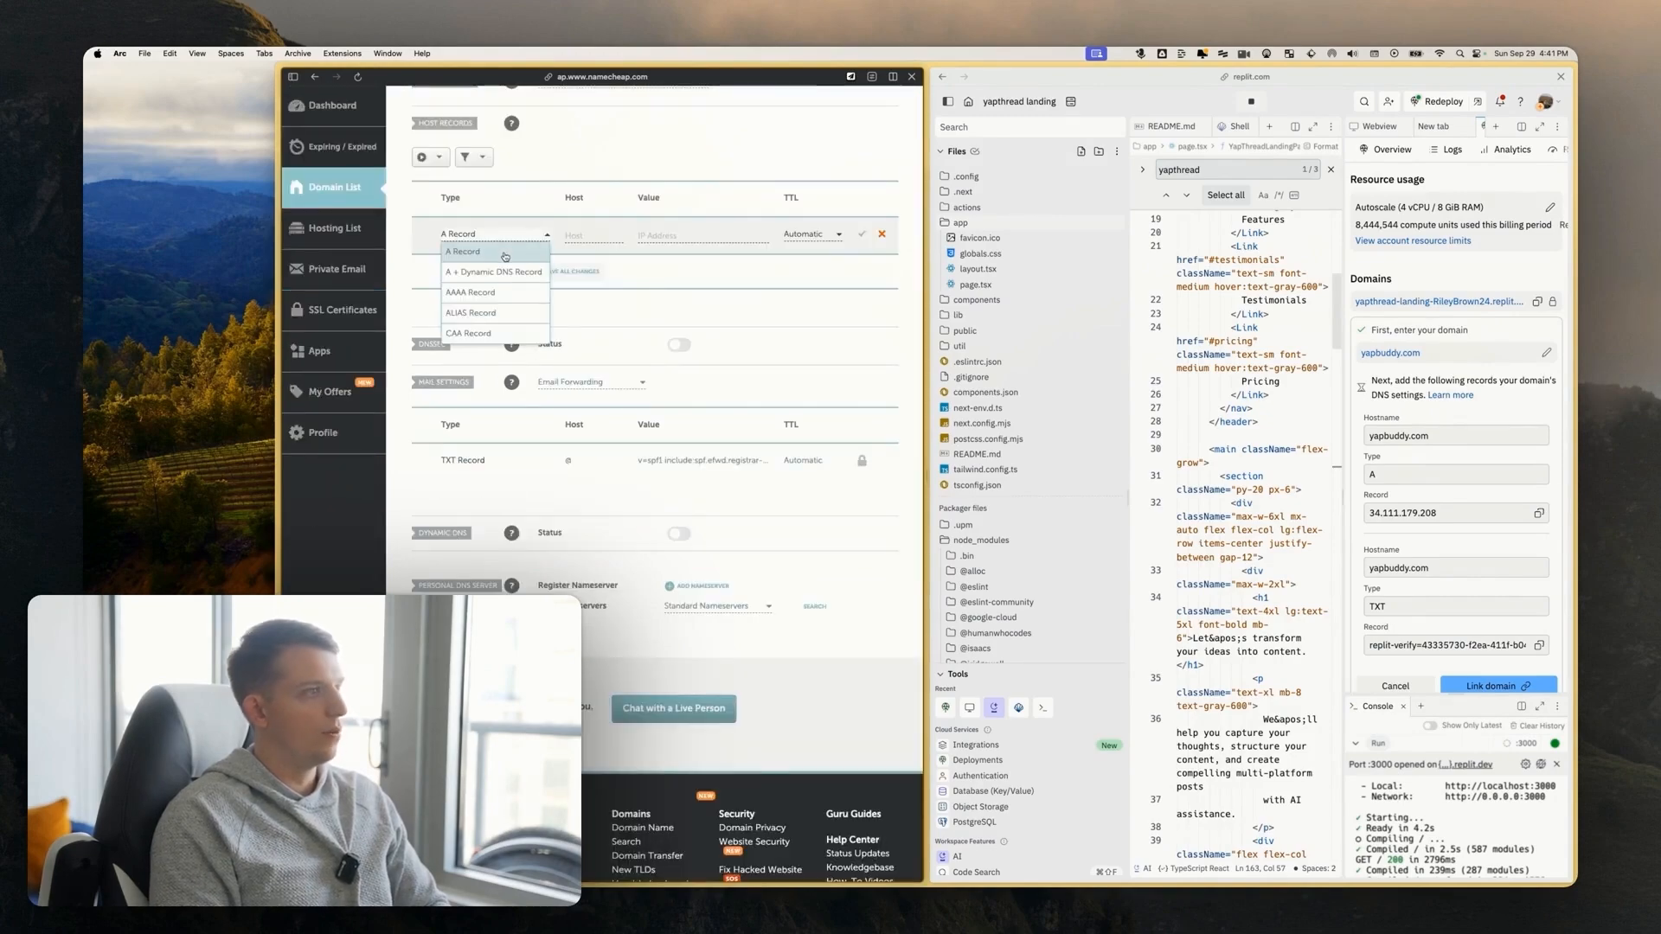
- Add an A record for 34.111.179.208 and a TXT record at host @
{"action": "left_click", "coordinate": [463, 251]}
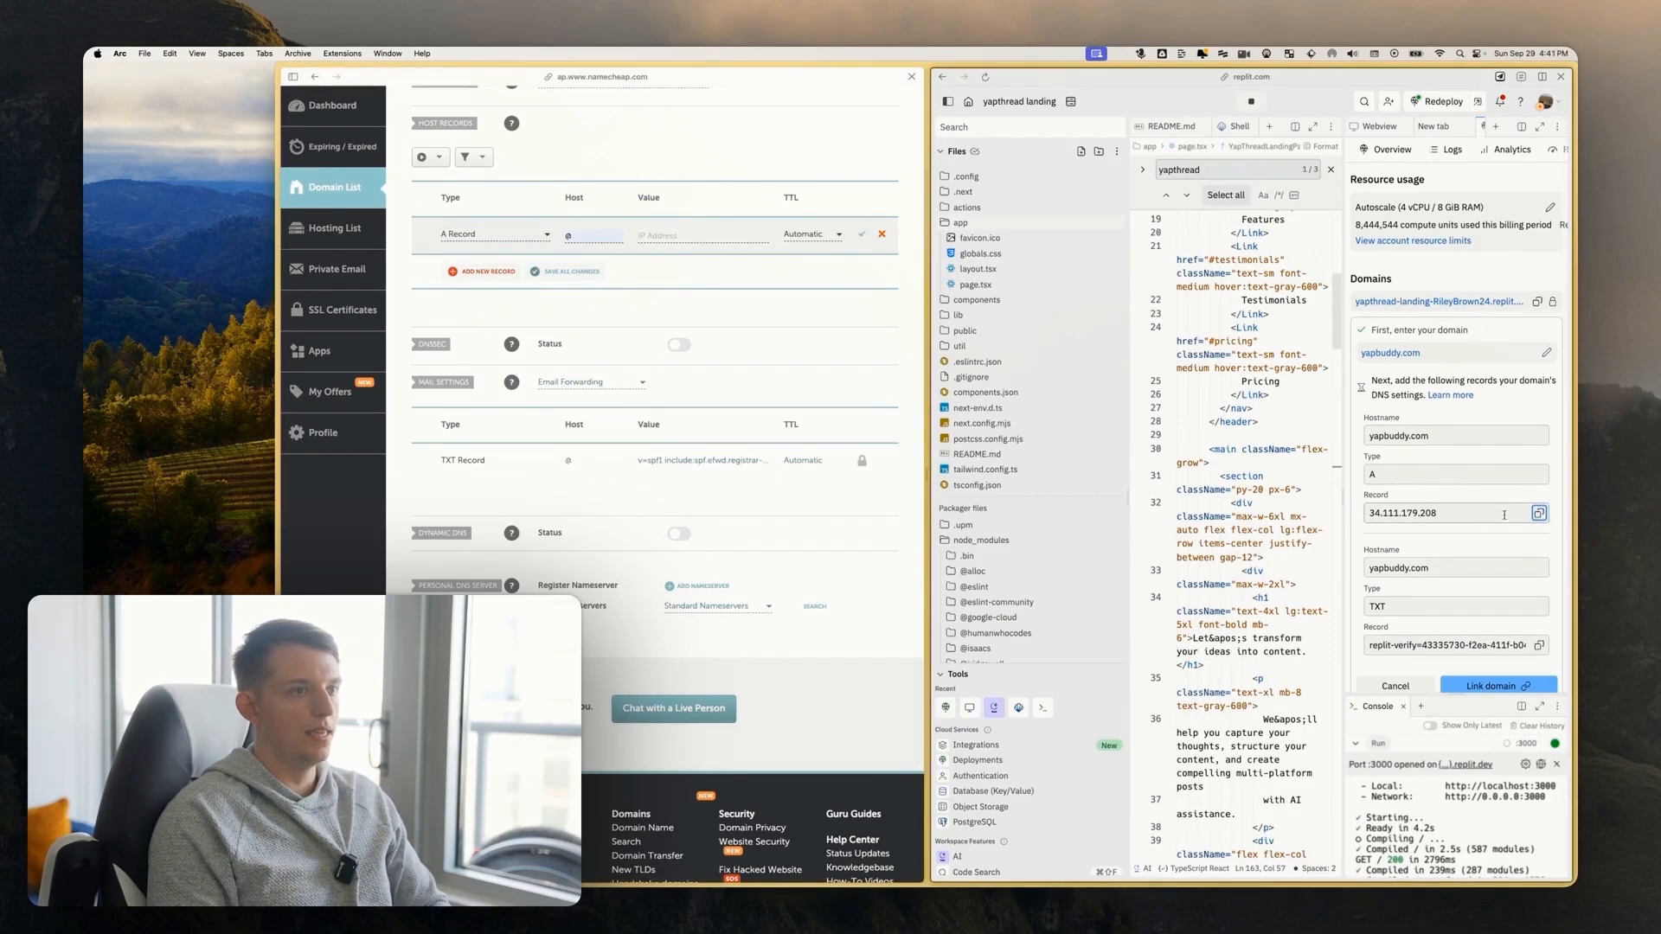
{"action": "type", "text": "34.111.179.208"}
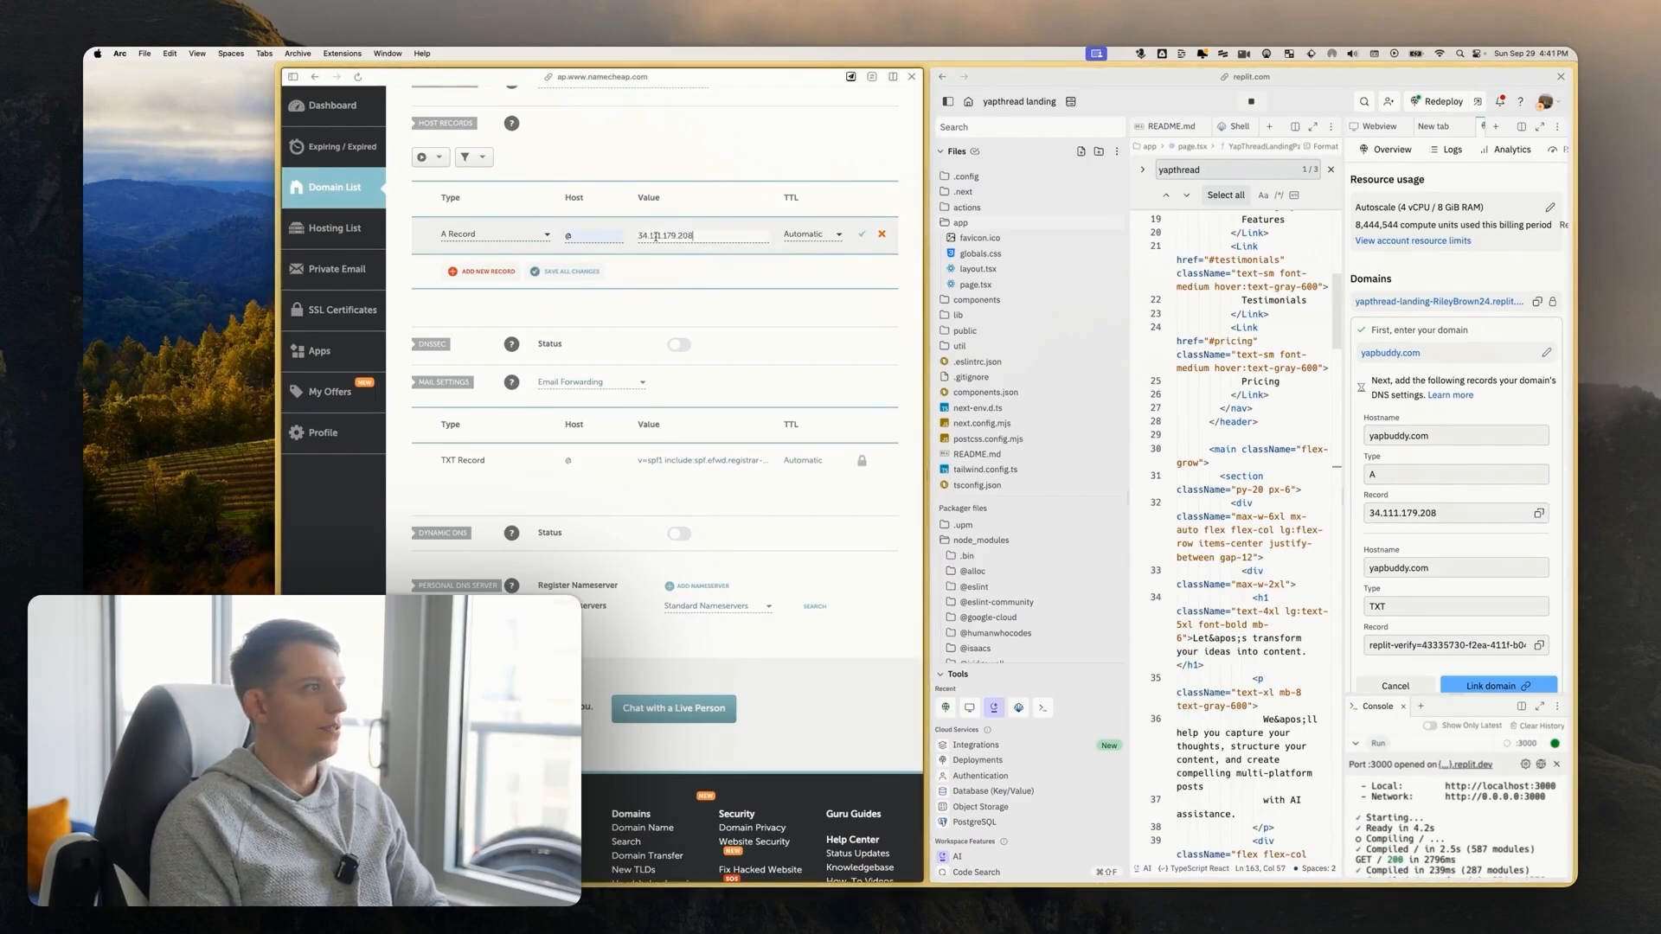
{"action": "mouse_move", "coordinate": [694, 268]}
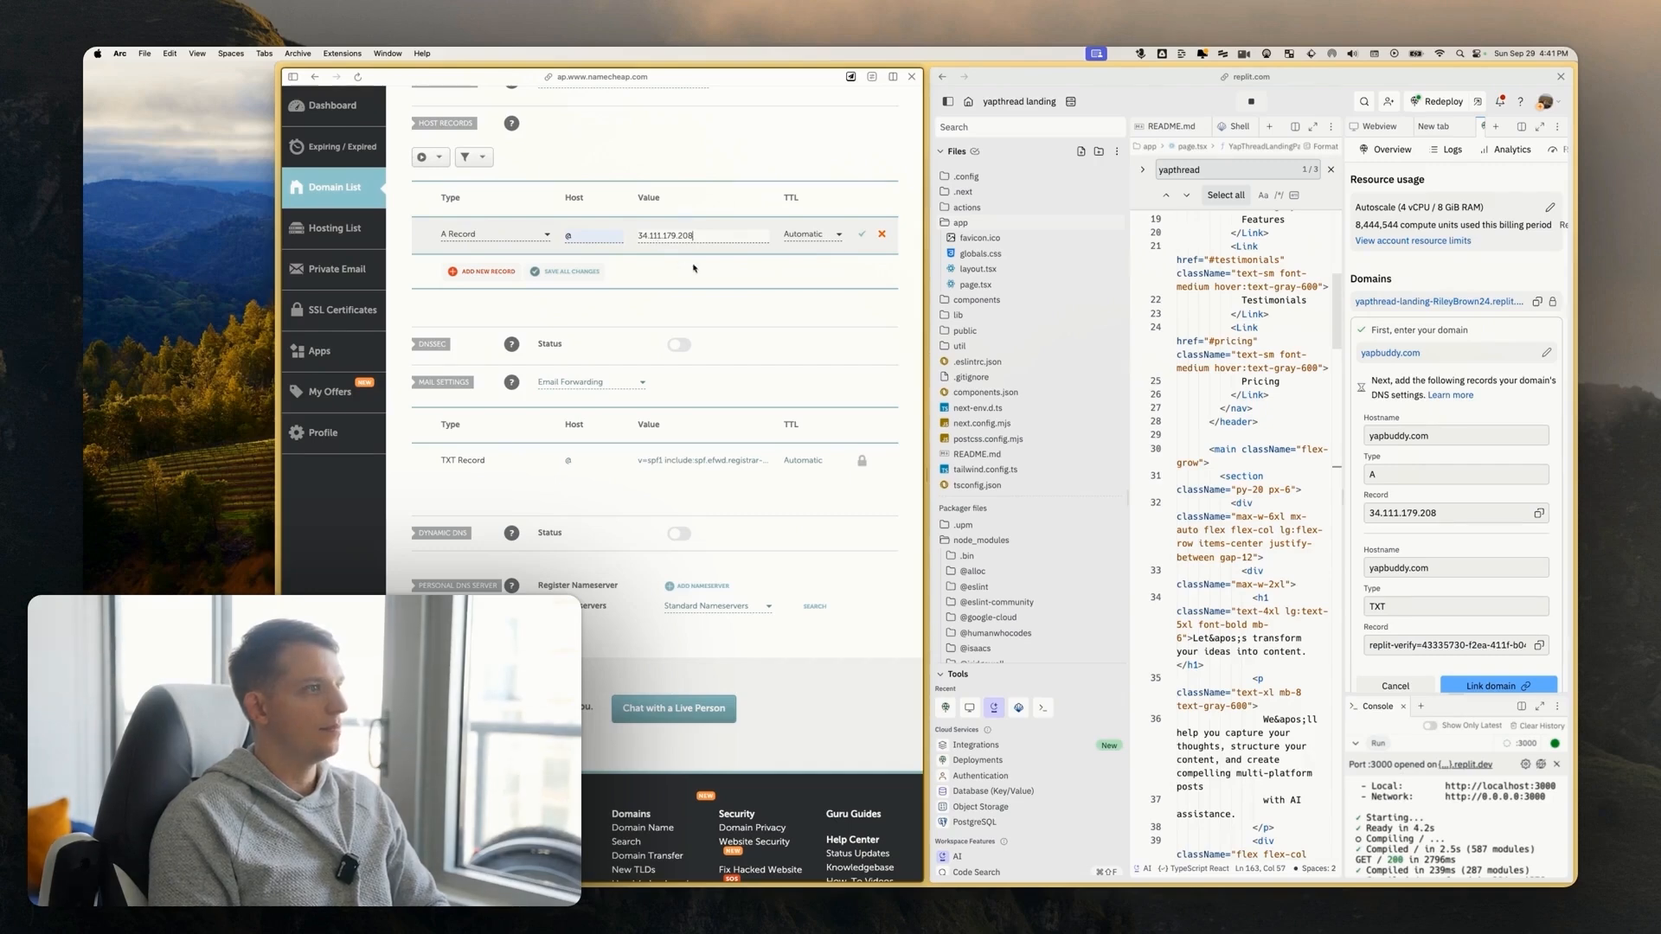
{"action": "left_click", "coordinate": [571, 271]}
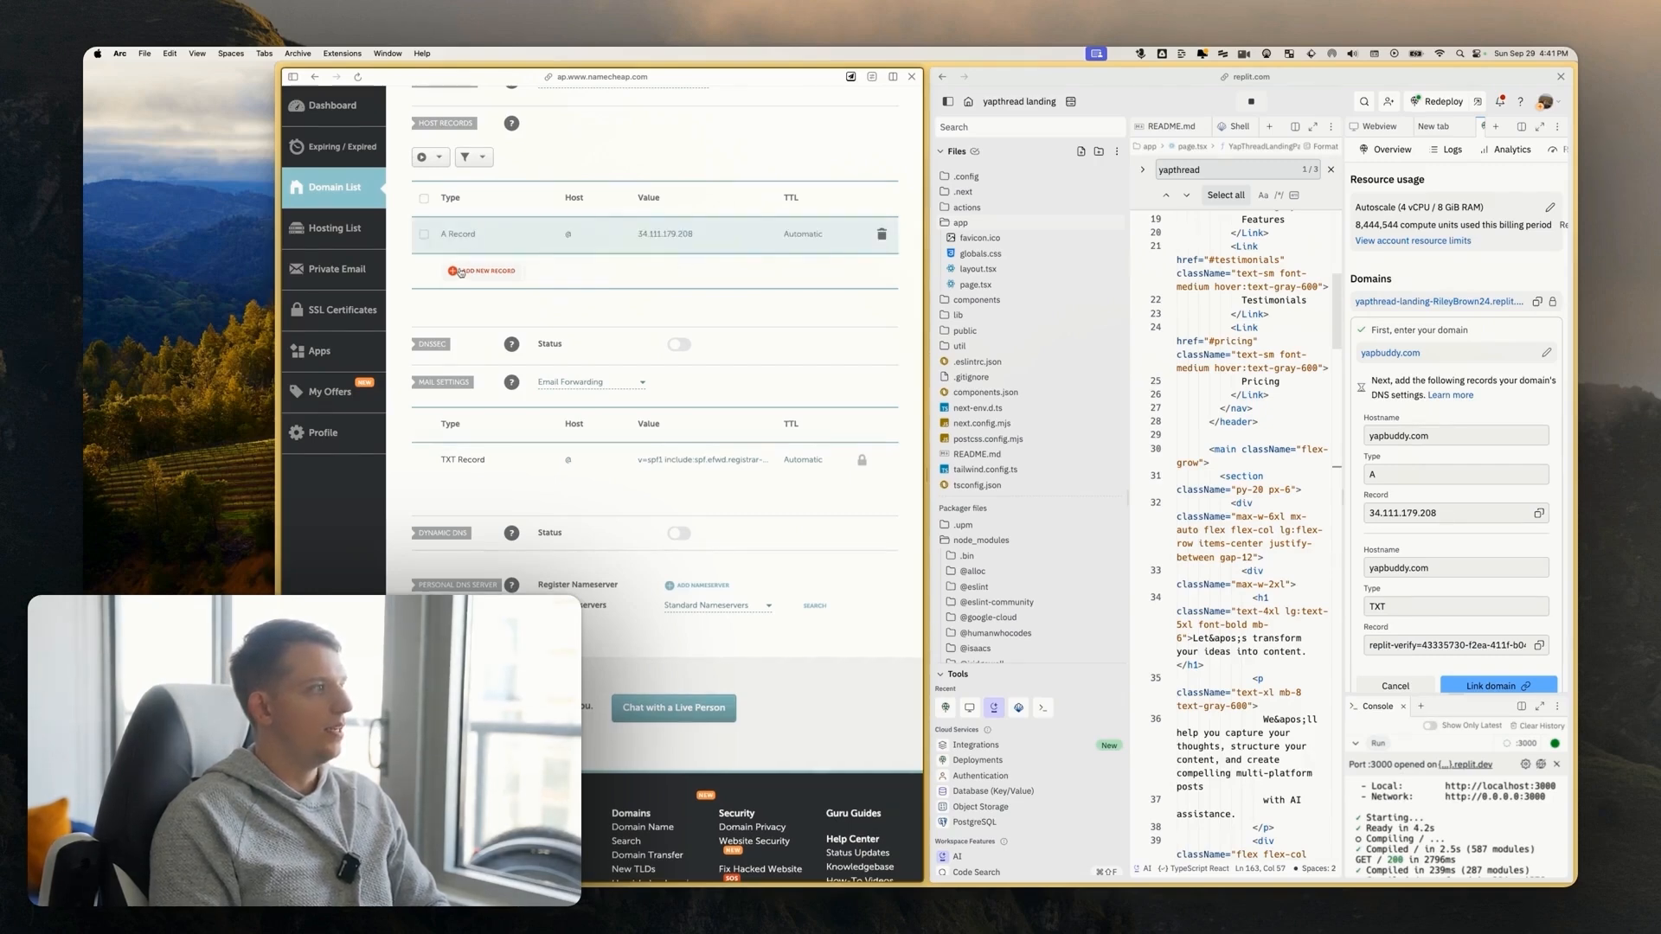
{"action": "left_click", "coordinate": [482, 270]}
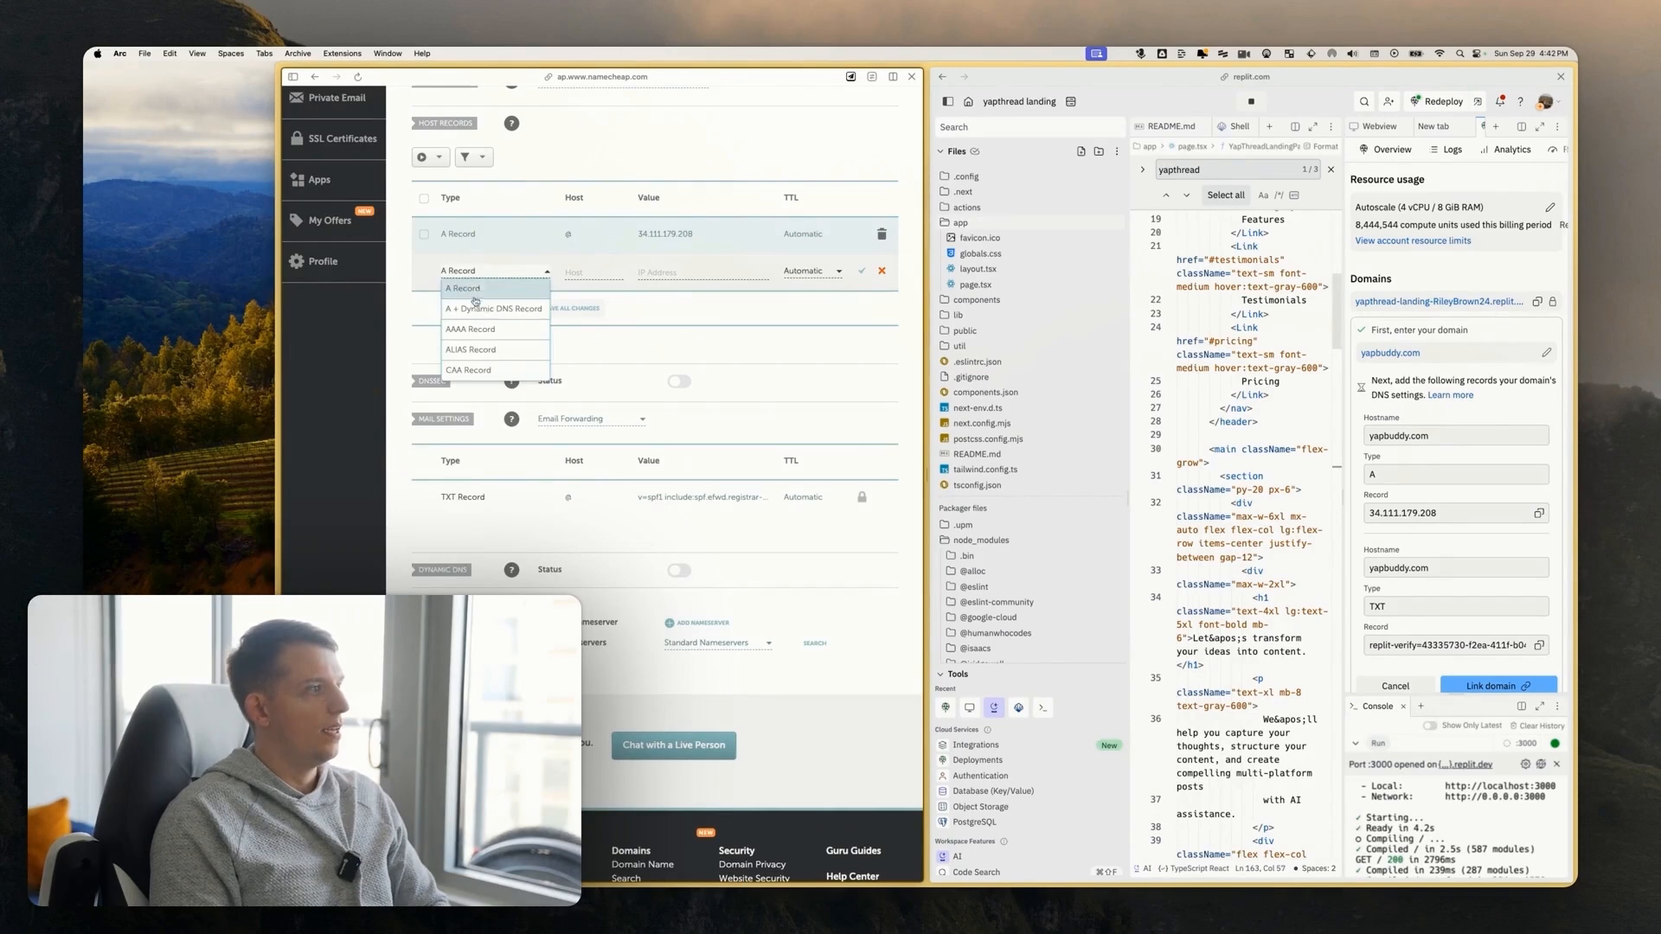
{"action": "left_click", "coordinate": [471, 308]}
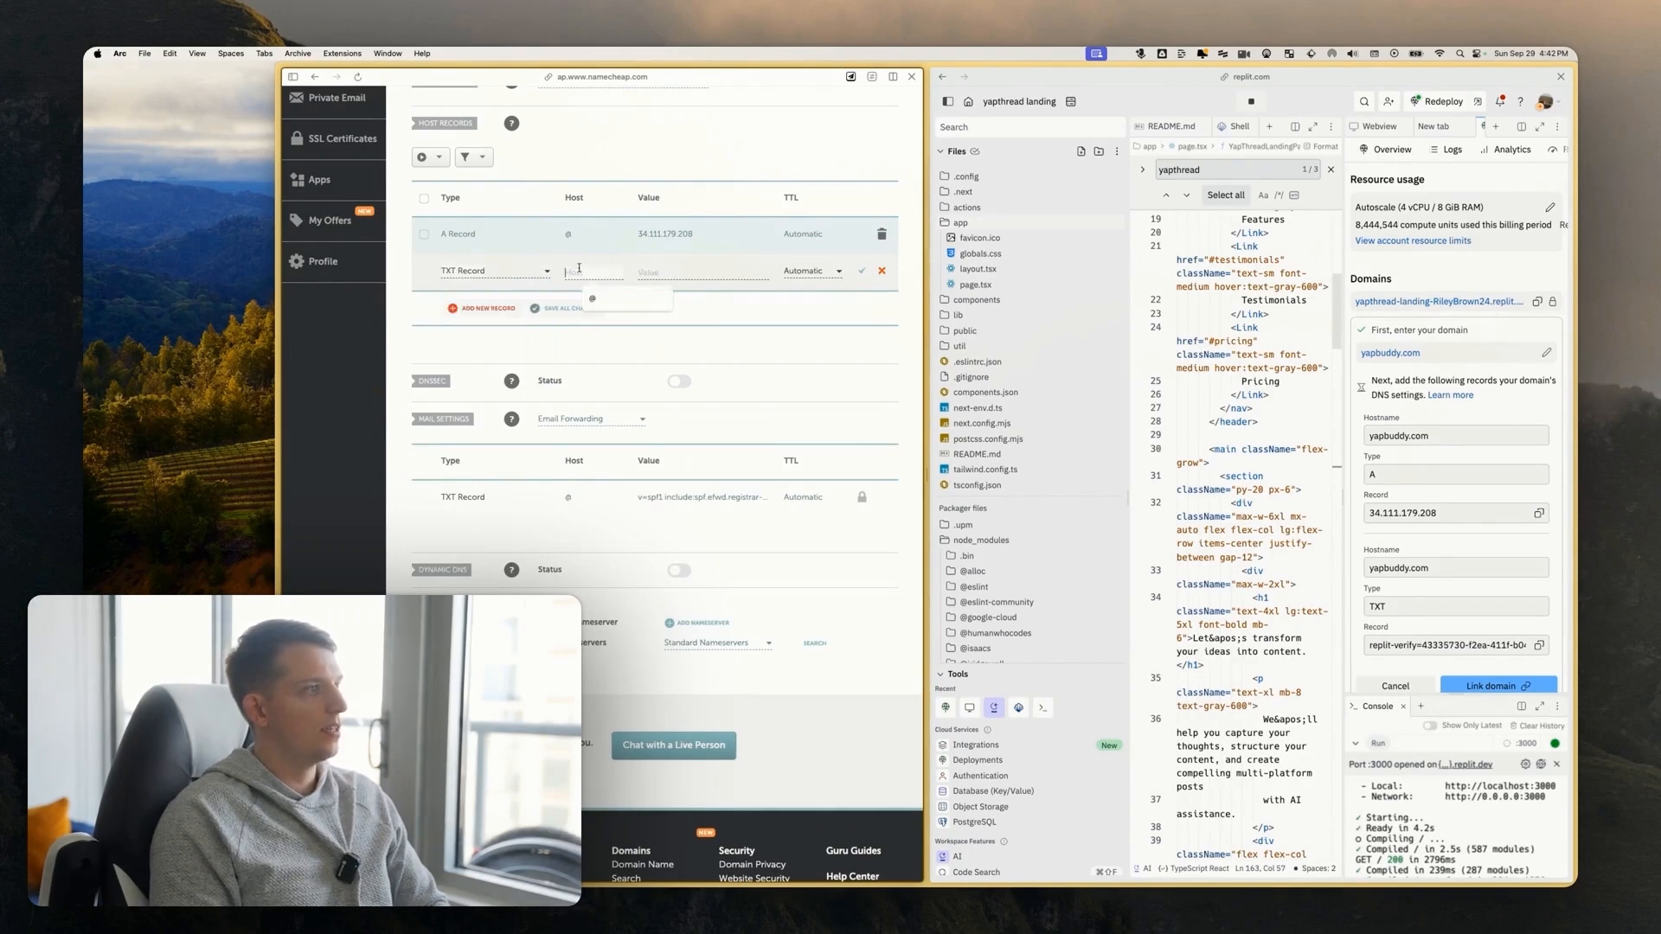
{"action": "type", "text": "@"}
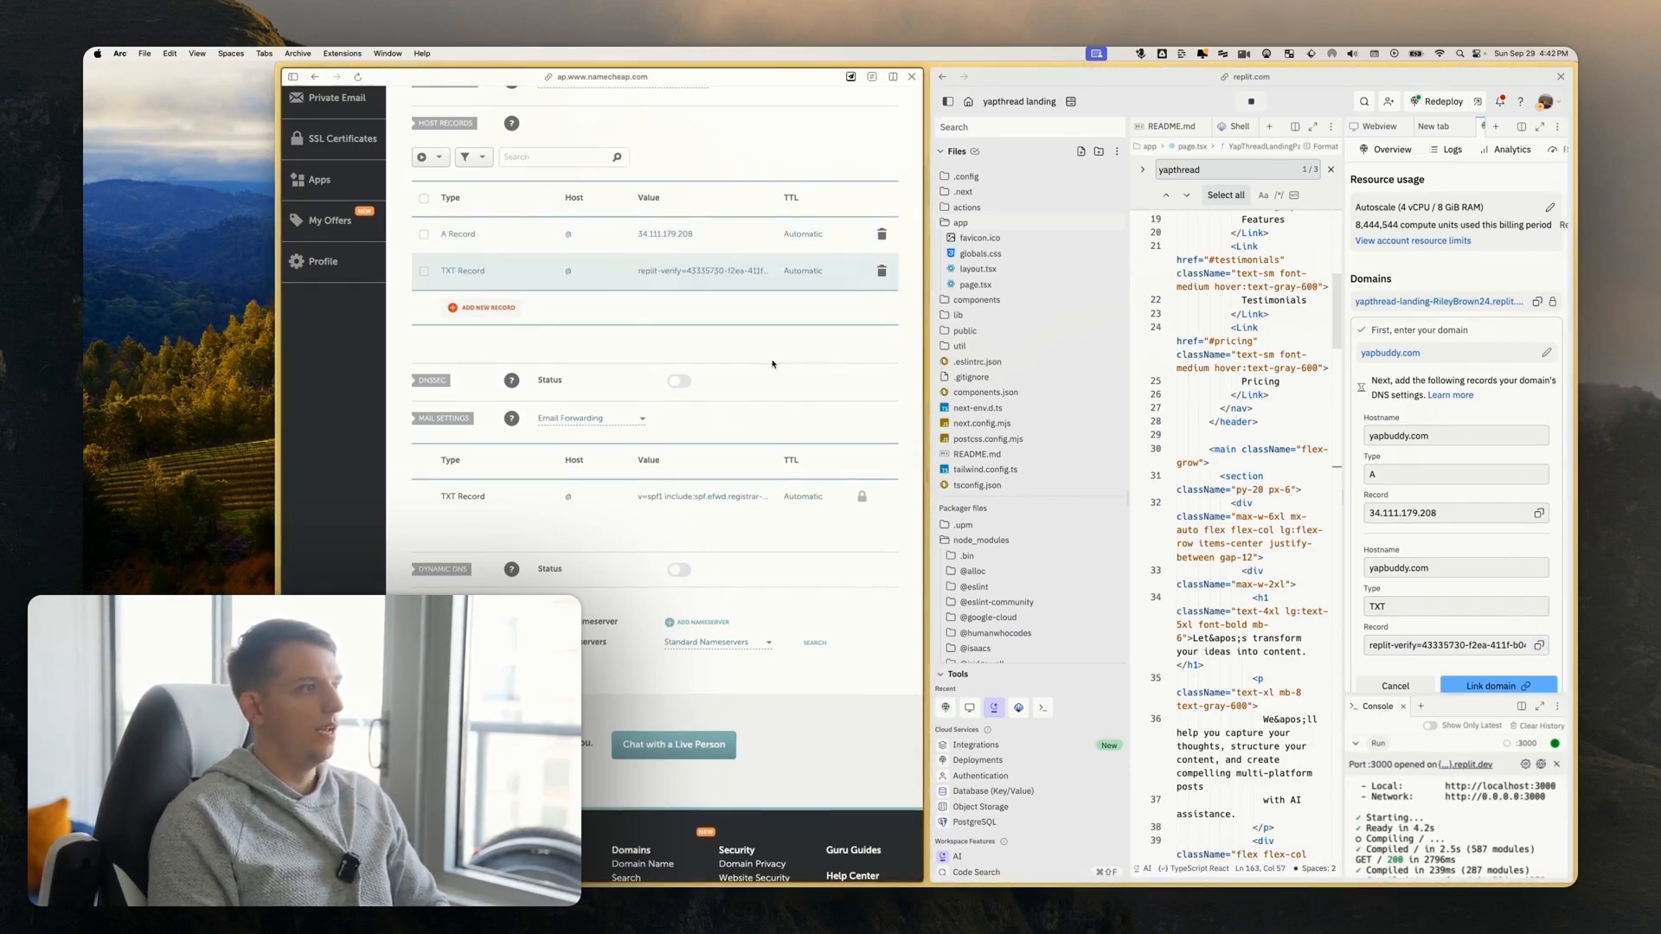
{"action": "scroll", "scroll_direction": "up", "scroll_amount": 3}
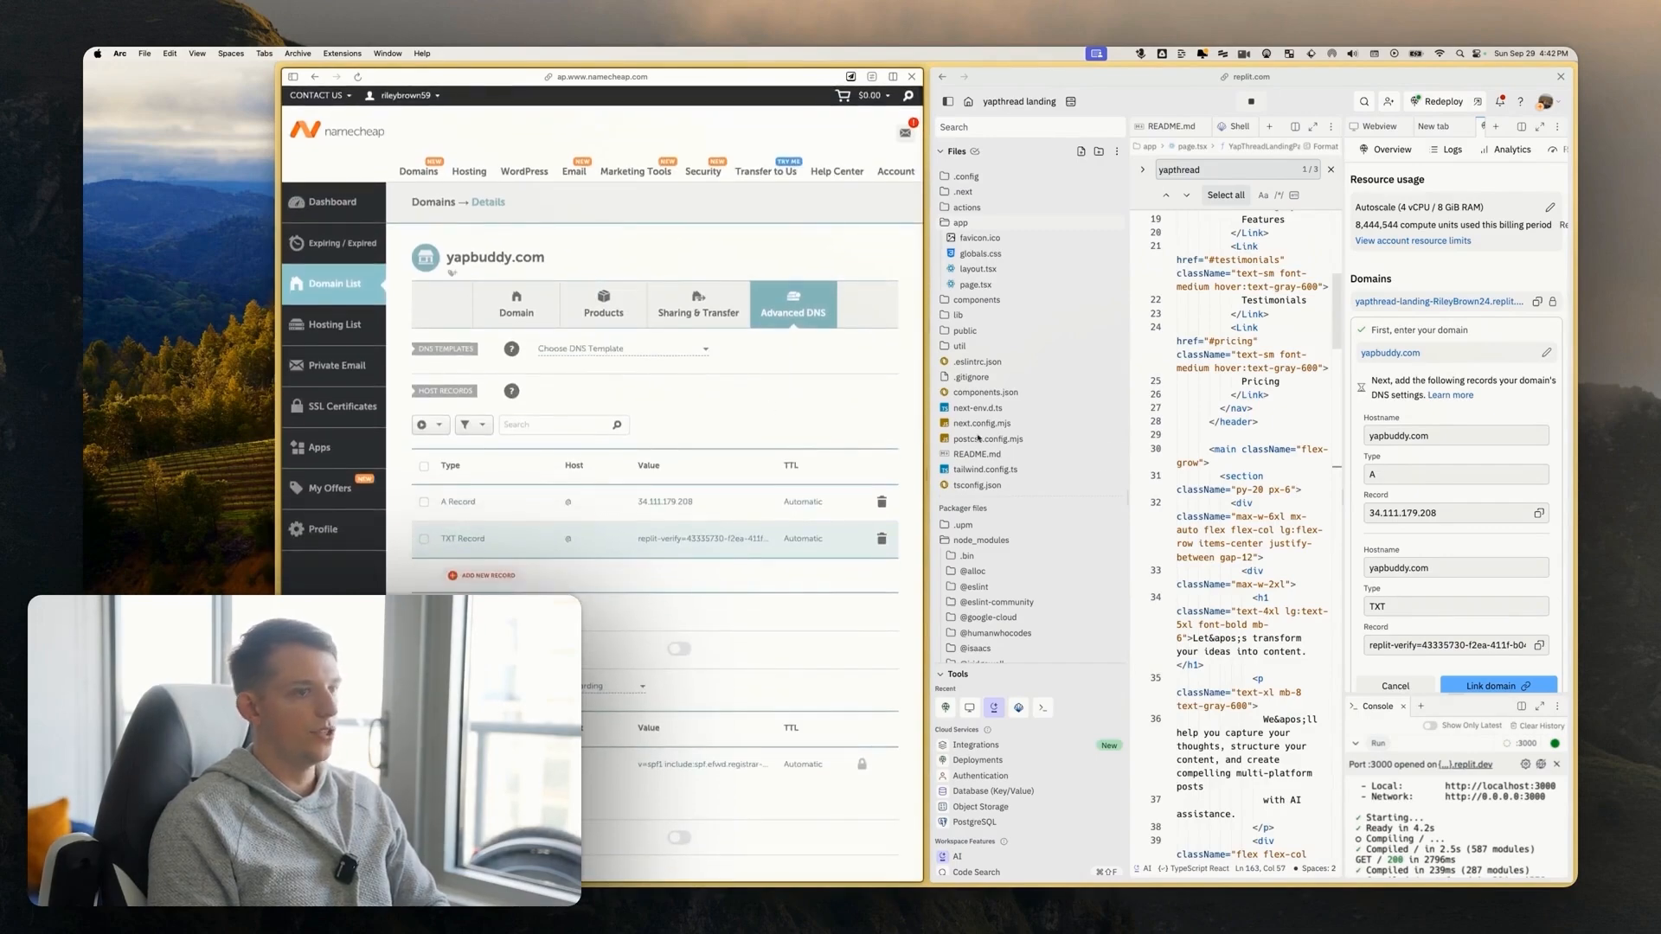
- Link yapbuddy.com to the deployment and check it shows as Verifying in Settings
{"action": "left_click", "coordinate": [1494, 686]}
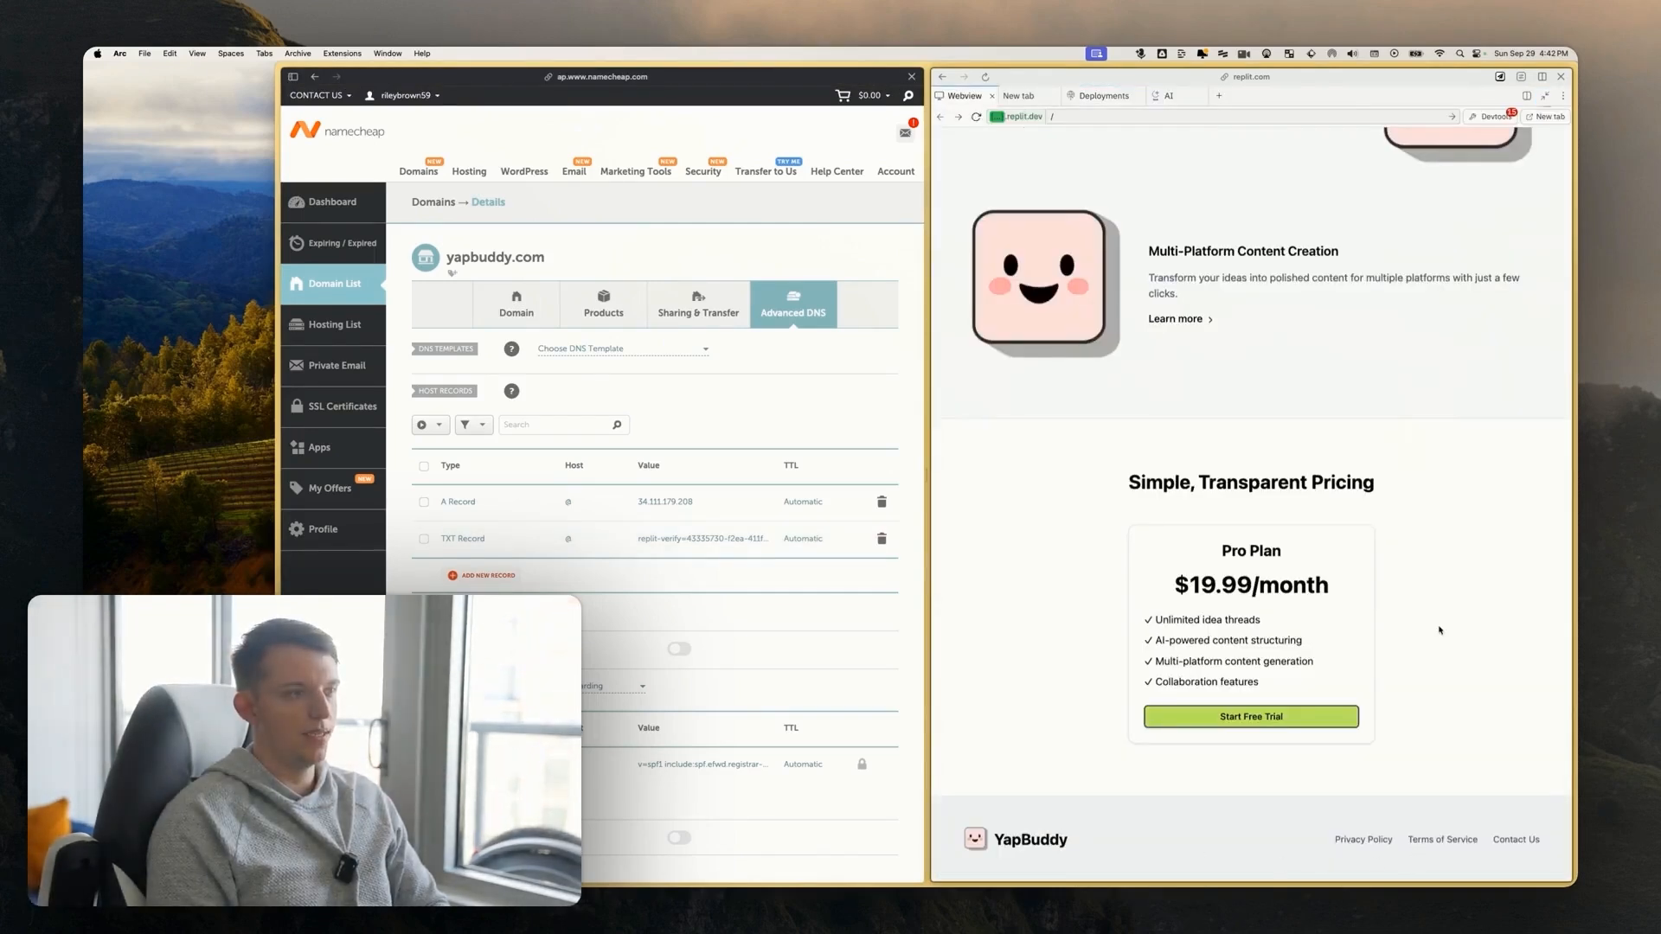
{"action": "scroll", "scroll_direction": "up", "scroll_amount": 3}
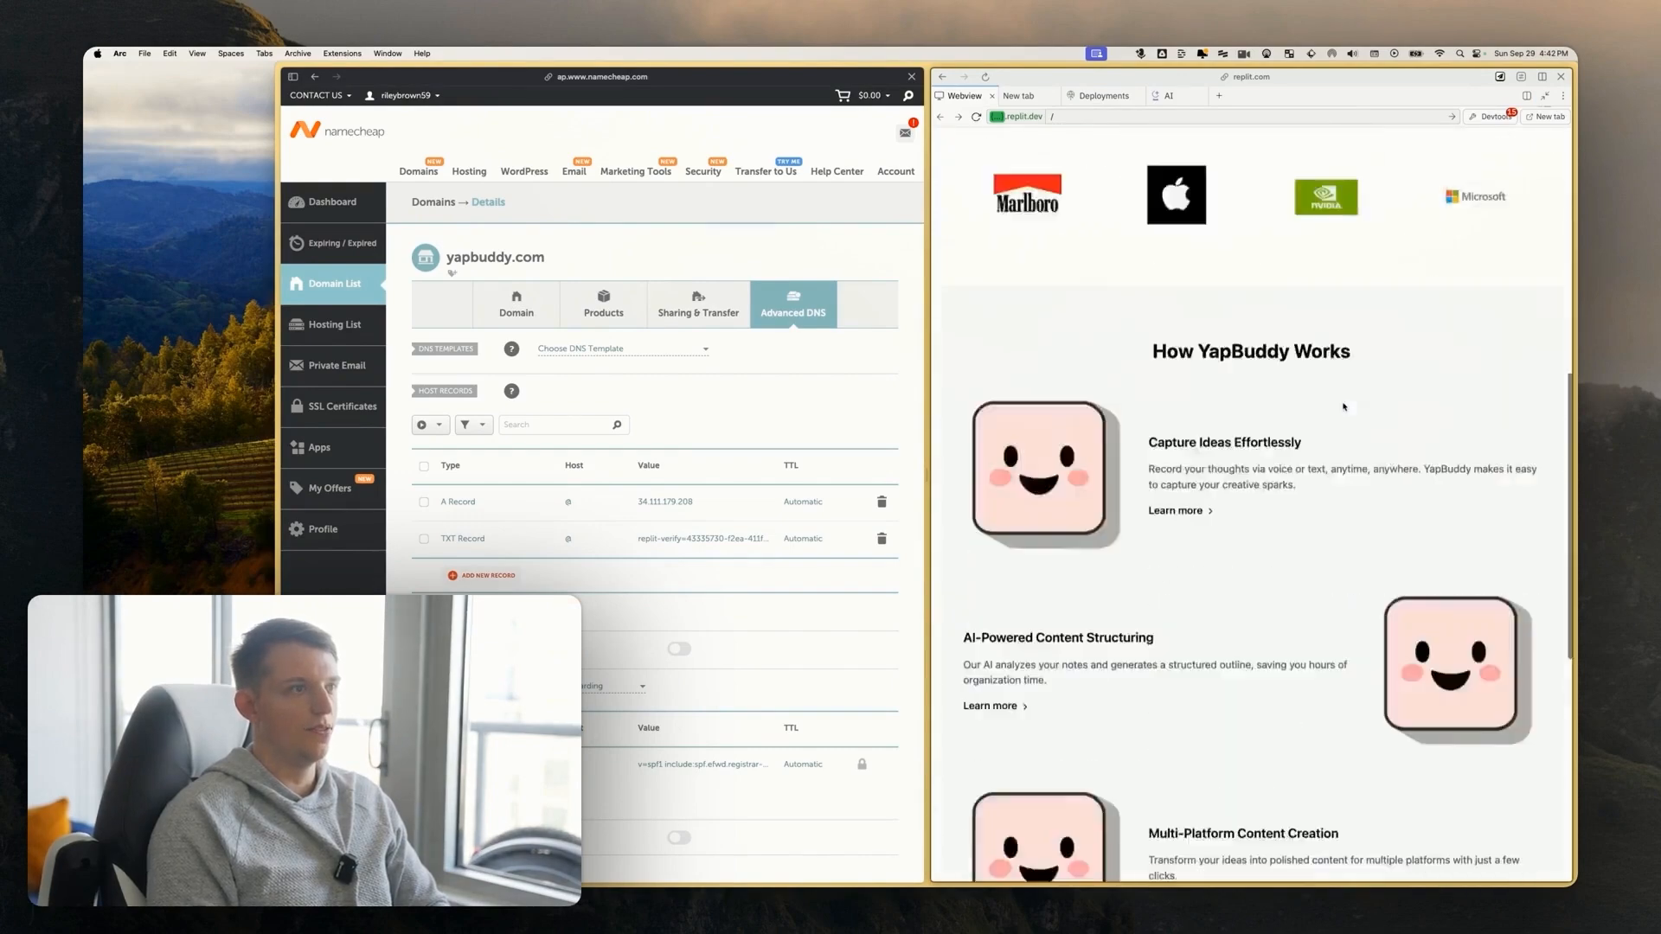
{"action": "scroll", "scroll_direction": "up", "scroll_amount": 3}
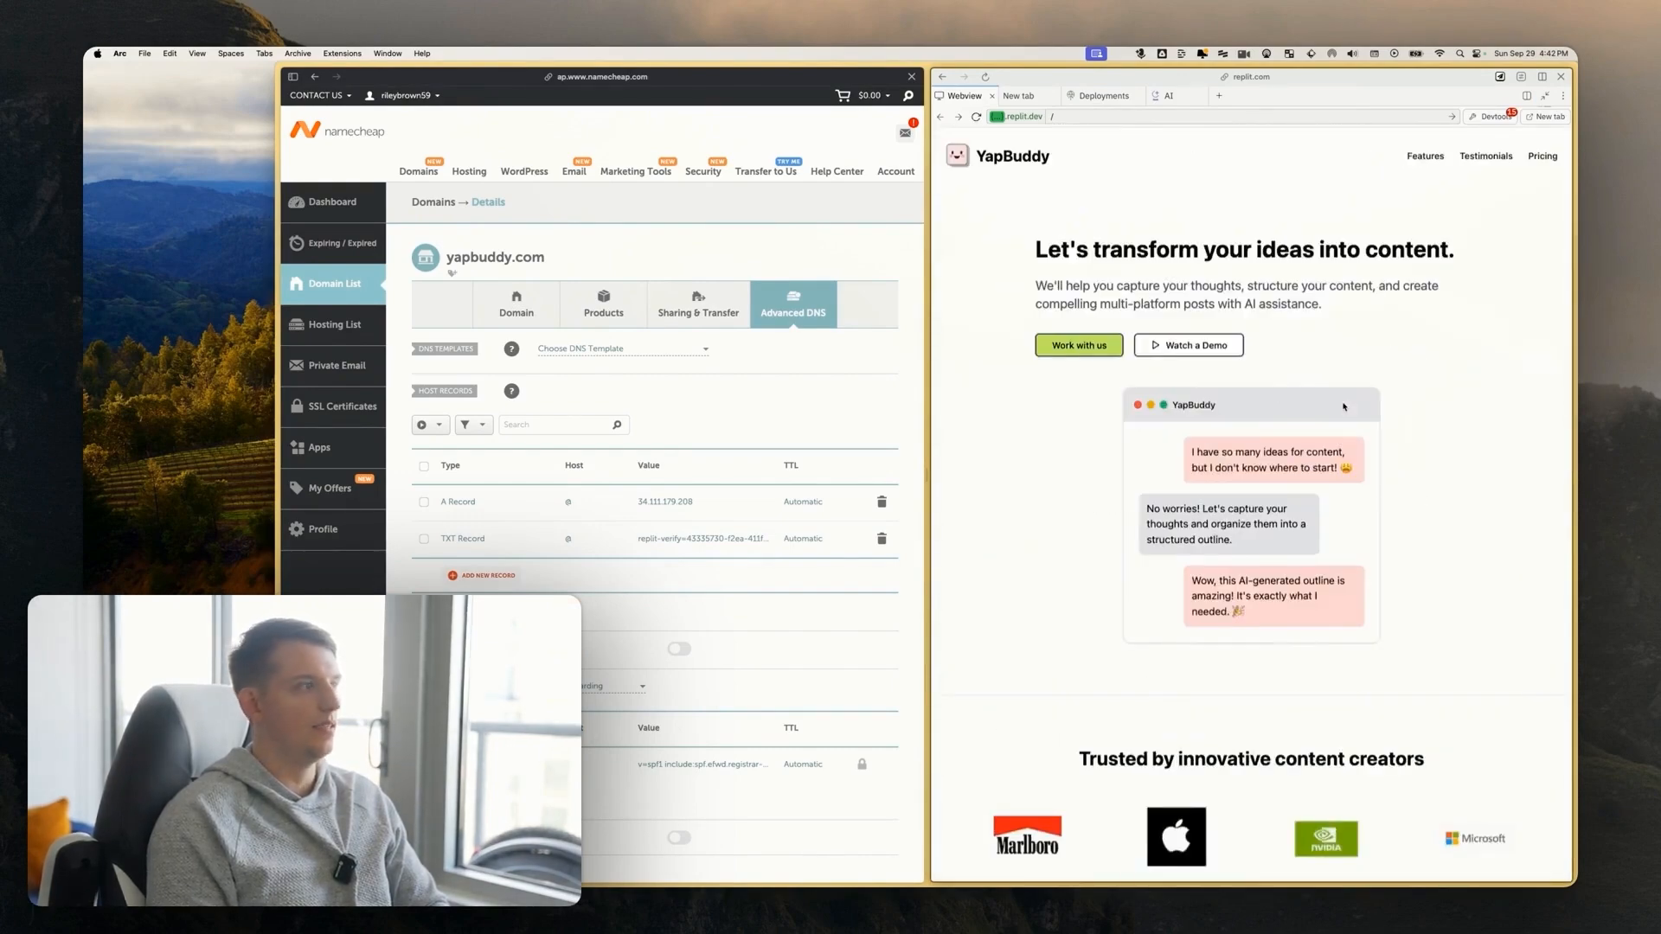
{"action": "scroll", "scroll_direction": "down", "scroll_amount": 3}
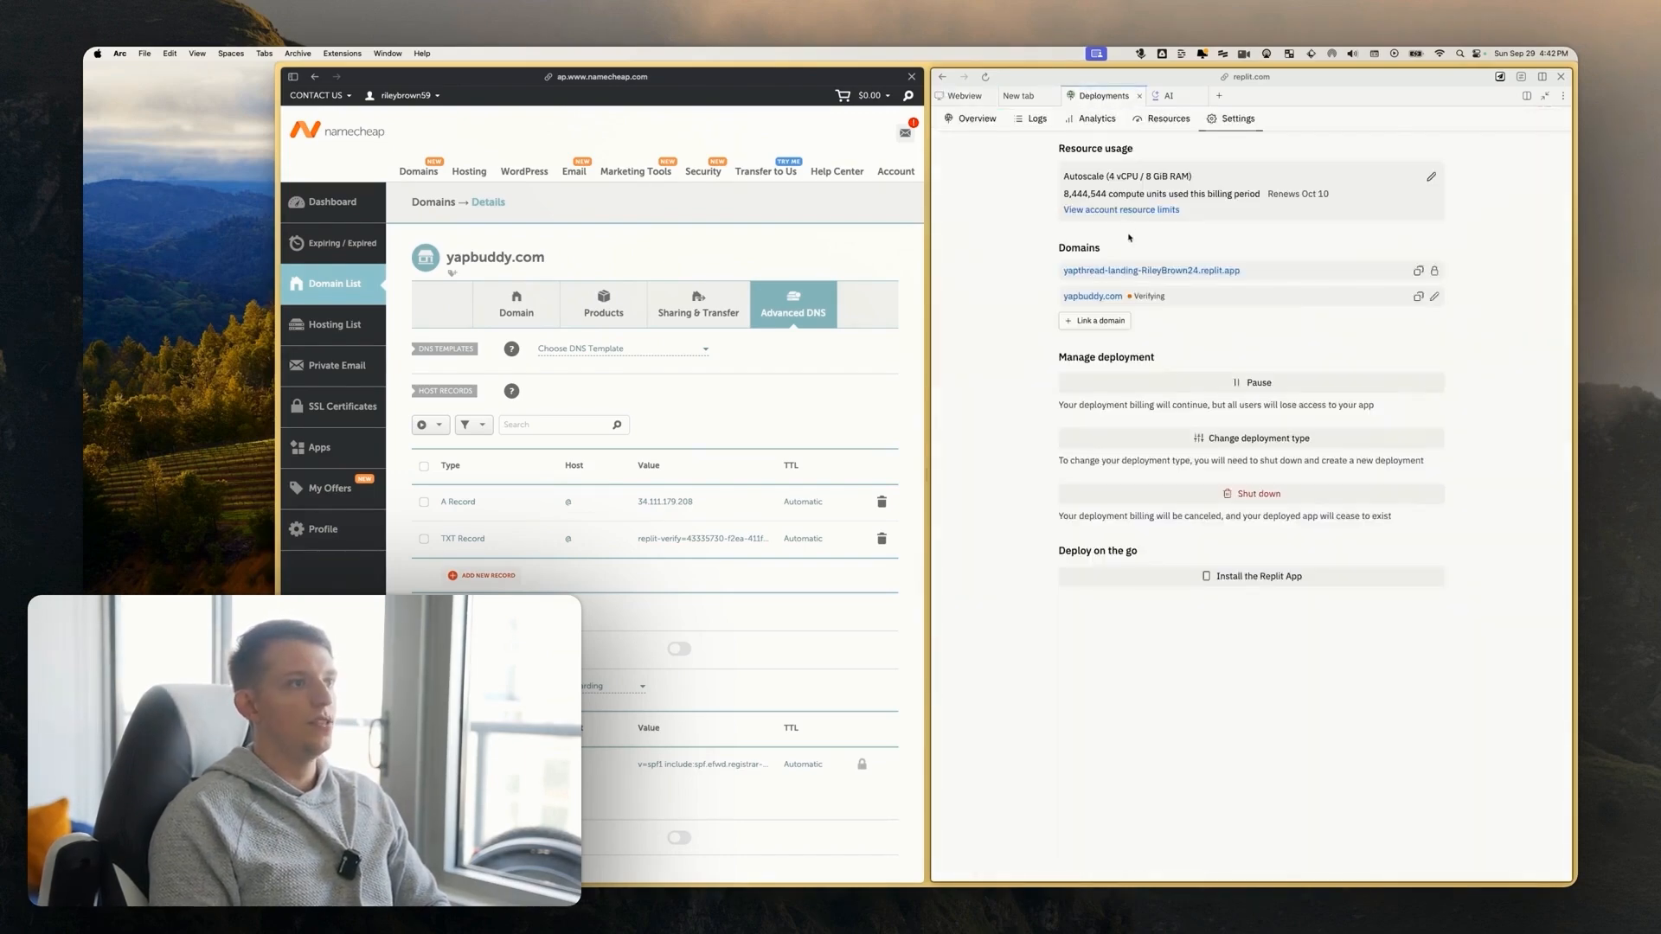
{"action": "mouse_move", "coordinate": [1175, 298]}
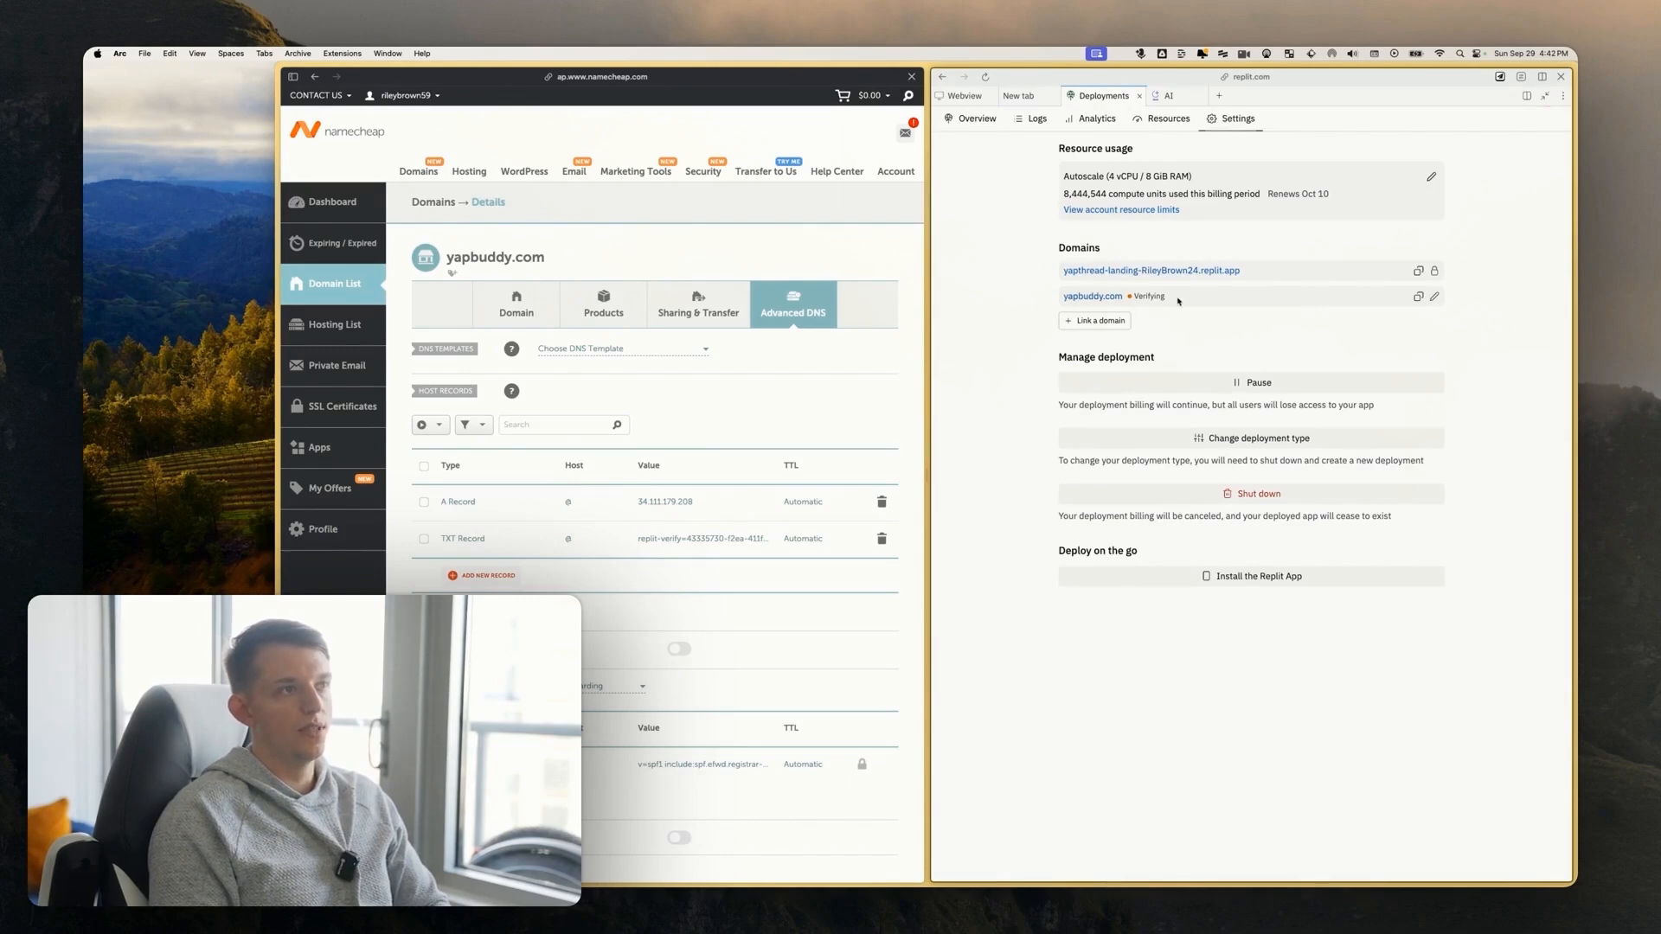
{"action": "left_click", "coordinate": [1094, 296]}
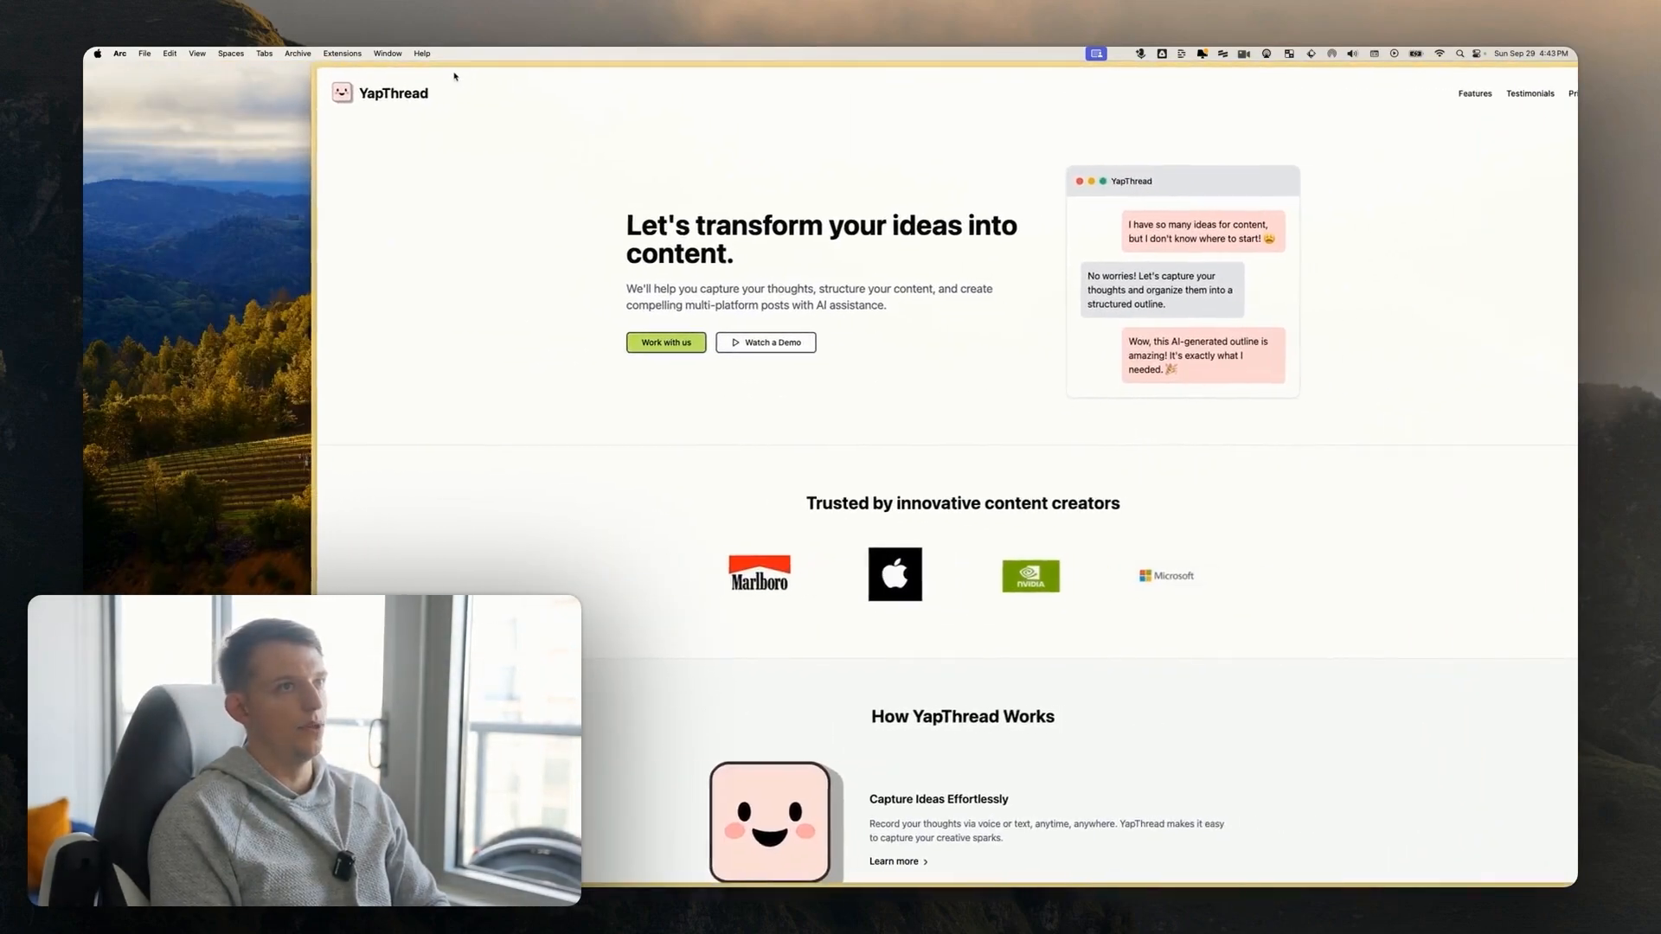
- Search the workspace for Deployments and reopen the Deployments panel
{"action": "left_click", "coordinate": [334, 77]}
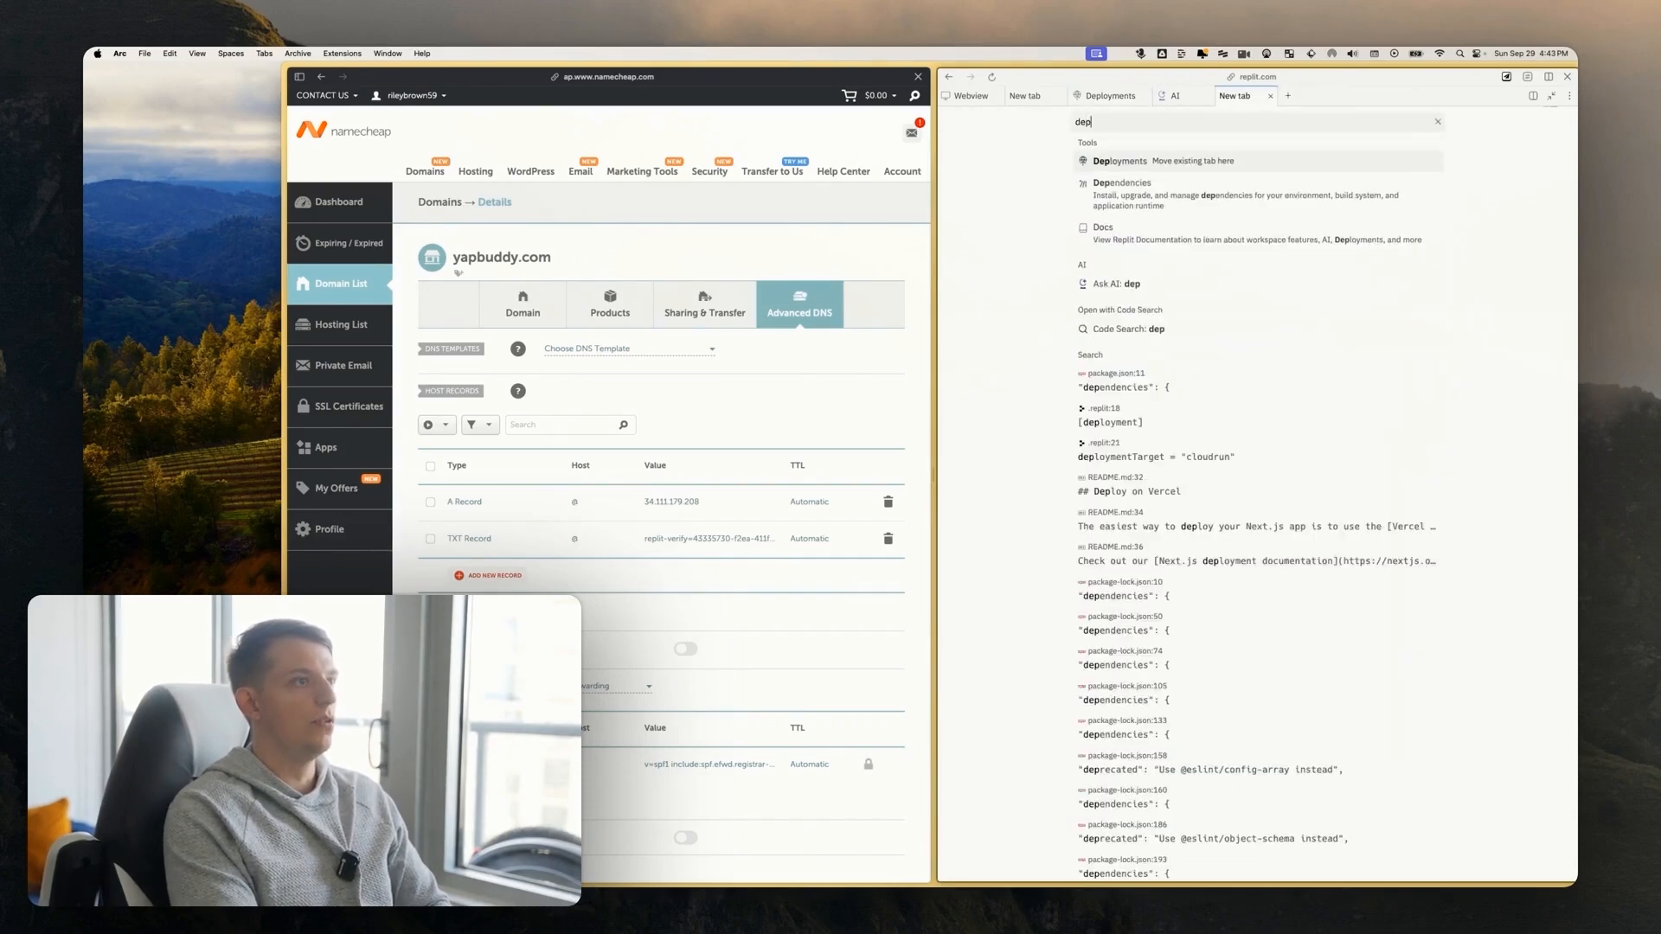
{"action": "left_click", "coordinate": [1119, 160]}
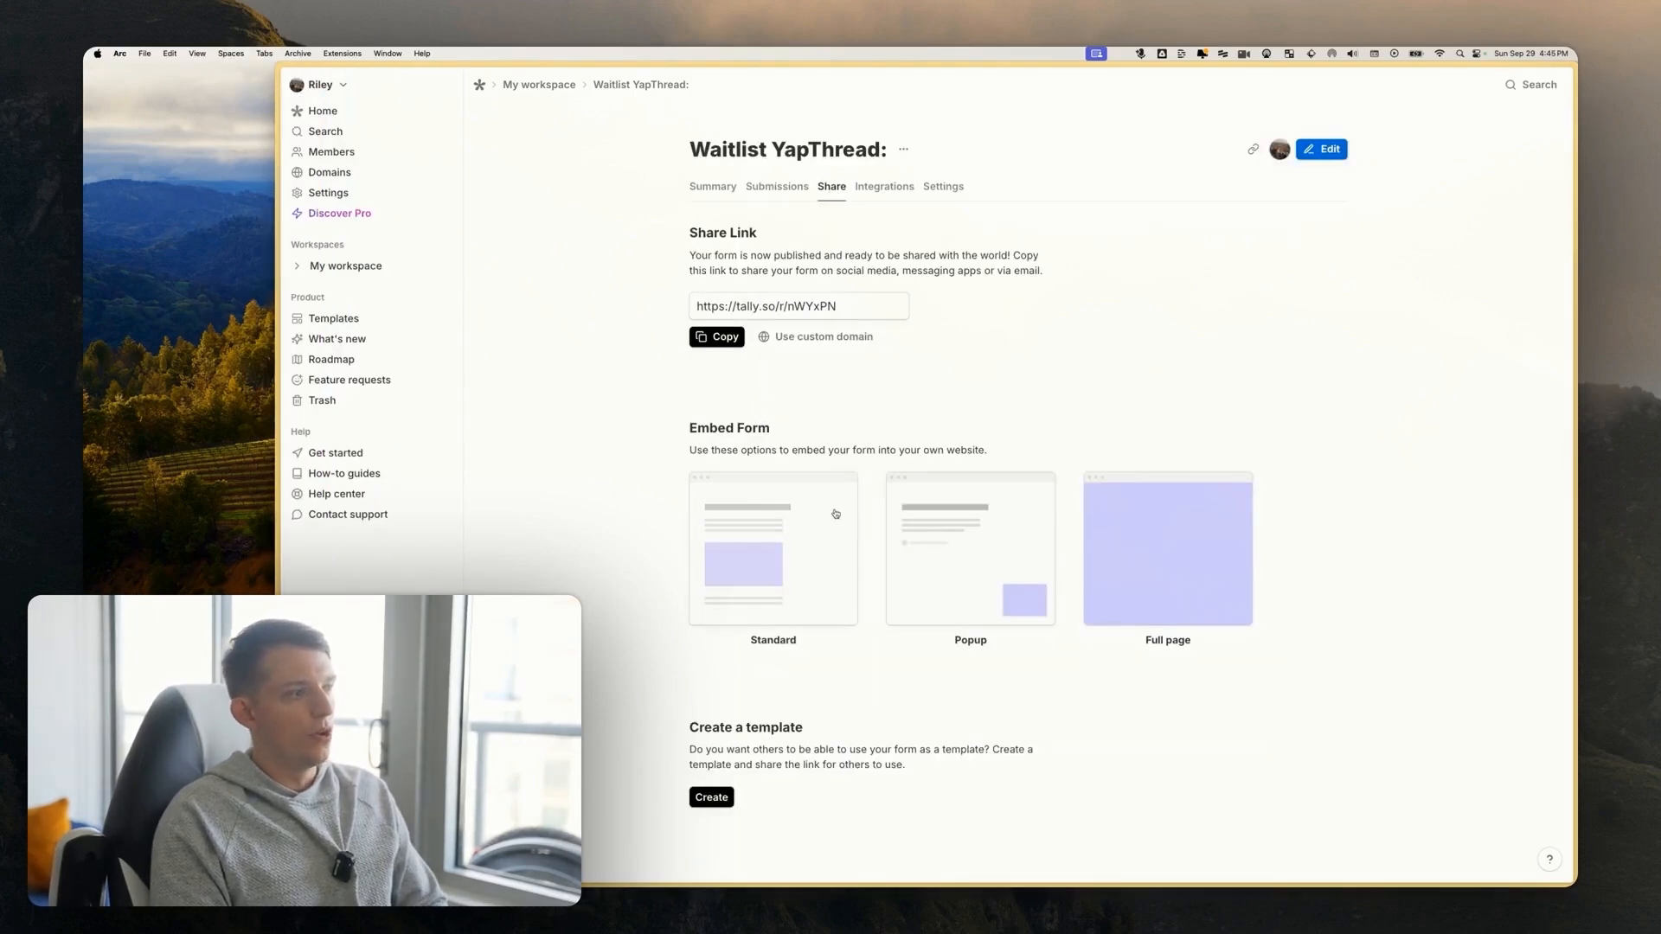
- Preview the Tally form's Standard, Full page and Popup embeds, then get the Popup embed code
{"action": "left_click", "coordinate": [773, 549]}
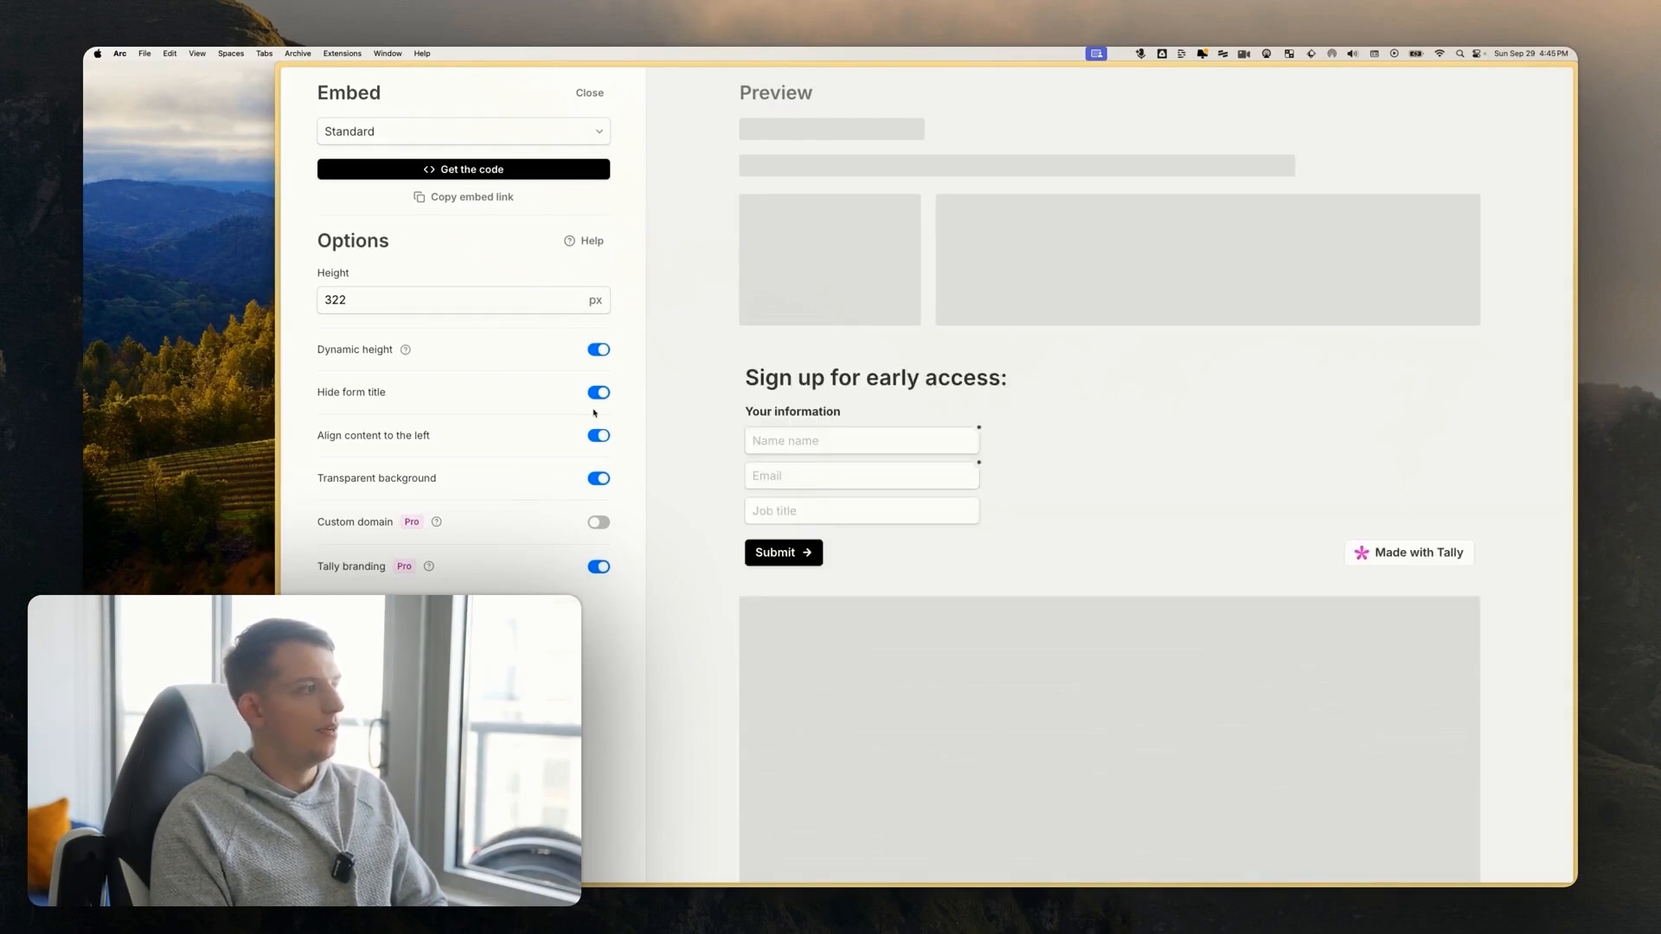
{"action": "left_click", "coordinate": [598, 435]}
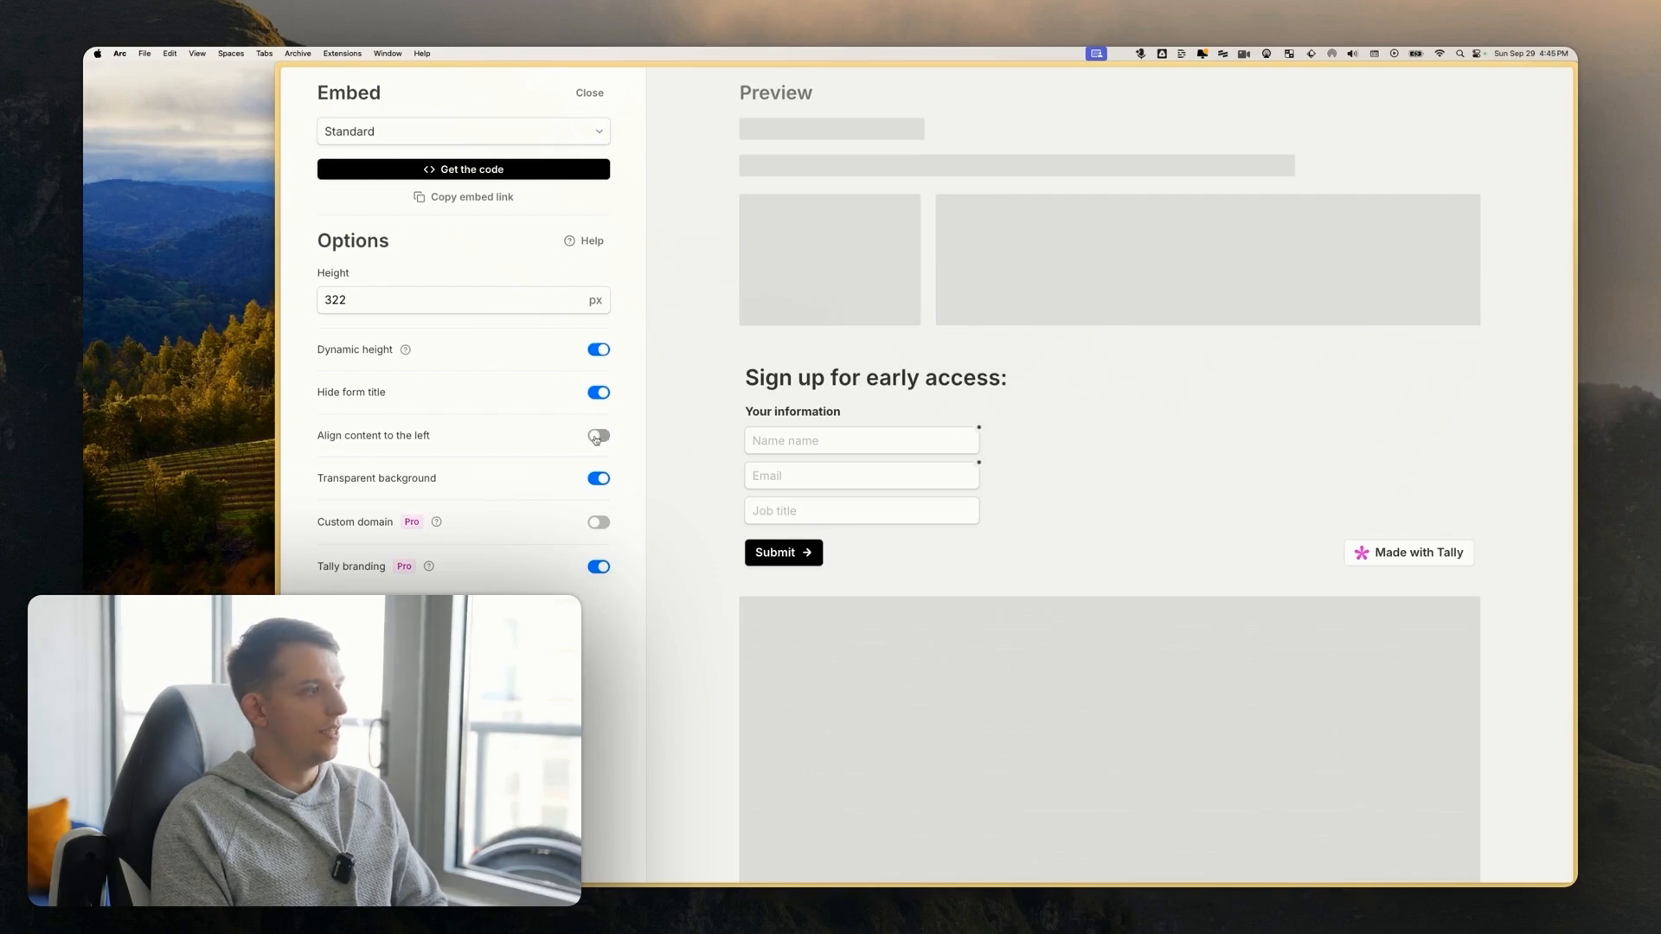
{"action": "left_click", "coordinate": [598, 435]}
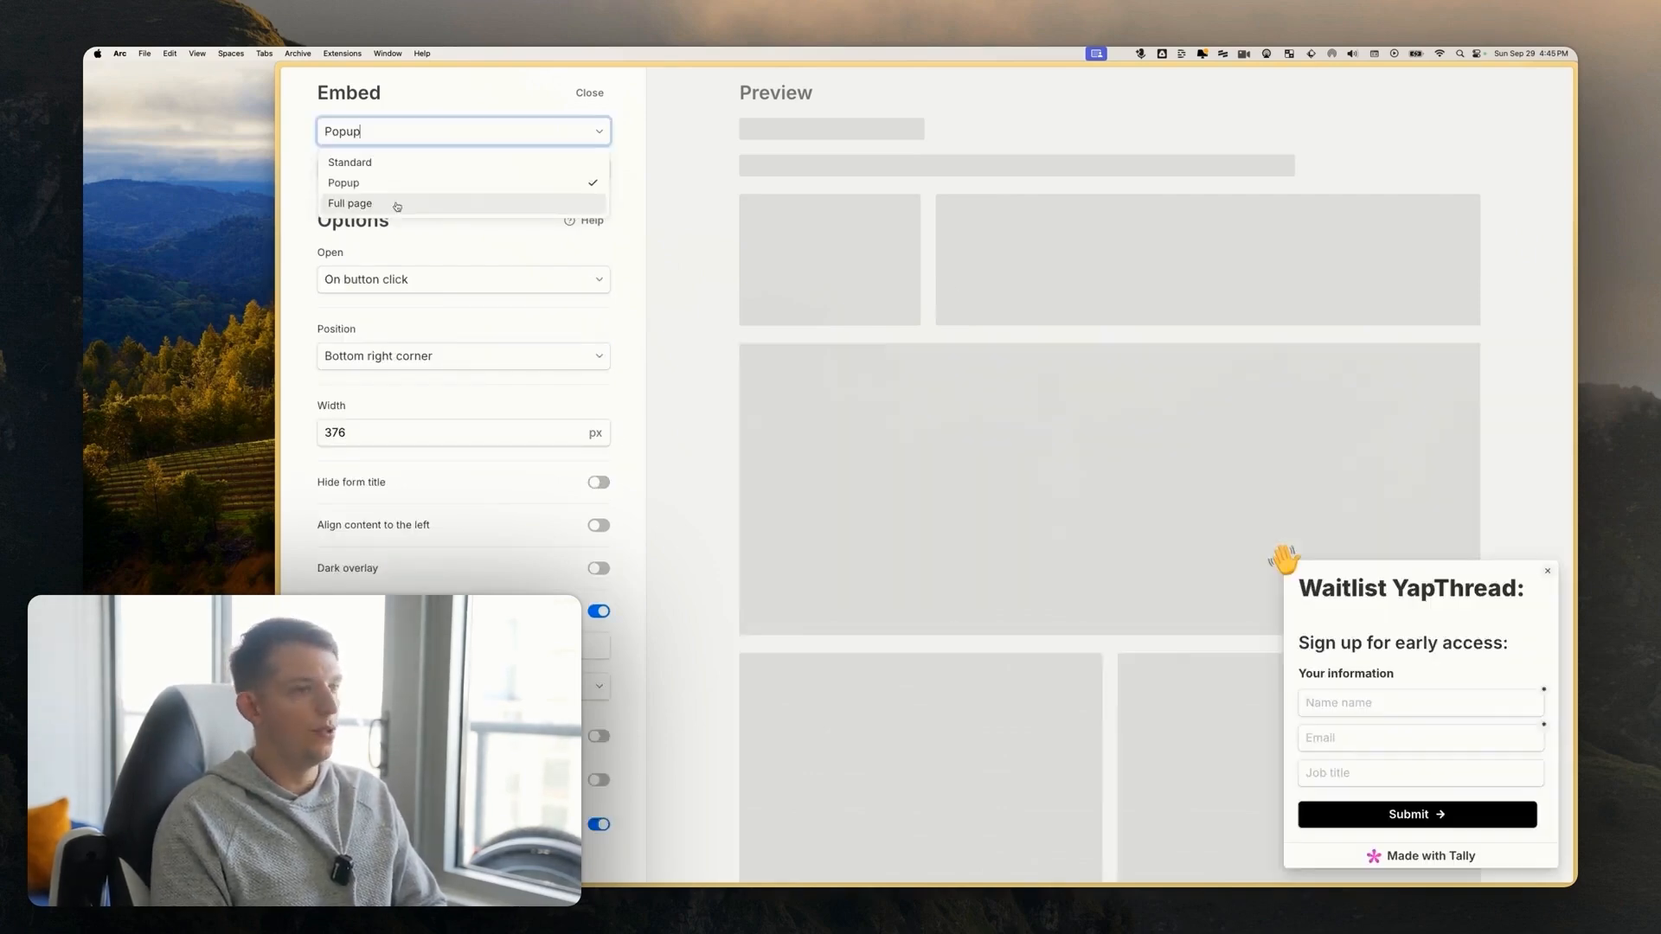
{"action": "left_click", "coordinate": [349, 204]}
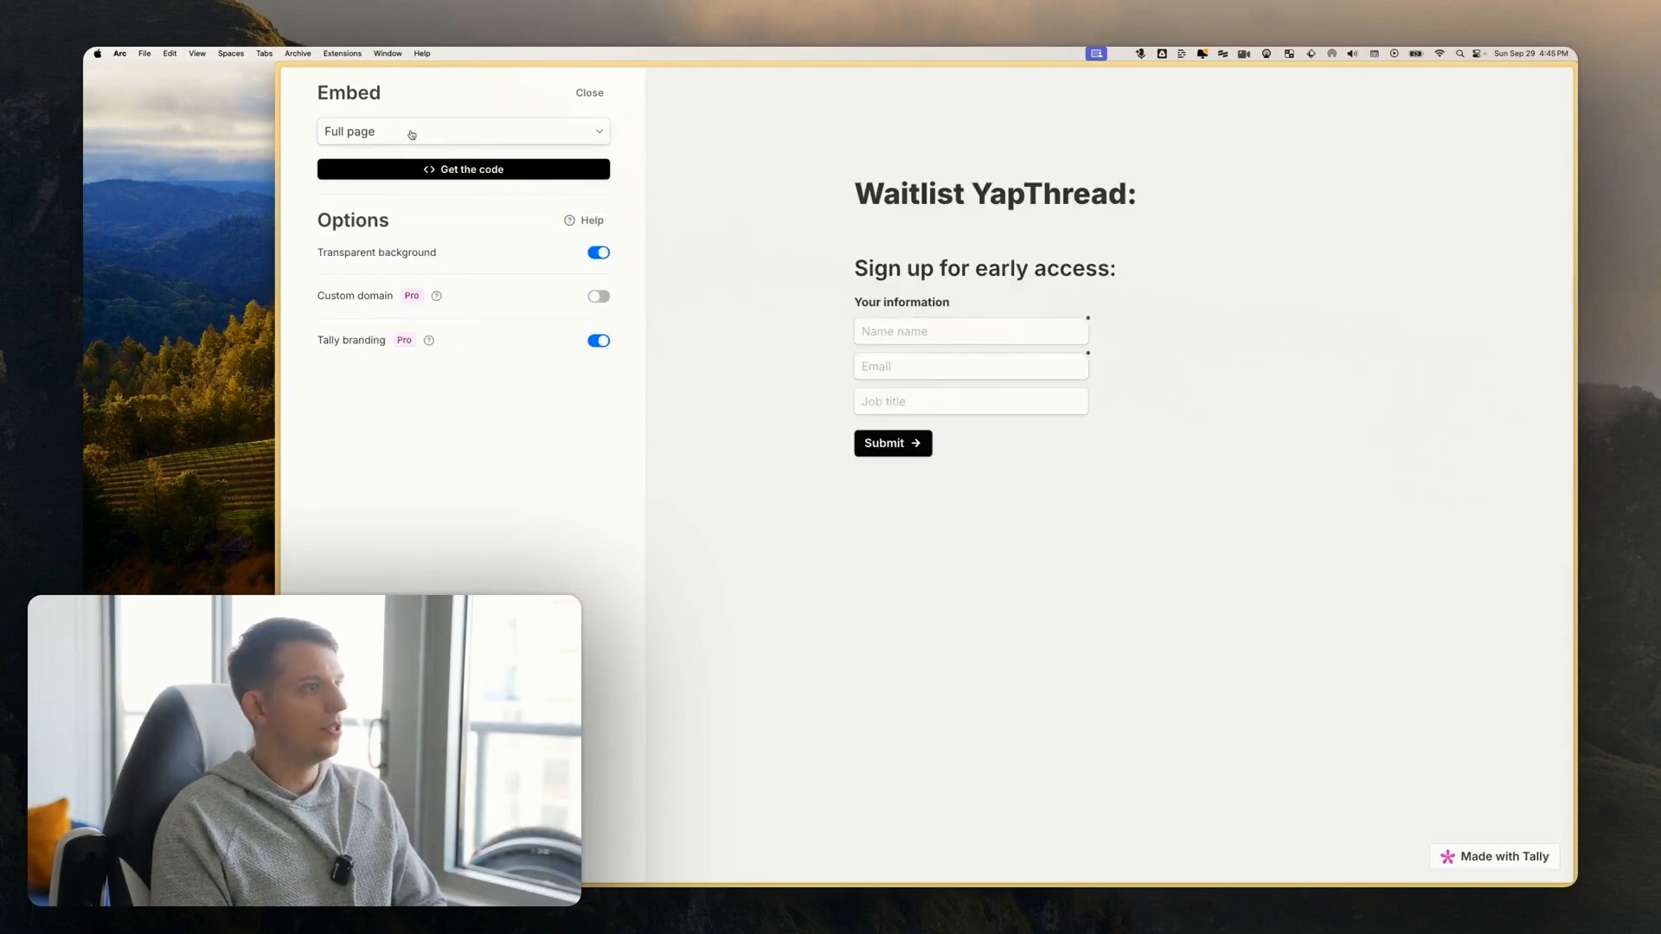
{"action": "left_click", "coordinate": [462, 130]}
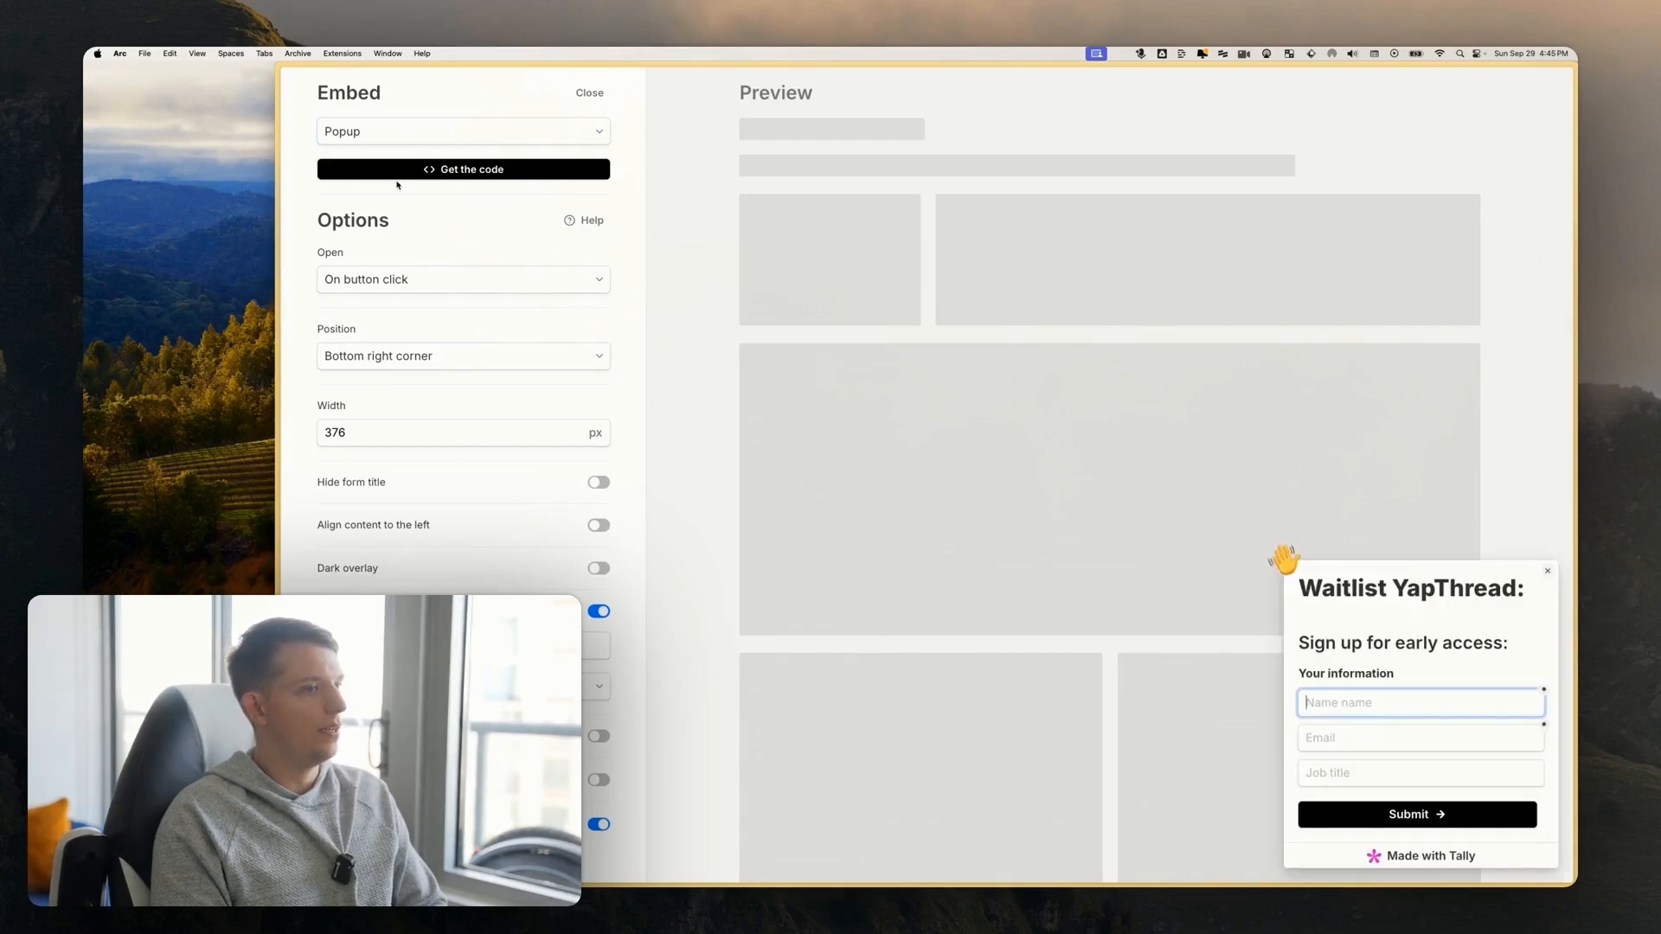
{"action": "left_click", "coordinate": [462, 168]}
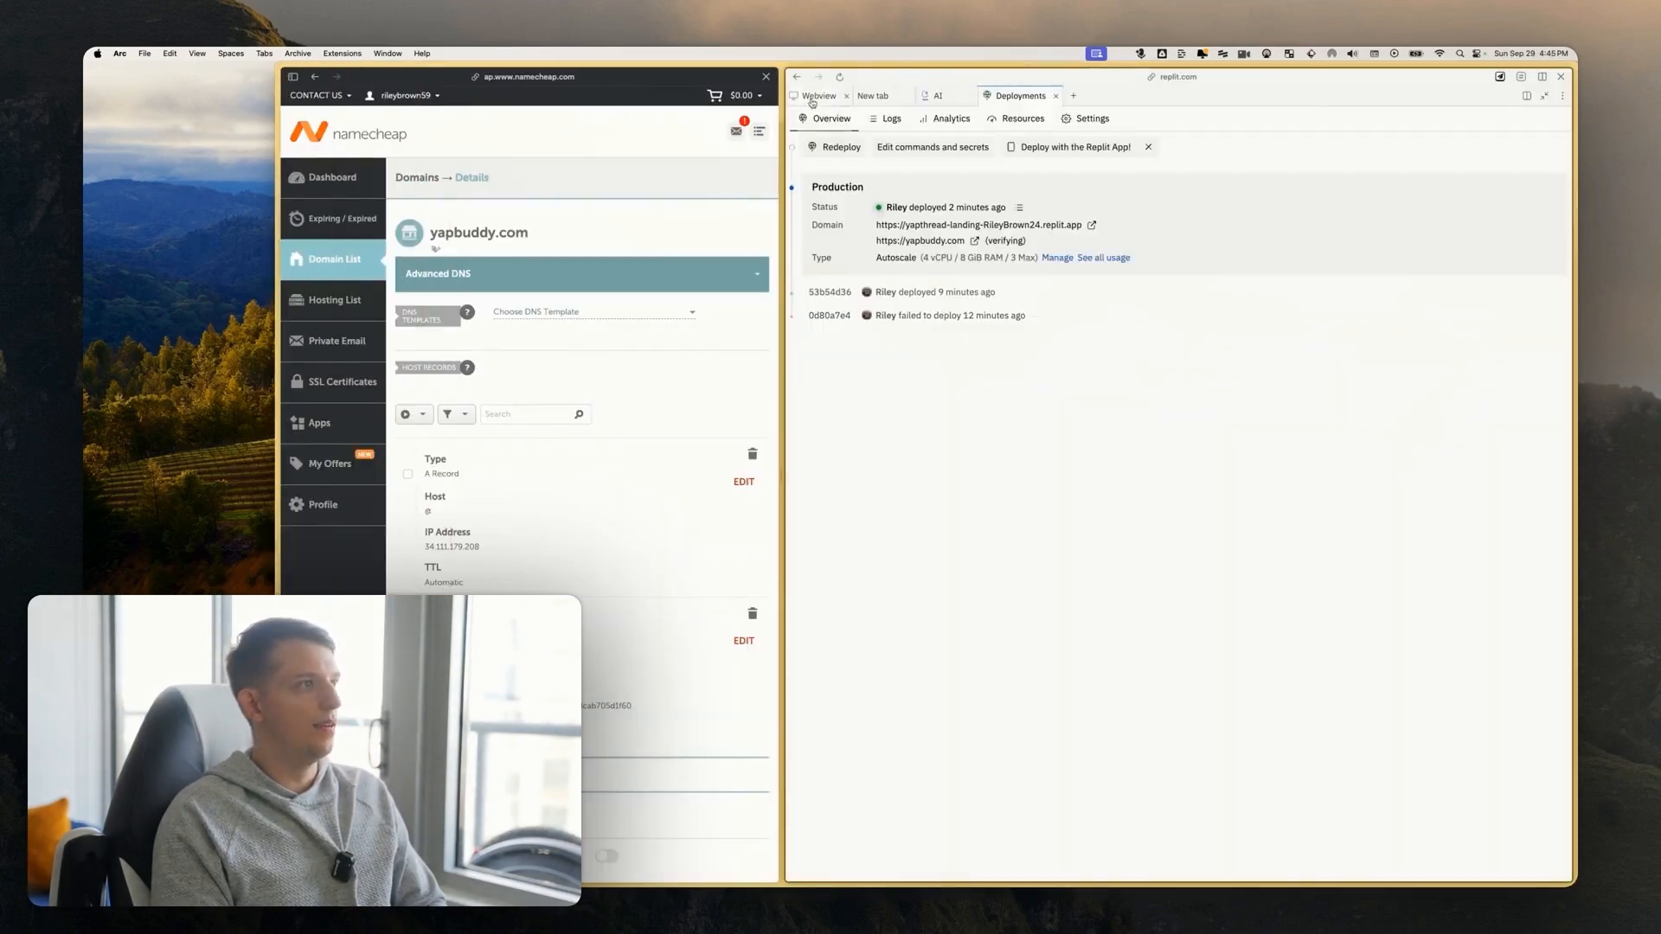
- Start a Replit AI prompt requesting full code with an embed above the pricing section
{"action": "left_click", "coordinate": [936, 96]}
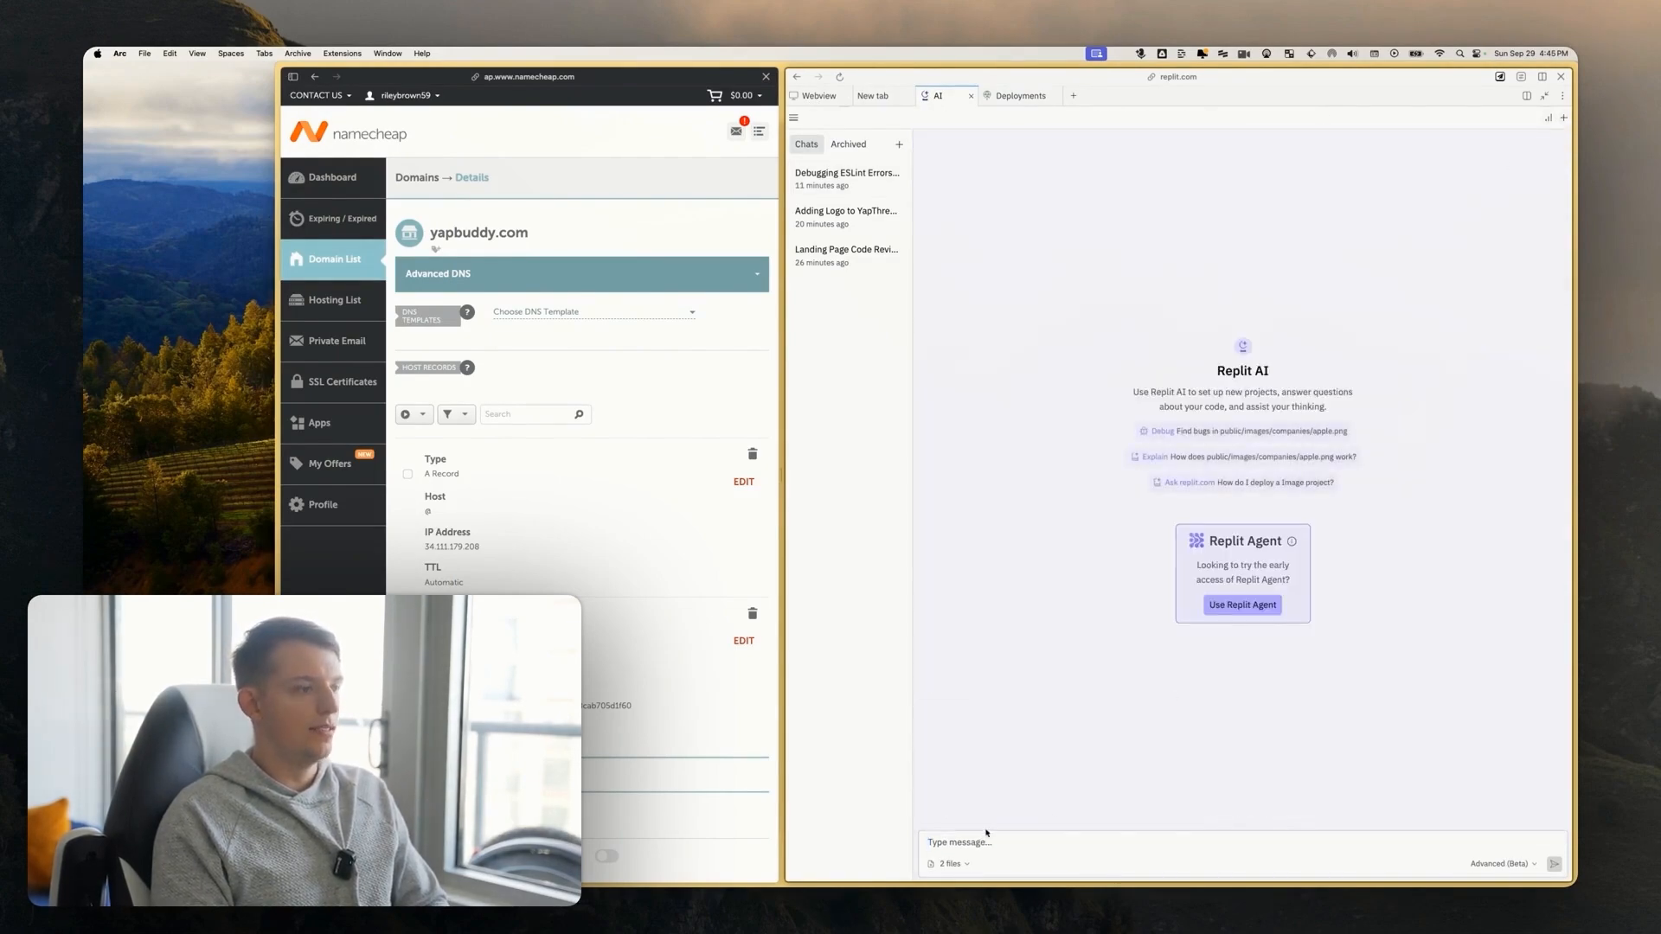
{"action": "type", "text": "Geneate"}
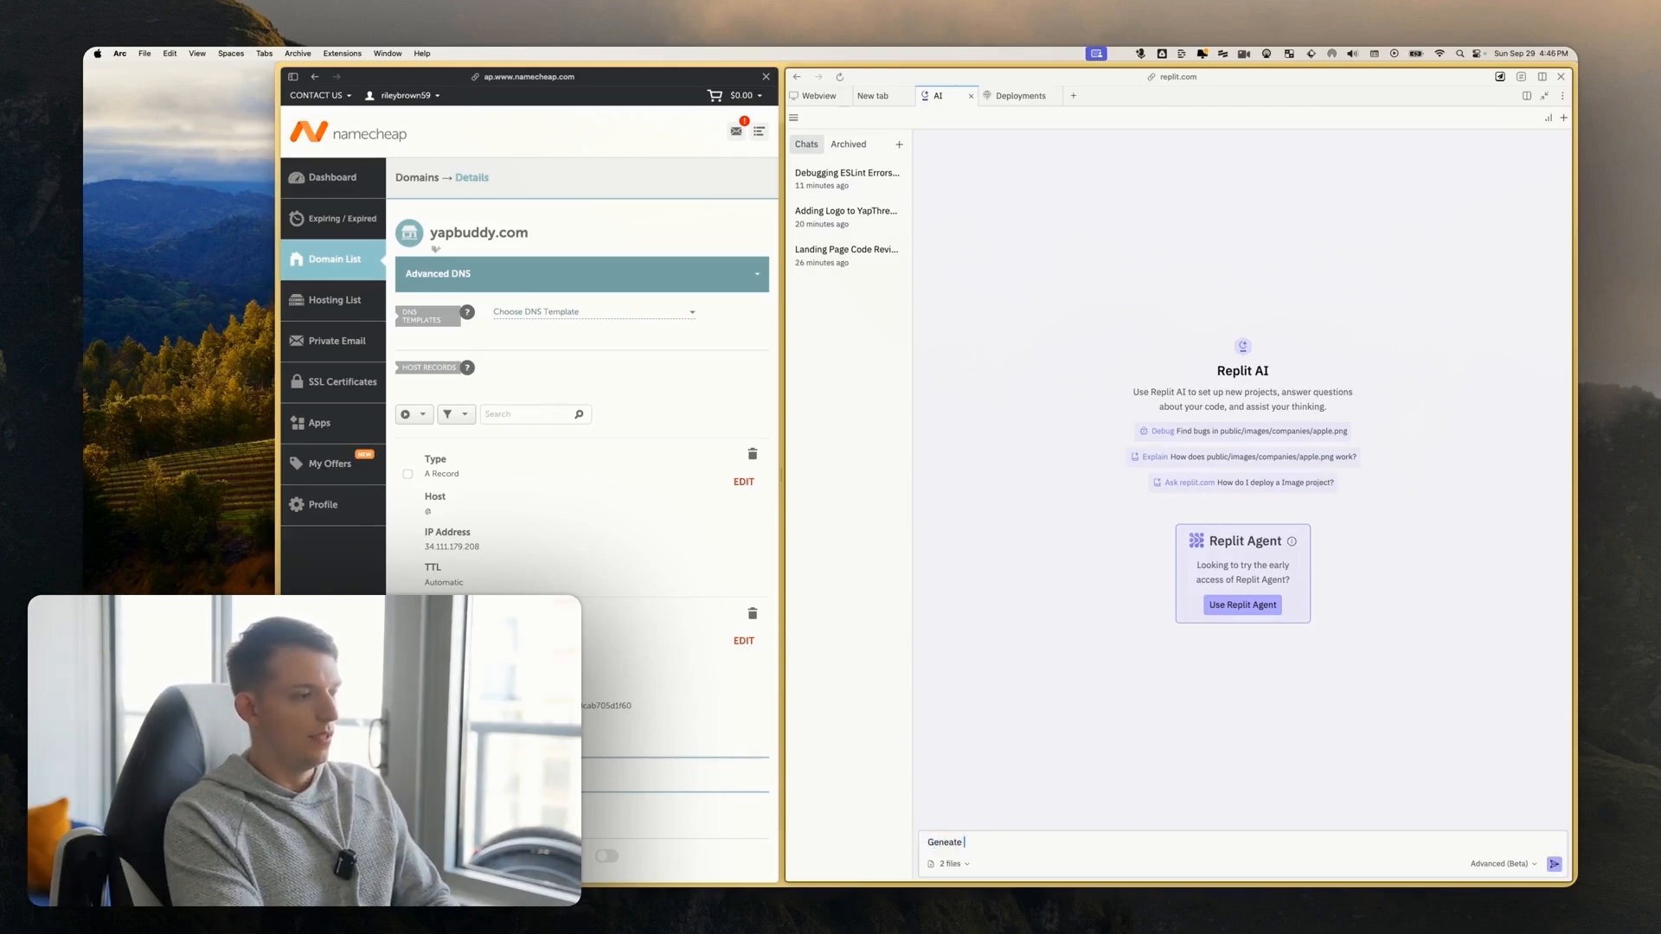
{"action": "type", "text": "full code for page.tsx"}
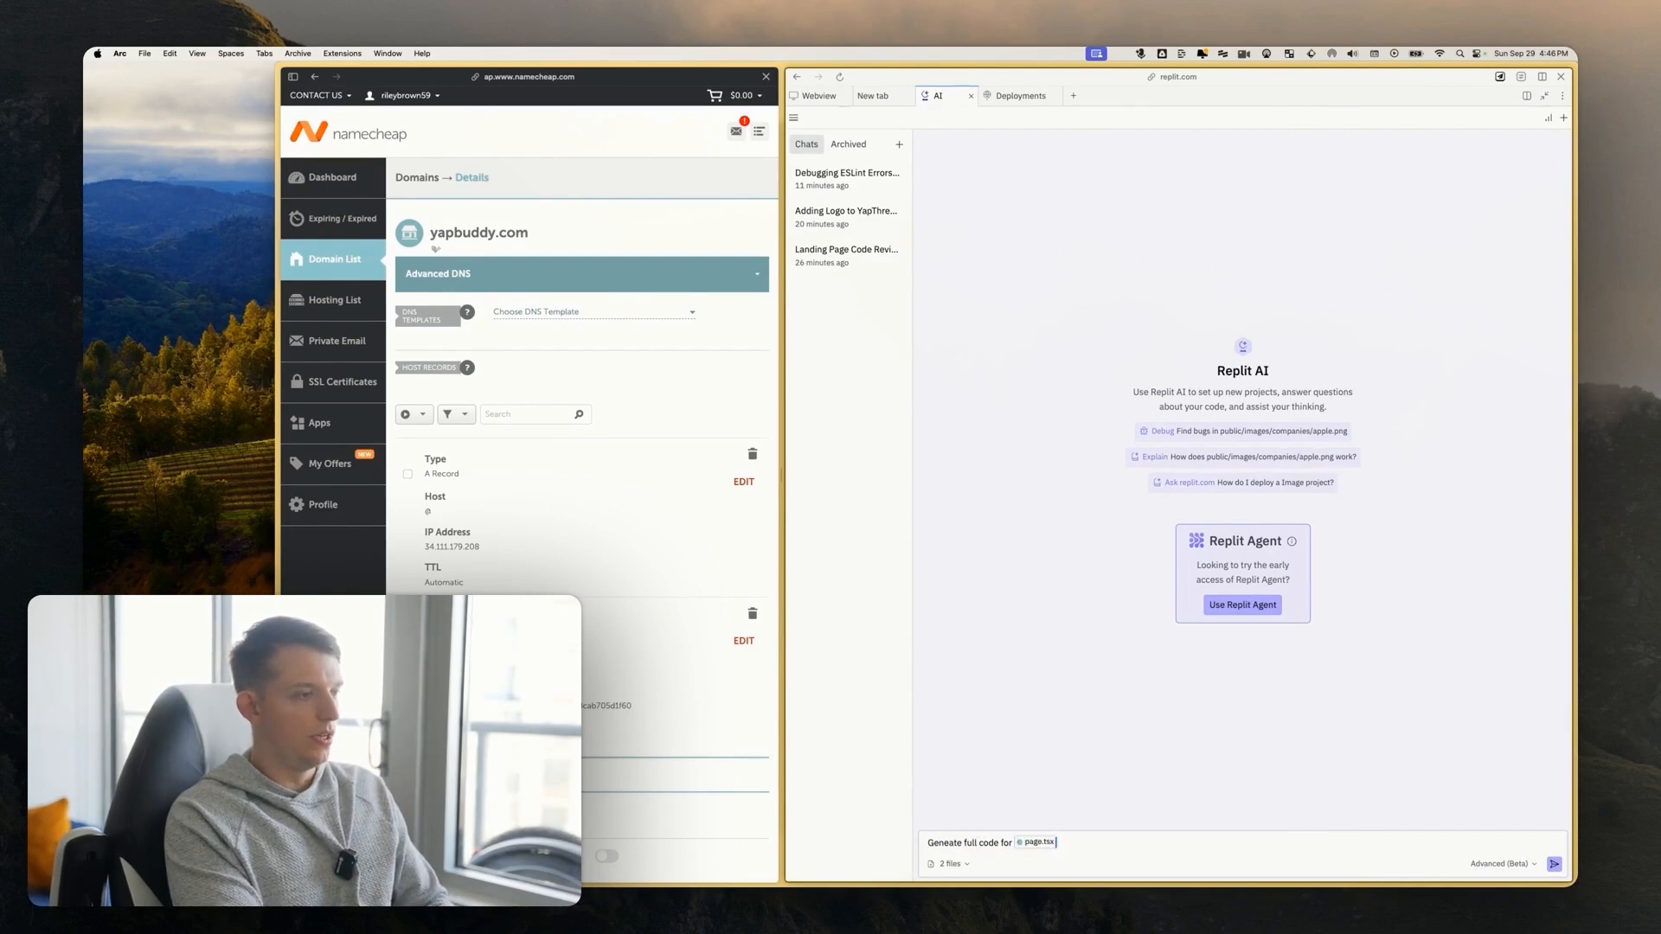
{"action": "type", "text": "except at the bottom above the pricing section include"}
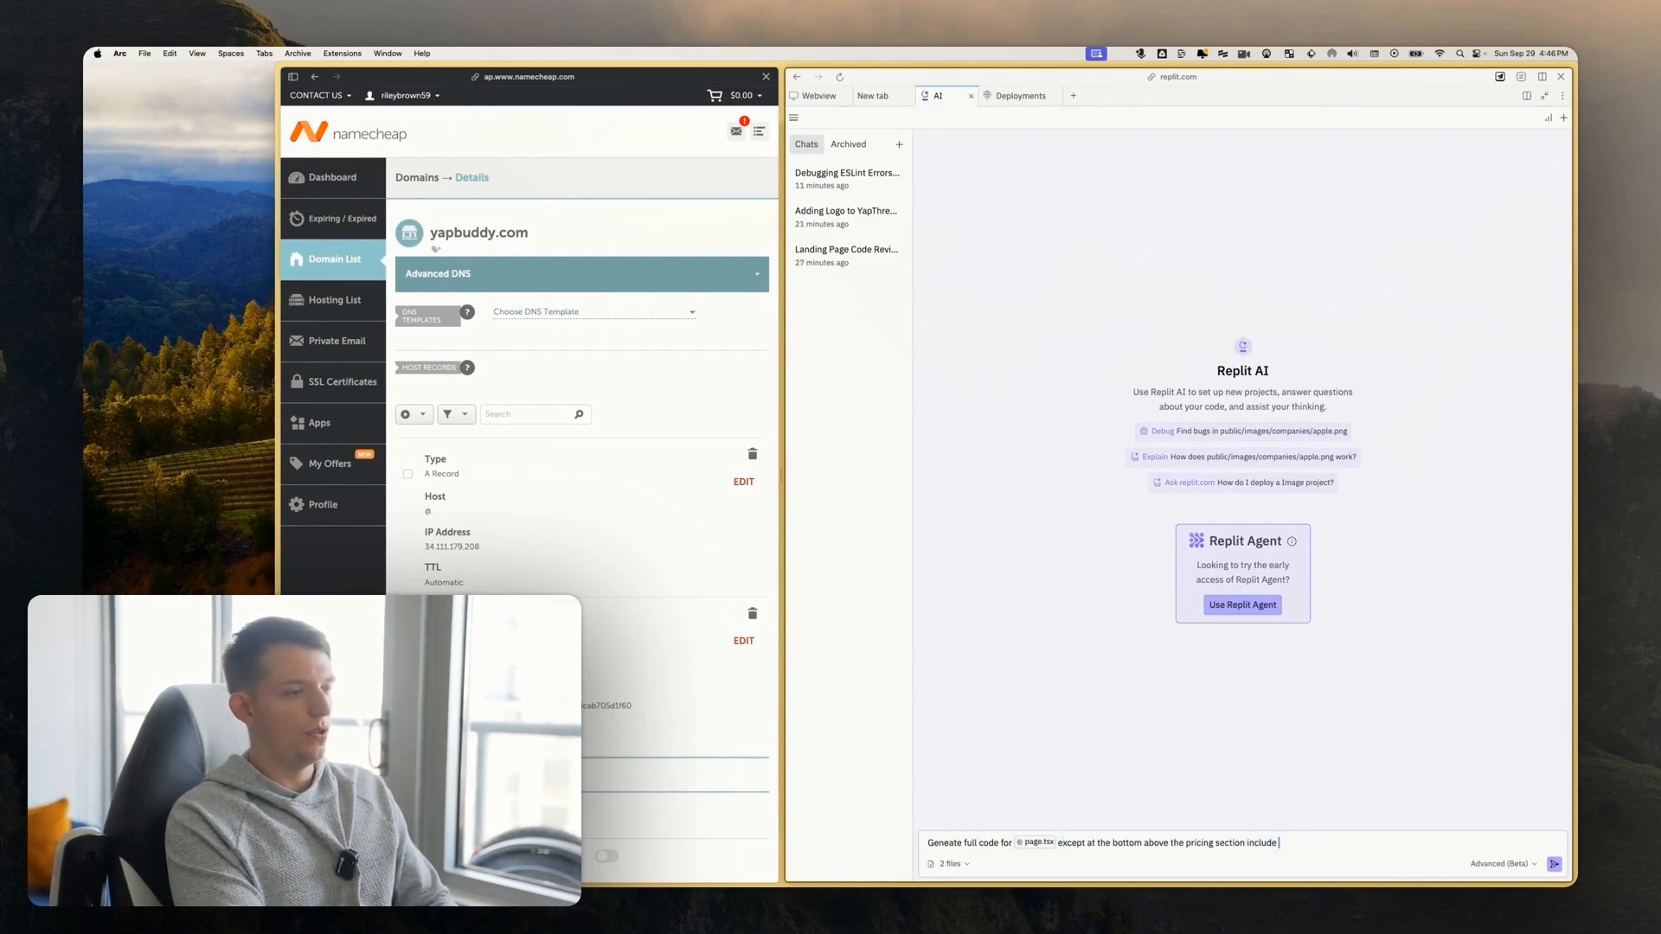
{"action": "type", "text": "this"}
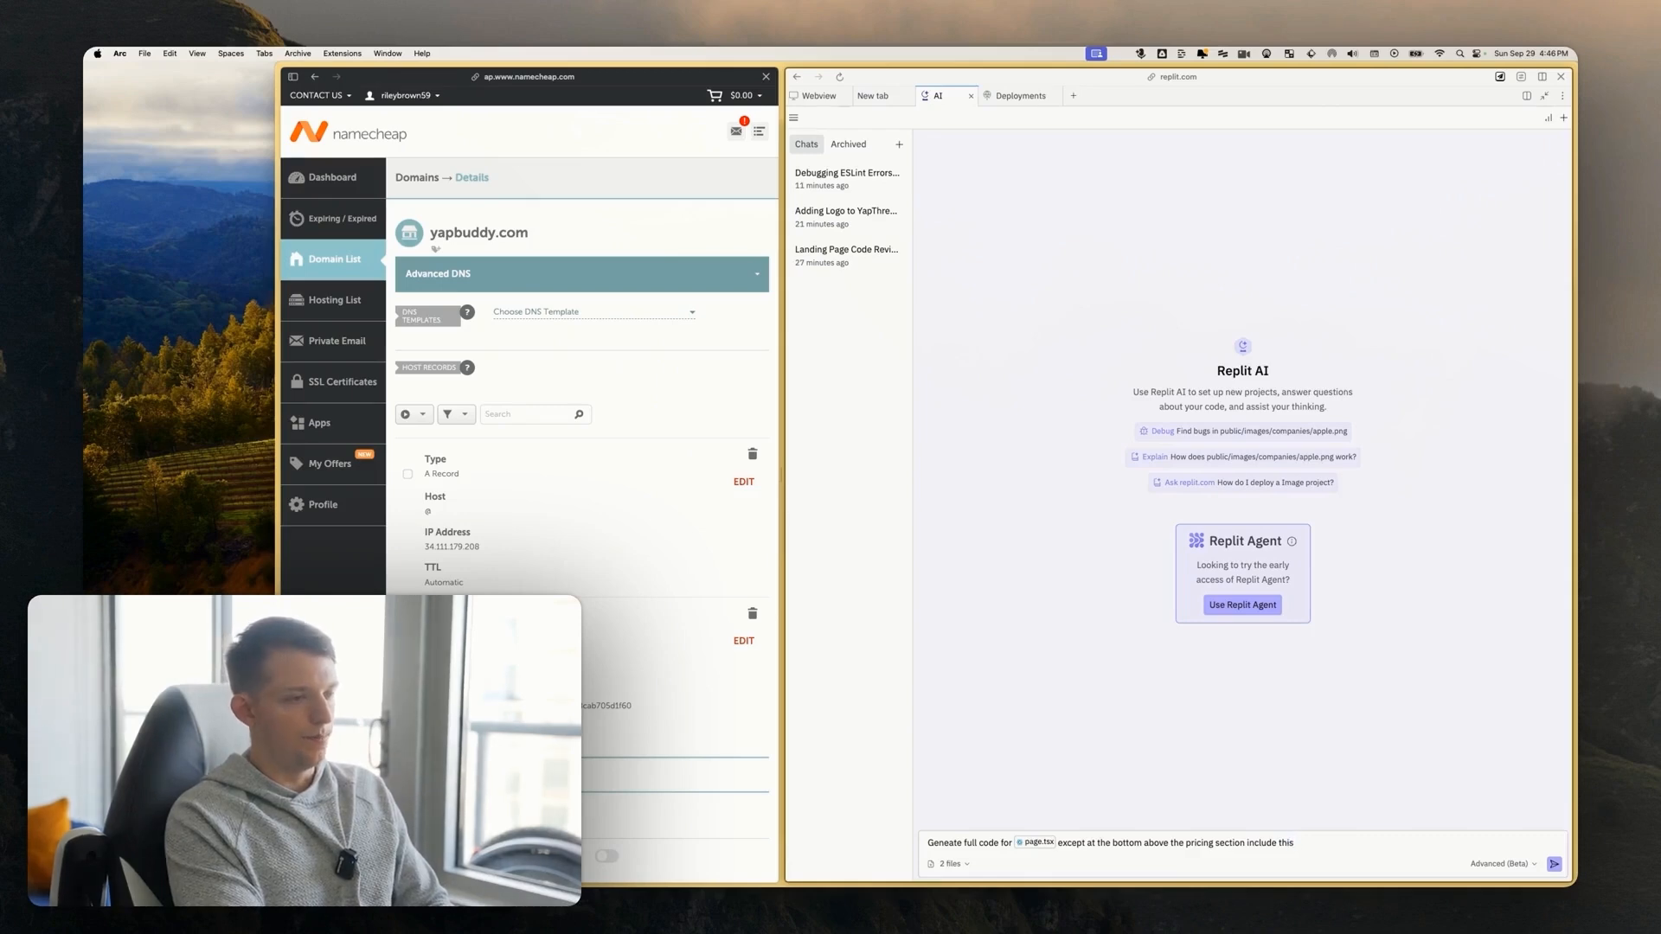
{"action": "type", "text": "embed"}
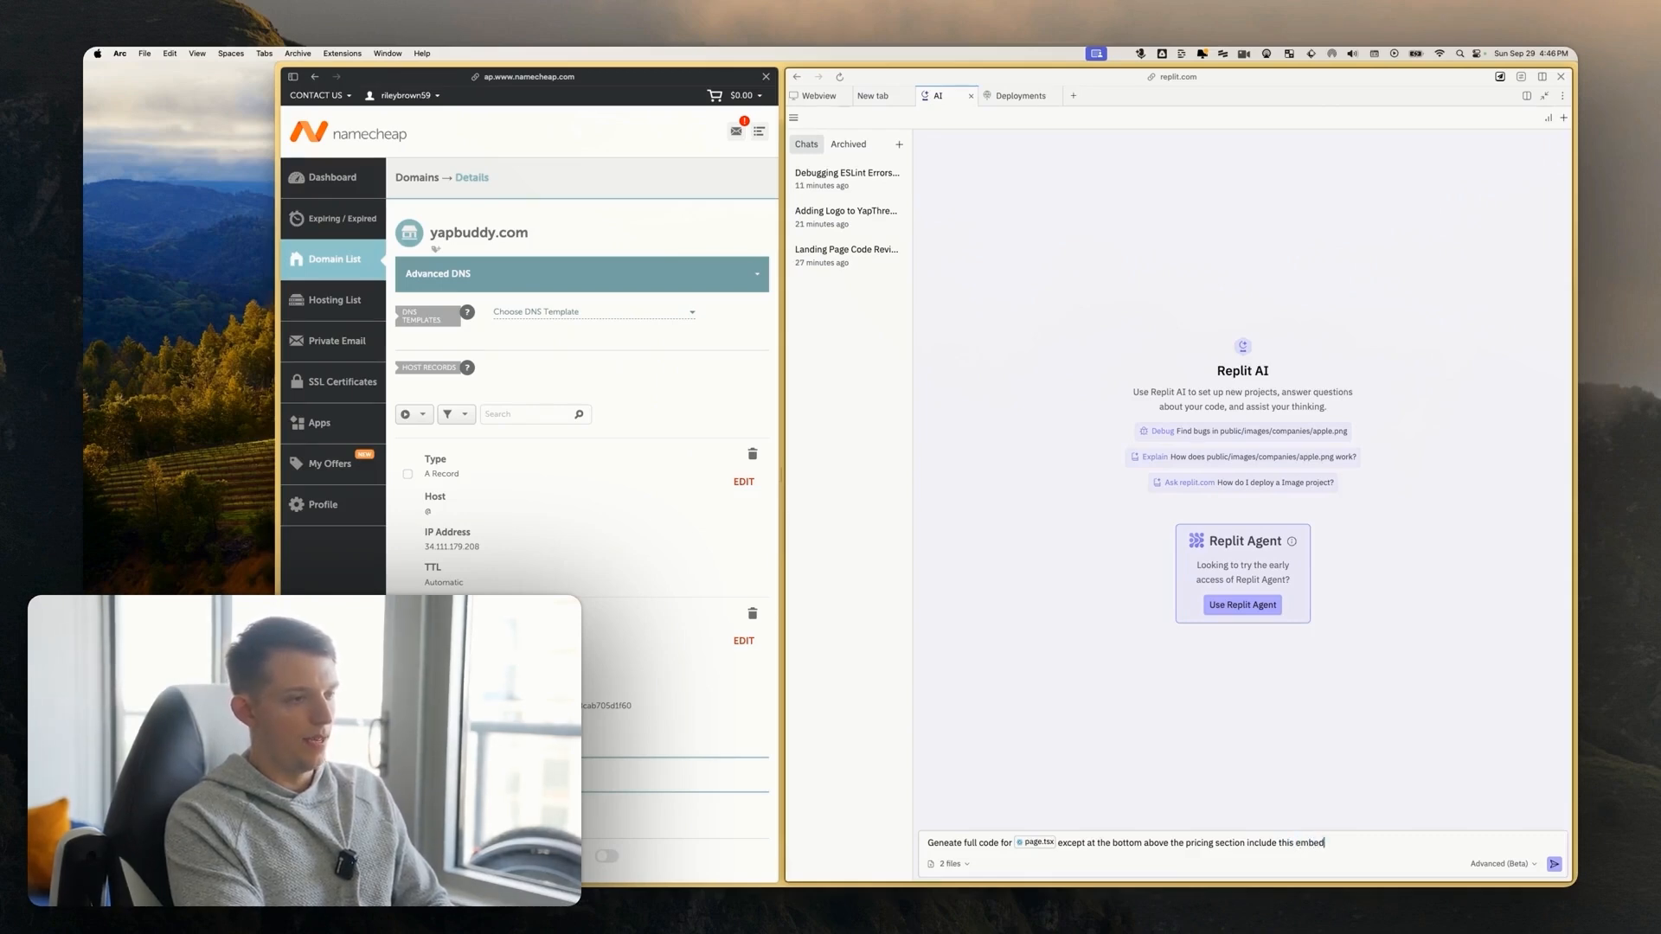
{"action": "type", "text": "of"}
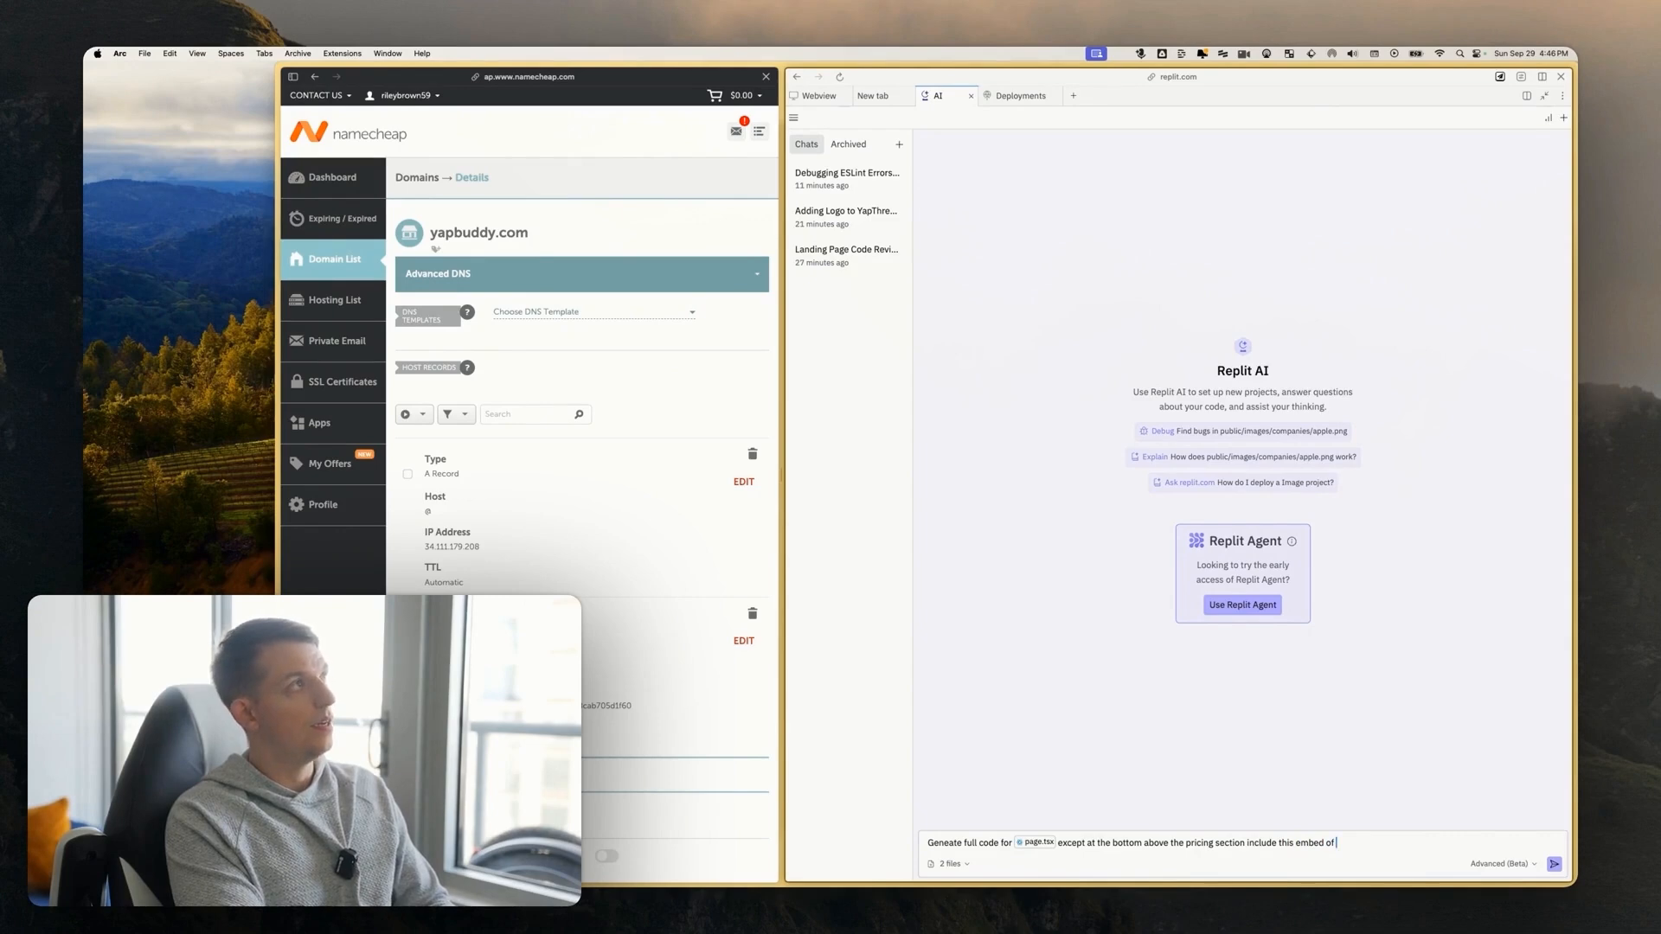
- Finish the prompt describing the Tally waitlist sign-up form and send the request
{"action": "type", "text": "a t"}
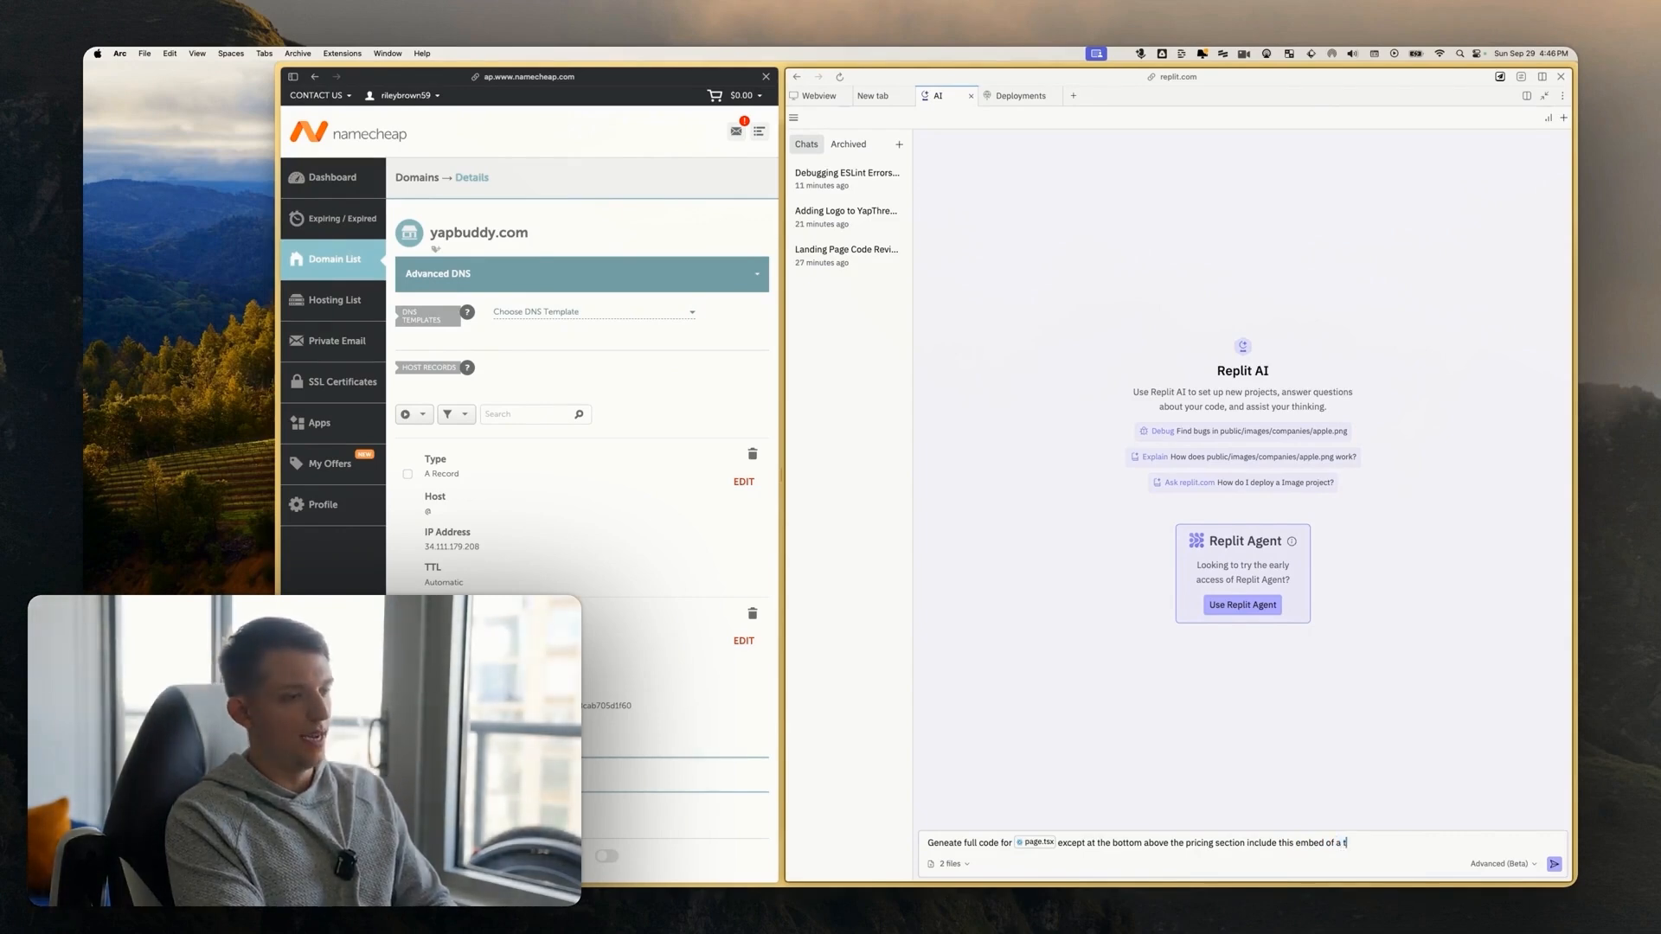
{"action": "type", "text": "ally for"}
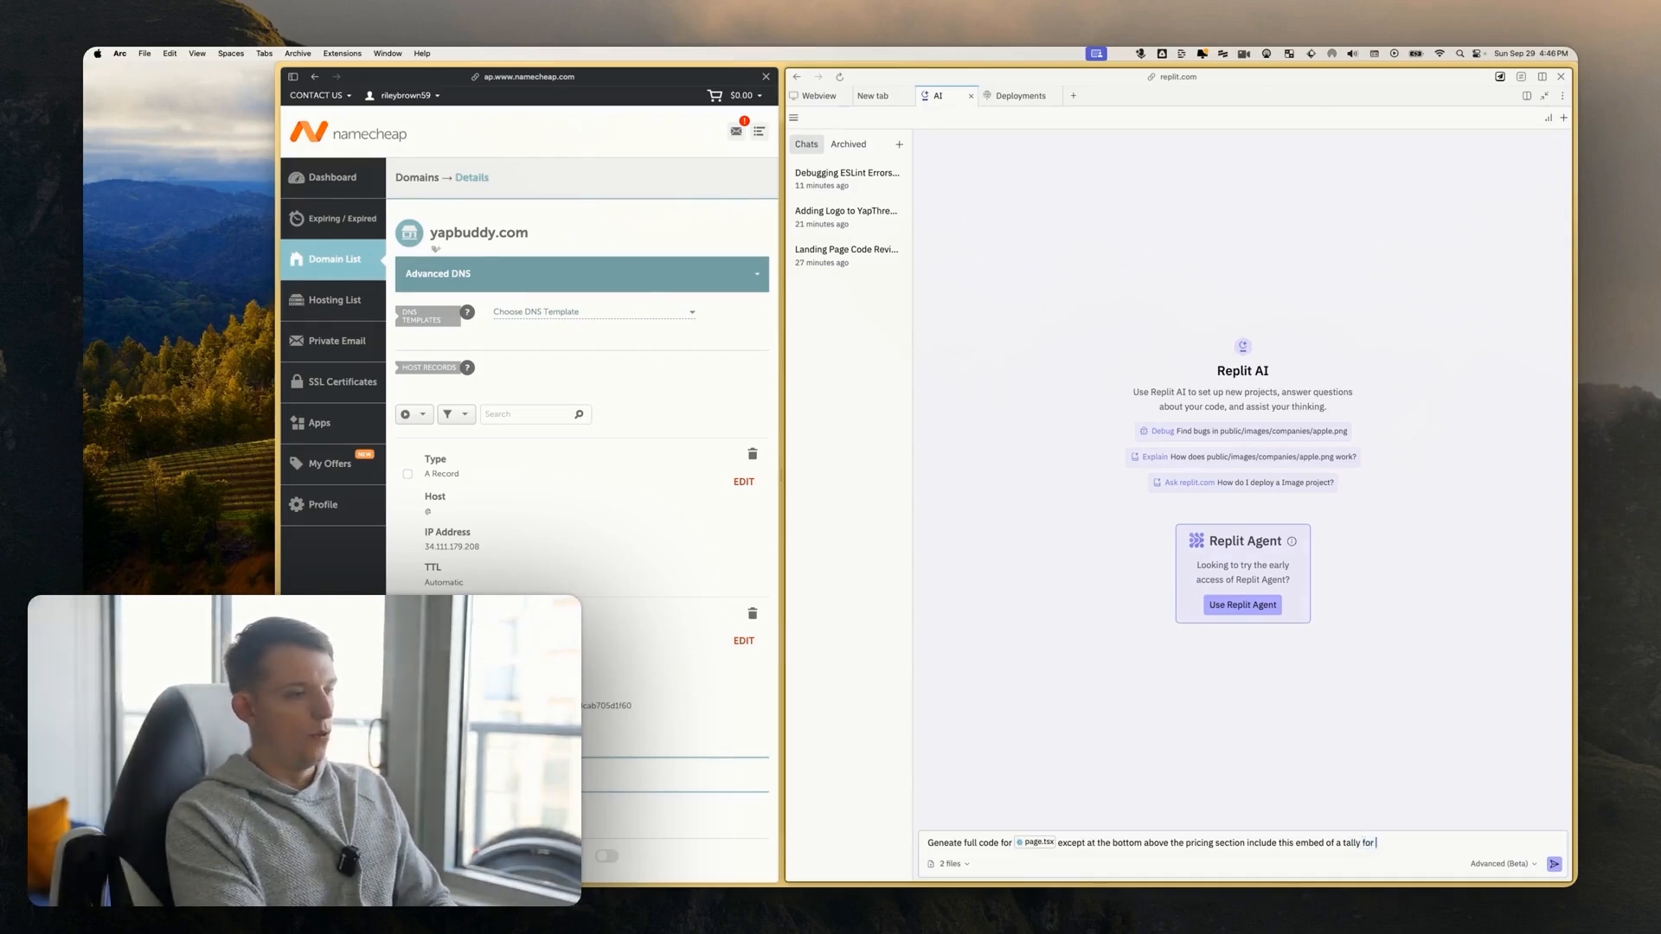
{"action": "type", "text": "form to sign up"}
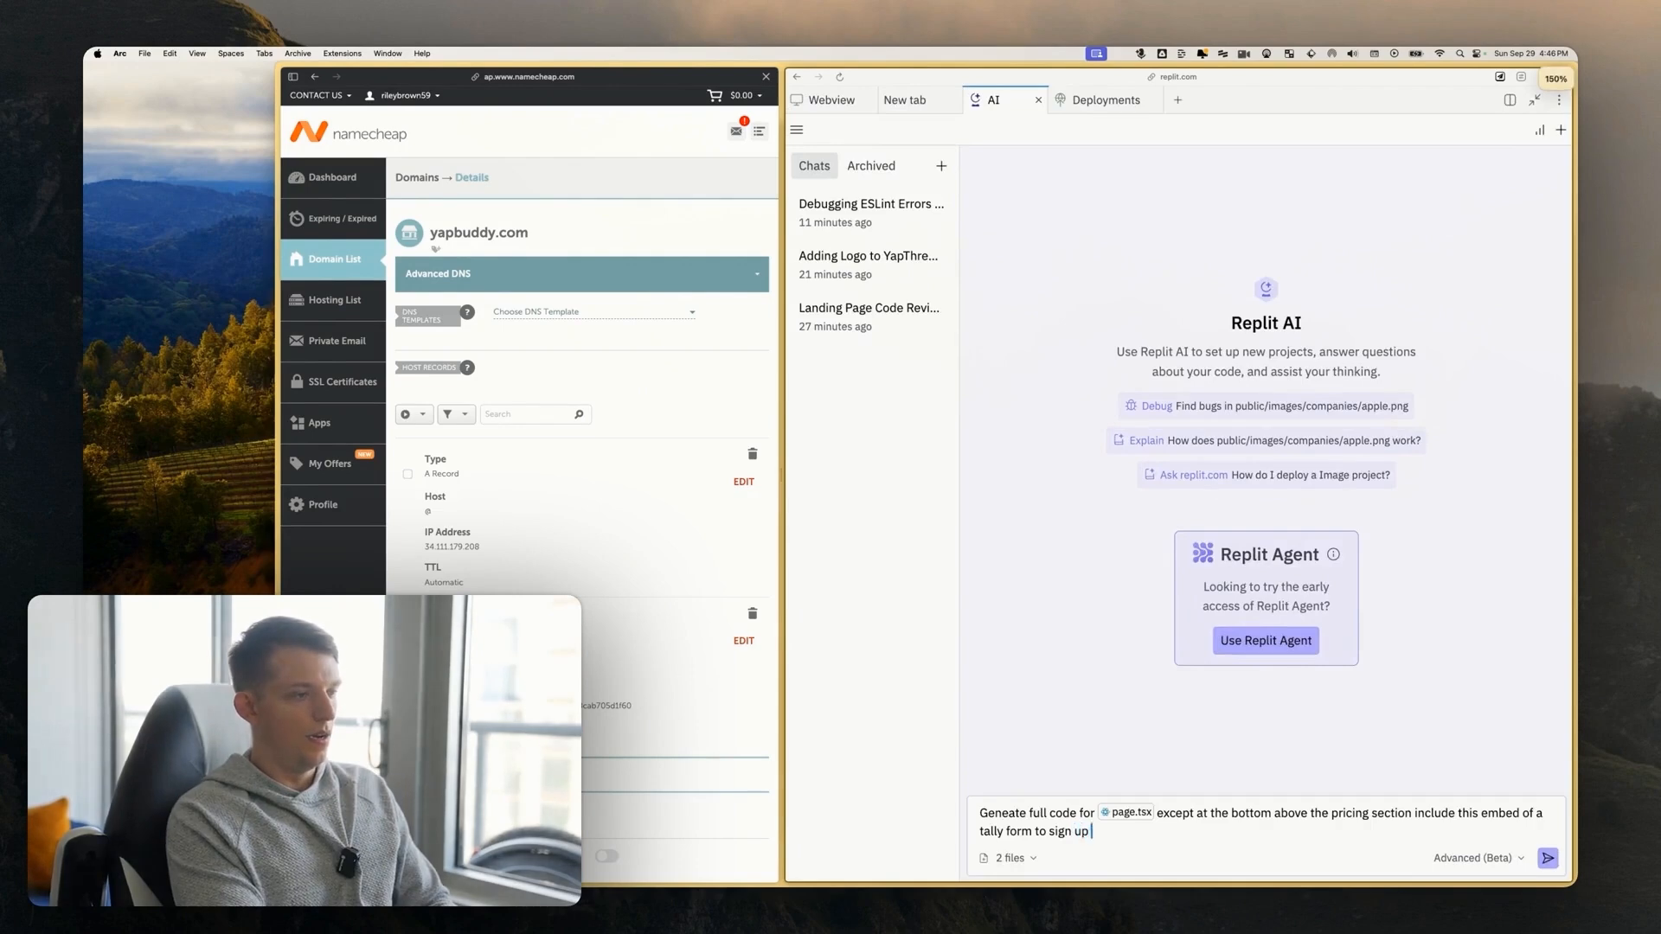
{"action": "type", "text": "for the wait l"}
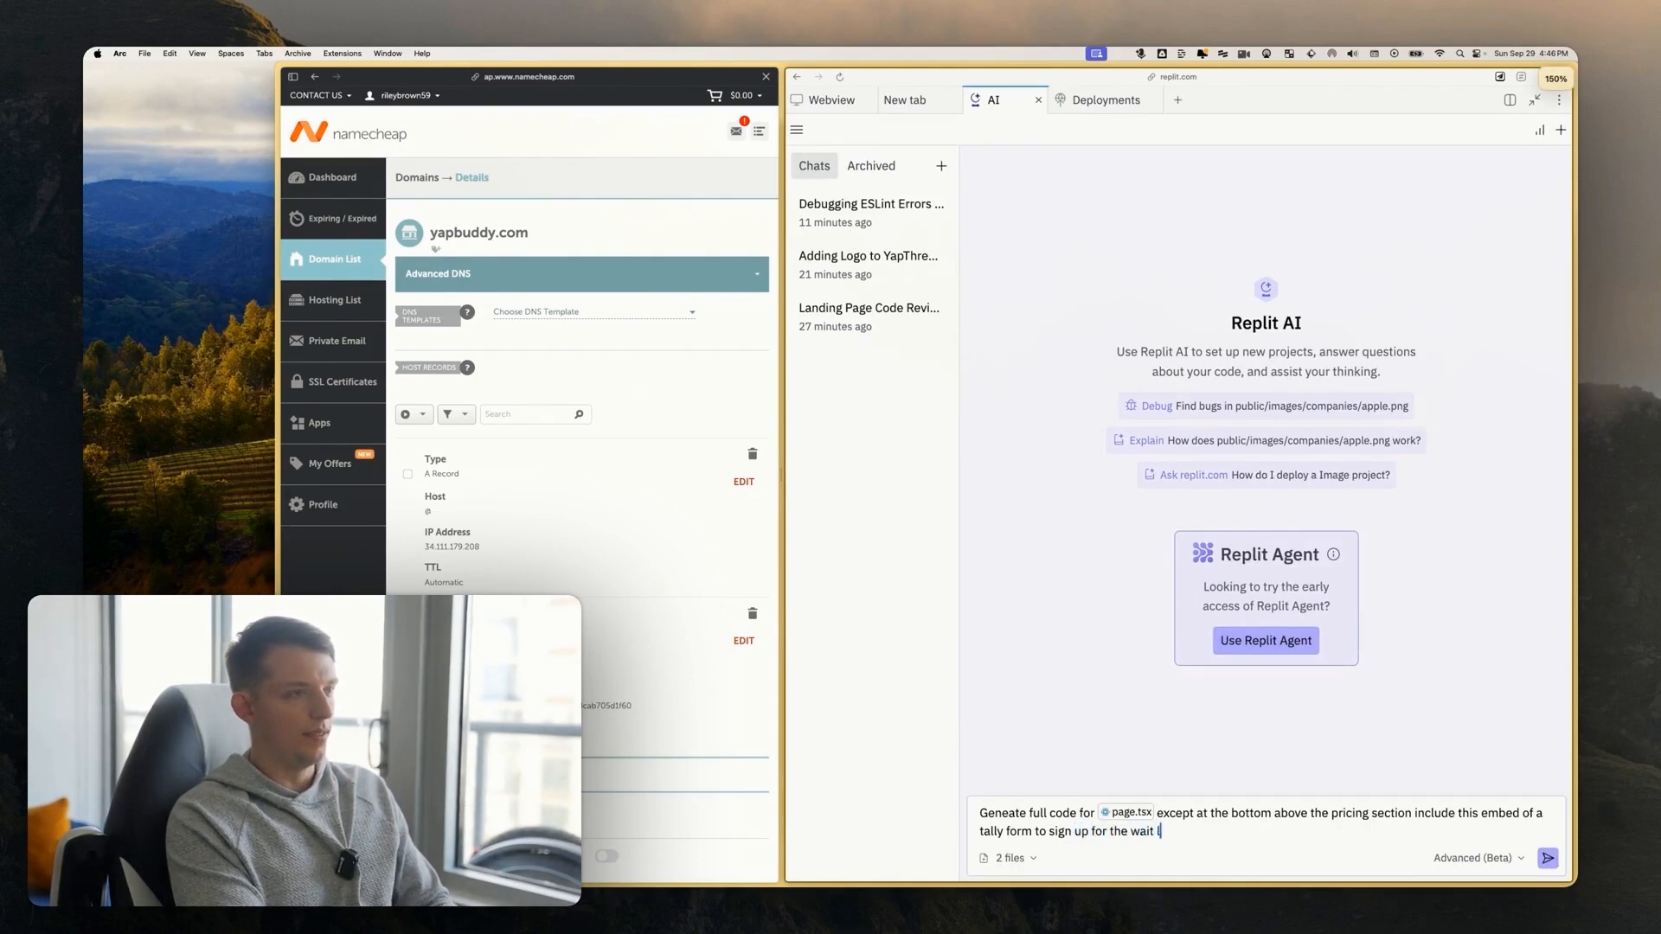
{"action": "left_click", "coordinate": [1548, 858]}
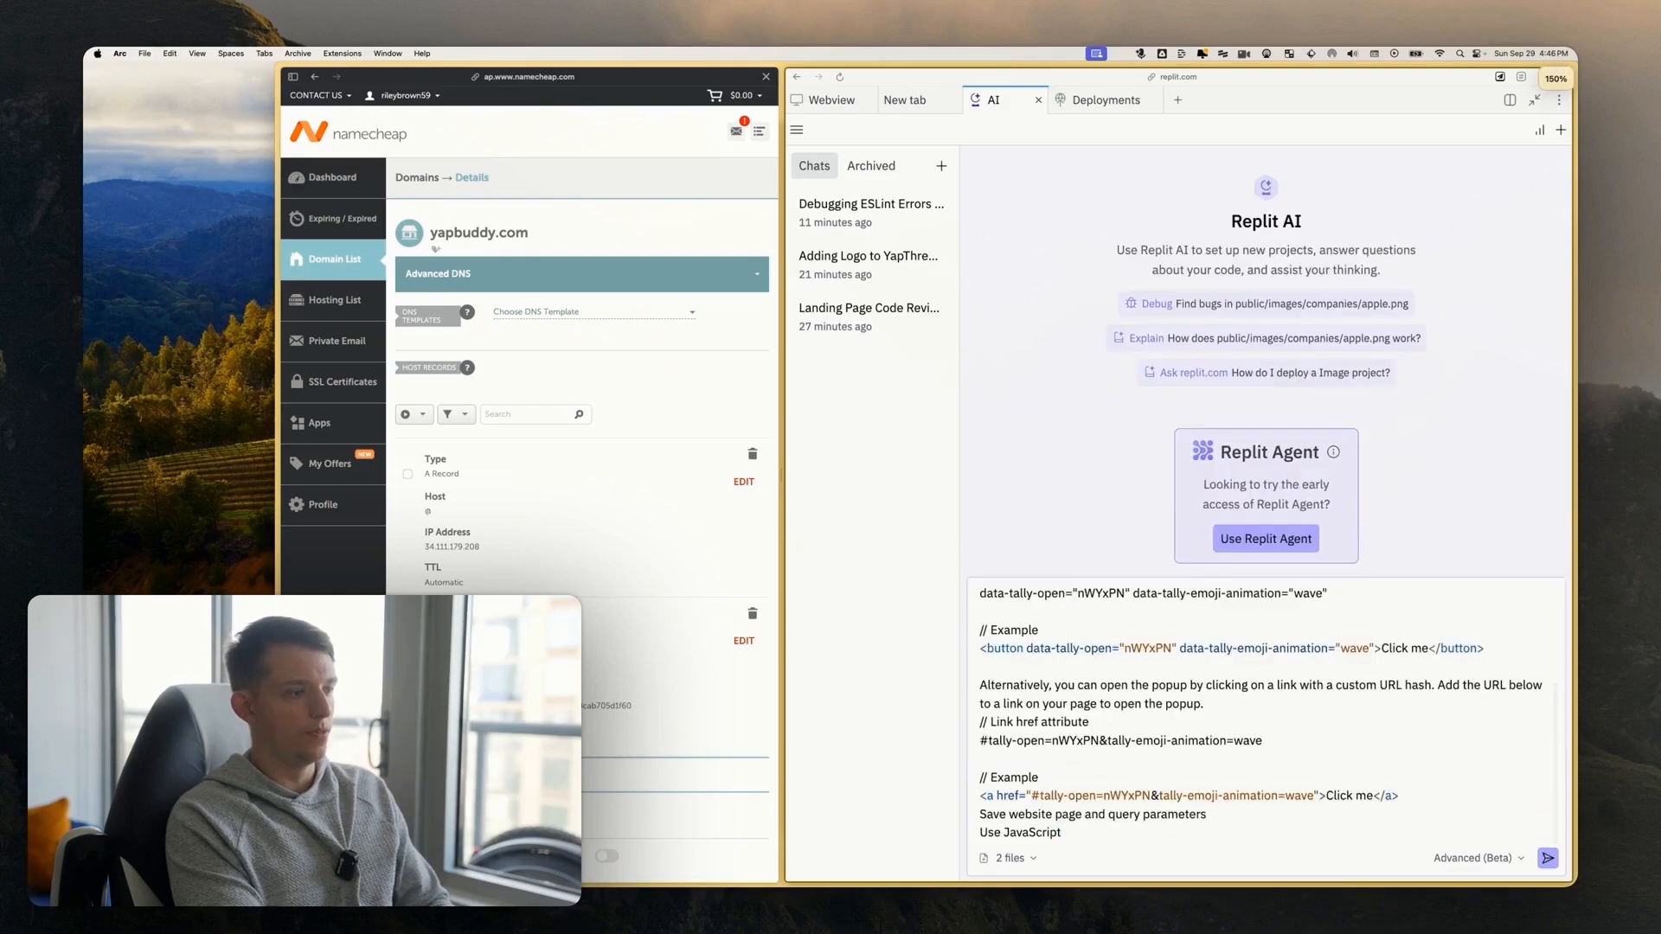
{"action": "type", "text": "full"}
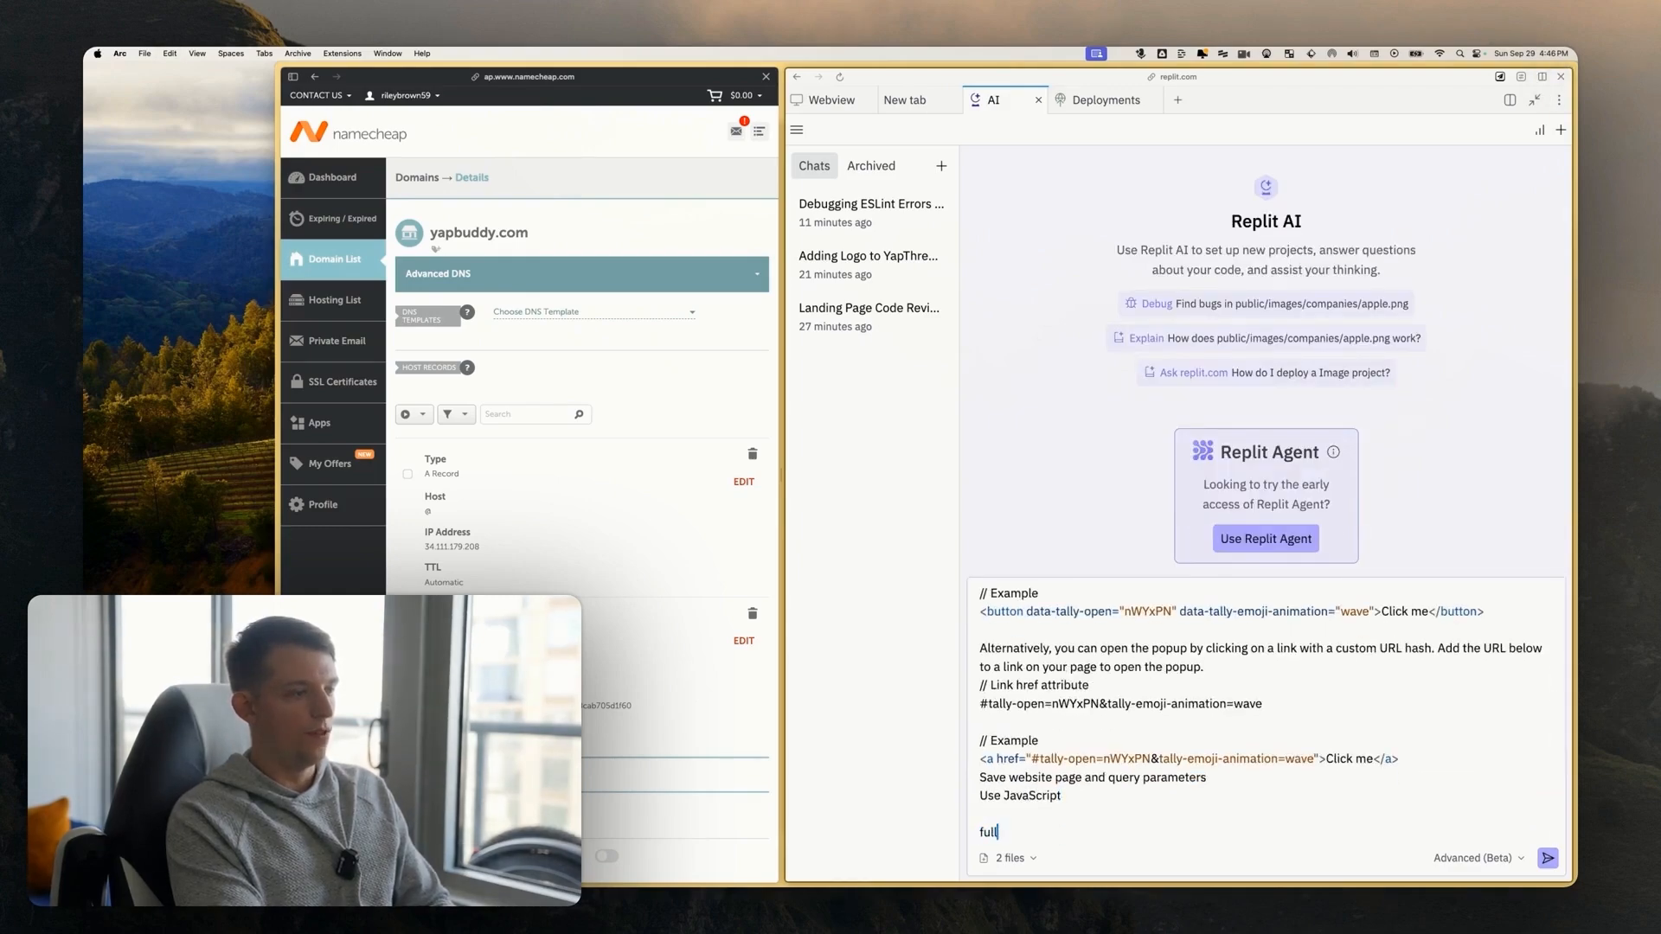
{"action": "left_click", "coordinate": [1547, 859]}
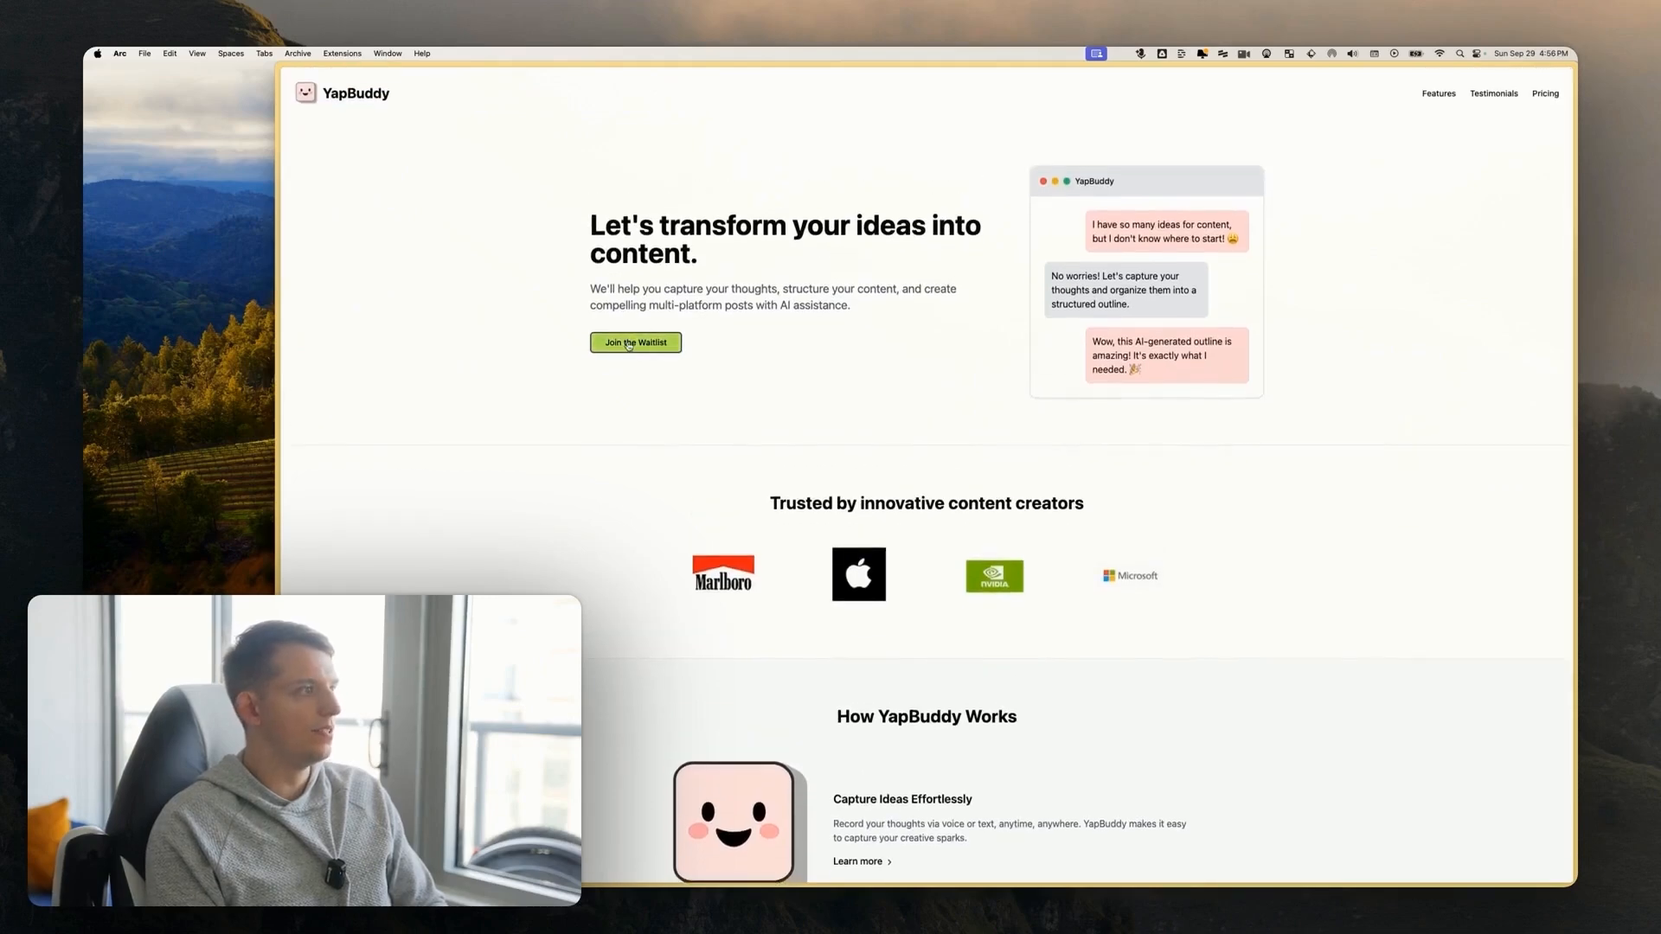
- Open the Join the Waitlist popup and submit a test entry: 'riley', 'wizard', note 'hi'
{"action": "left_click", "coordinate": [636, 342]}
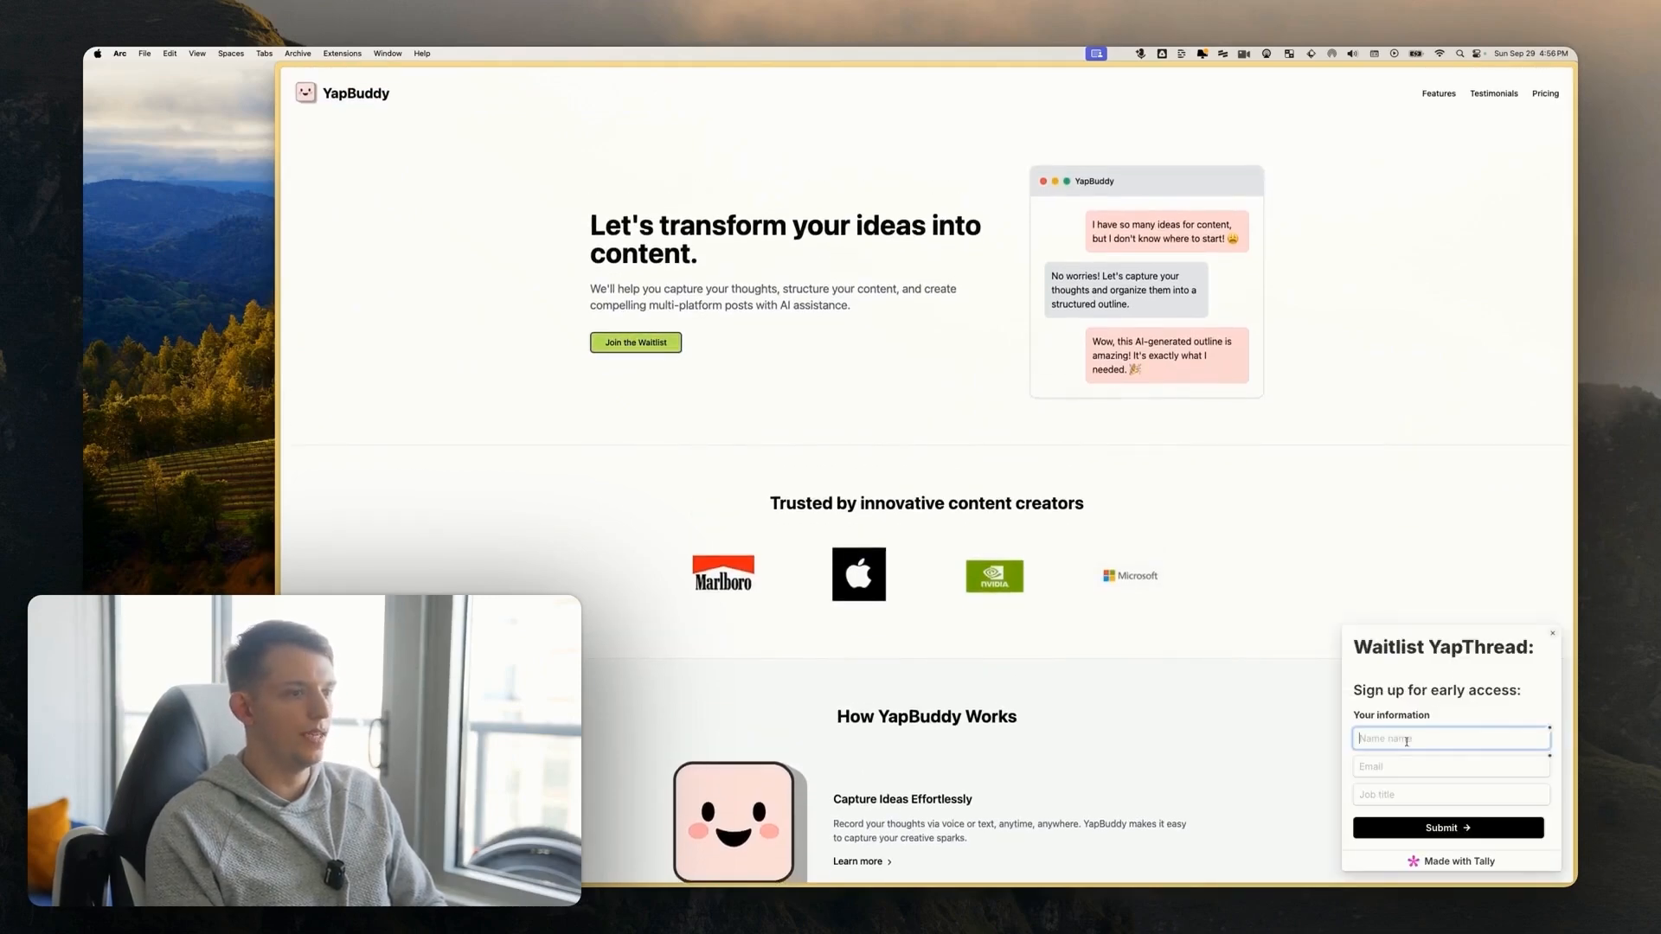
{"action": "scroll", "scroll_direction": "down", "scroll_amount": 3}
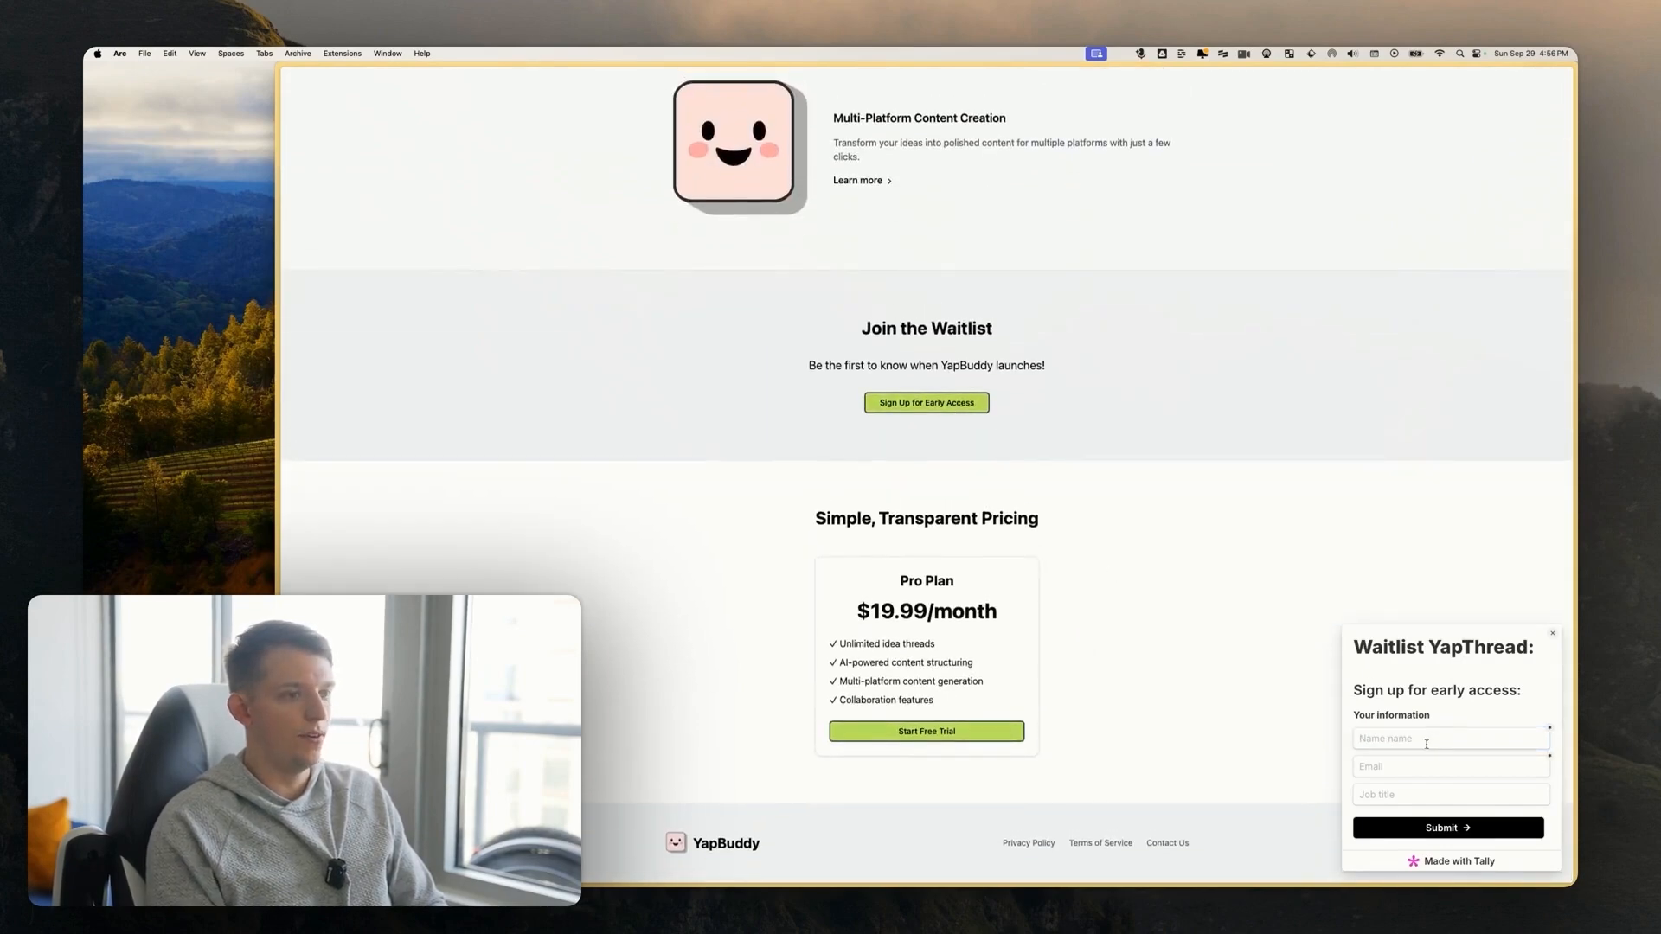
{"action": "type", "text": "riley"}
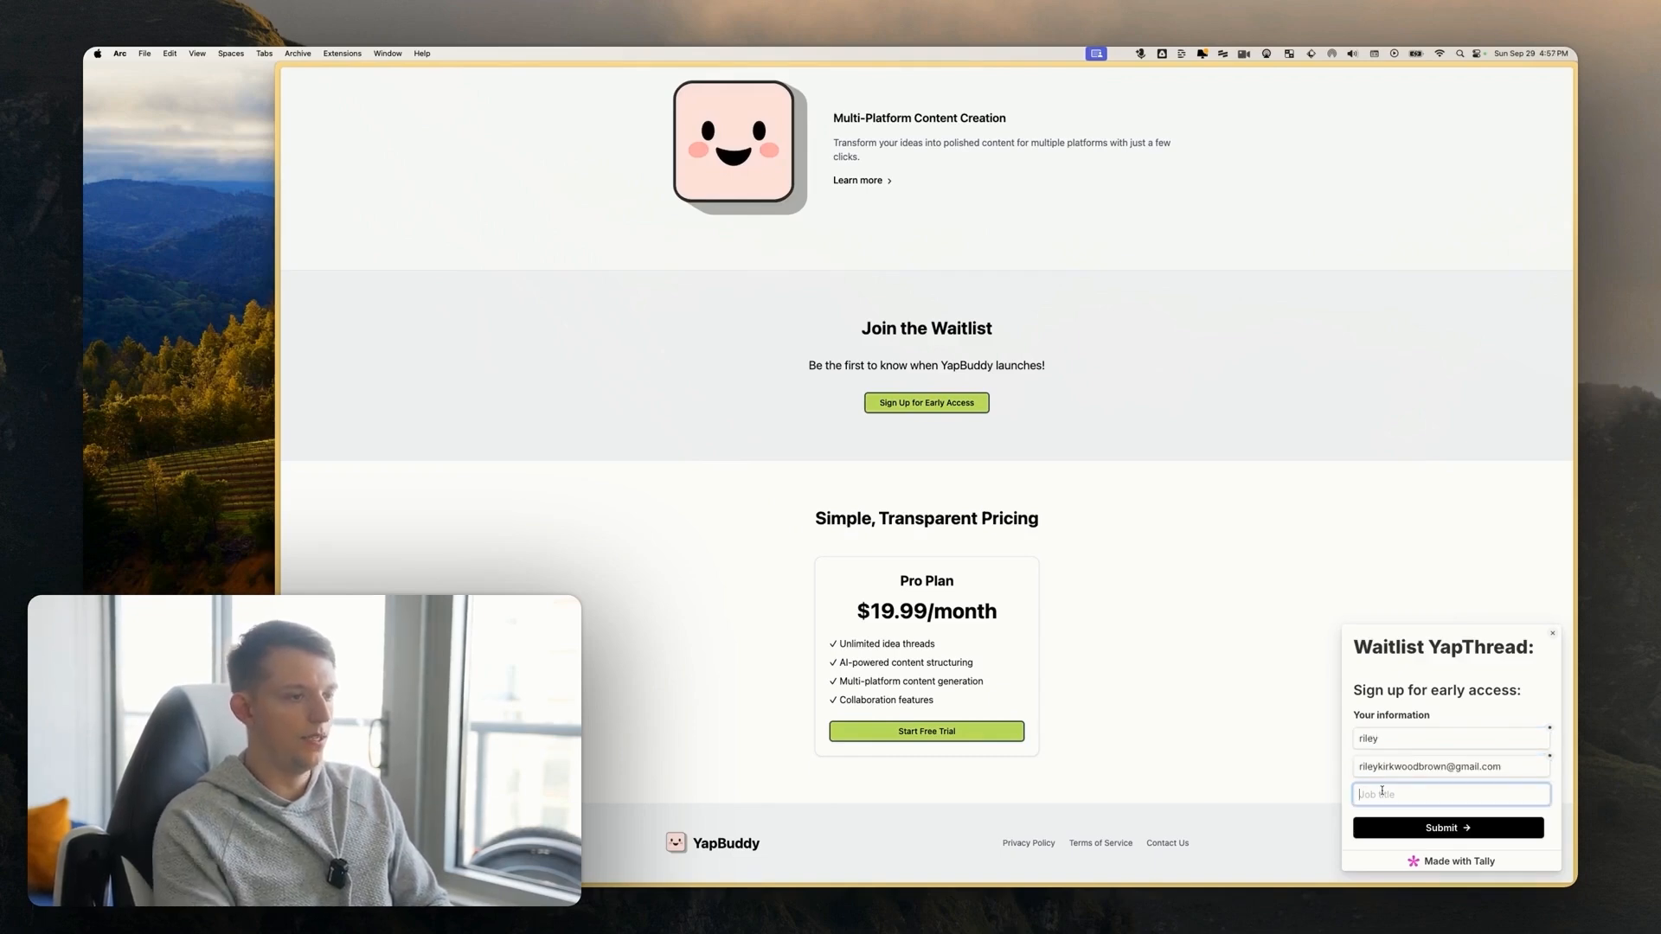
{"action": "type", "text": "wizard"}
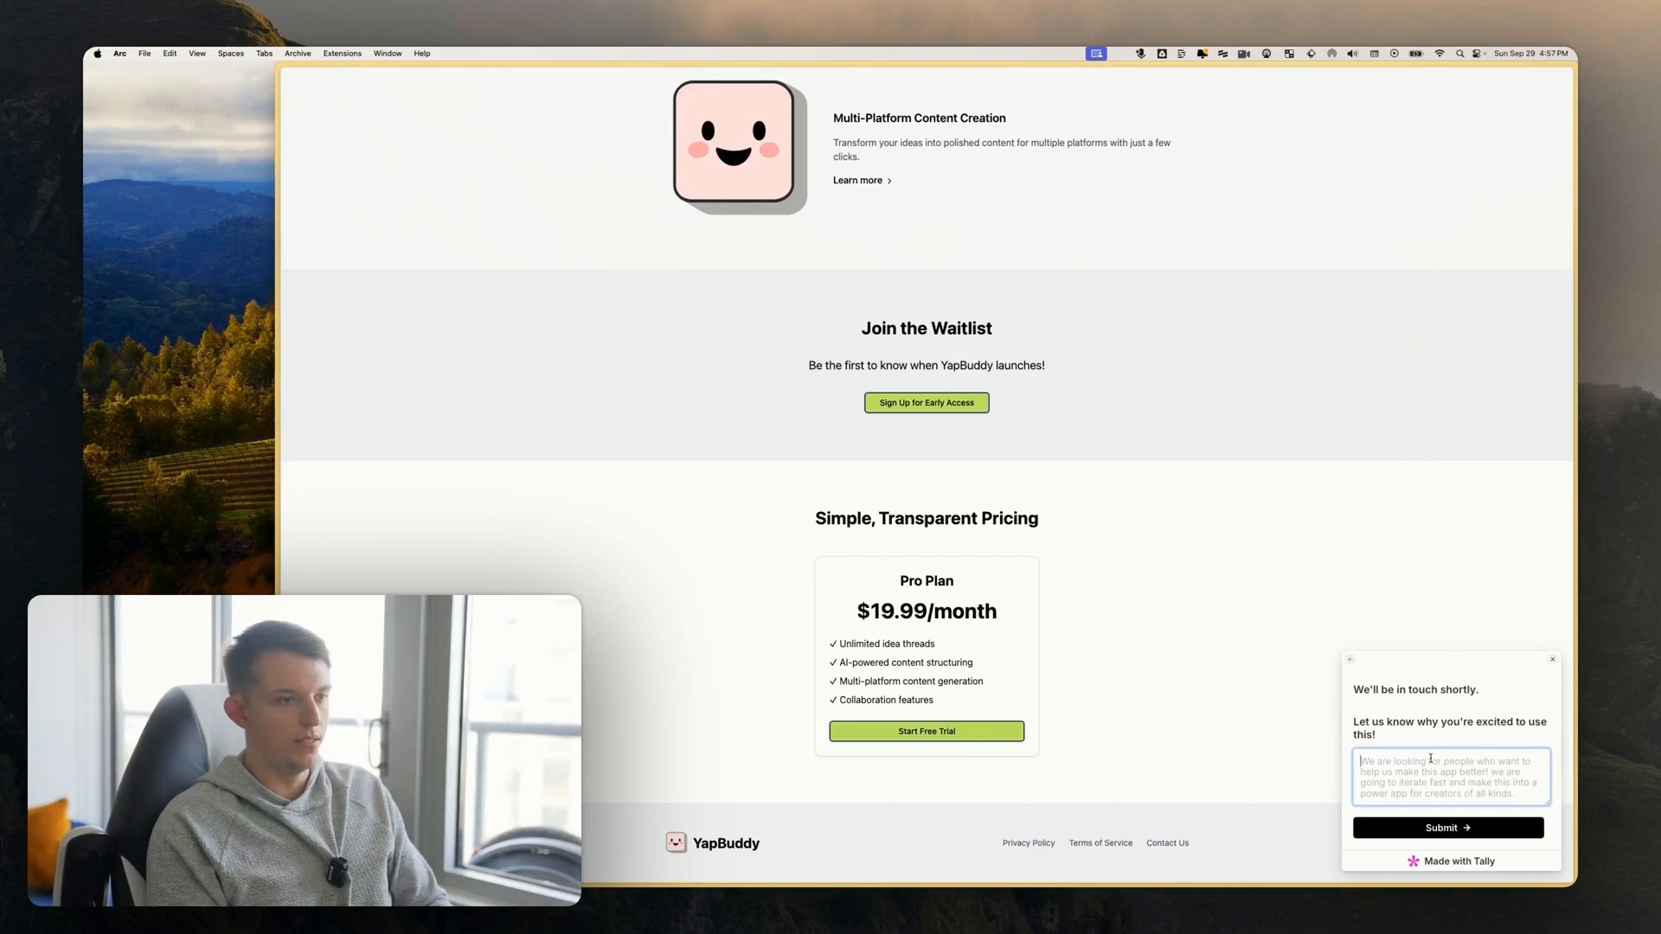
{"action": "type", "text": "hi"}
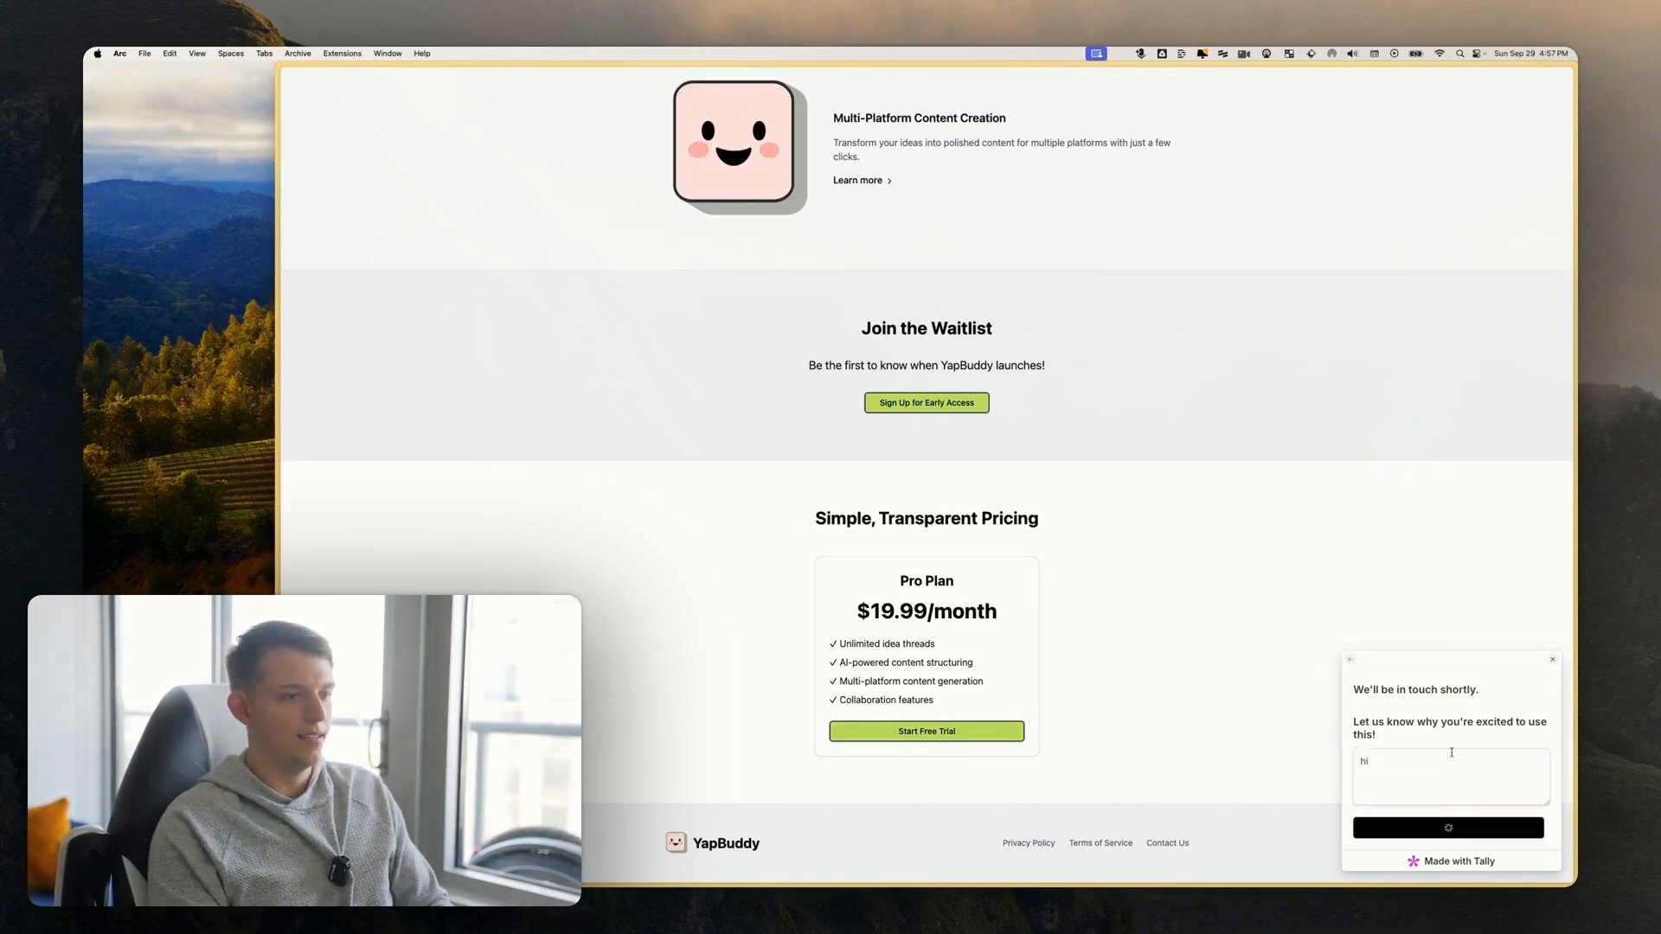
{"action": "left_click", "coordinate": [1448, 827]}
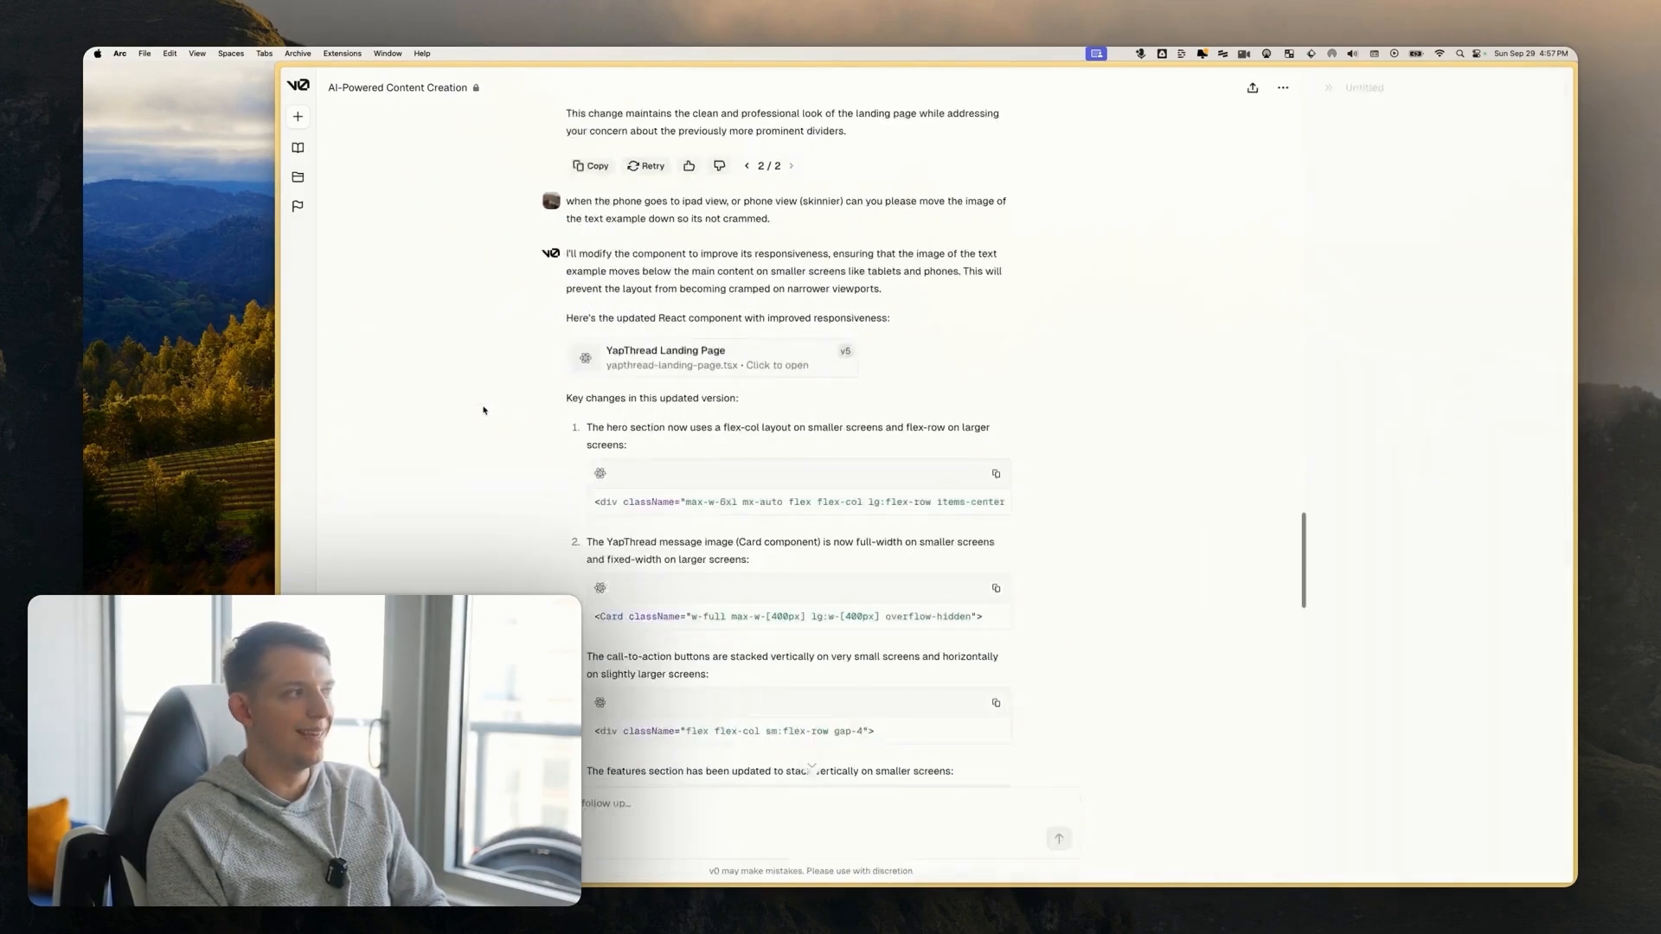
- Switch to the yapbuddy.com tab and hide the Arc sidebar to show the page full-width
{"action": "left_click", "coordinate": [708, 358]}
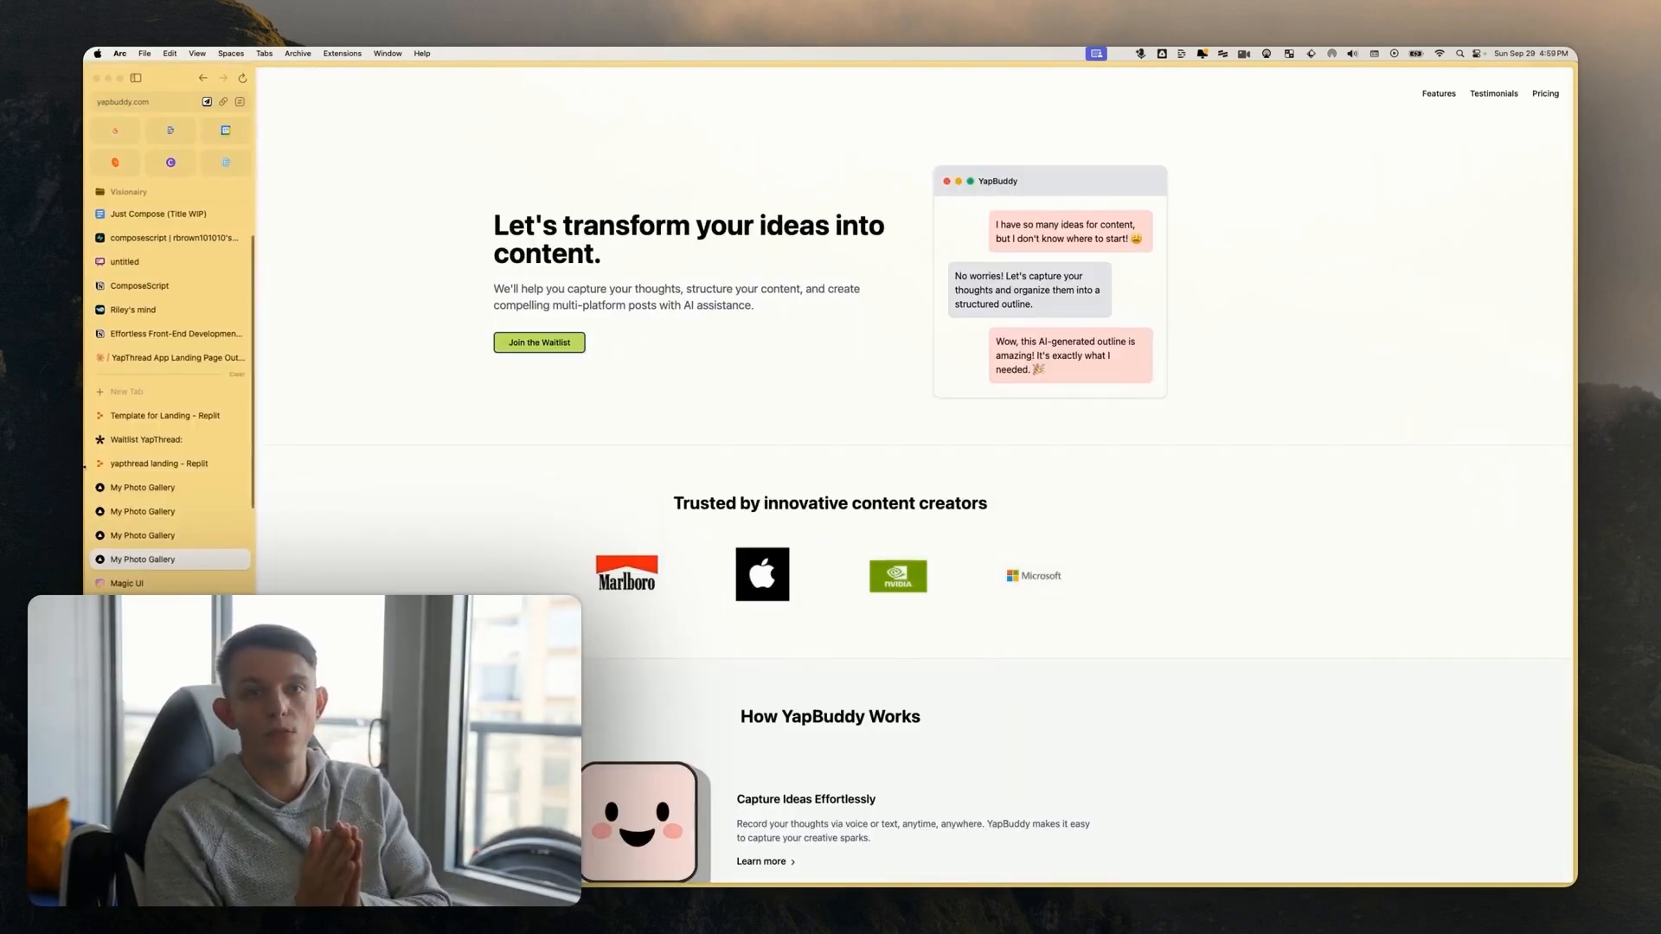
{"action": "mouse_move", "coordinate": [175, 416]}
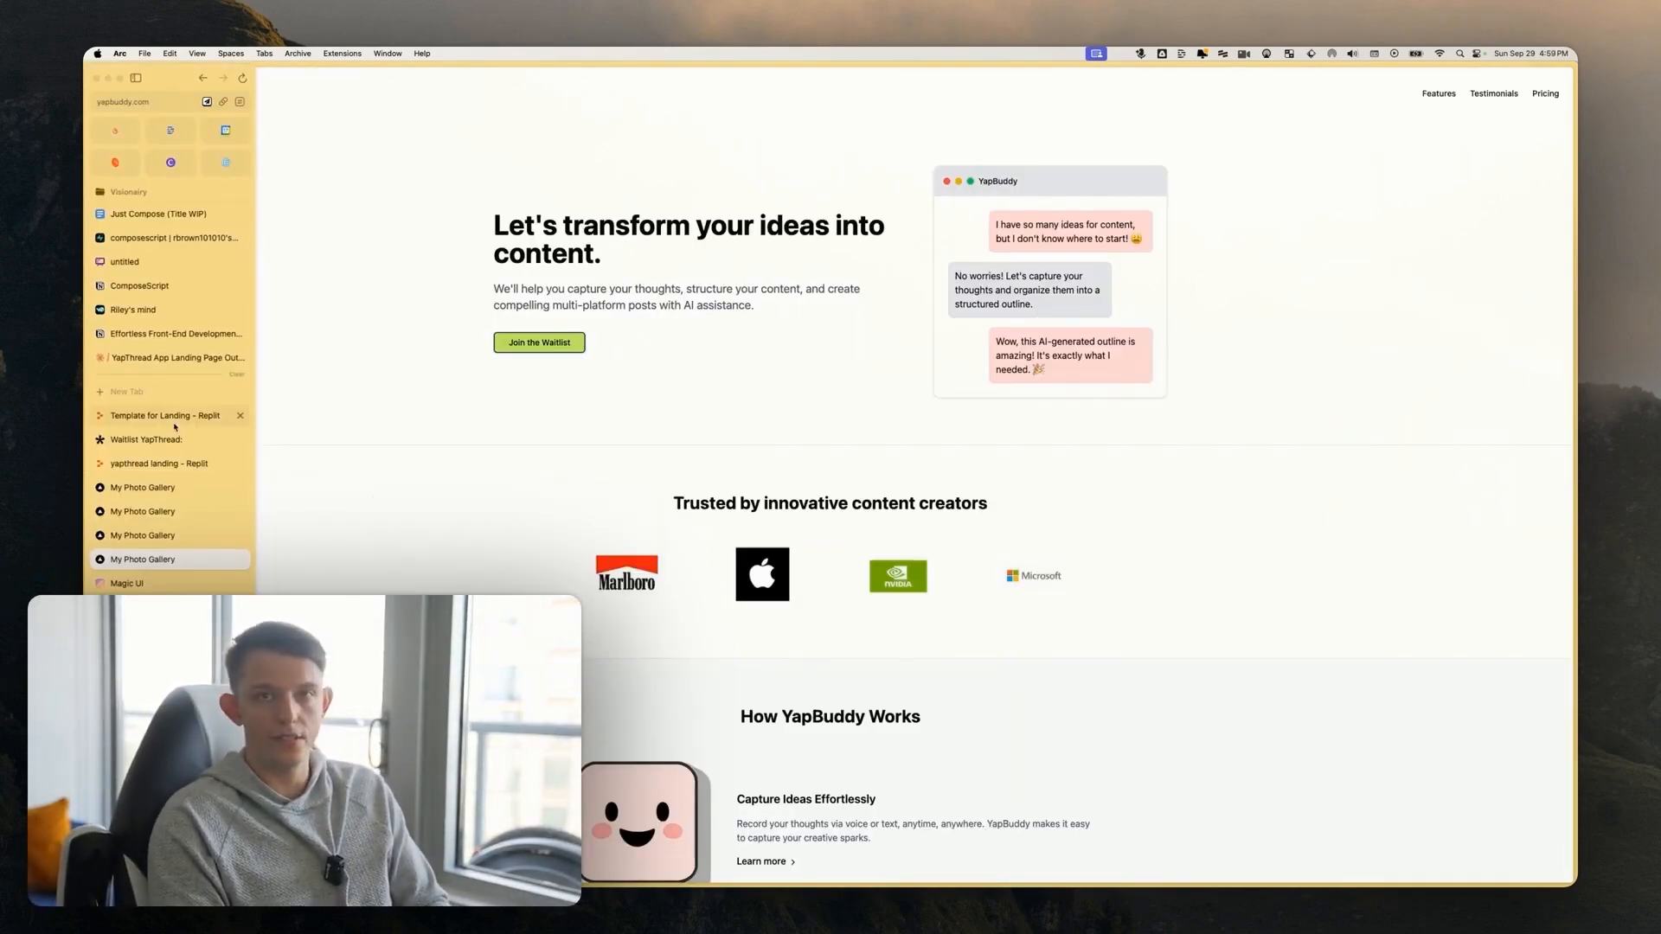
{"action": "left_click", "coordinate": [135, 77]}
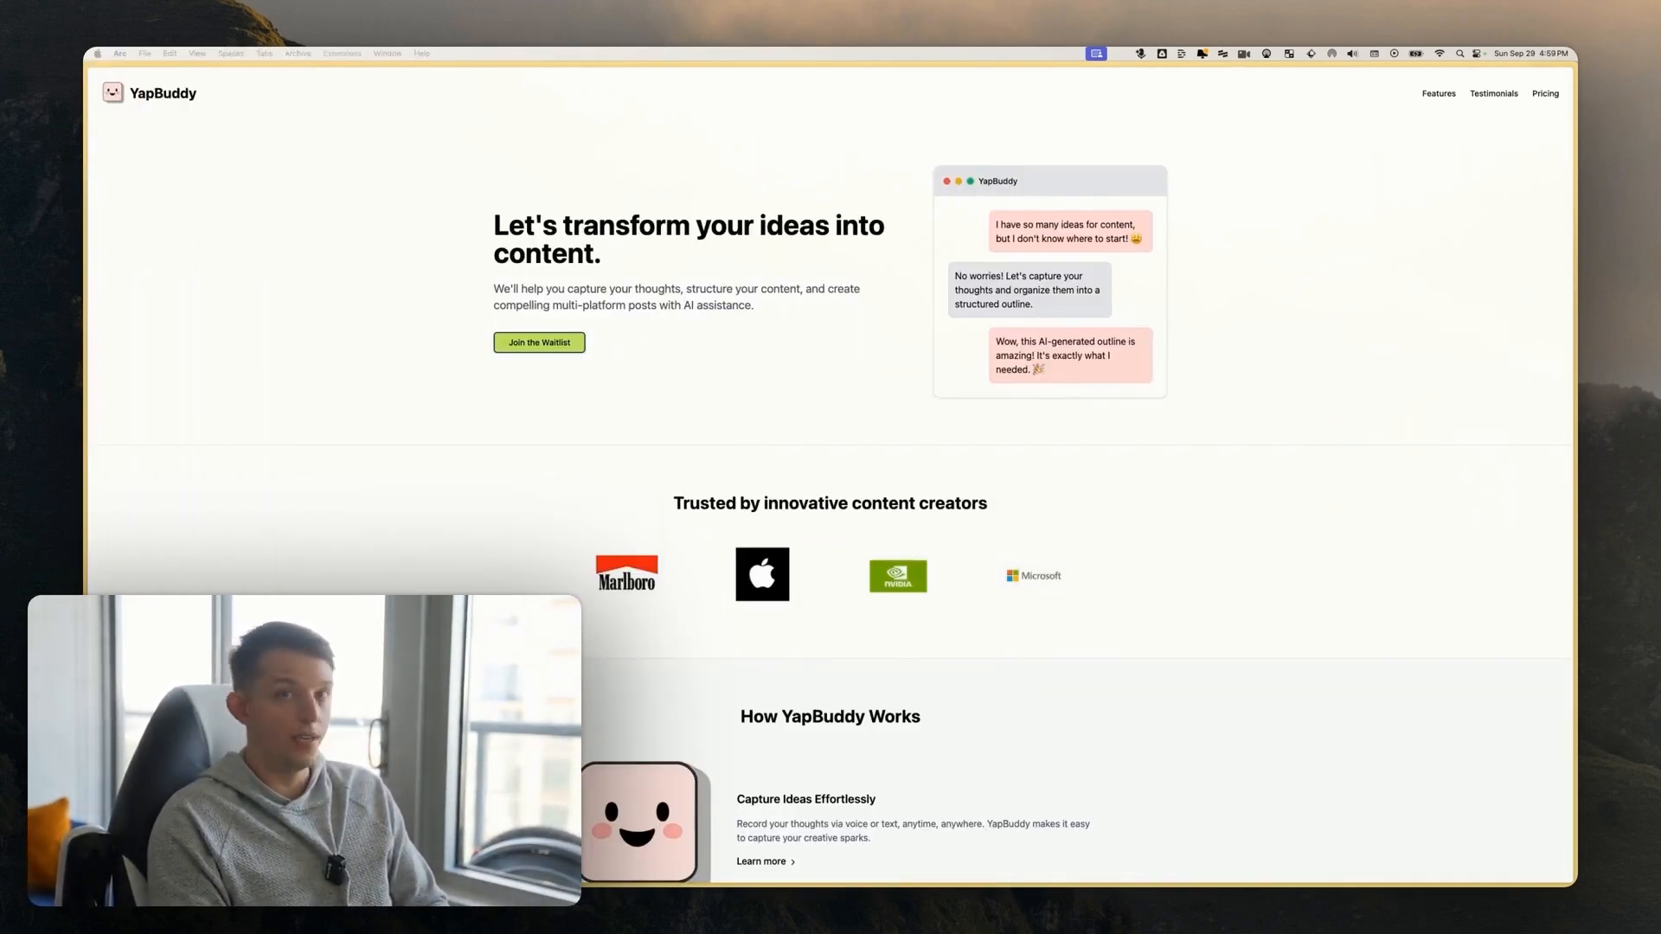